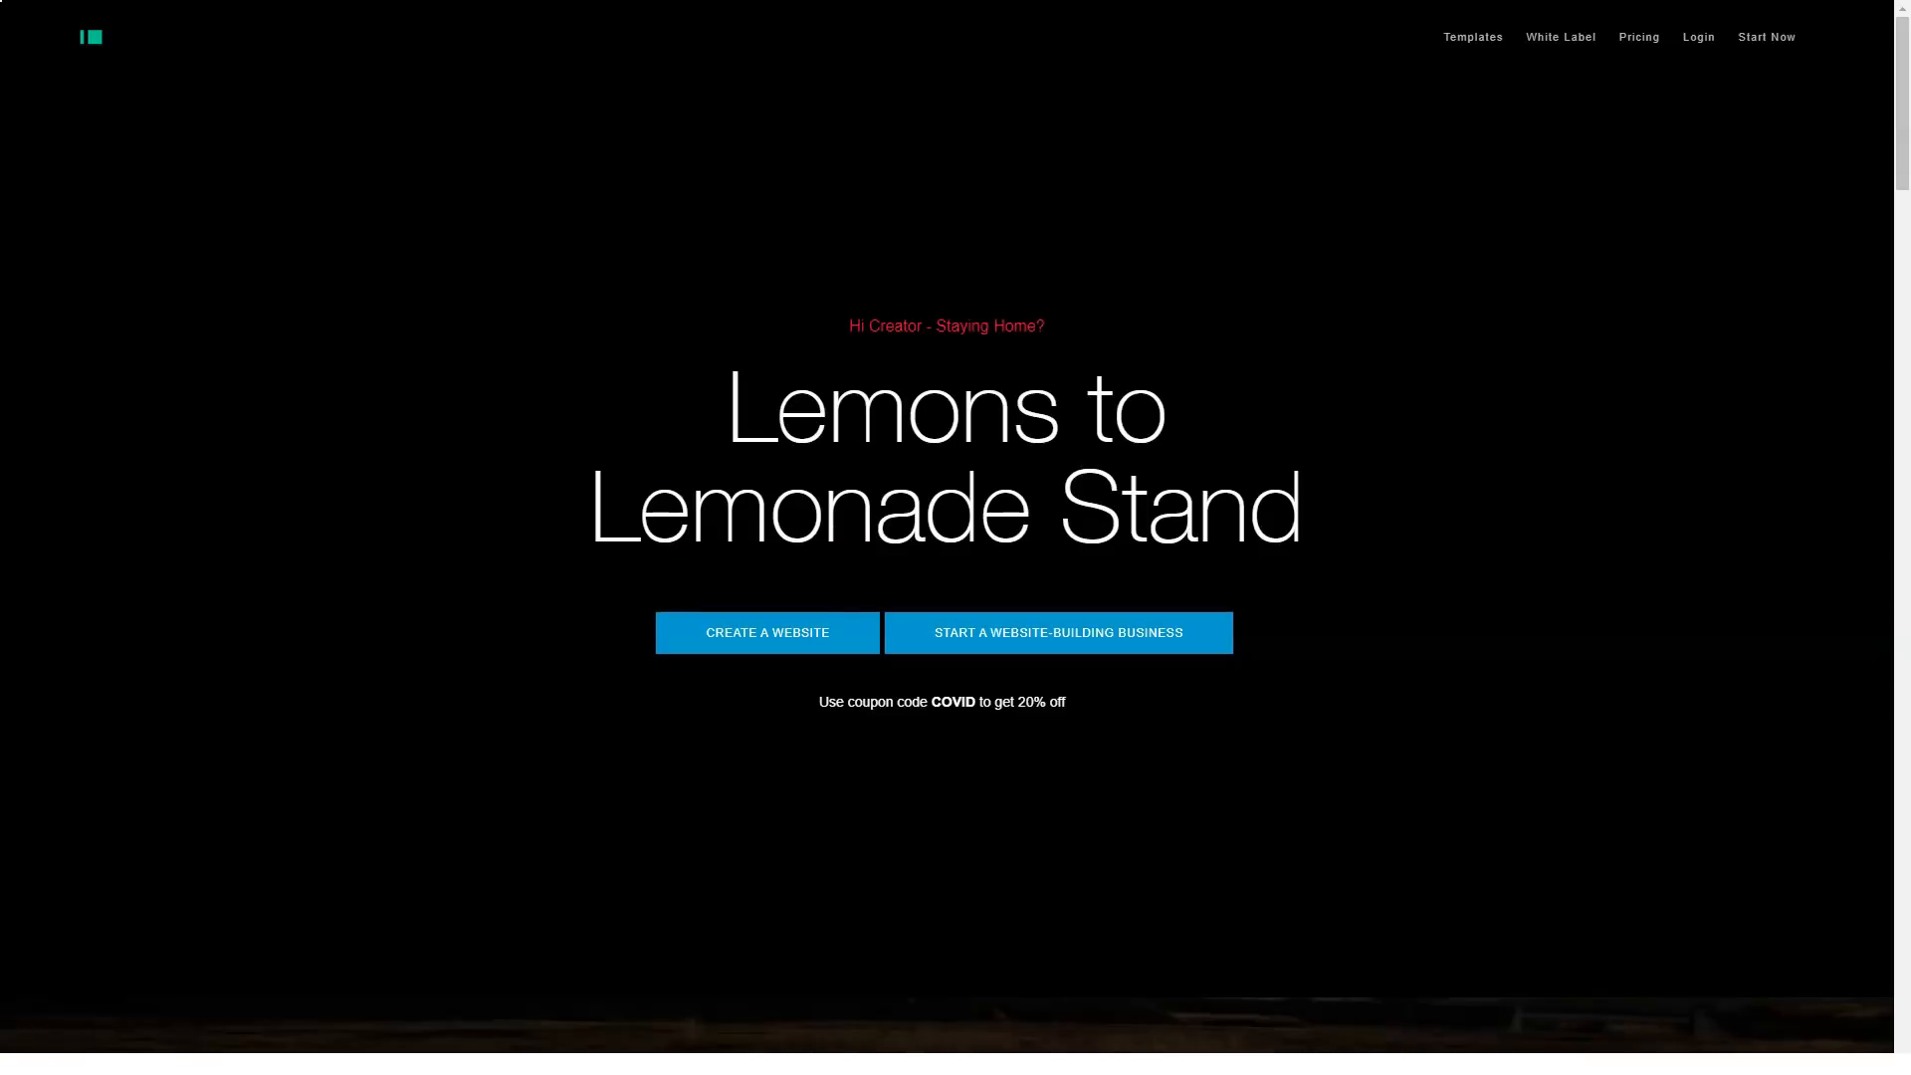
Step: Scroll down the homepage through the white label and creators showcase sections
scroll(down, 3)
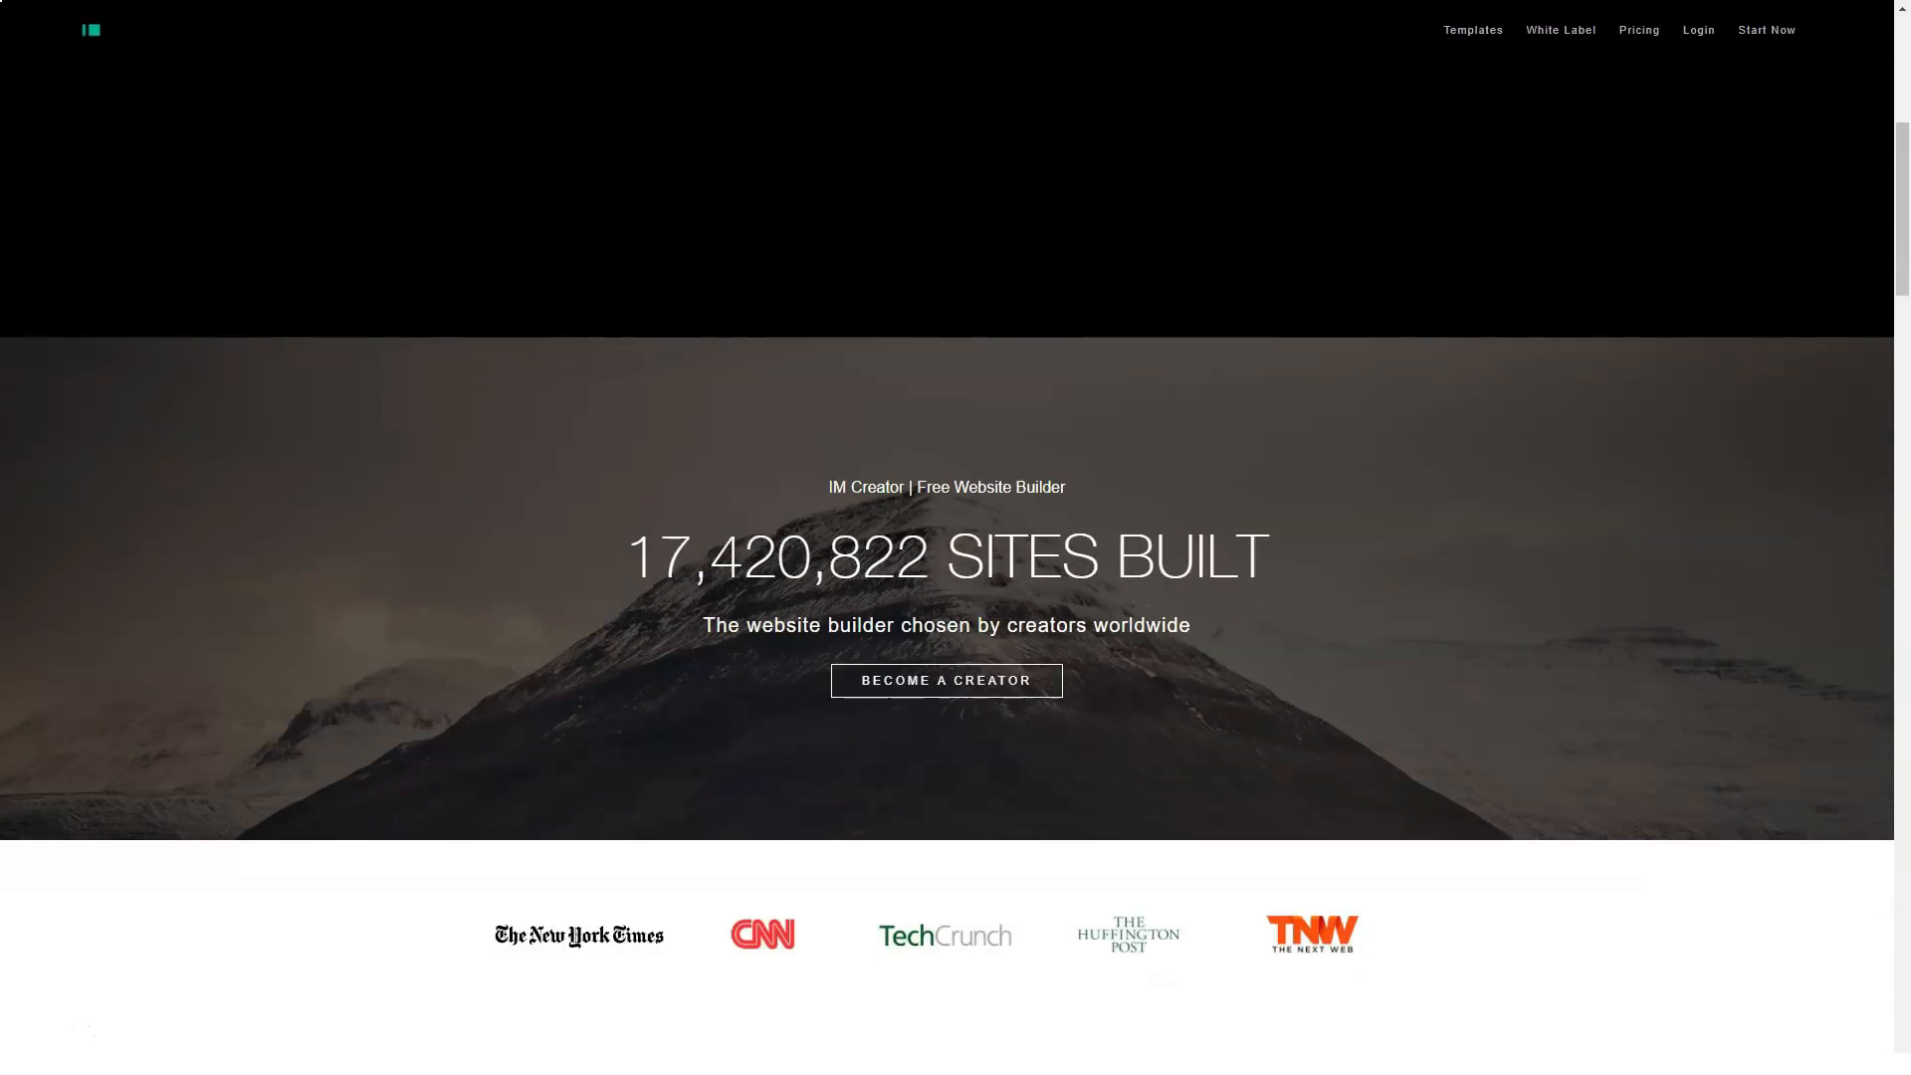
scroll(down, 3)
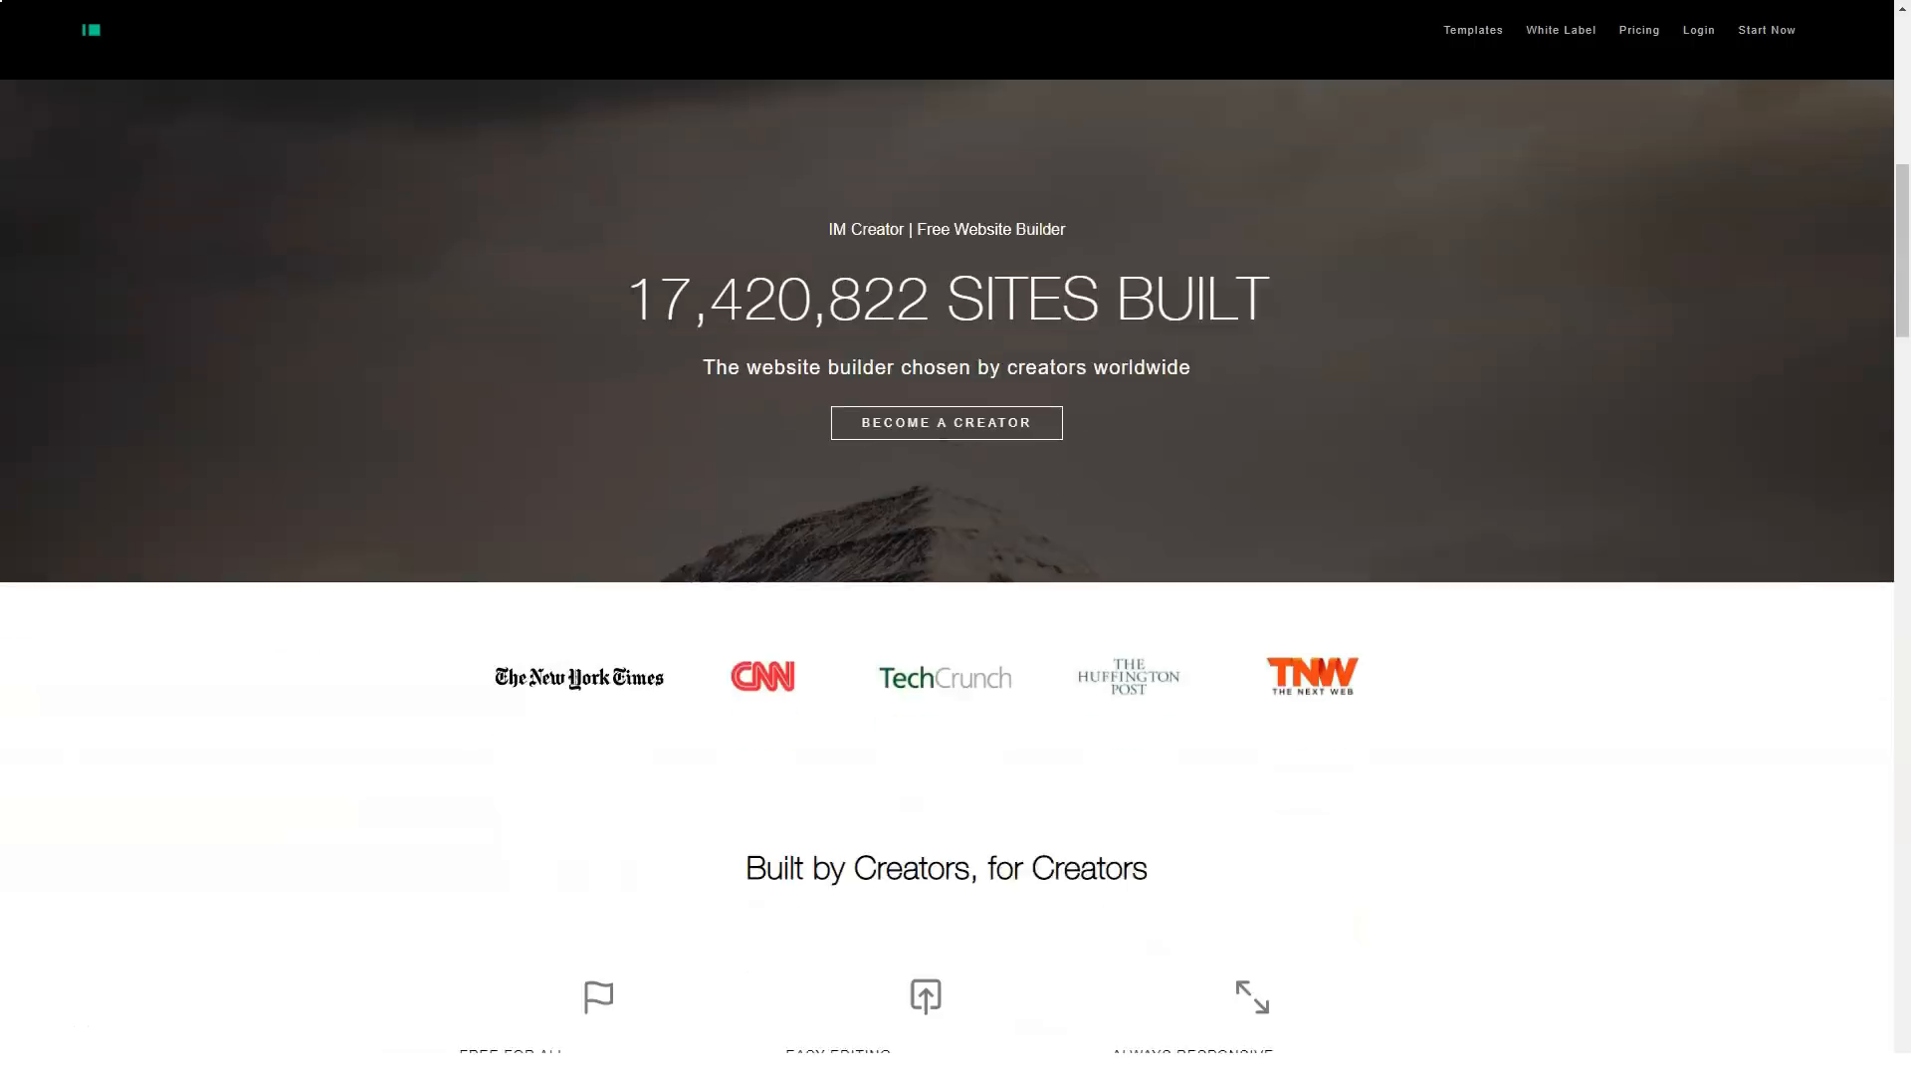
scroll(down, 3)
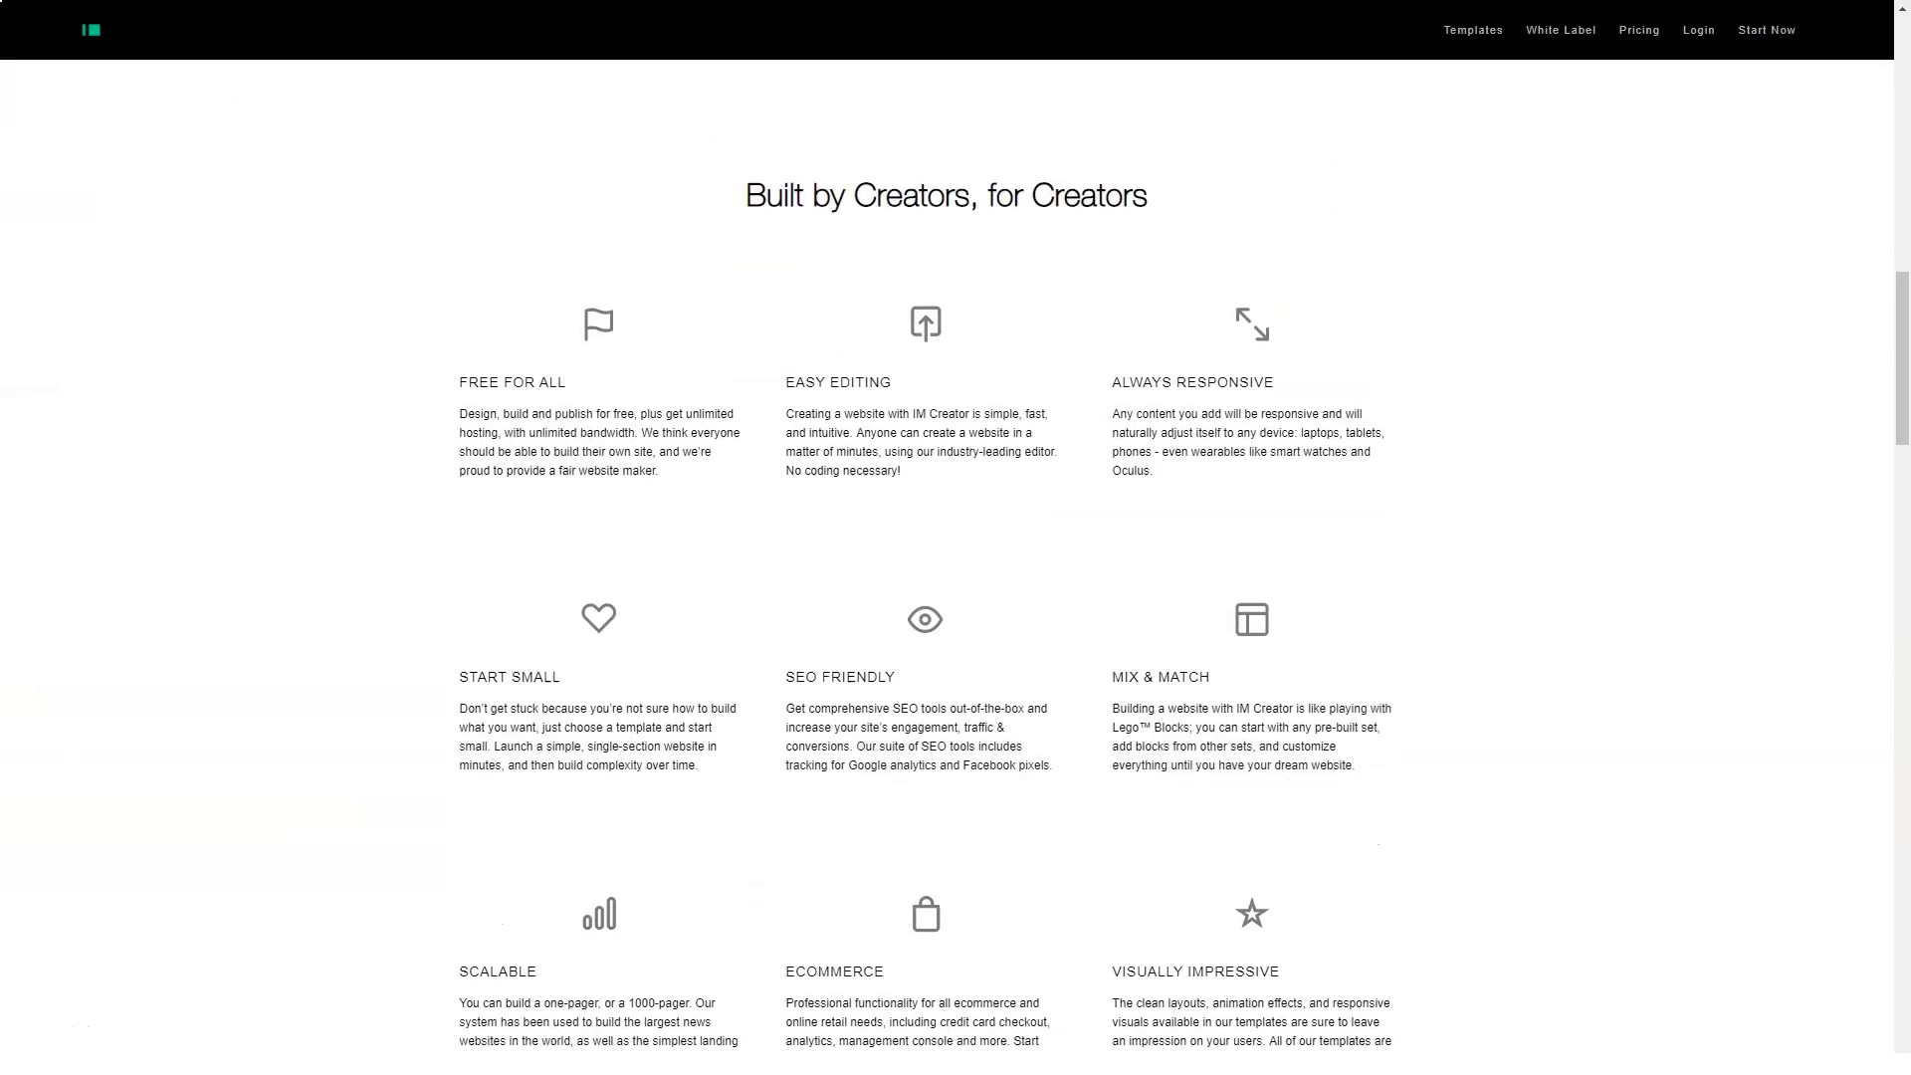
scroll(down, 3)
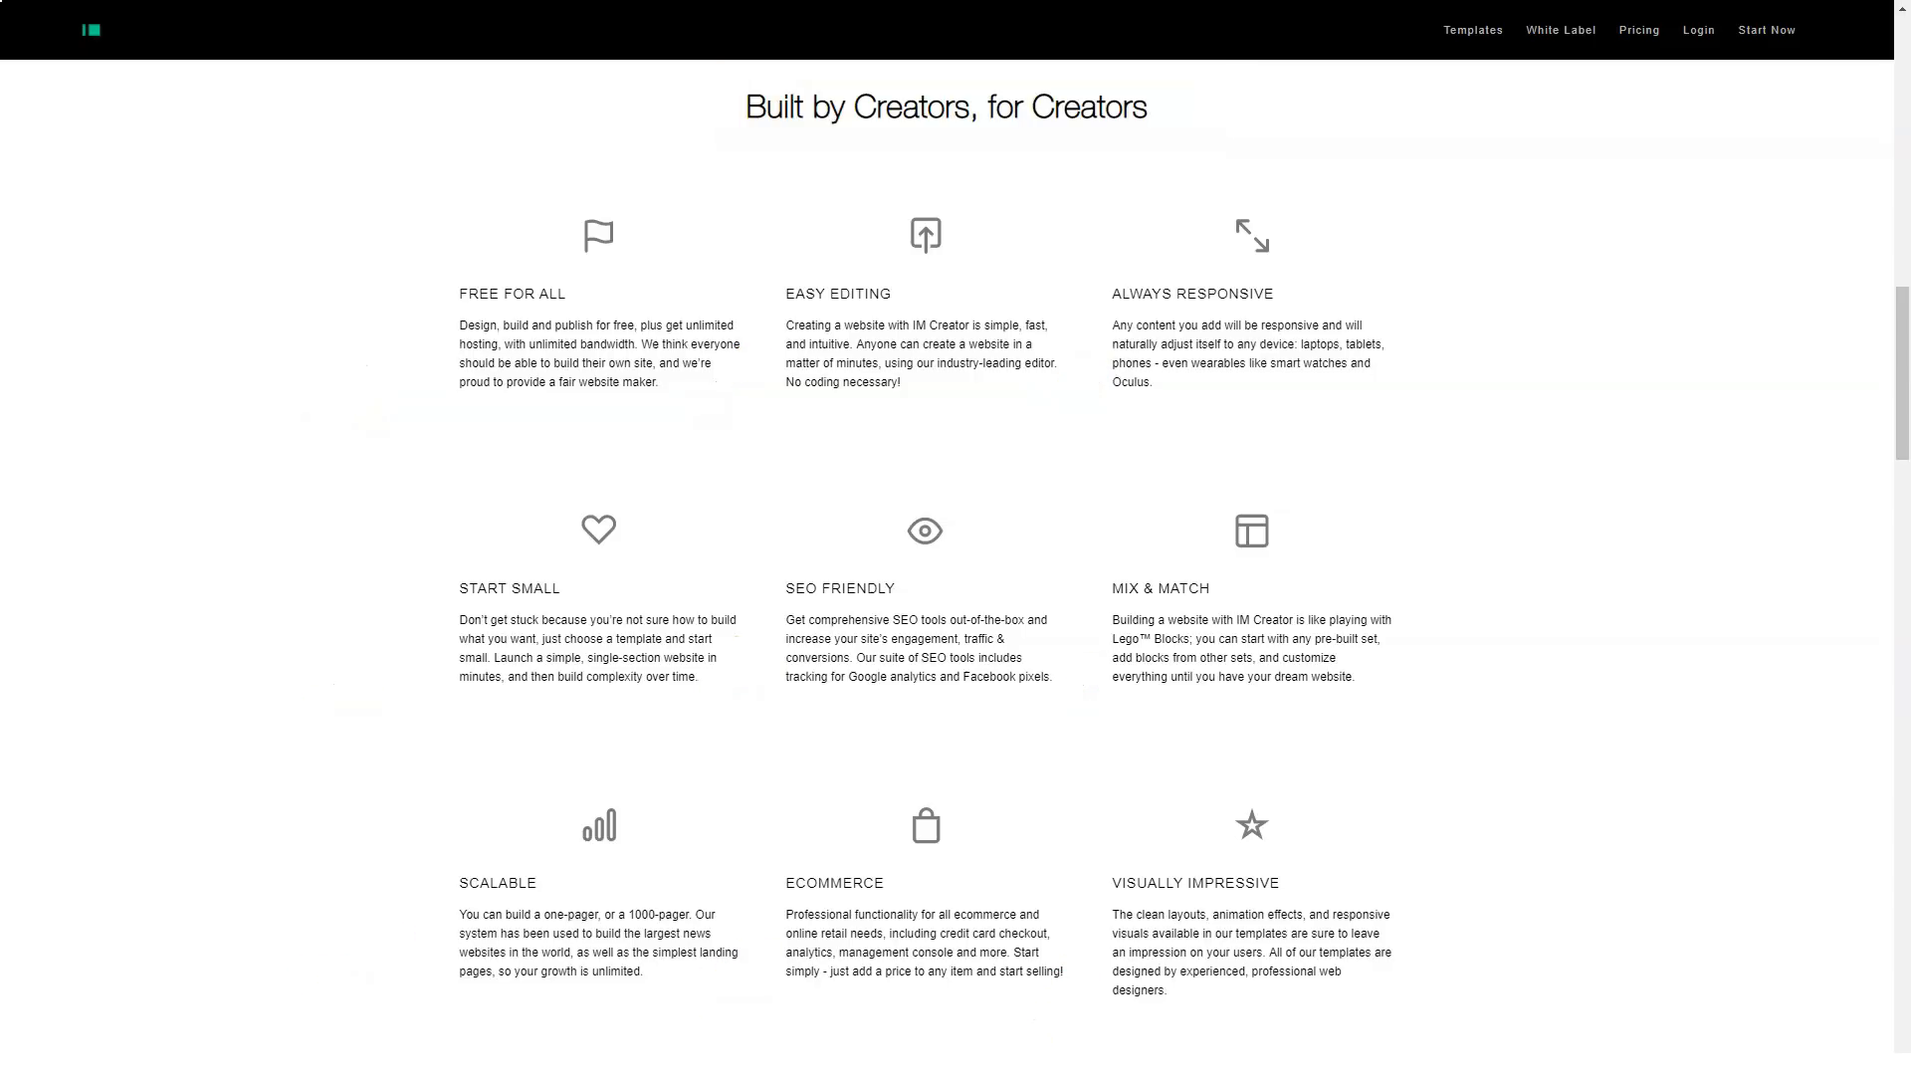
scroll(down, 3)
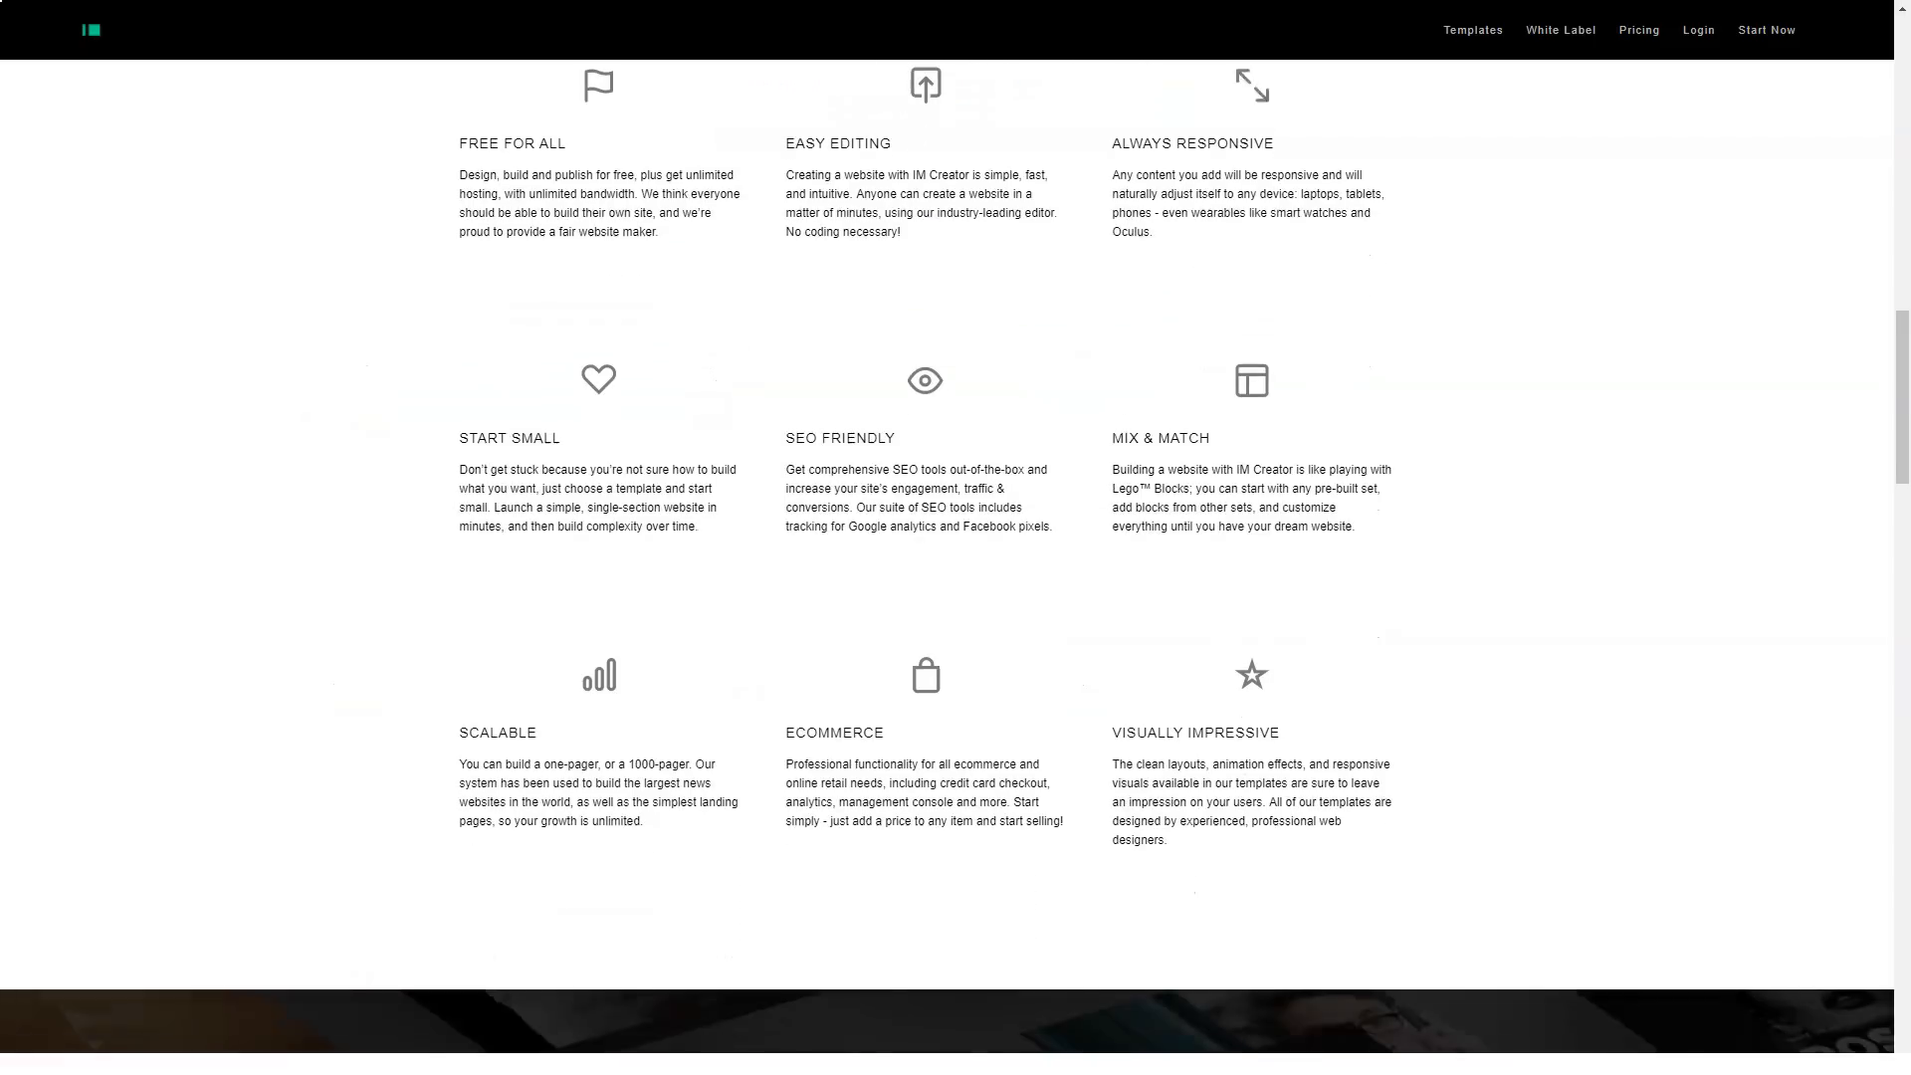
scroll(down, 3)
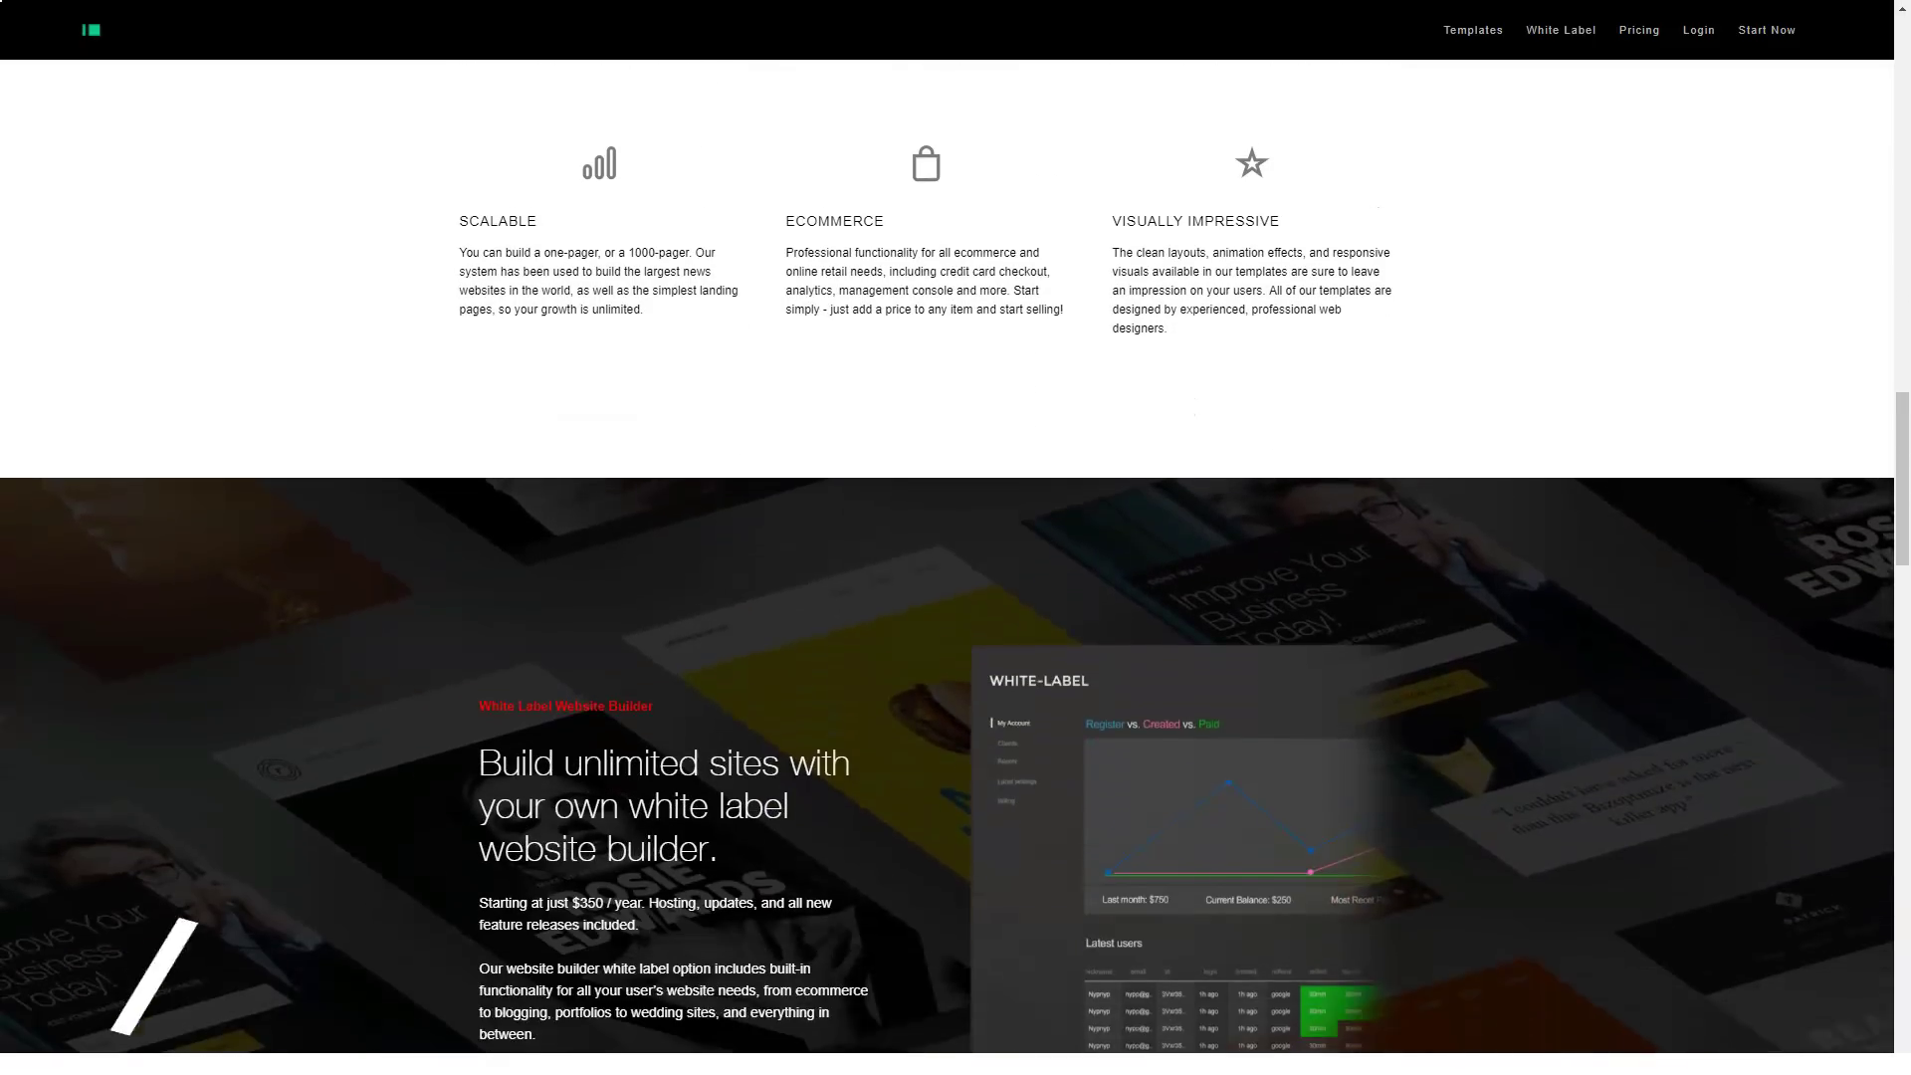
scroll(down, 3)
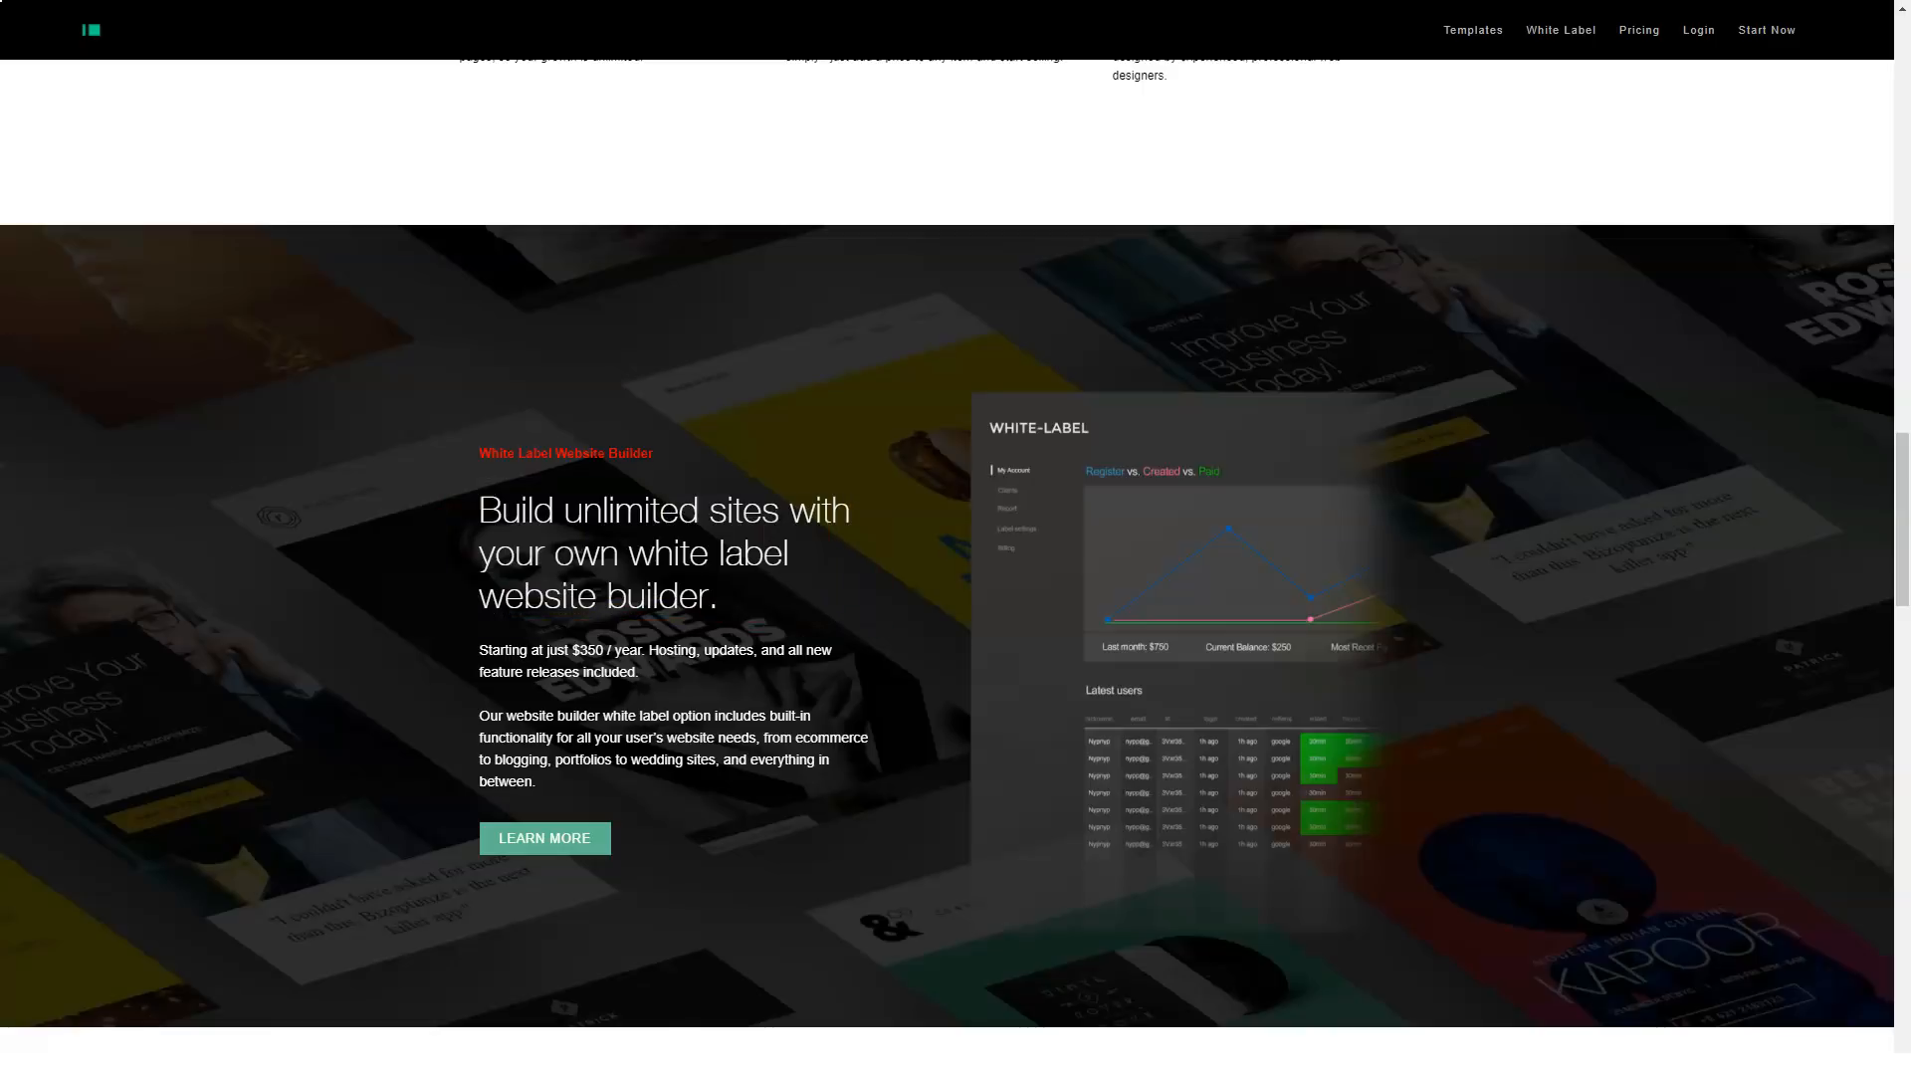
scroll(down, 3)
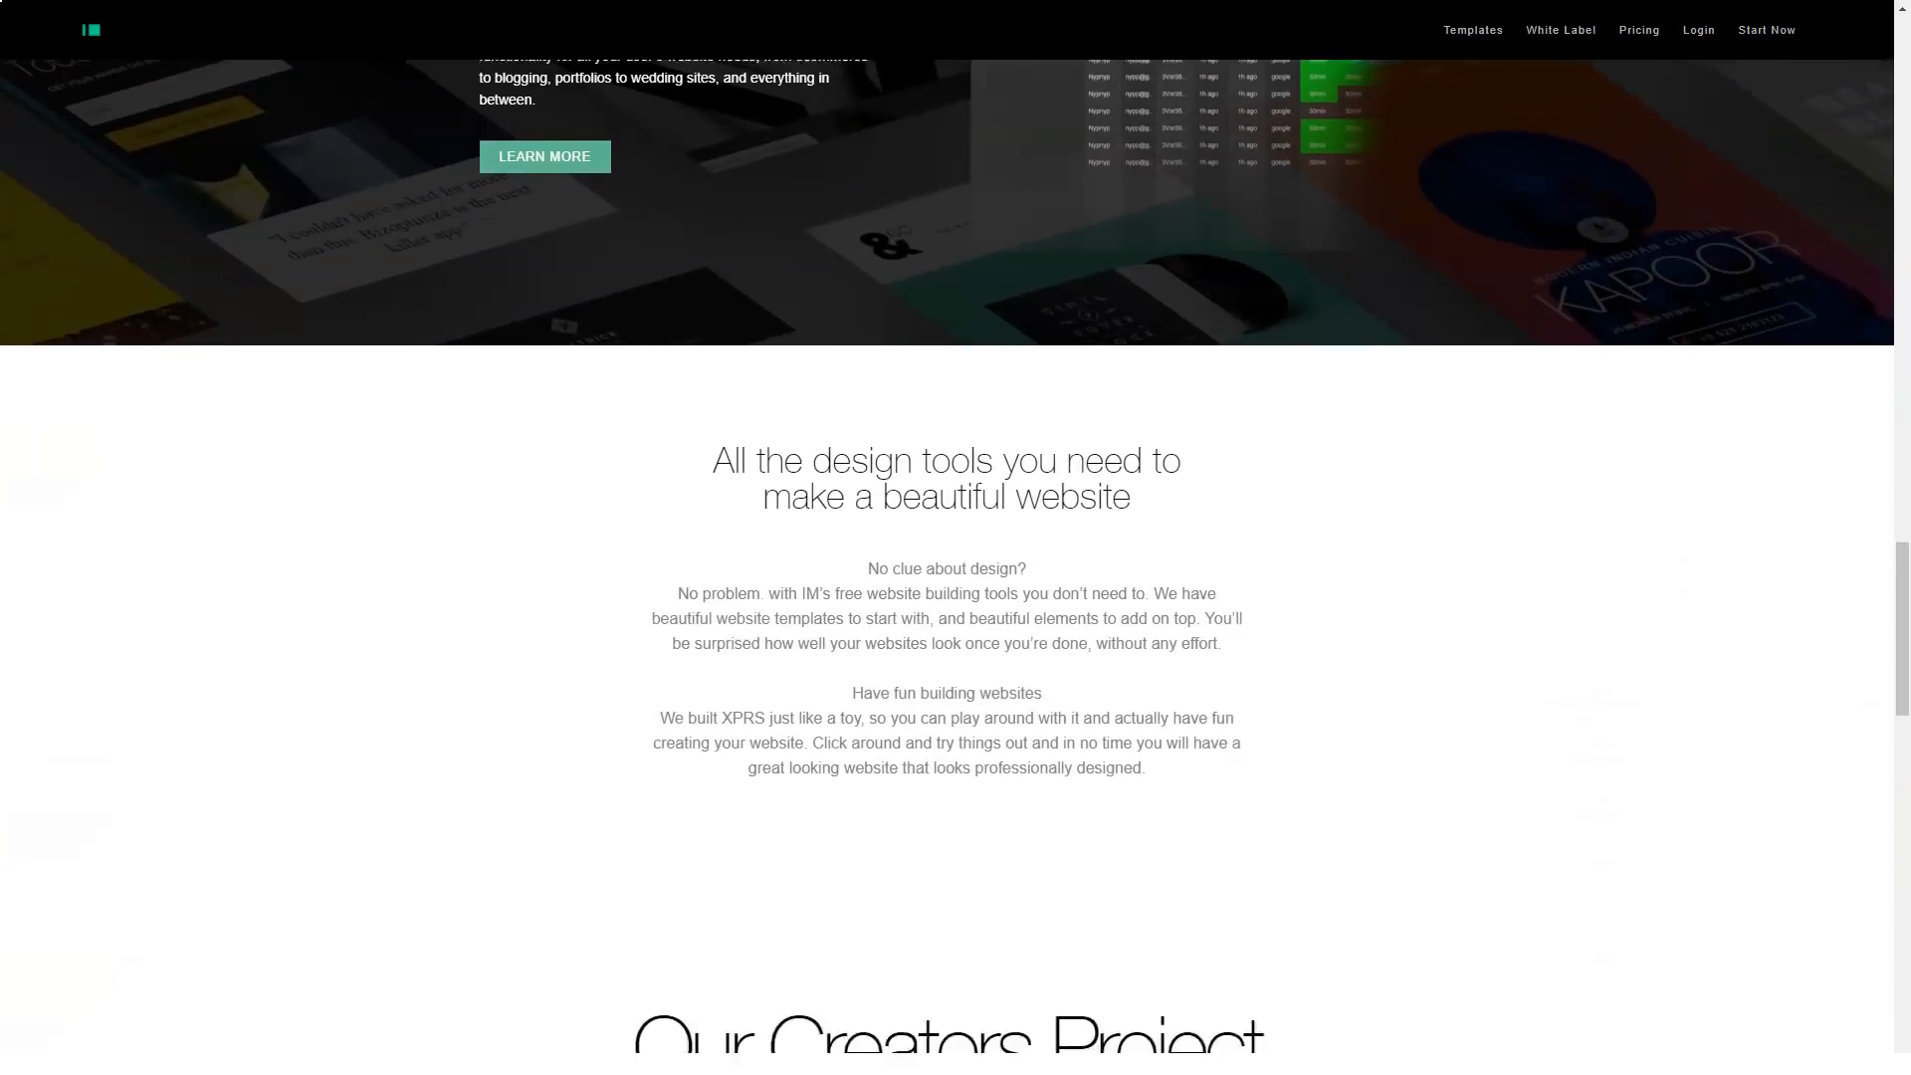
scroll(down, 3)
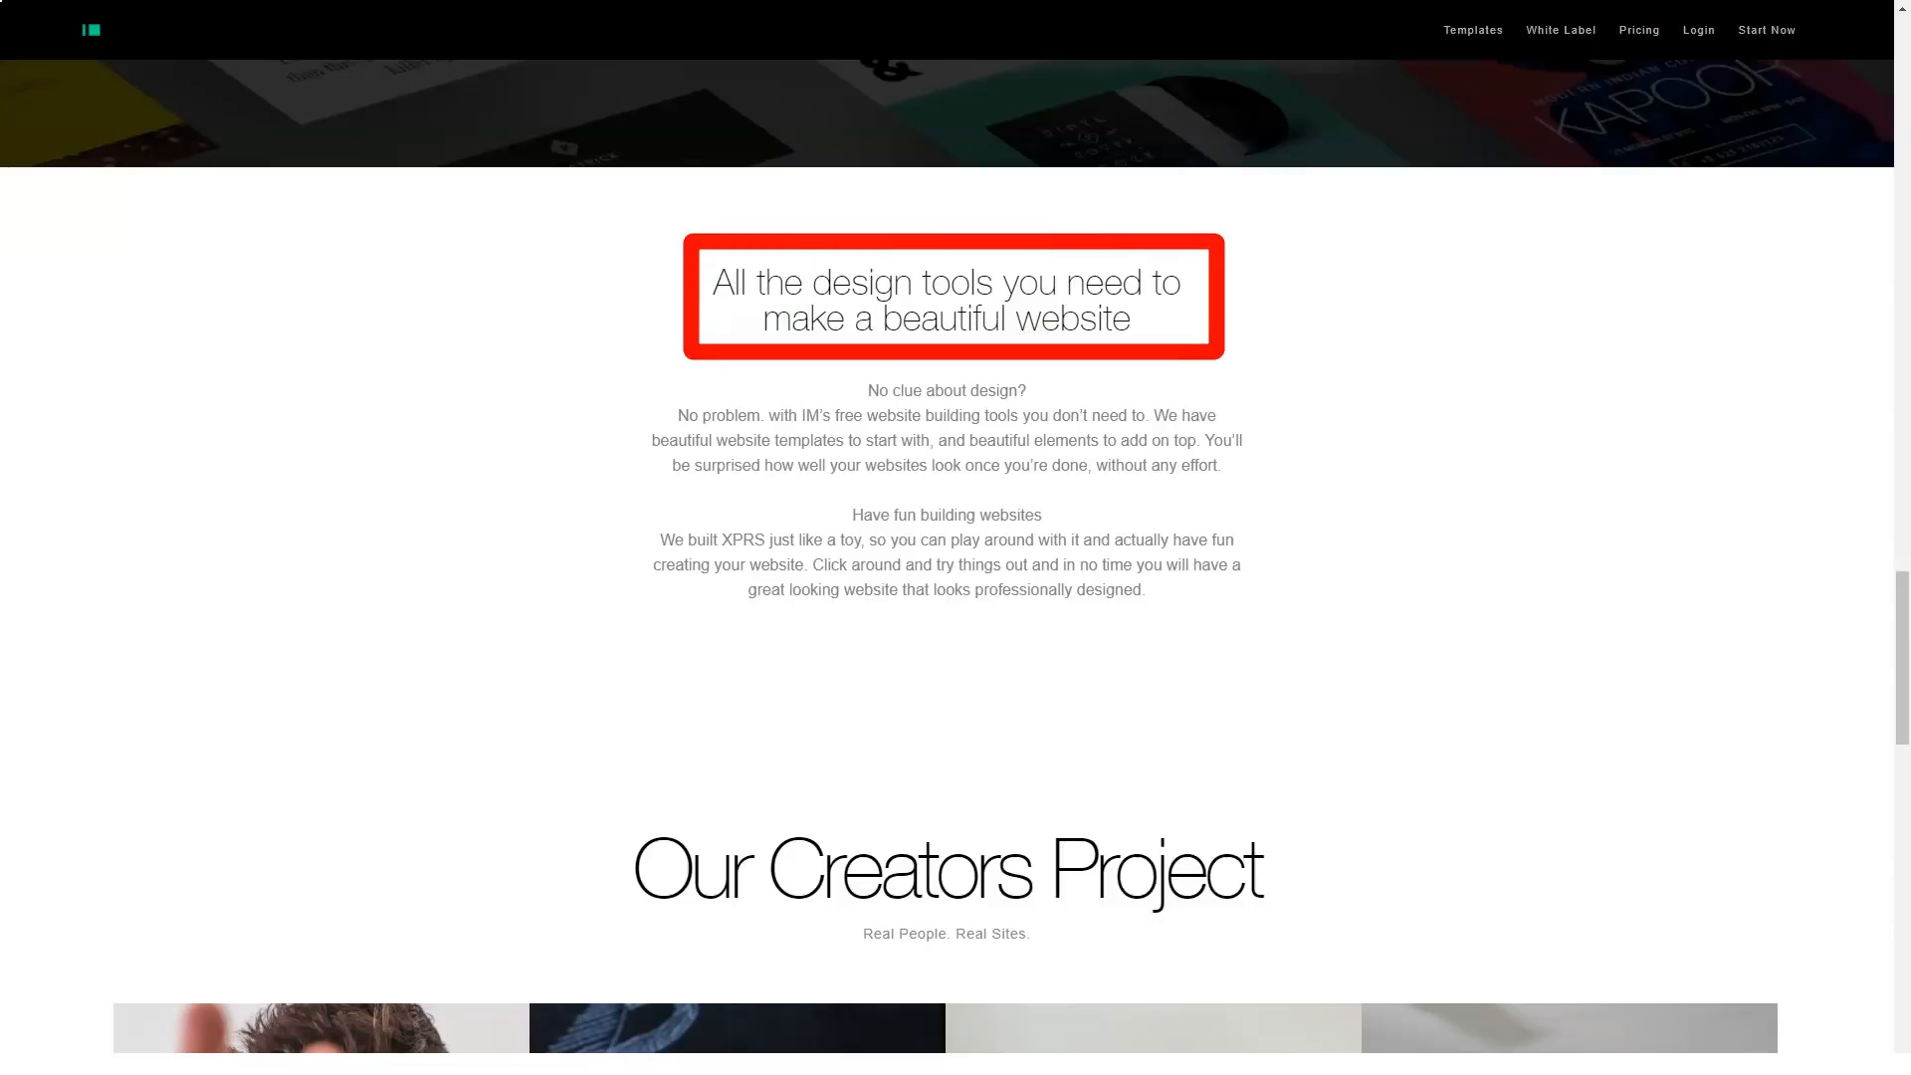
scroll(down, 3)
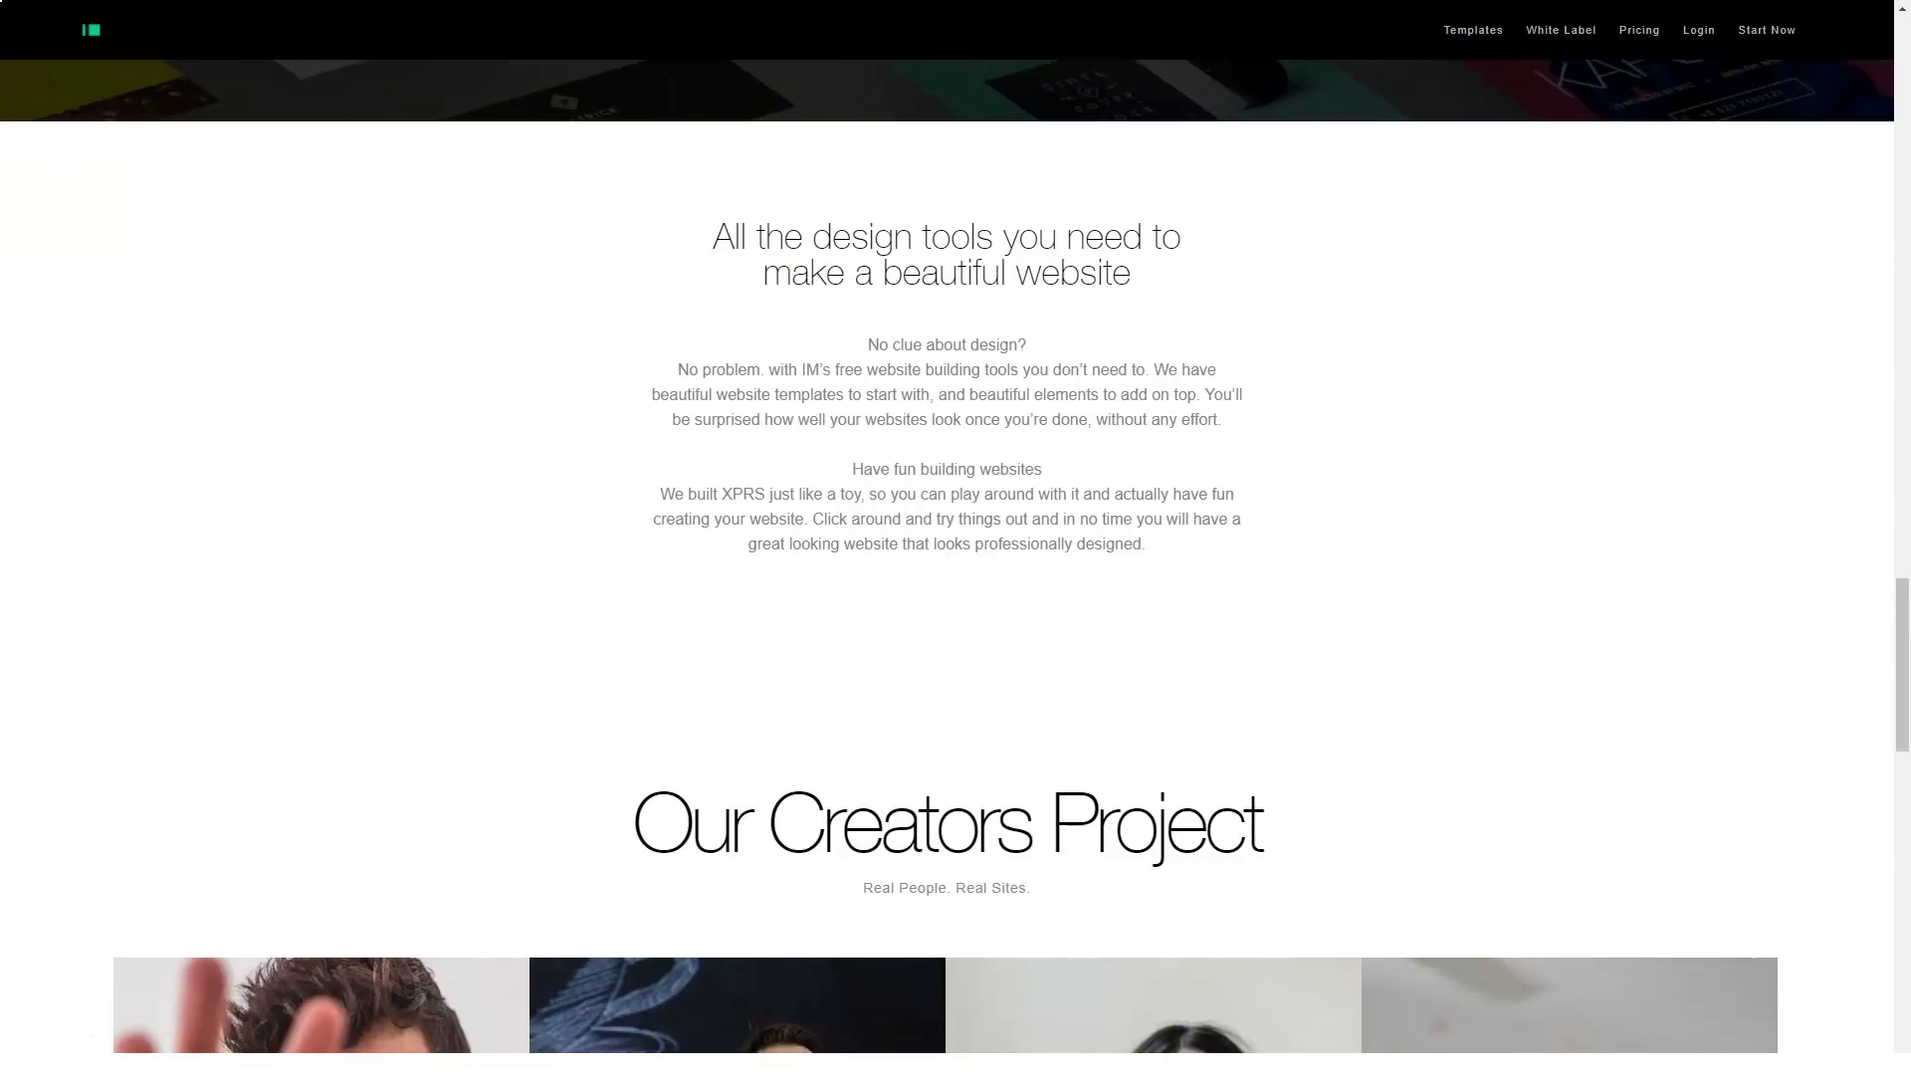
scroll(down, 3)
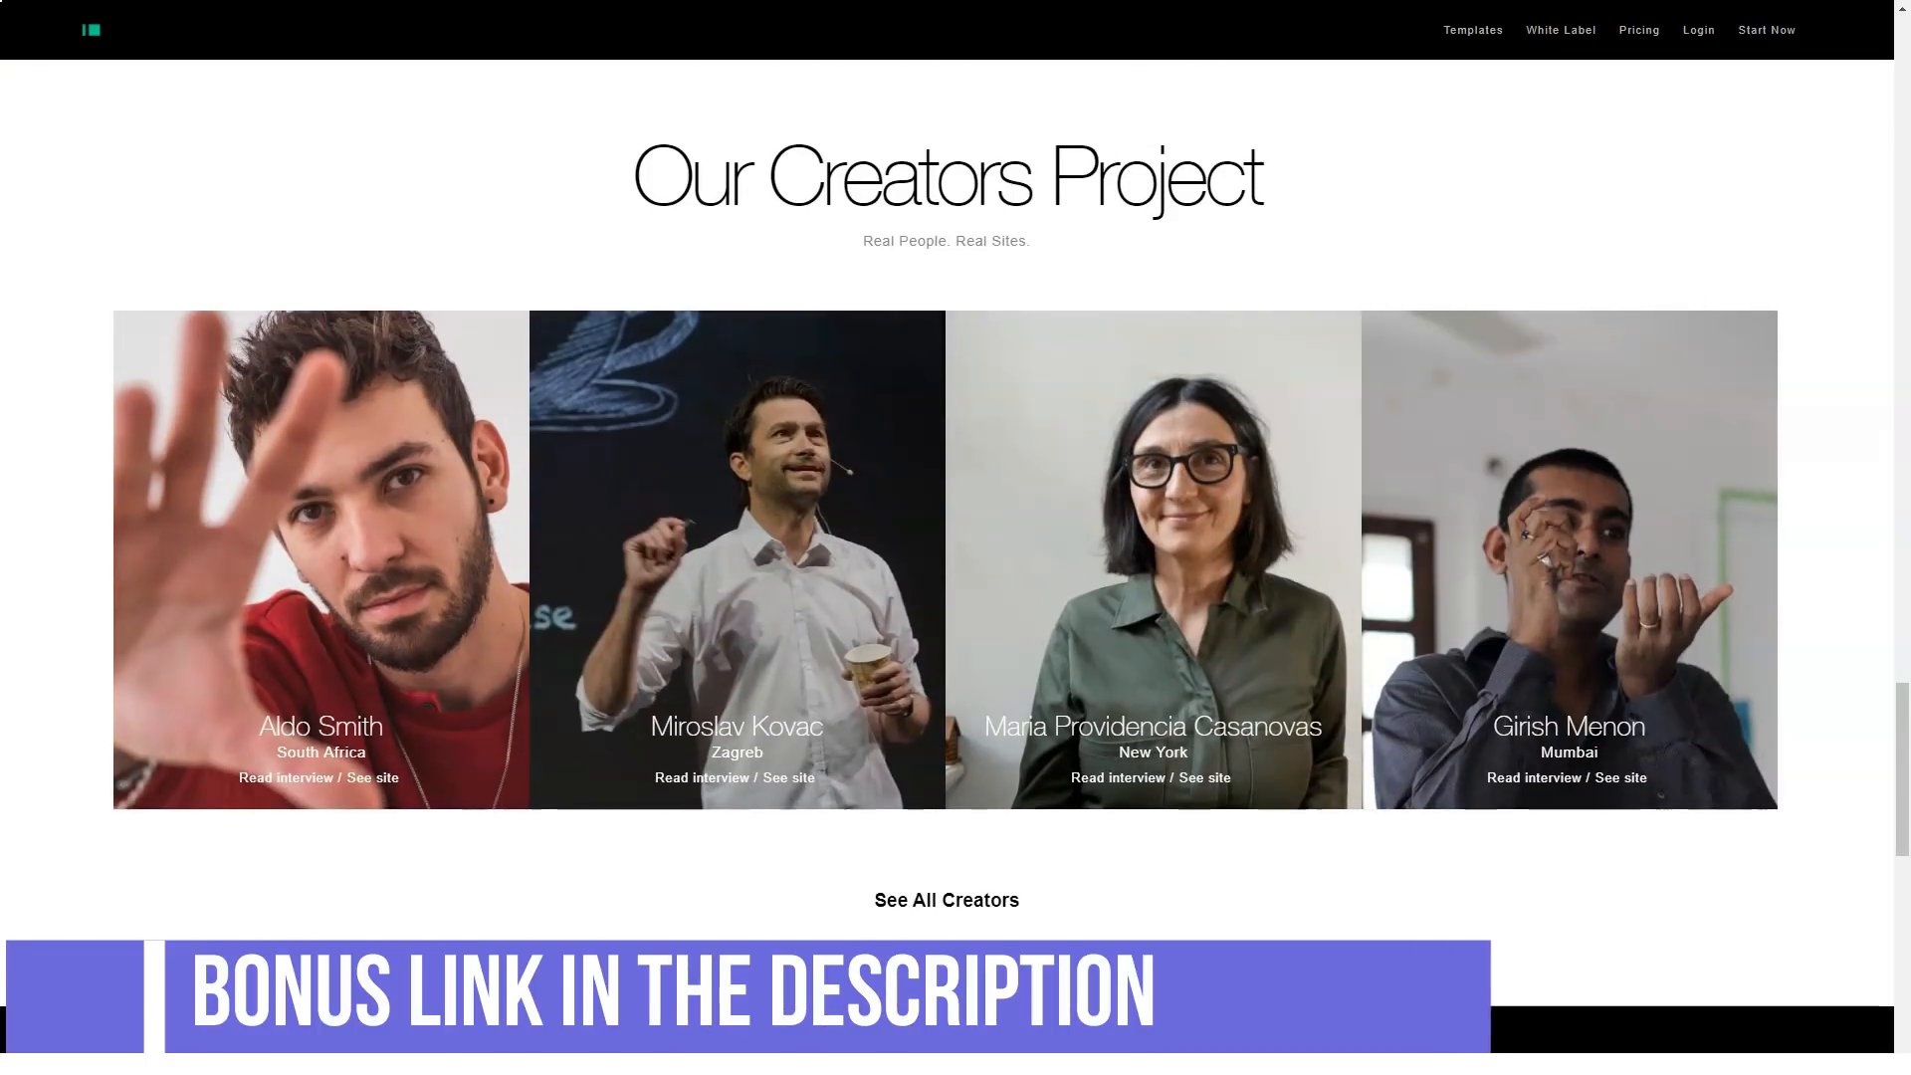
scroll(down, 3)
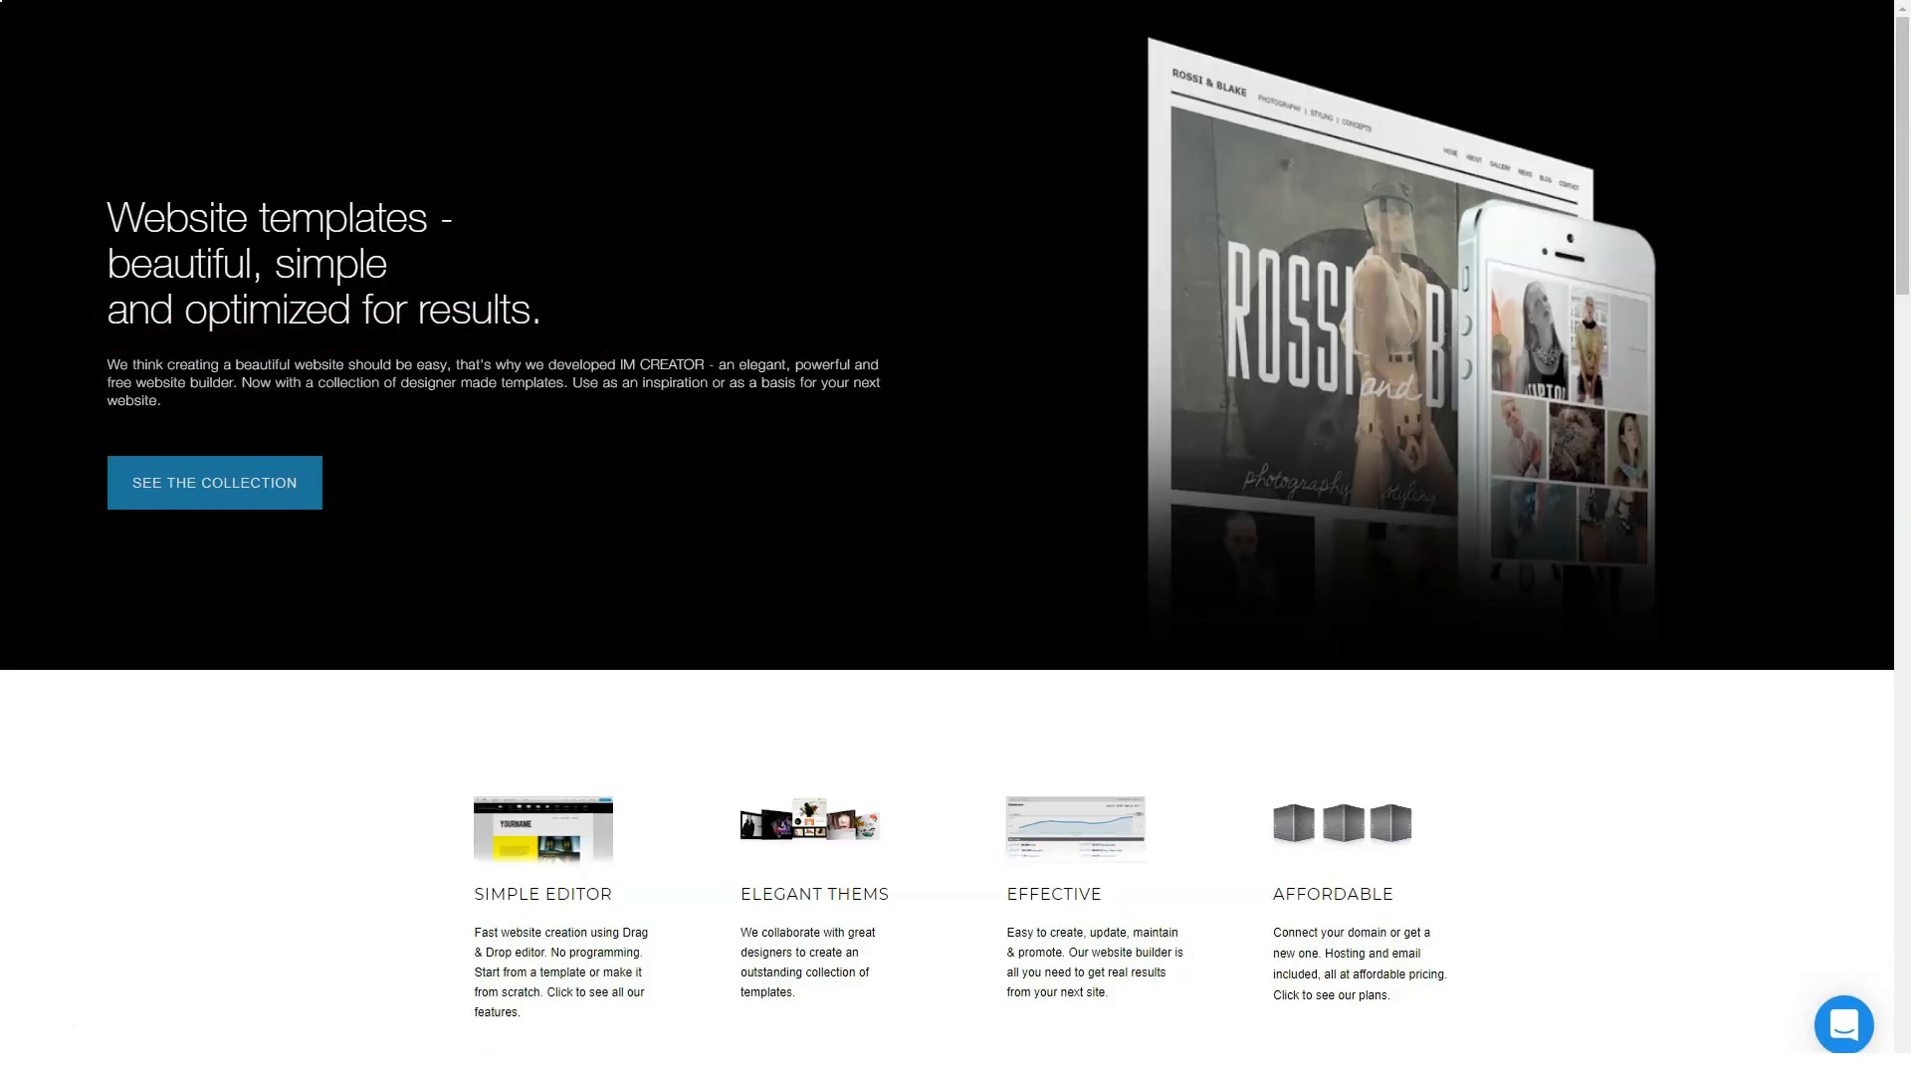
Step: Scroll through the template categories on the templates overview page
scroll(down, 3)
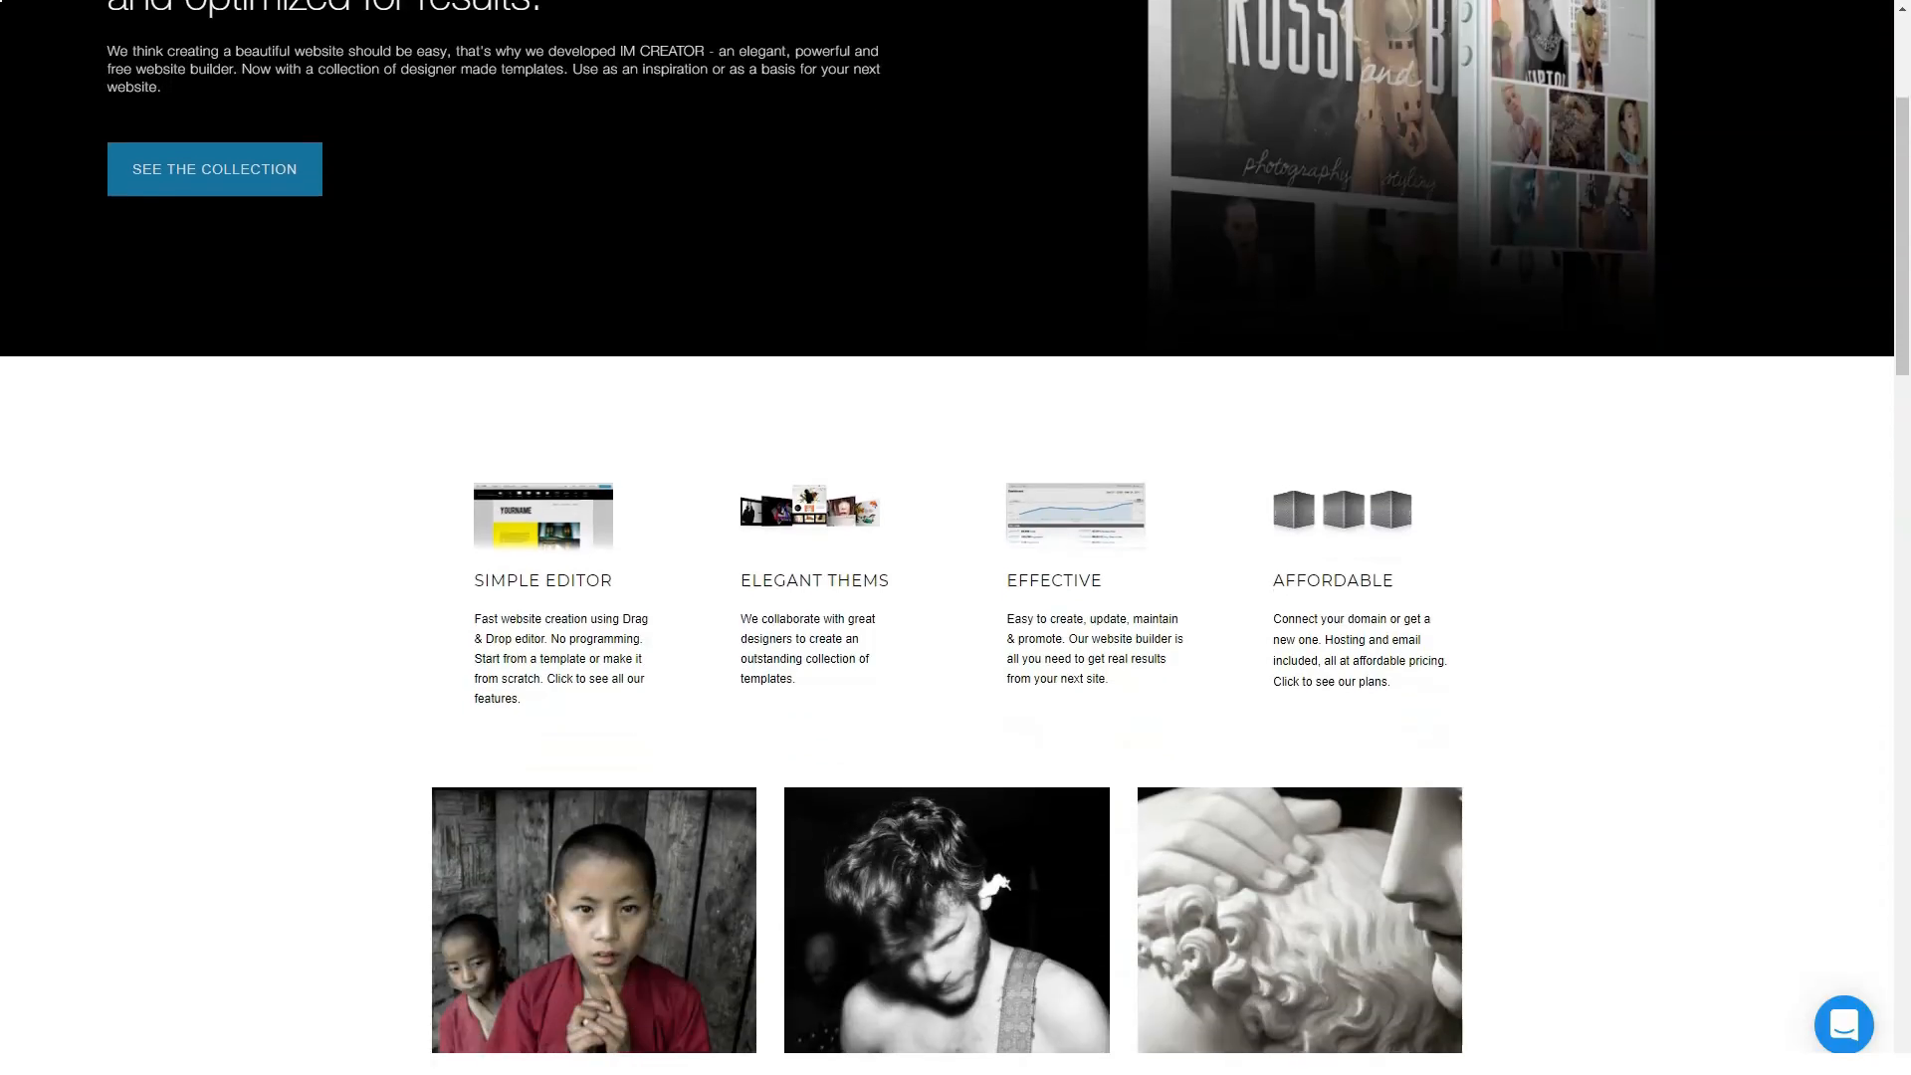
scroll(down, 3)
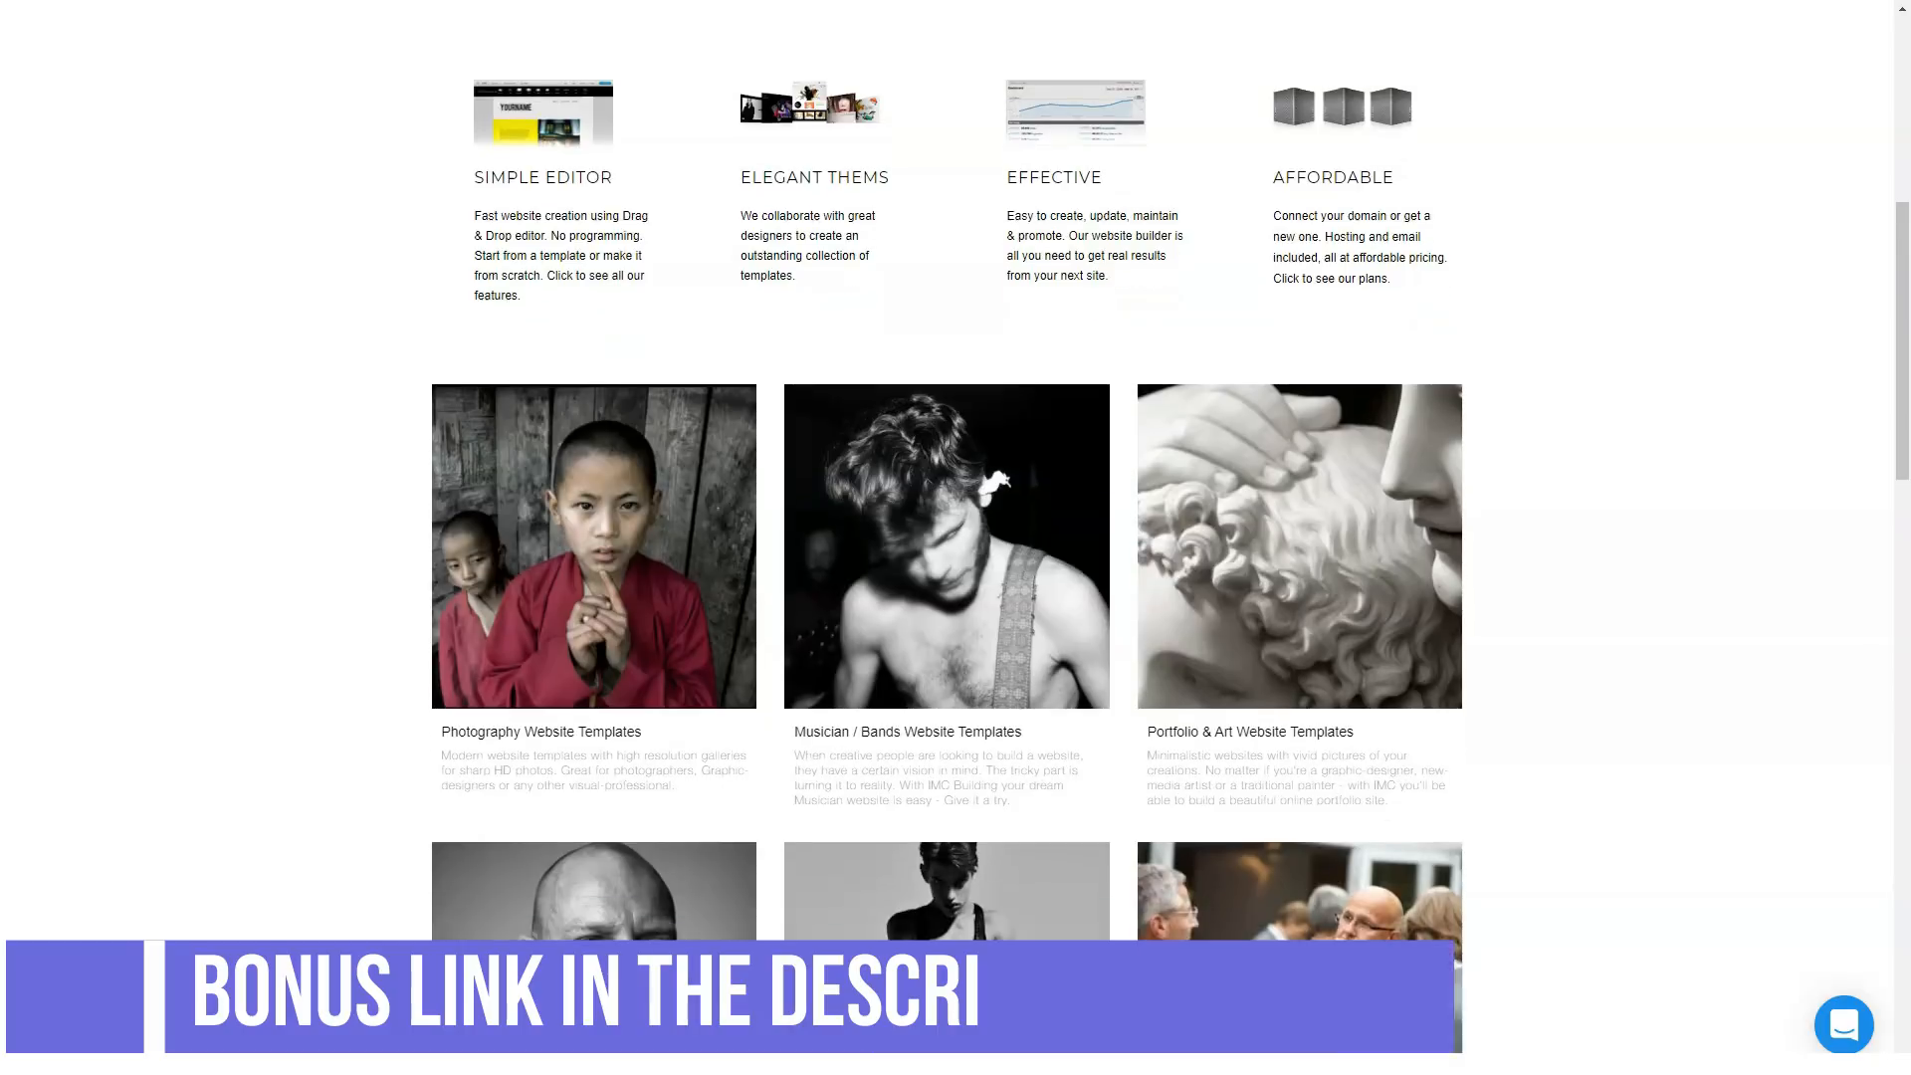
scroll(down, 3)
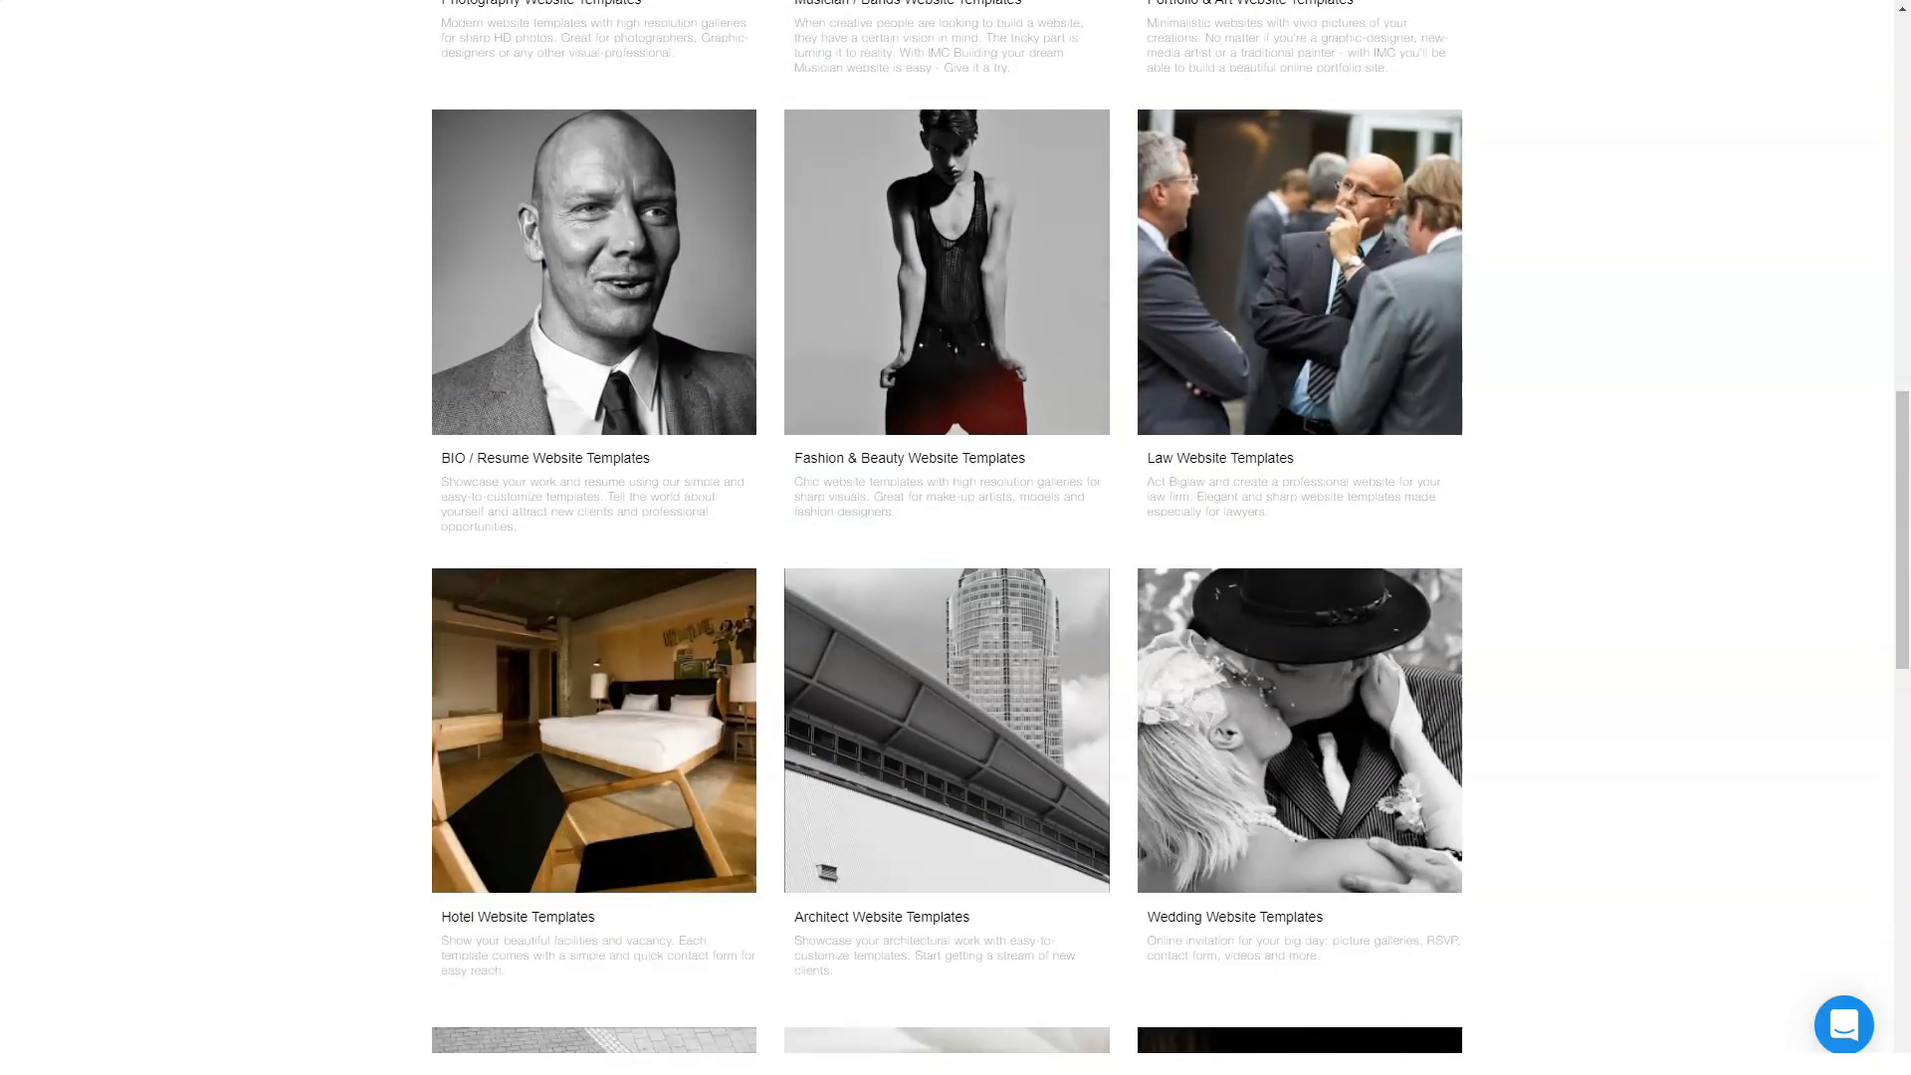
scroll(down, 3)
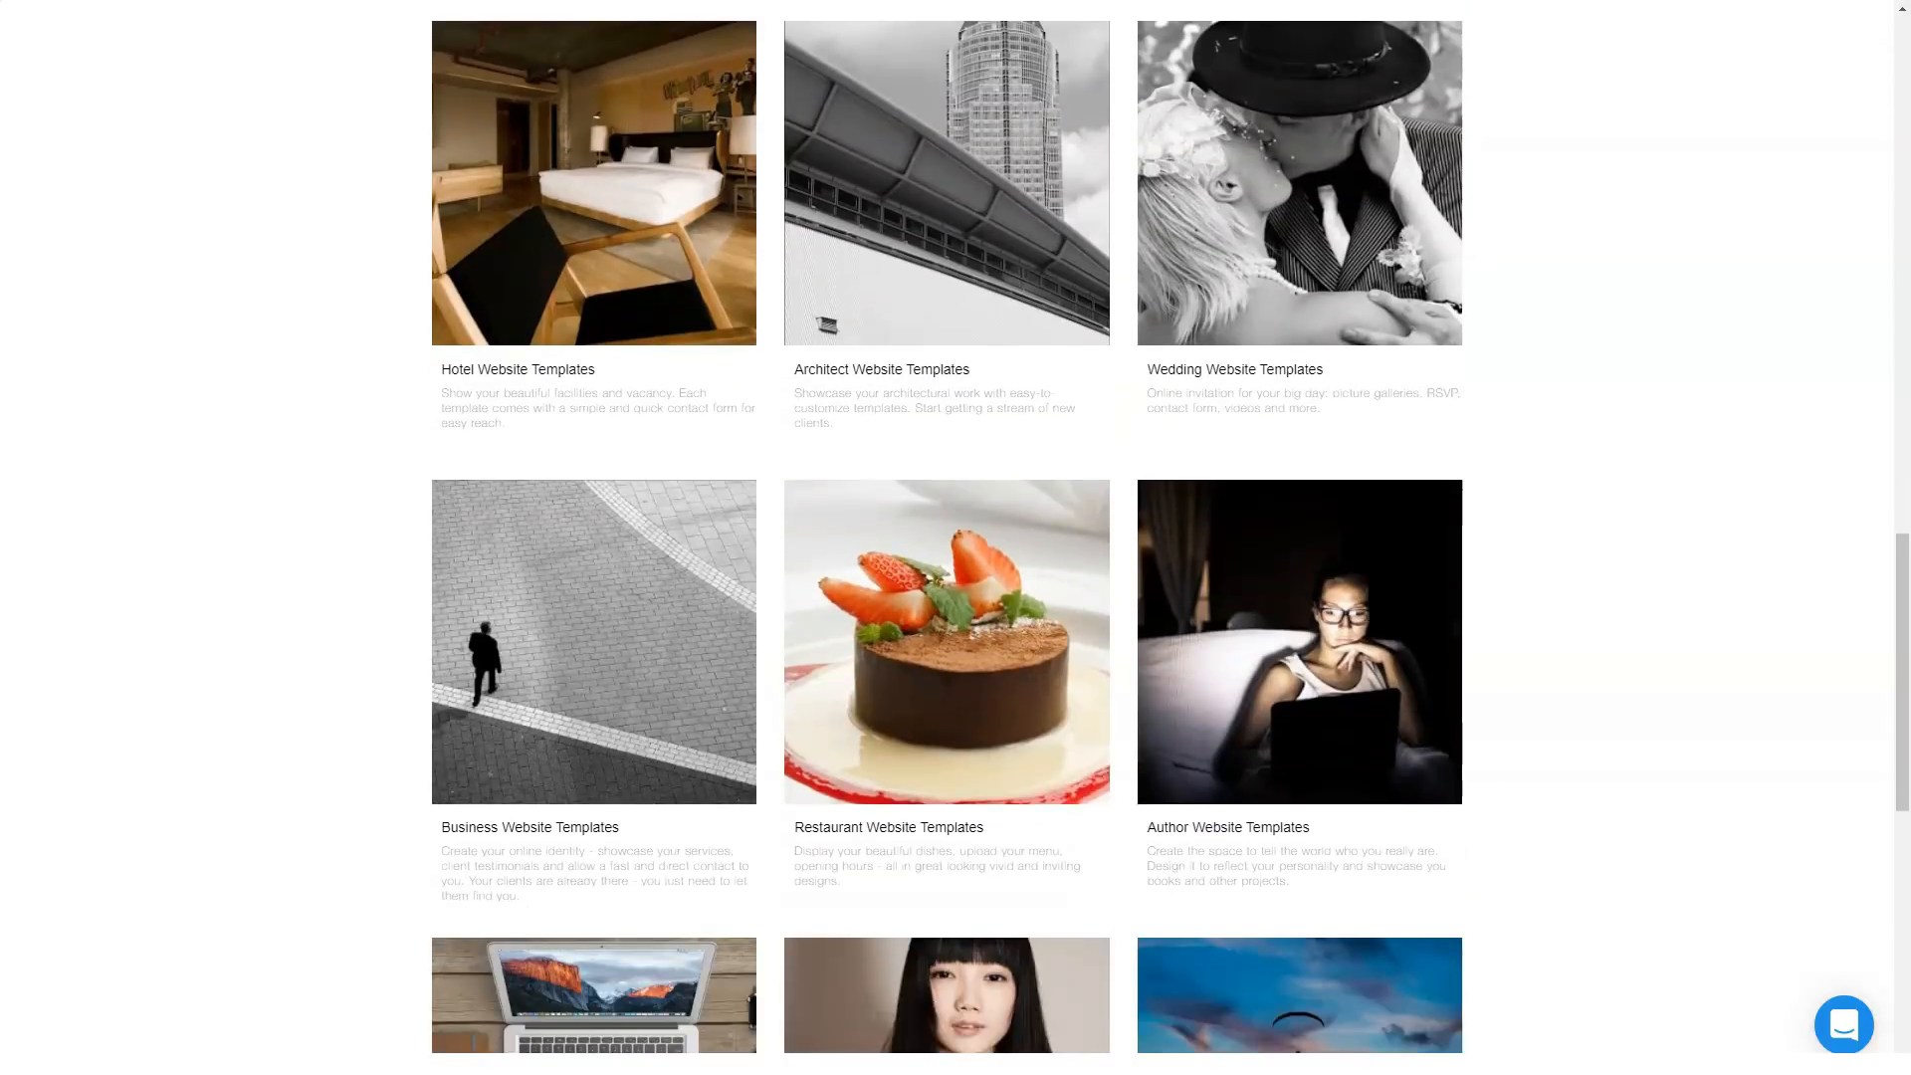
scroll(down, 3)
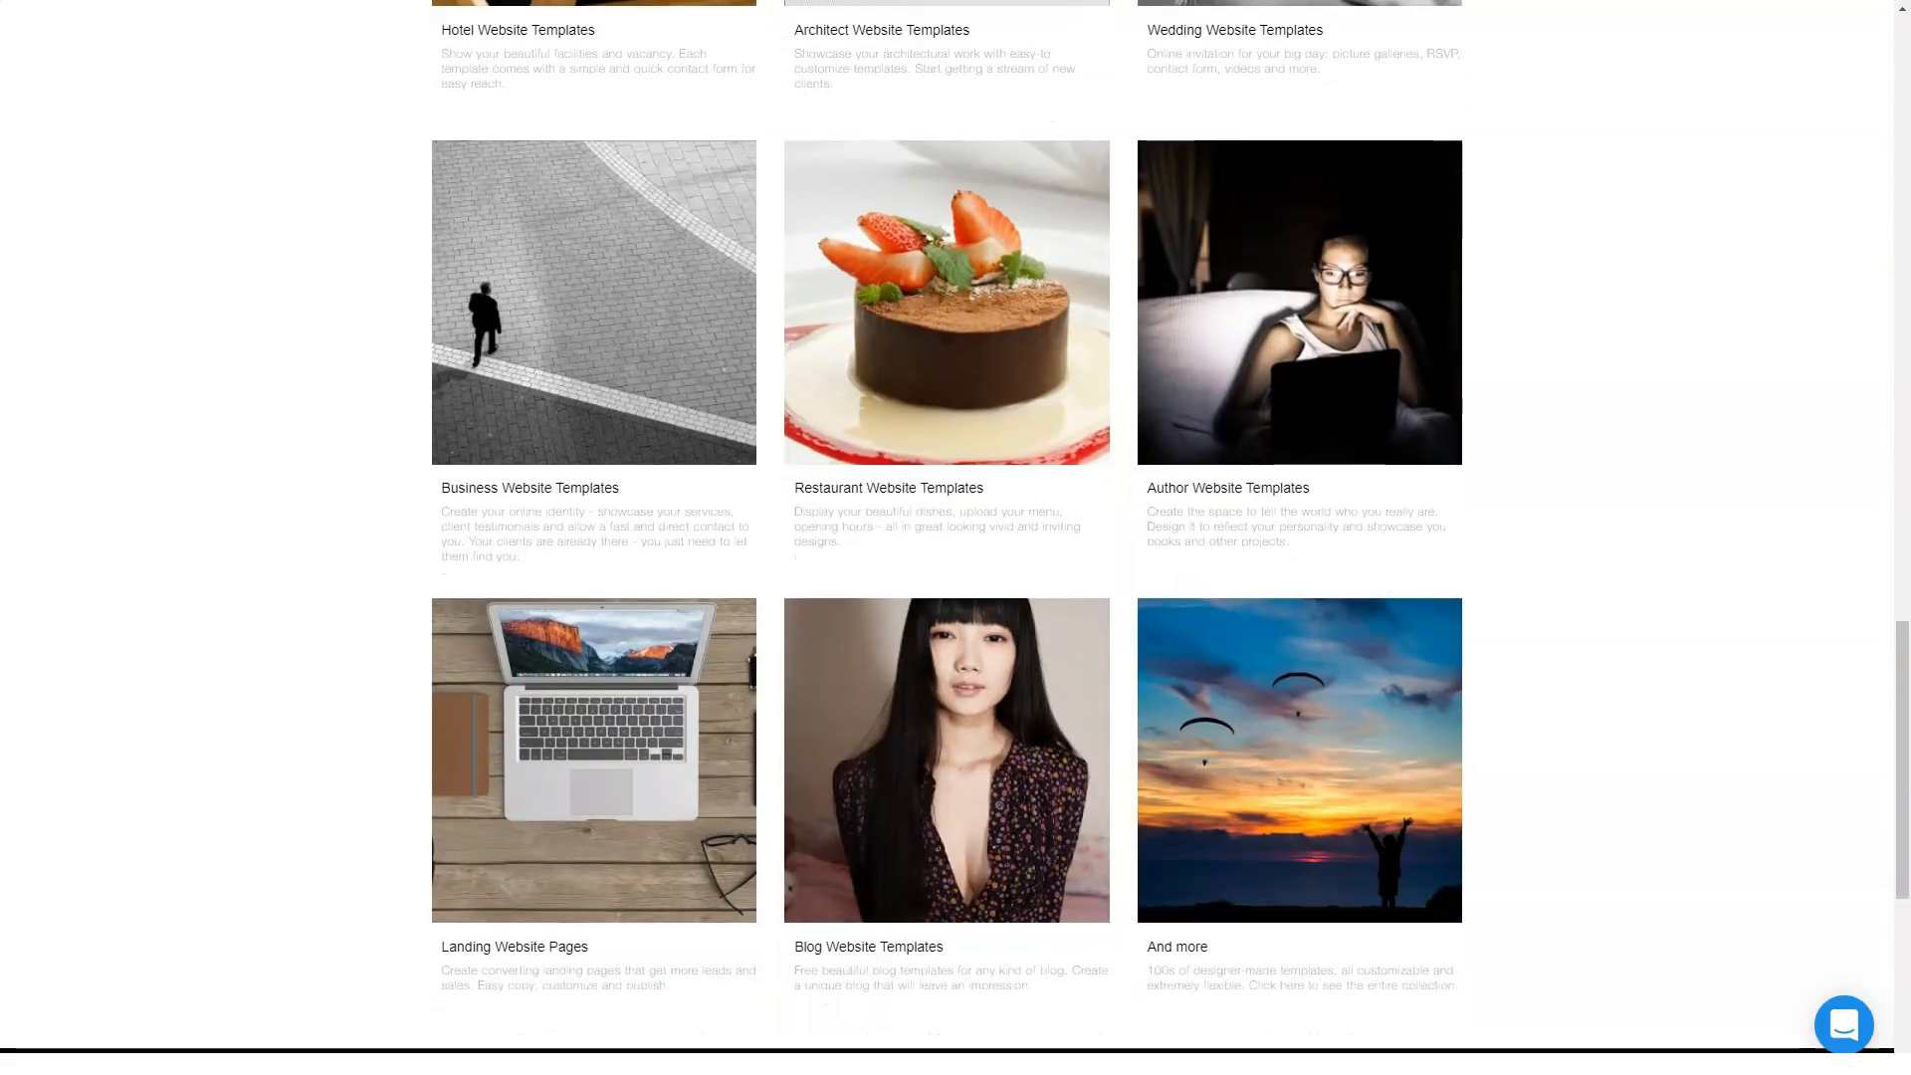
scroll(down, 3)
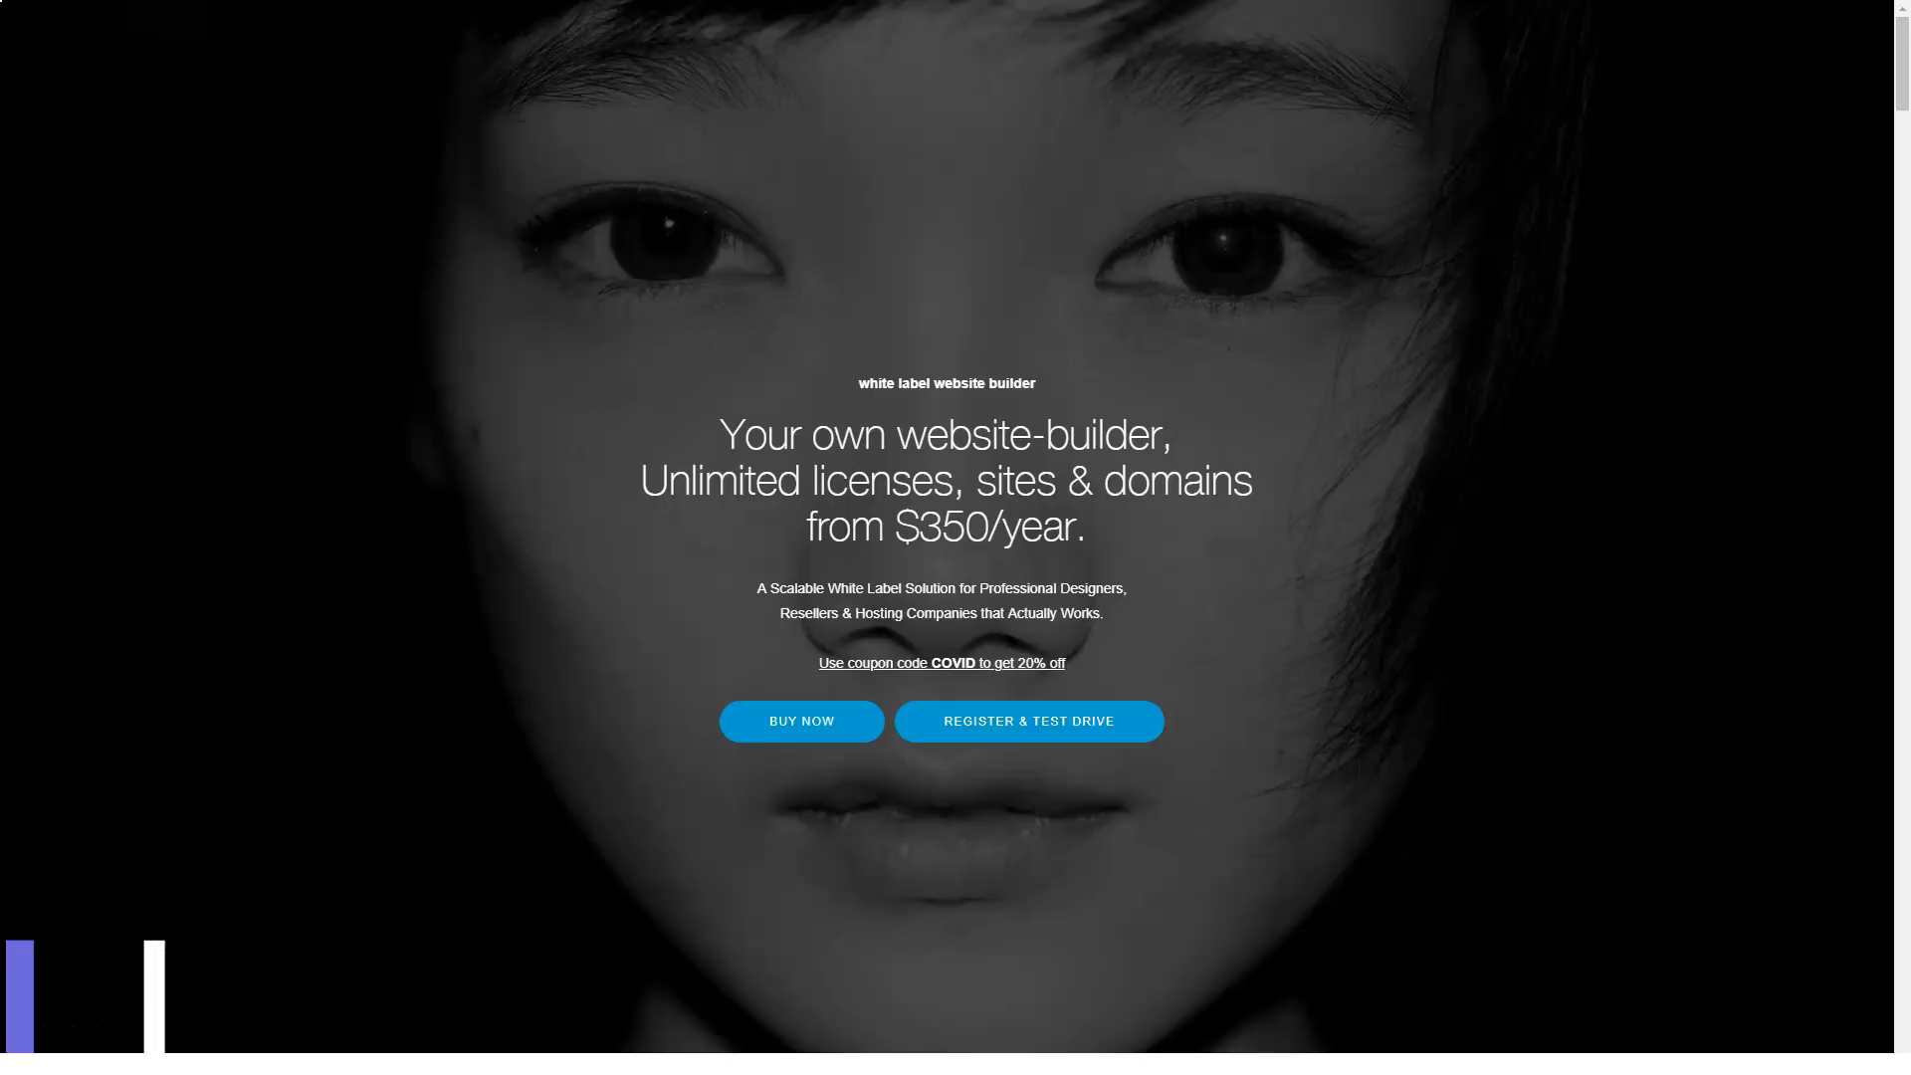
Step: Scroll the White Label page to the Standard, Host It Yourself and Servers Control plans
scroll(down, 3)
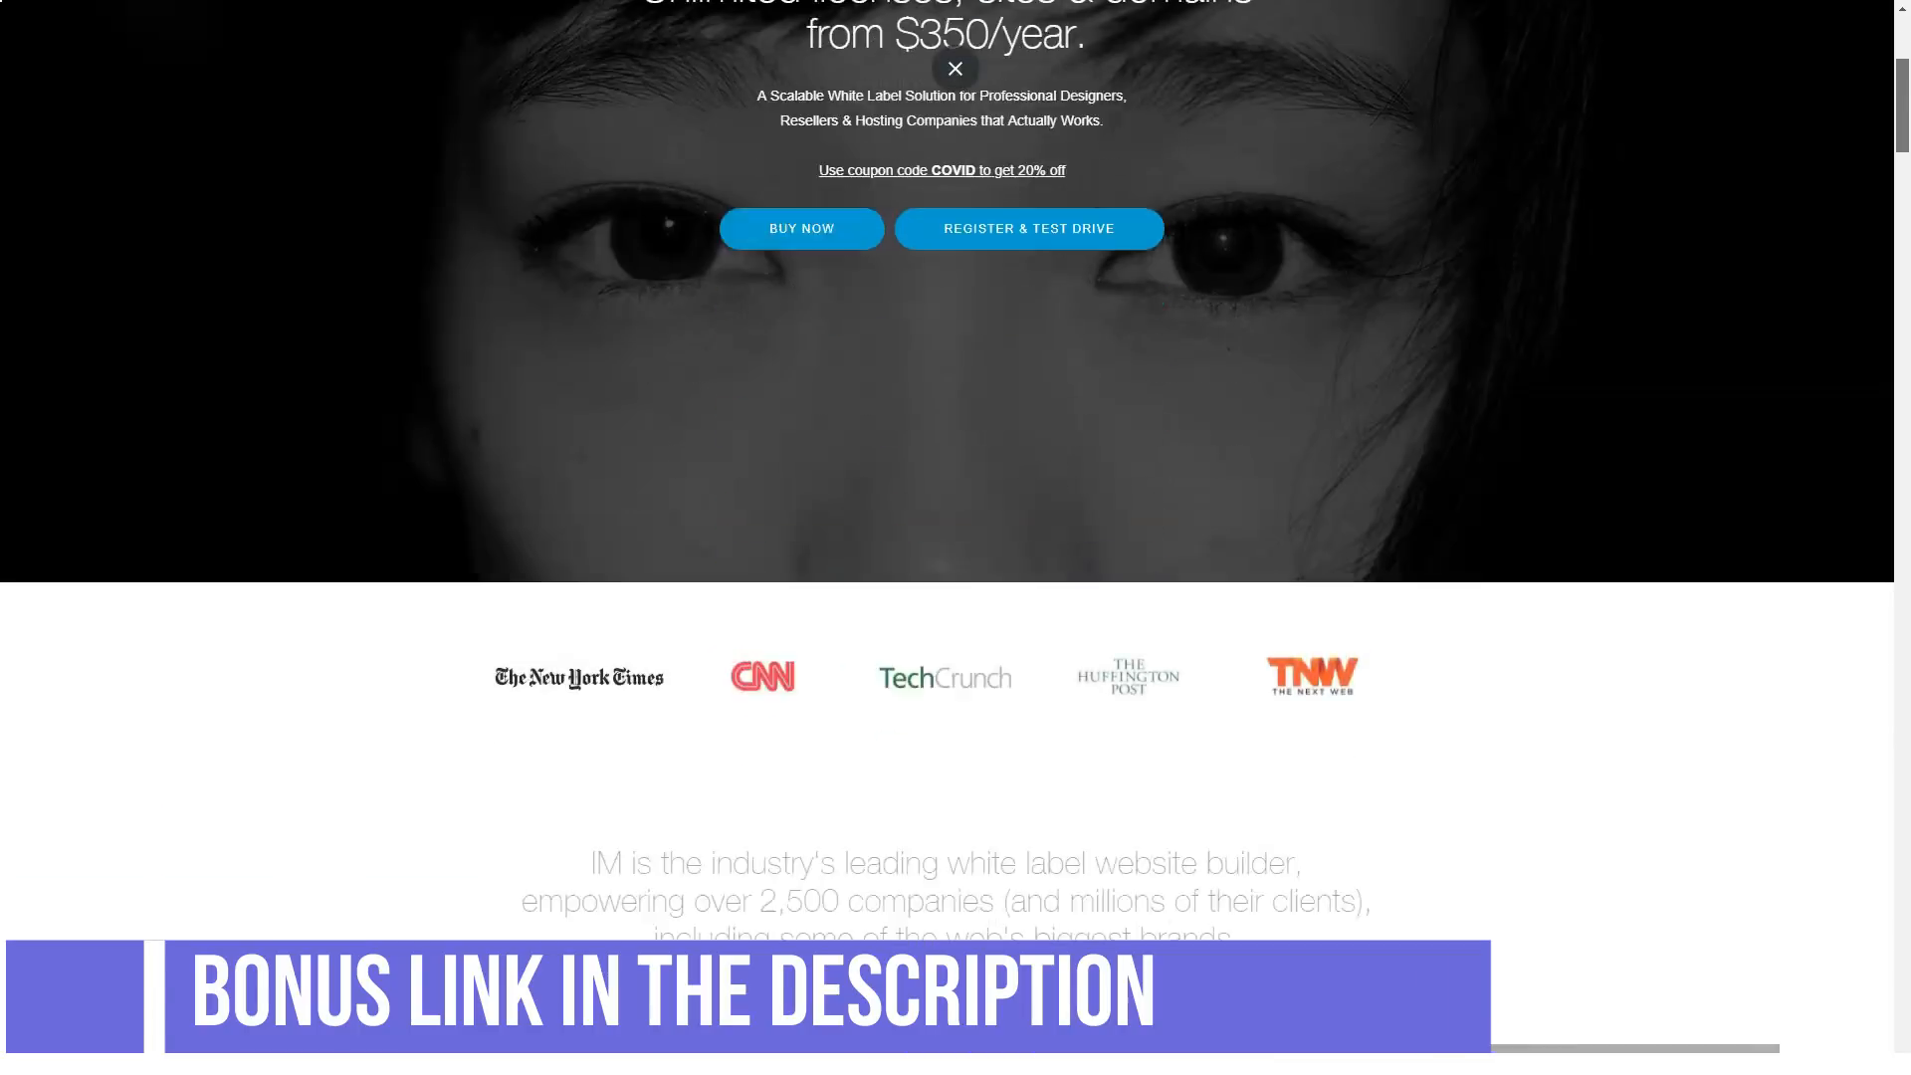
scroll(down, 3)
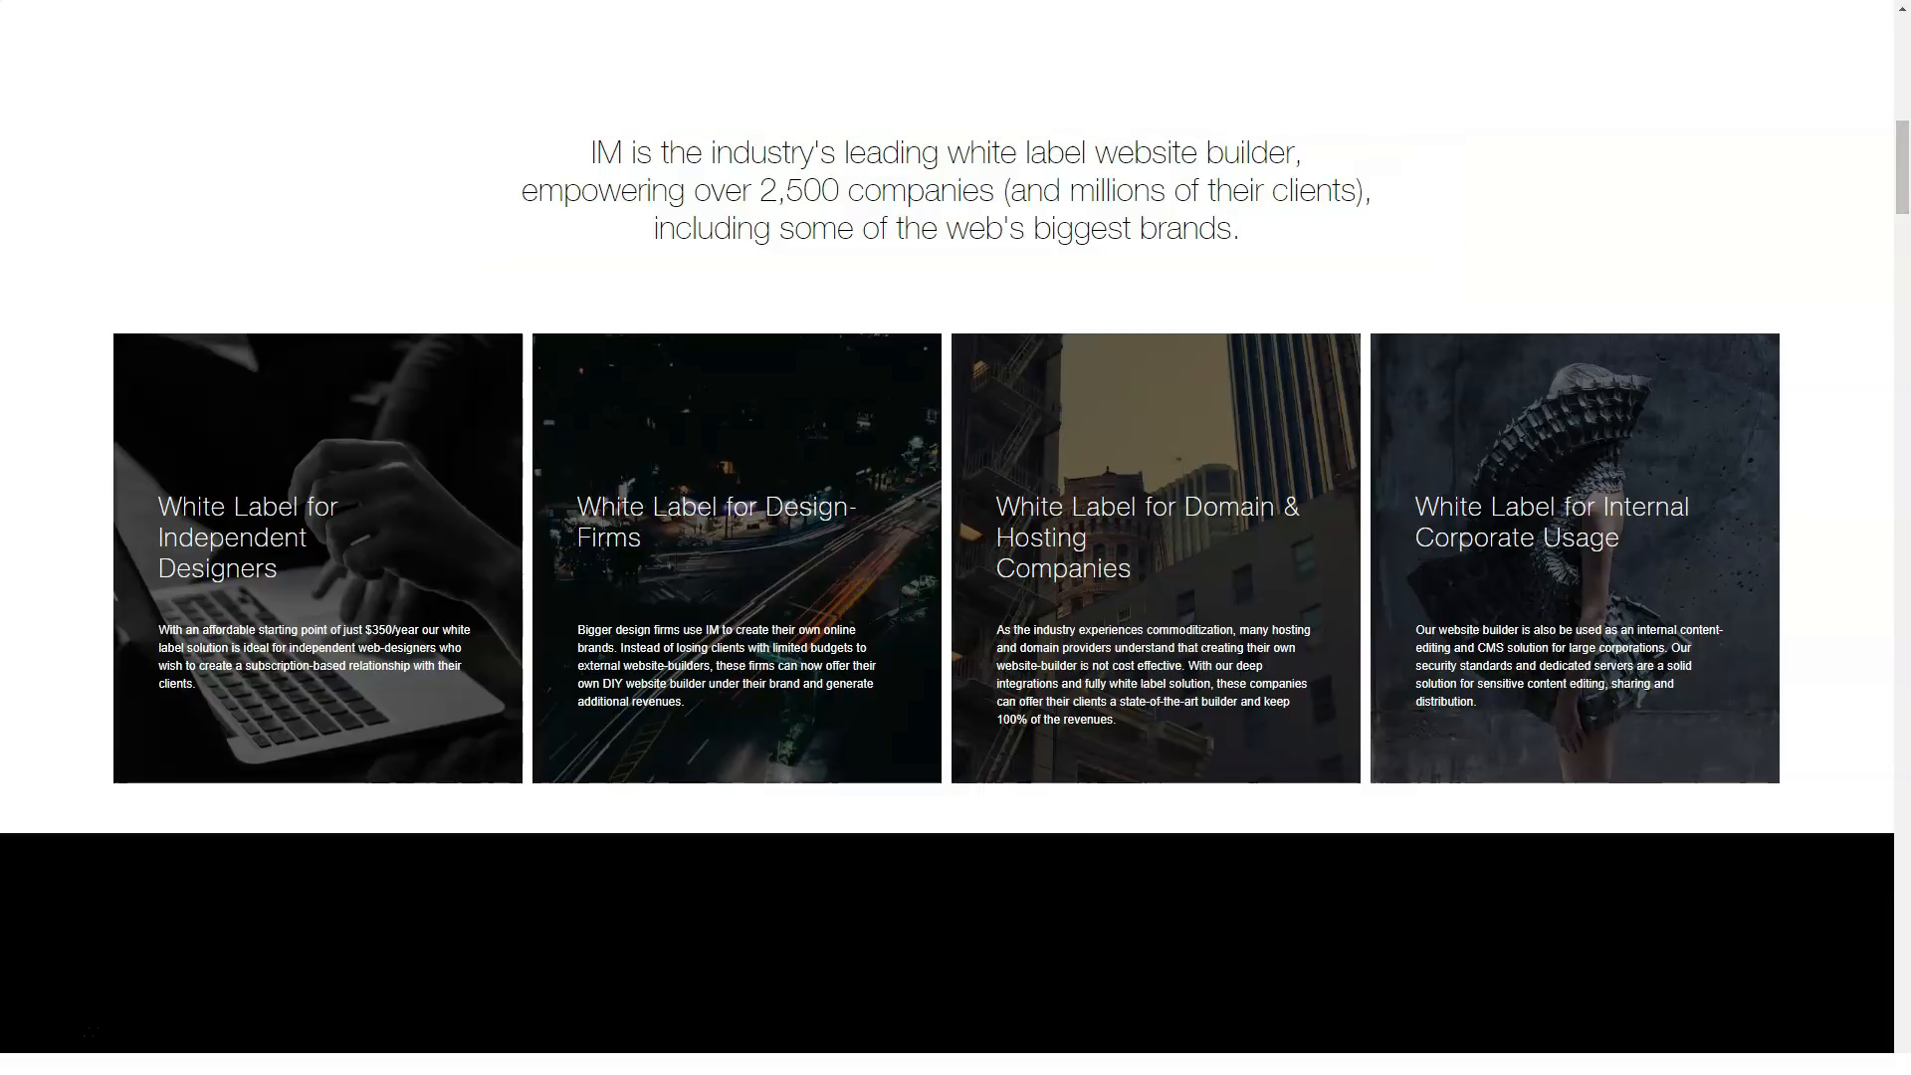
scroll(down, 3)
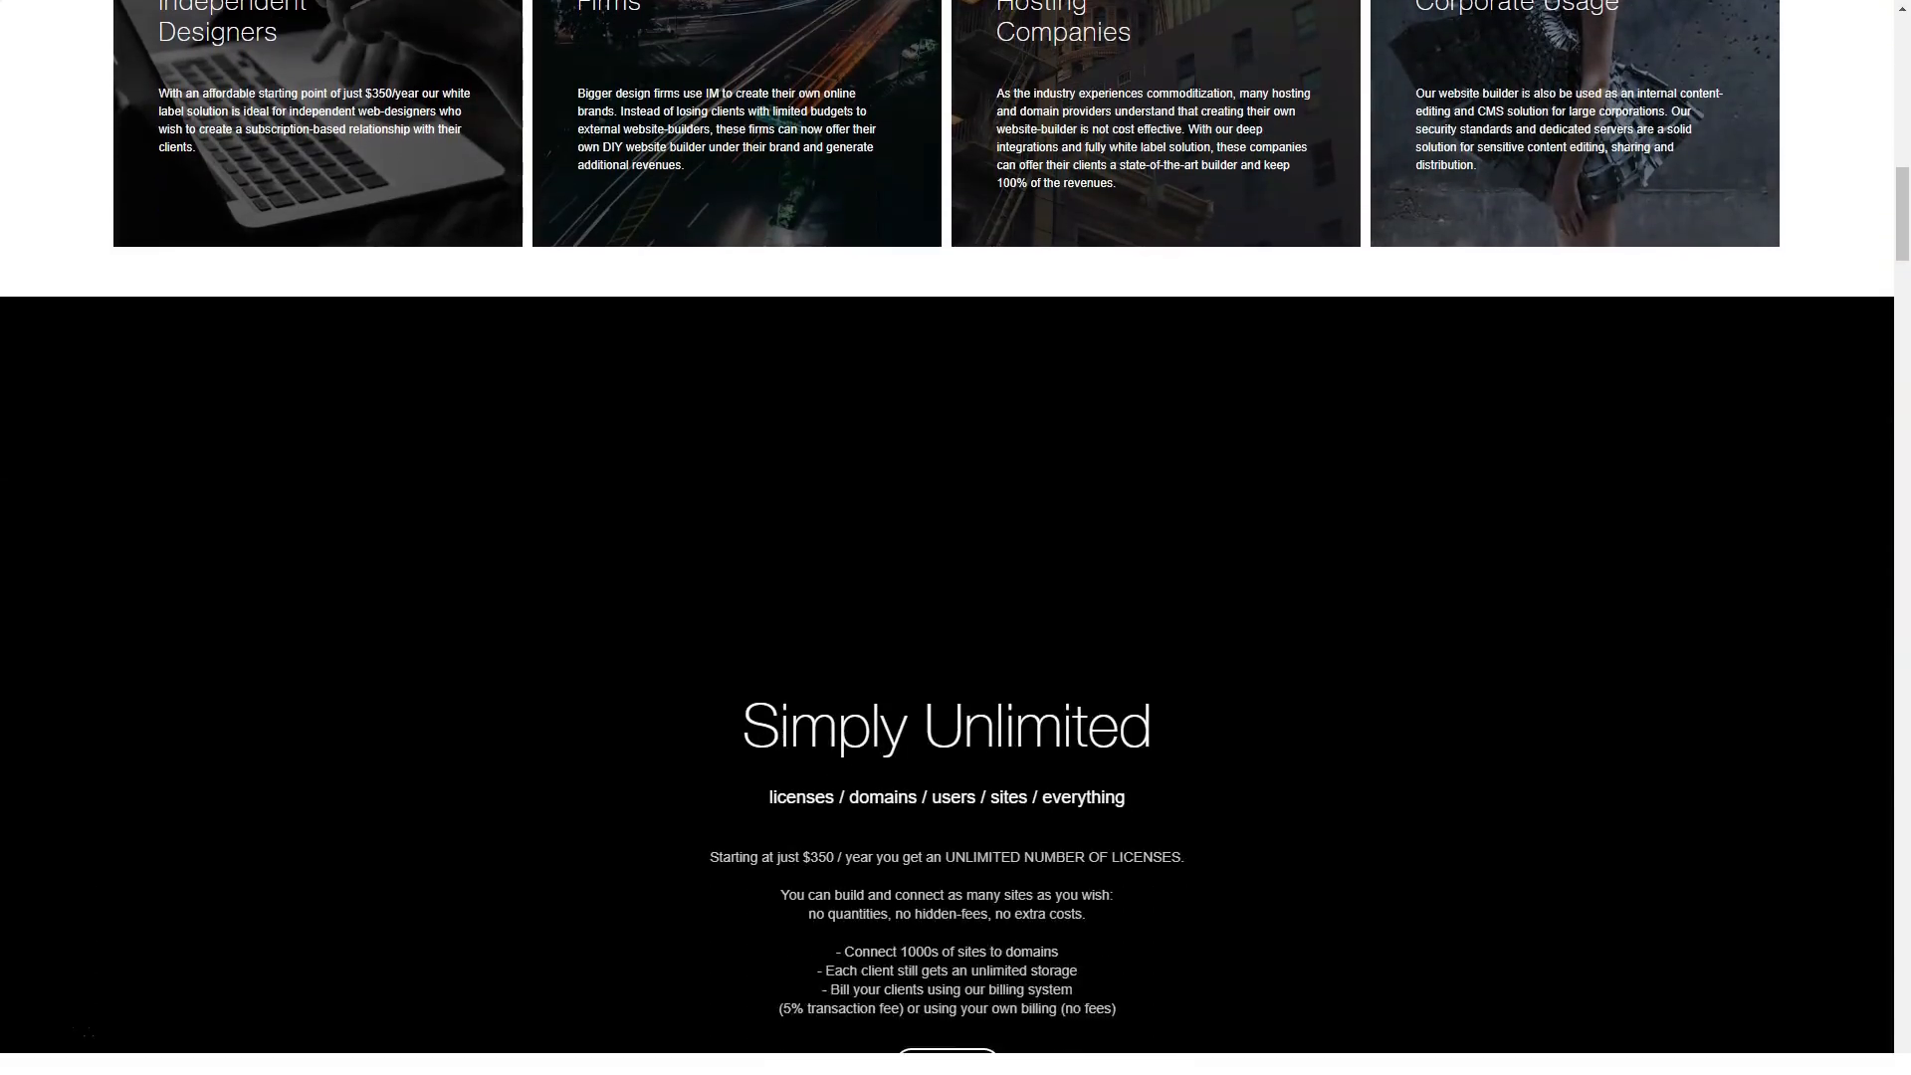
scroll(down, 3)
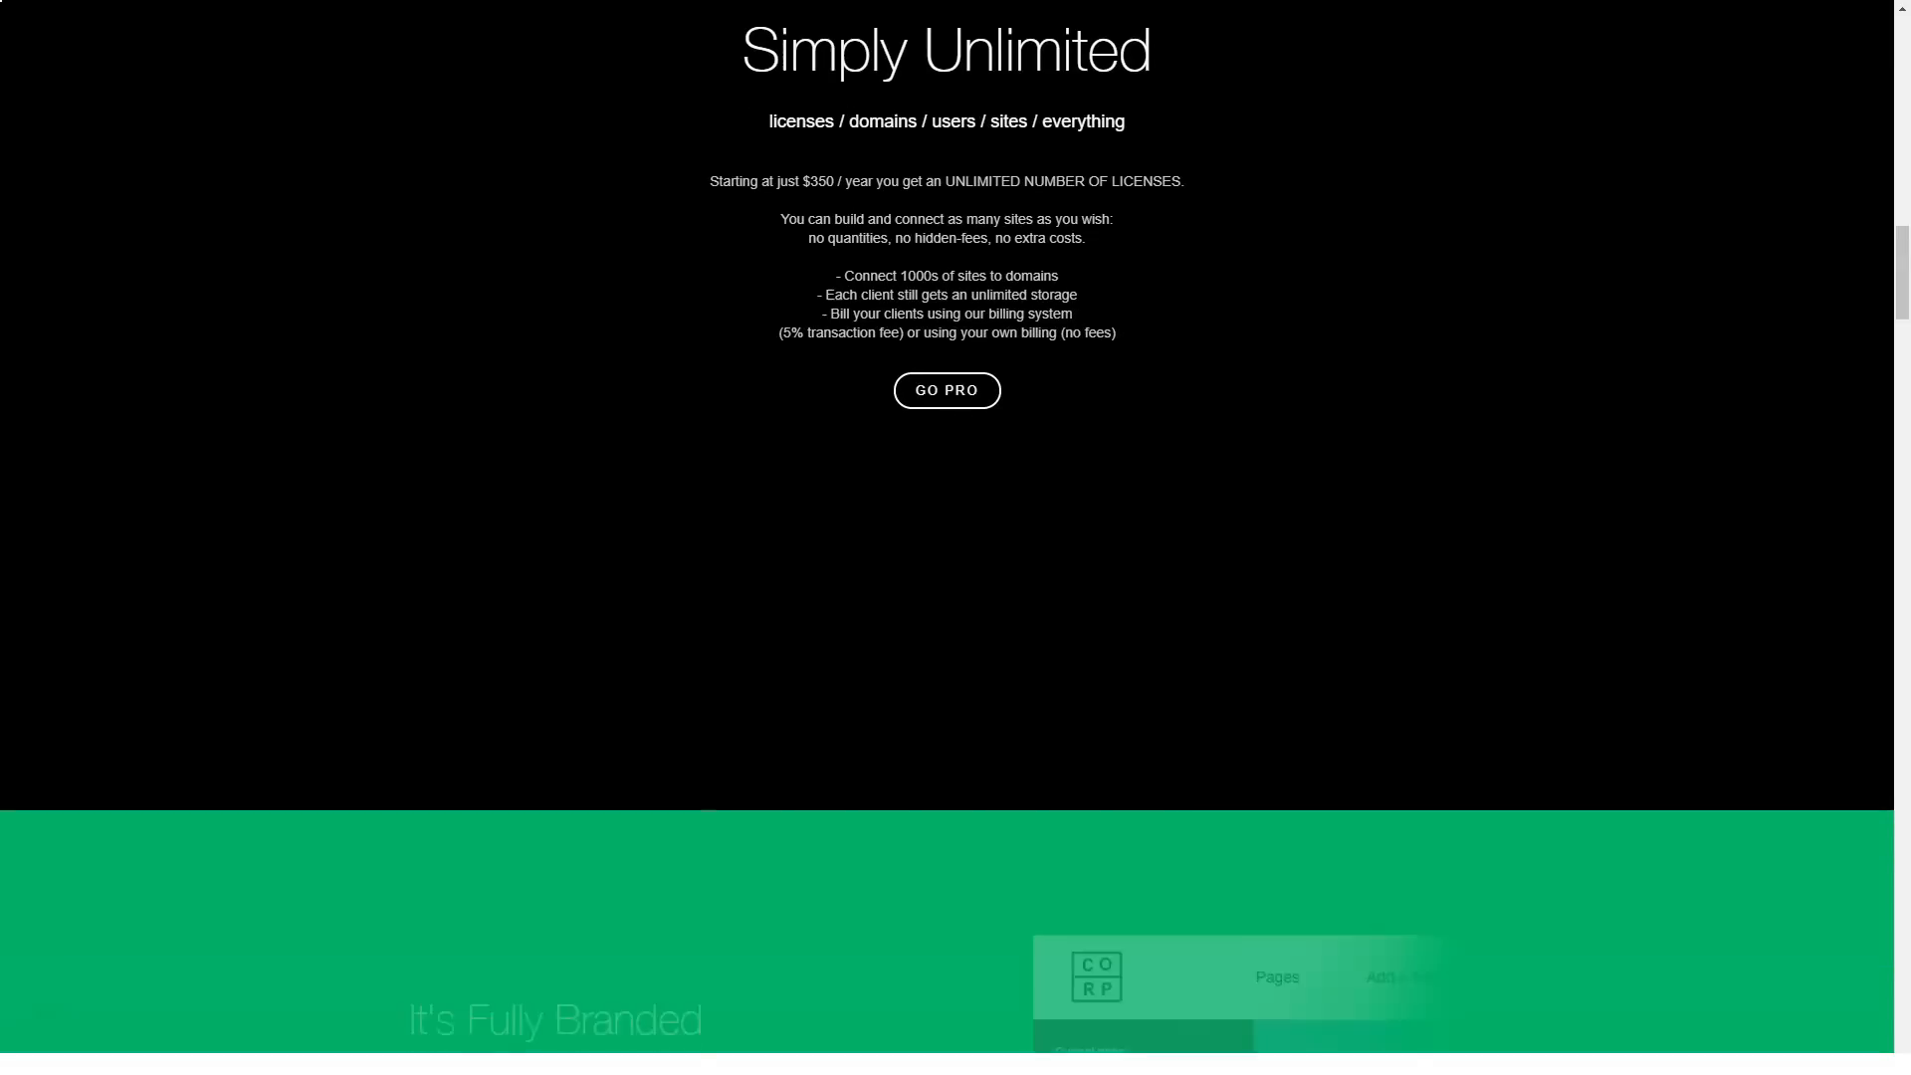
scroll(down, 3)
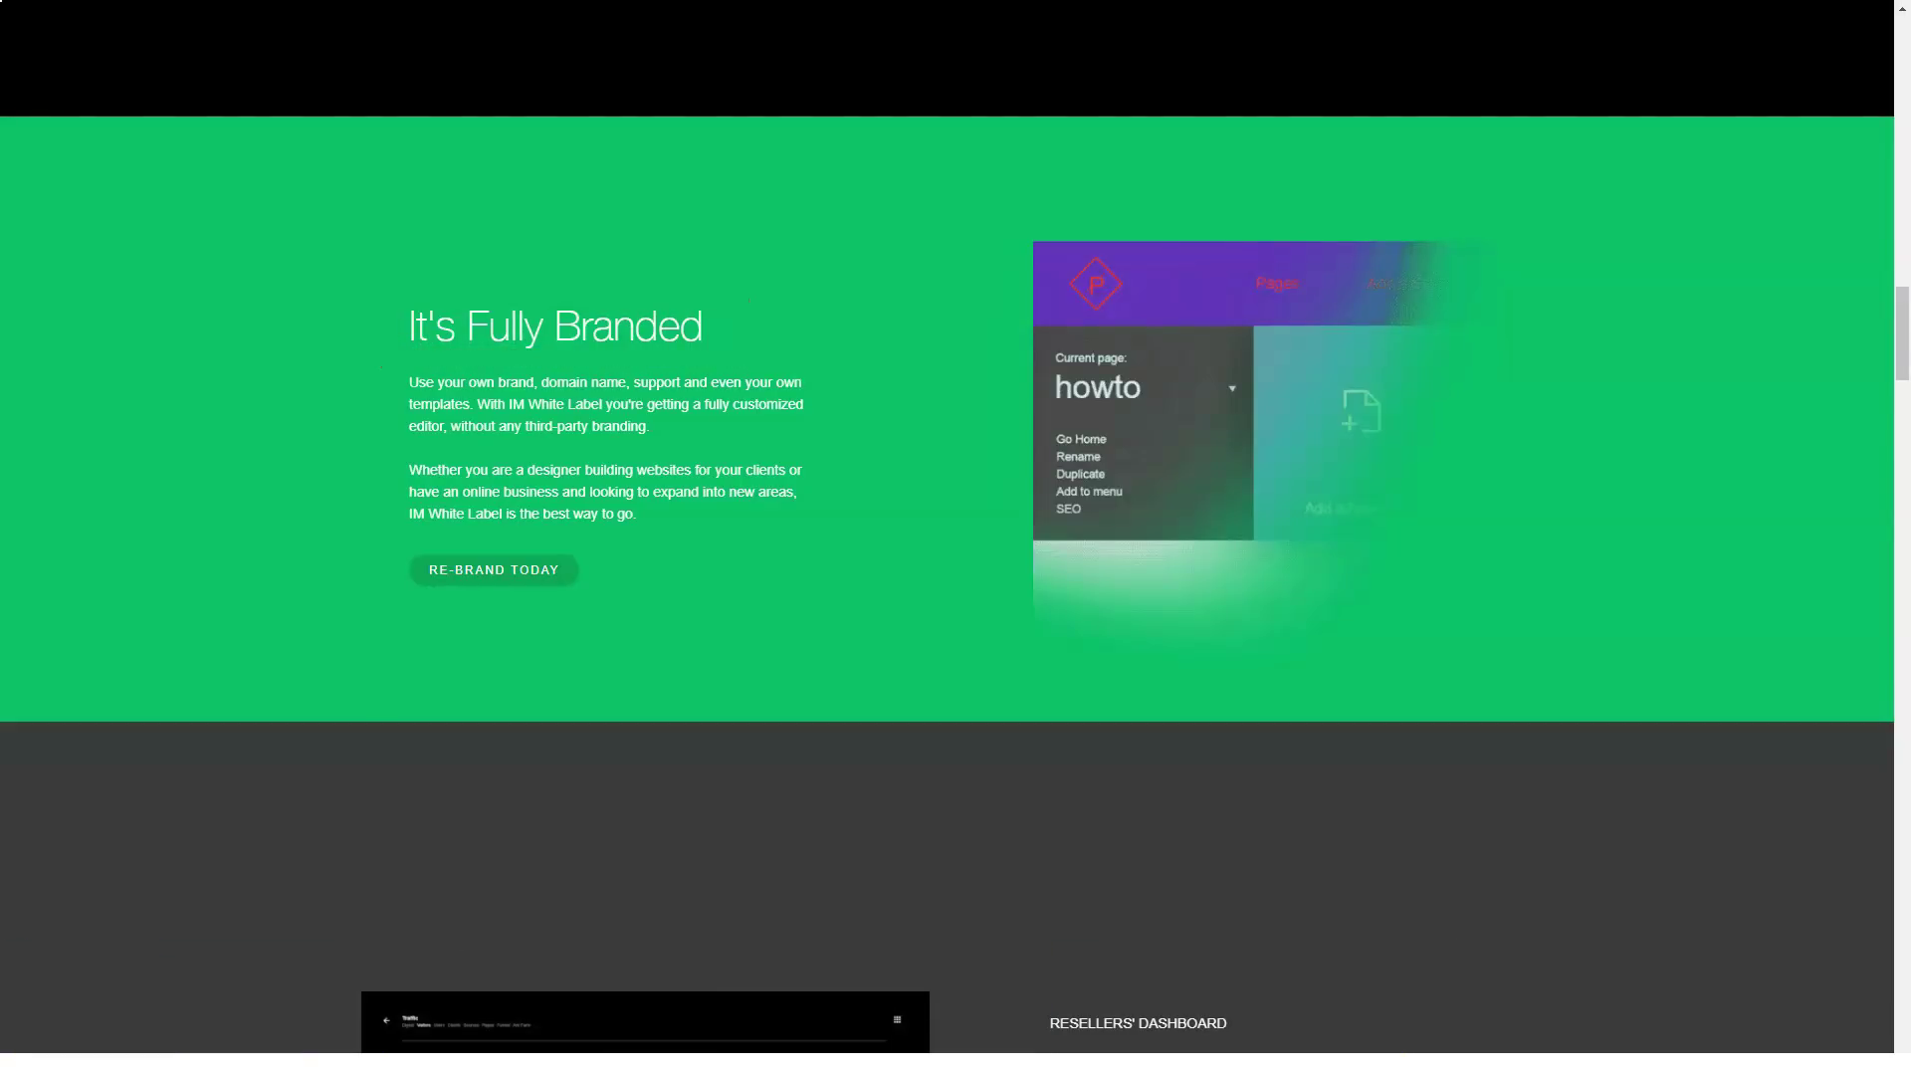
scroll(down, 3)
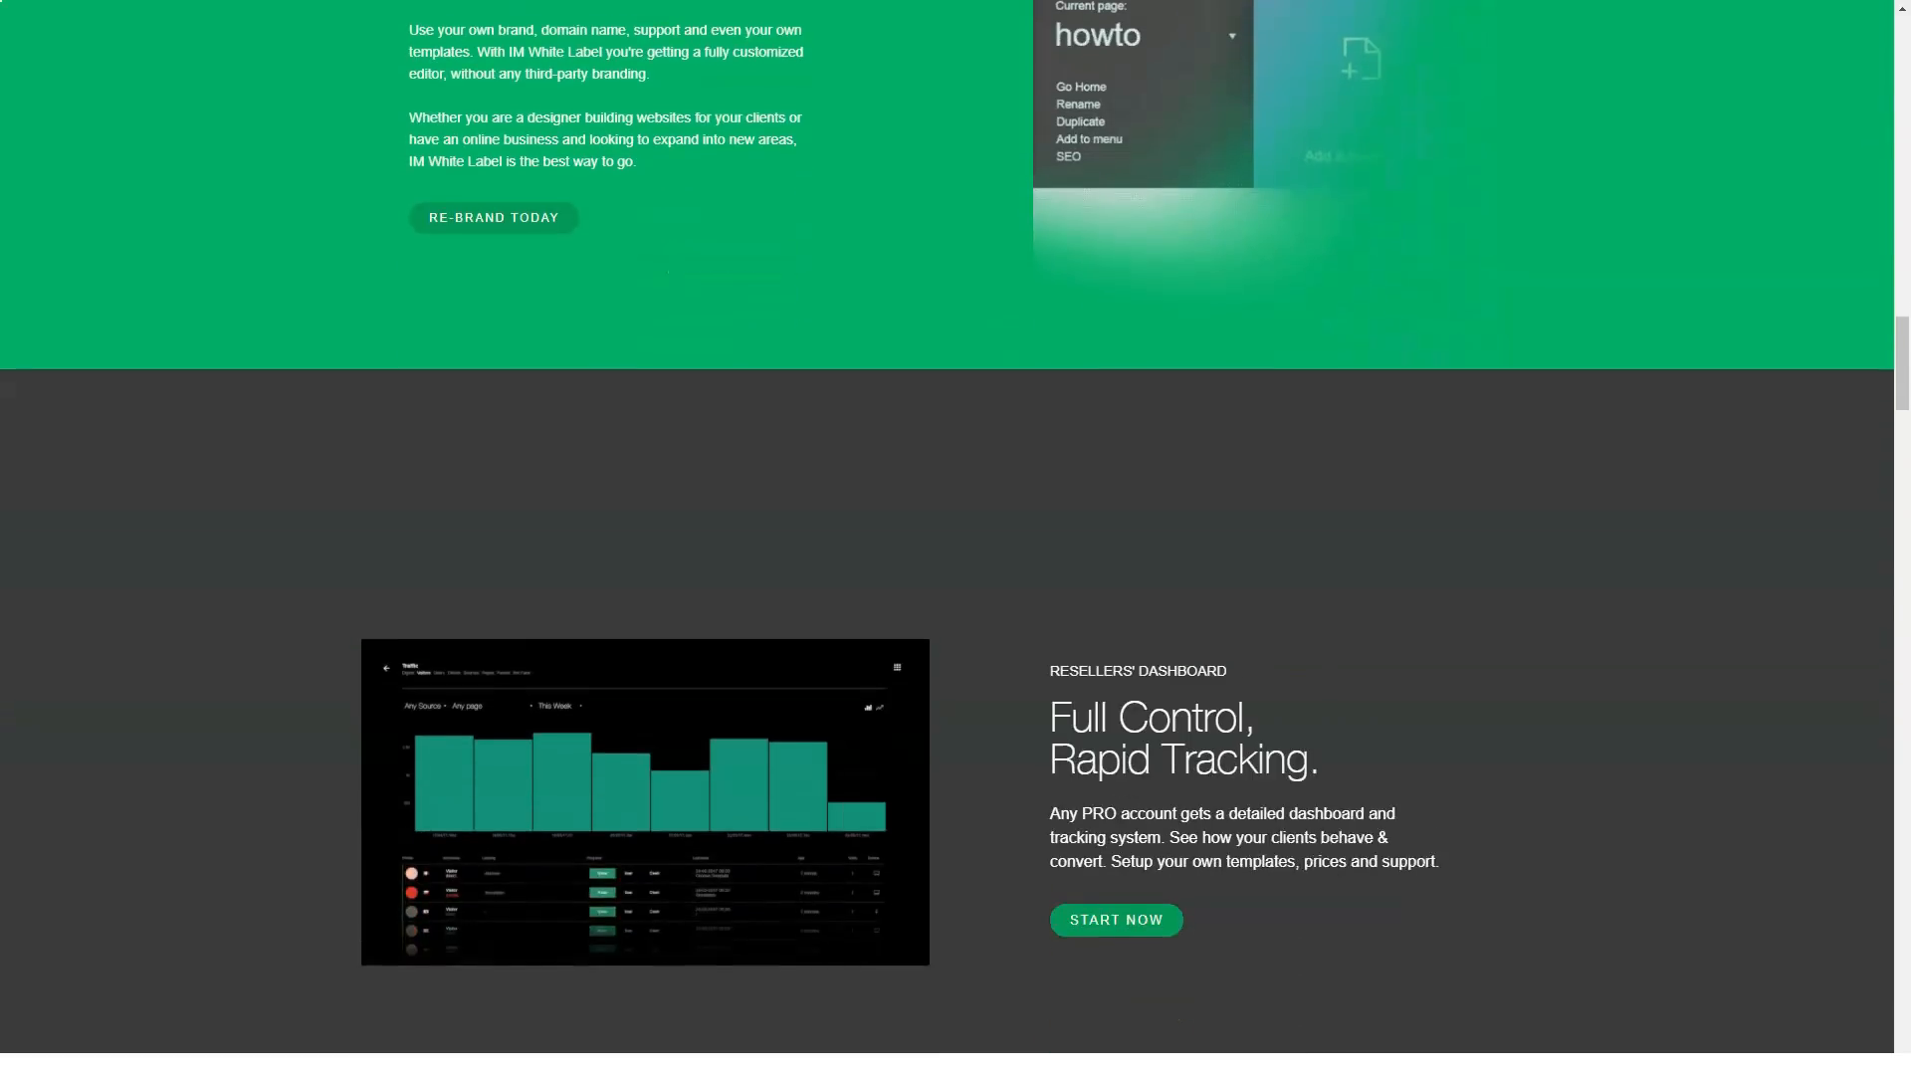
scroll(down, 3)
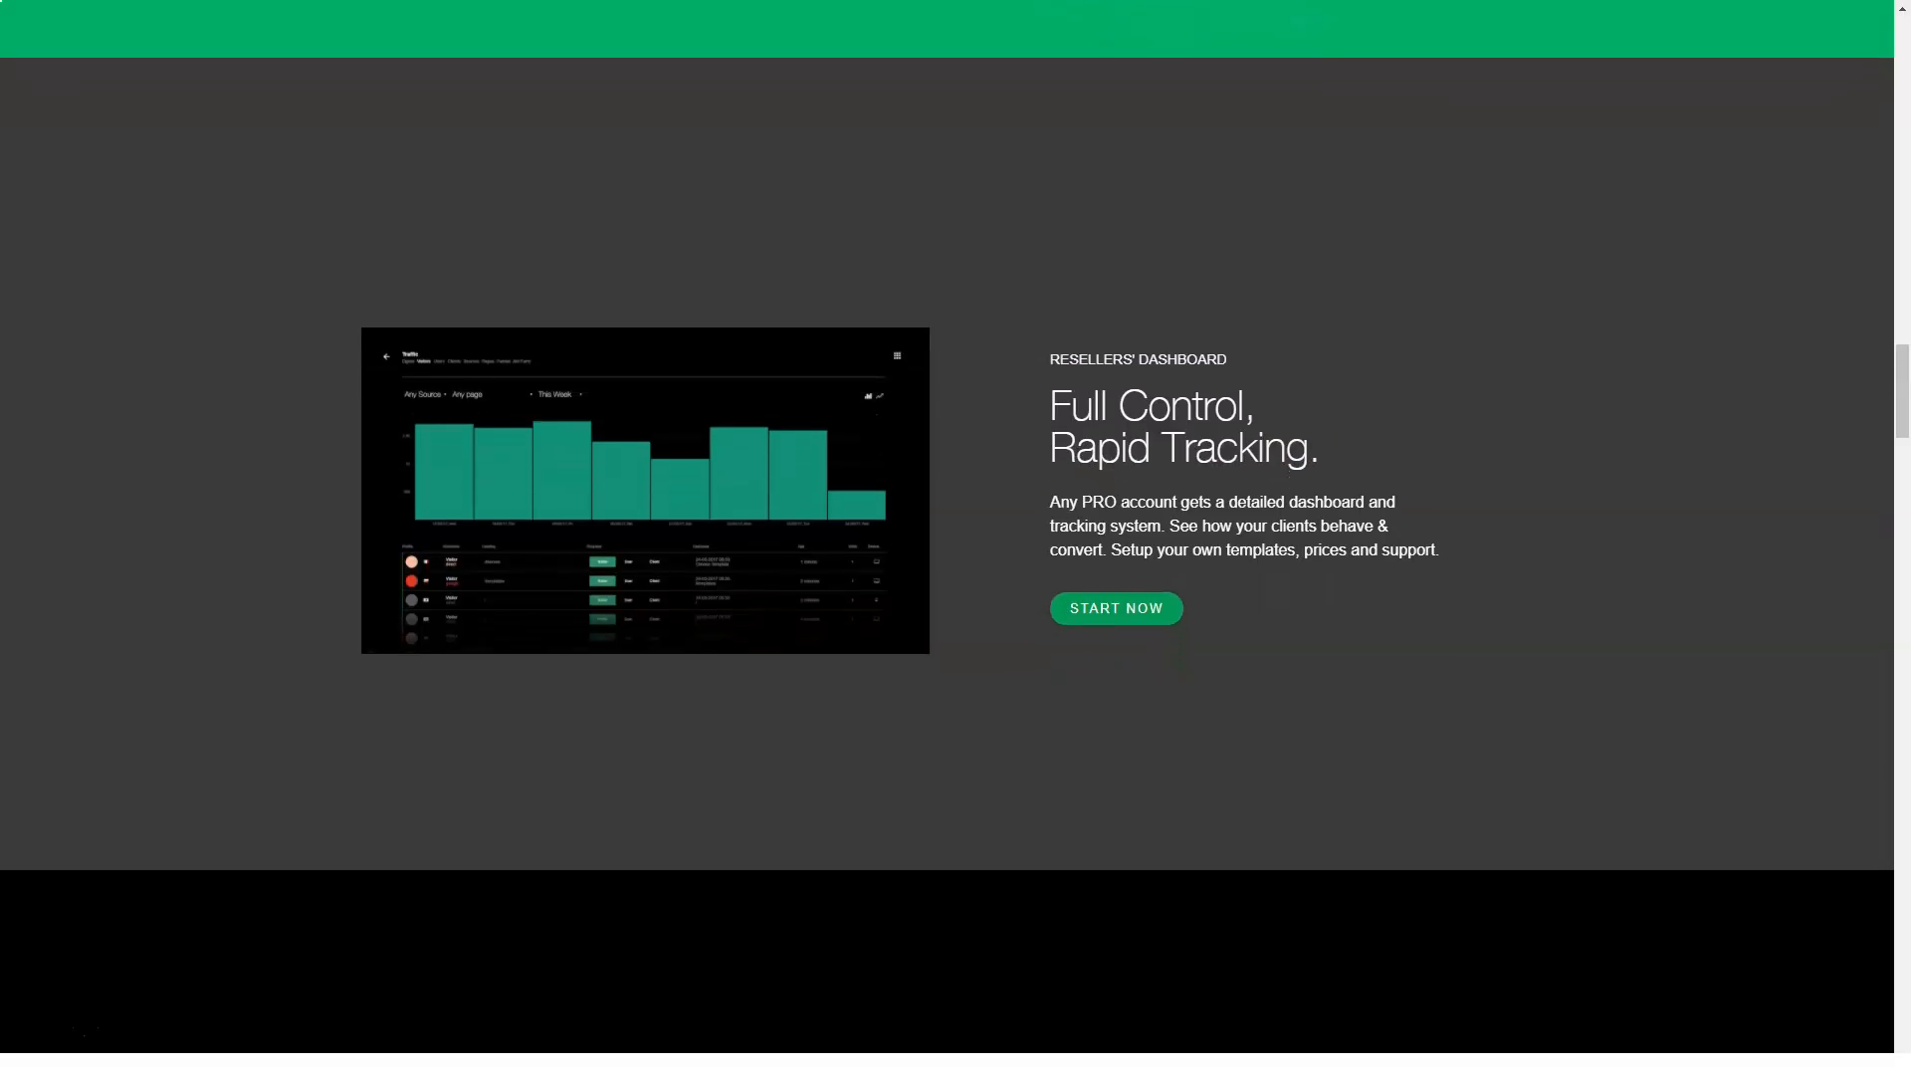
scroll(down, 3)
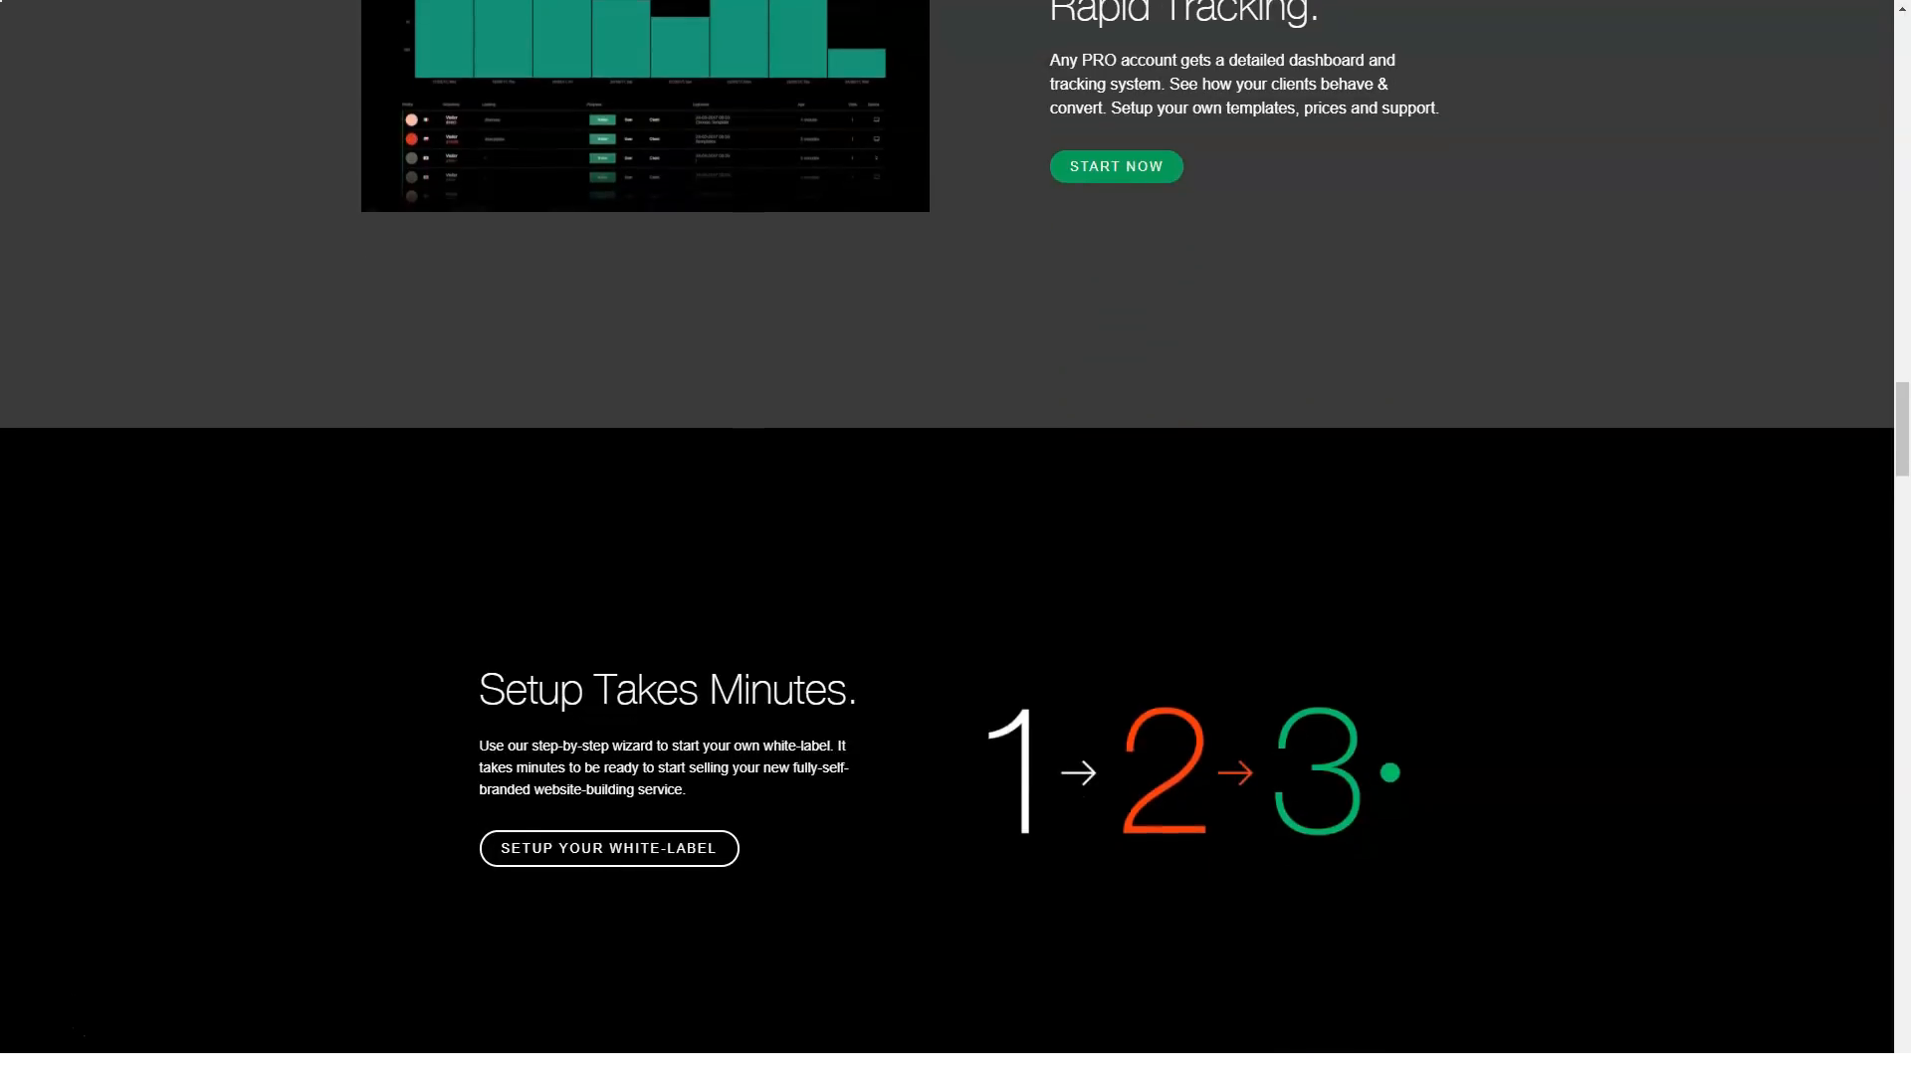
scroll(down, 3)
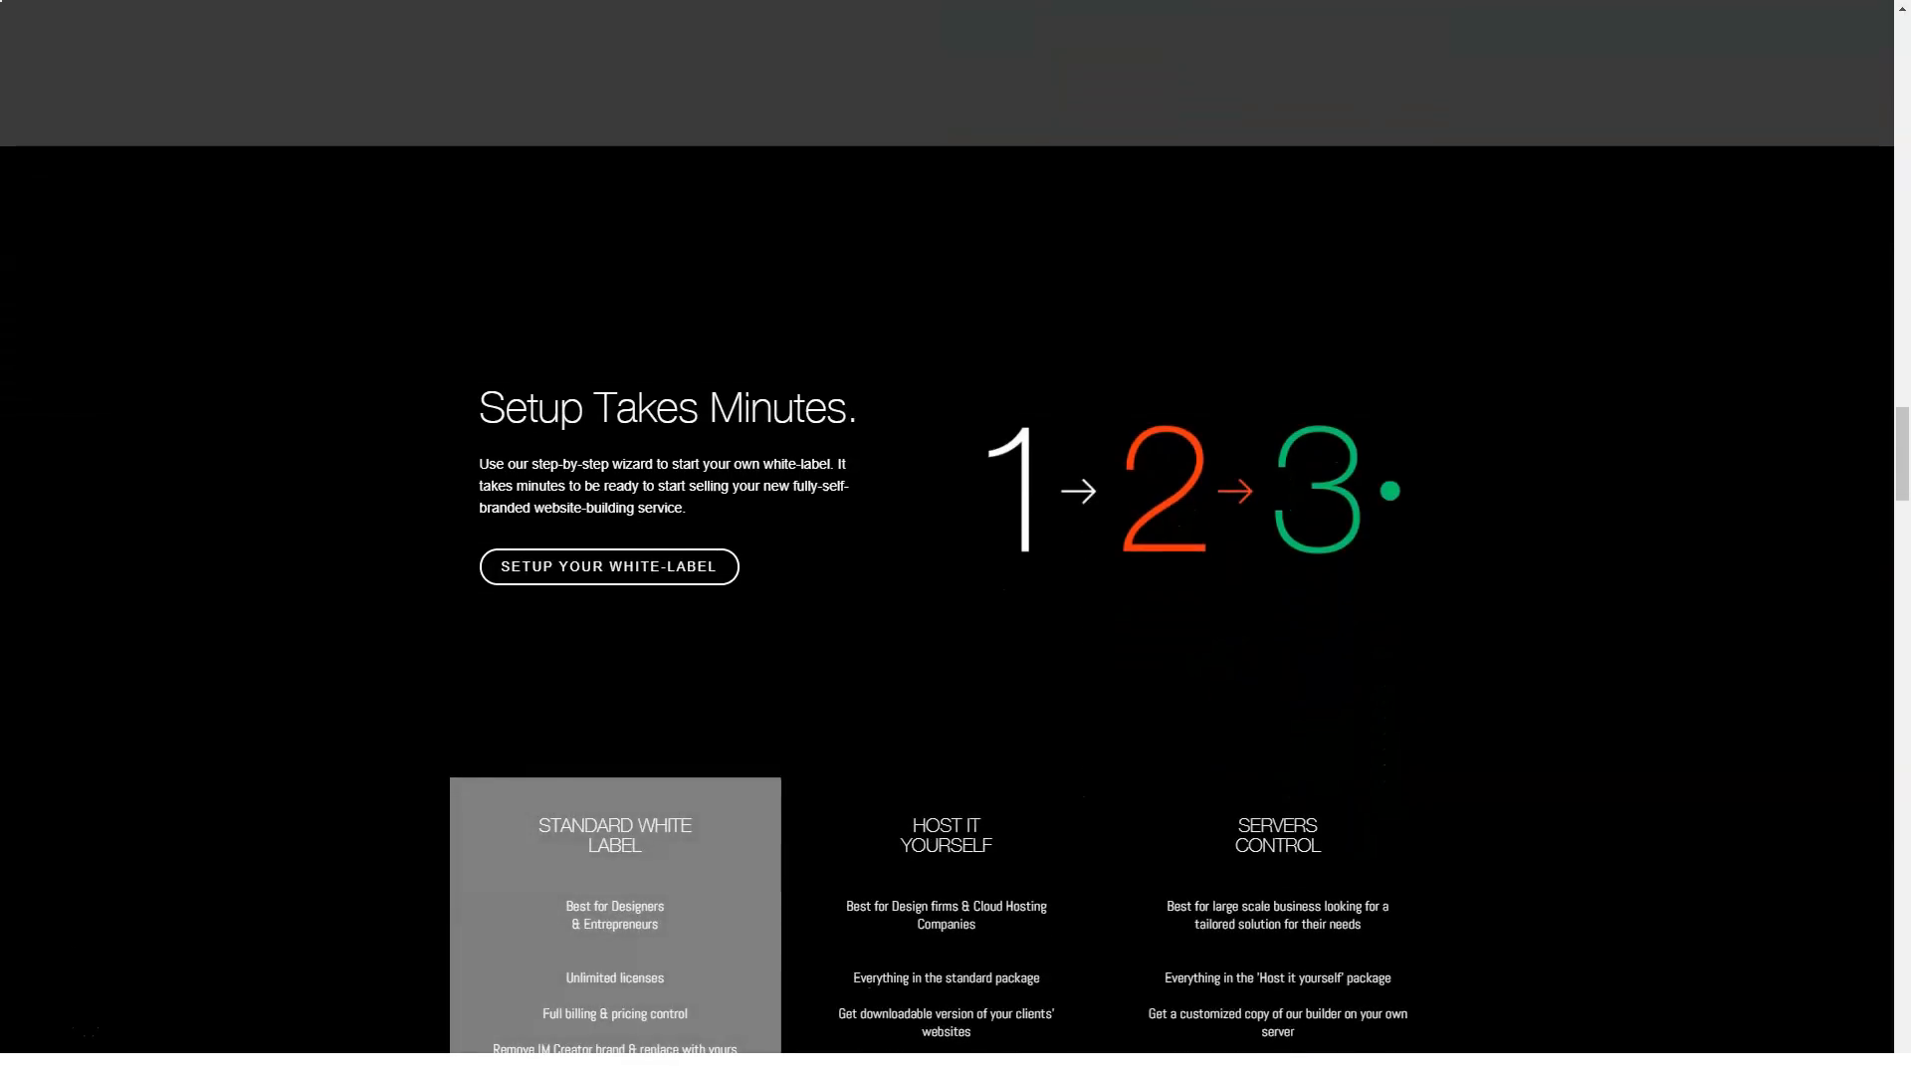
scroll(down, 3)
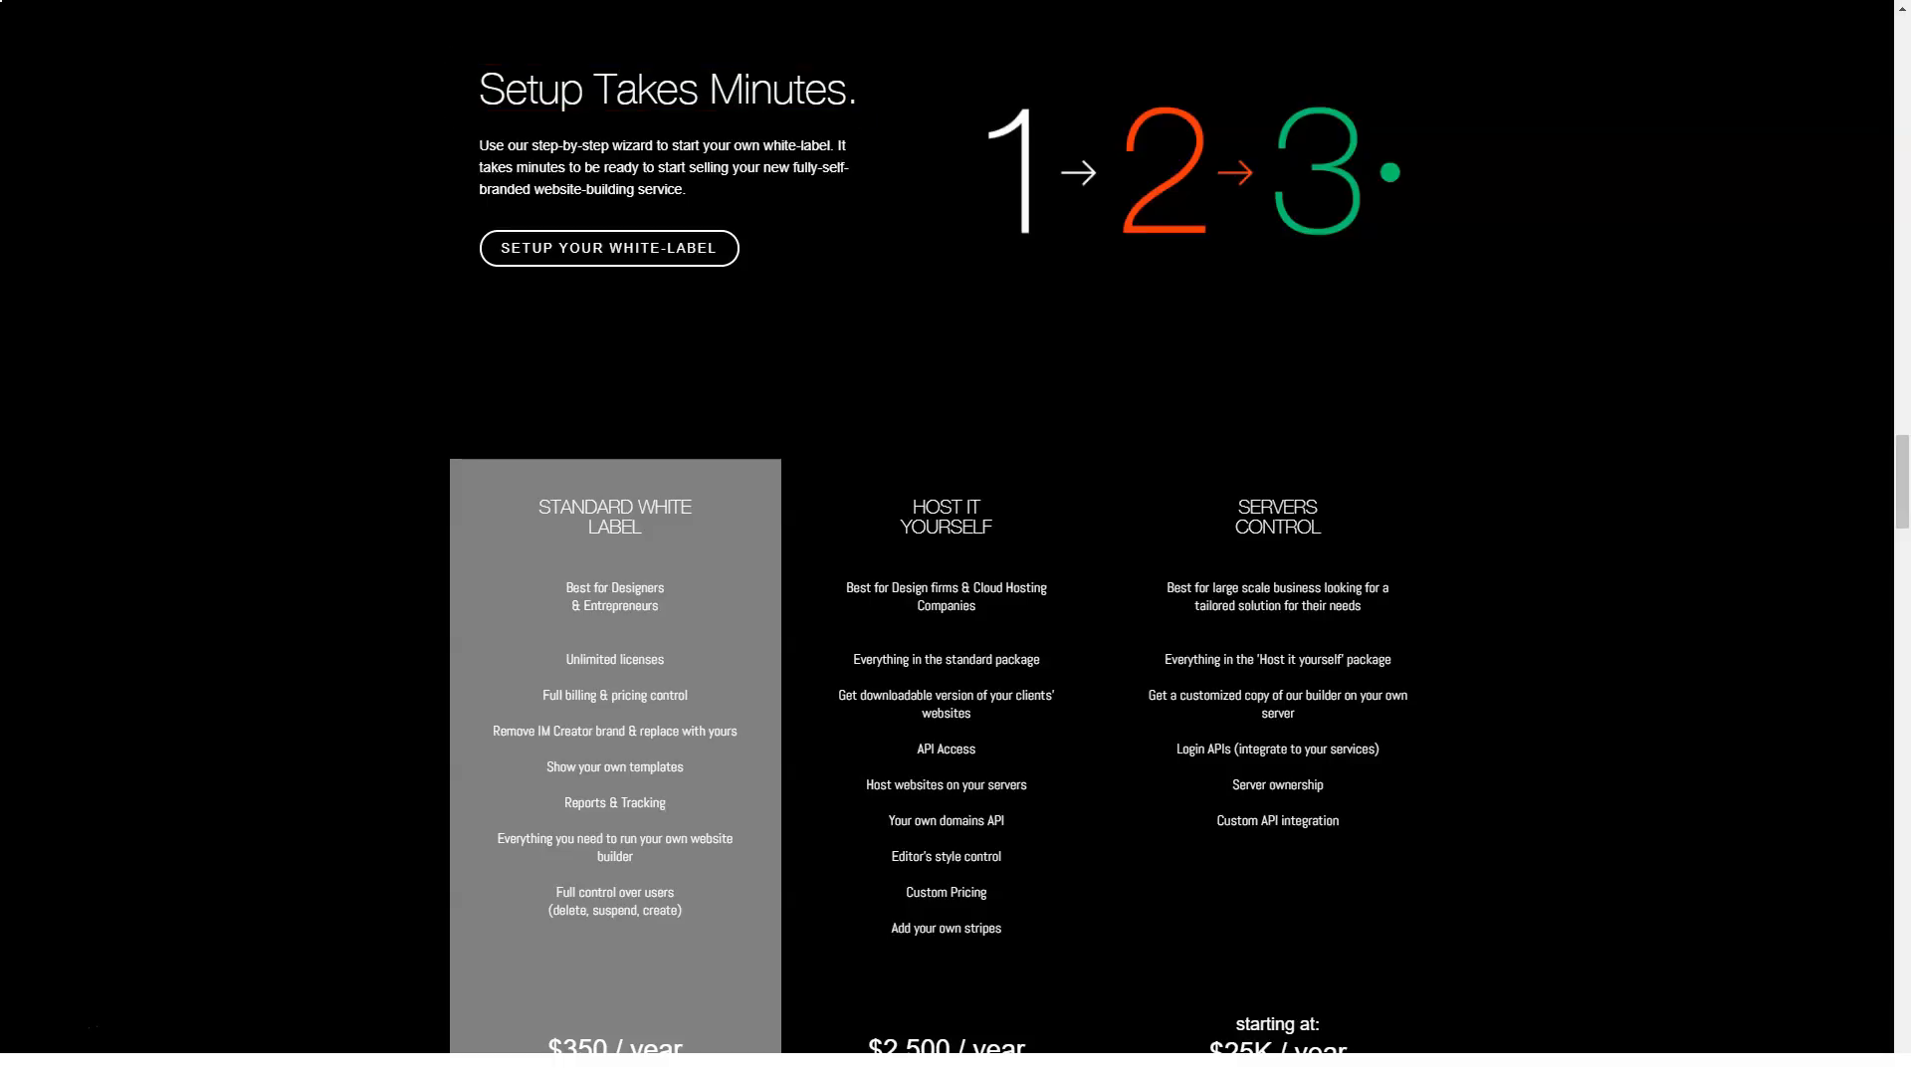
scroll(down, 3)
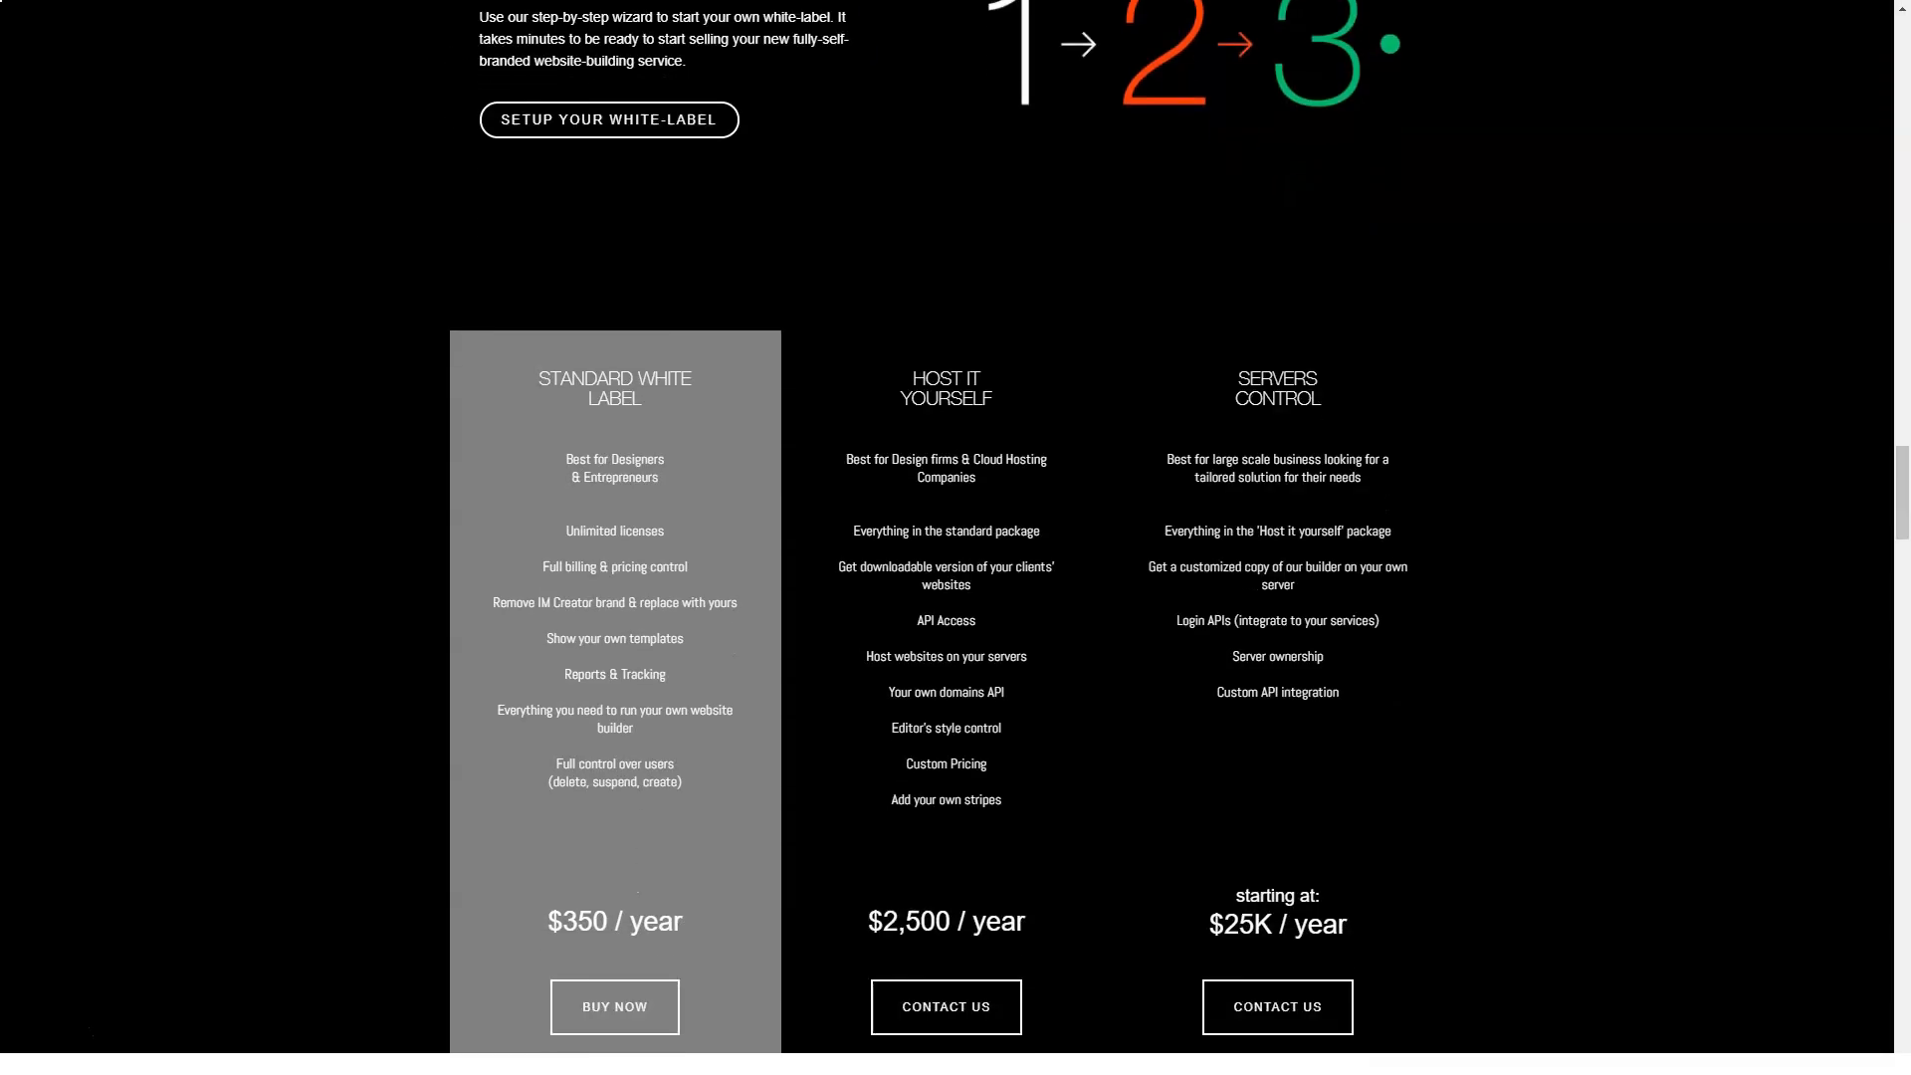
scroll(down, 3)
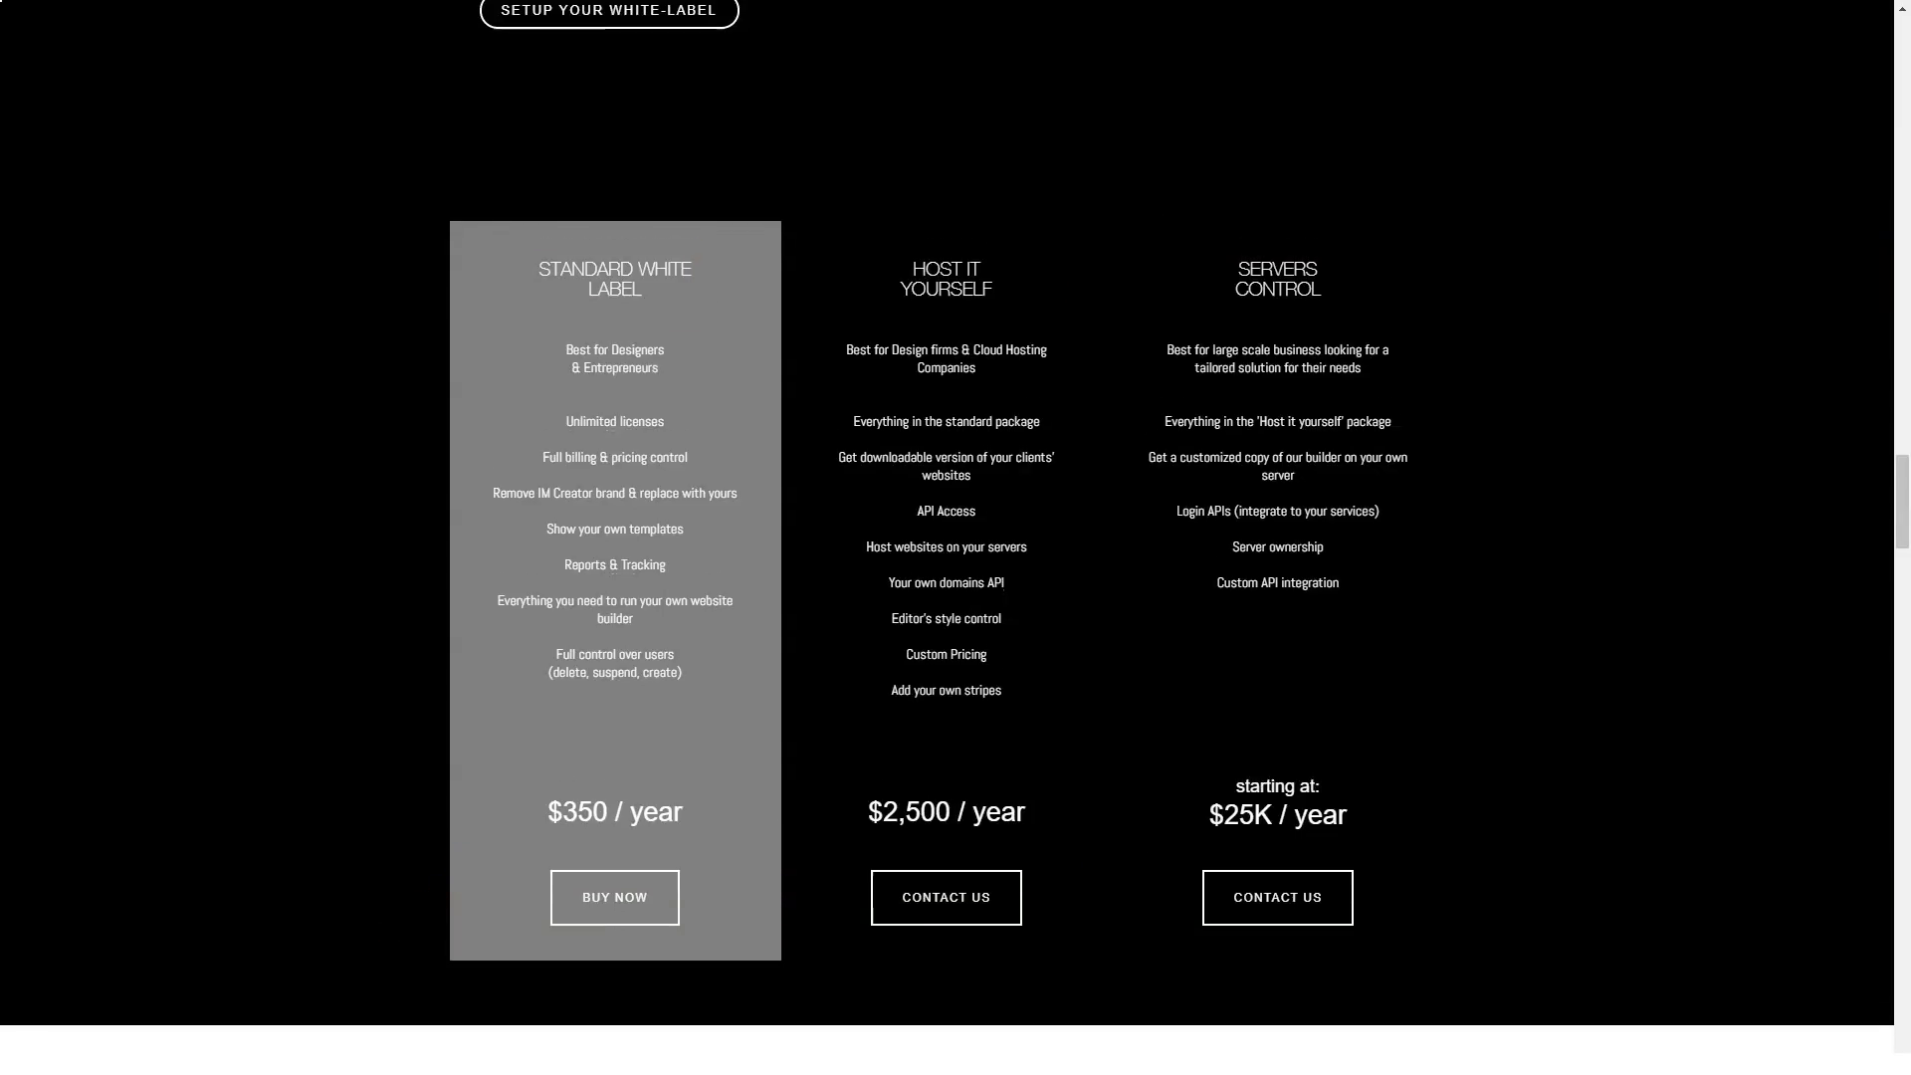
Step: Scroll past the feature grid and FAQ down to the Have Questions contact form
scroll(down, 3)
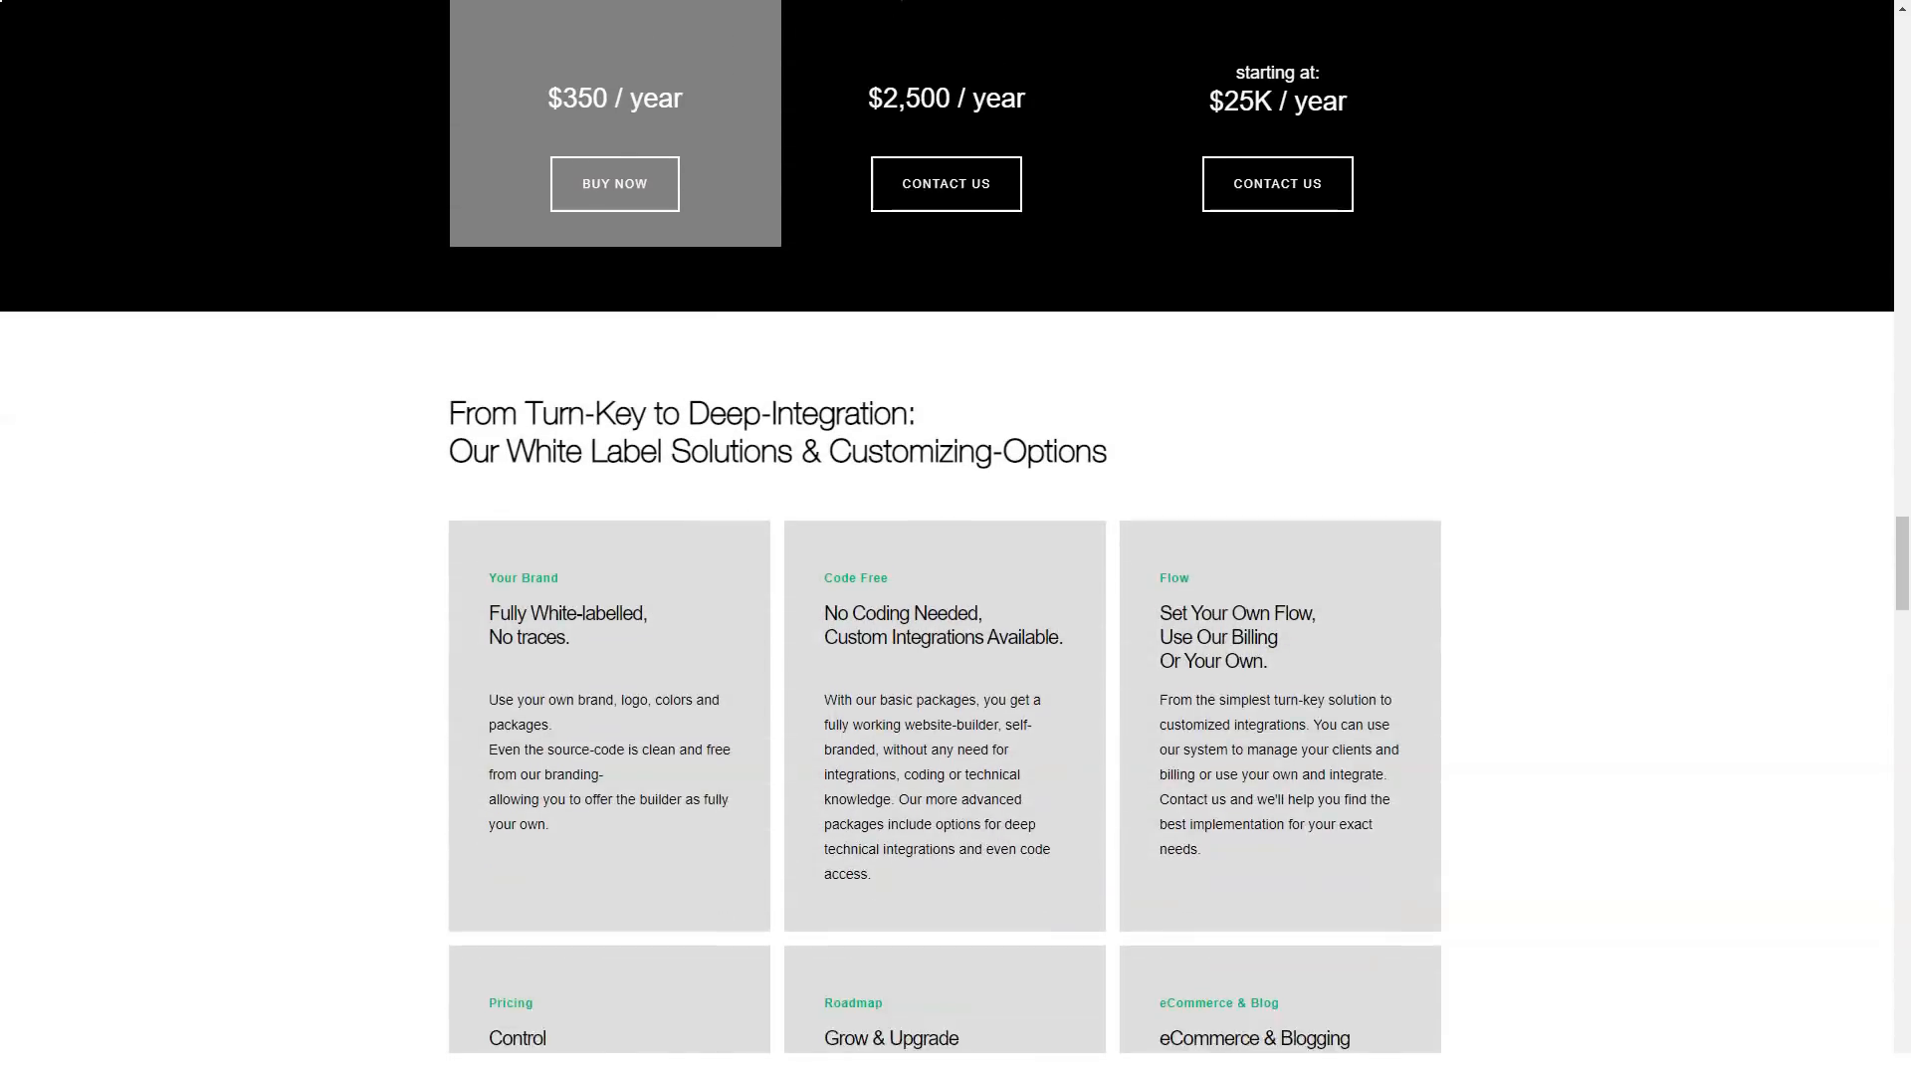
scroll(down, 3)
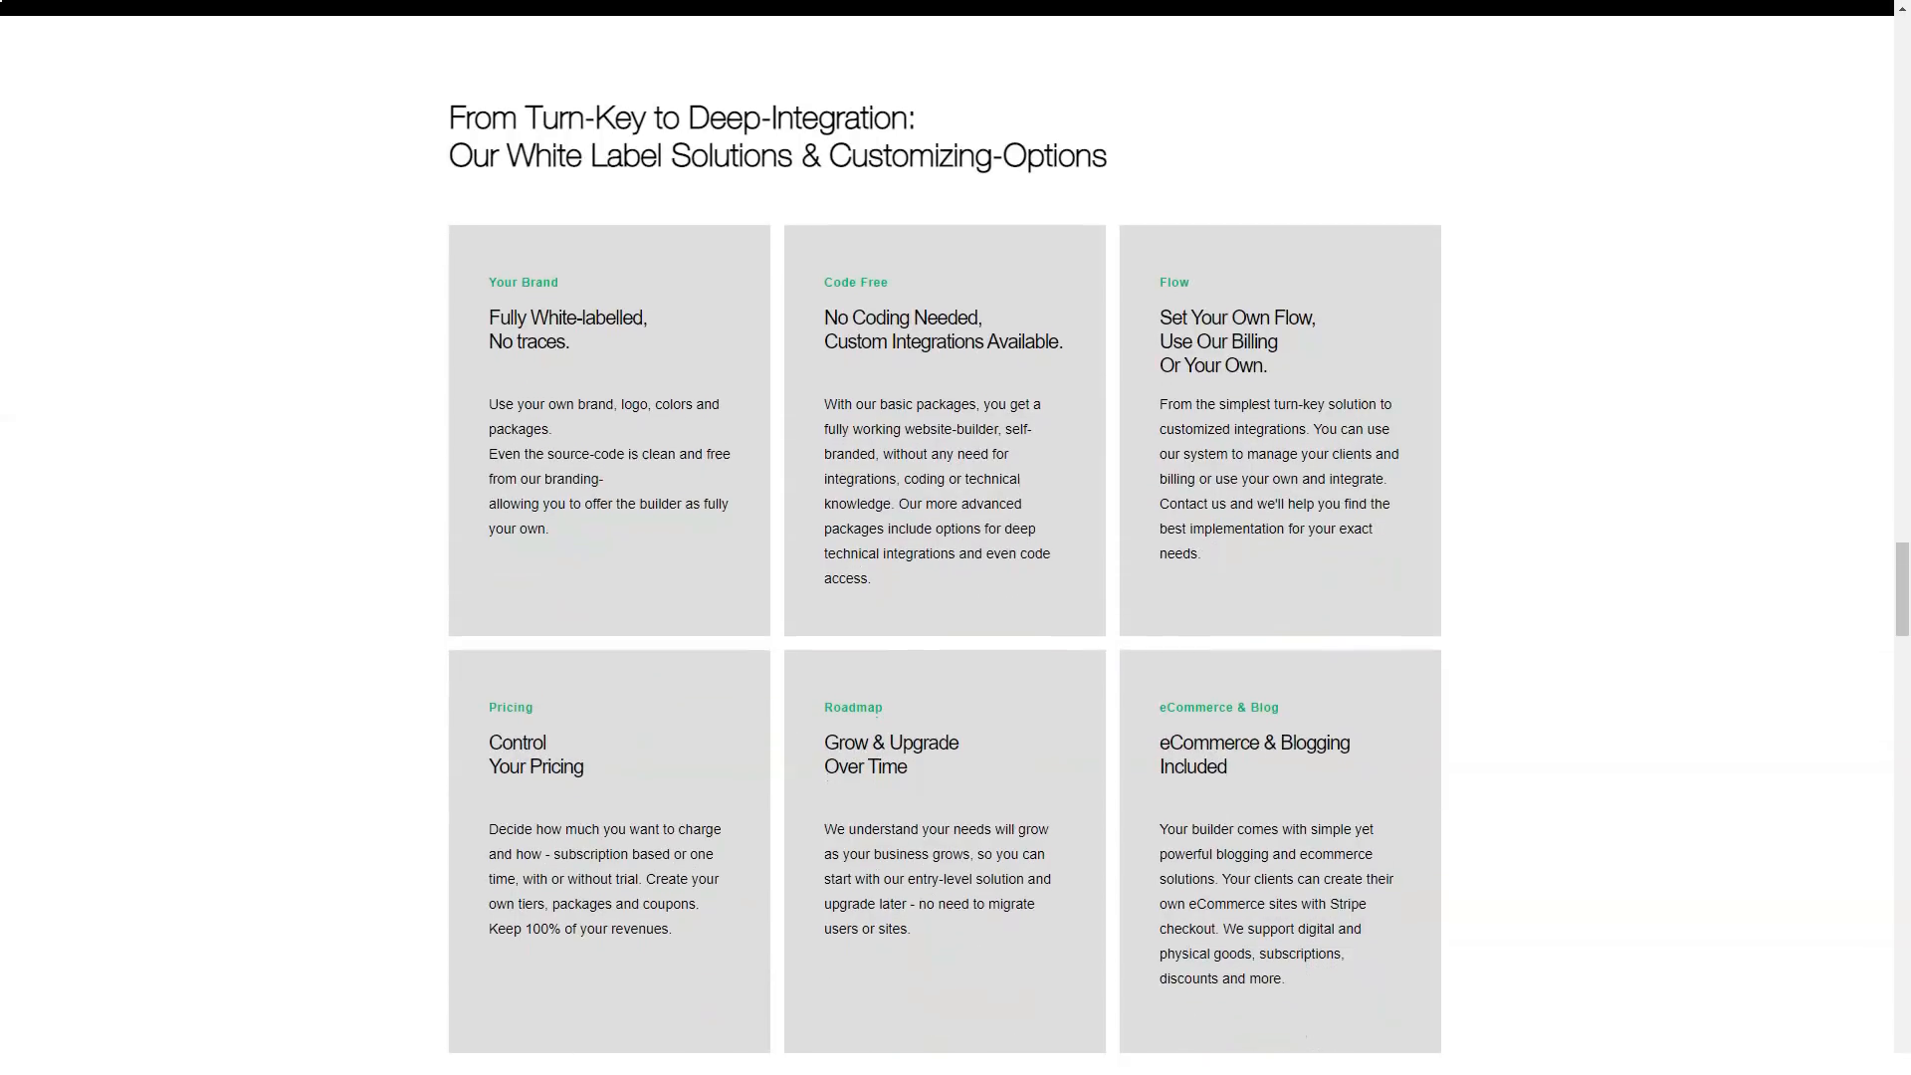
scroll(down, 3)
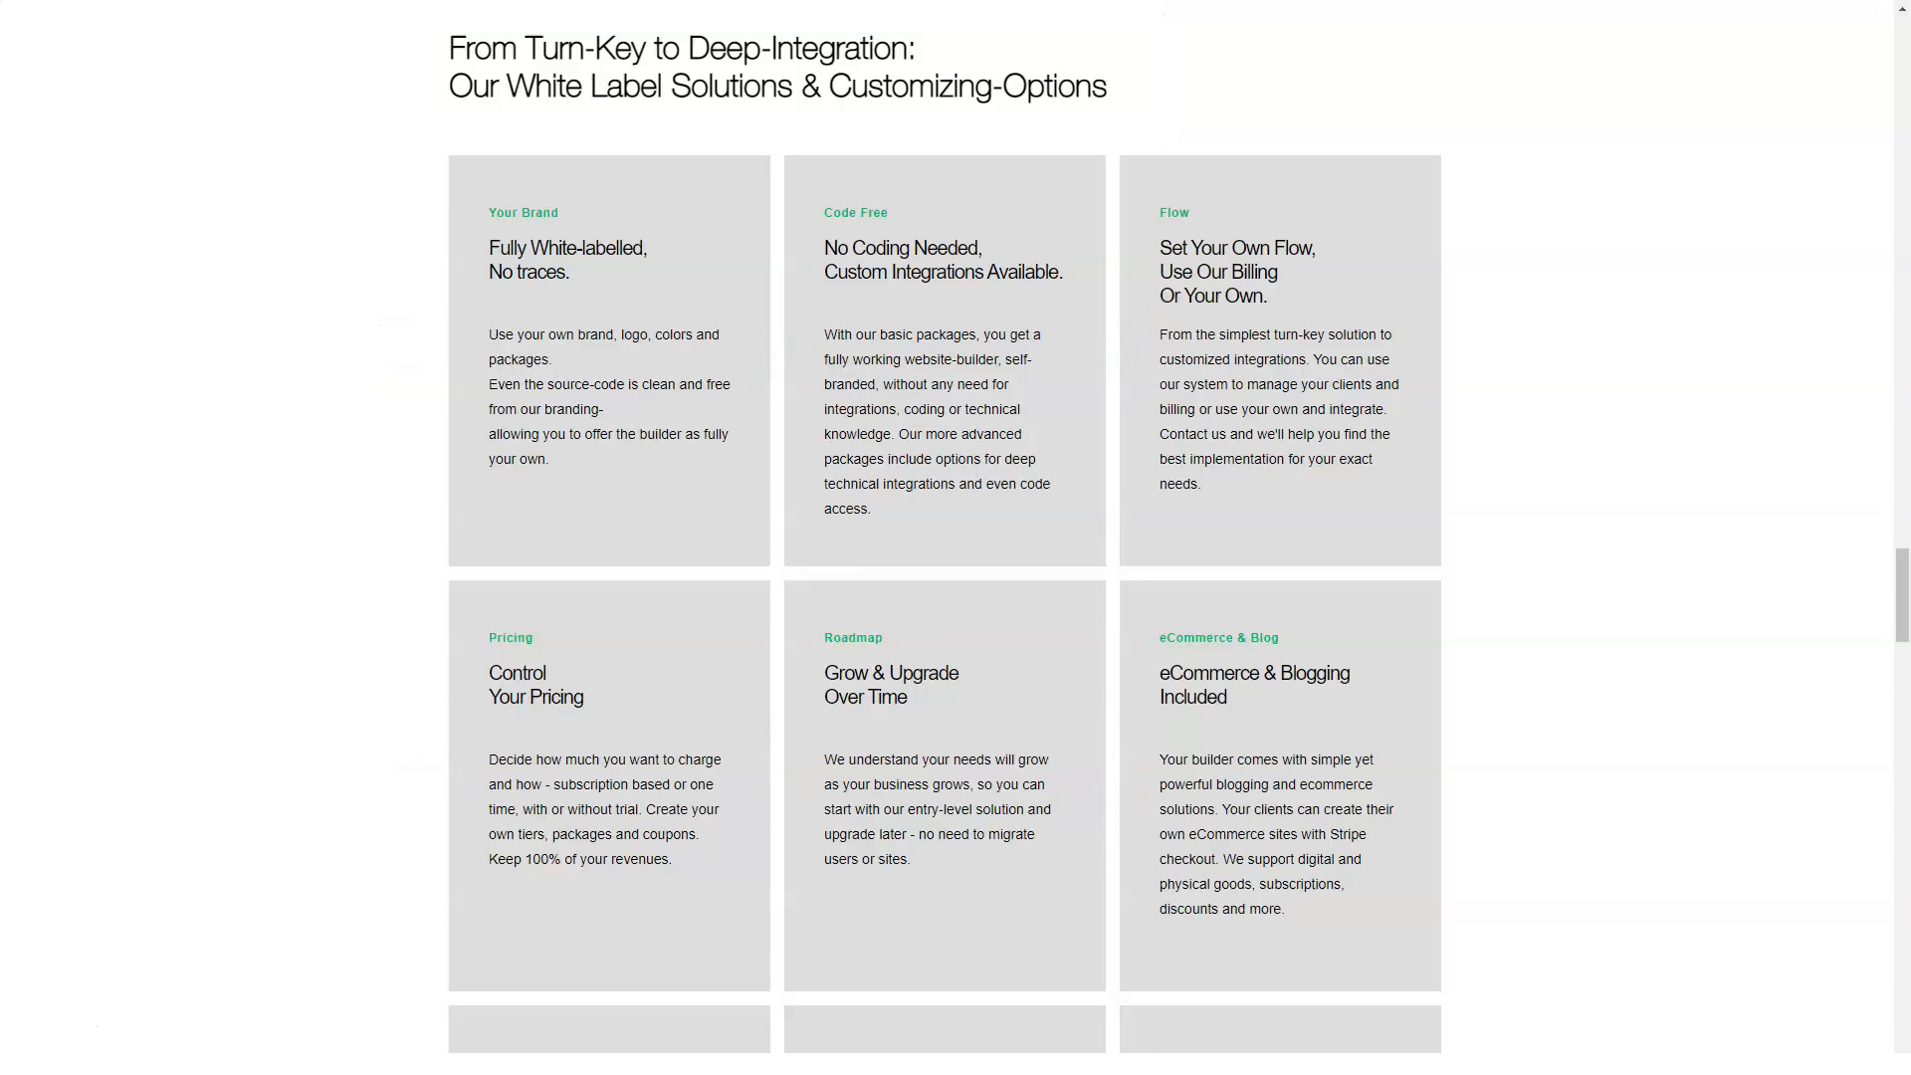
scroll(down, 3)
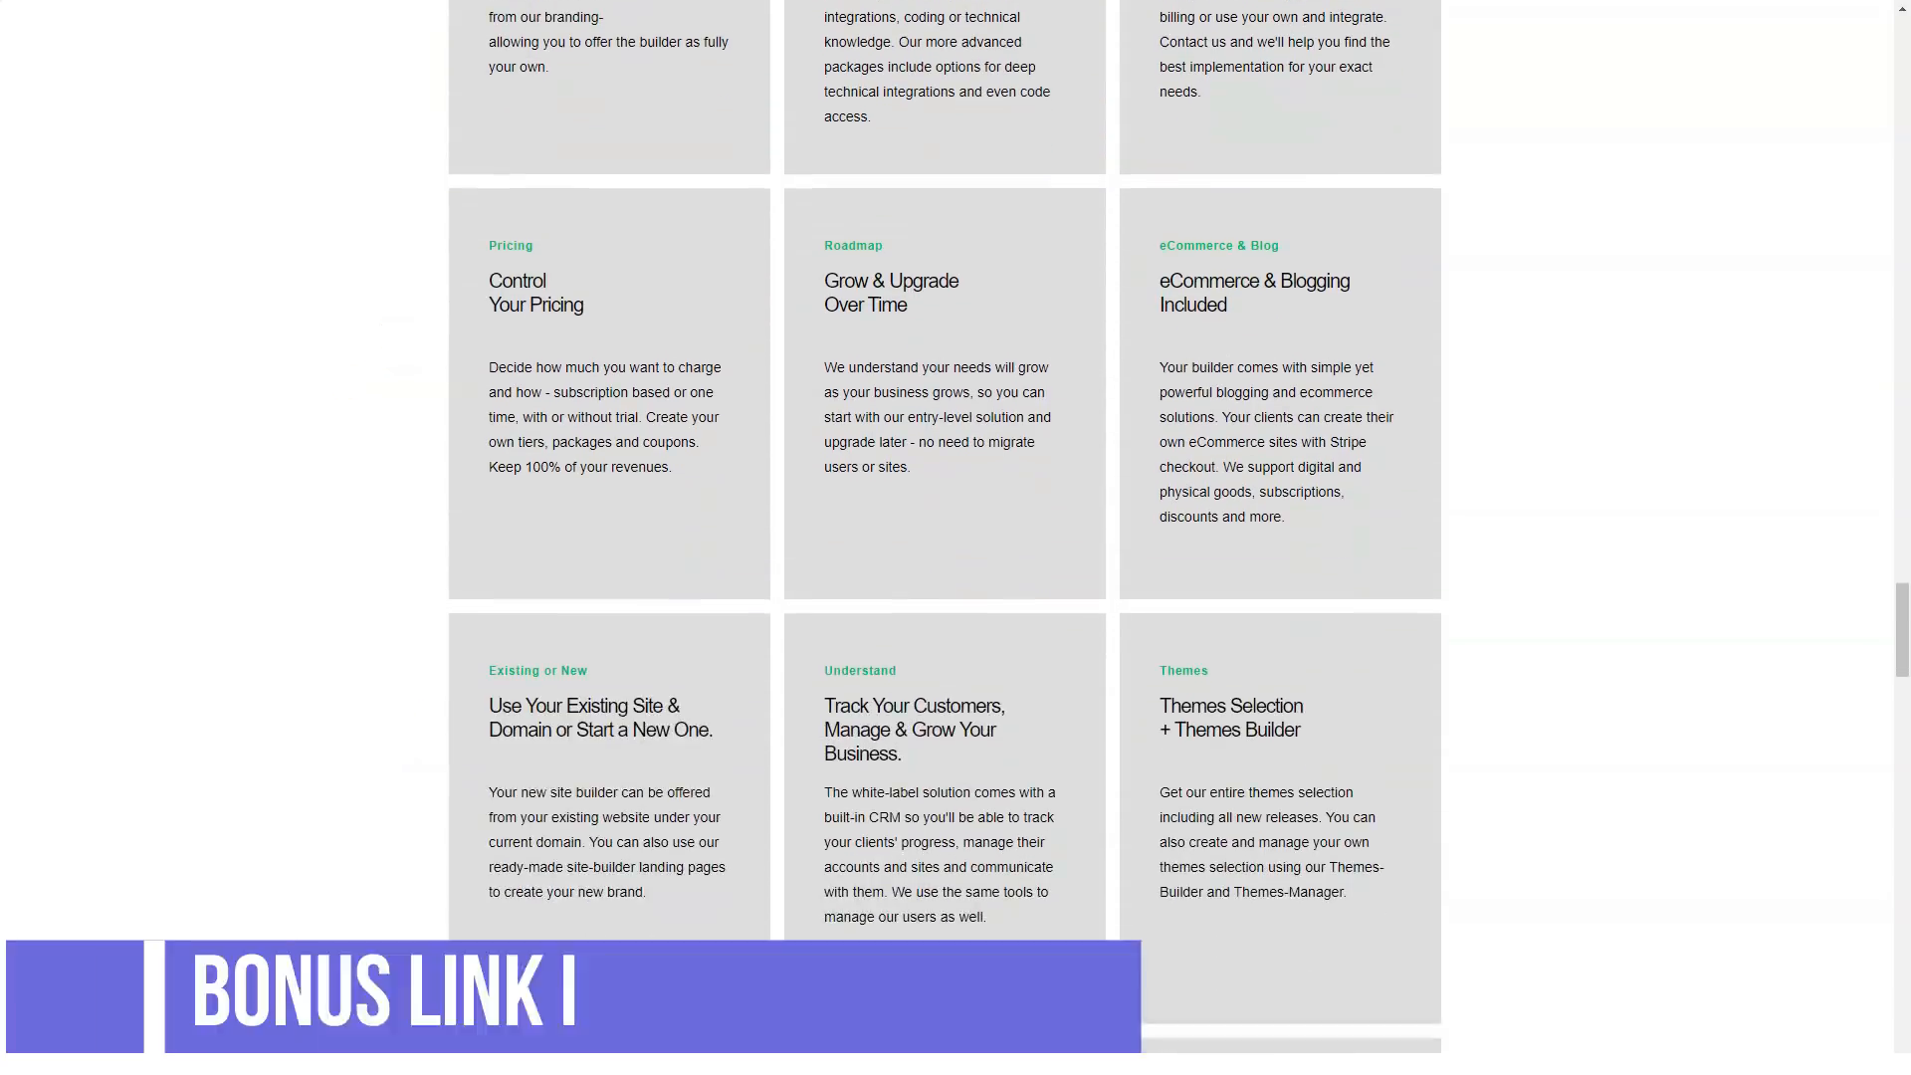
scroll(down, 3)
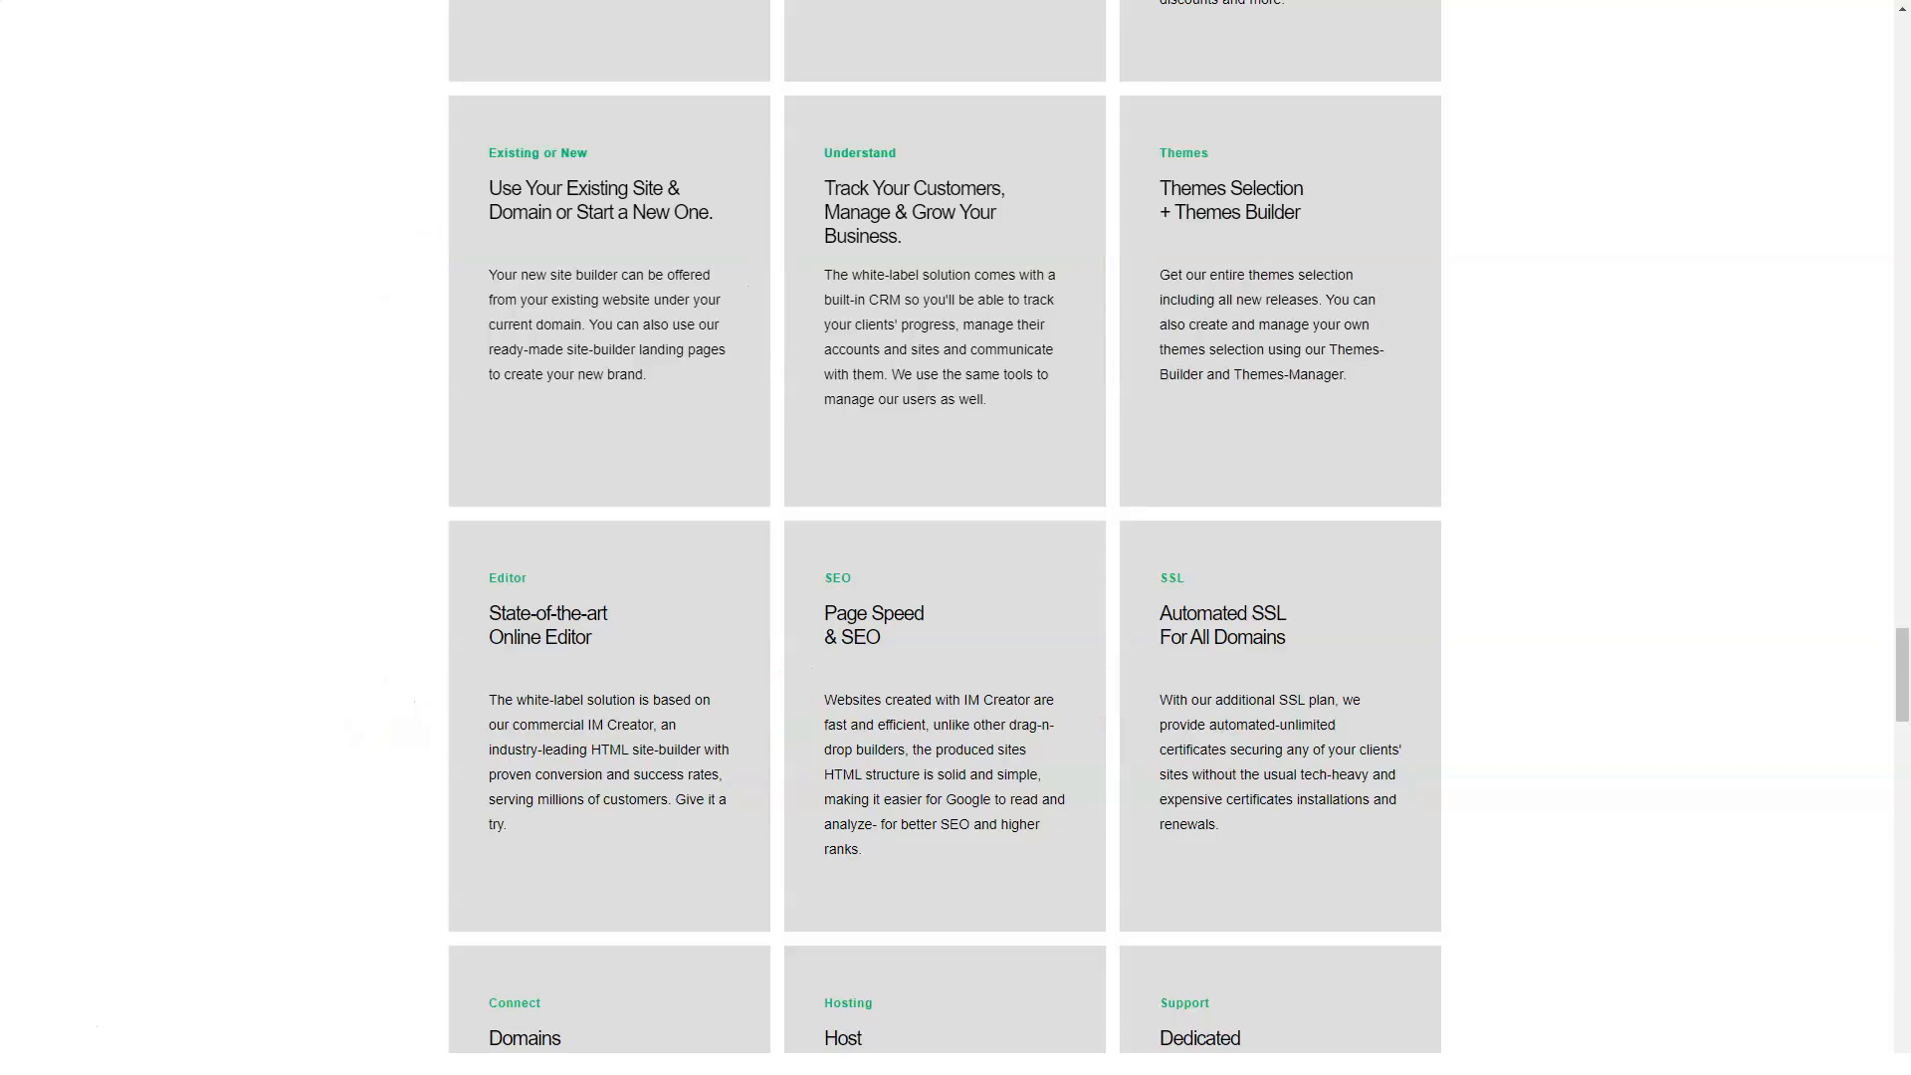
scroll(down, 3)
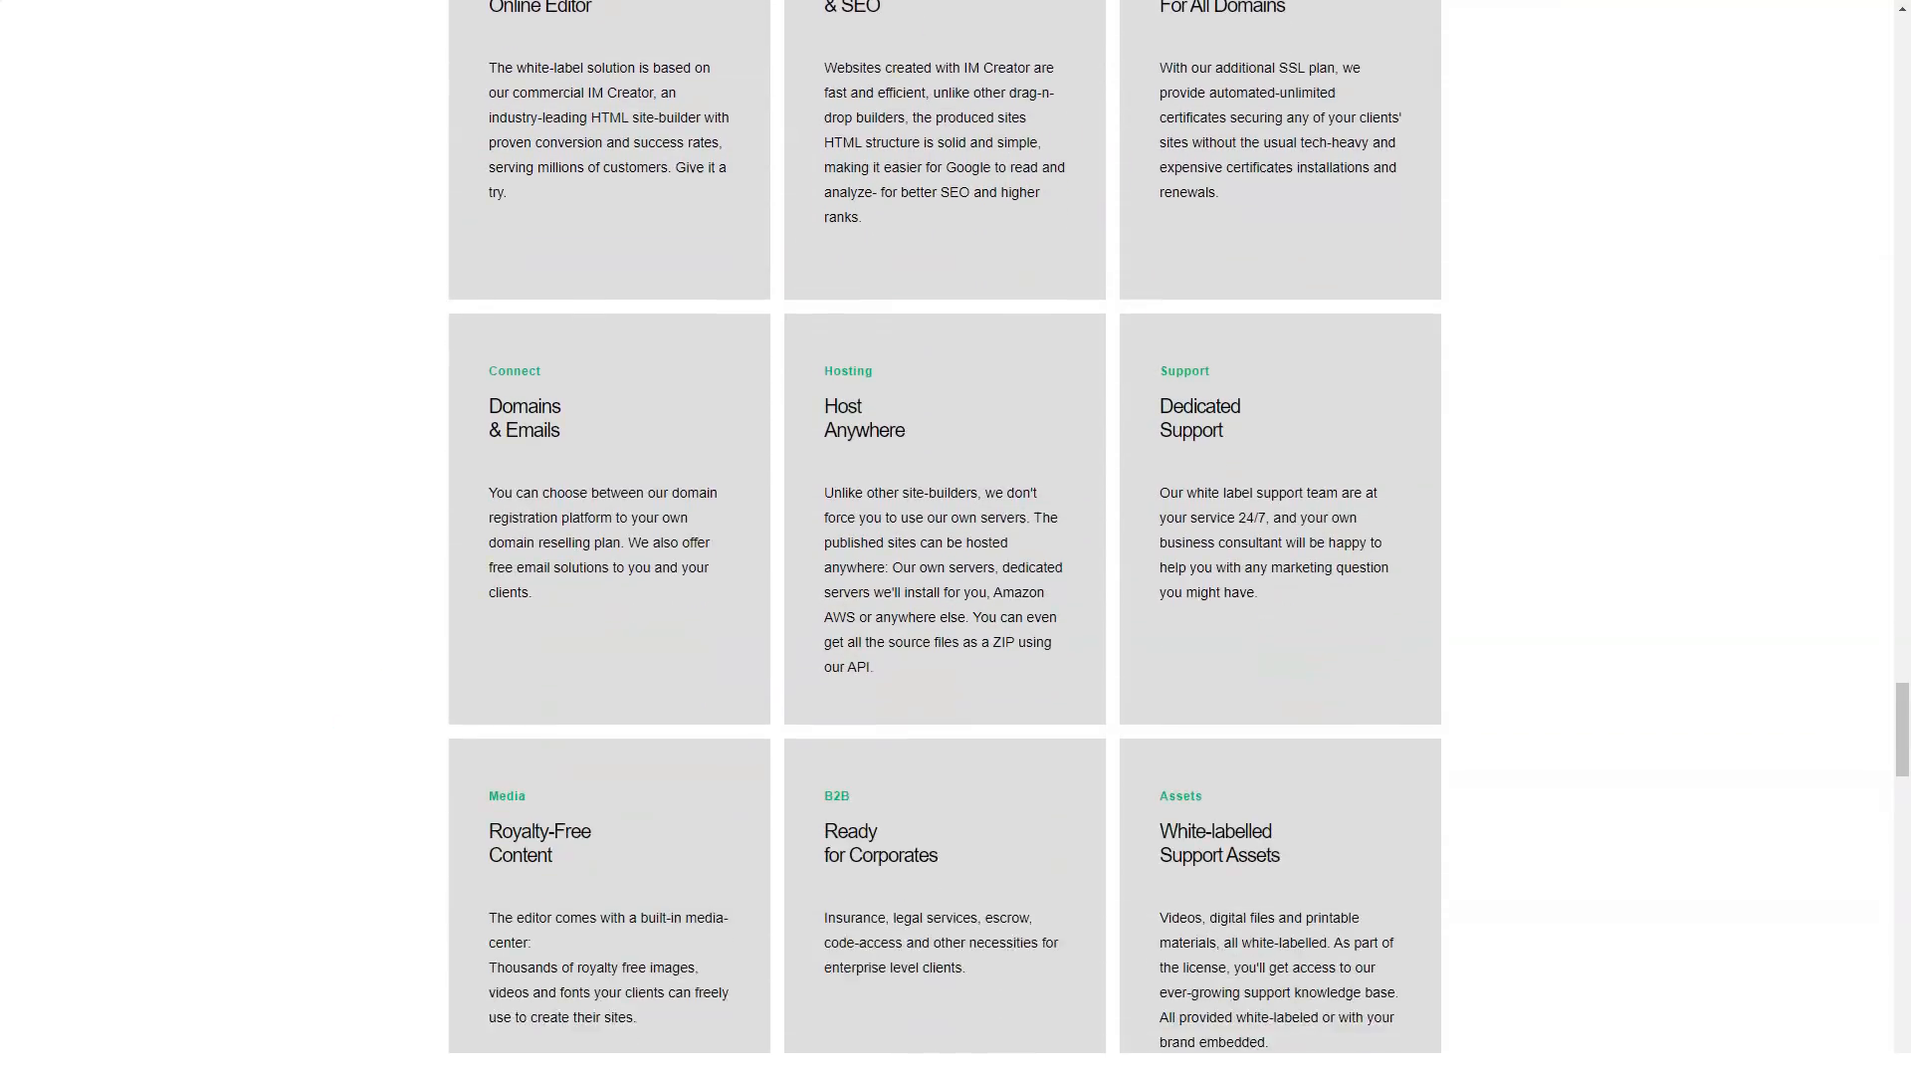
scroll(down, 3)
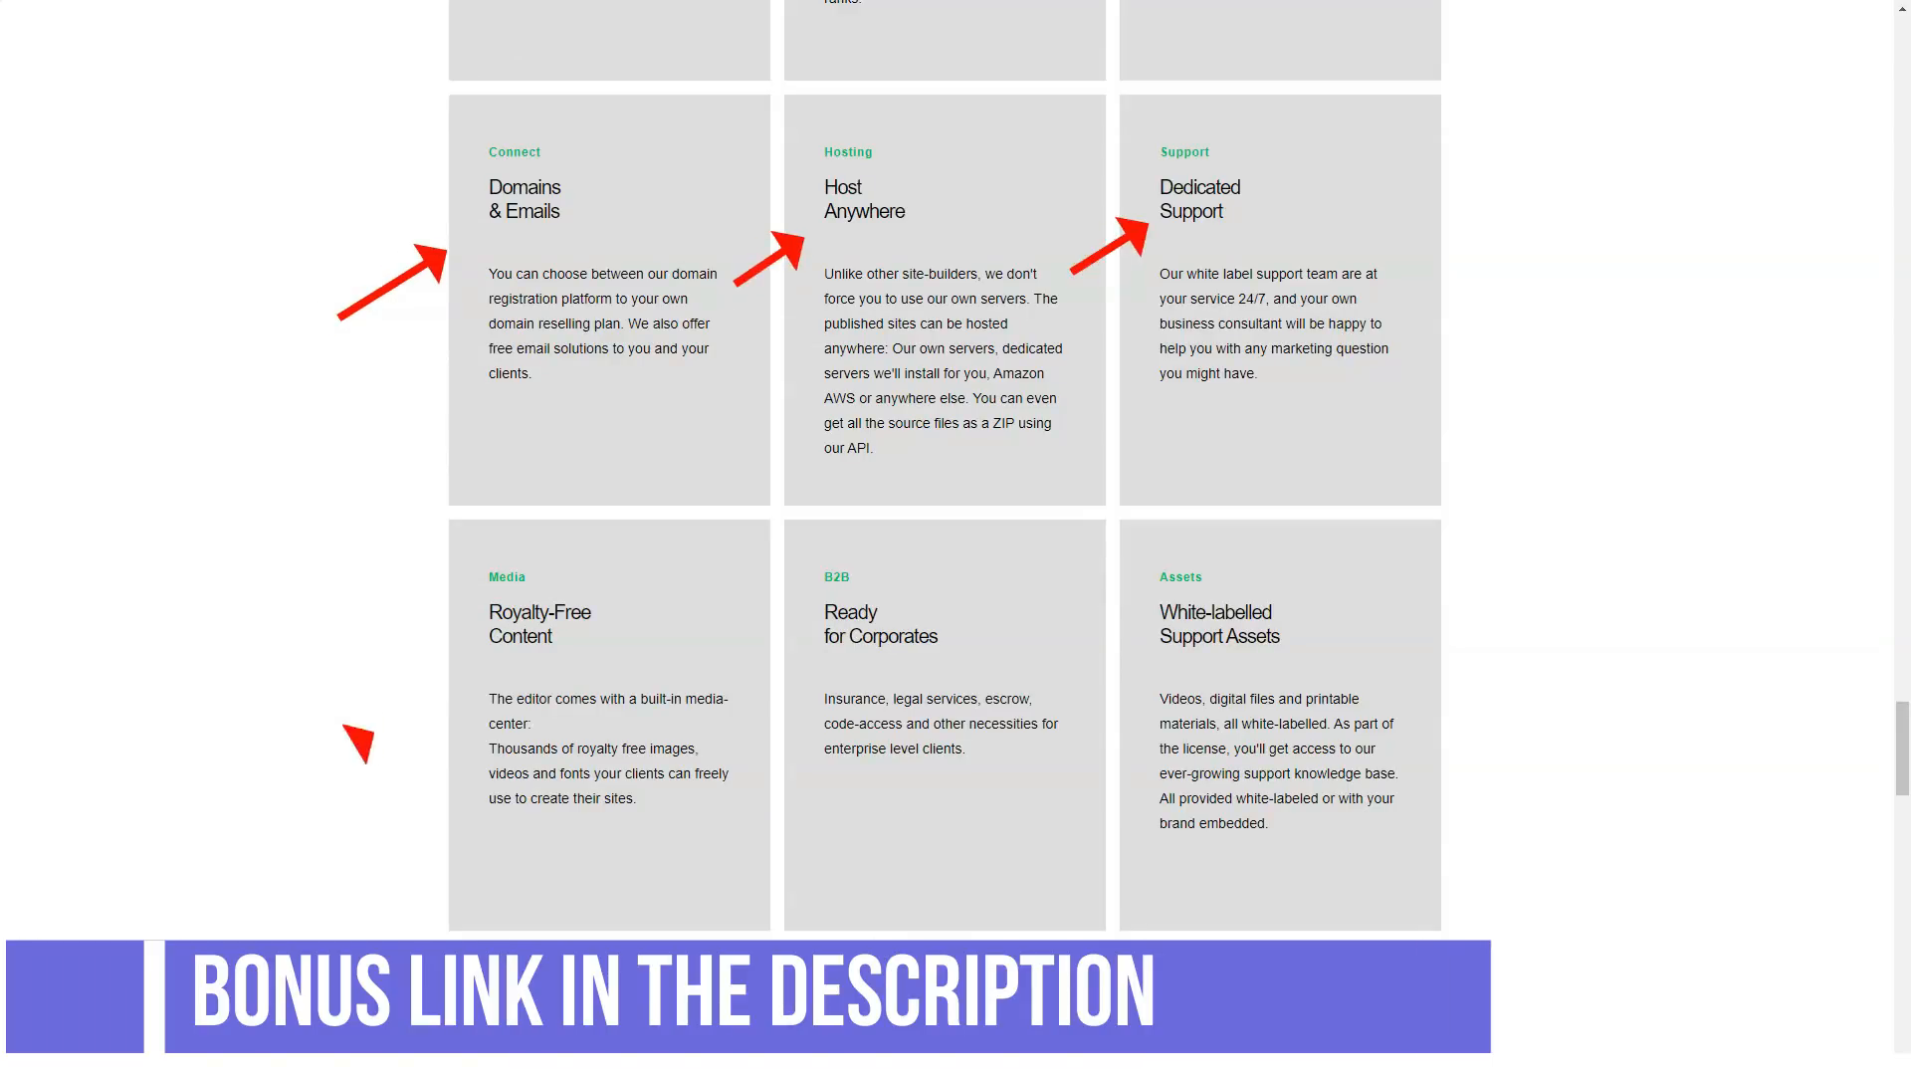
scroll(down, 3)
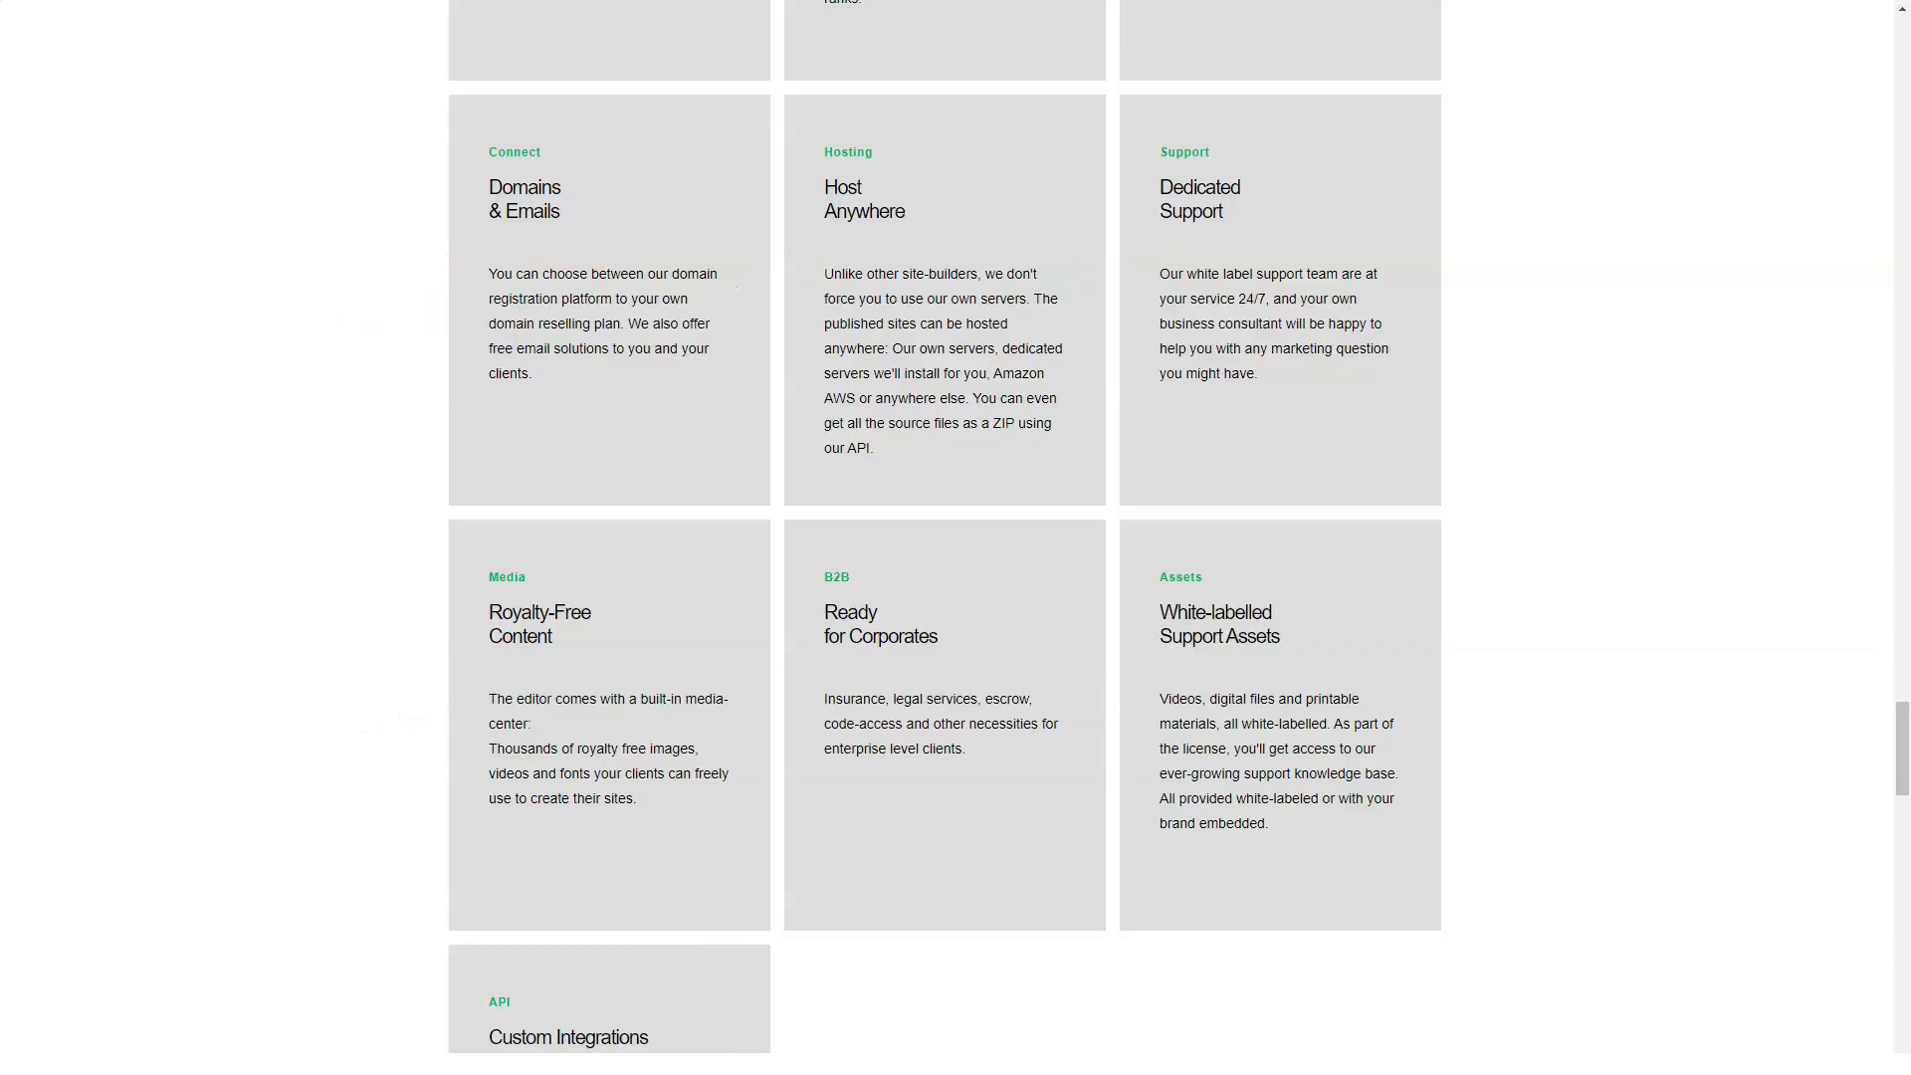
scroll(down, 3)
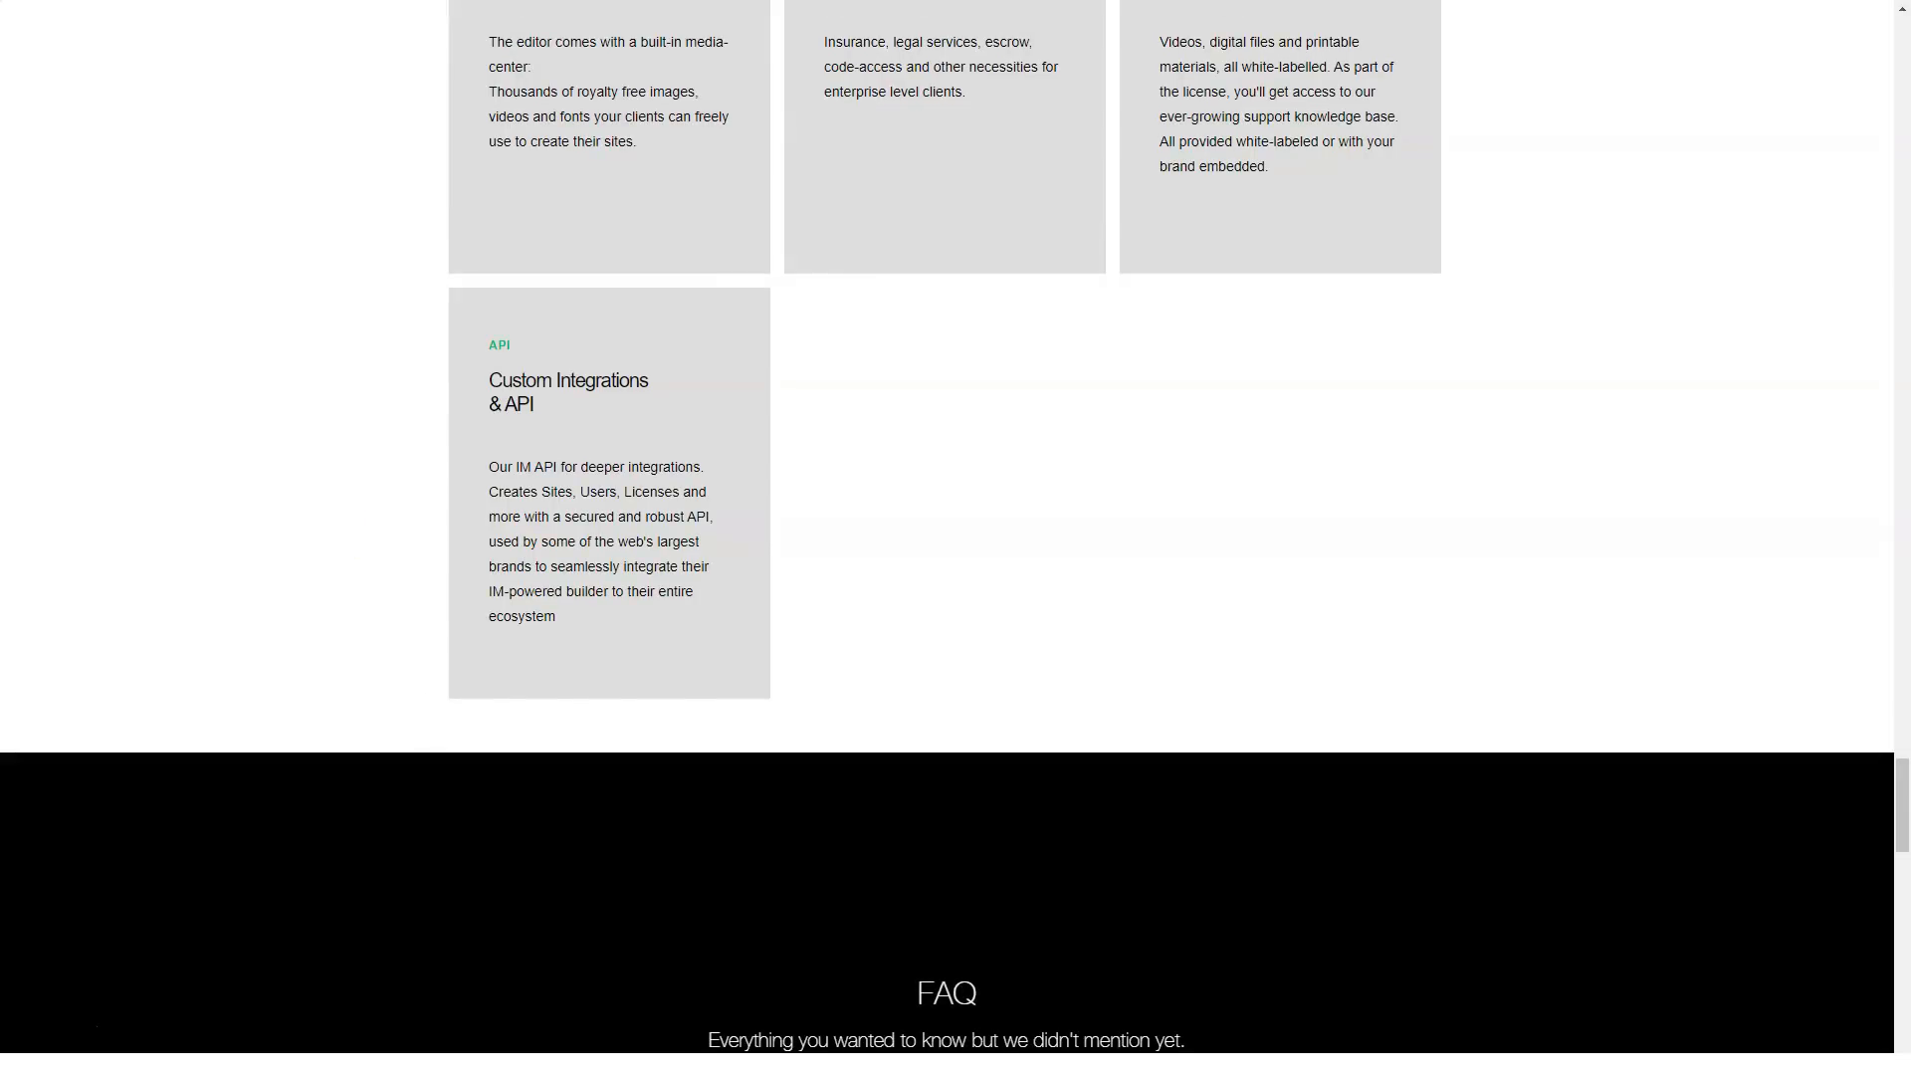
scroll(down, 3)
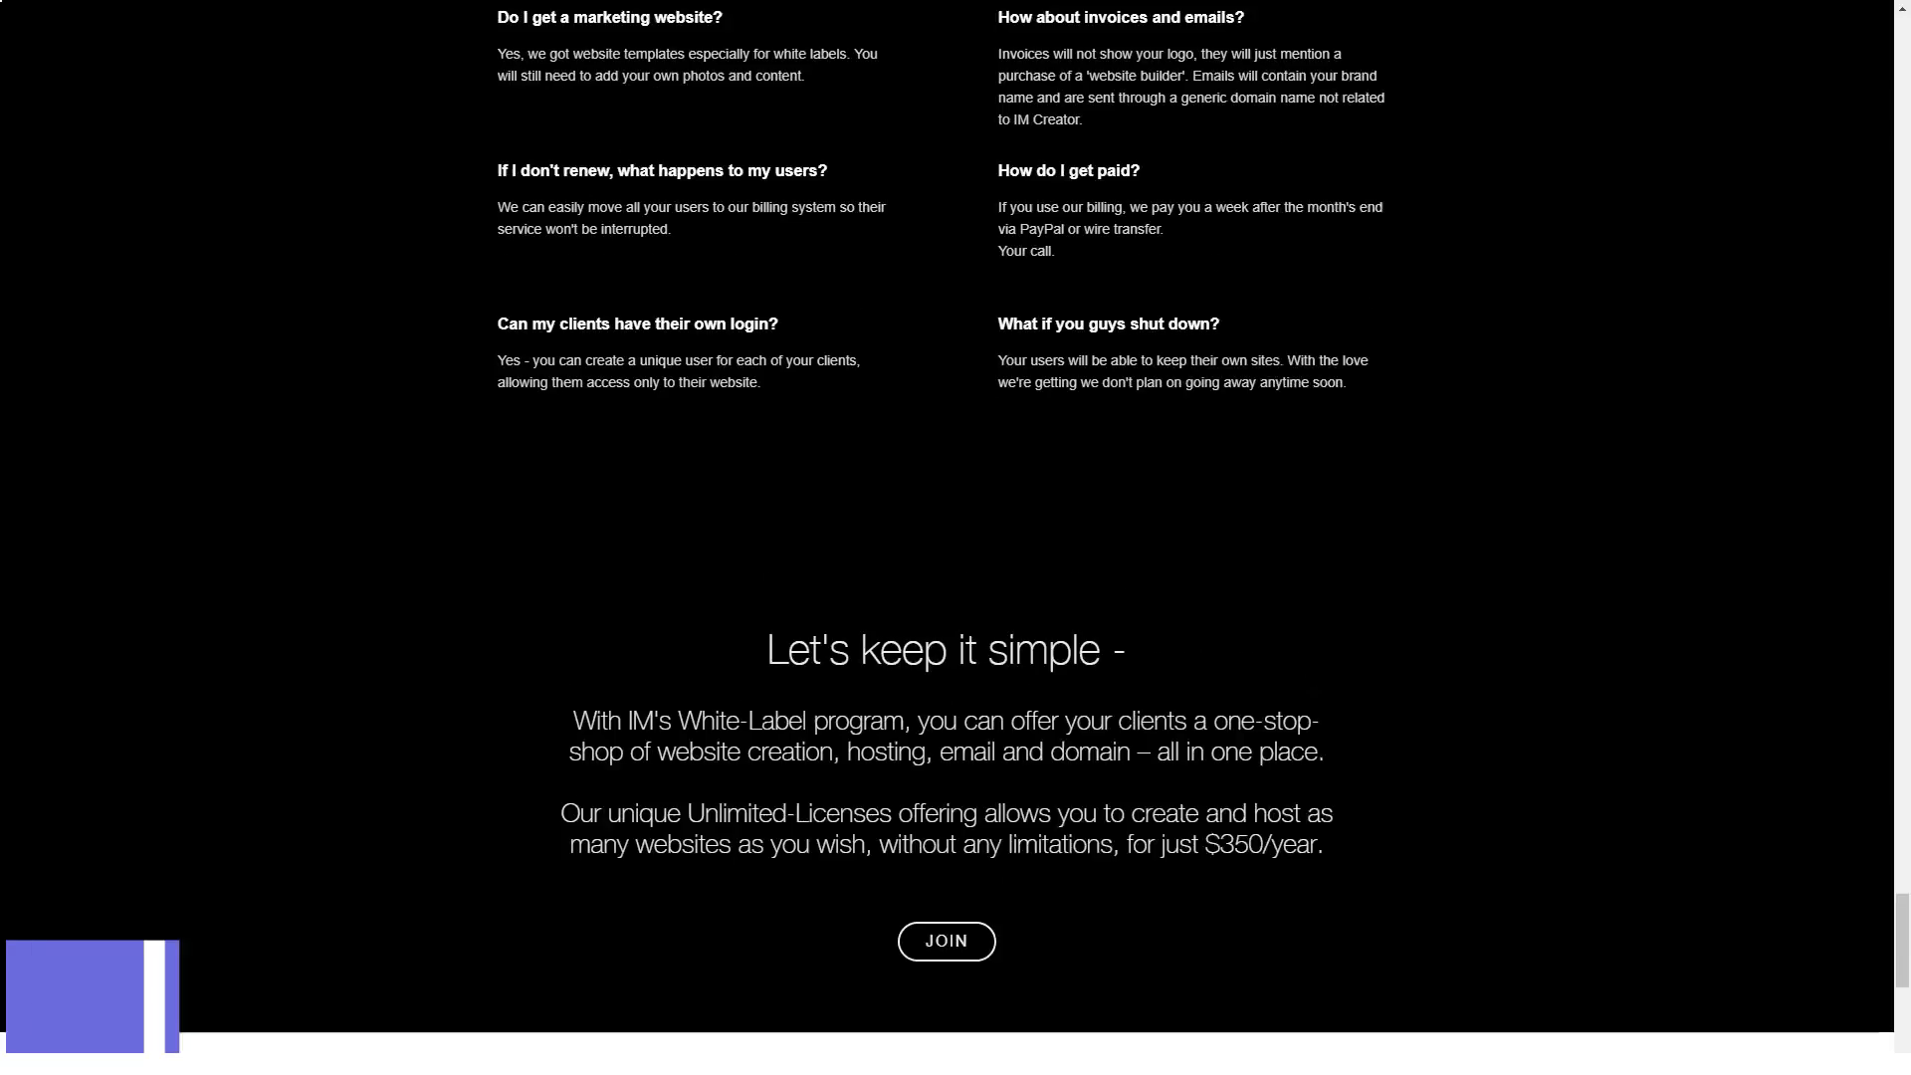
scroll(down, 3)
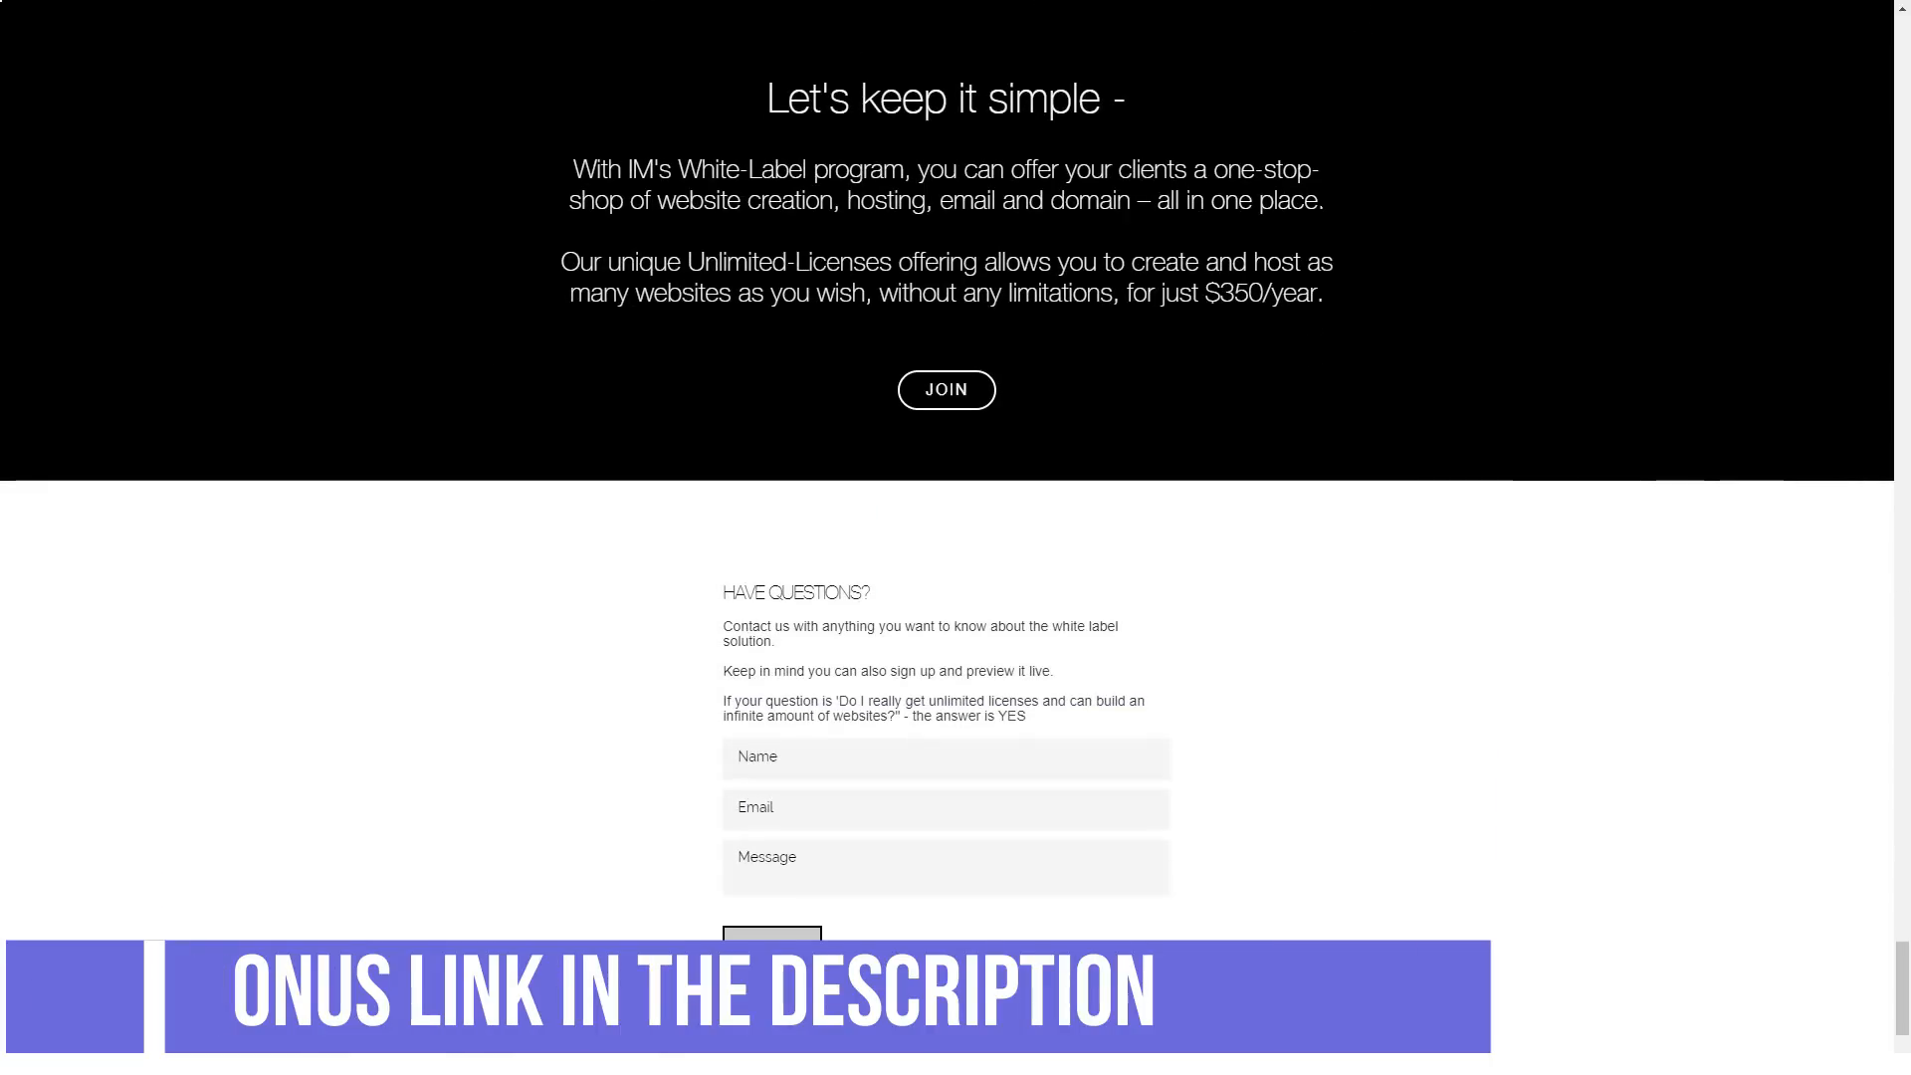
scroll(down, 3)
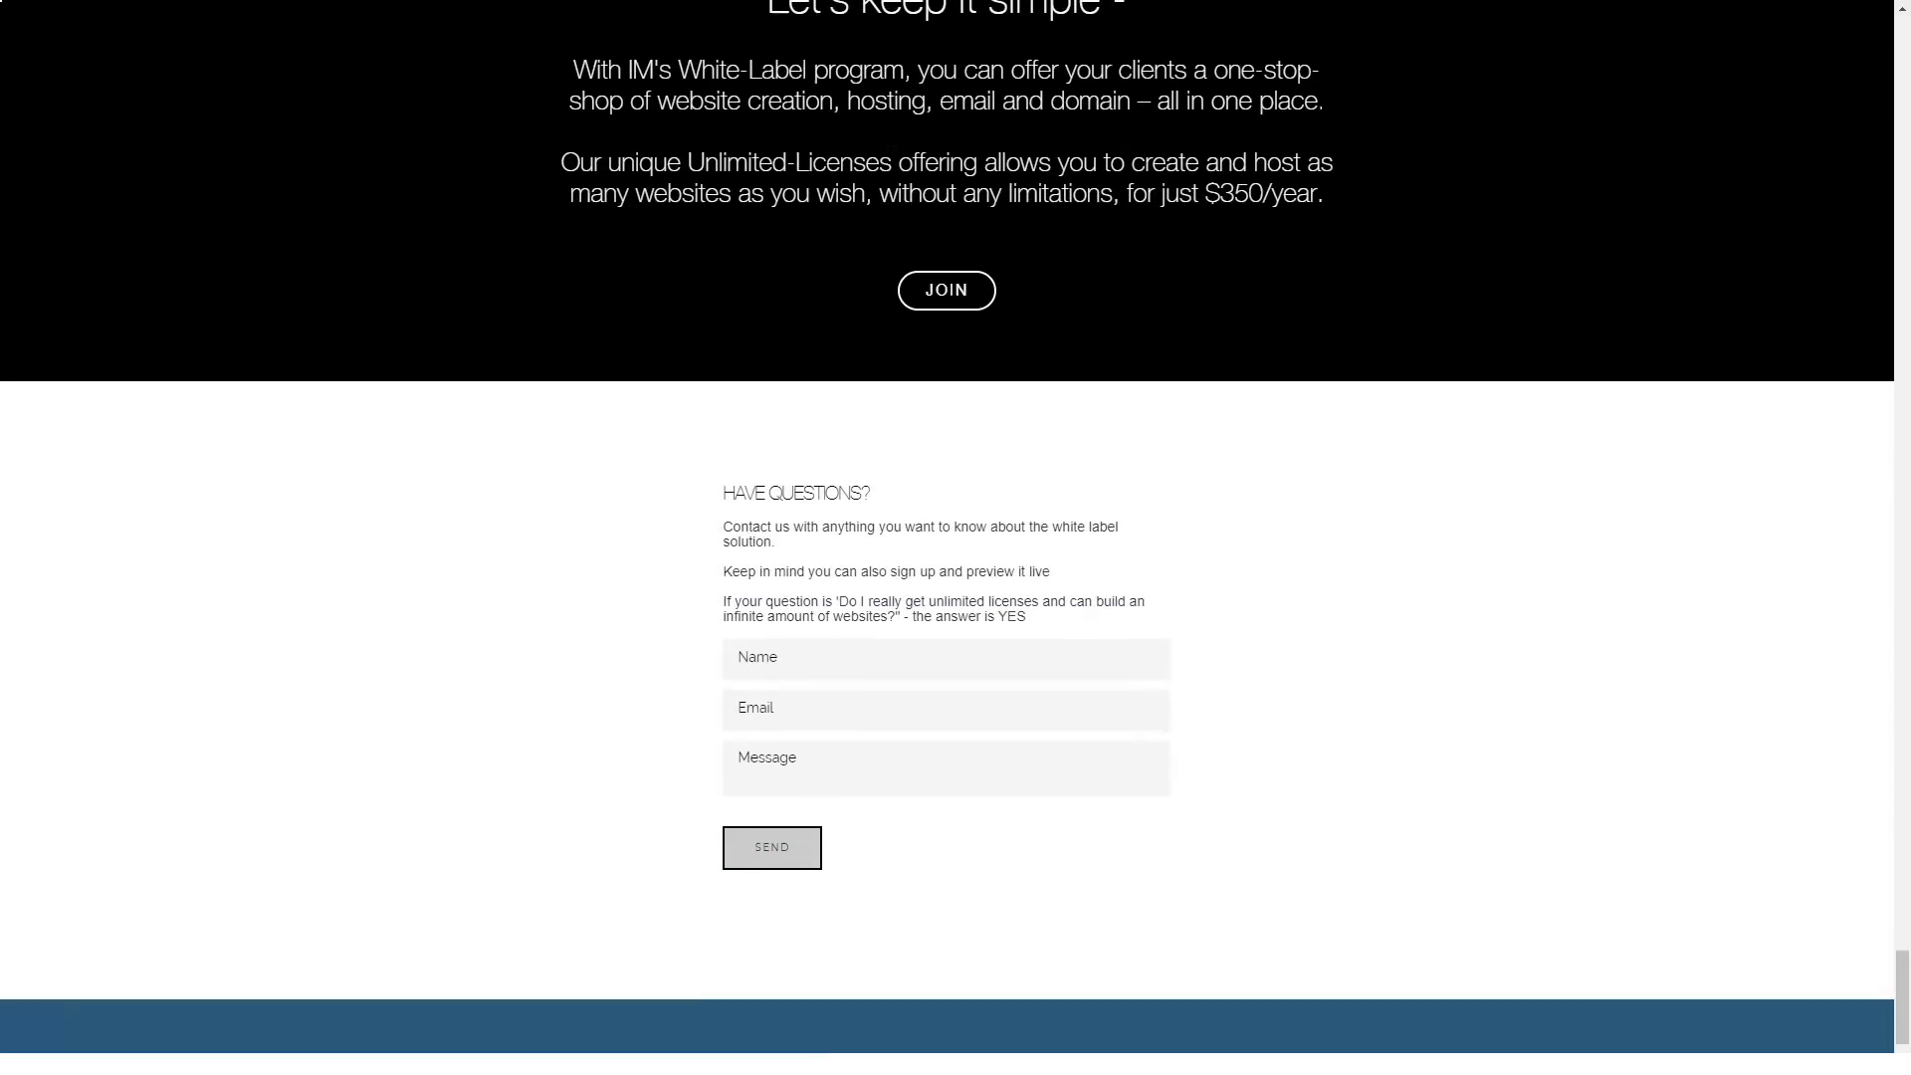
scroll(down, 3)
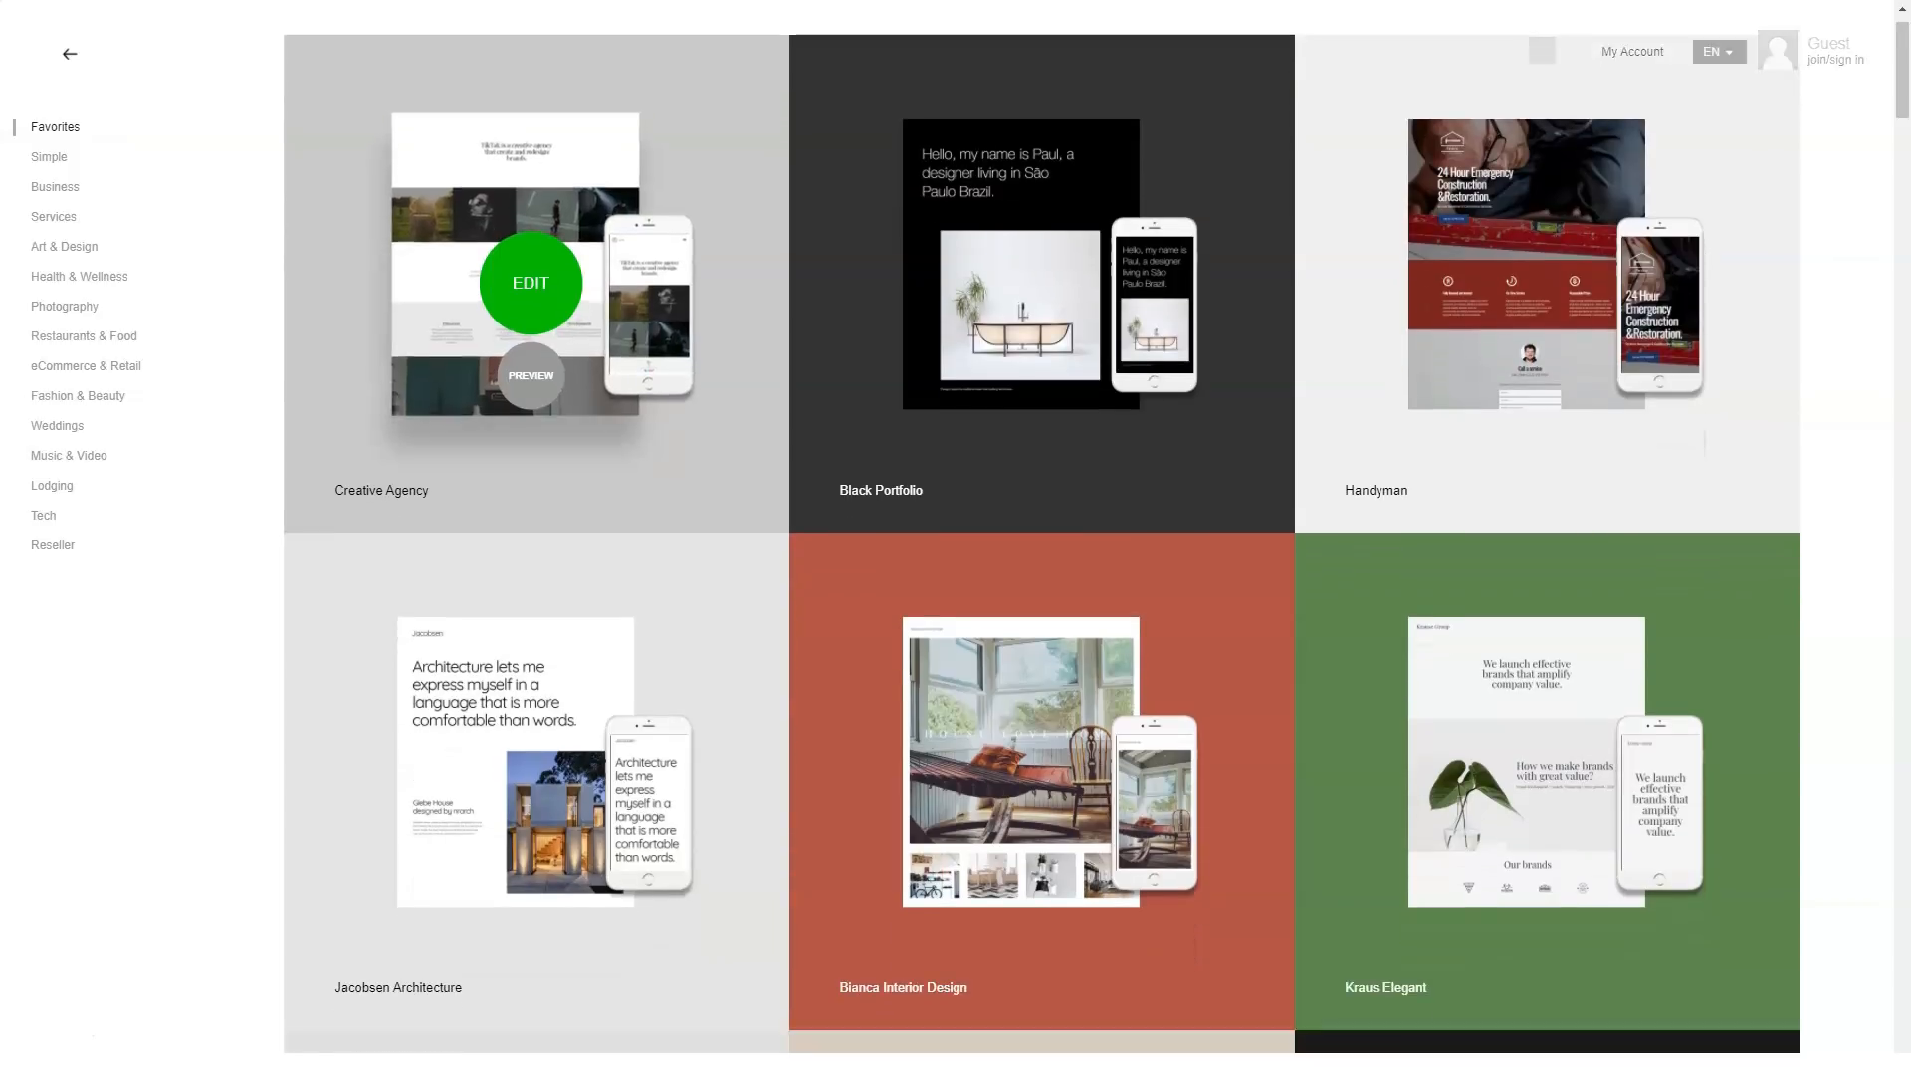
Step: Scroll the Favorites and Simple templates, then show and scroll the Business category
scroll(down, 3)
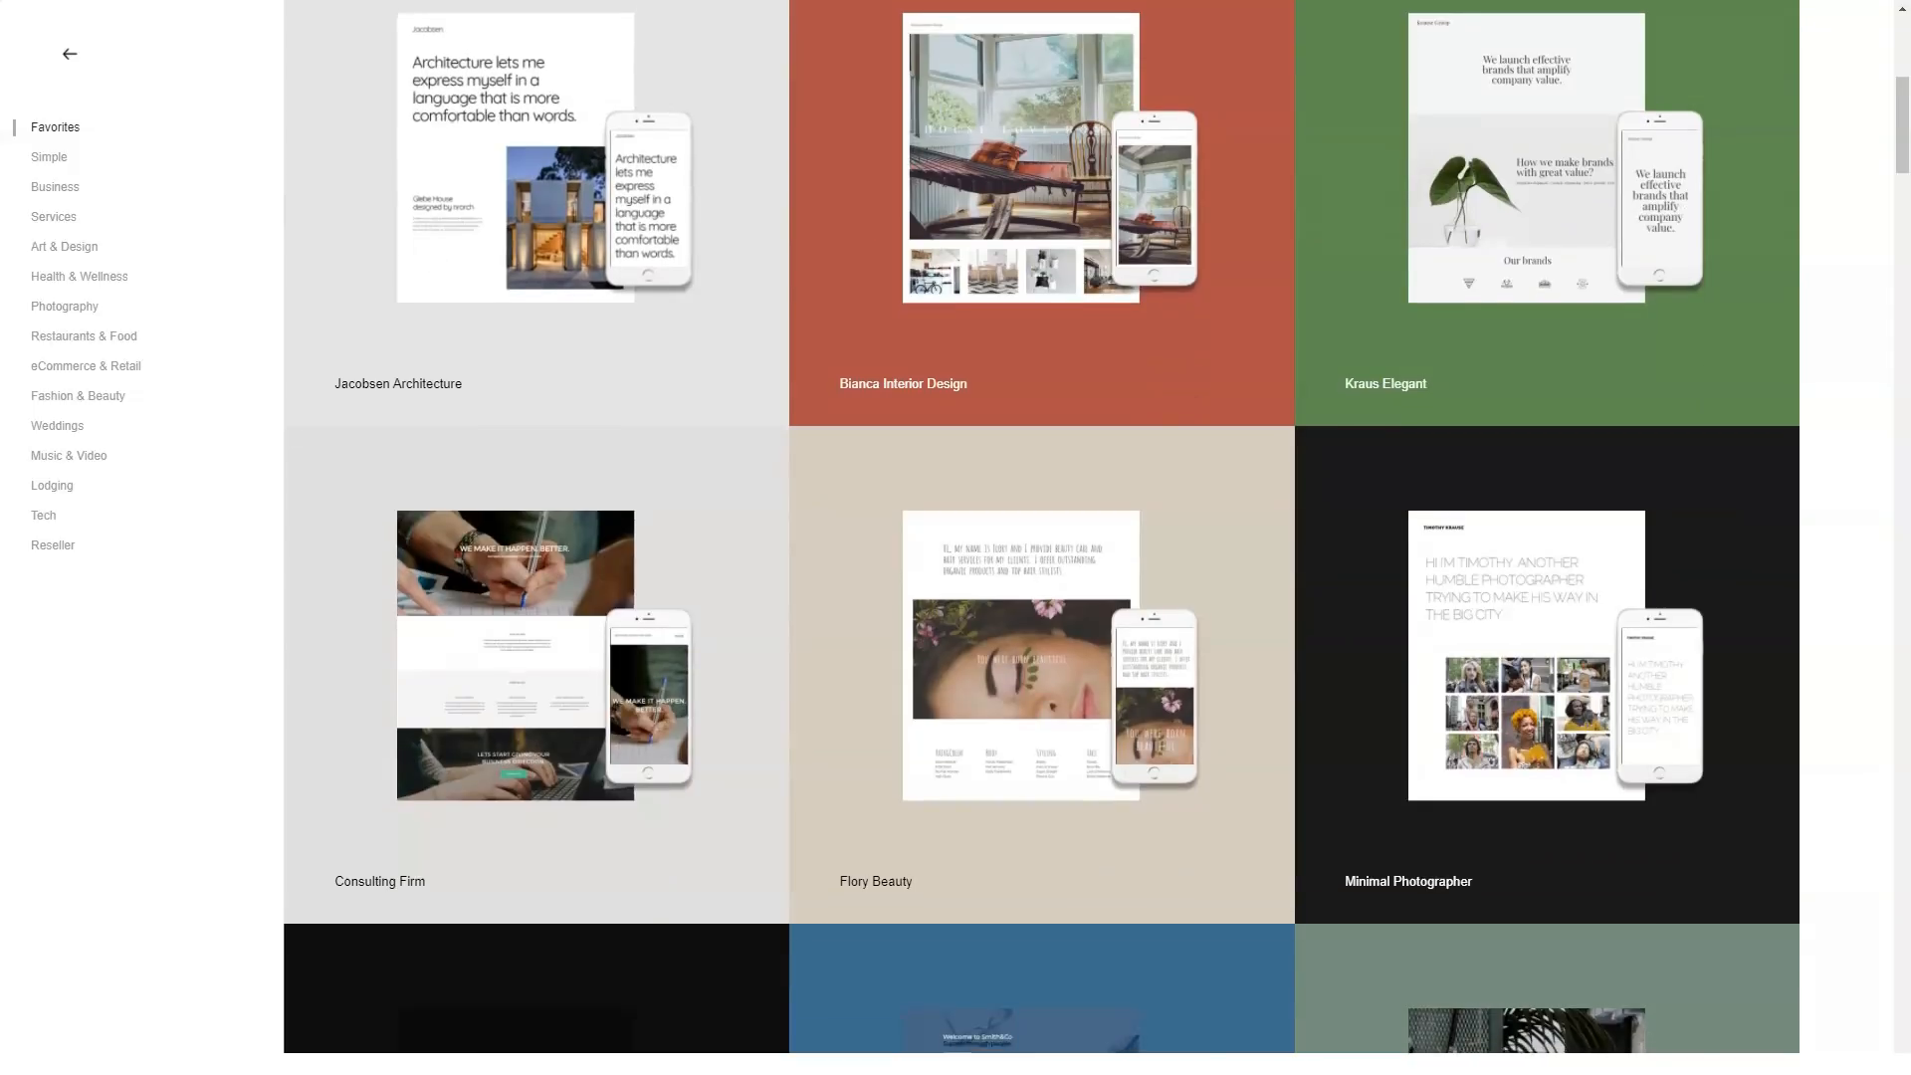
scroll(down, 3)
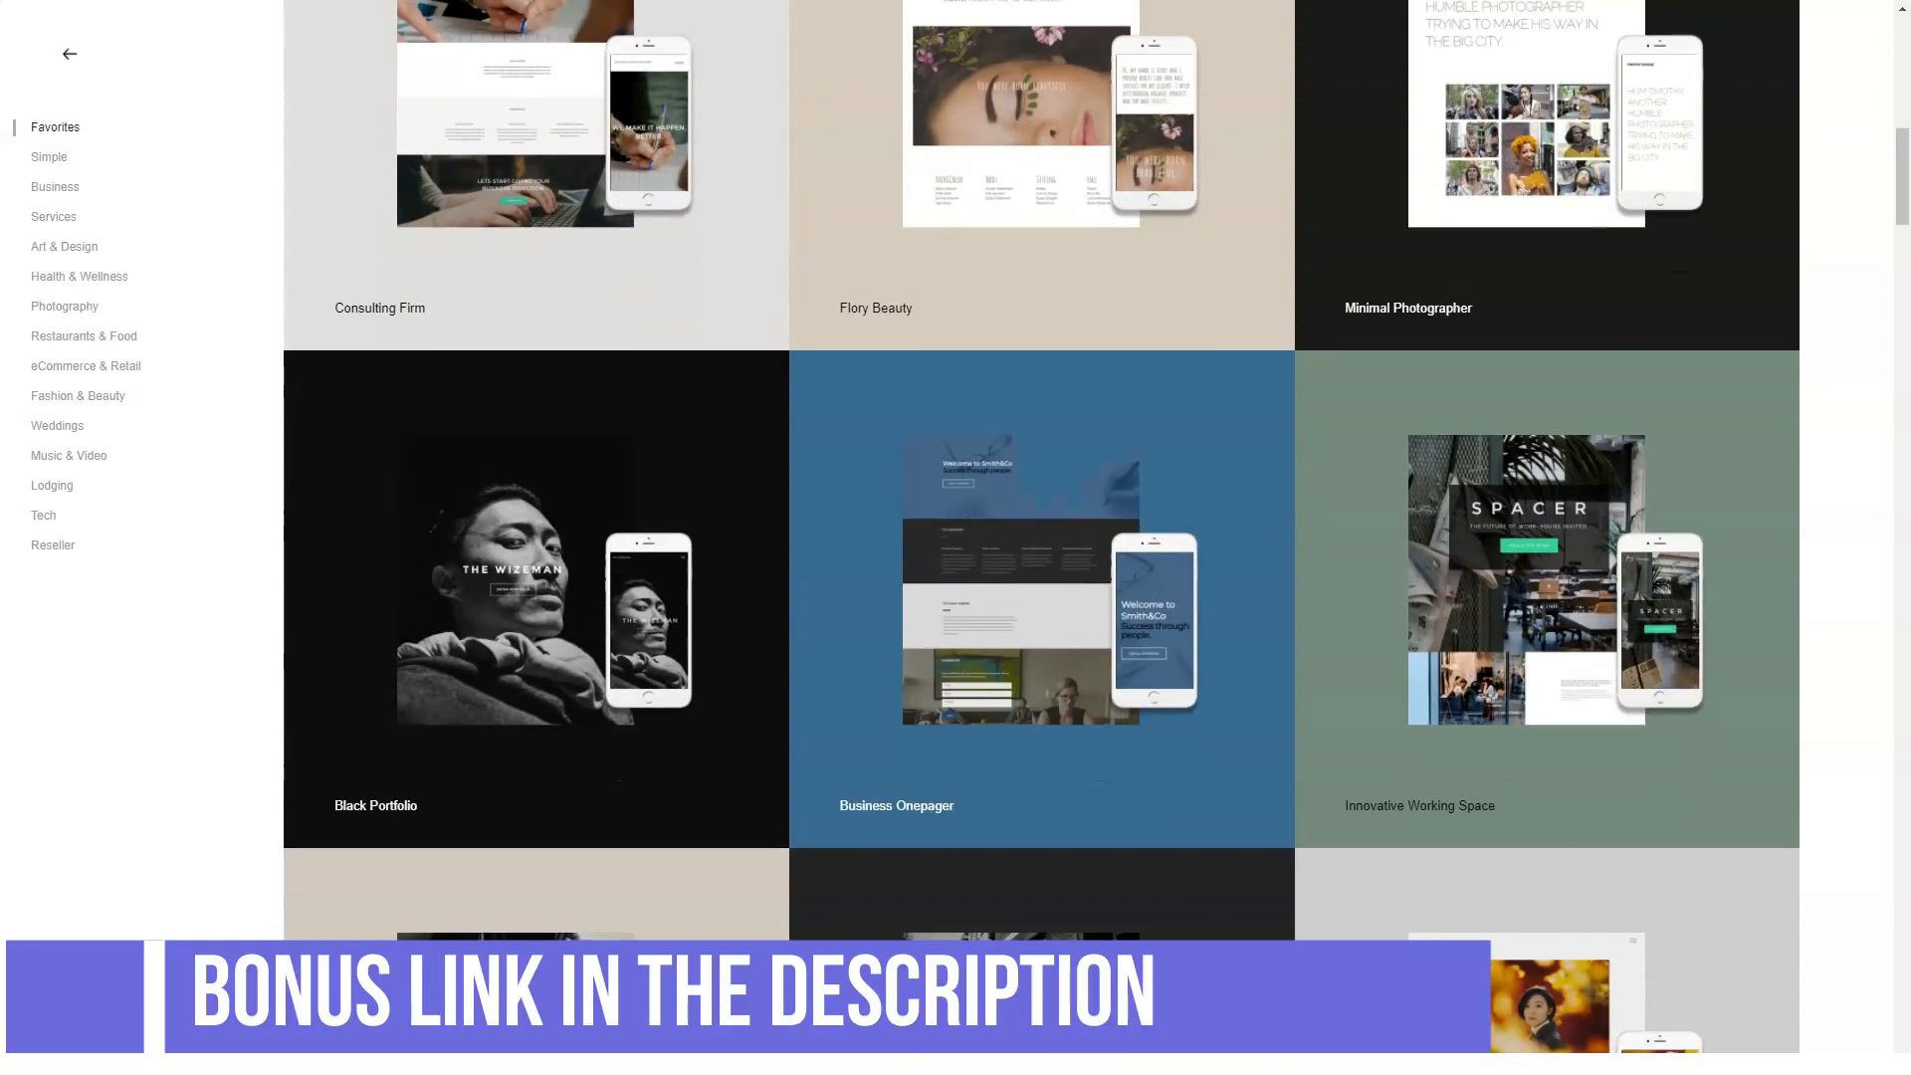
scroll(down, 3)
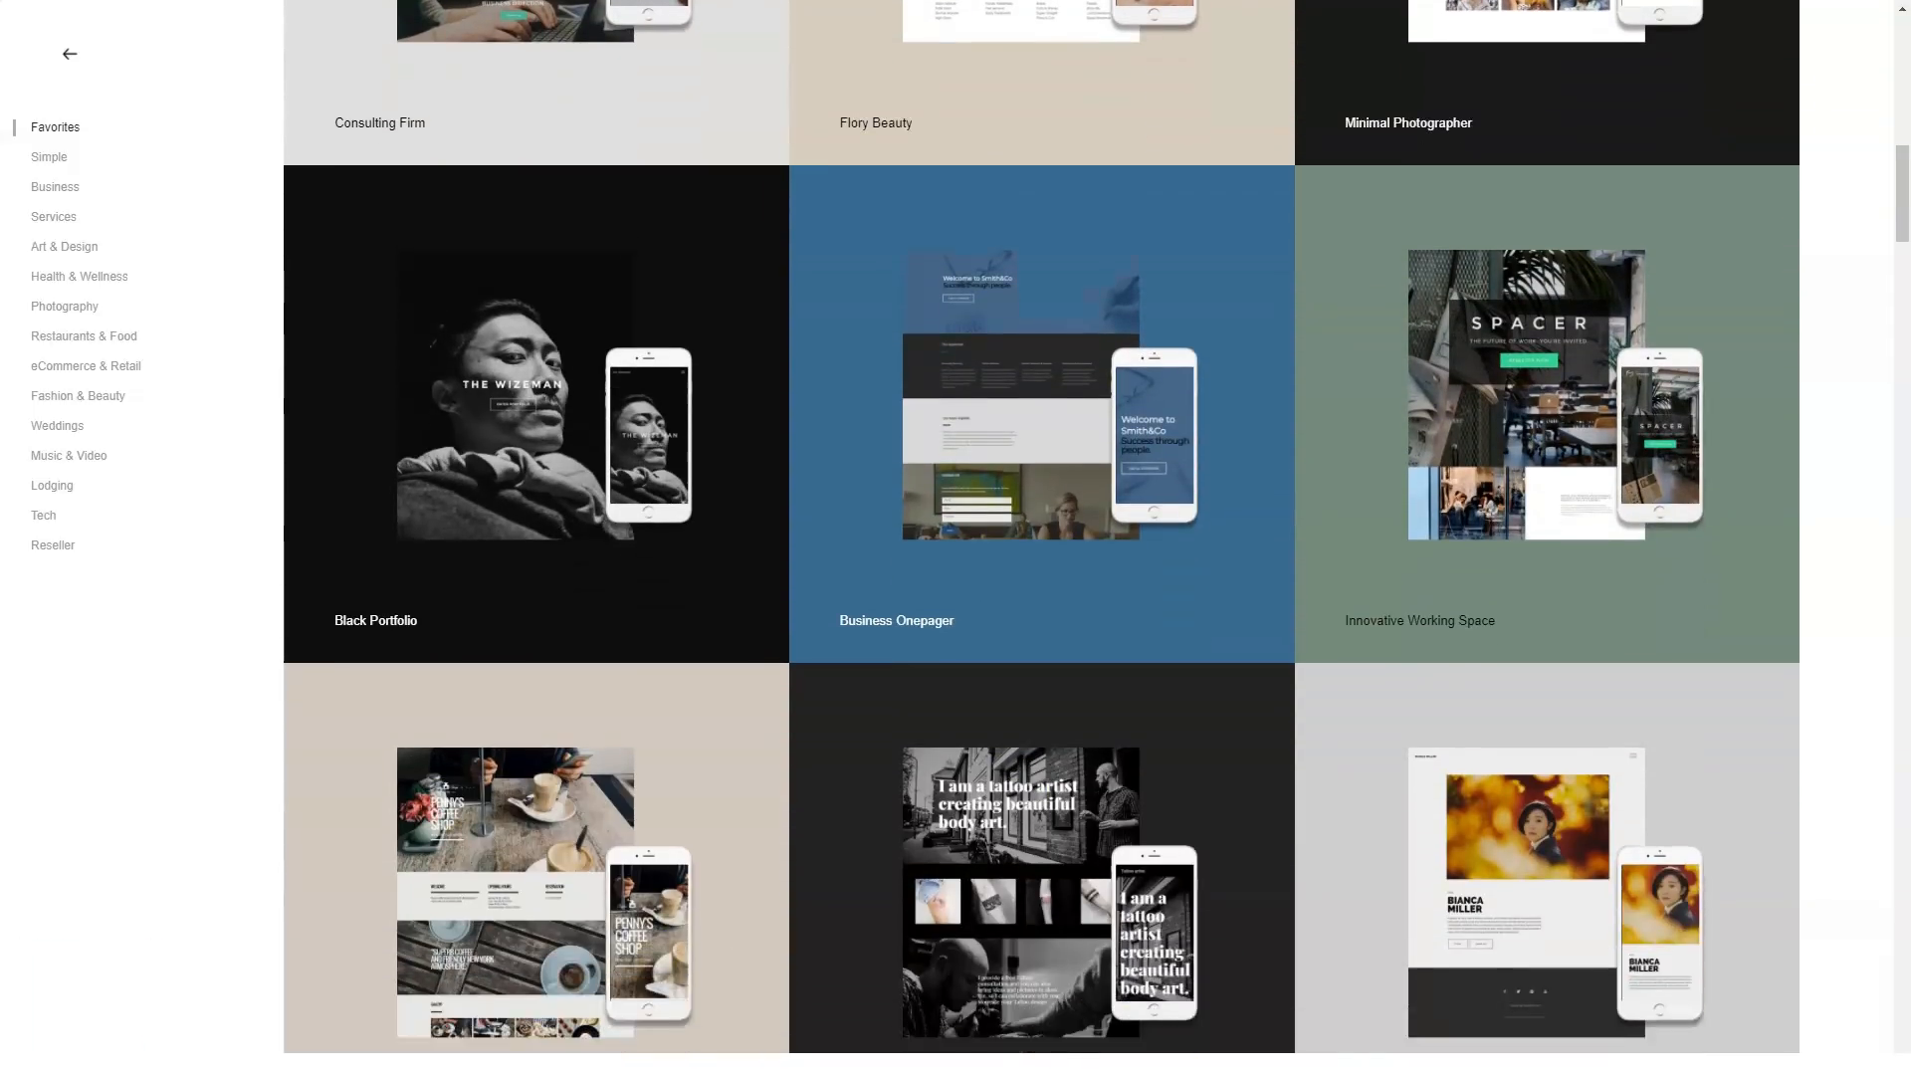
scroll(down, 3)
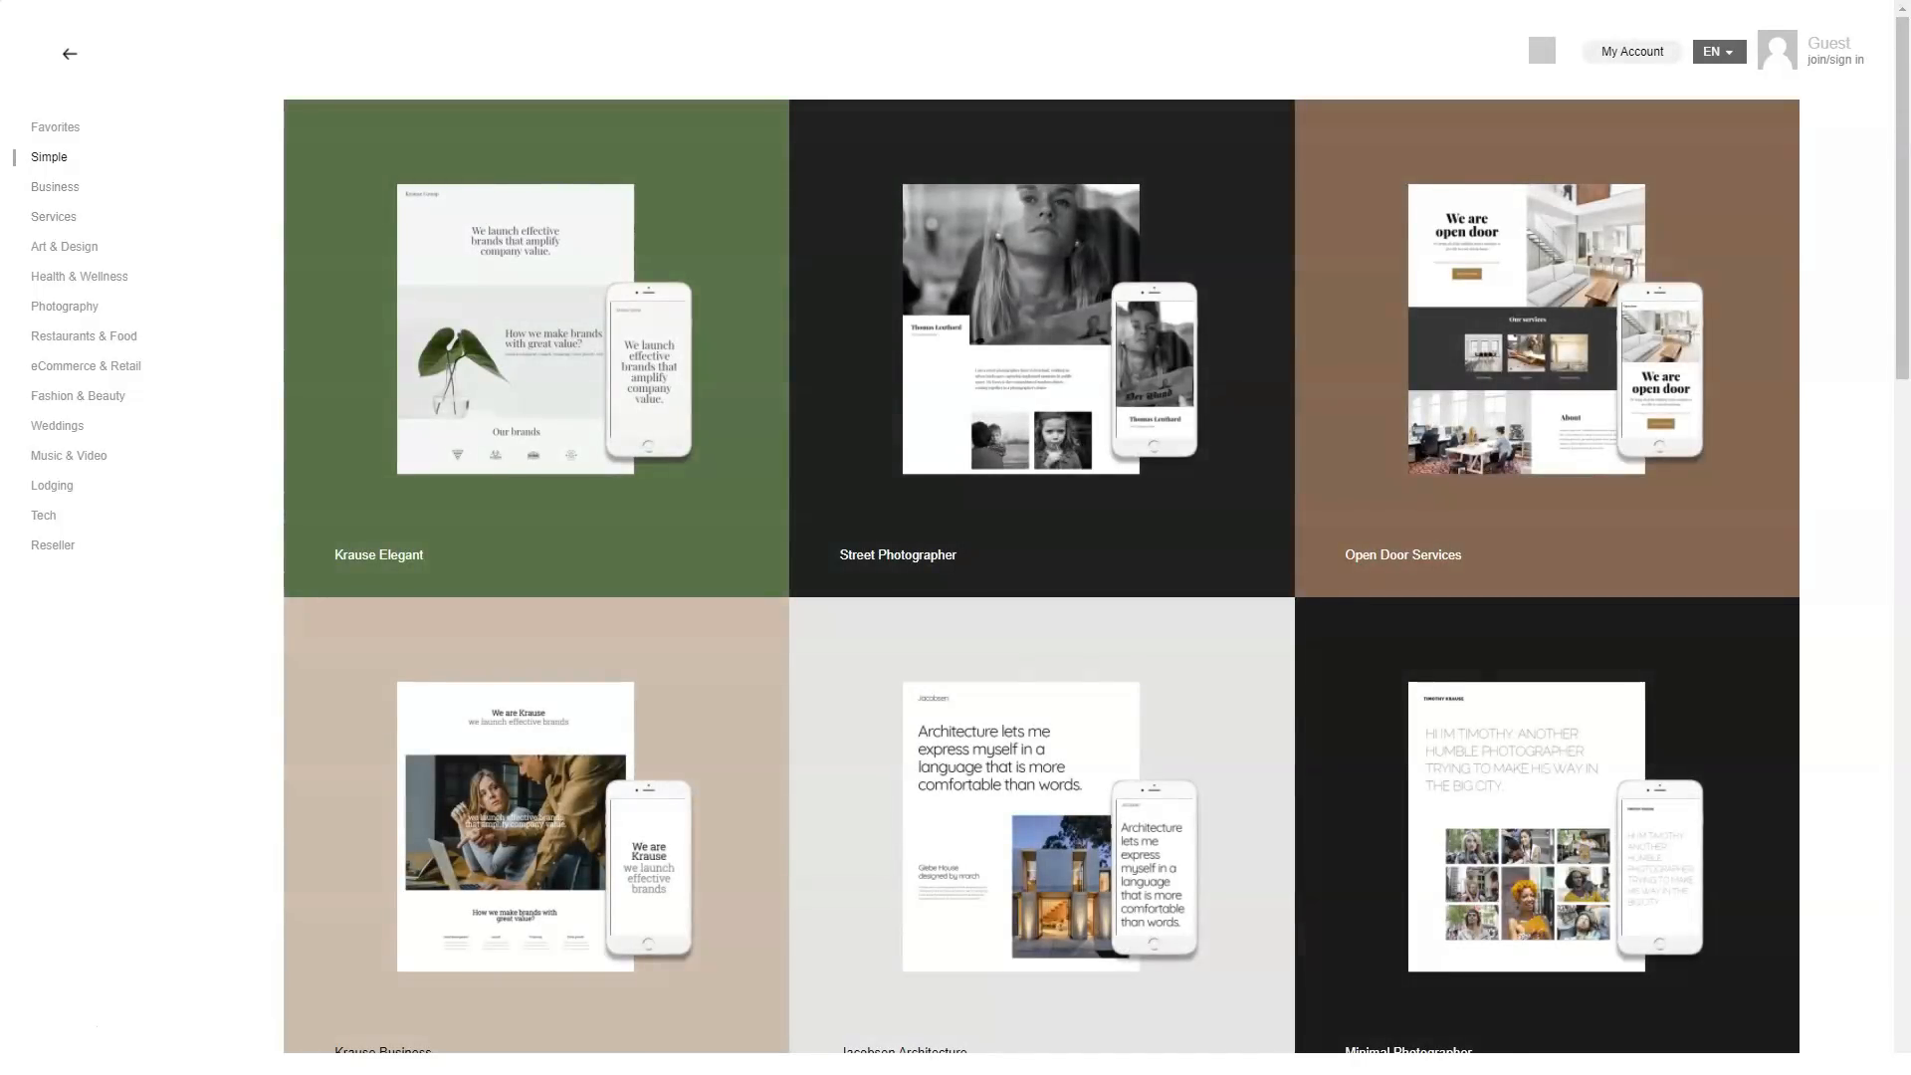
scroll(down, 3)
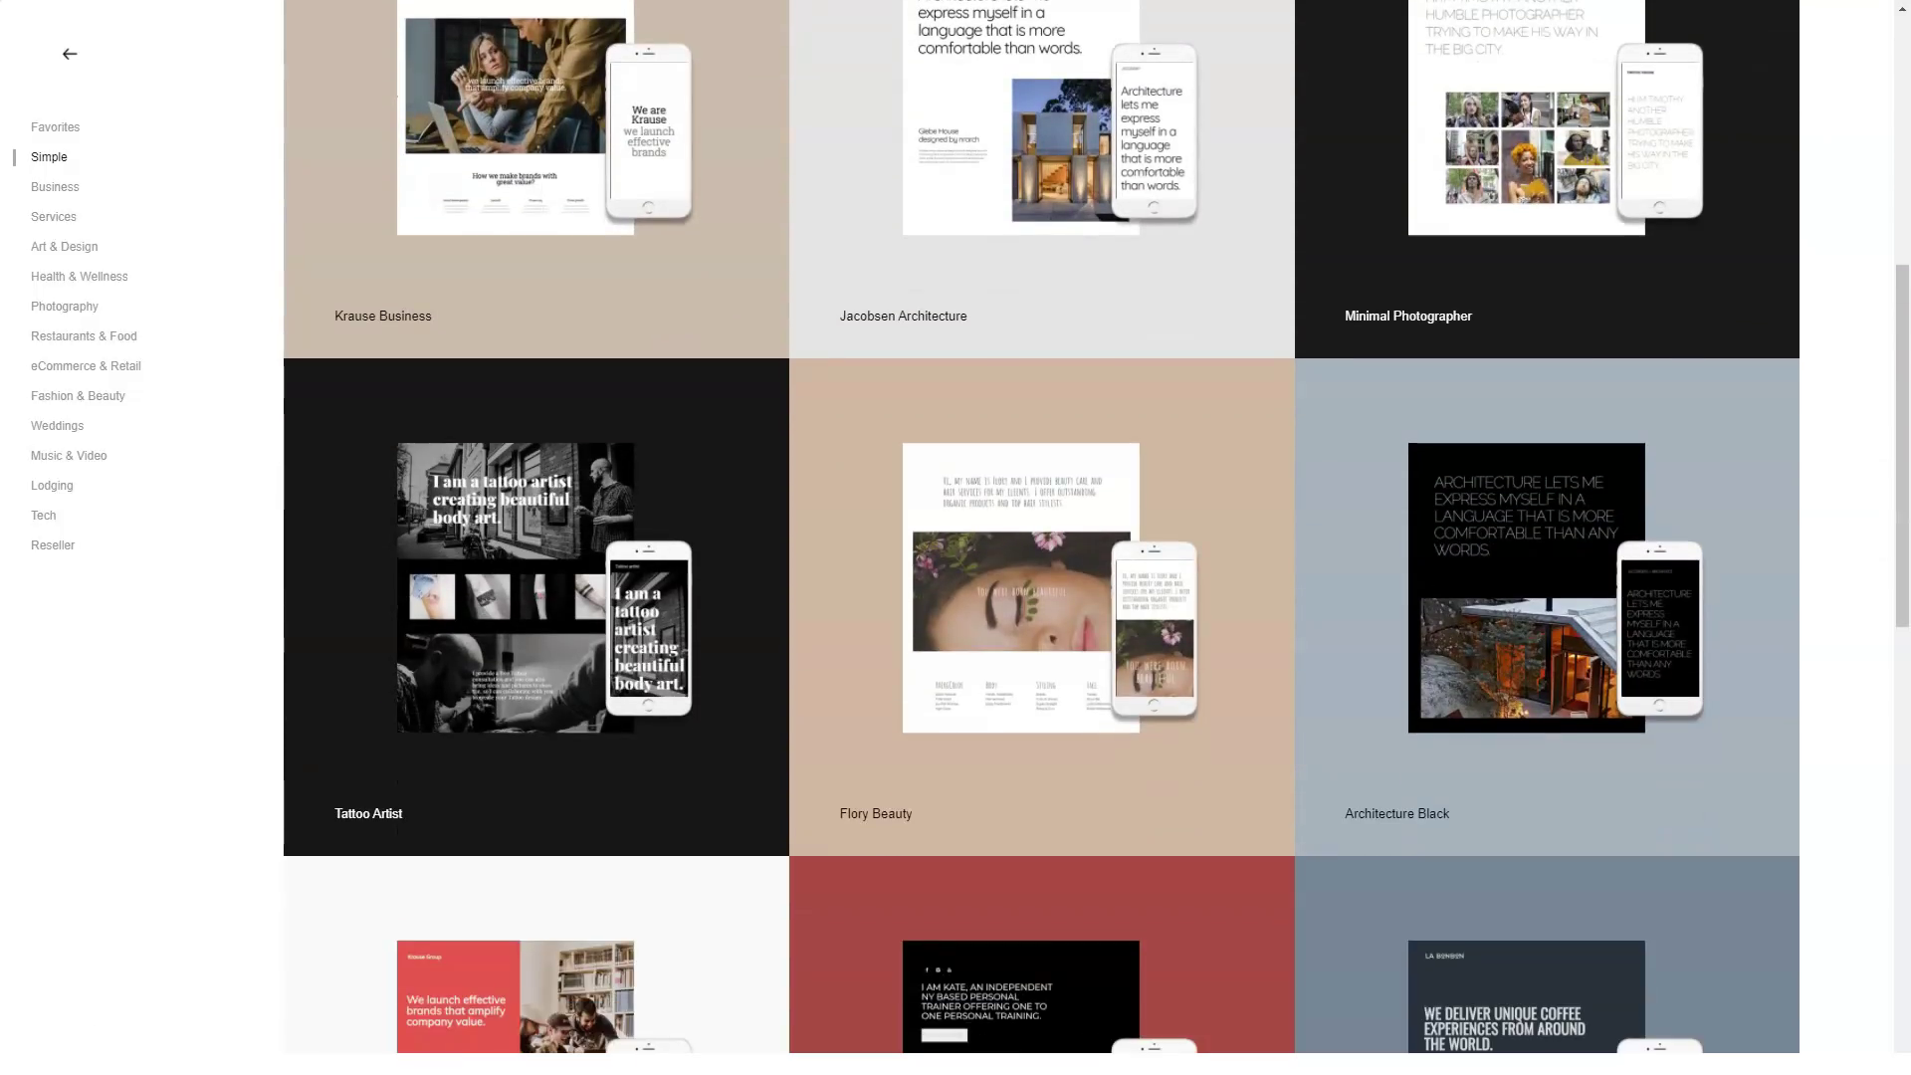
click(55, 187)
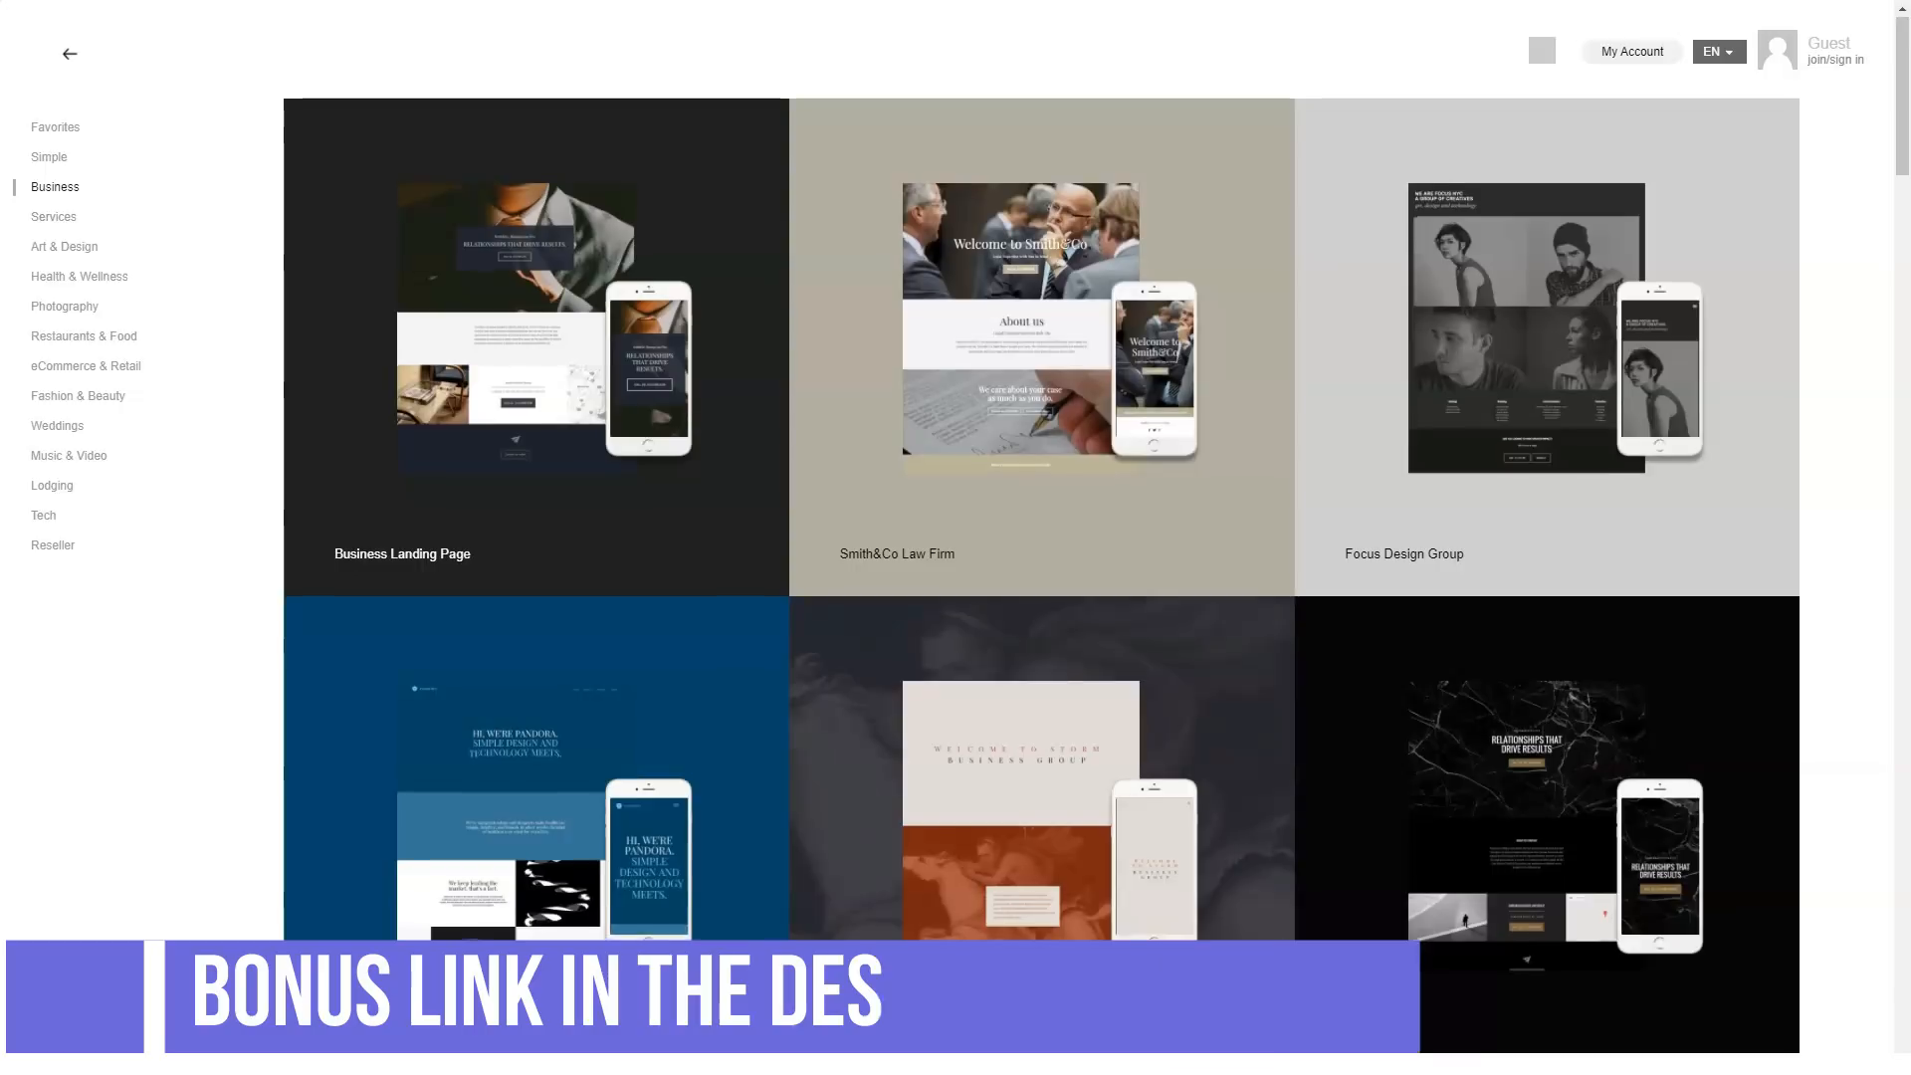
scroll(down, 3)
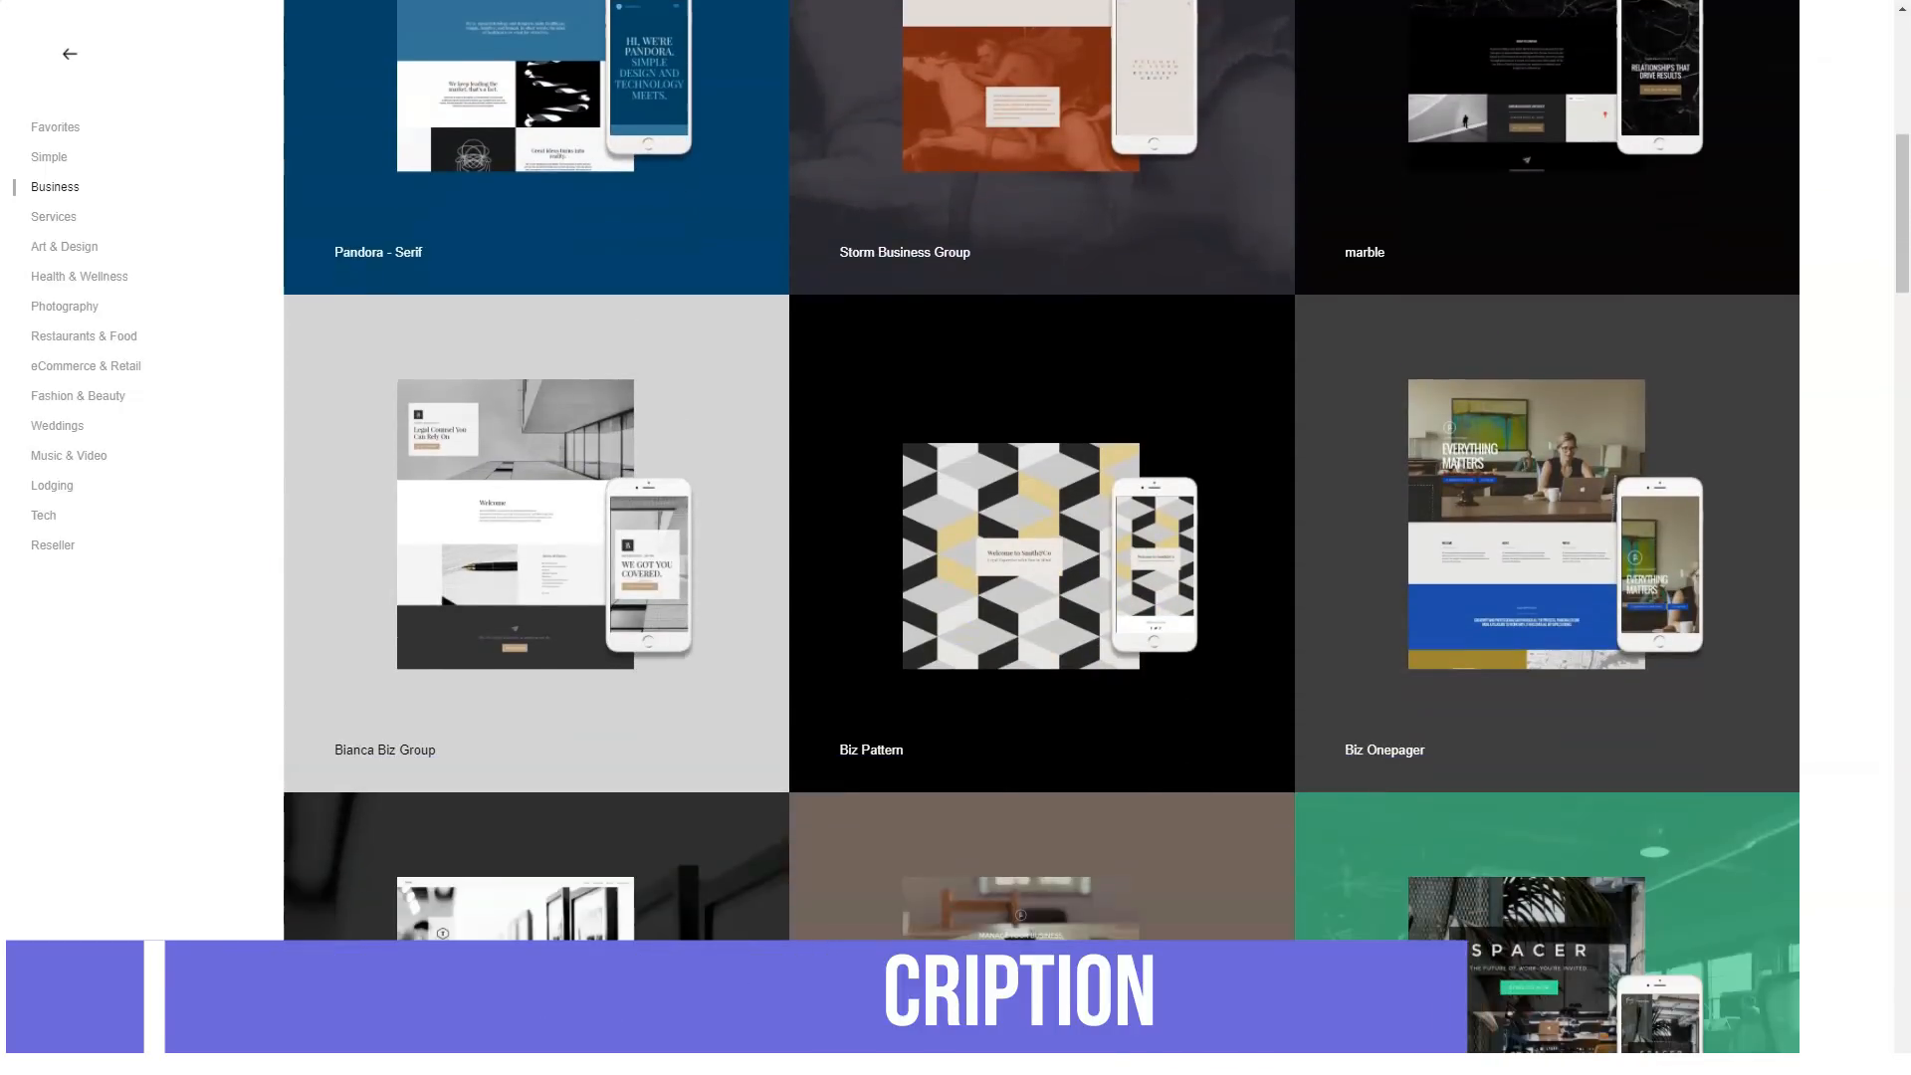
Step: Browse the Services and Art & Design template categories
click(53, 216)
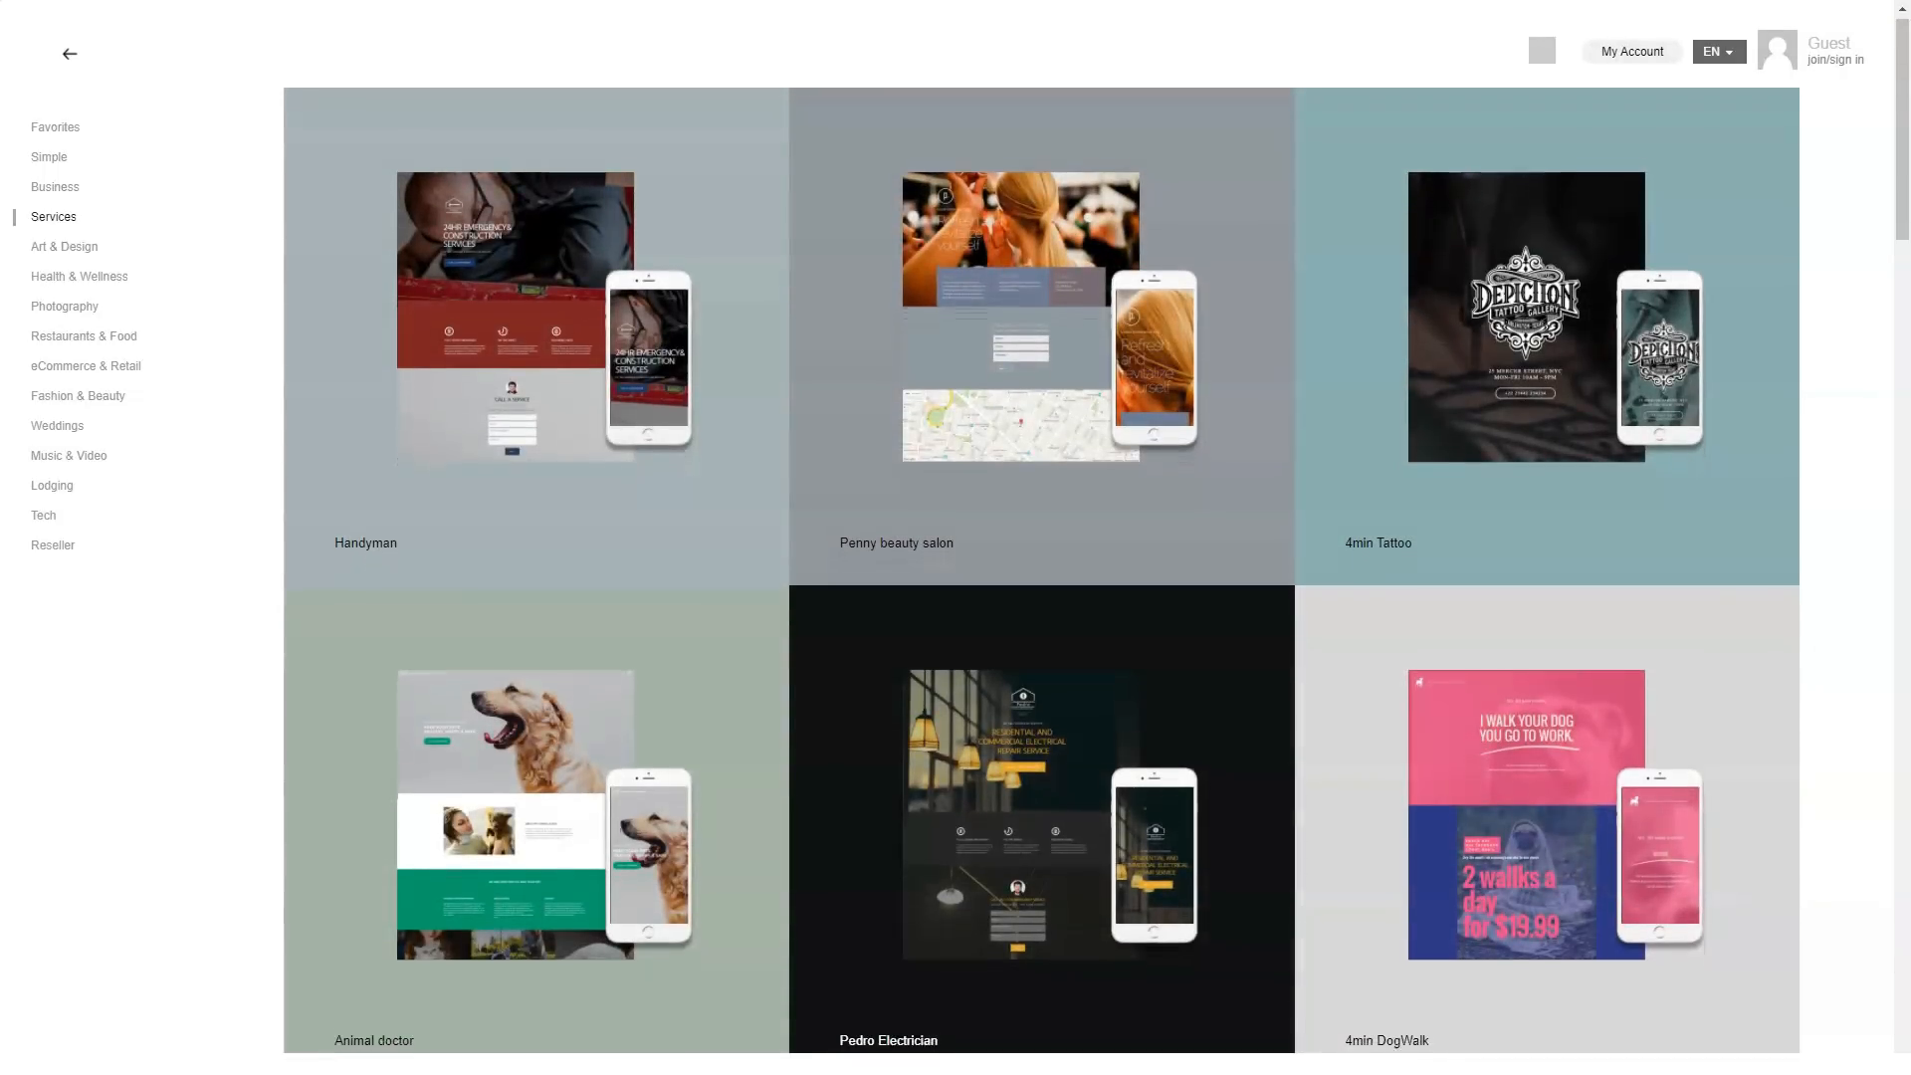
scroll(down, 3)
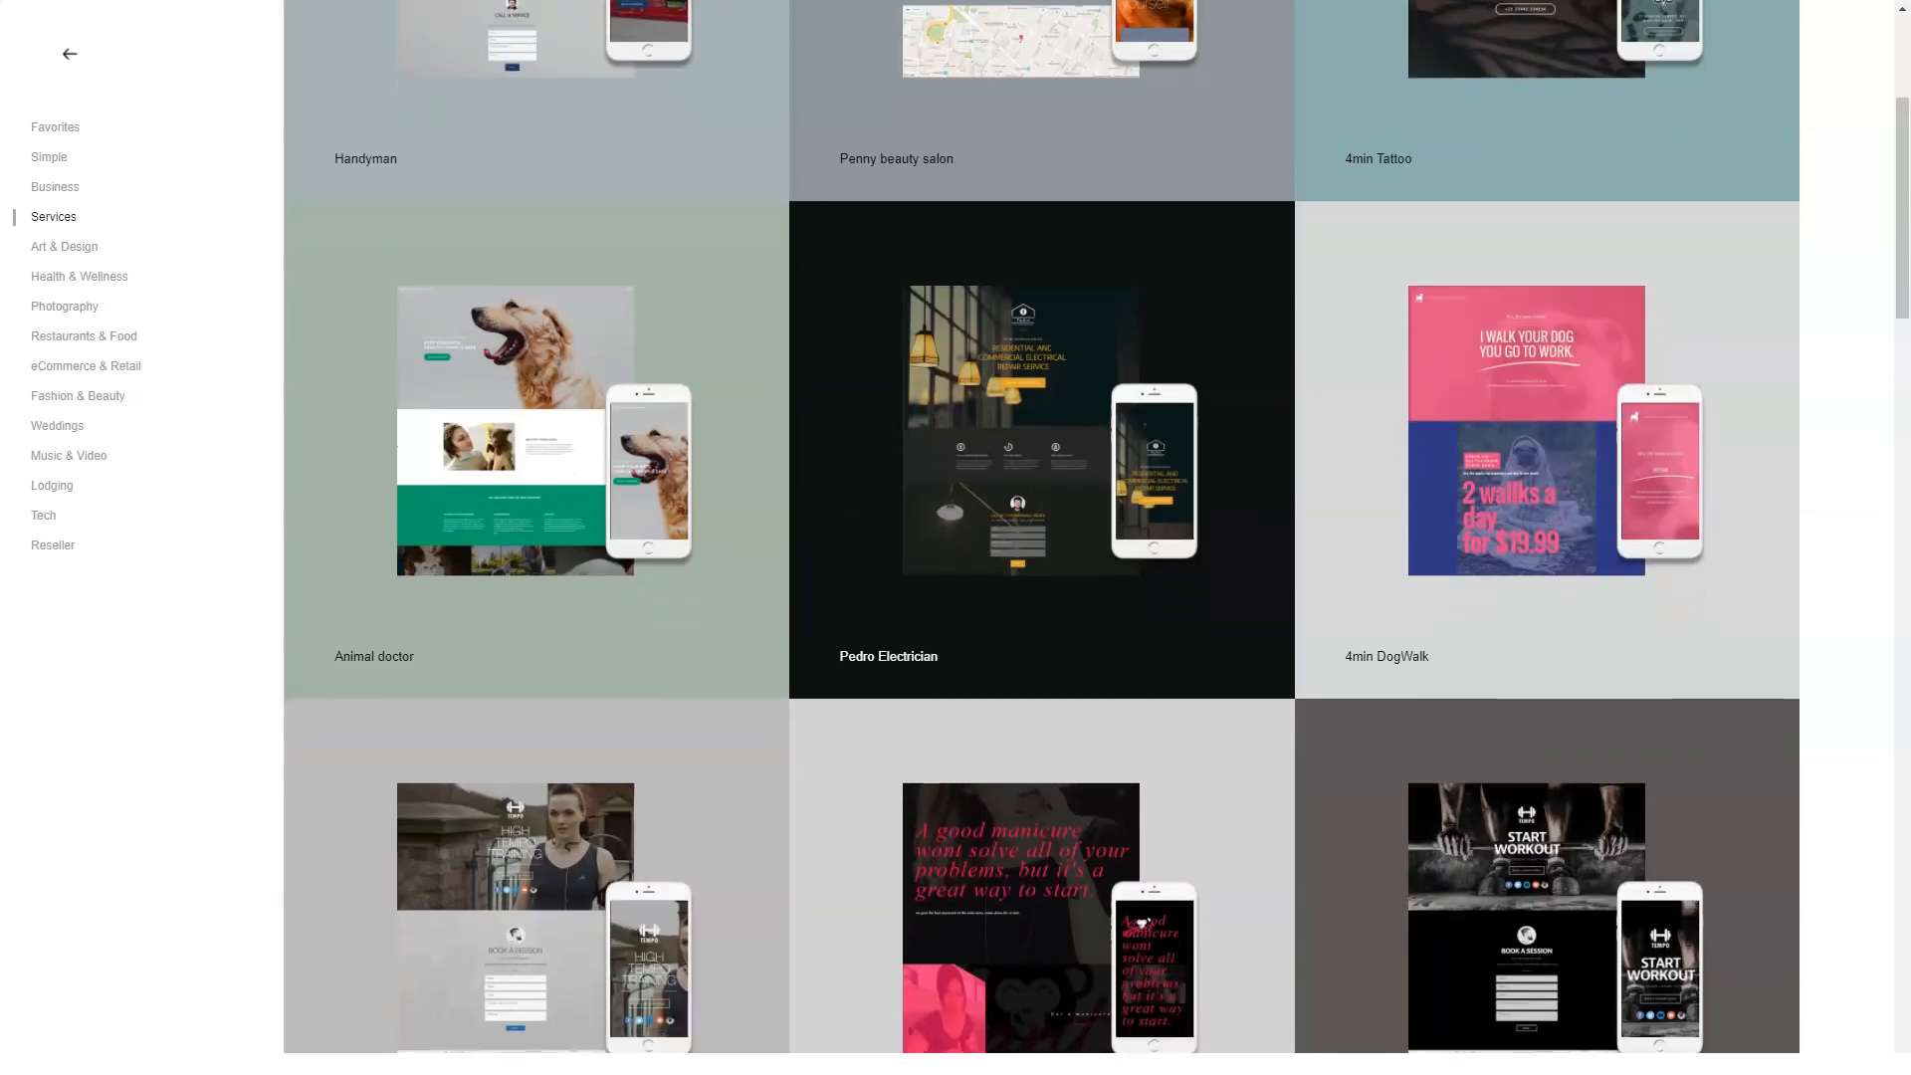
scroll(down, 3)
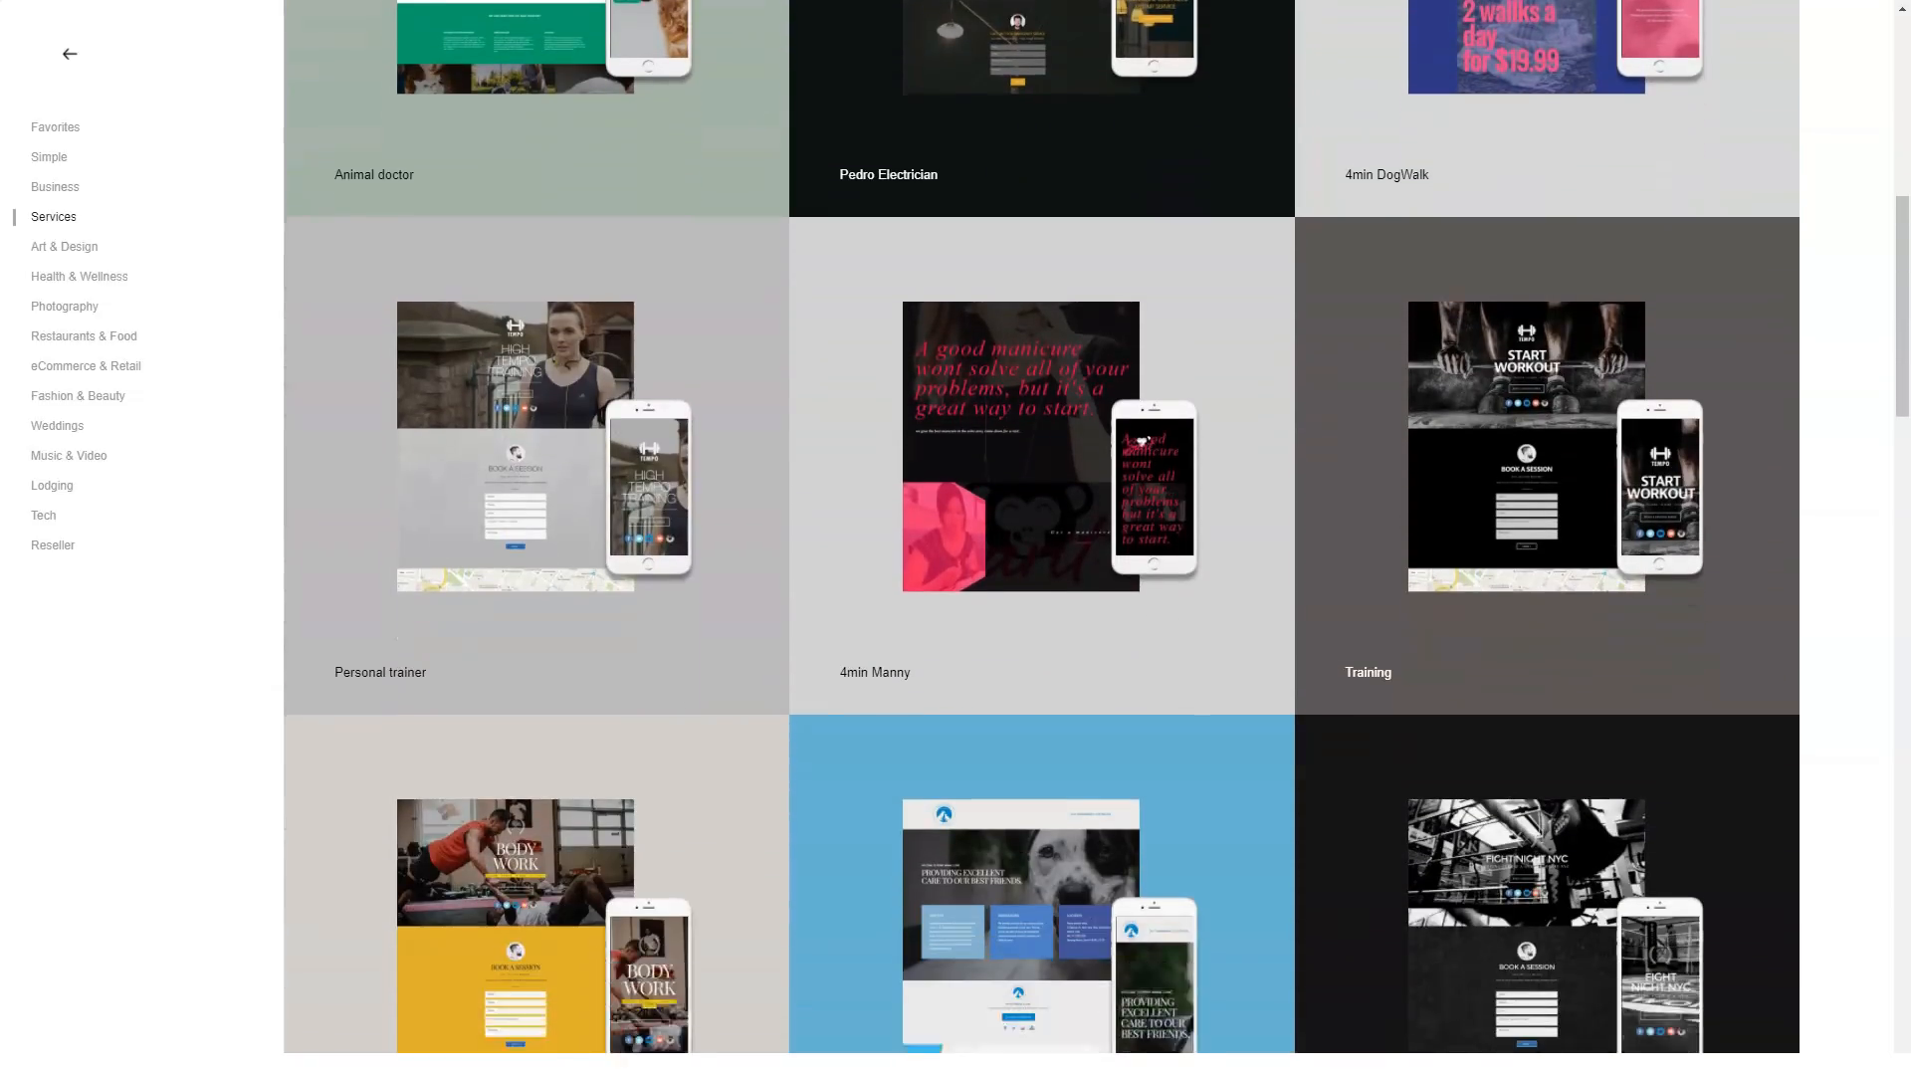
click(64, 246)
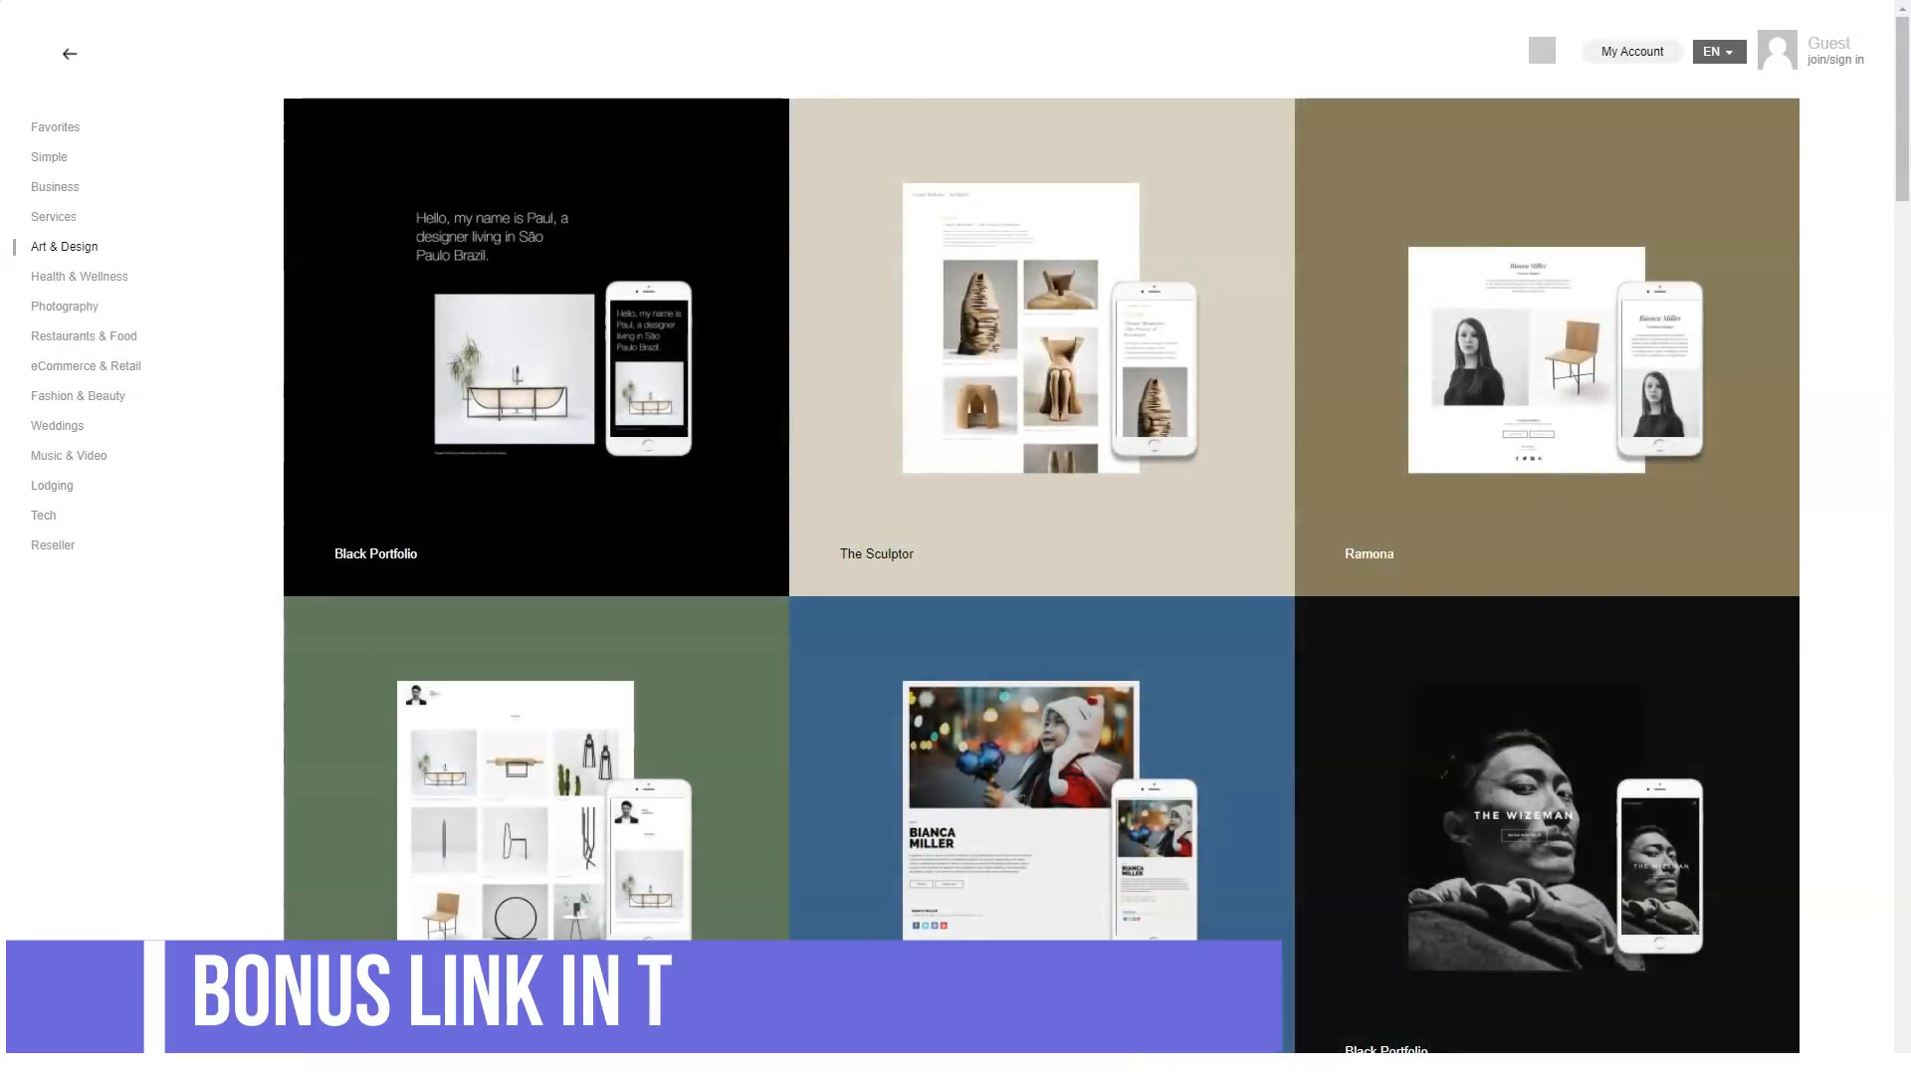
scroll(down, 3)
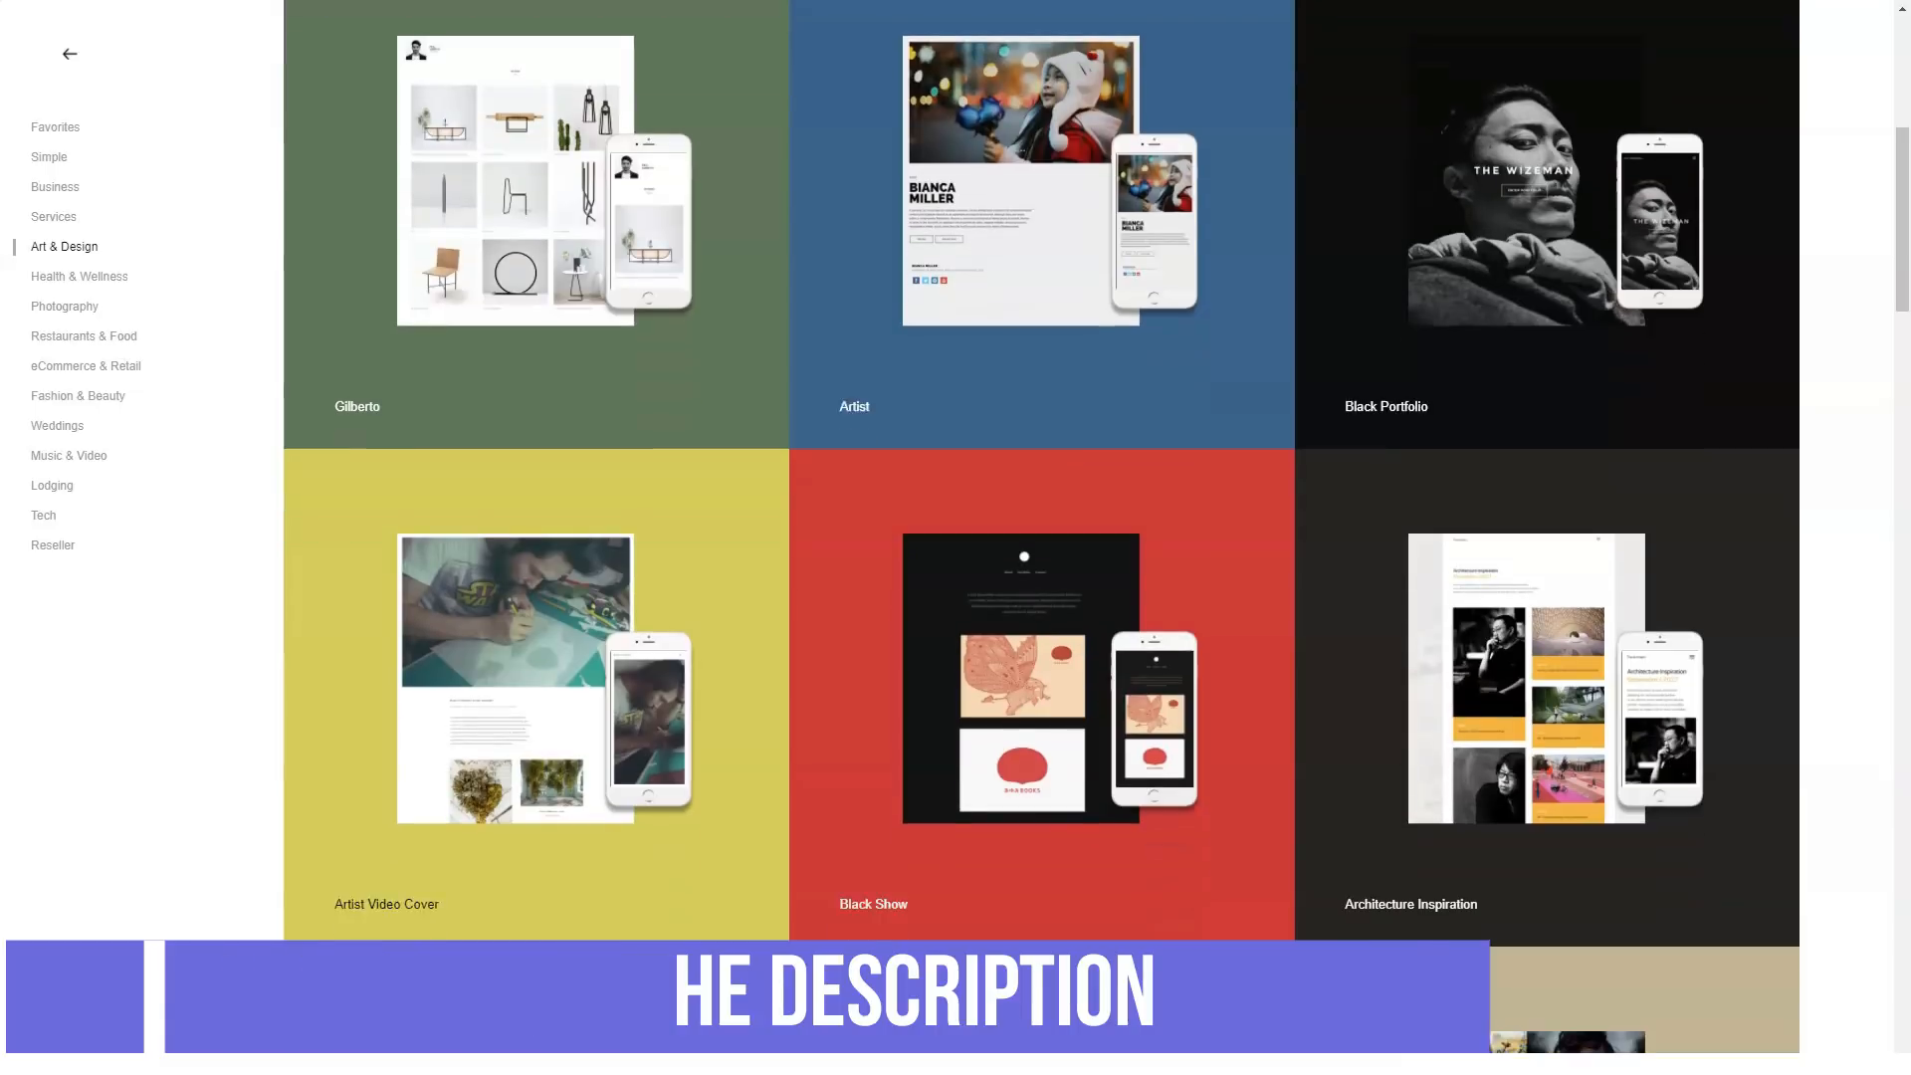
Step: Show and scroll through the Health & Wellness templates
click(79, 277)
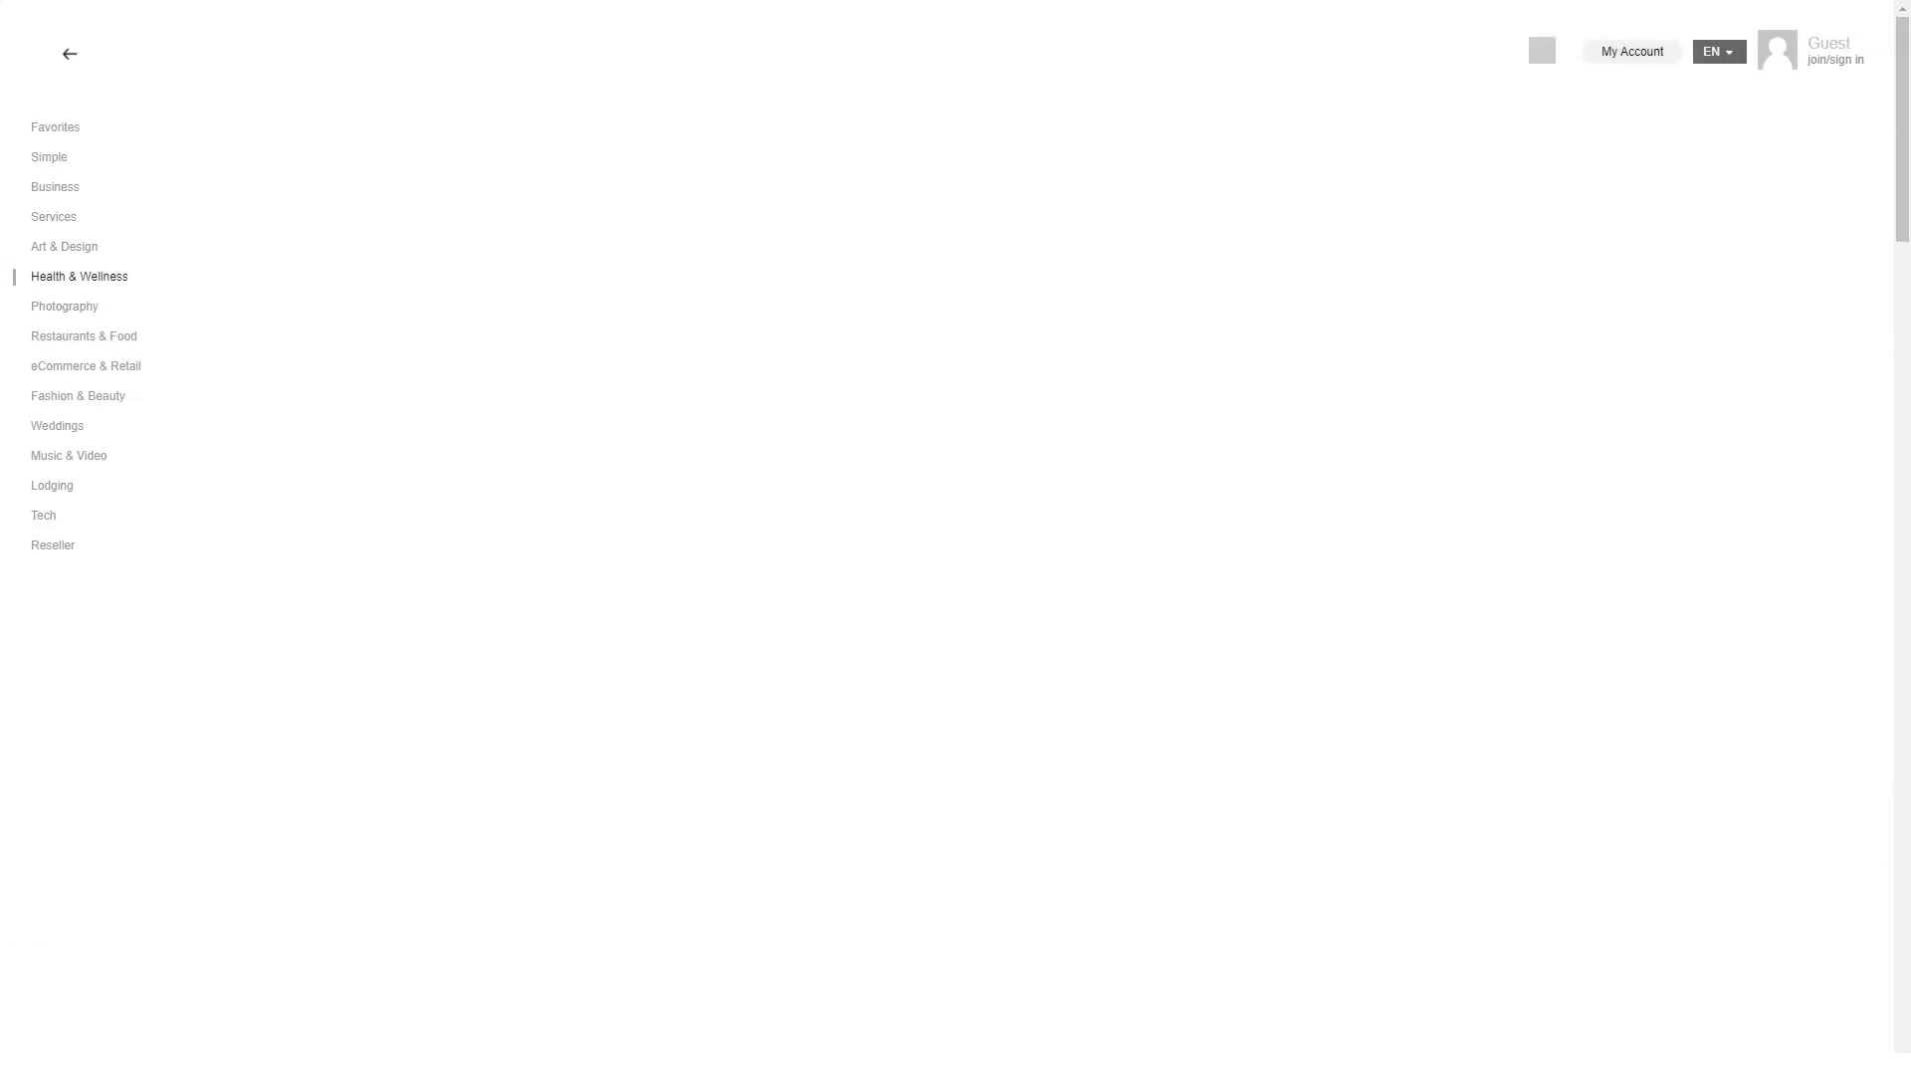
click(79, 276)
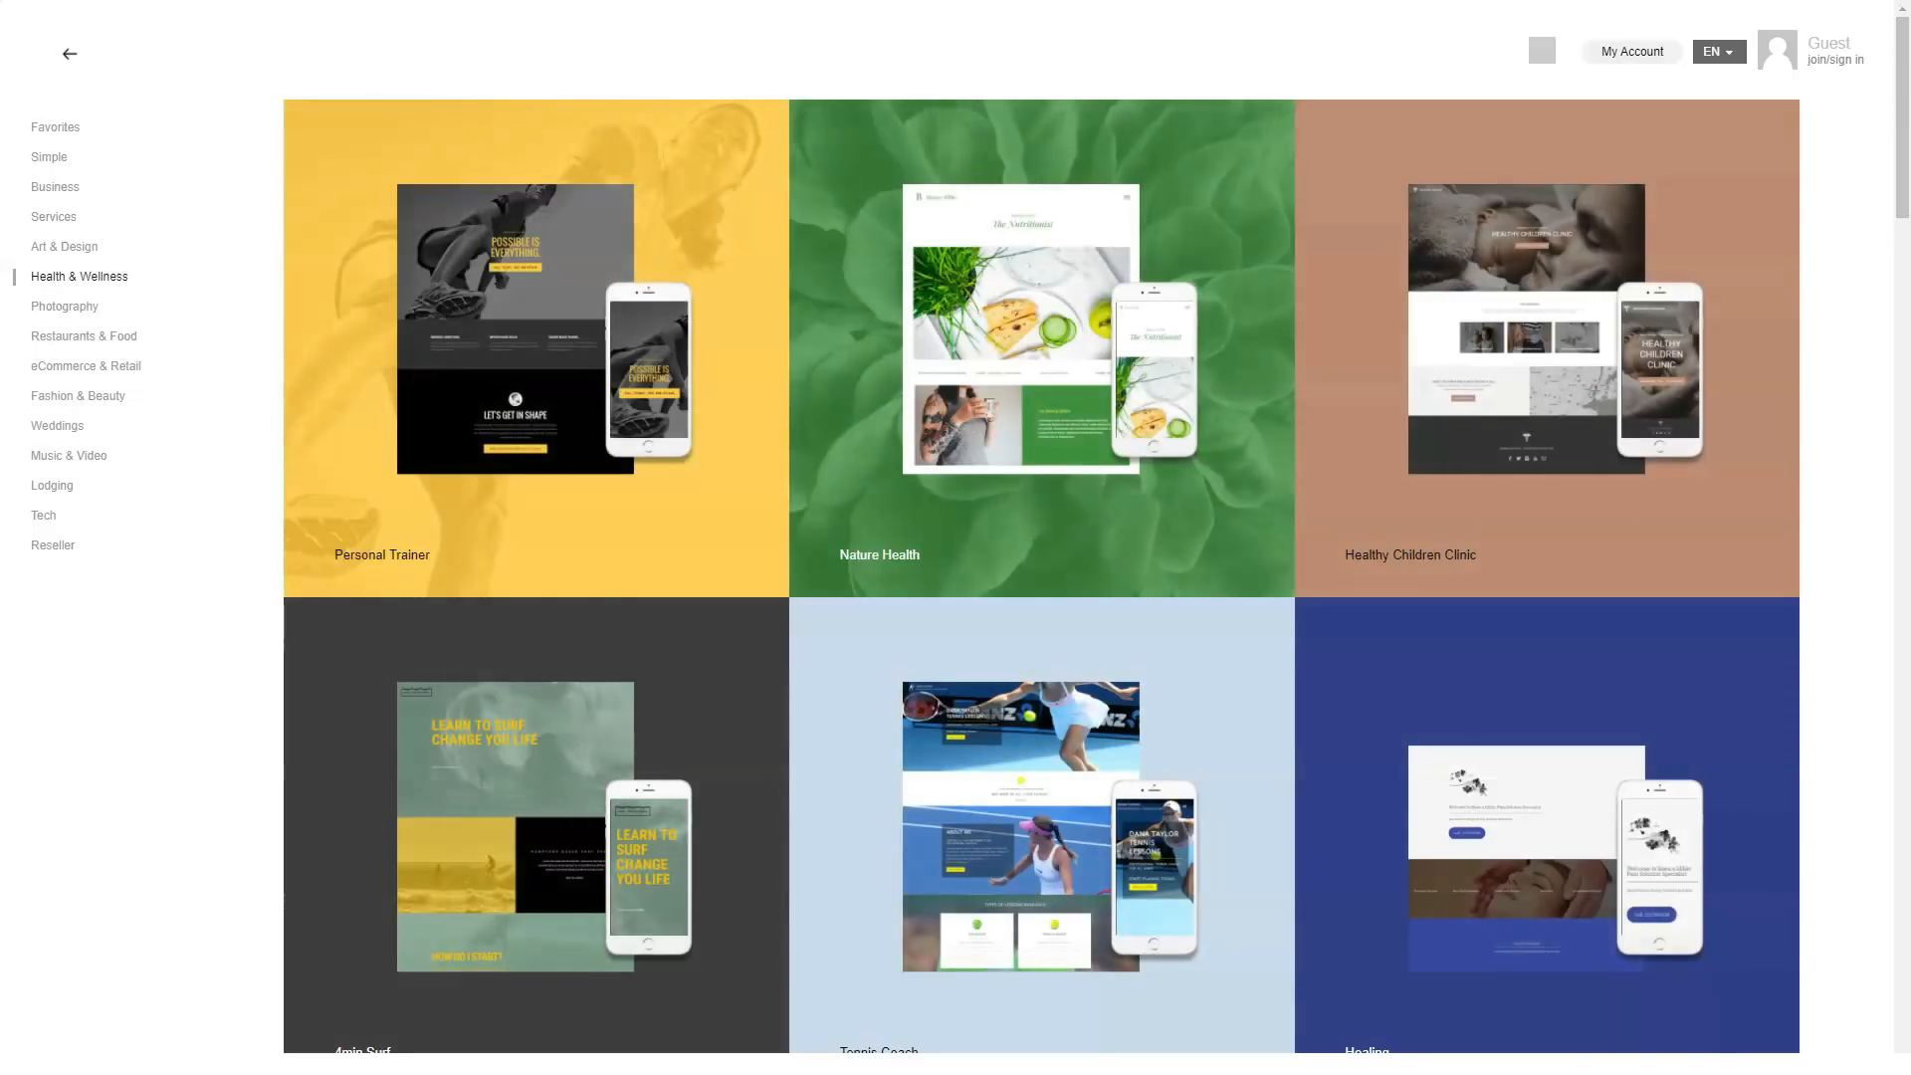
scroll(down, 3)
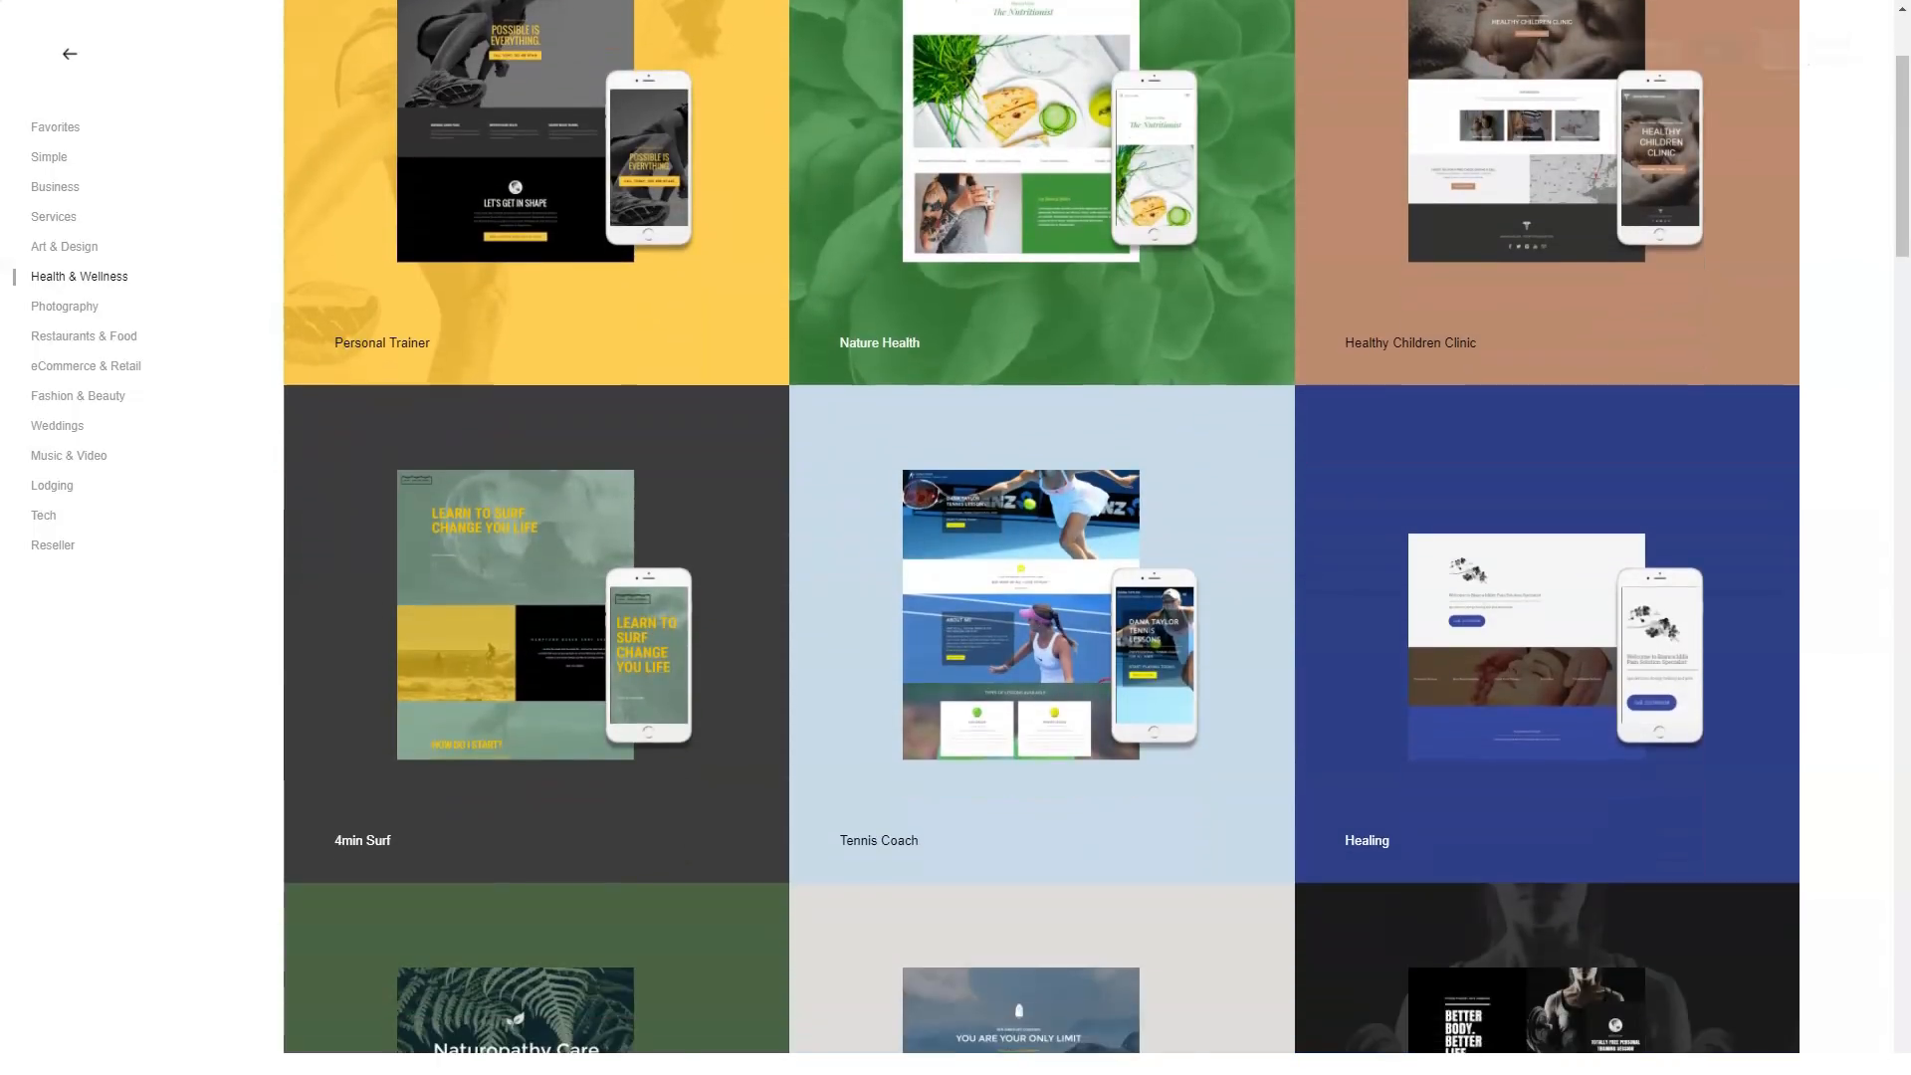
scroll(down, 3)
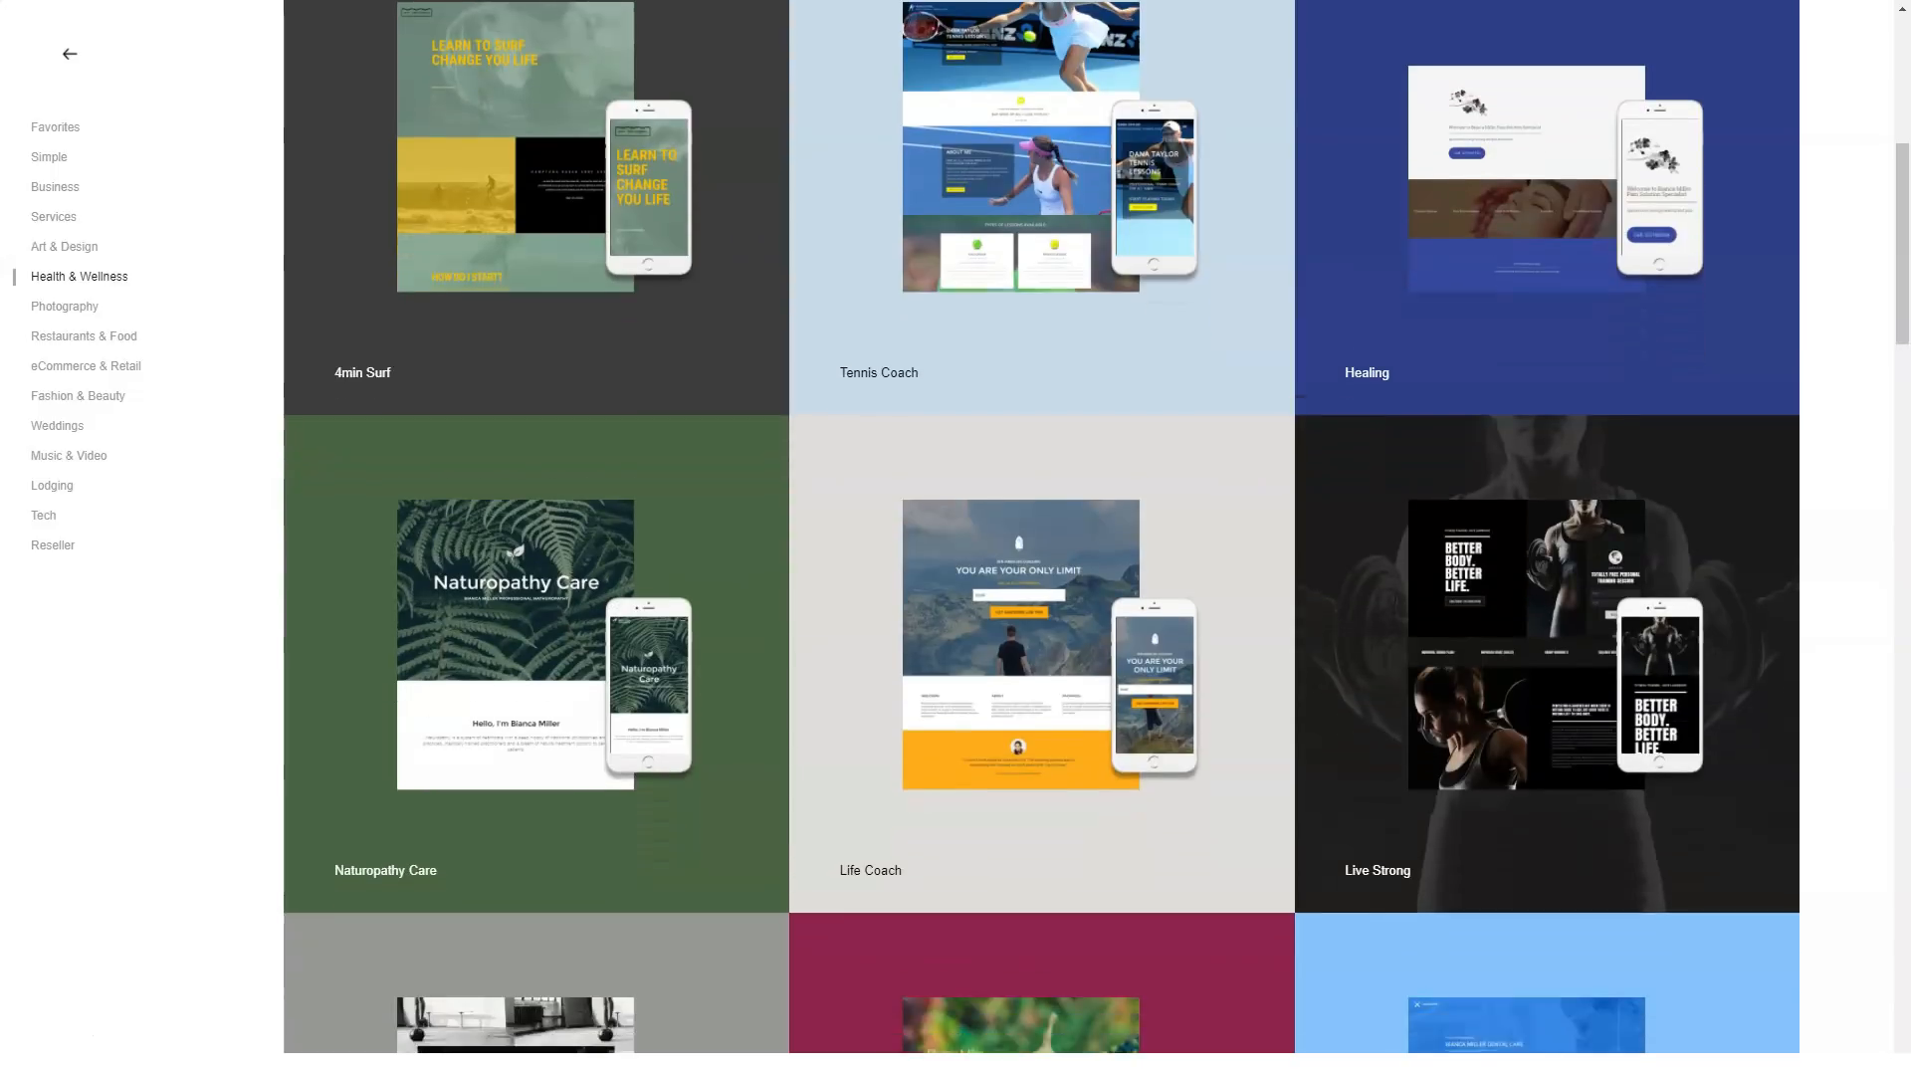
scroll(down, 3)
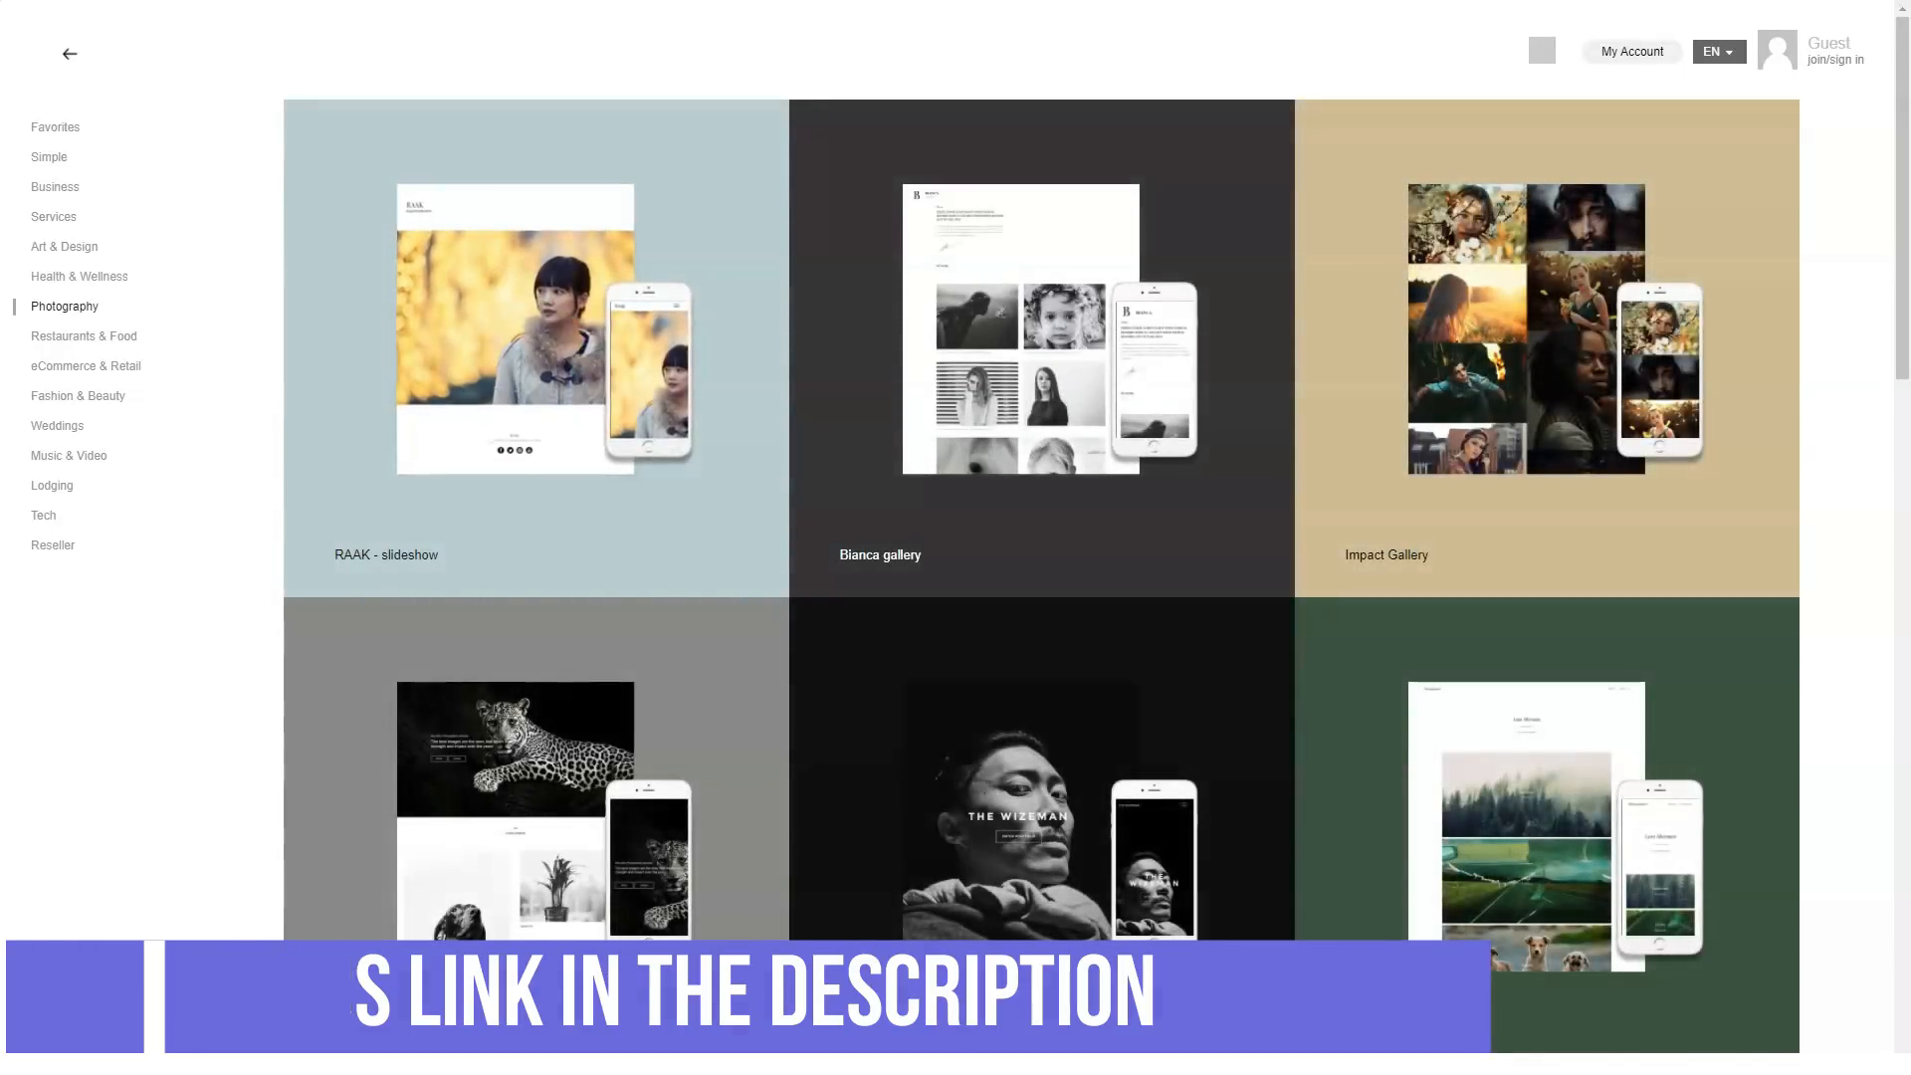
scroll(down, 3)
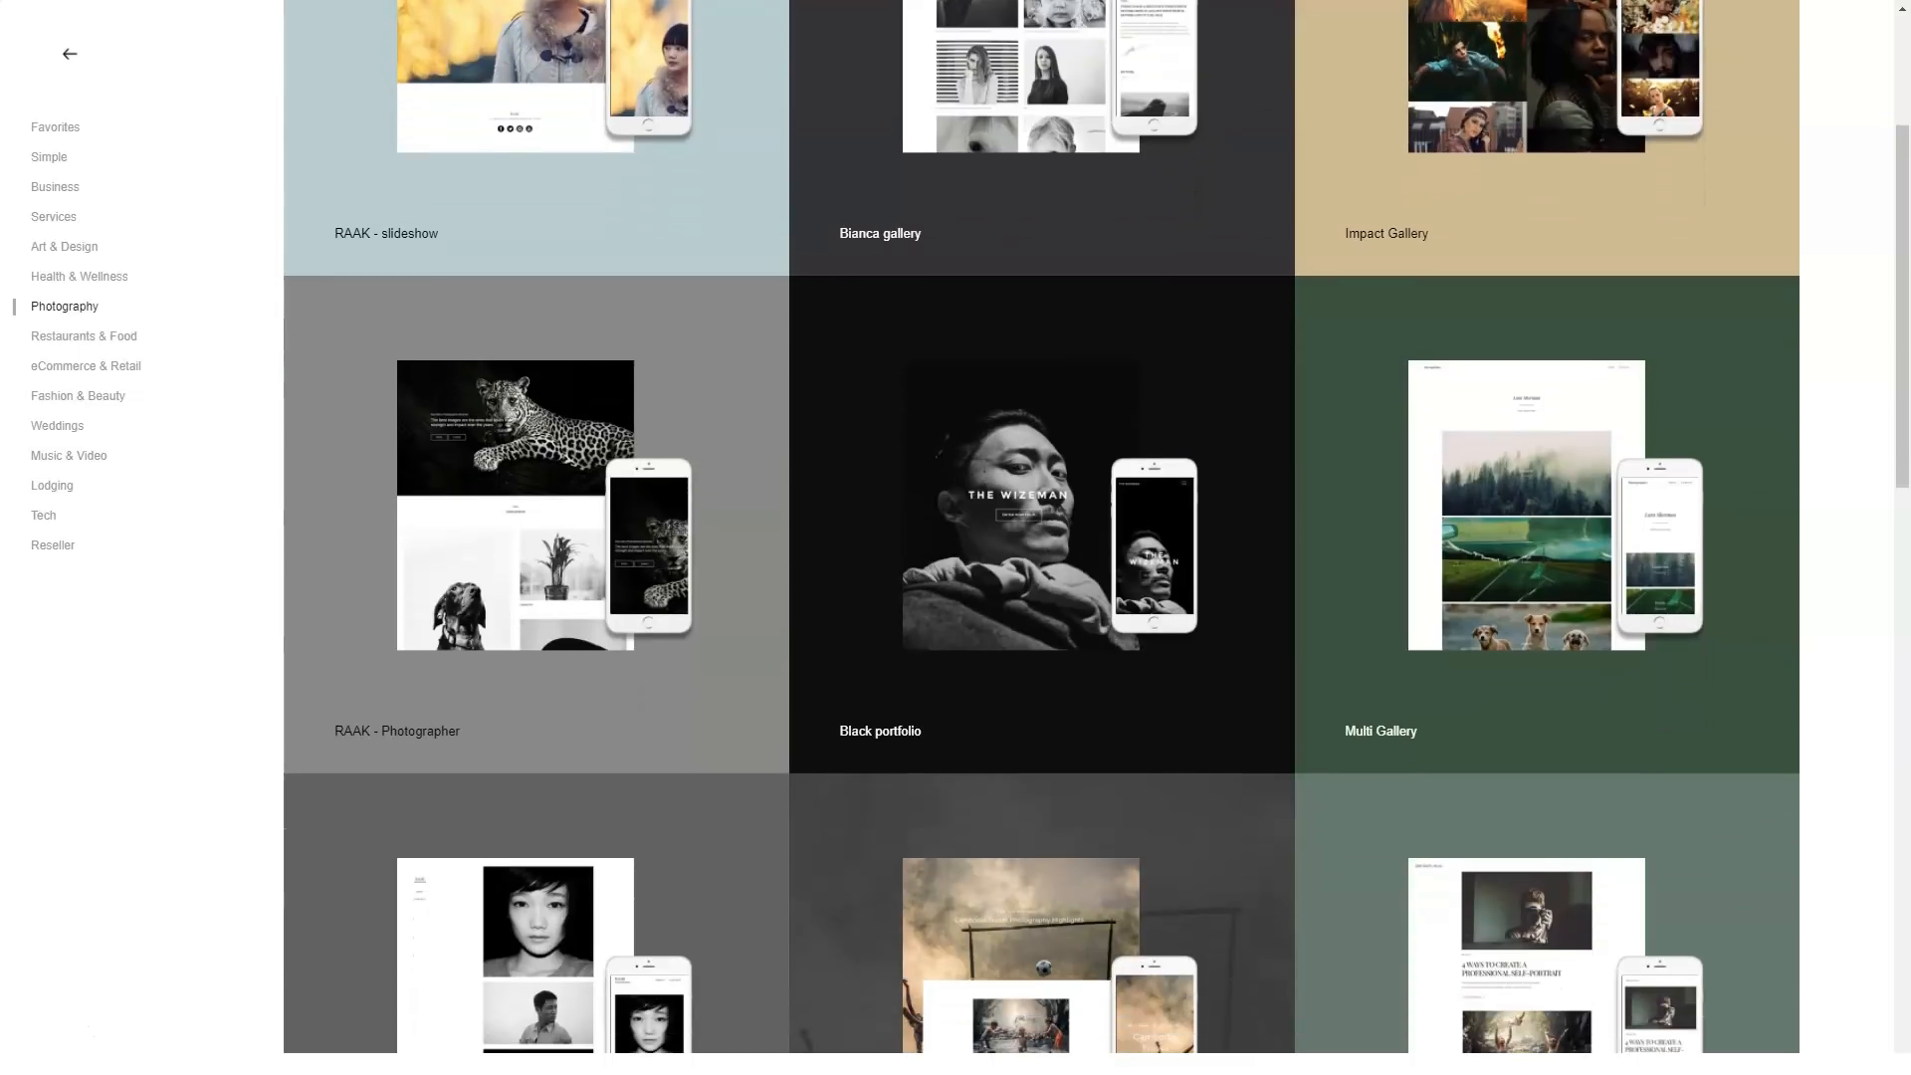
scroll(down, 3)
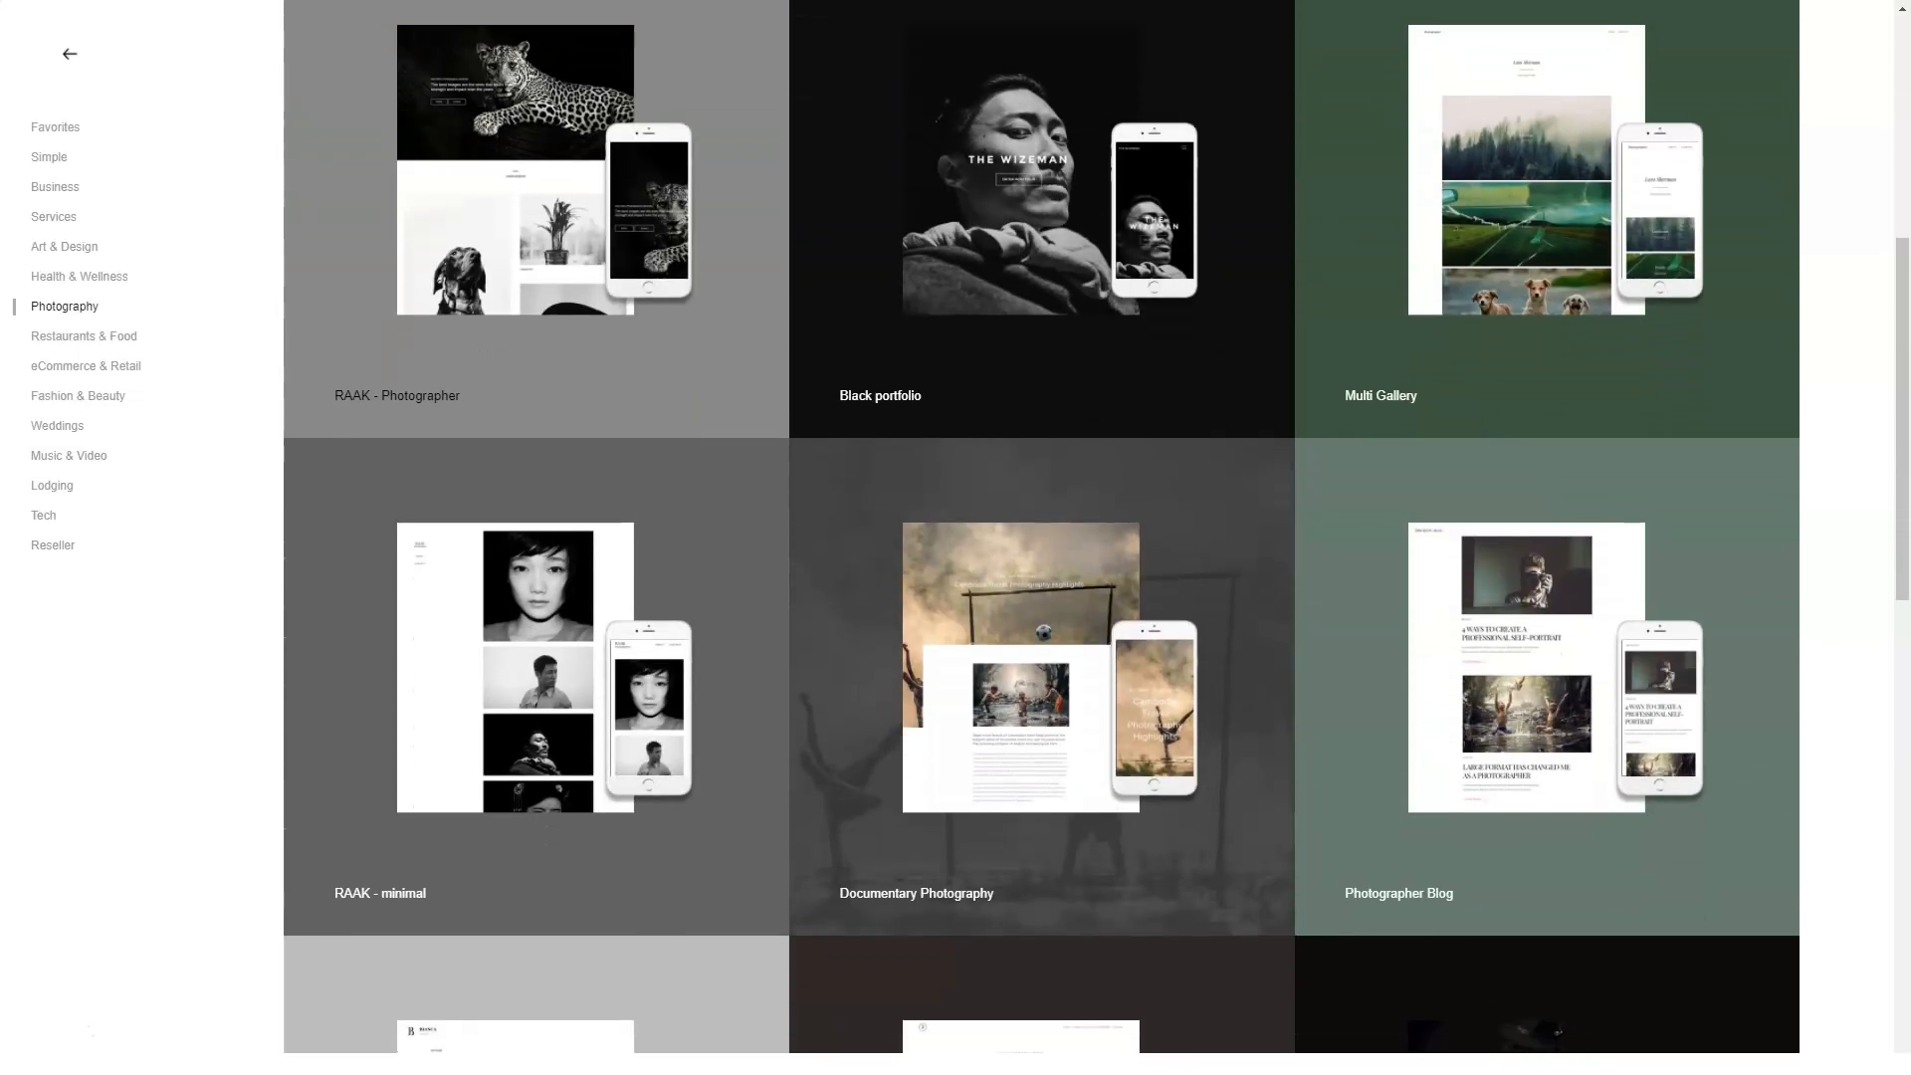
Step: Browse the Restaurants & Food and eCommerce & Retail template collections
click(83, 335)
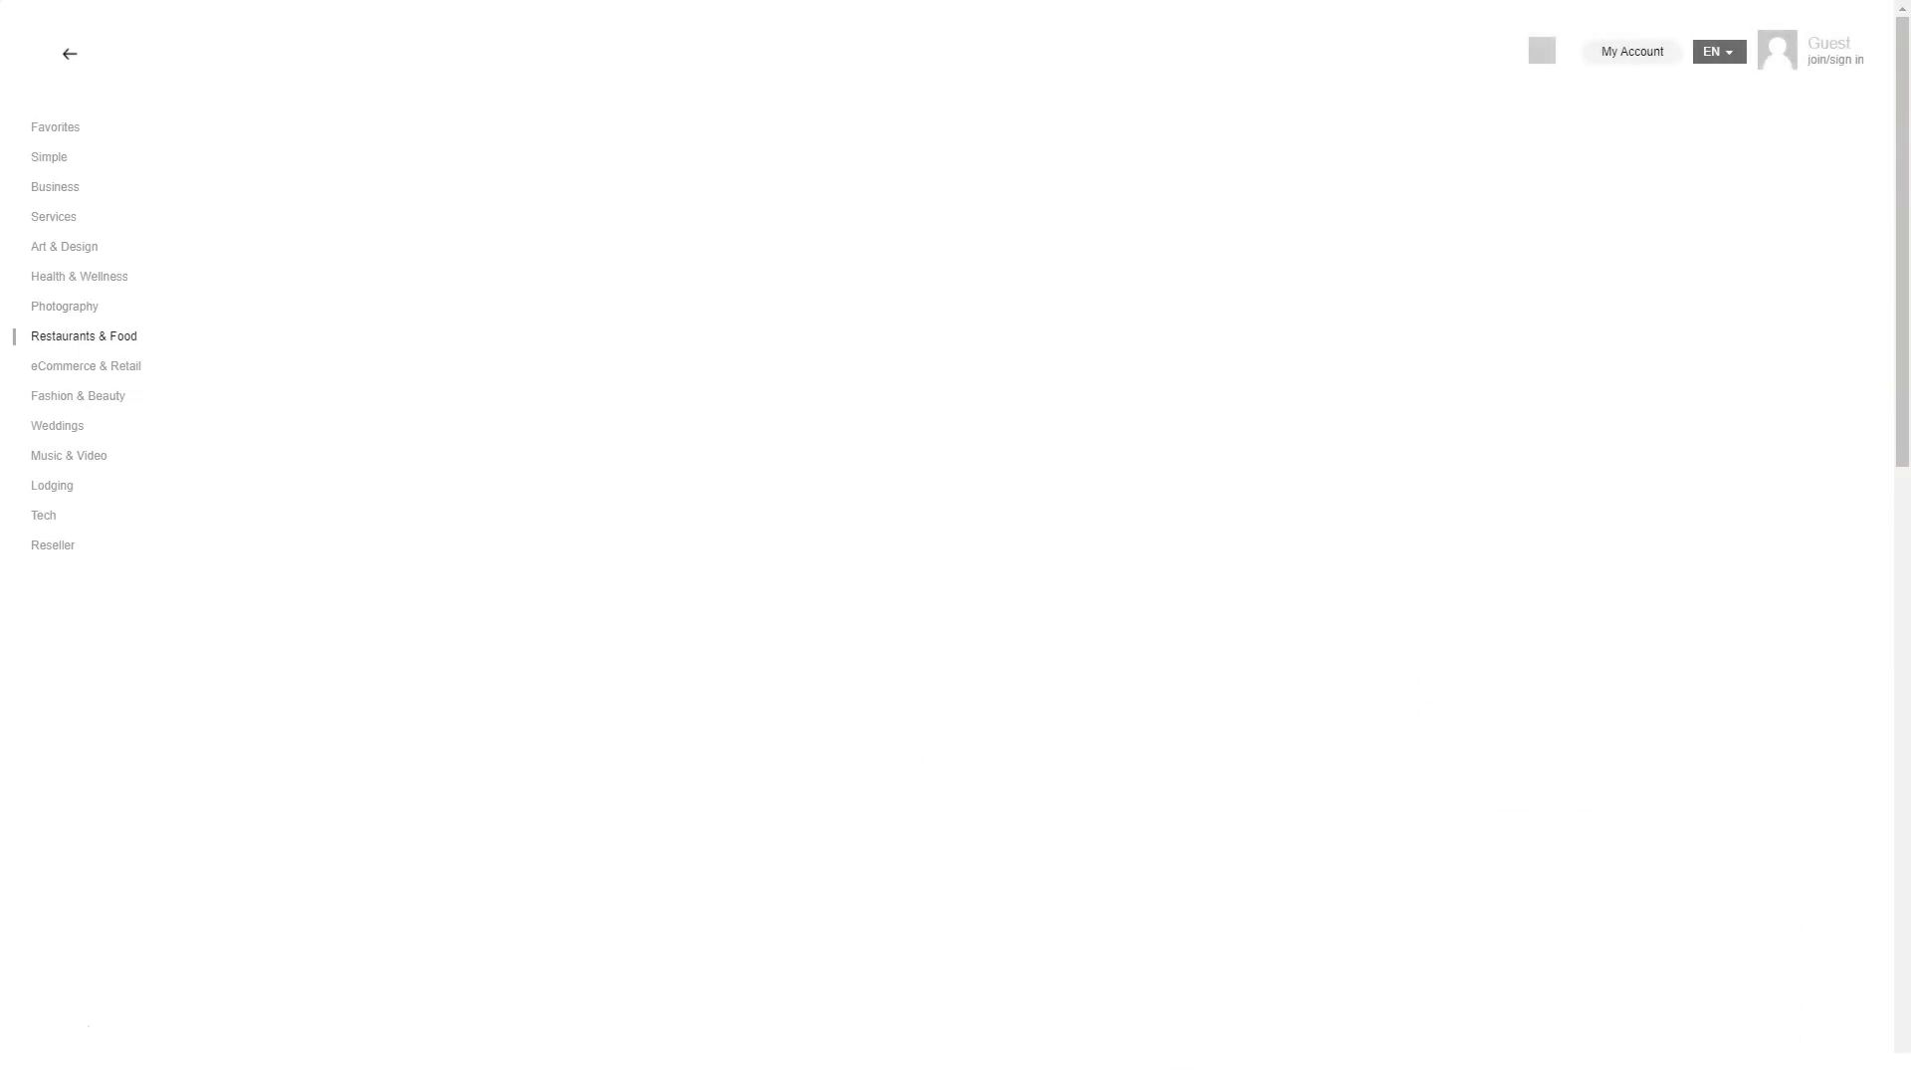
click(84, 336)
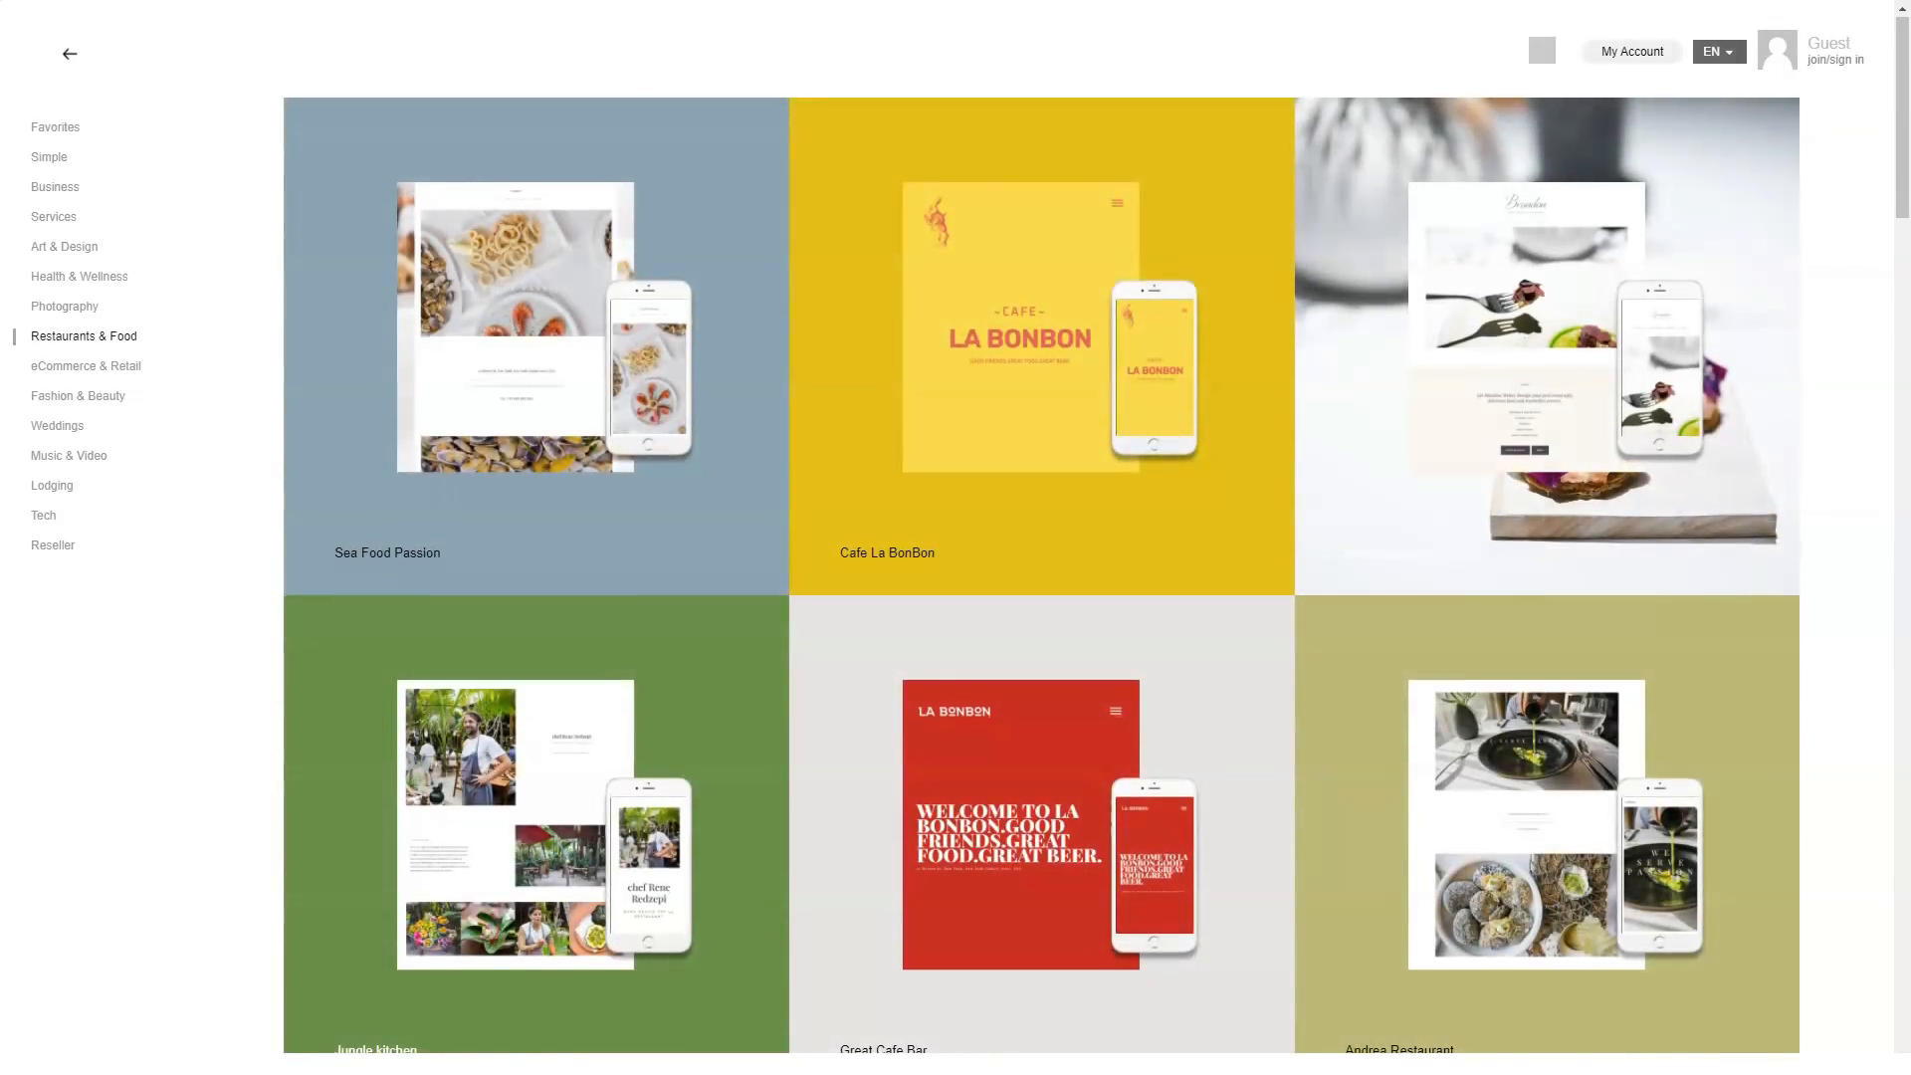
scroll(down, 3)
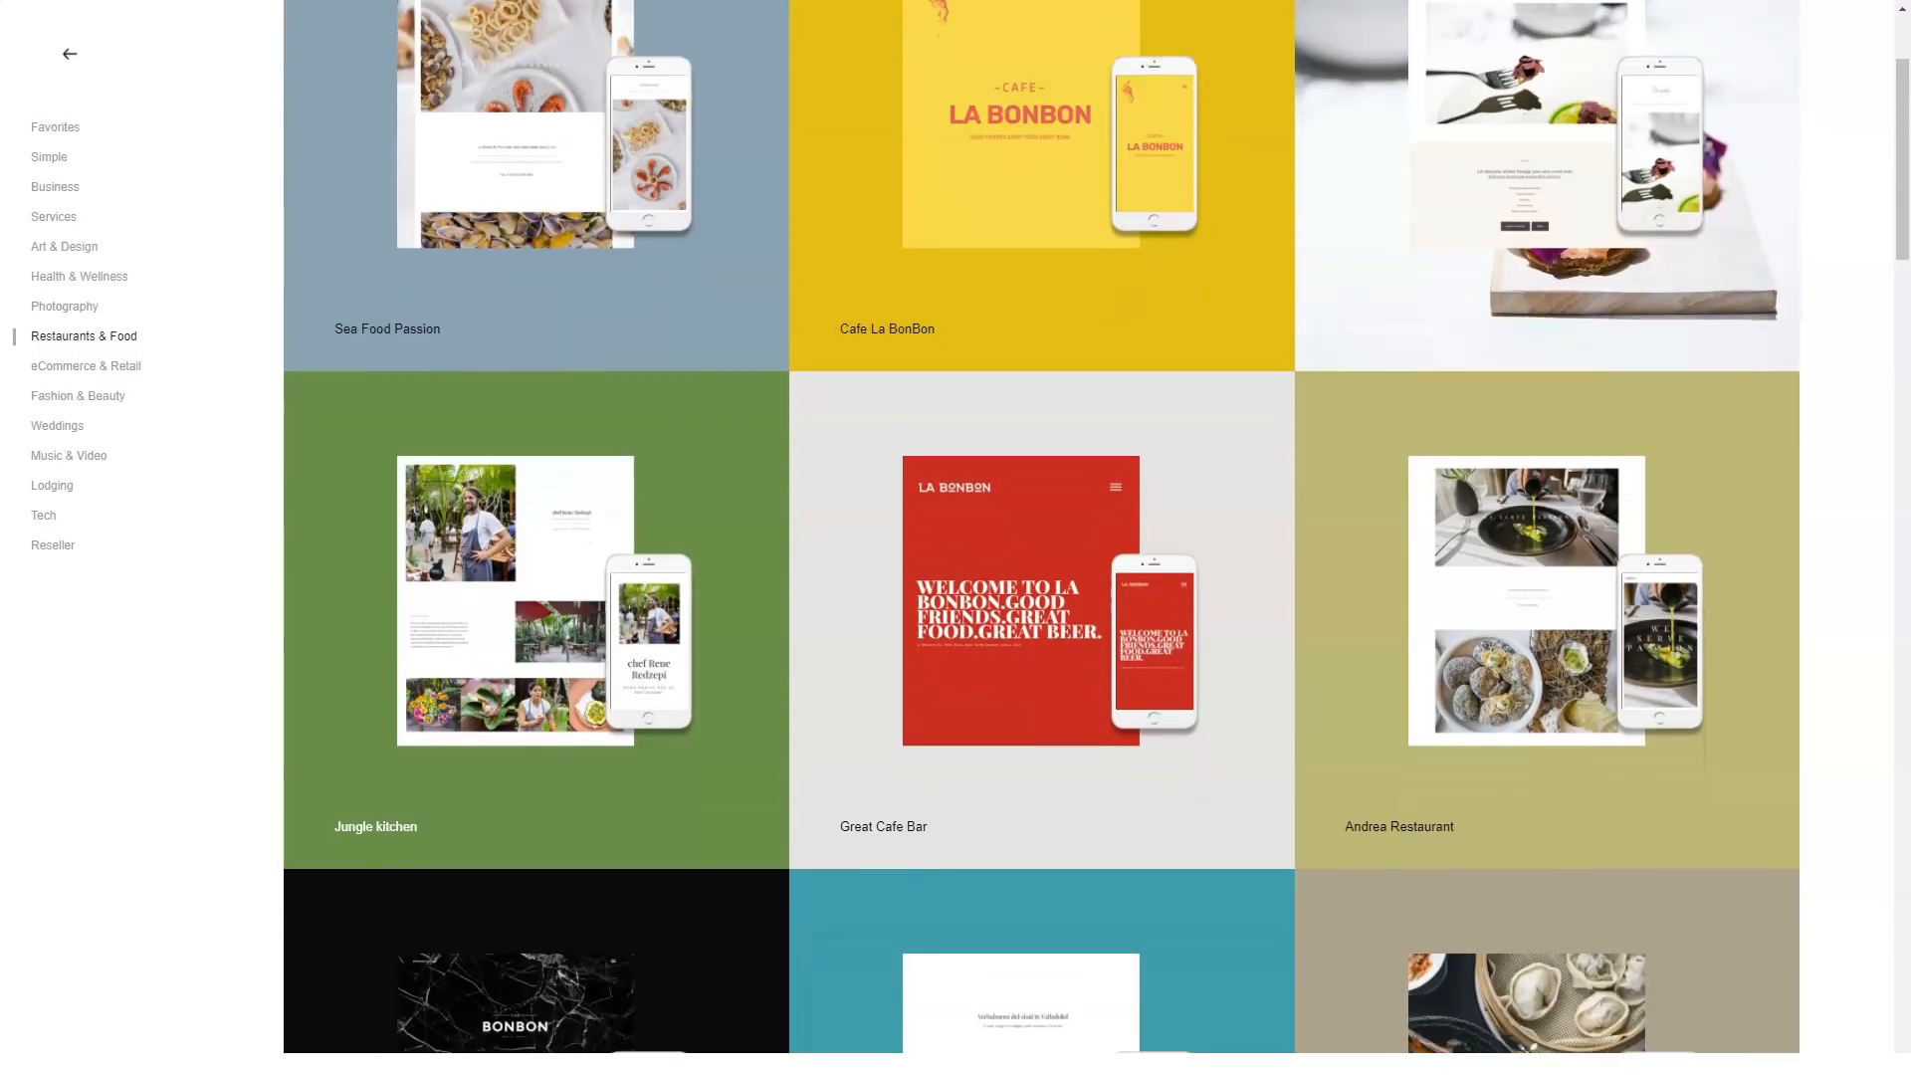
scroll(down, 3)
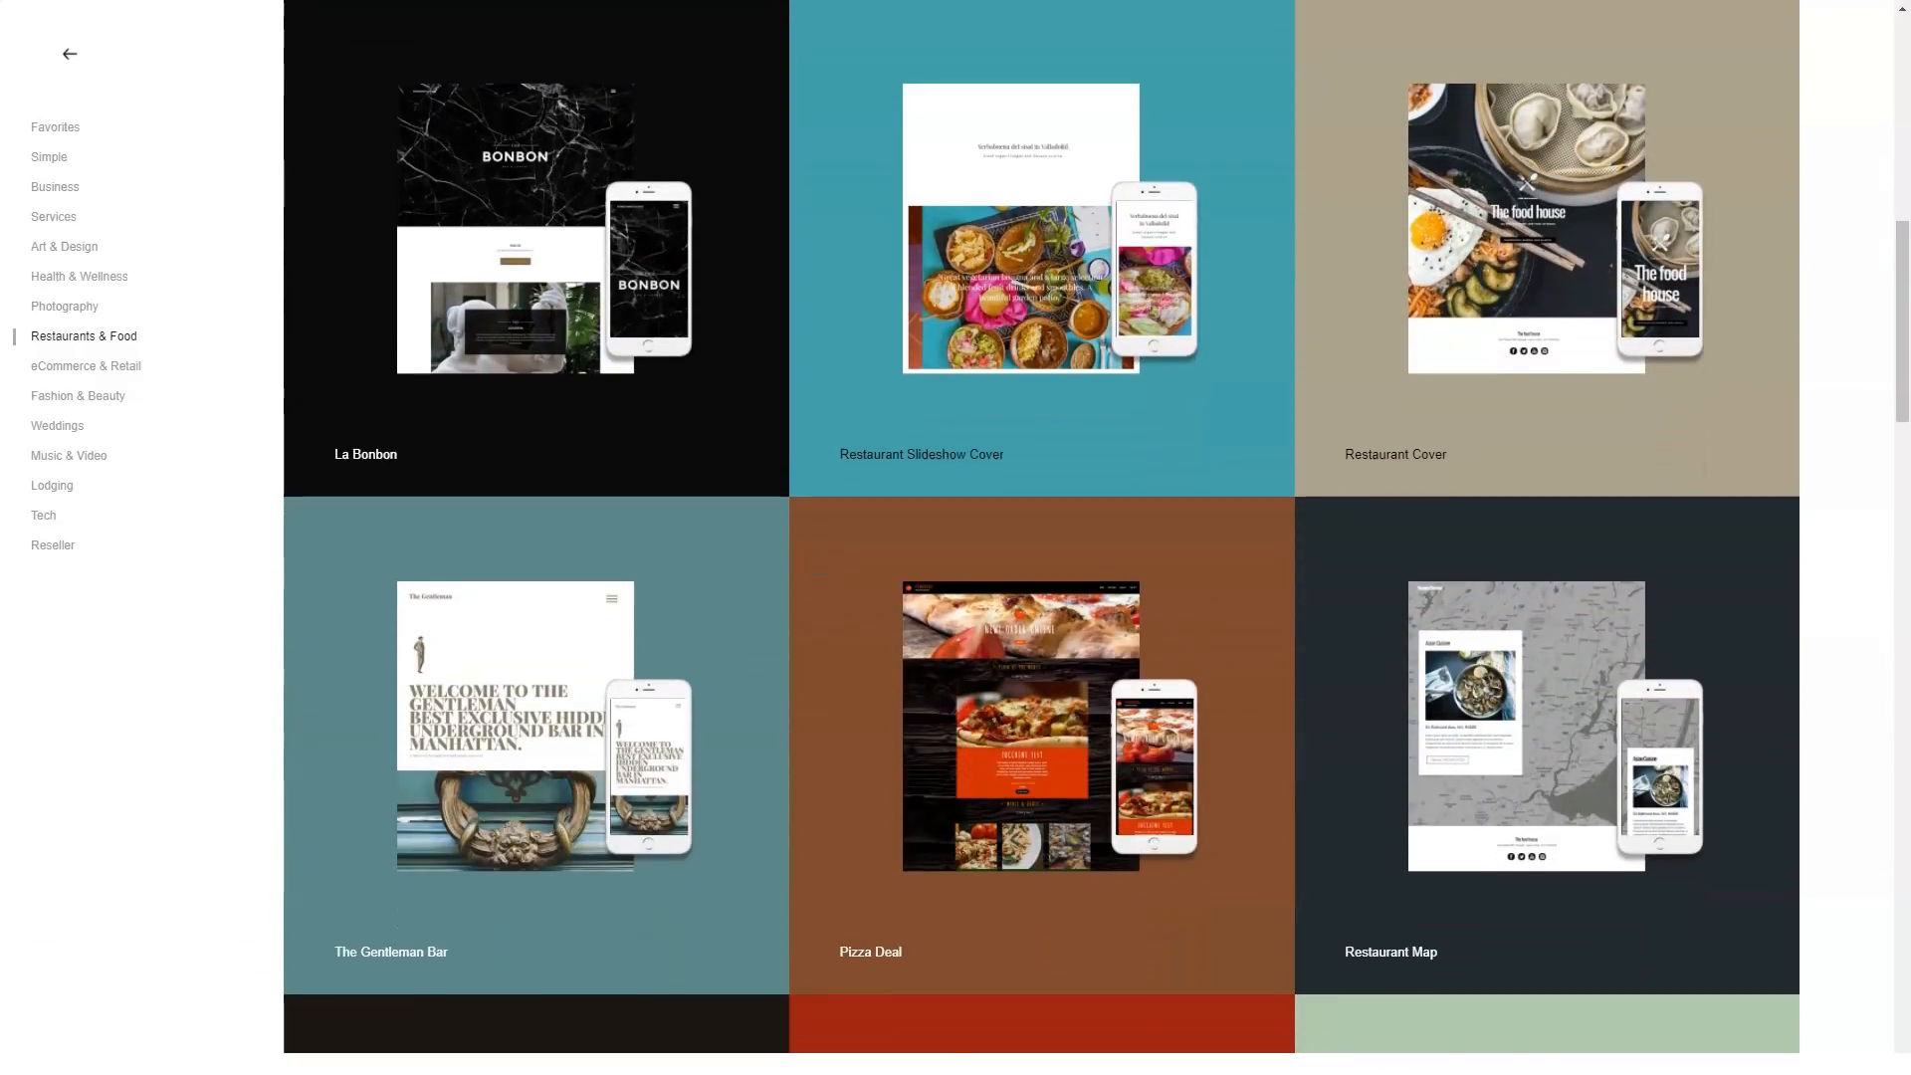
click(85, 367)
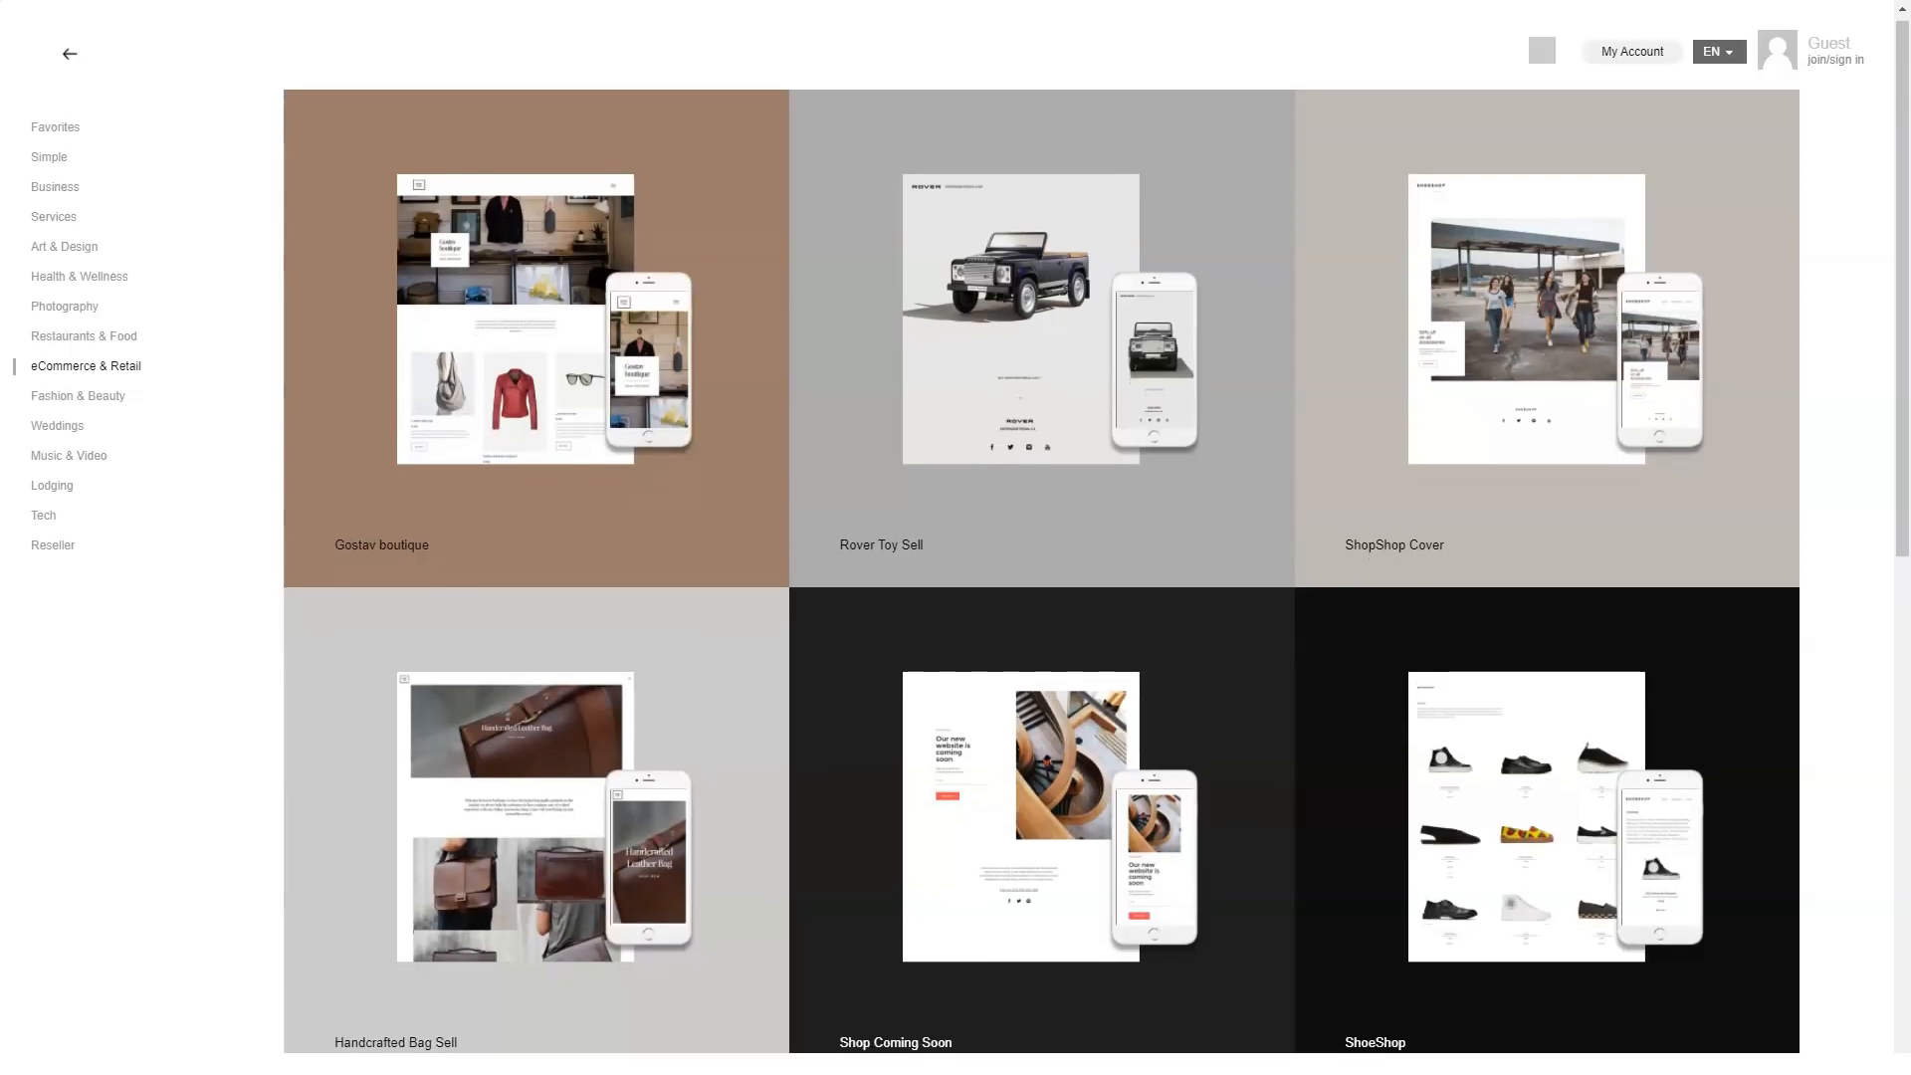
scroll(down, 3)
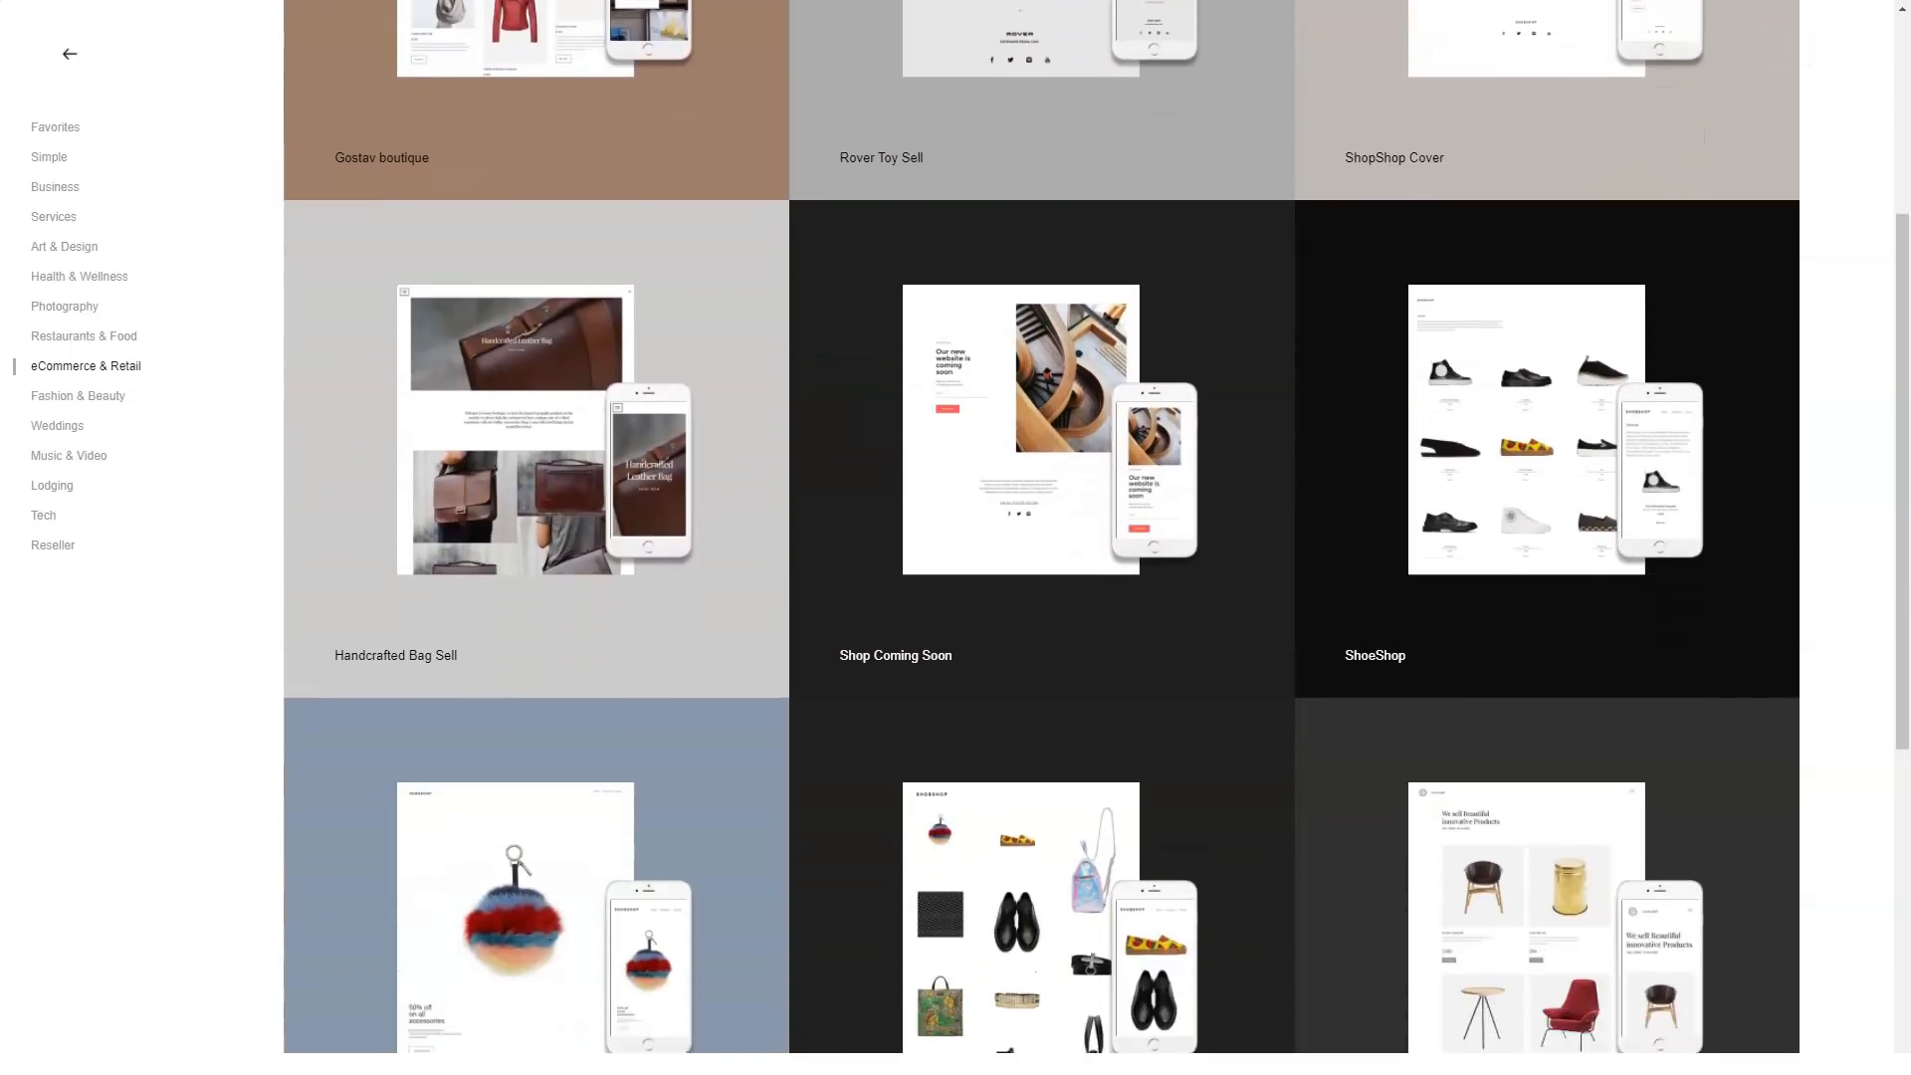
scroll(down, 3)
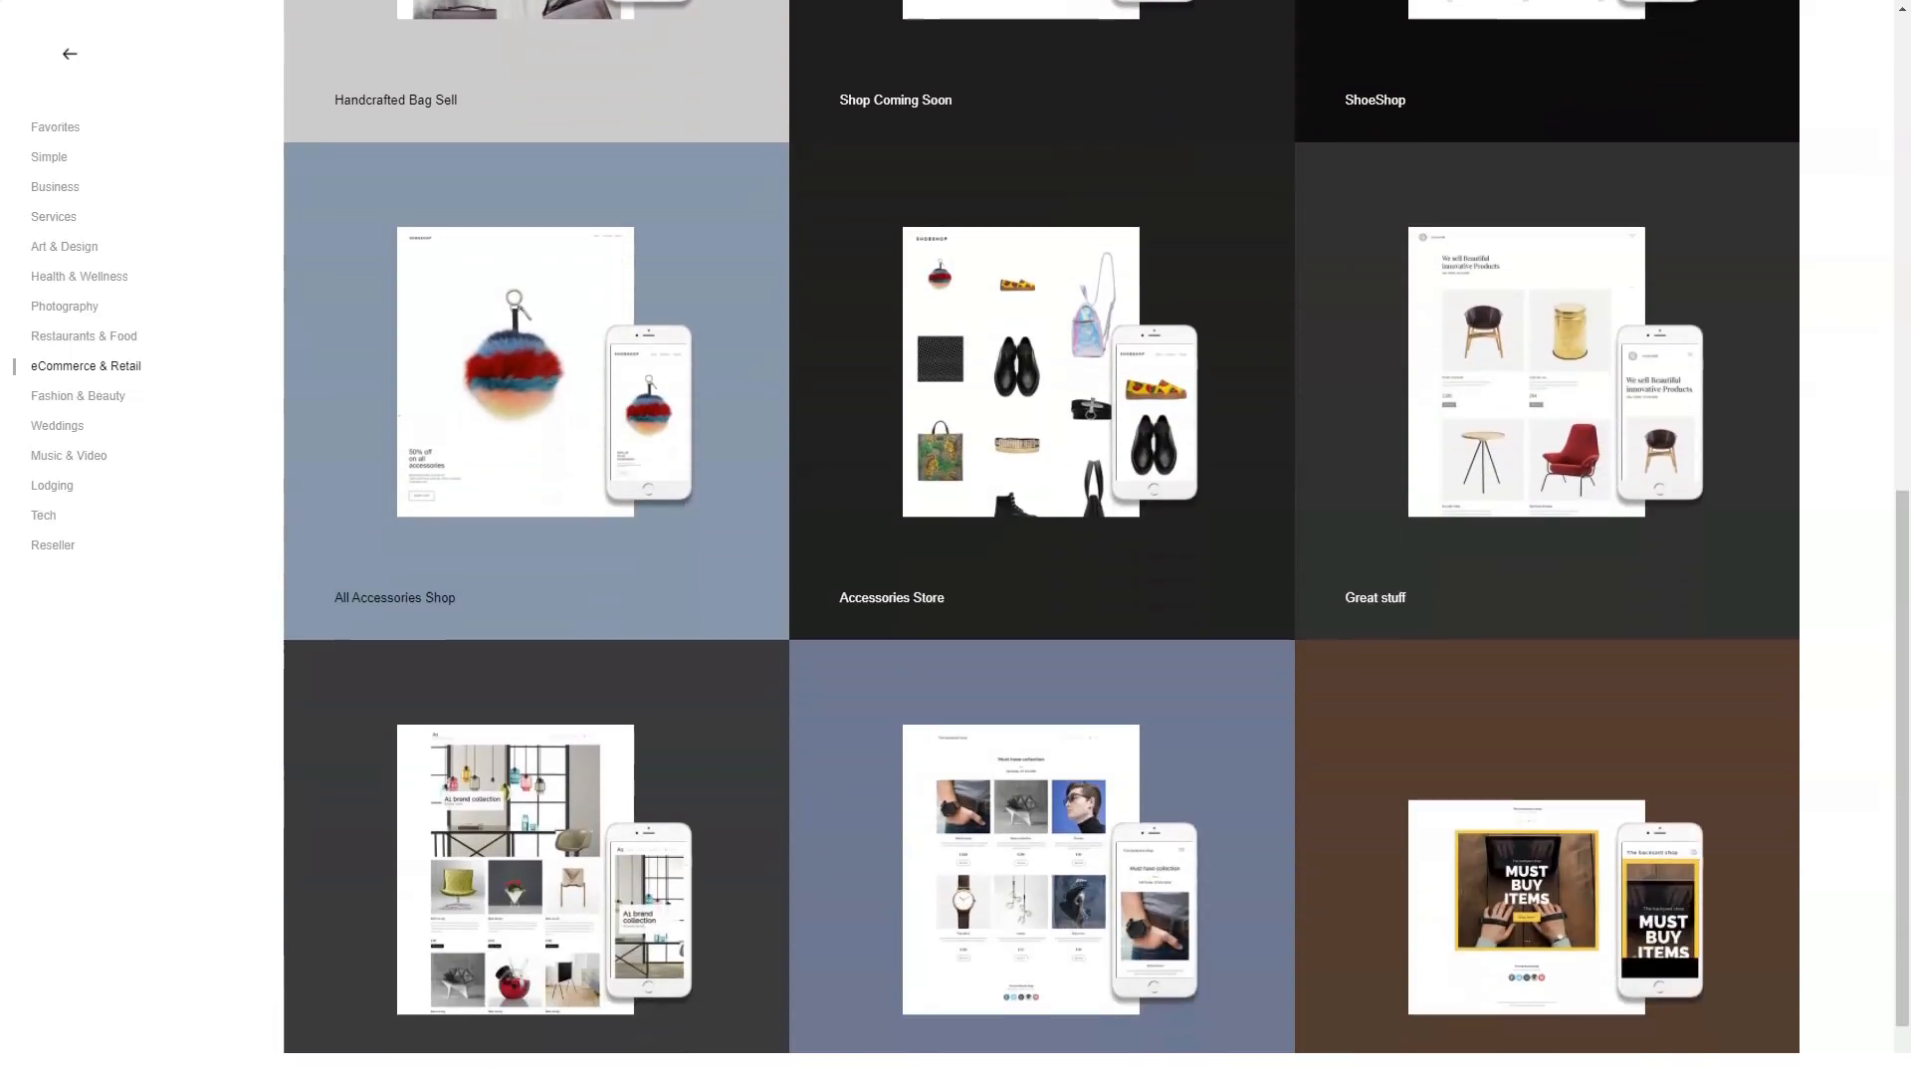
scroll(down, 3)
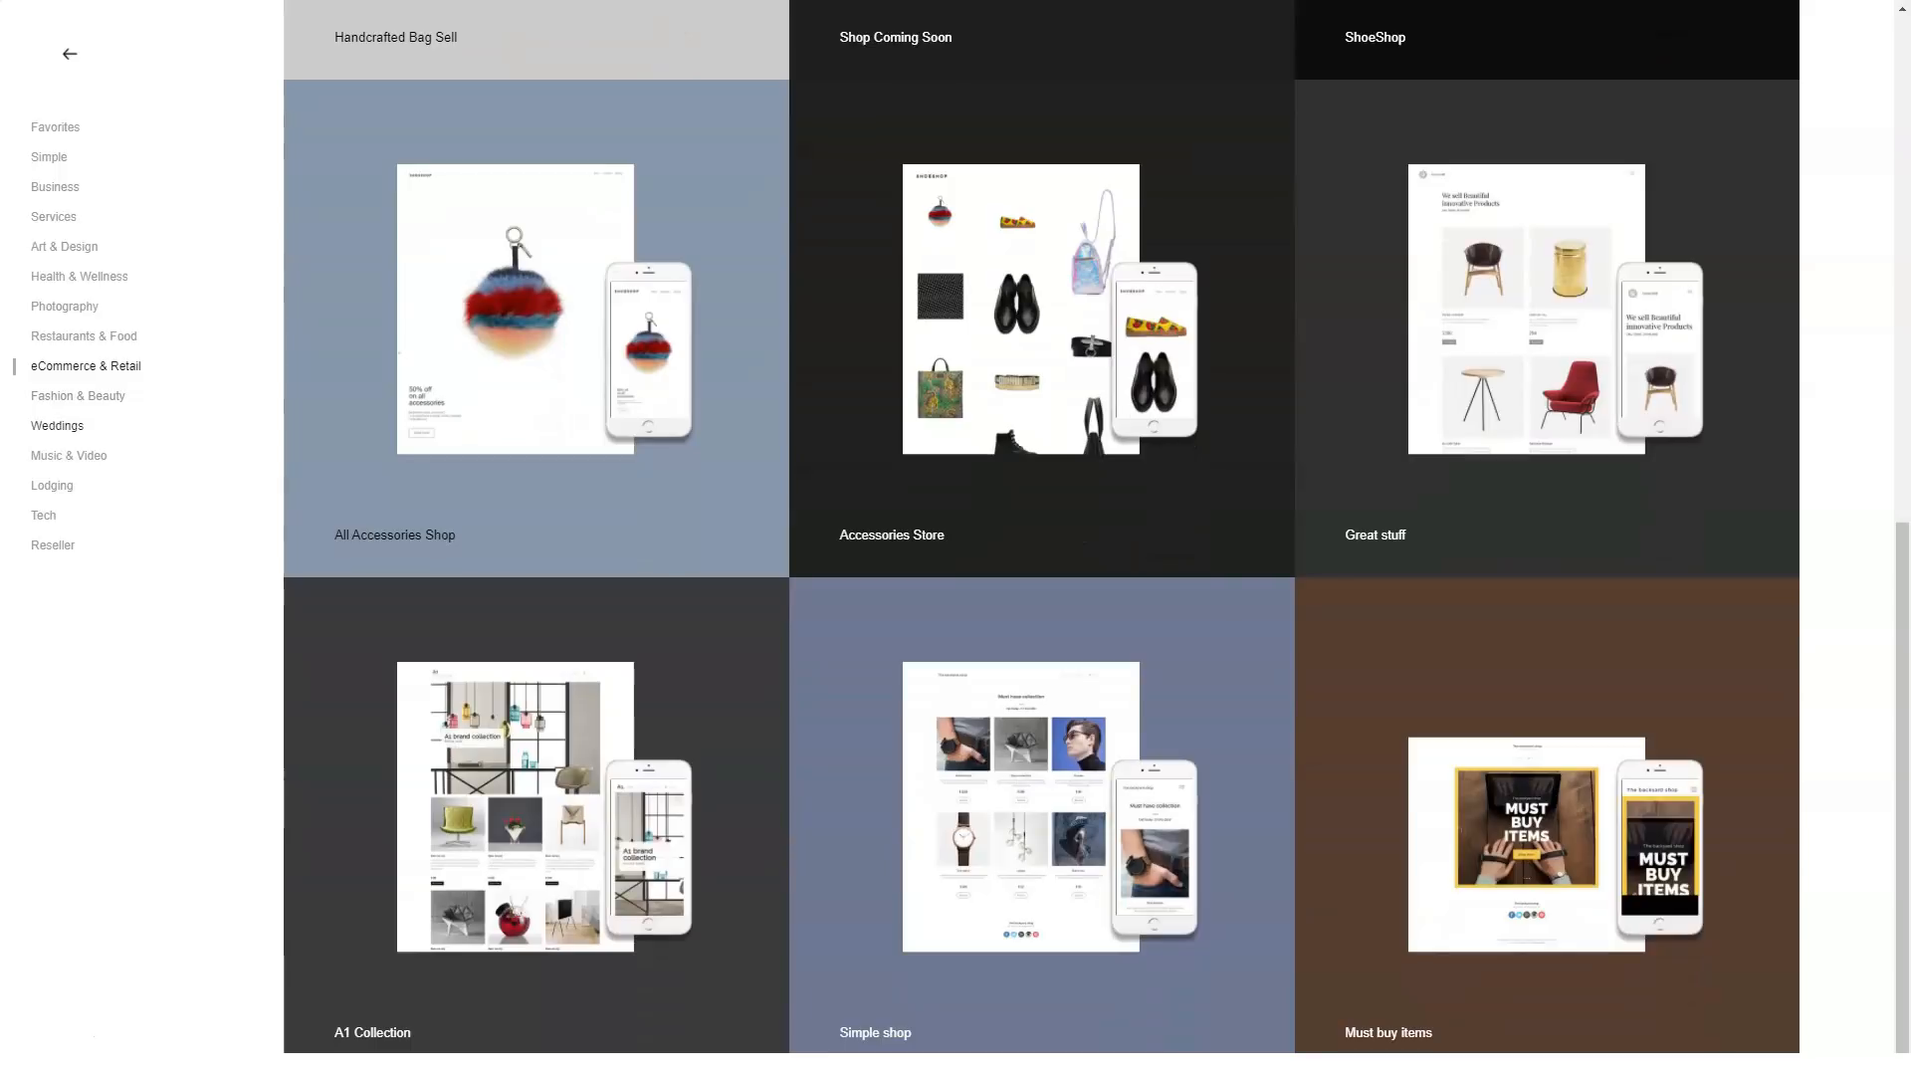
Step: Show and scroll through the Fashion & Beauty templates
click(77, 395)
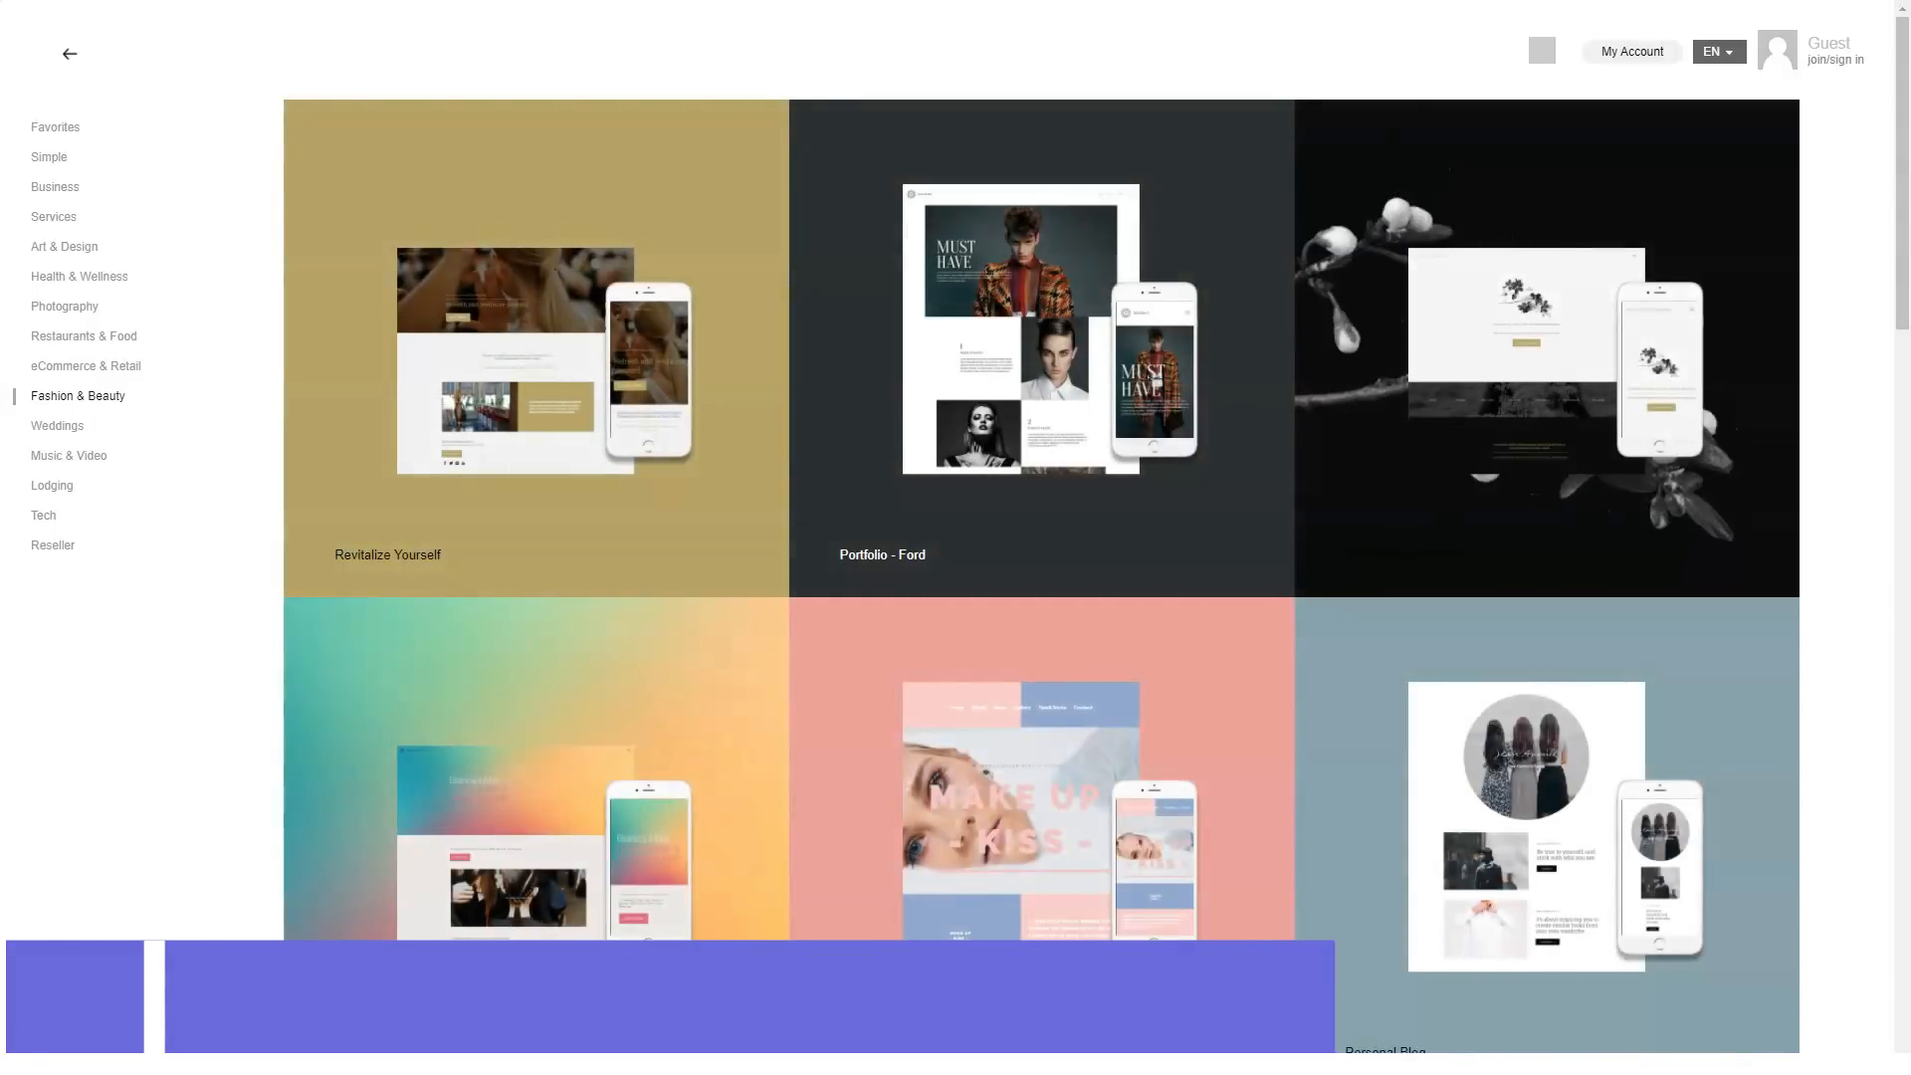
scroll(down, 3)
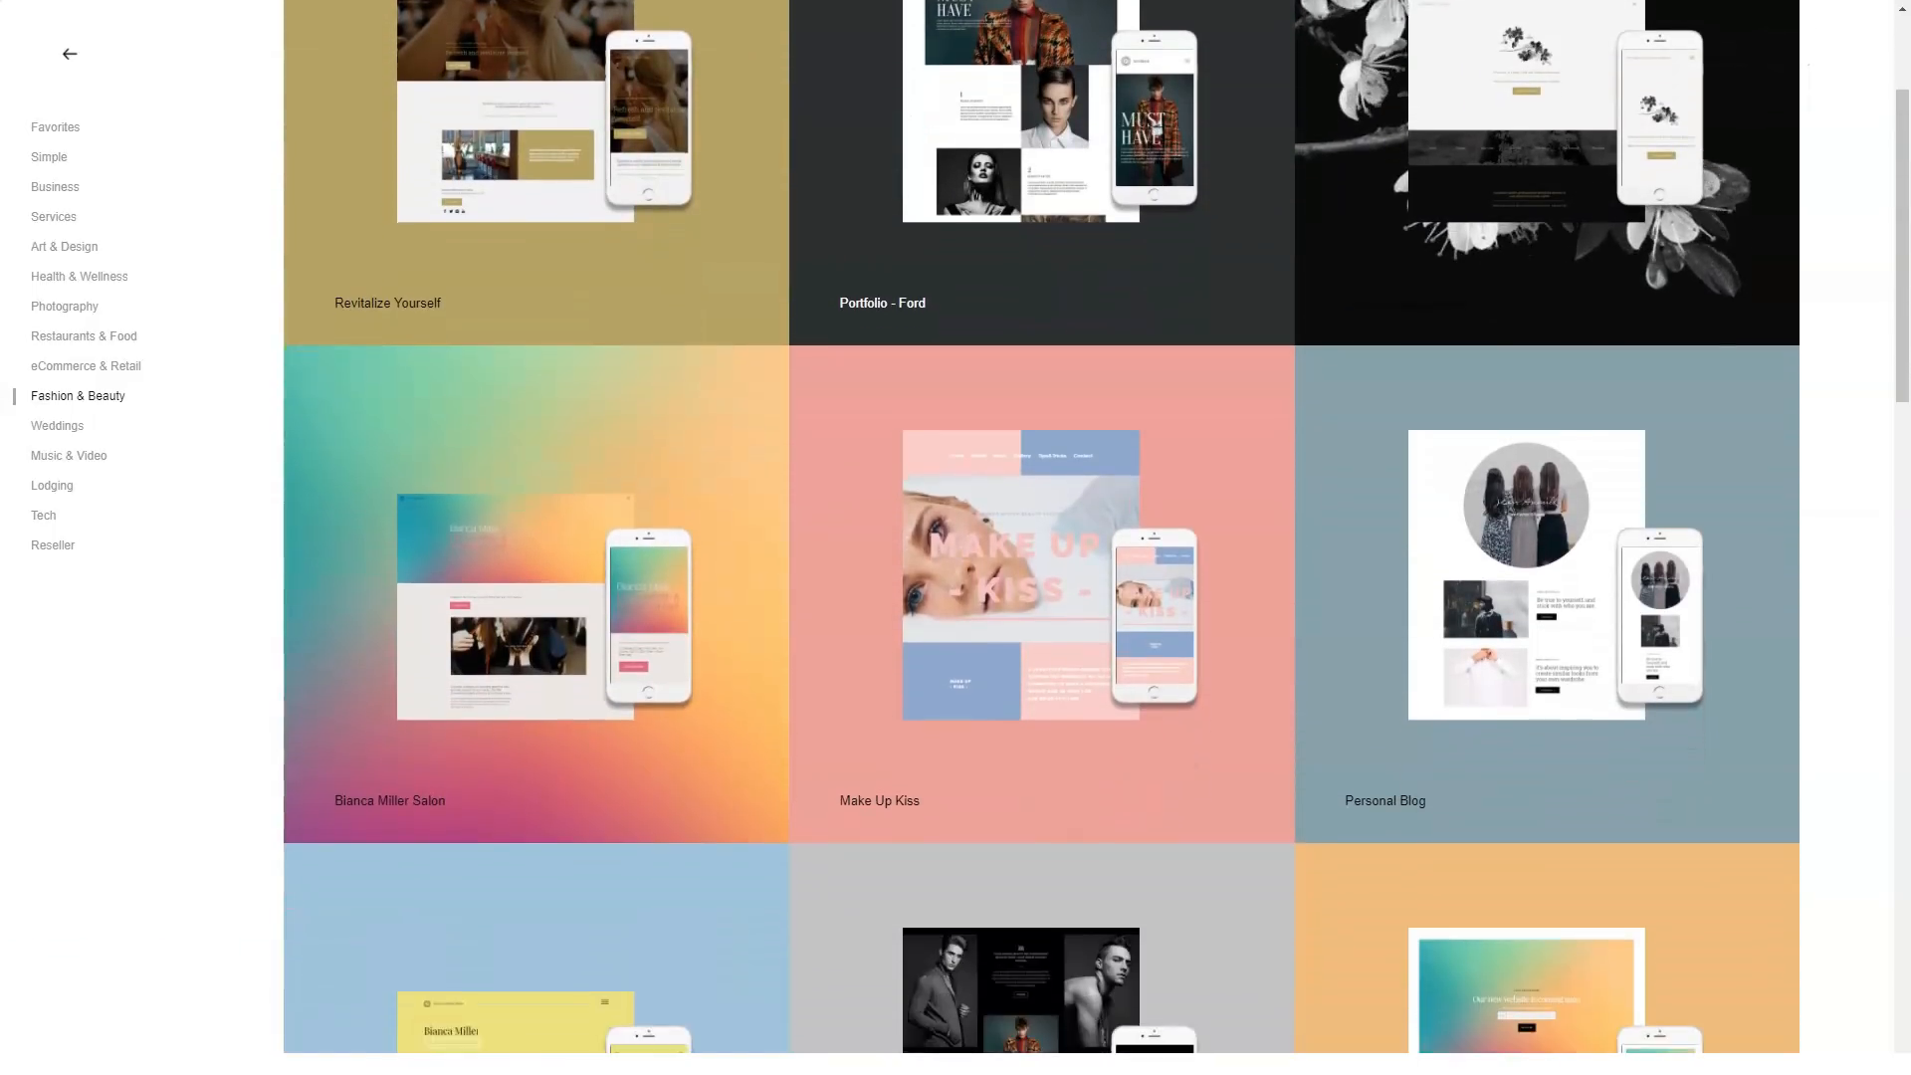
scroll(down, 3)
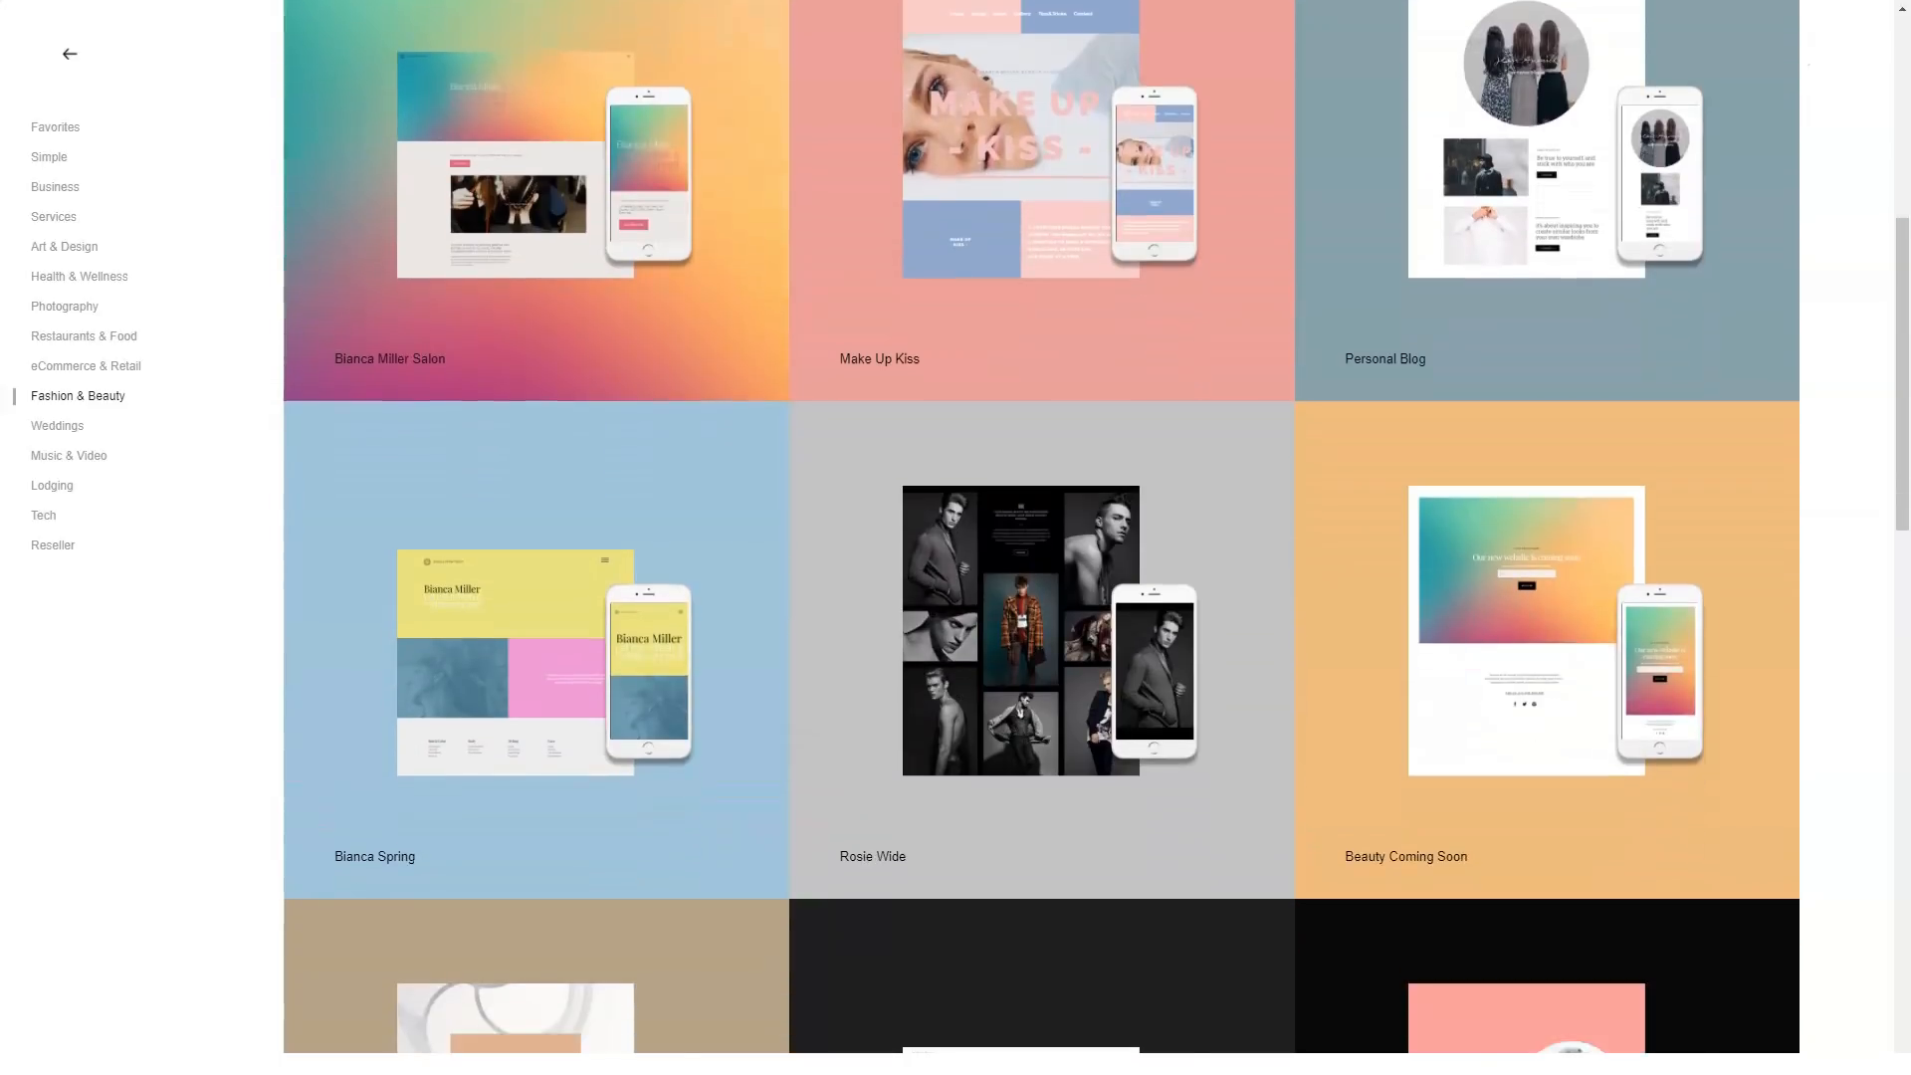
scroll(down, 3)
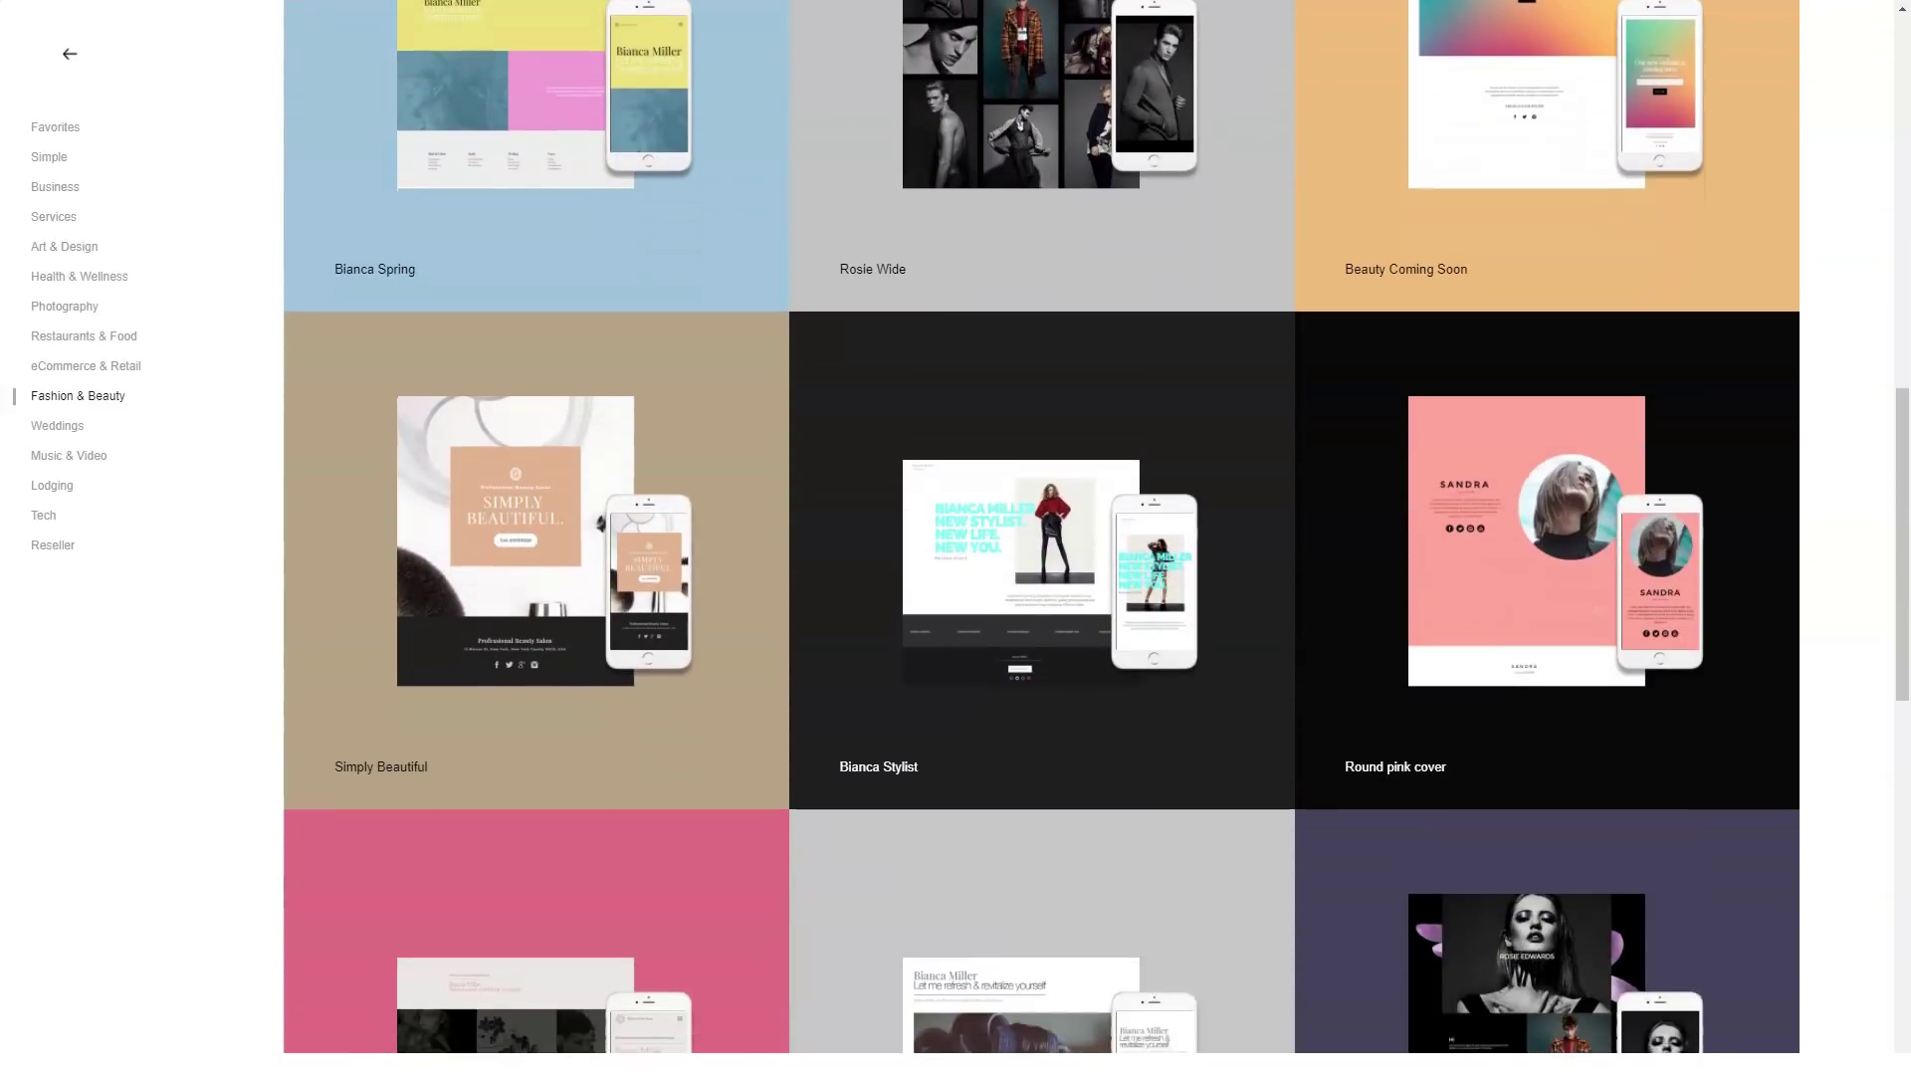
Step: Browse the Weddings and Music & Video template categories
click(57, 425)
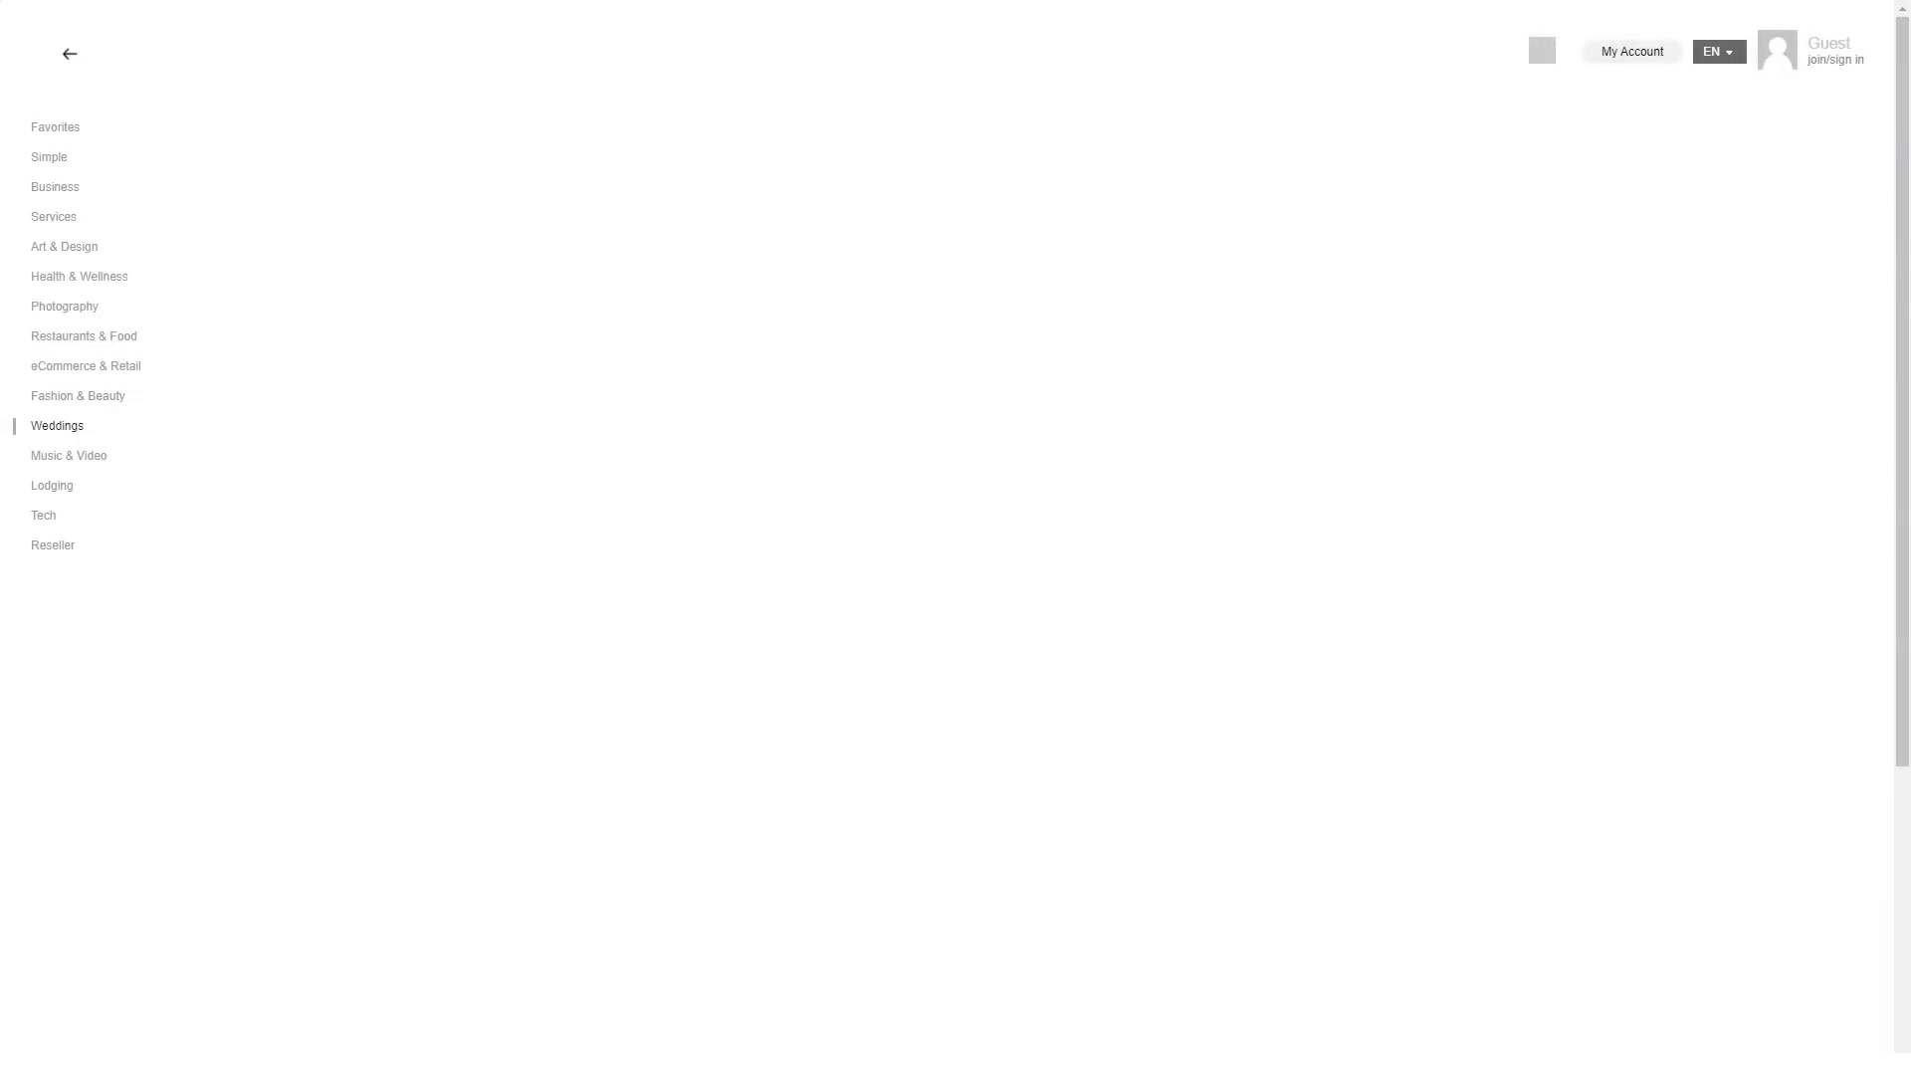
click(57, 425)
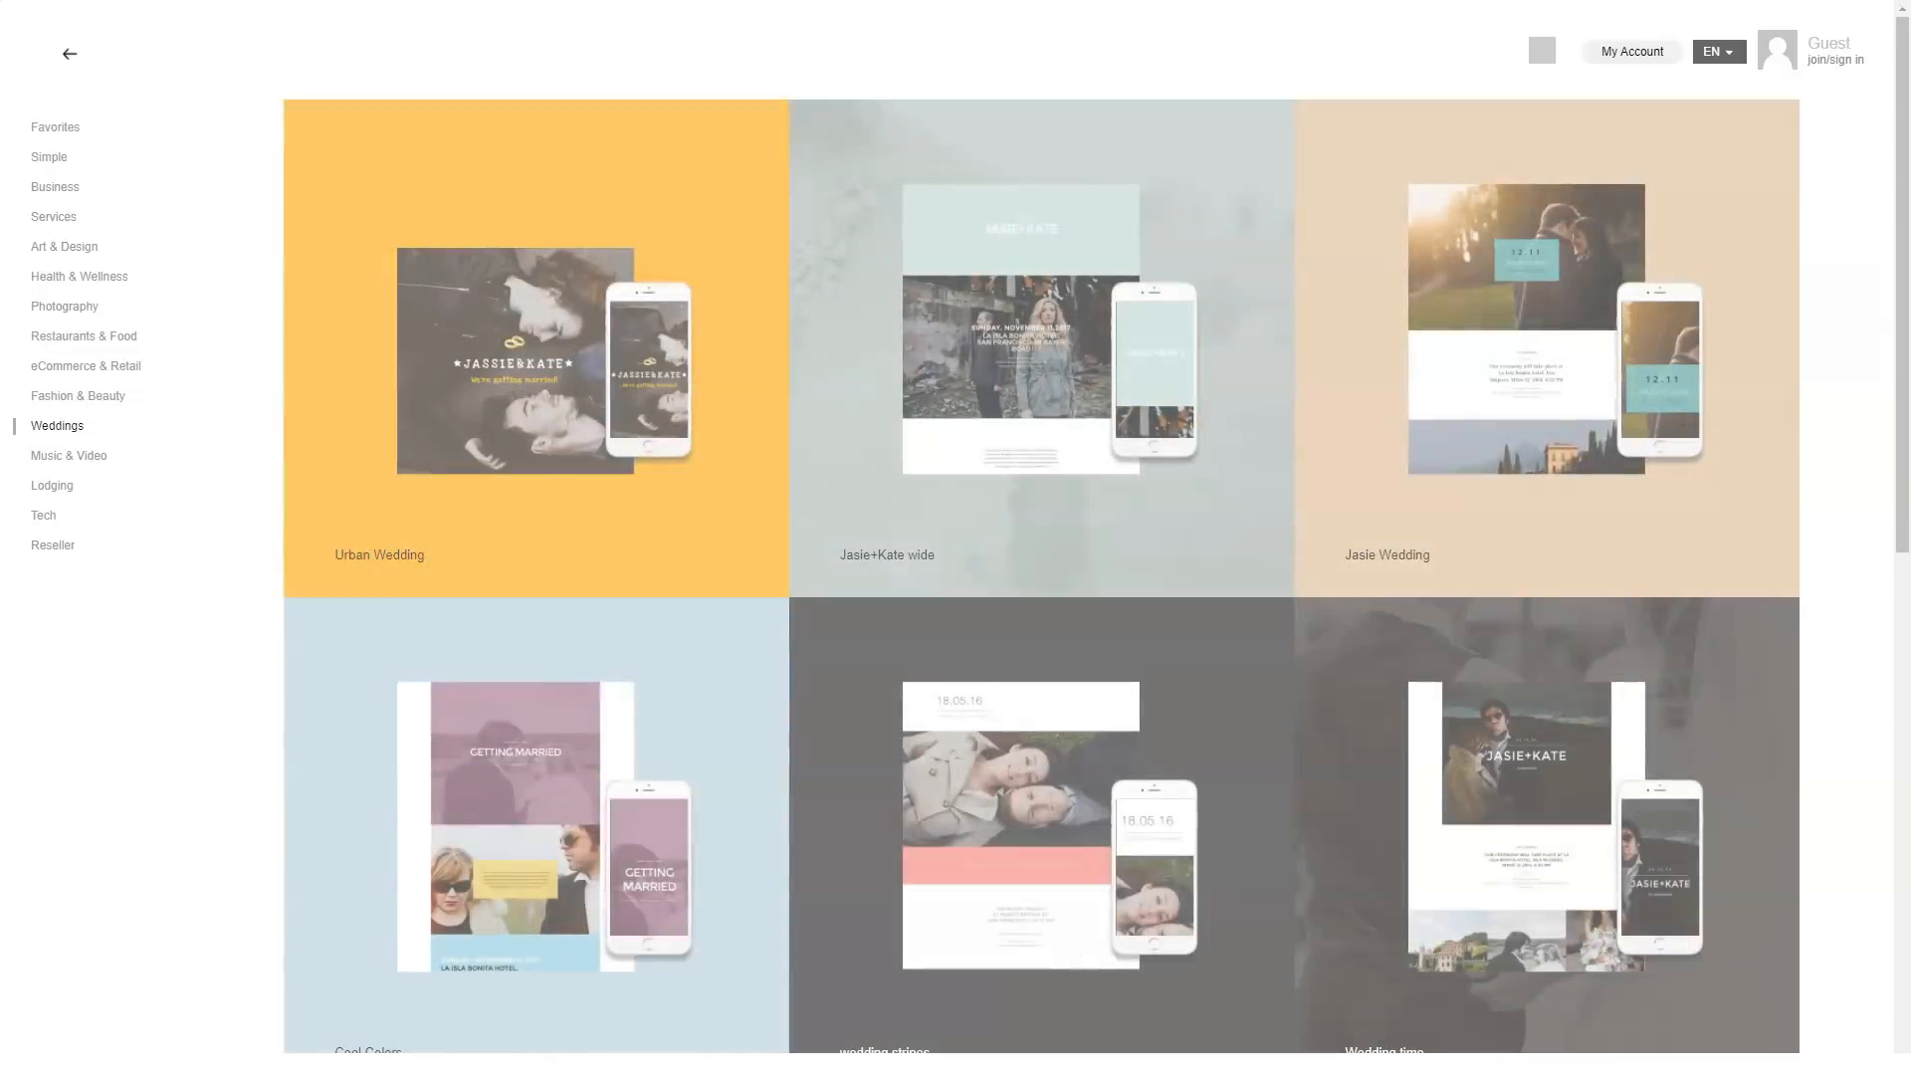
scroll(down, 3)
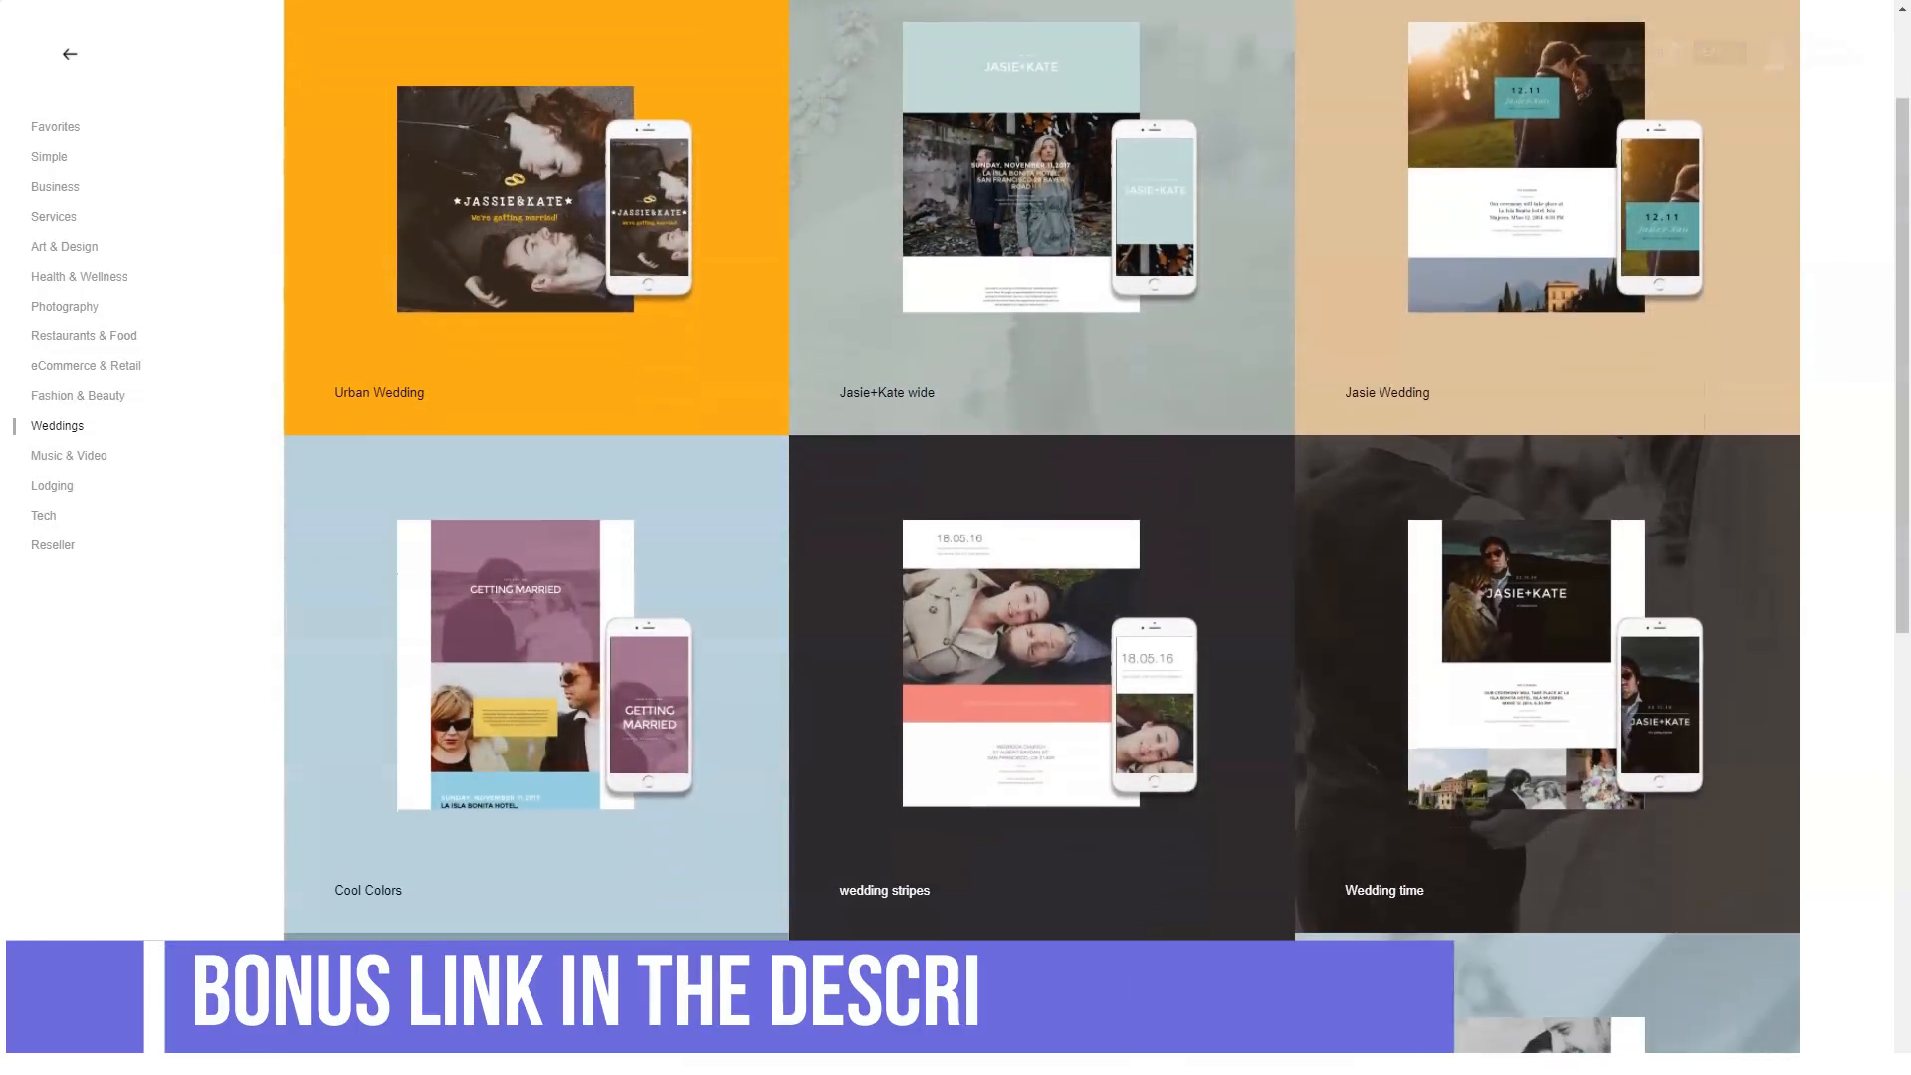
scroll(down, 3)
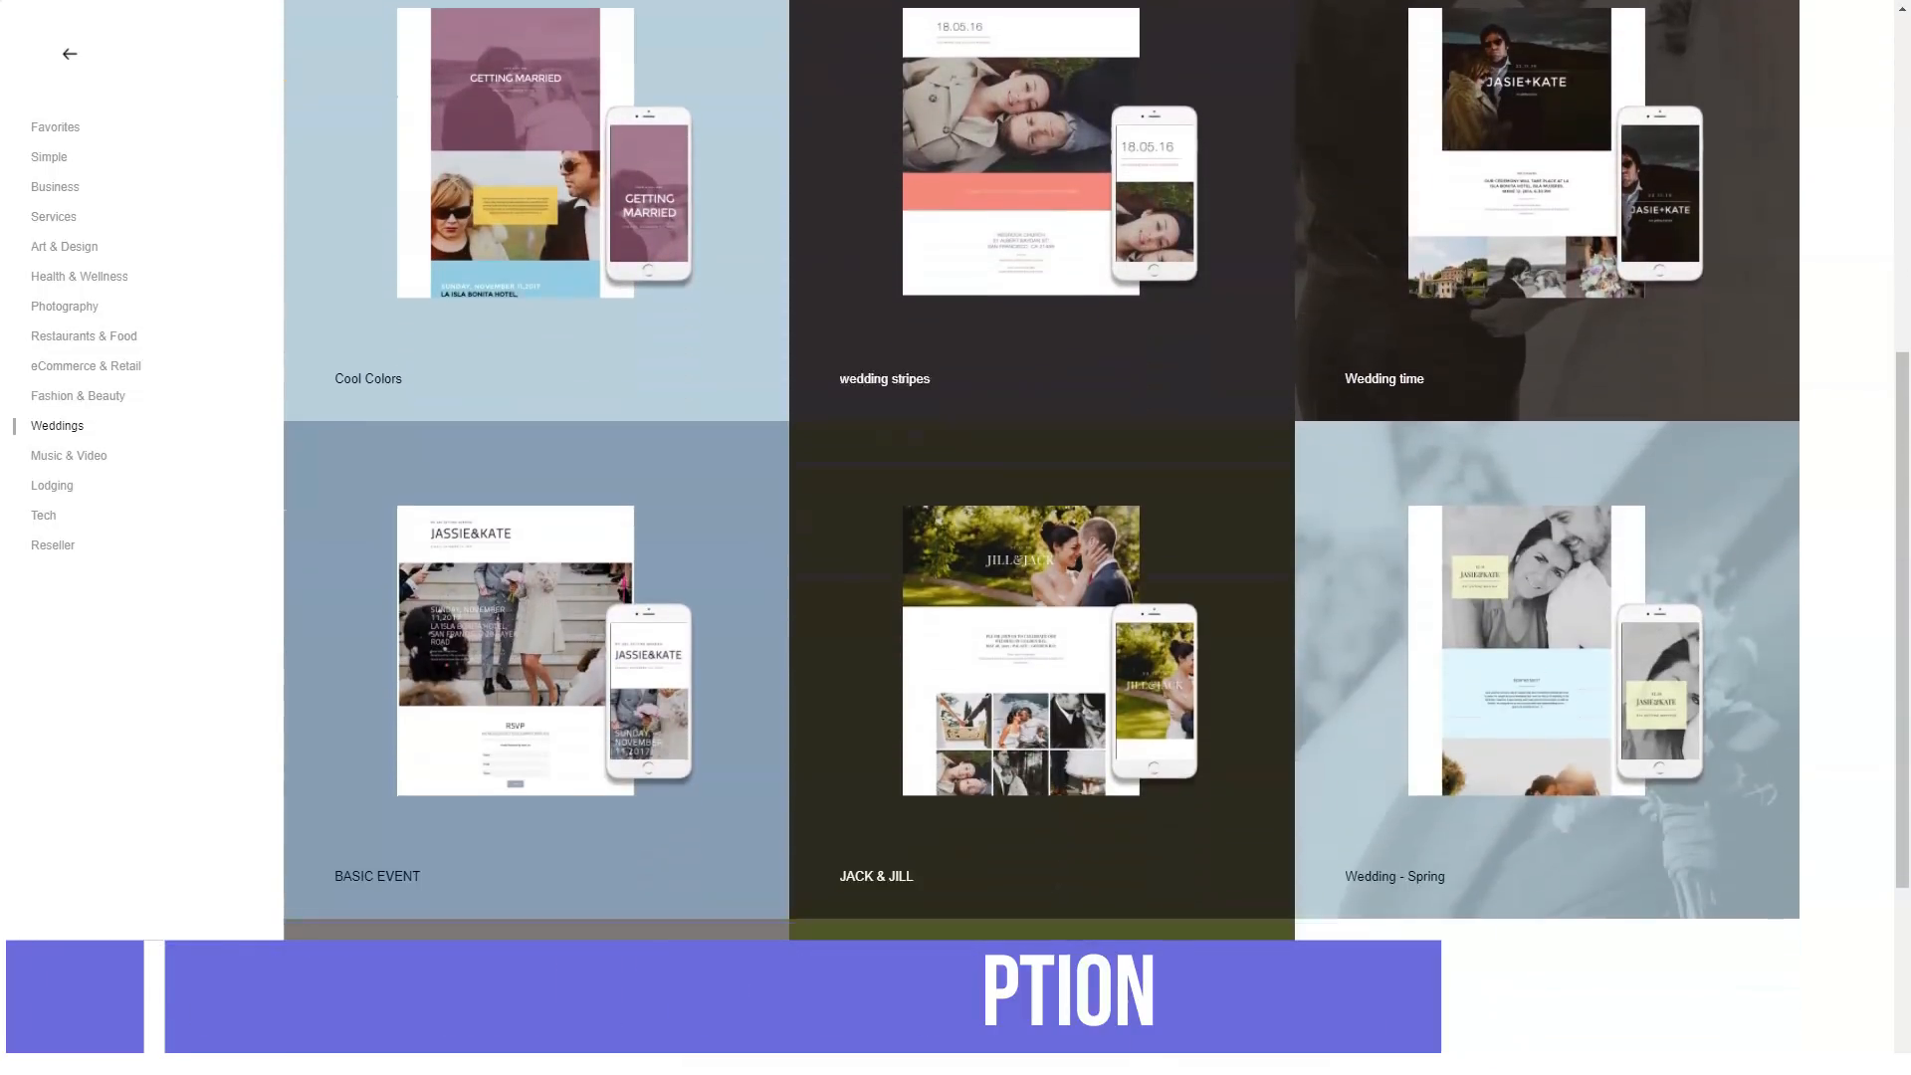
scroll(down, 3)
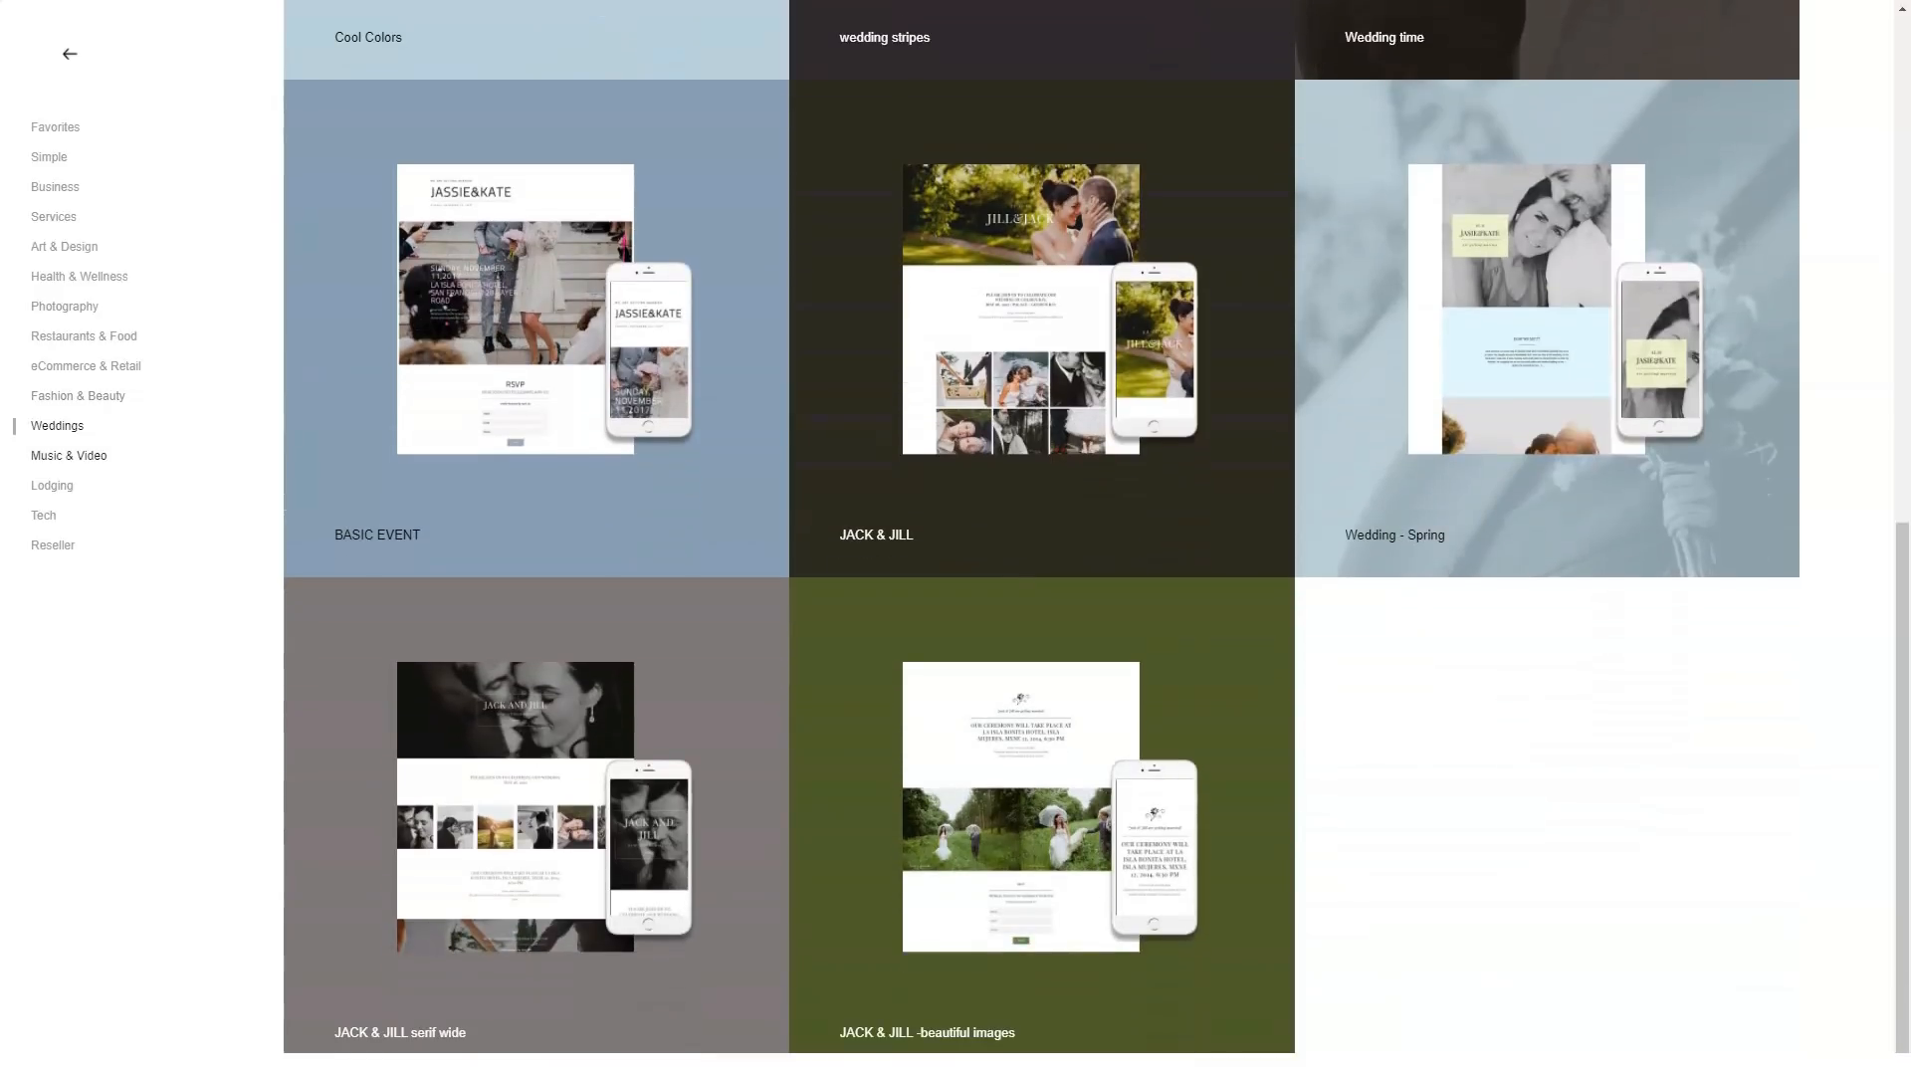
click(68, 455)
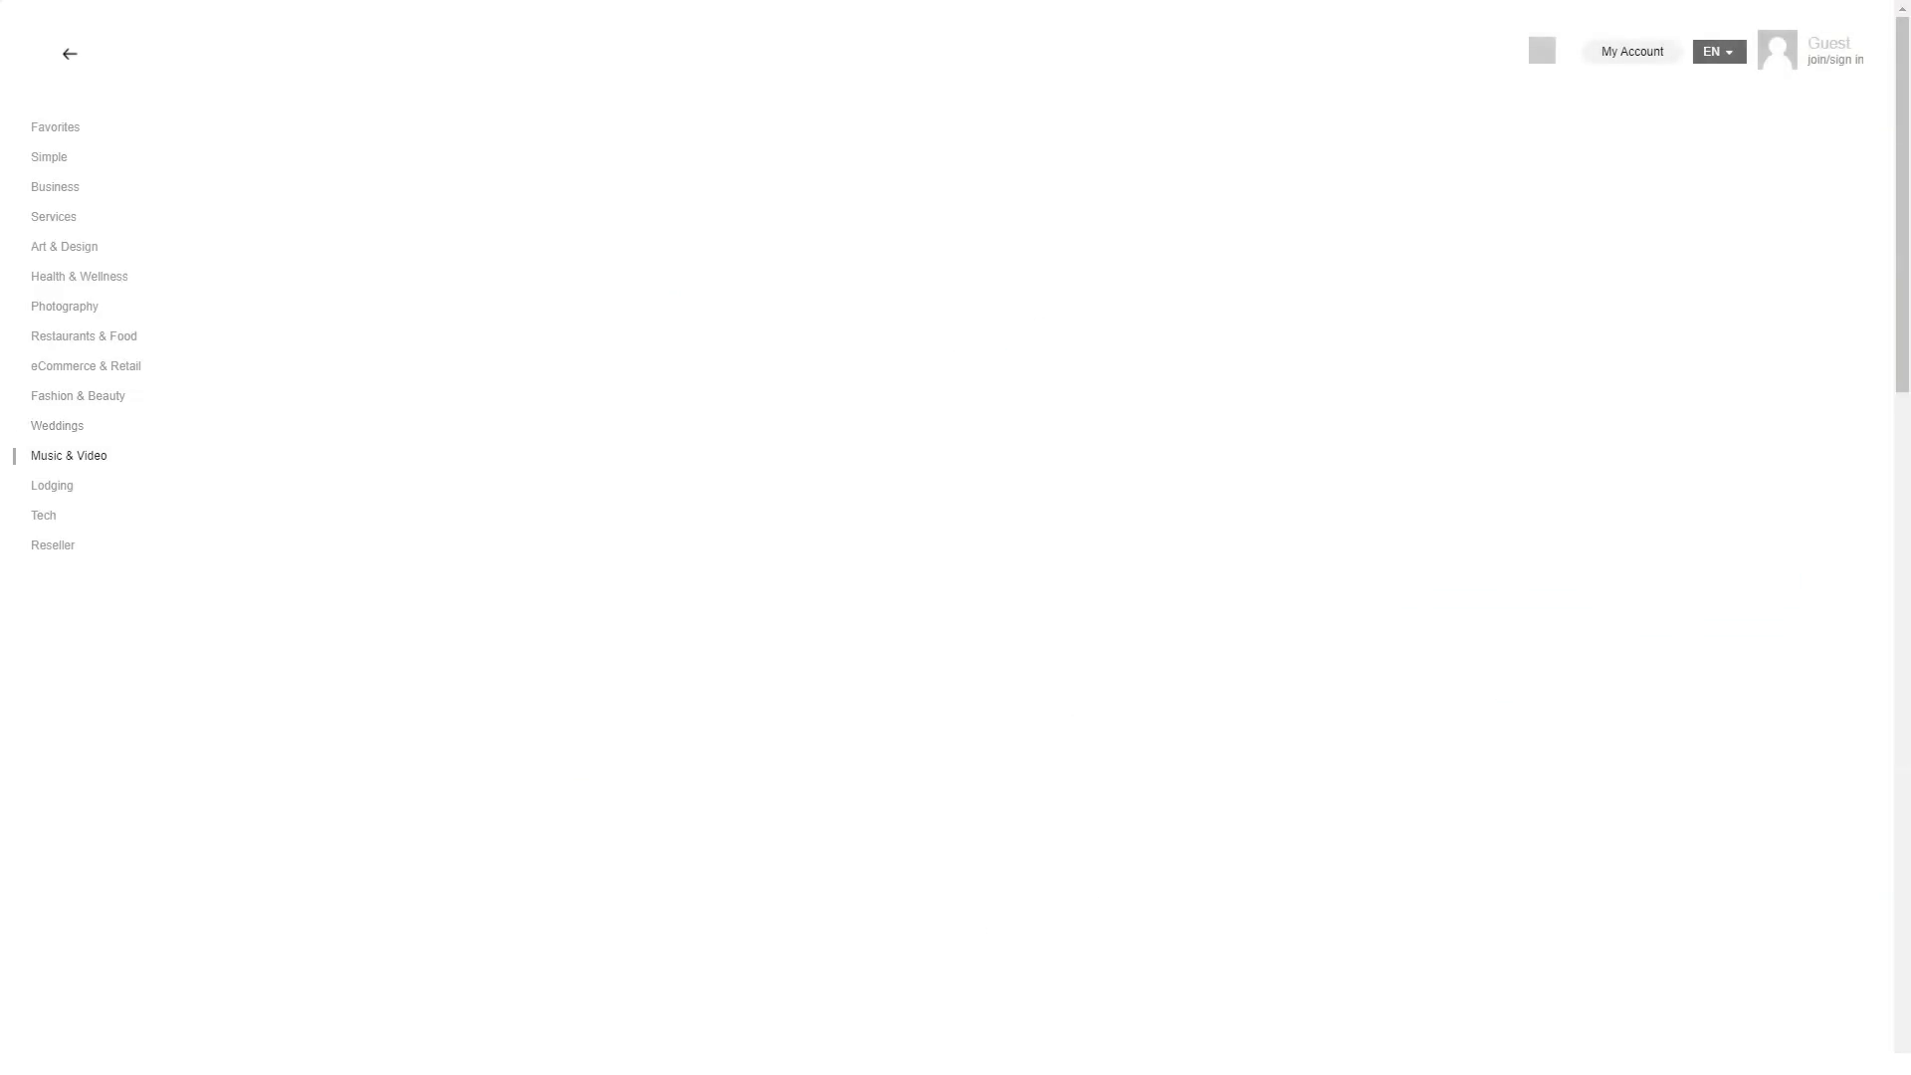
click(68, 455)
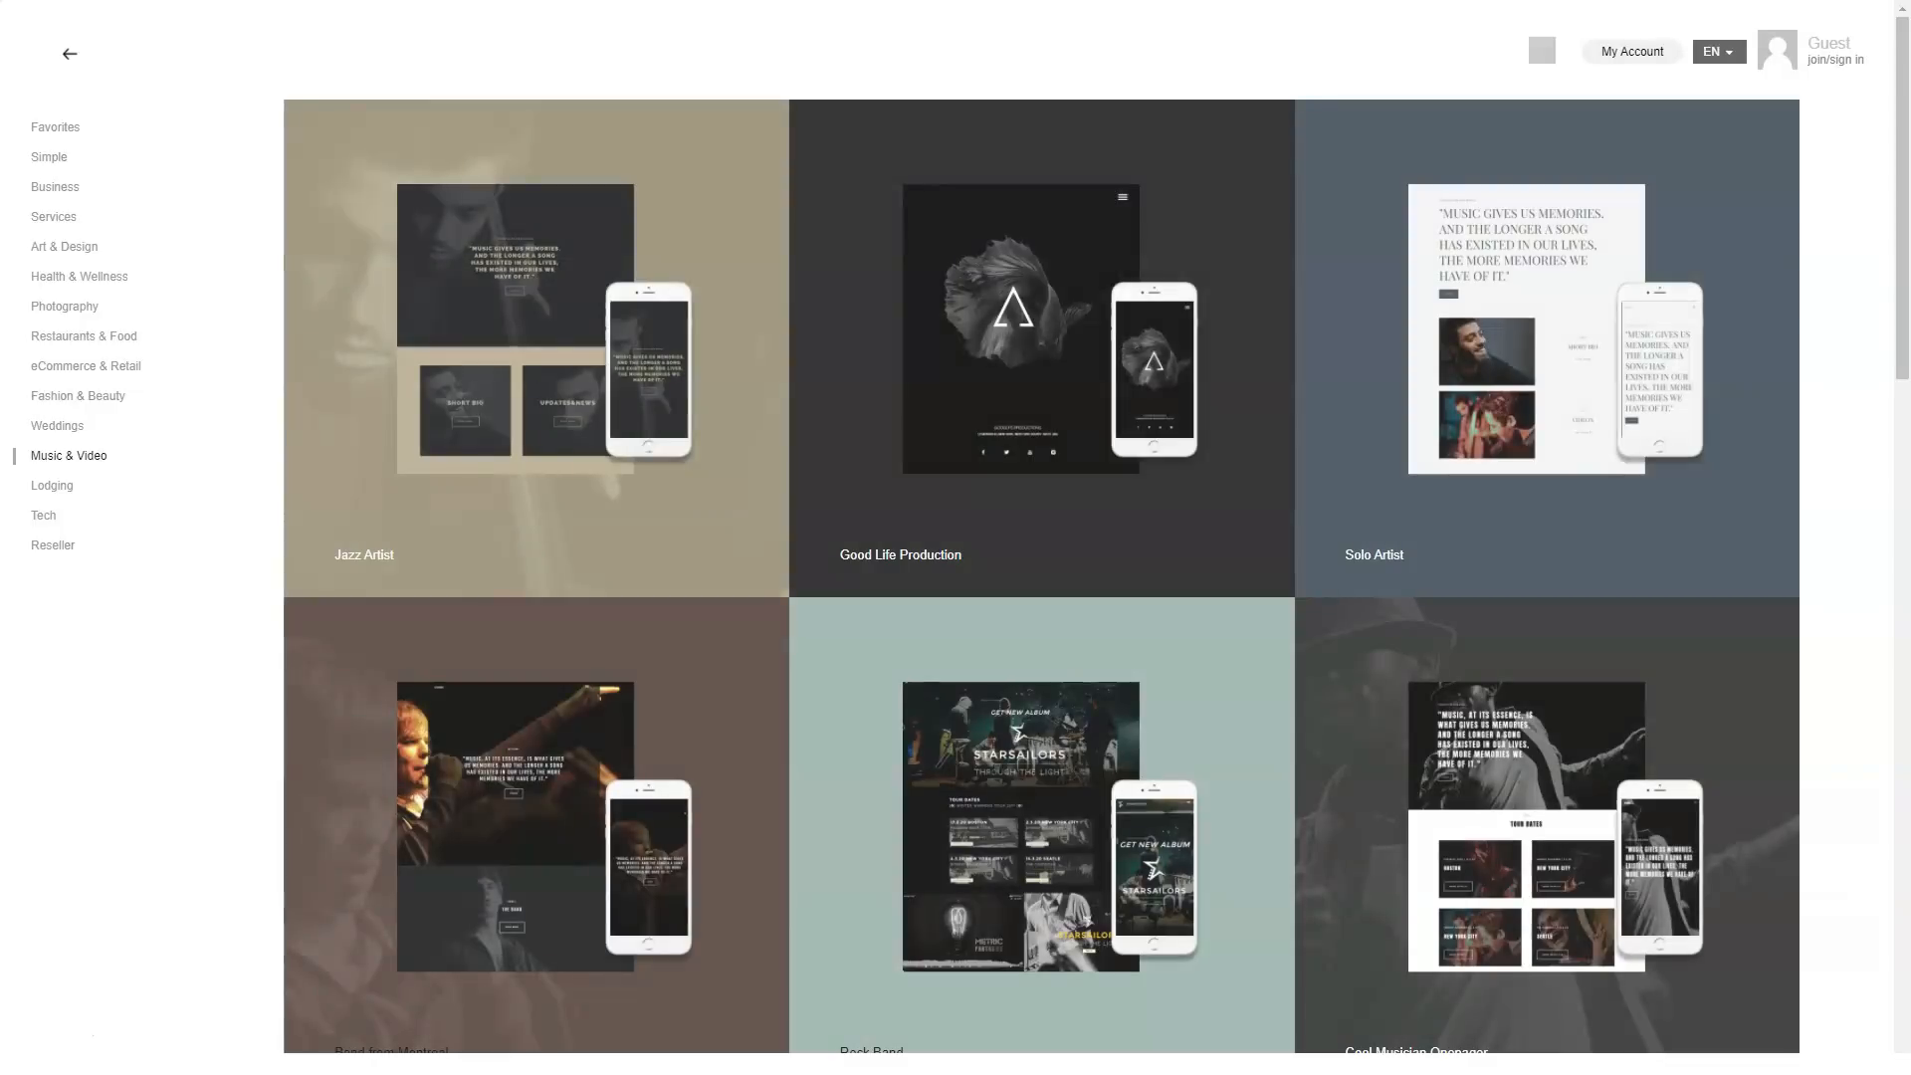
scroll(down, 3)
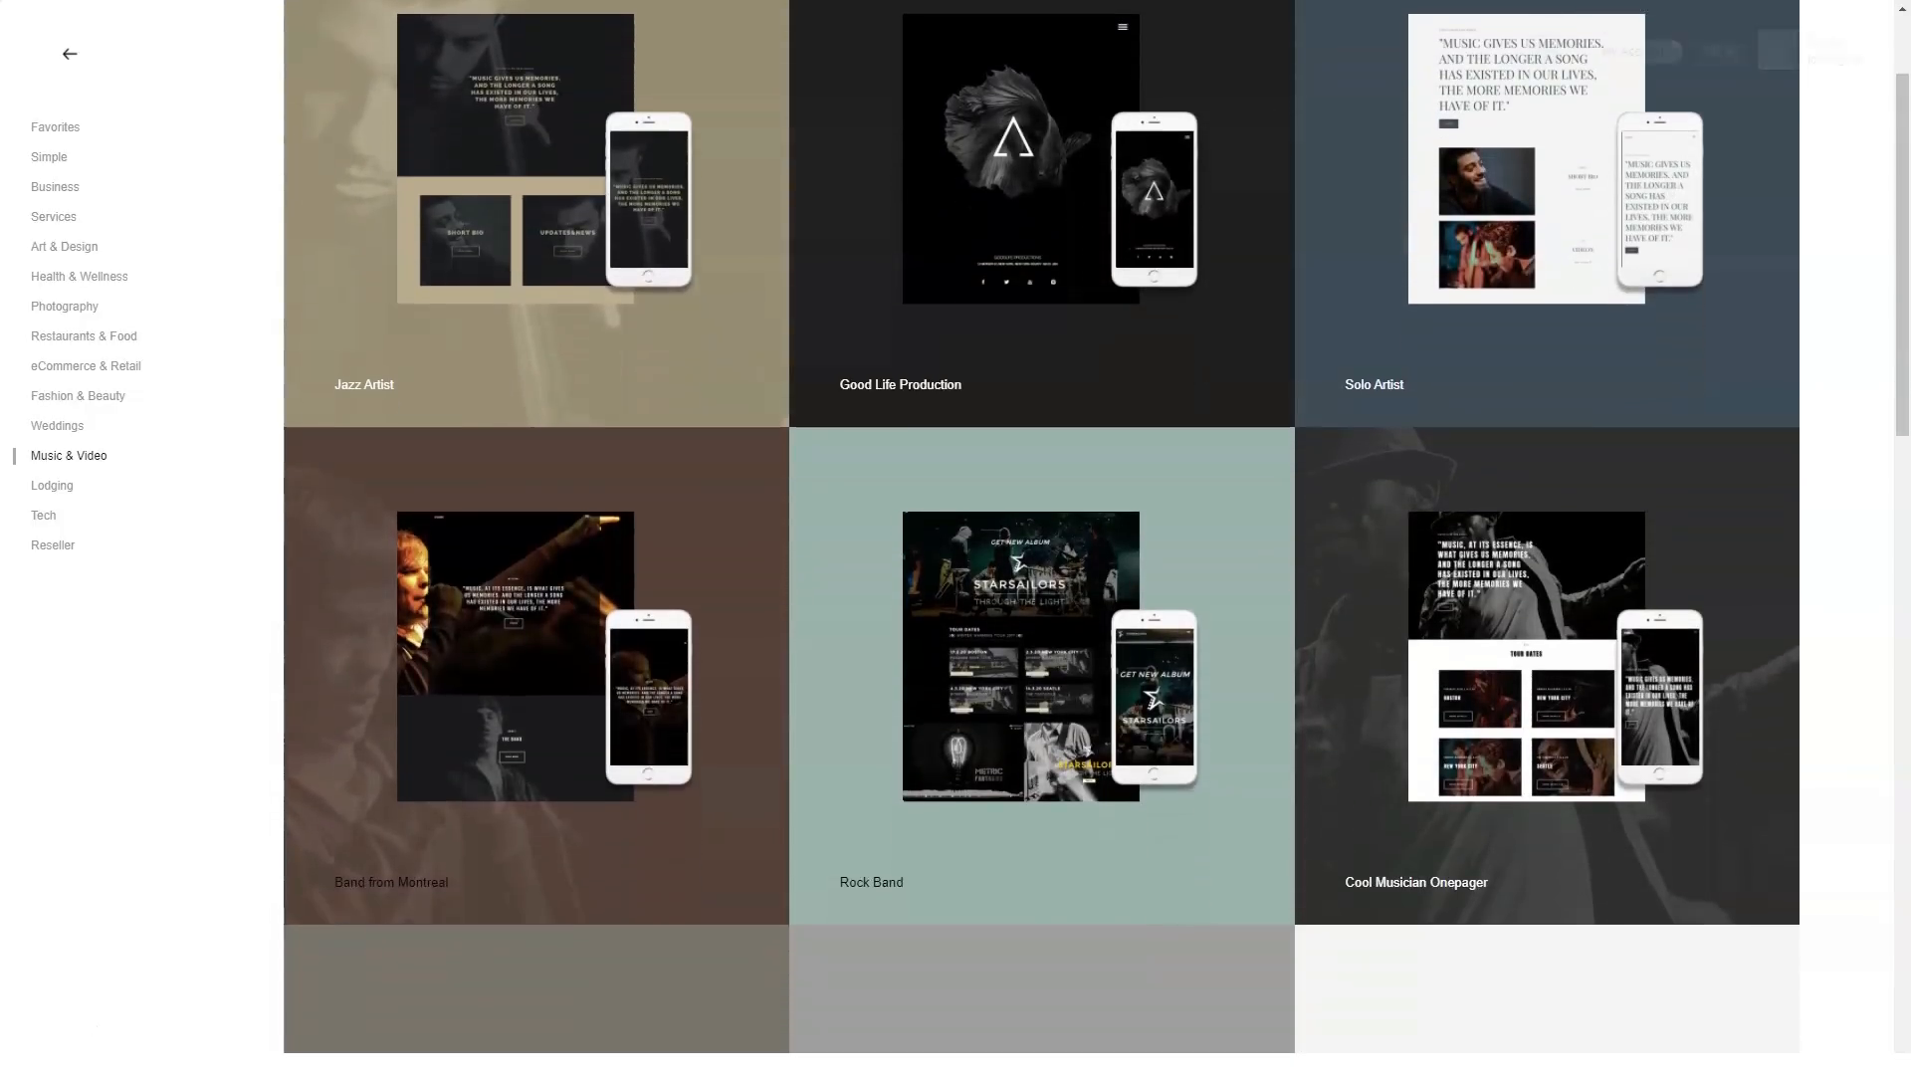
scroll(down, 3)
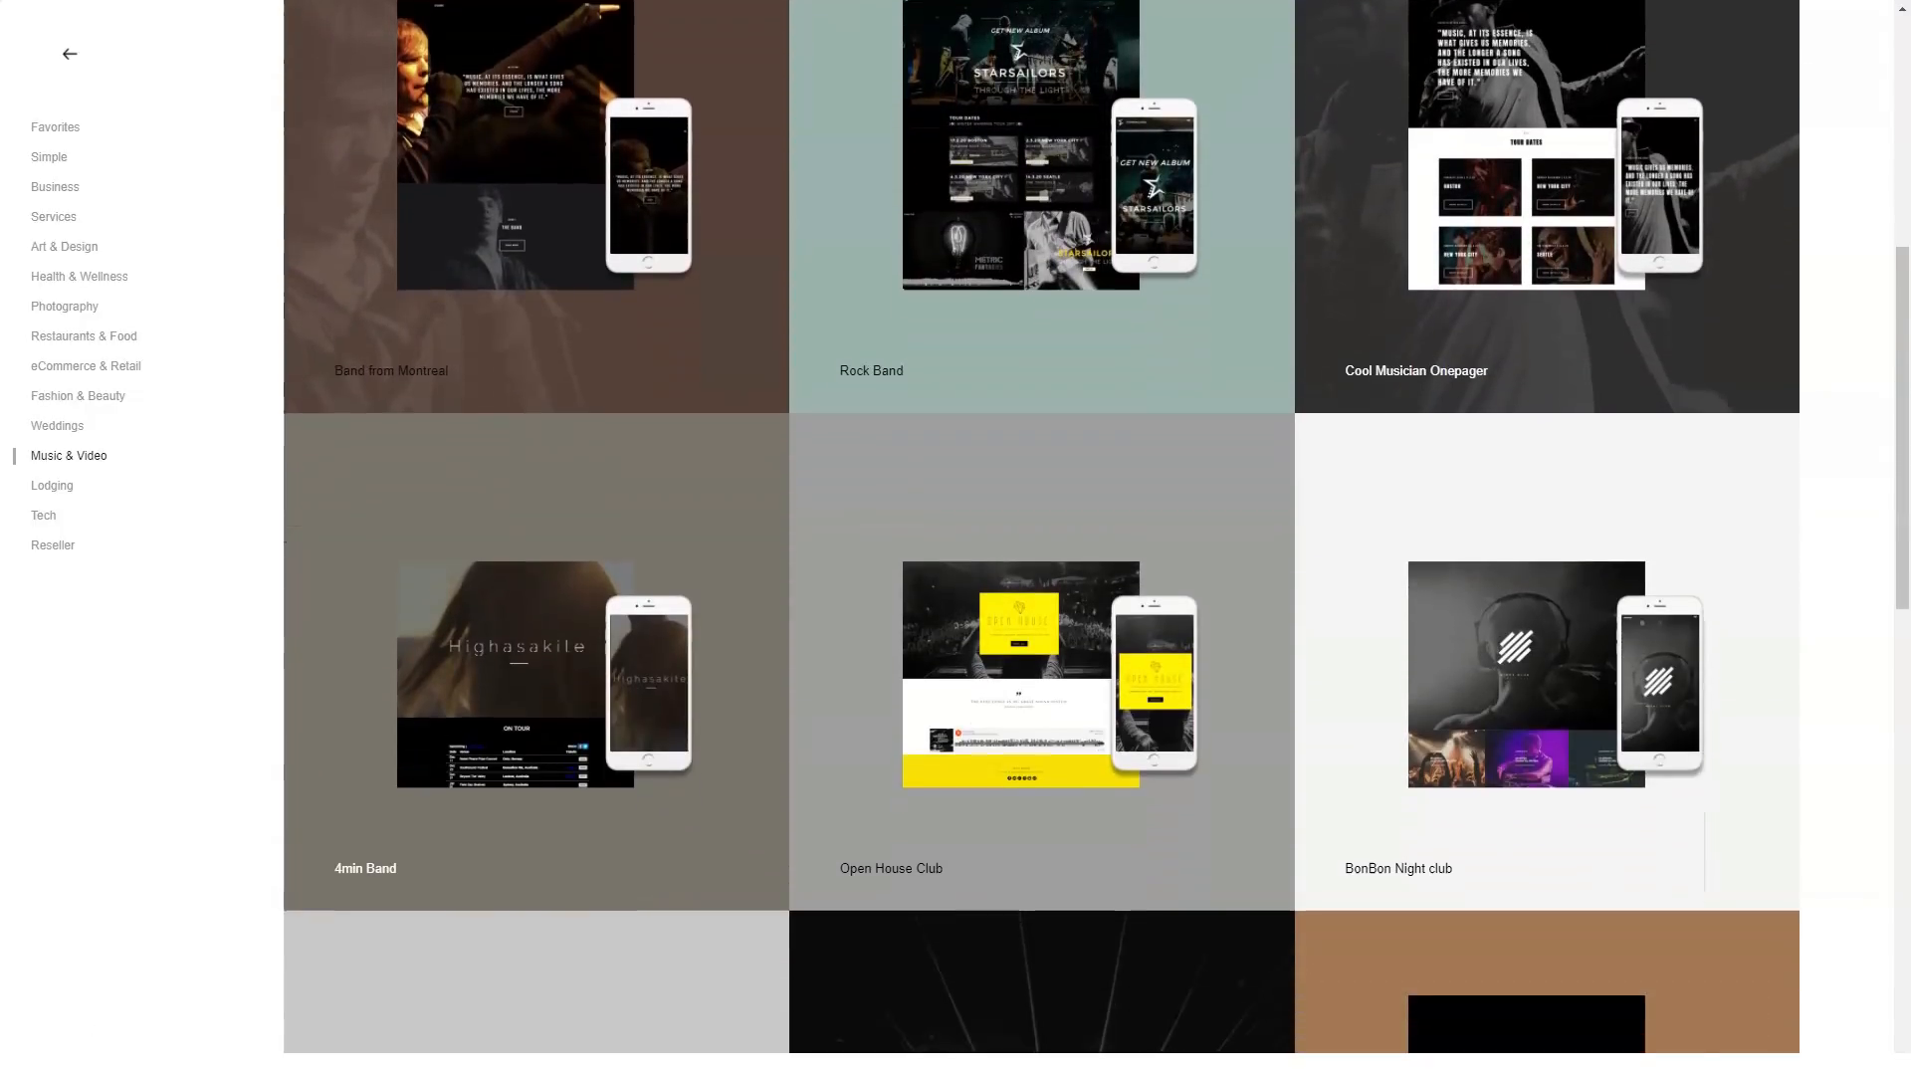
scroll(down, 3)
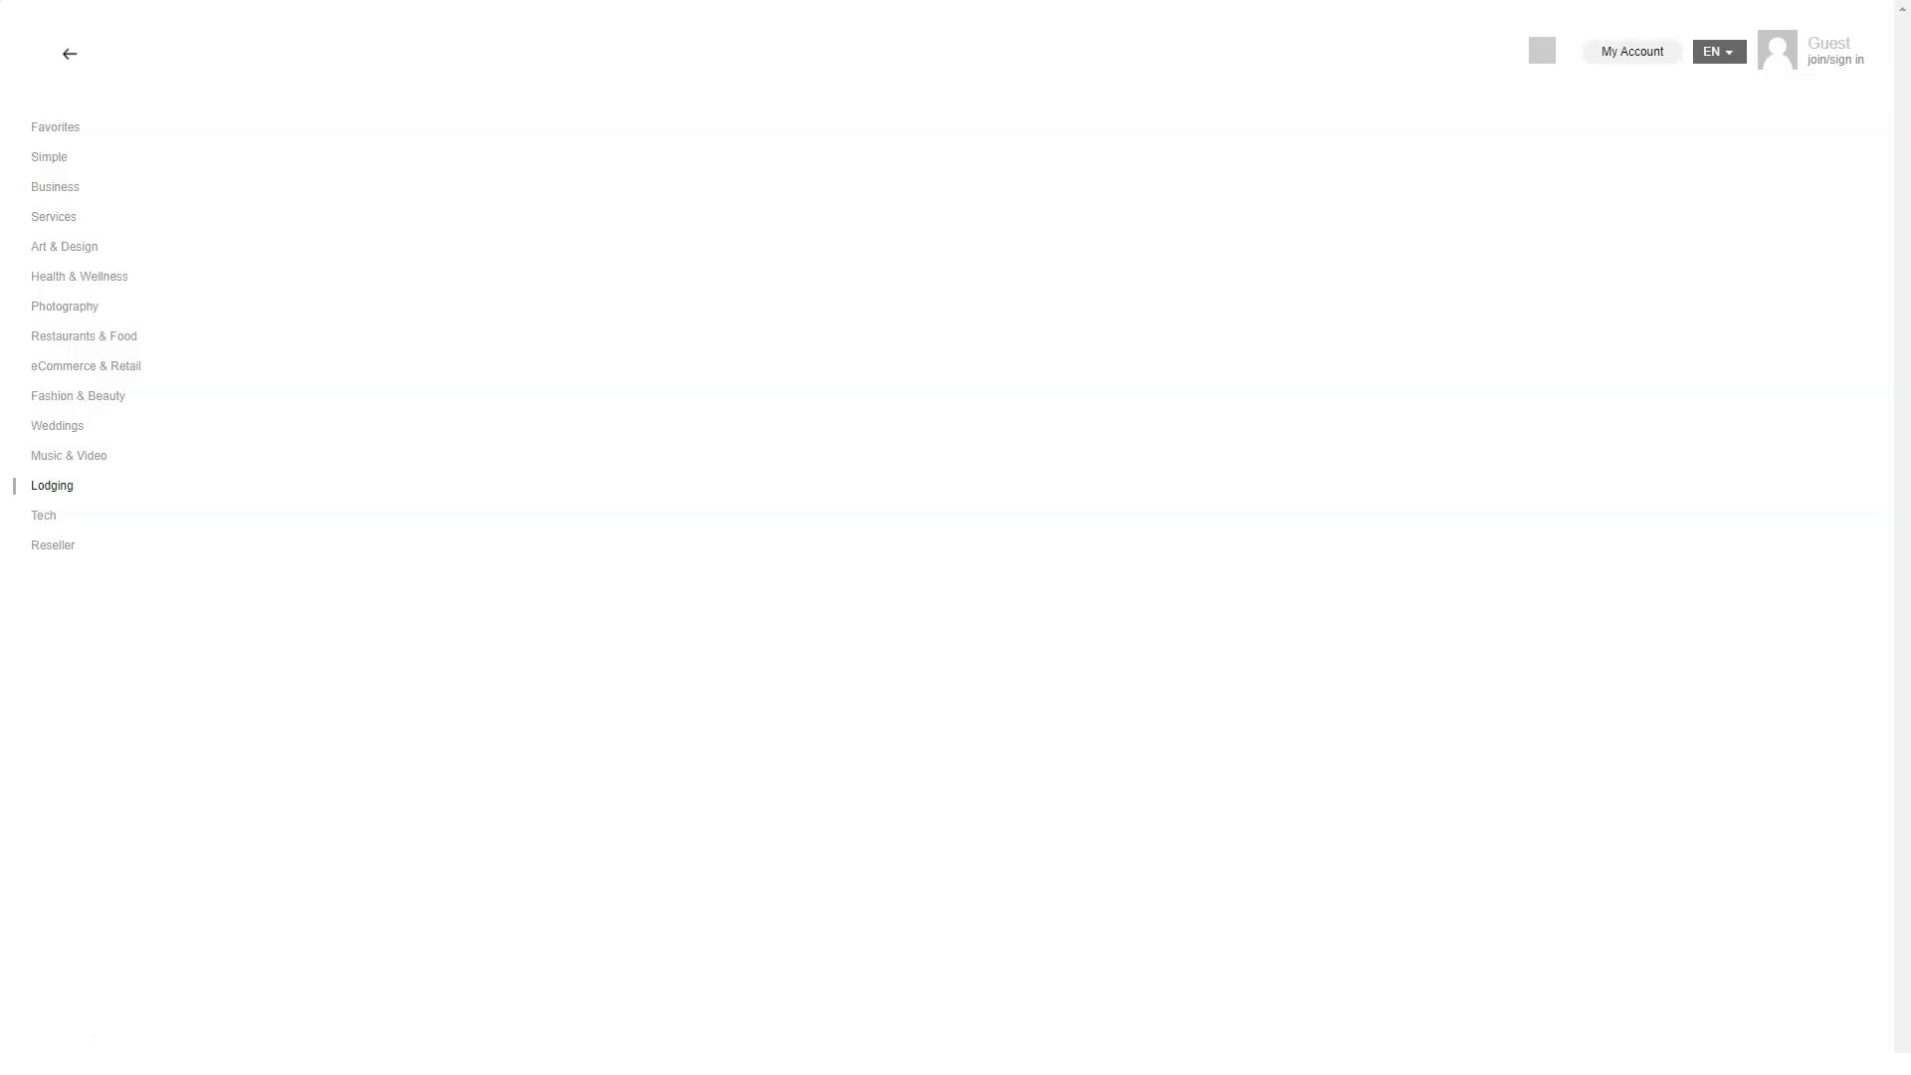
Step: Browse the Lodging, Tech and Reseller template categories
click(52, 485)
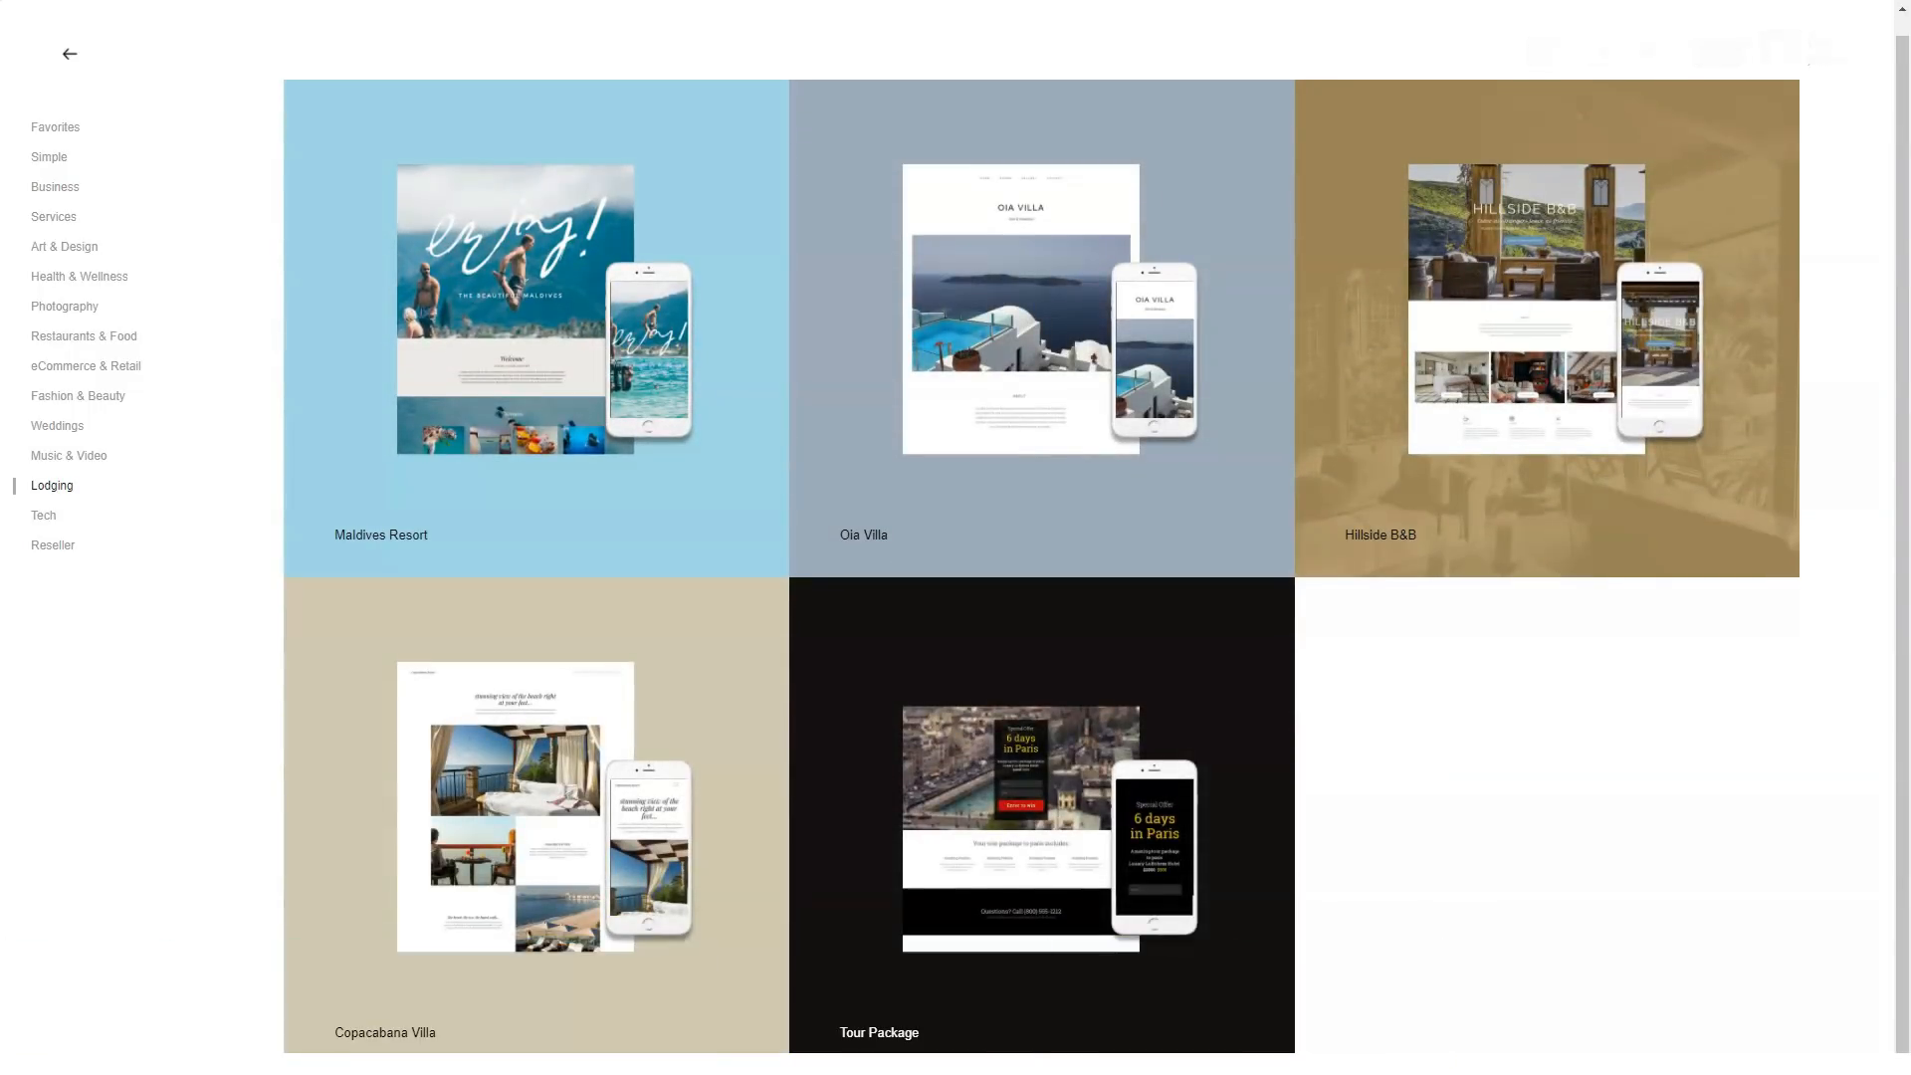
click(44, 514)
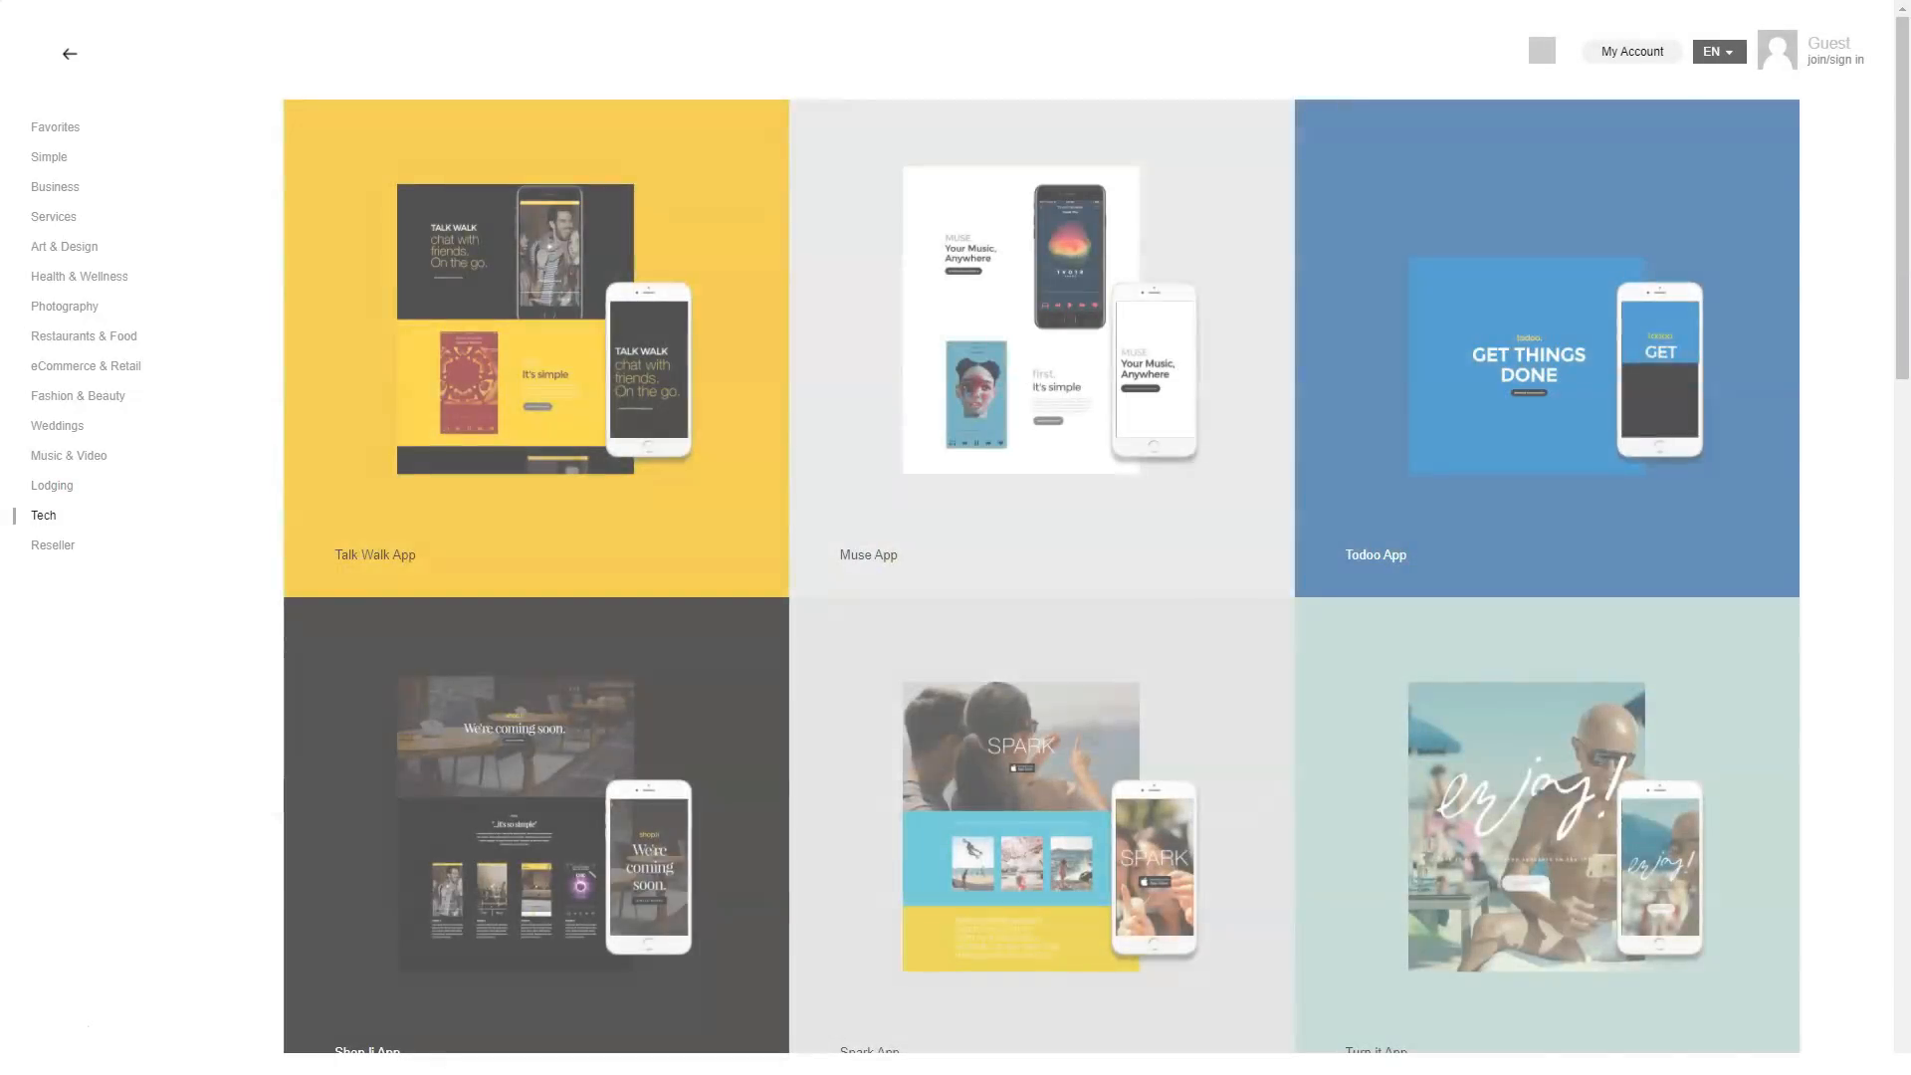
scroll(down, 3)
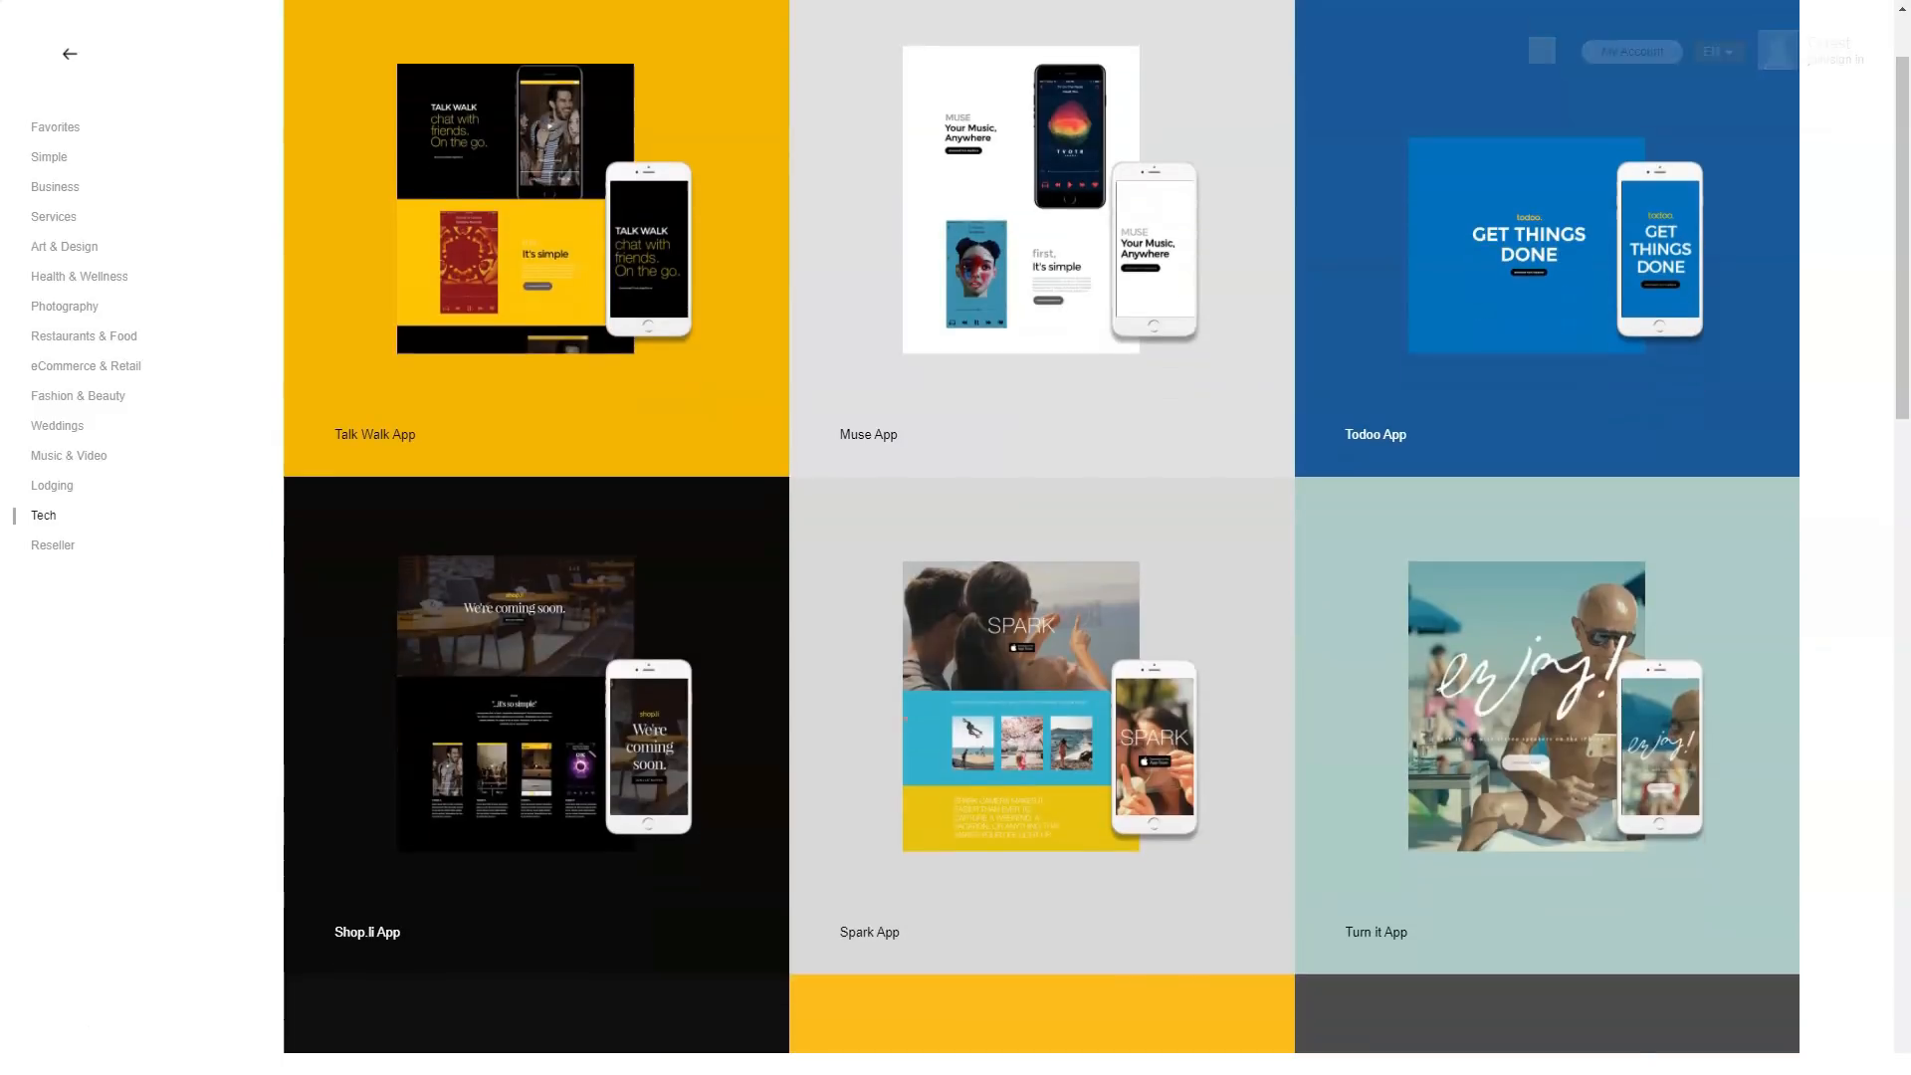
scroll(down, 3)
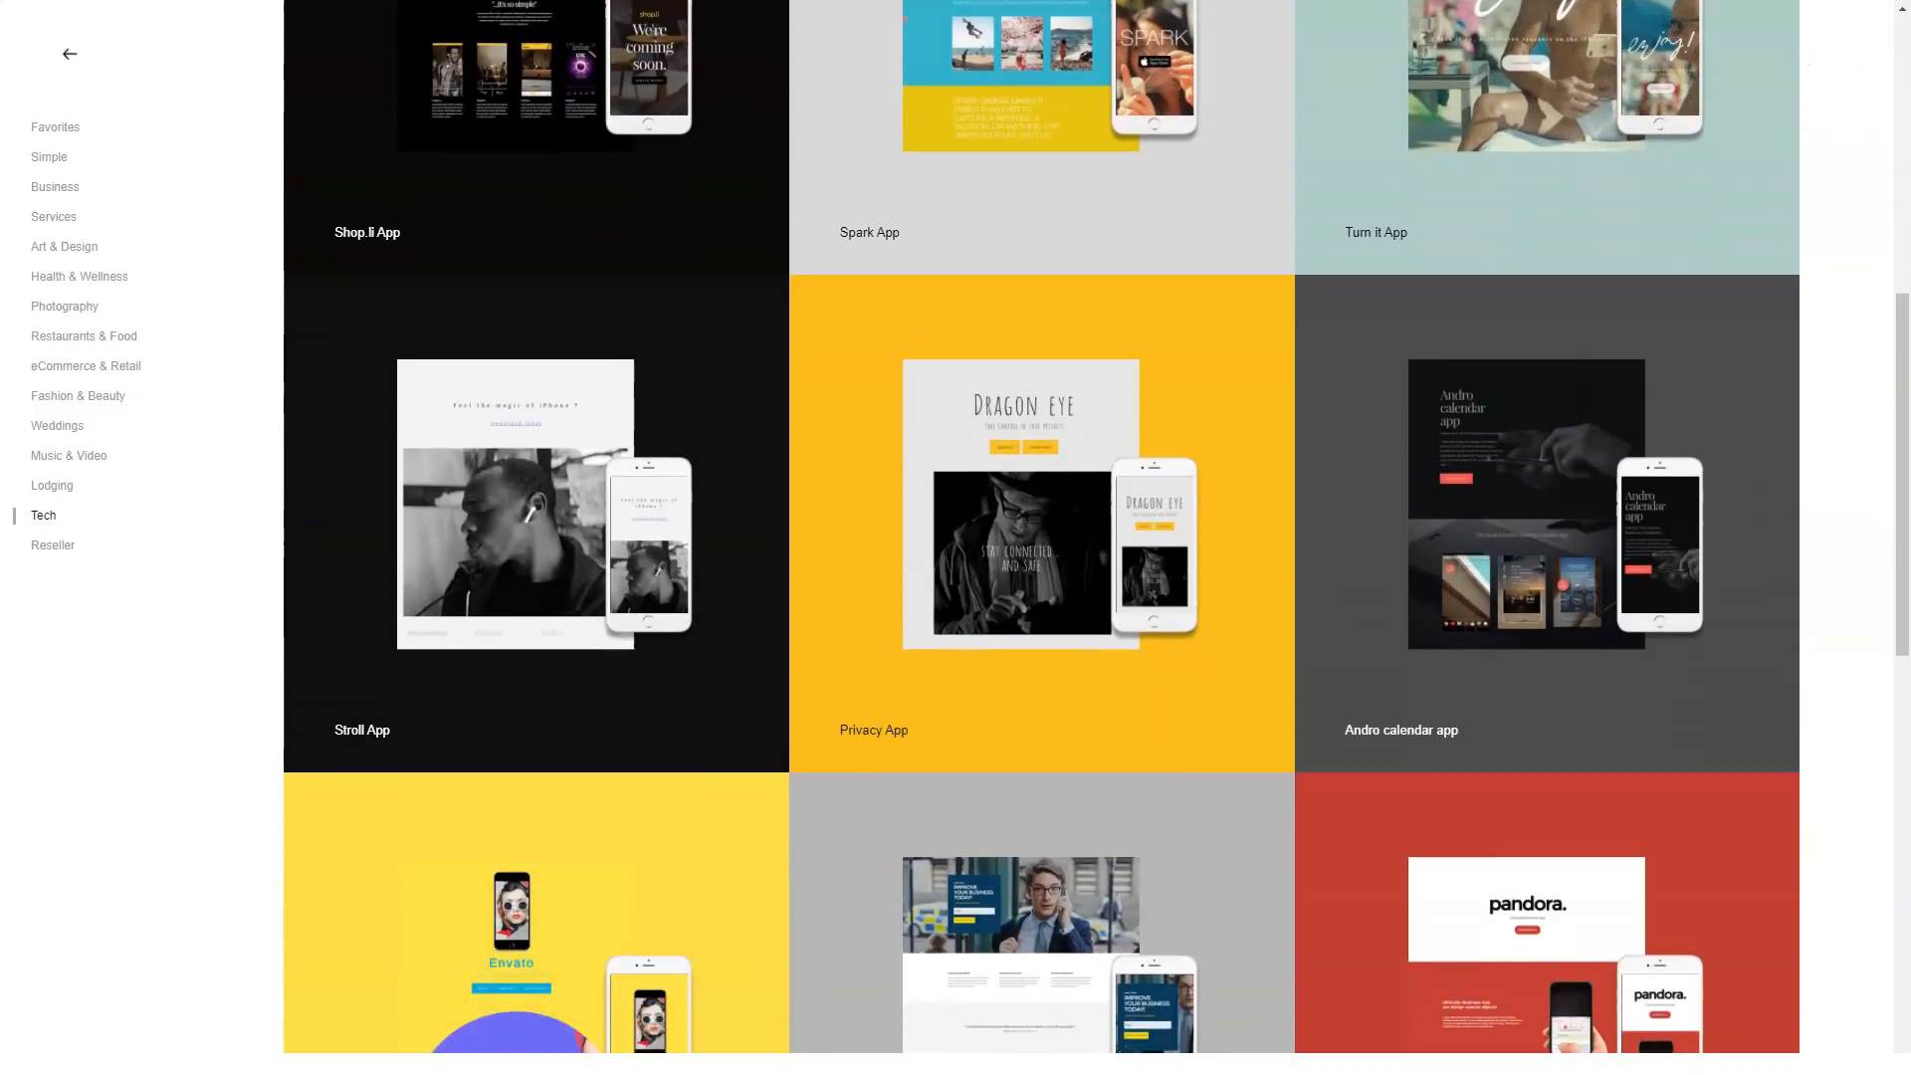
scroll(down, 3)
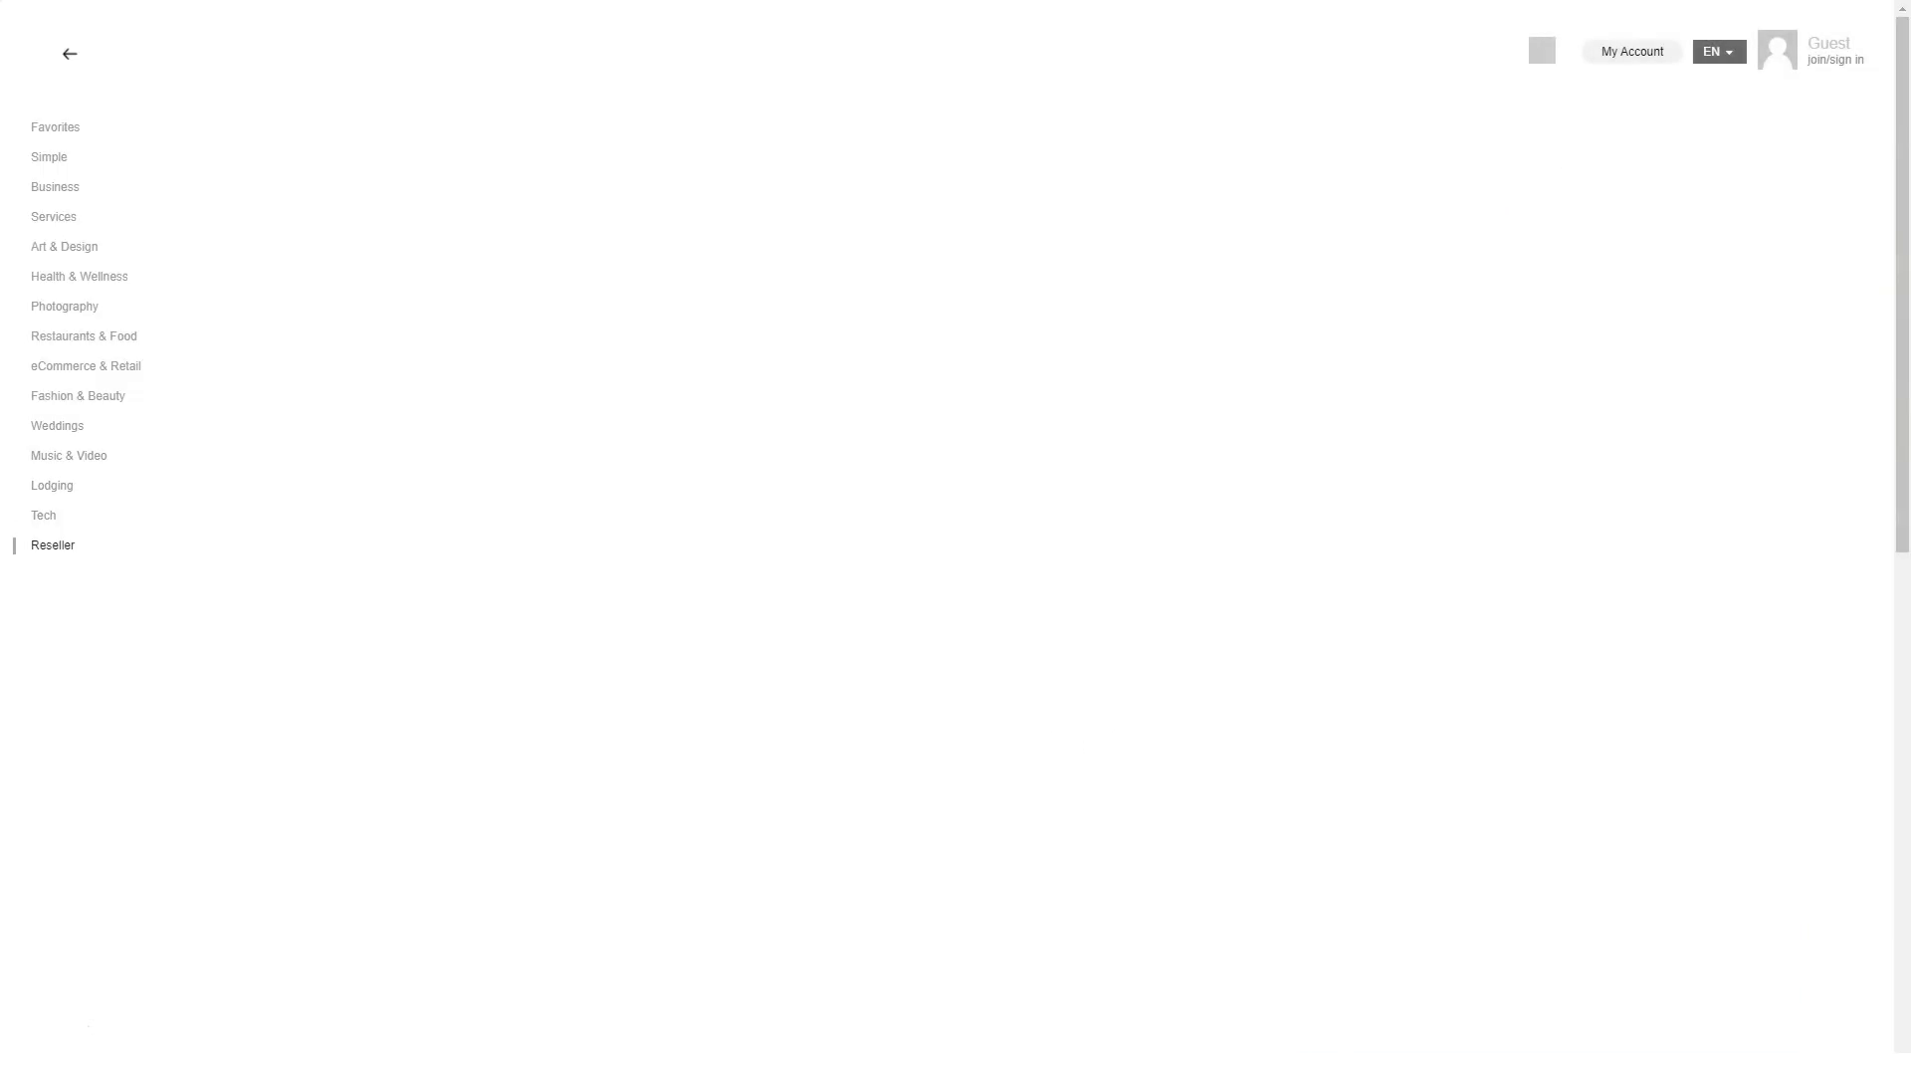
click(53, 545)
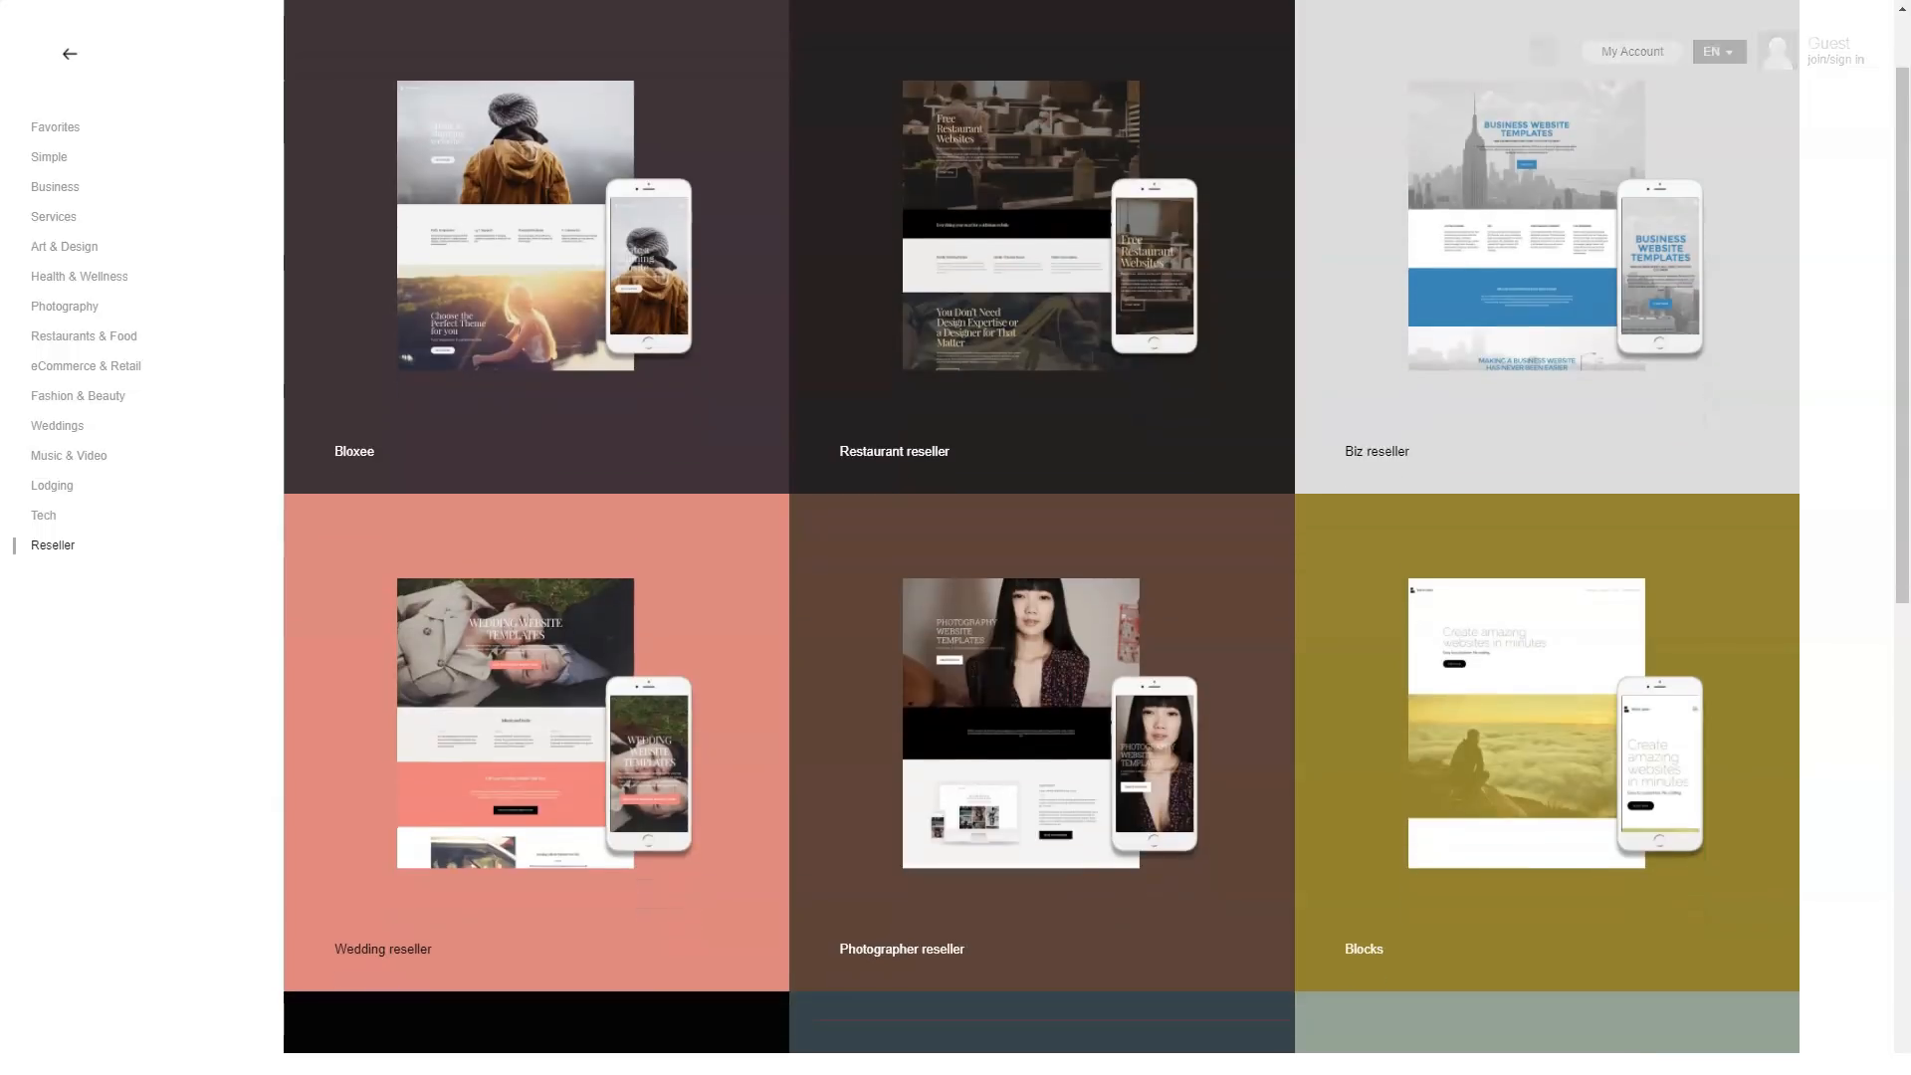
scroll(down, 3)
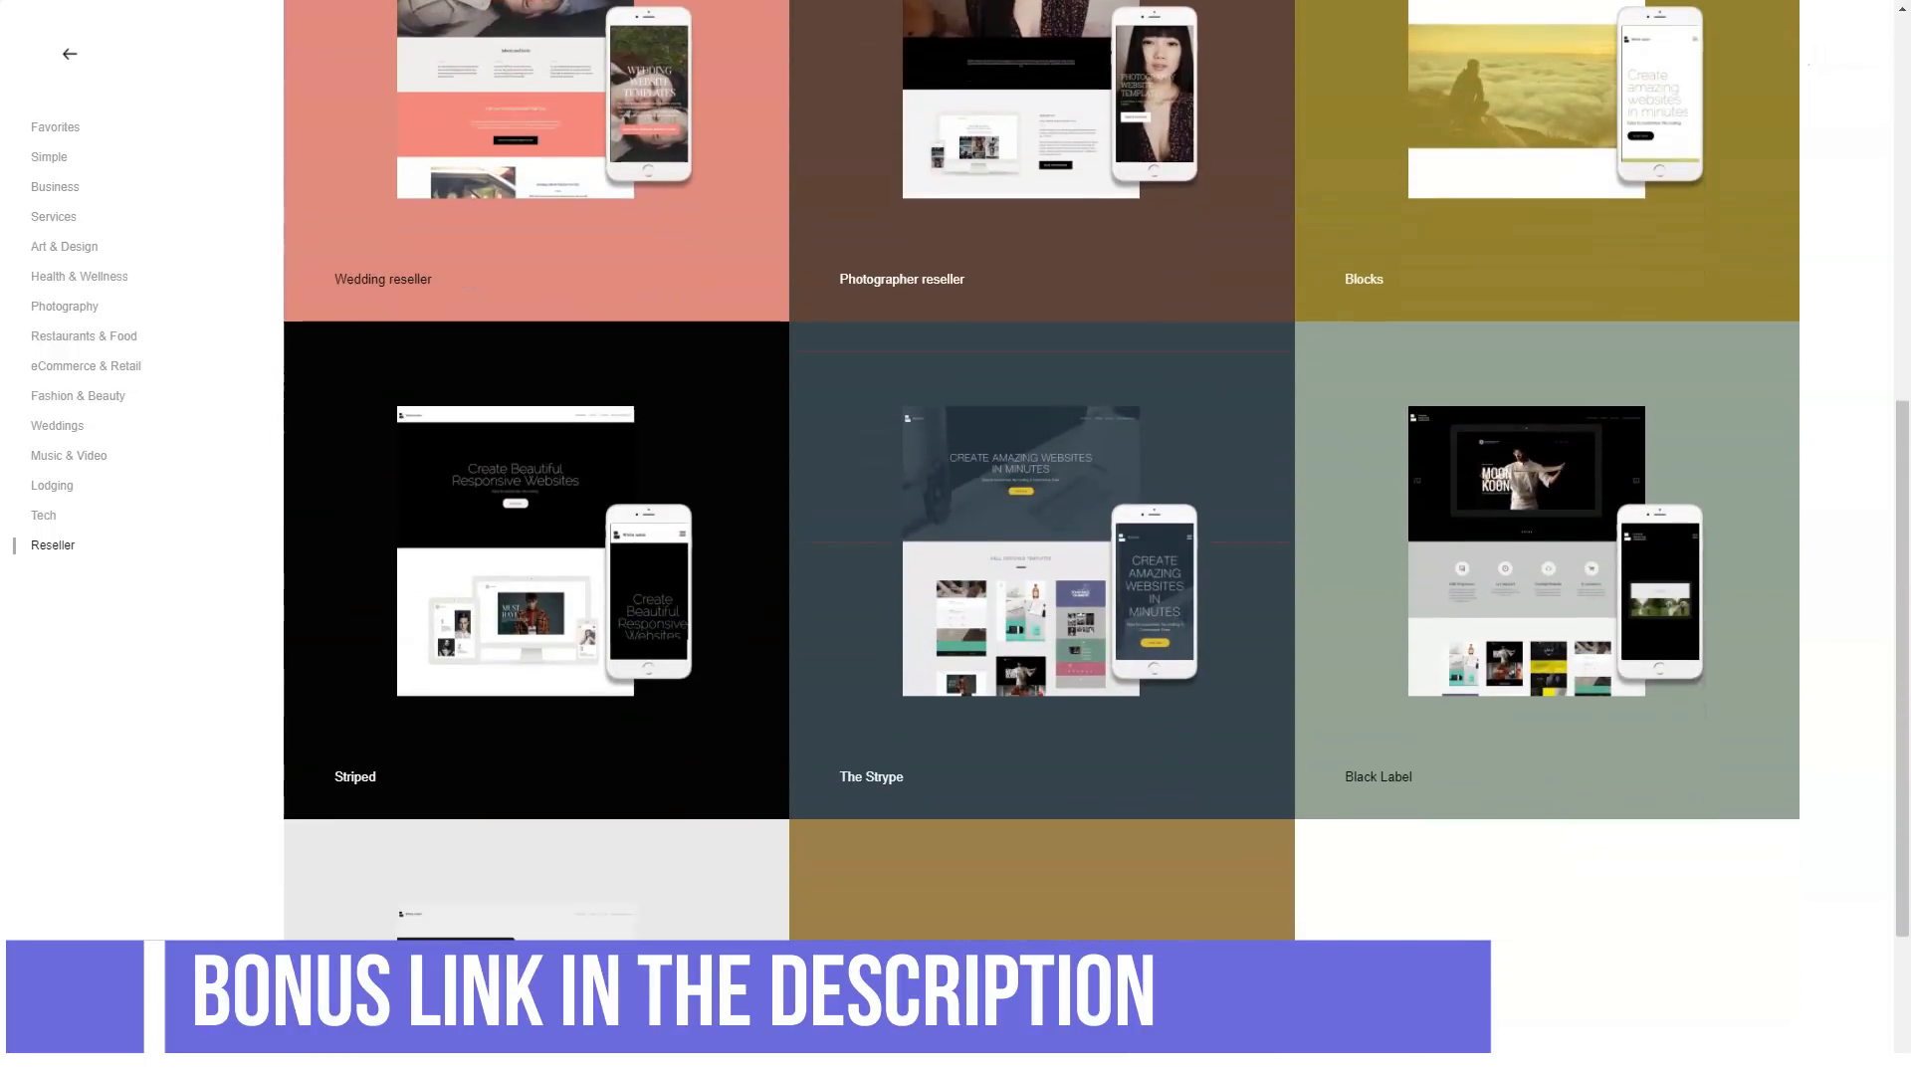
scroll(down, 3)
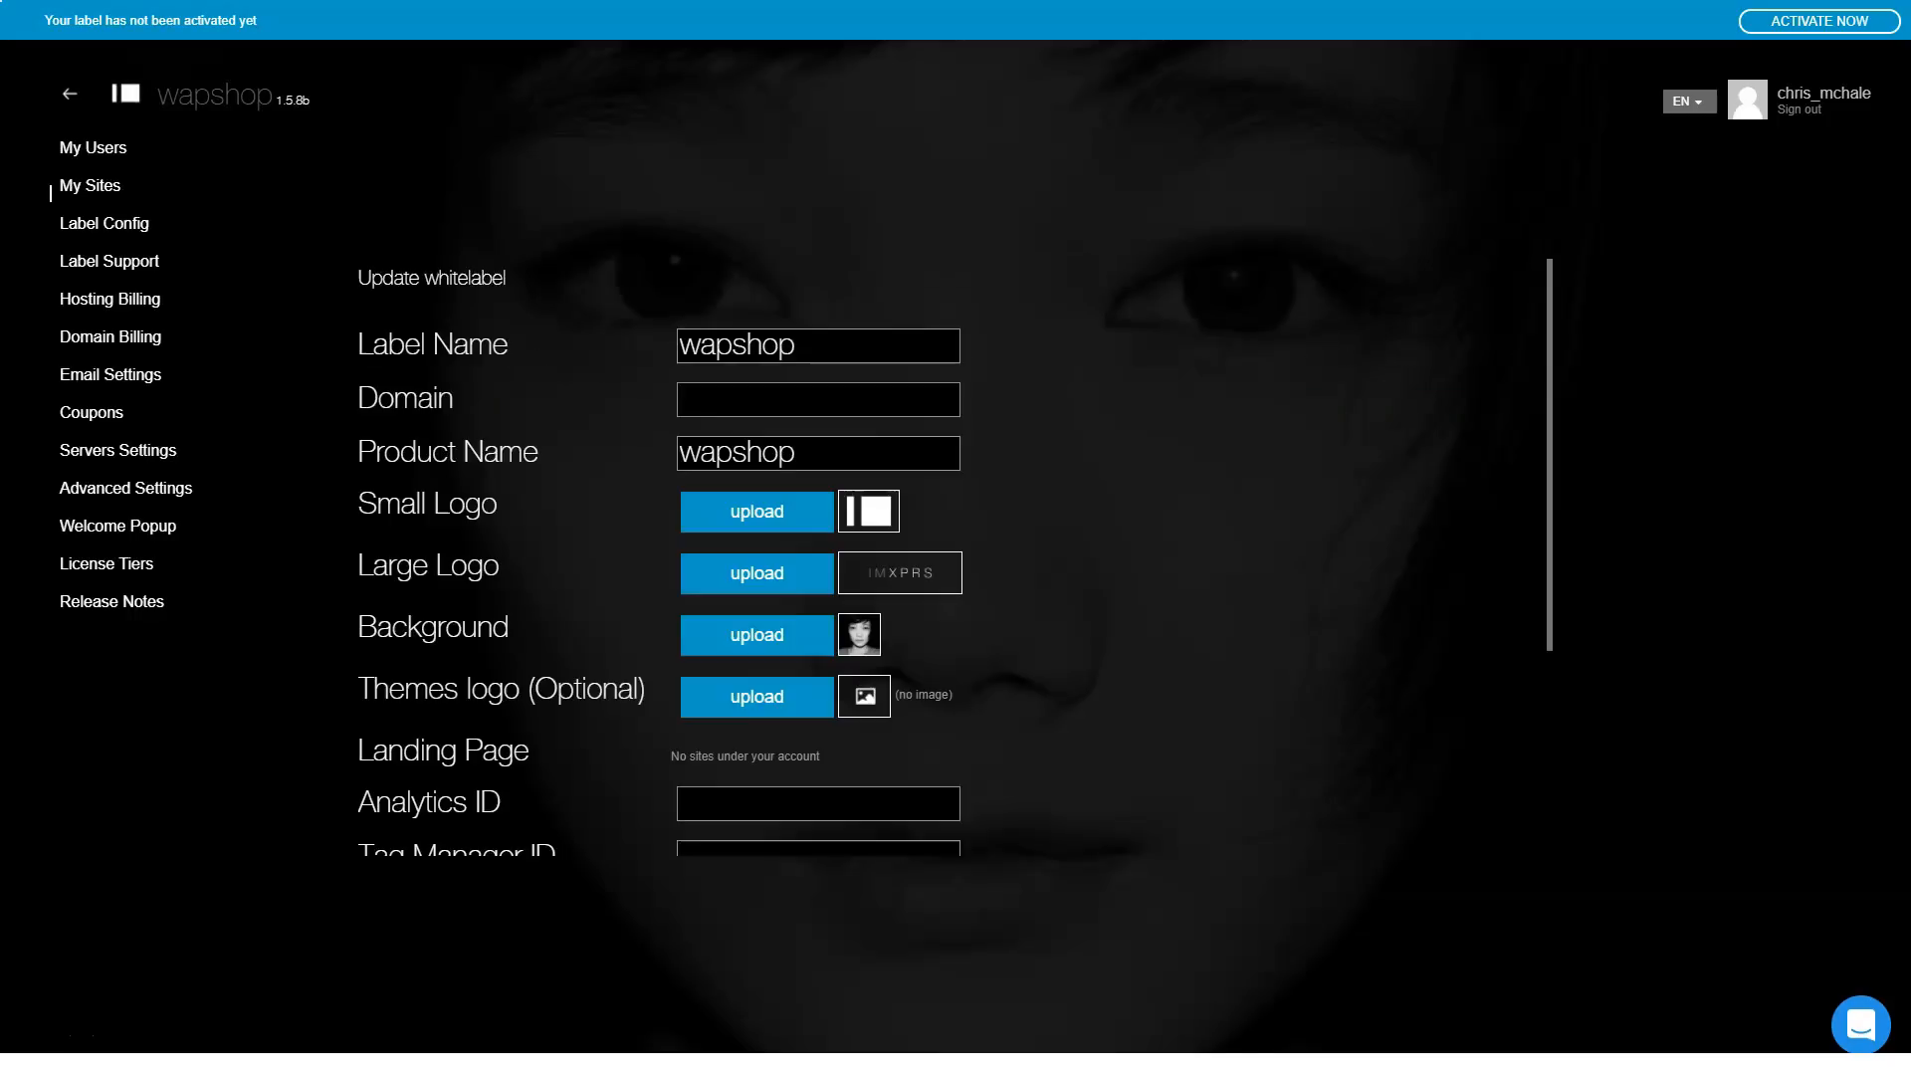
Step: Review the label configuration page and the label support settings
click(103, 223)
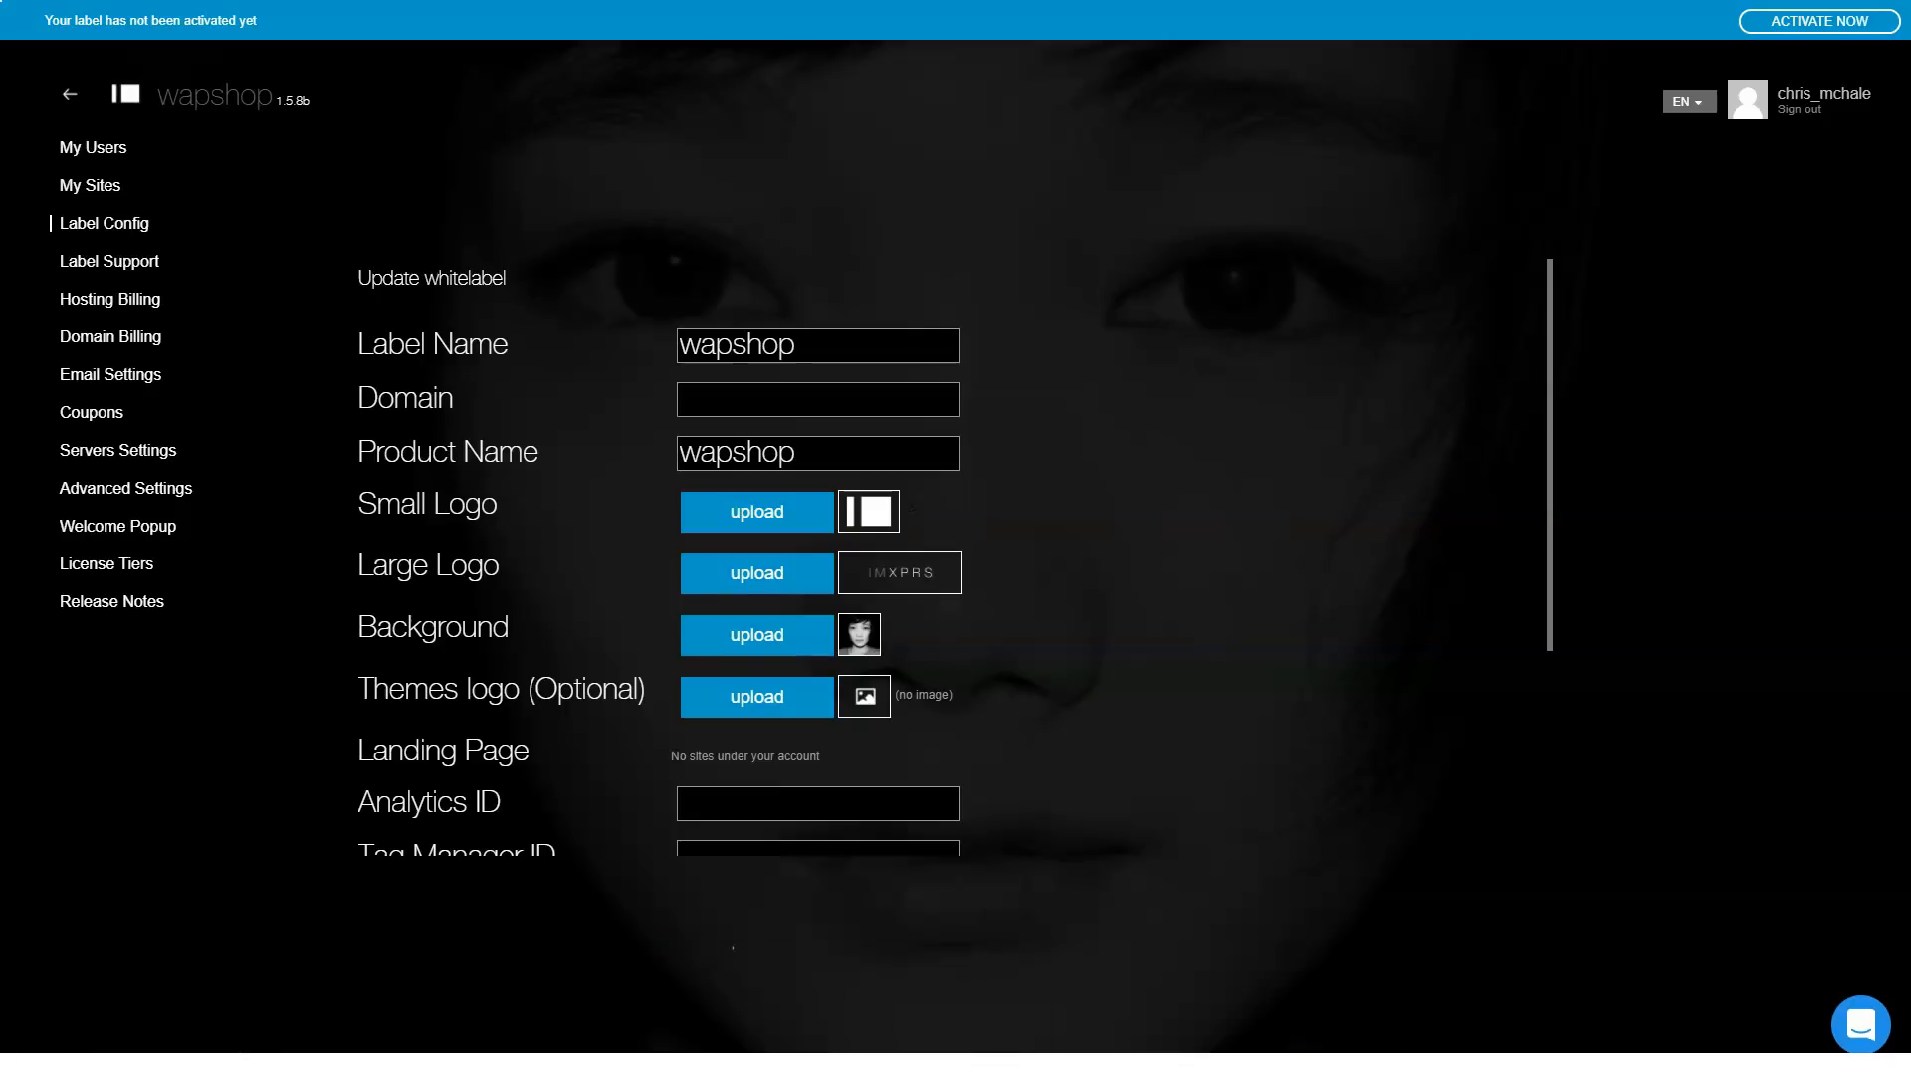
scroll(down, 3)
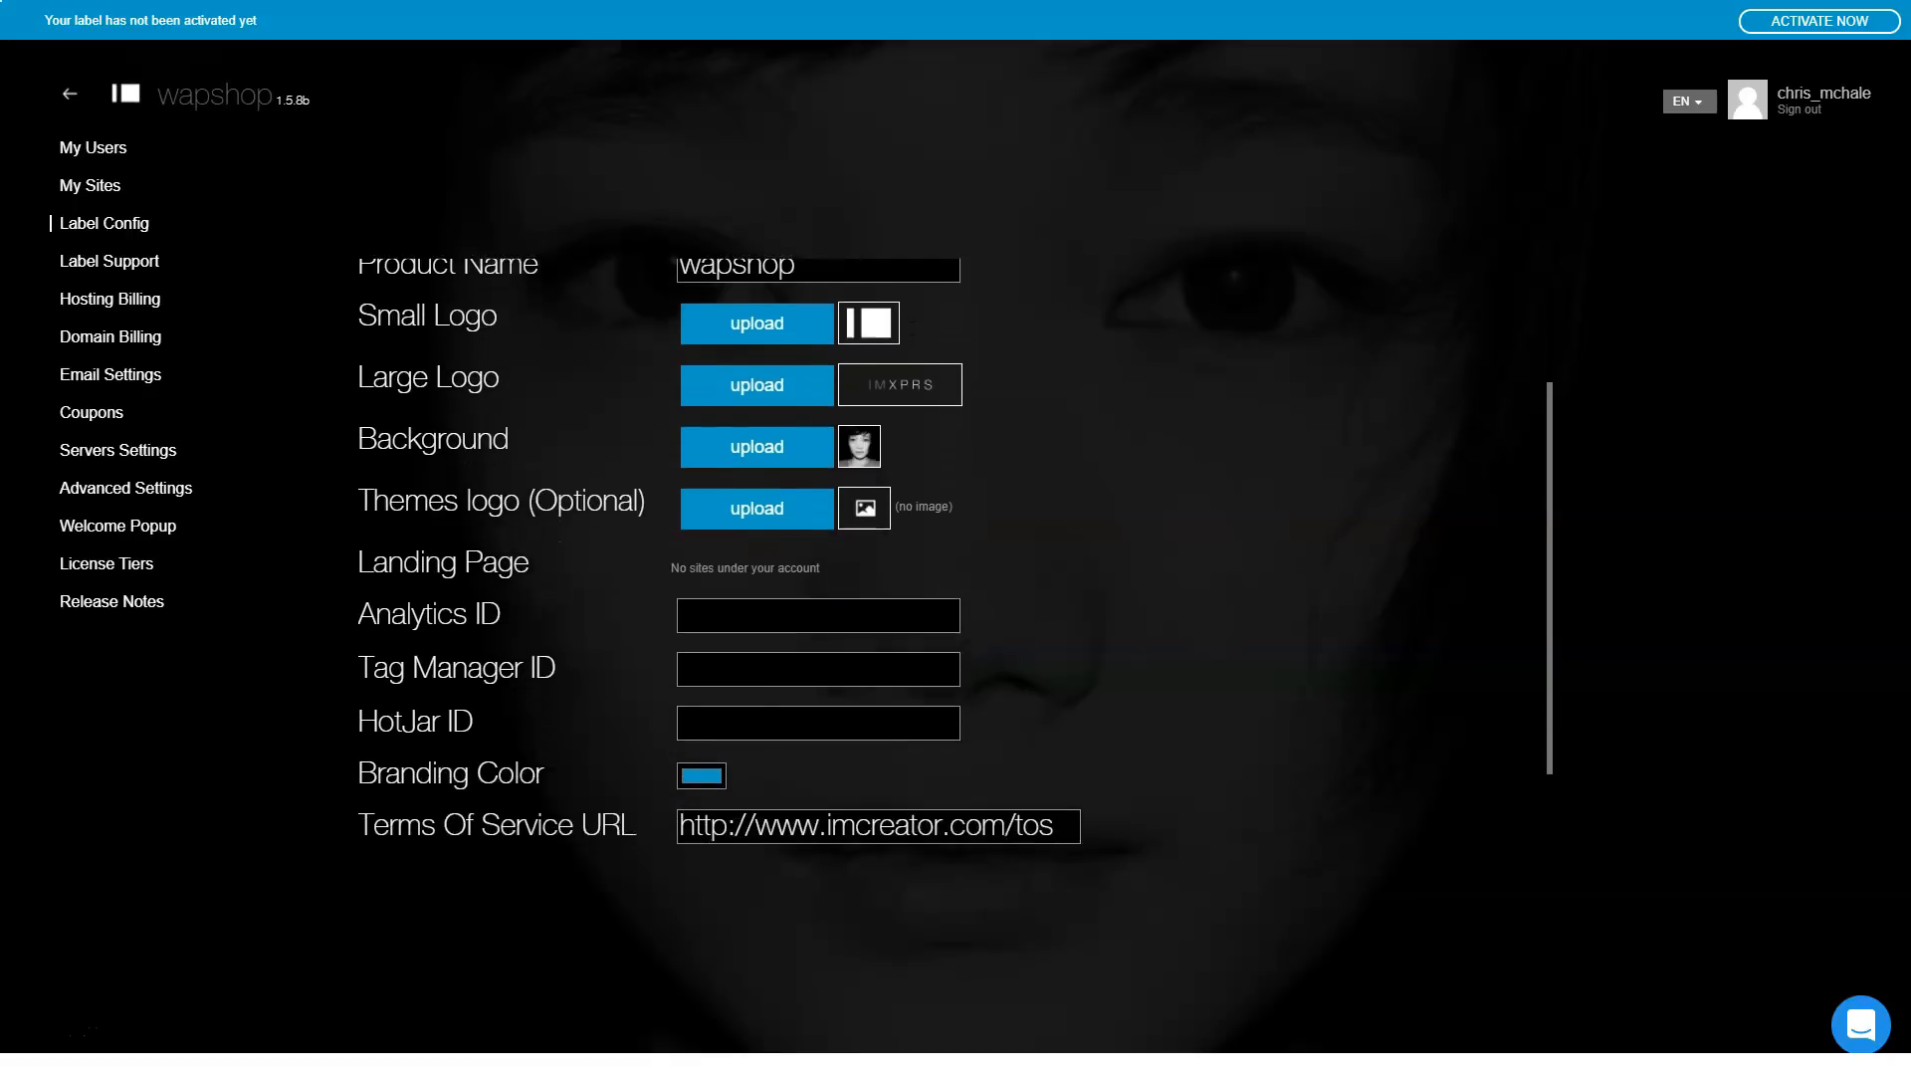
scroll(down, 3)
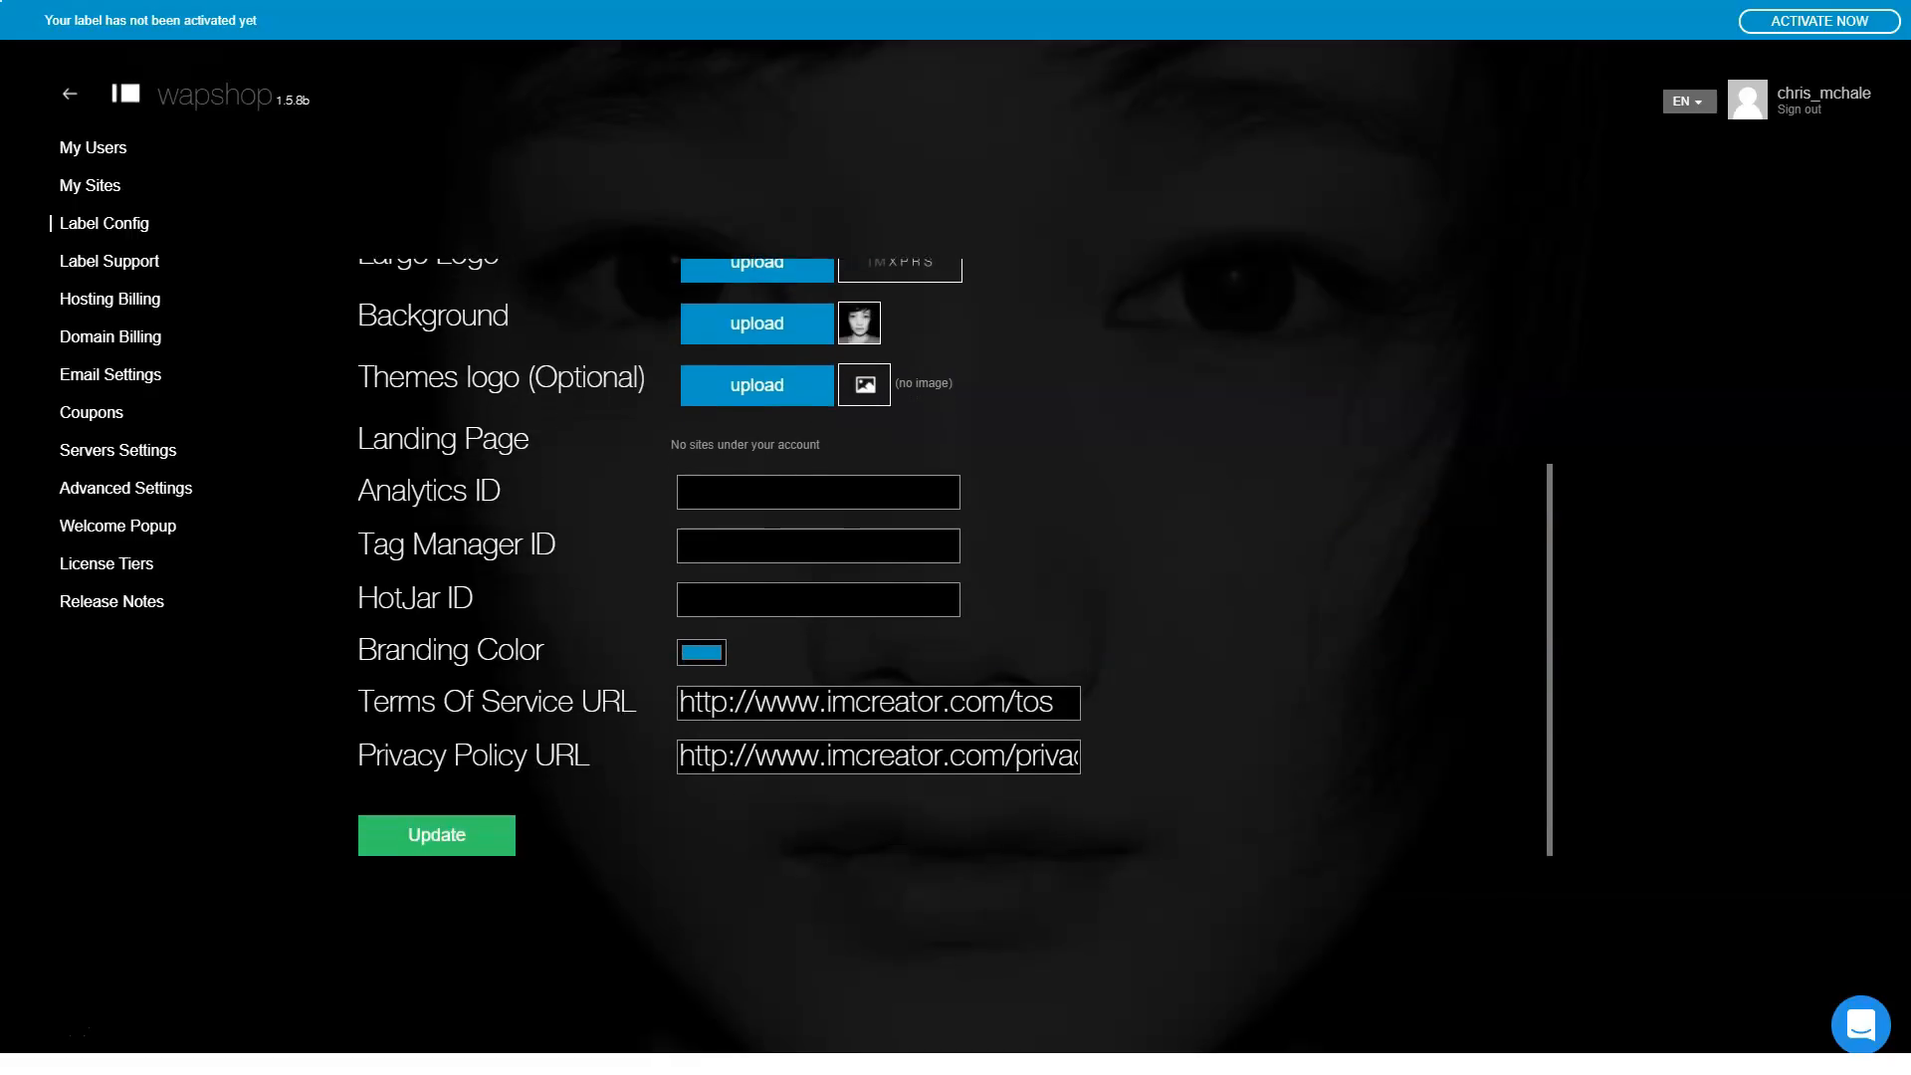
click(109, 261)
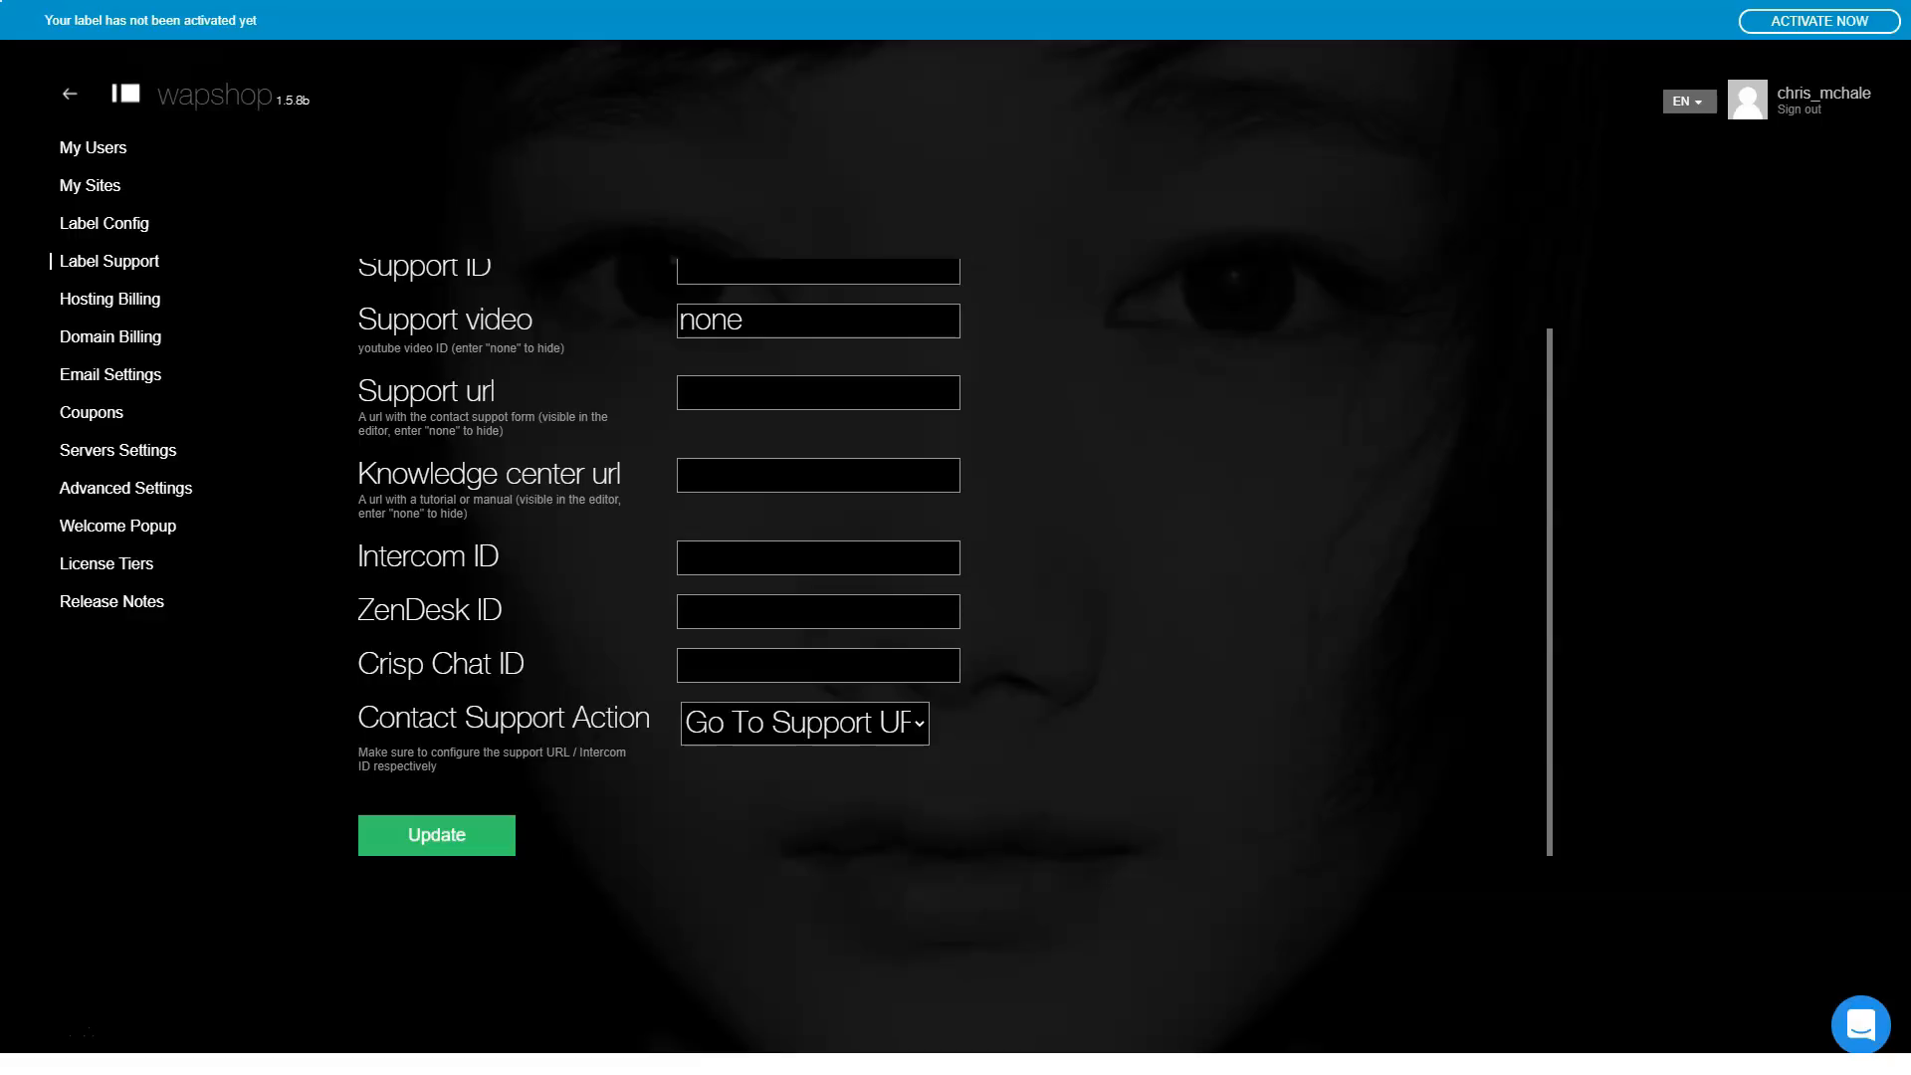
Step: Review the hosting billing, domain billing and customer email settings
click(109, 298)
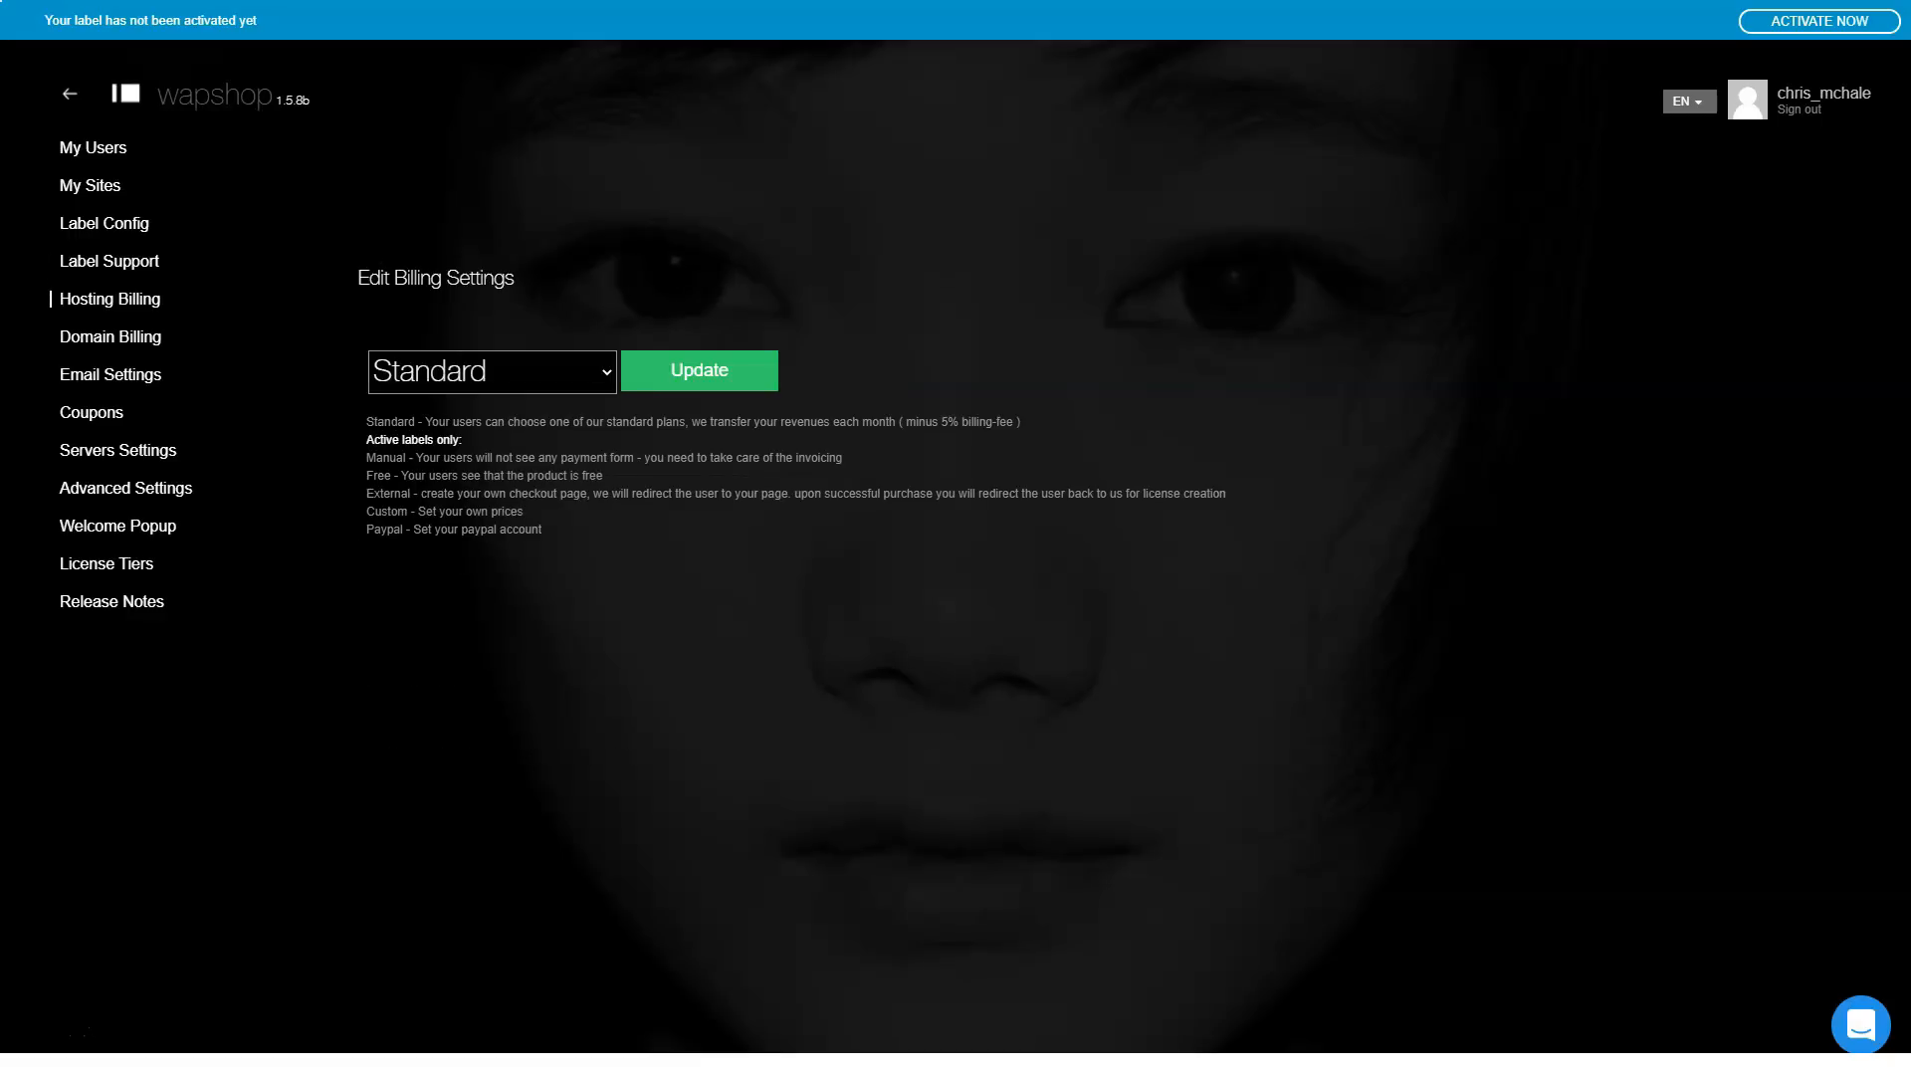
click(491, 370)
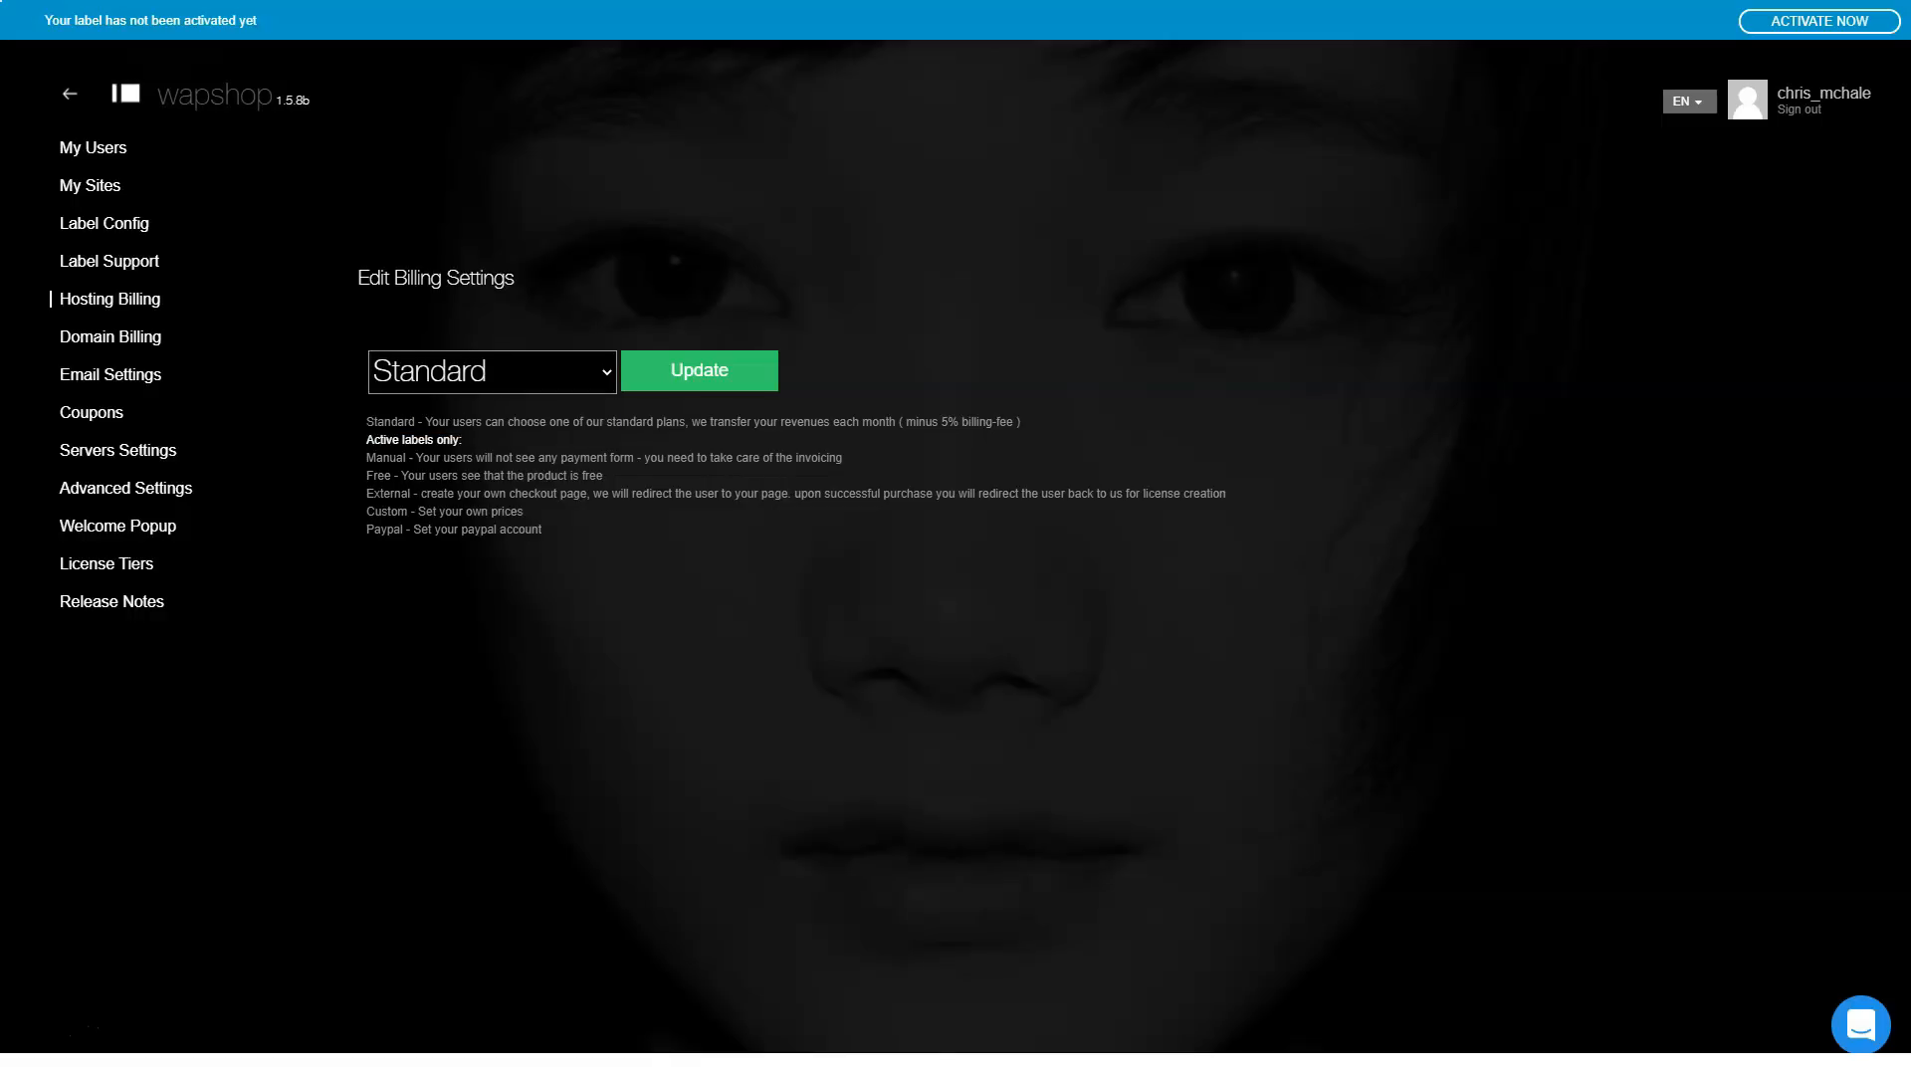
click(110, 336)
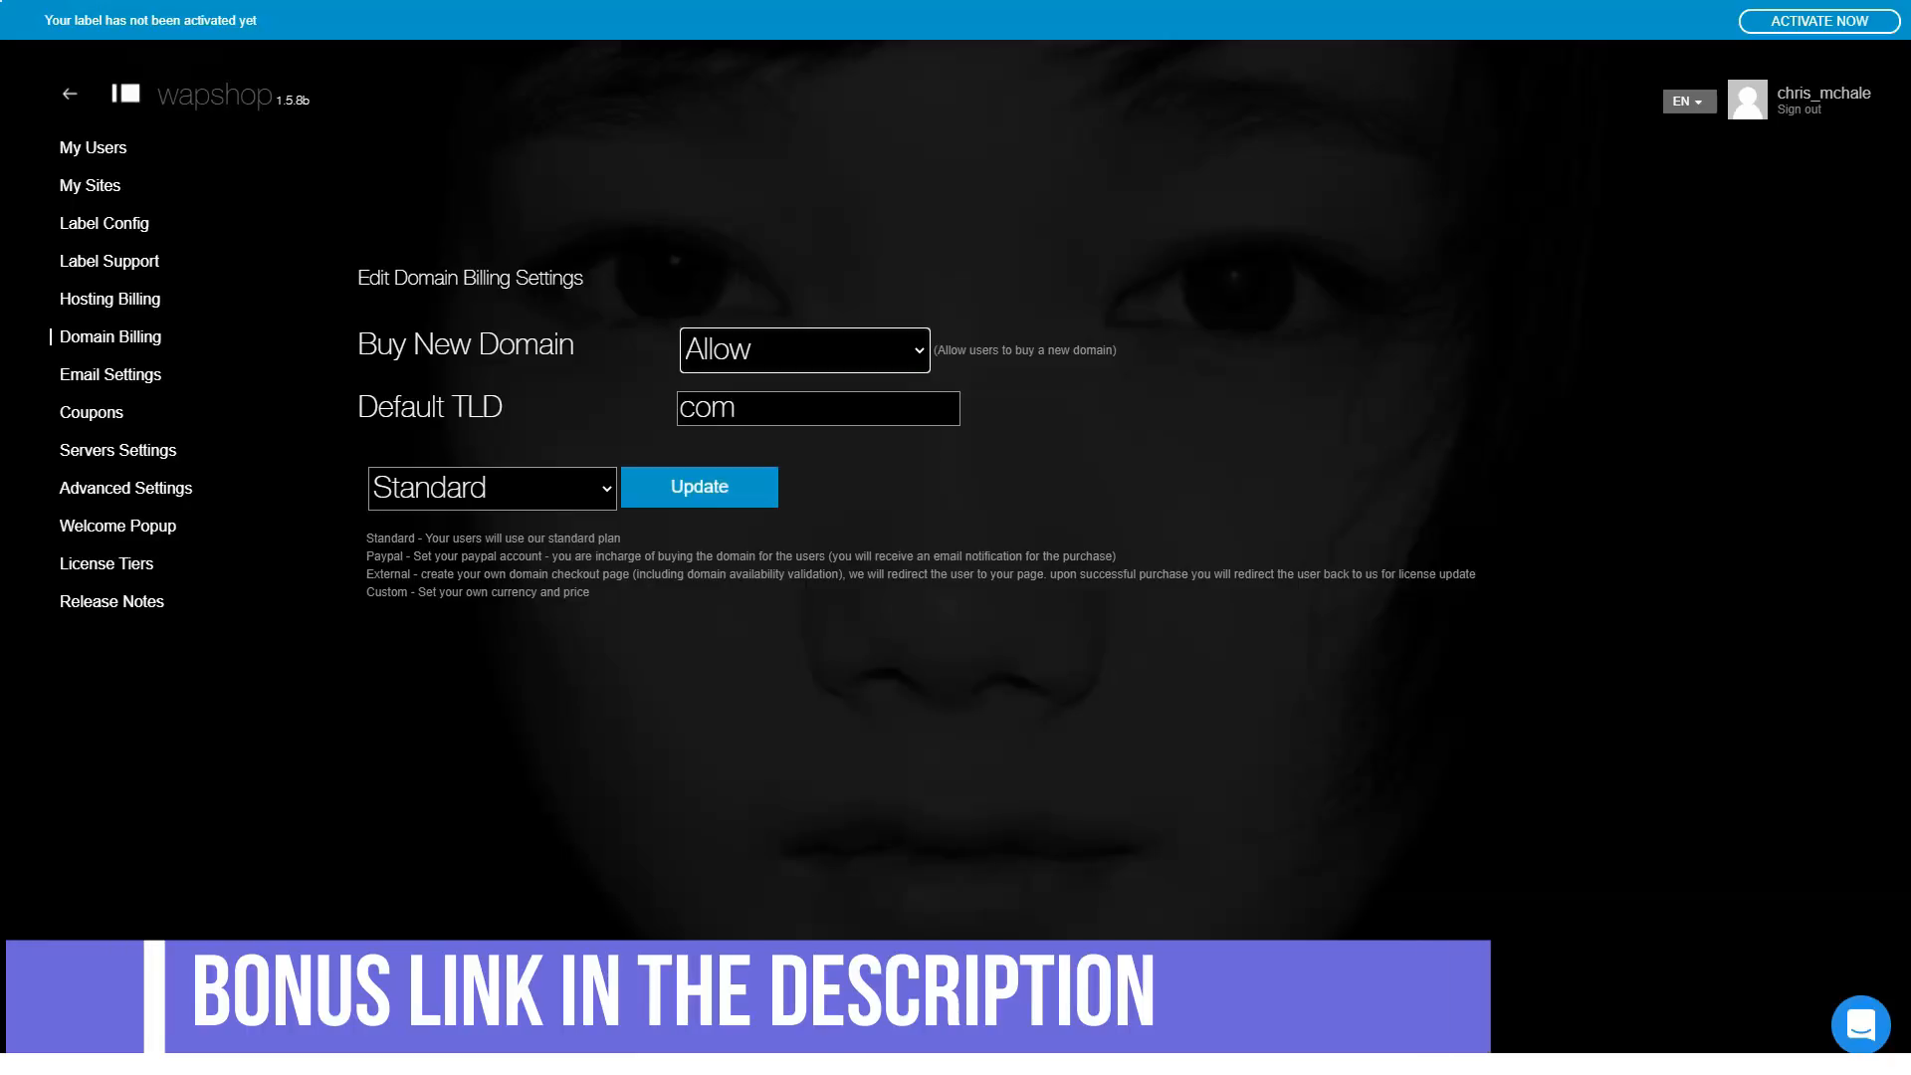
click(492, 487)
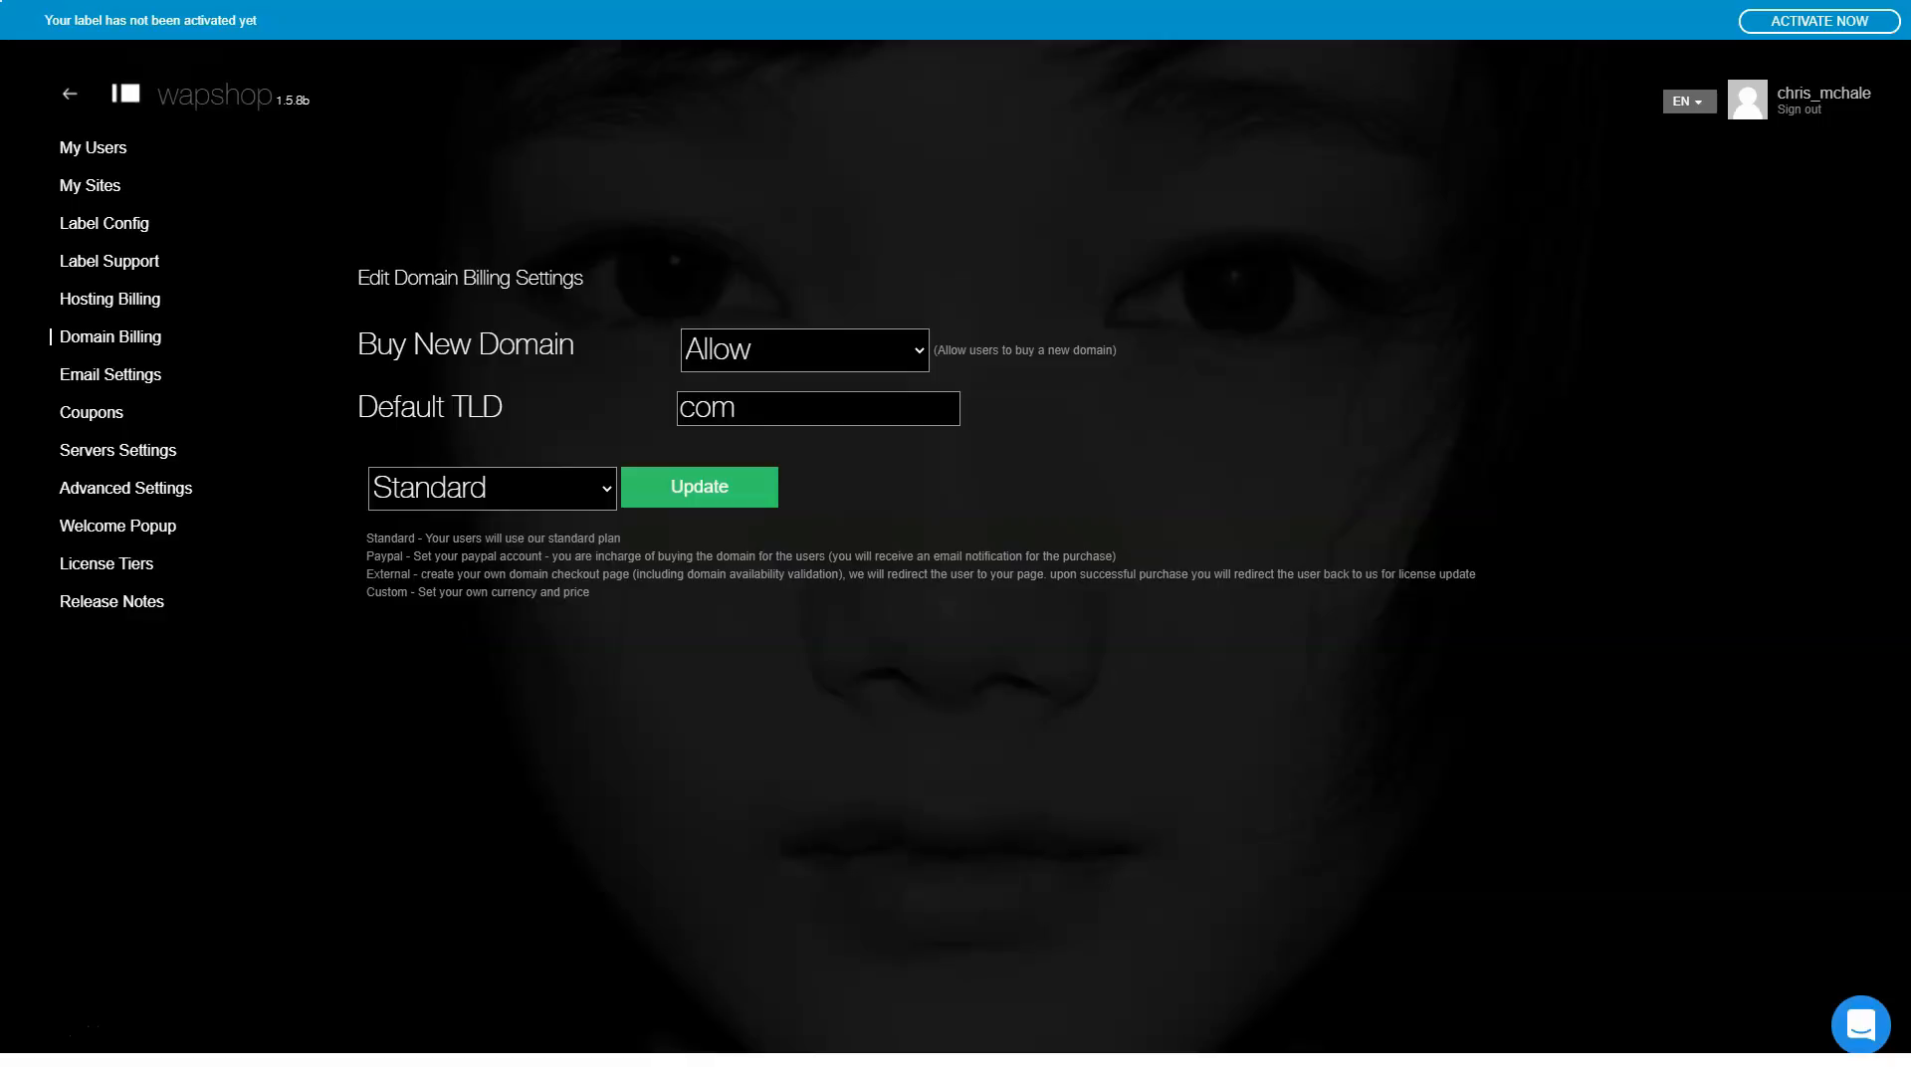
click(110, 374)
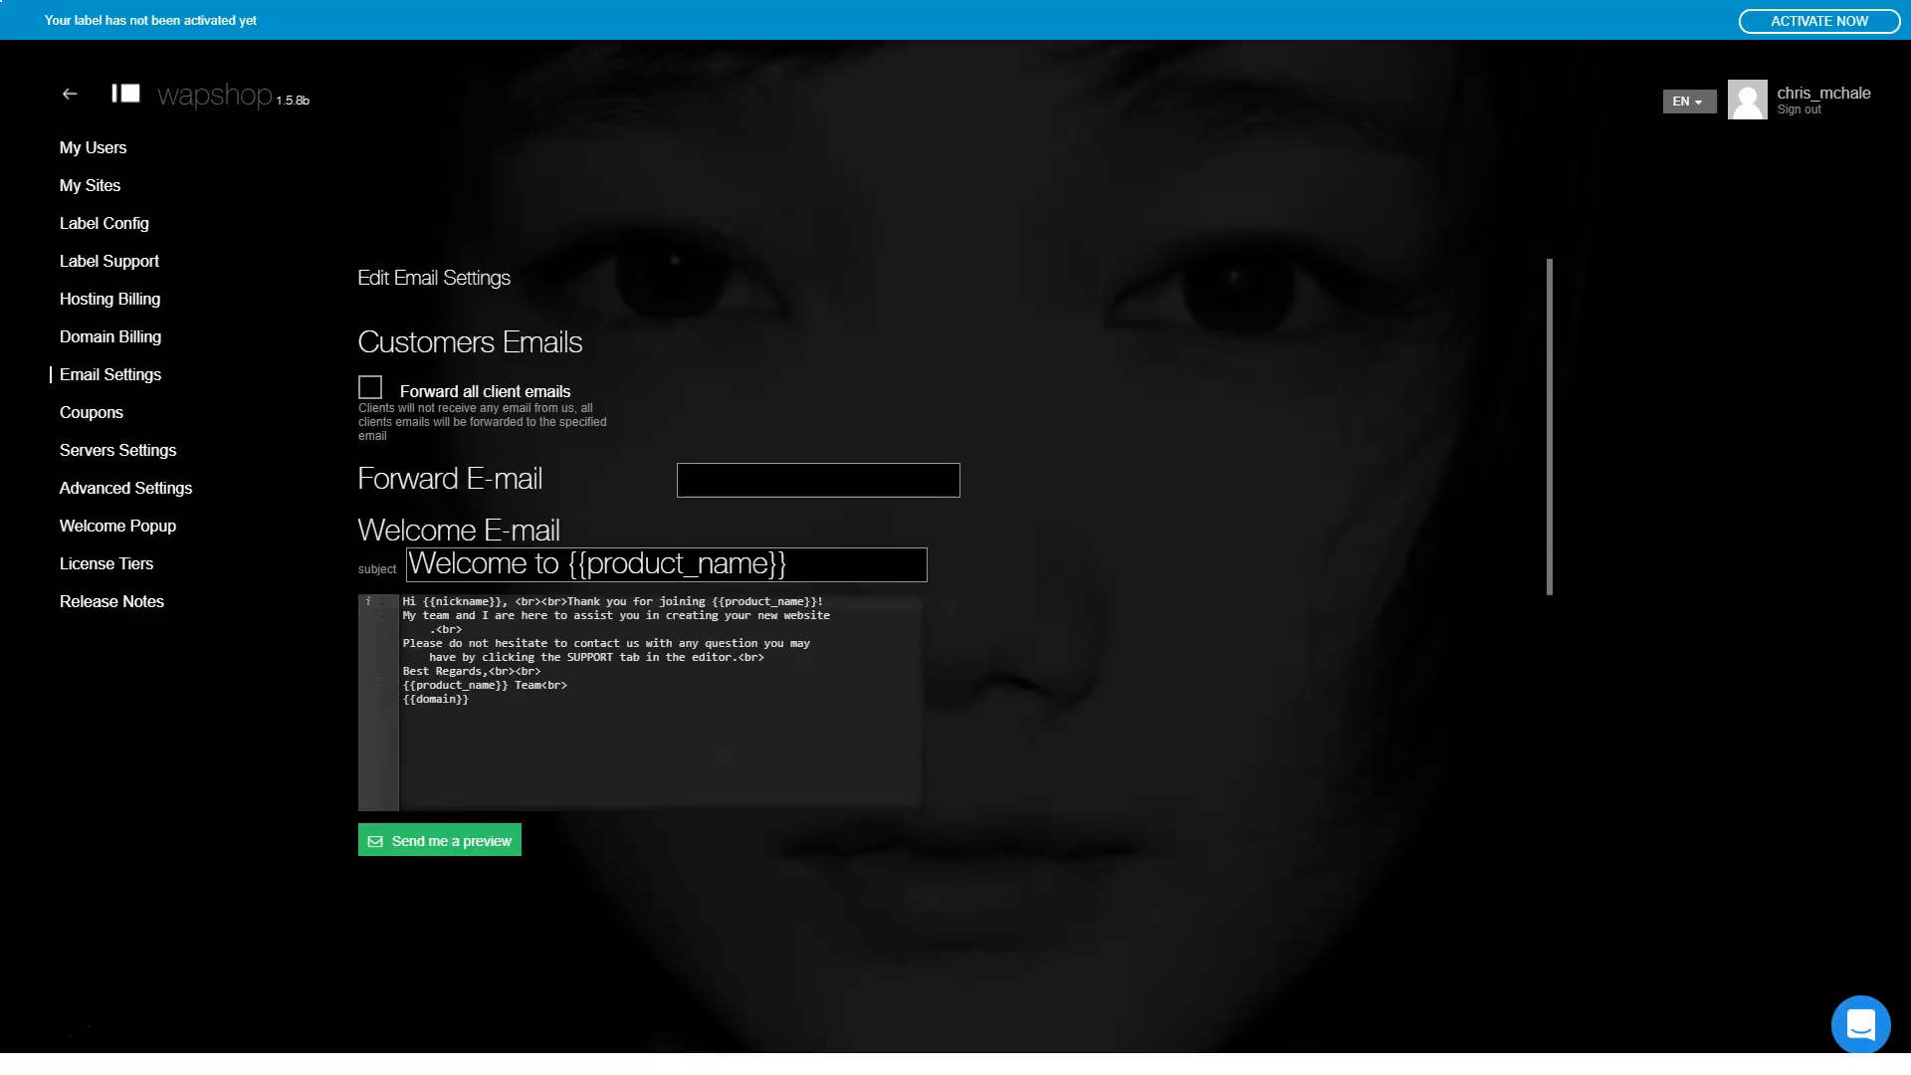
scroll(down, 3)
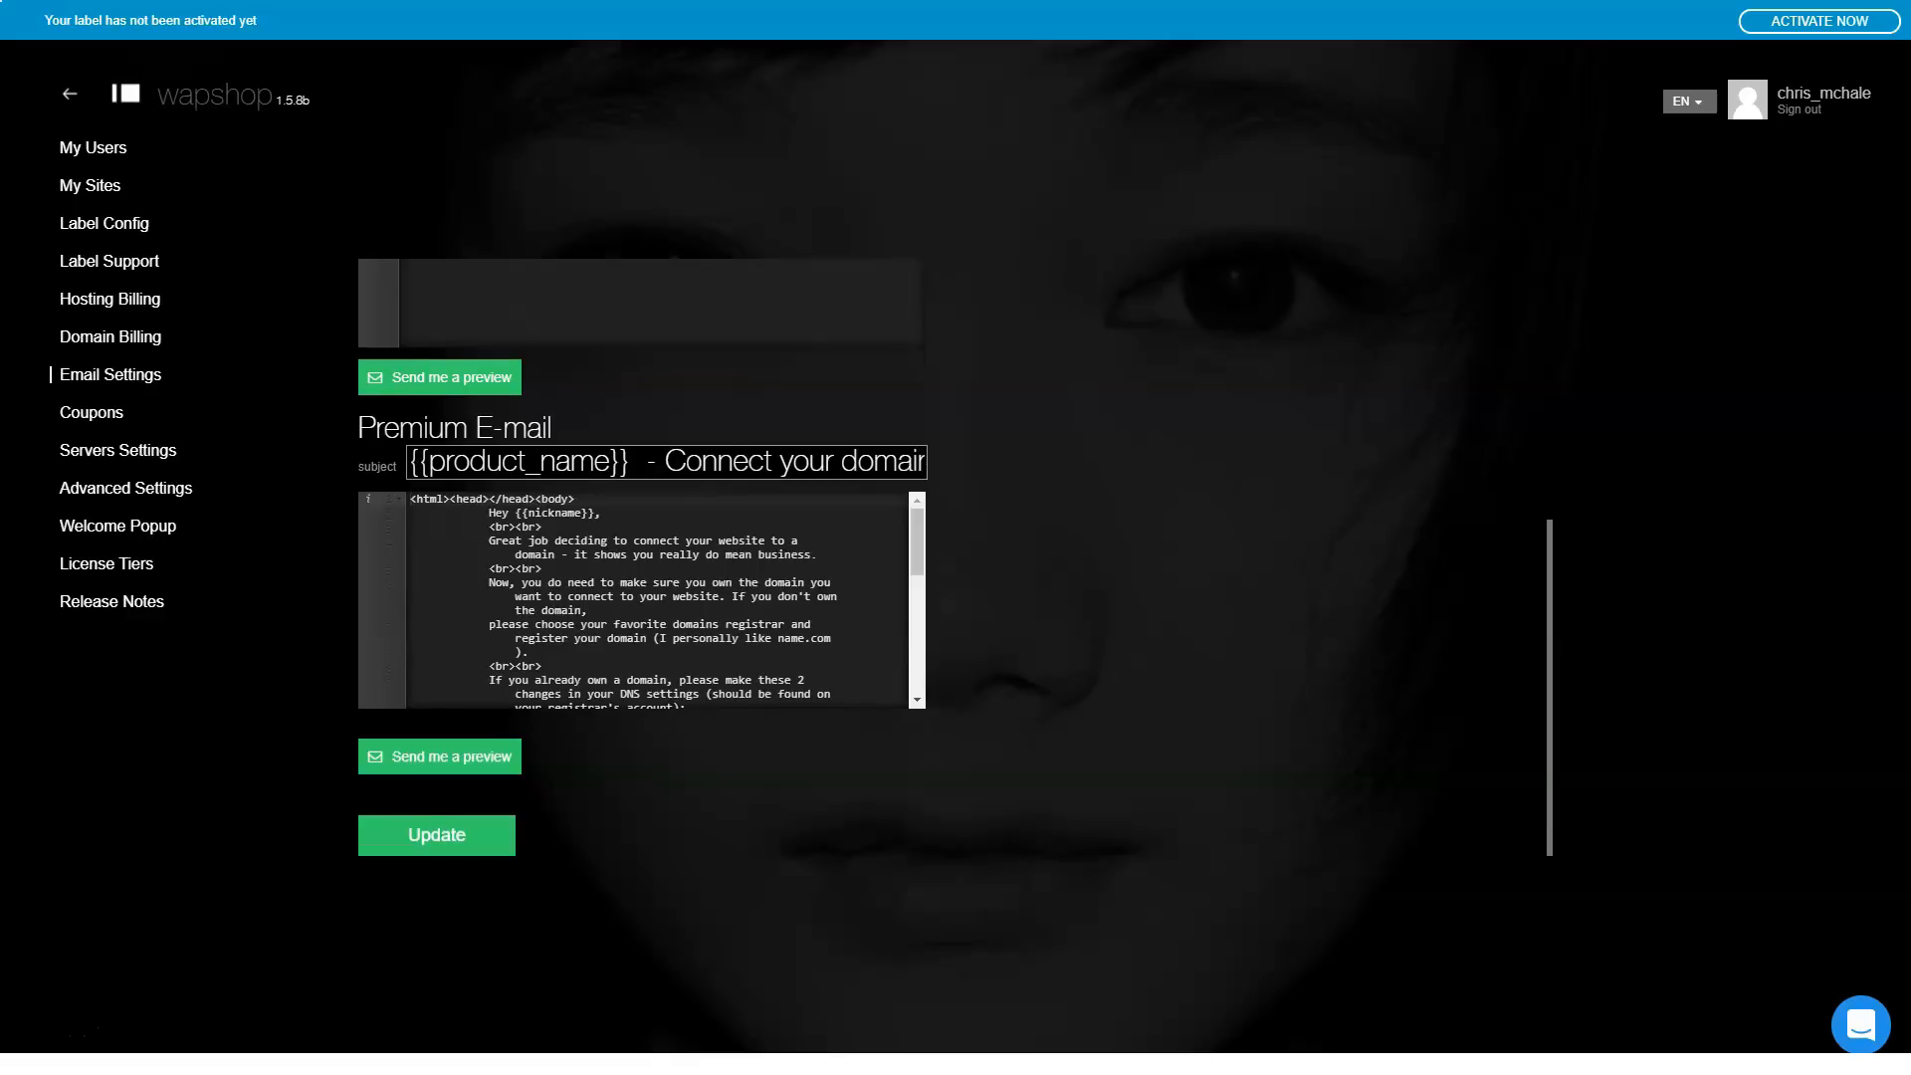
Step: Review the coupon, server and storage, and advanced label settings
click(91, 412)
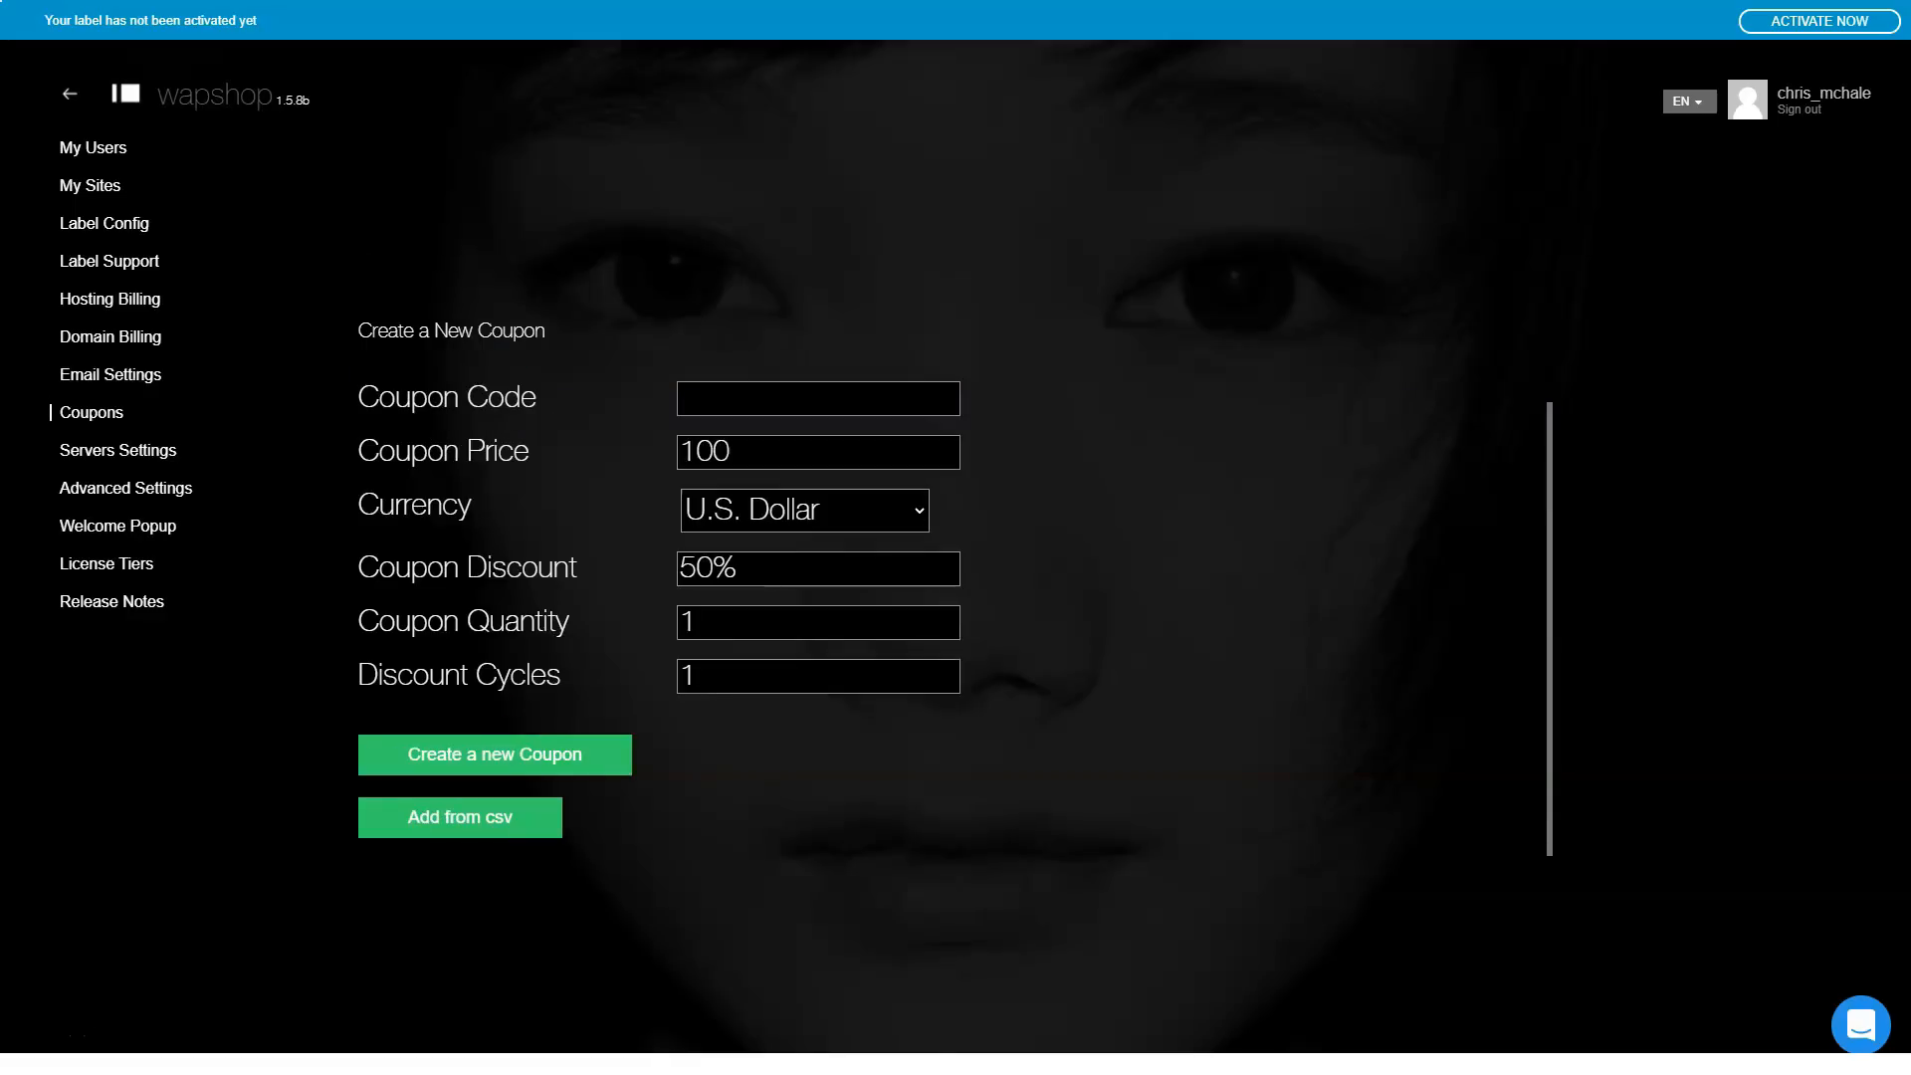
click(117, 450)
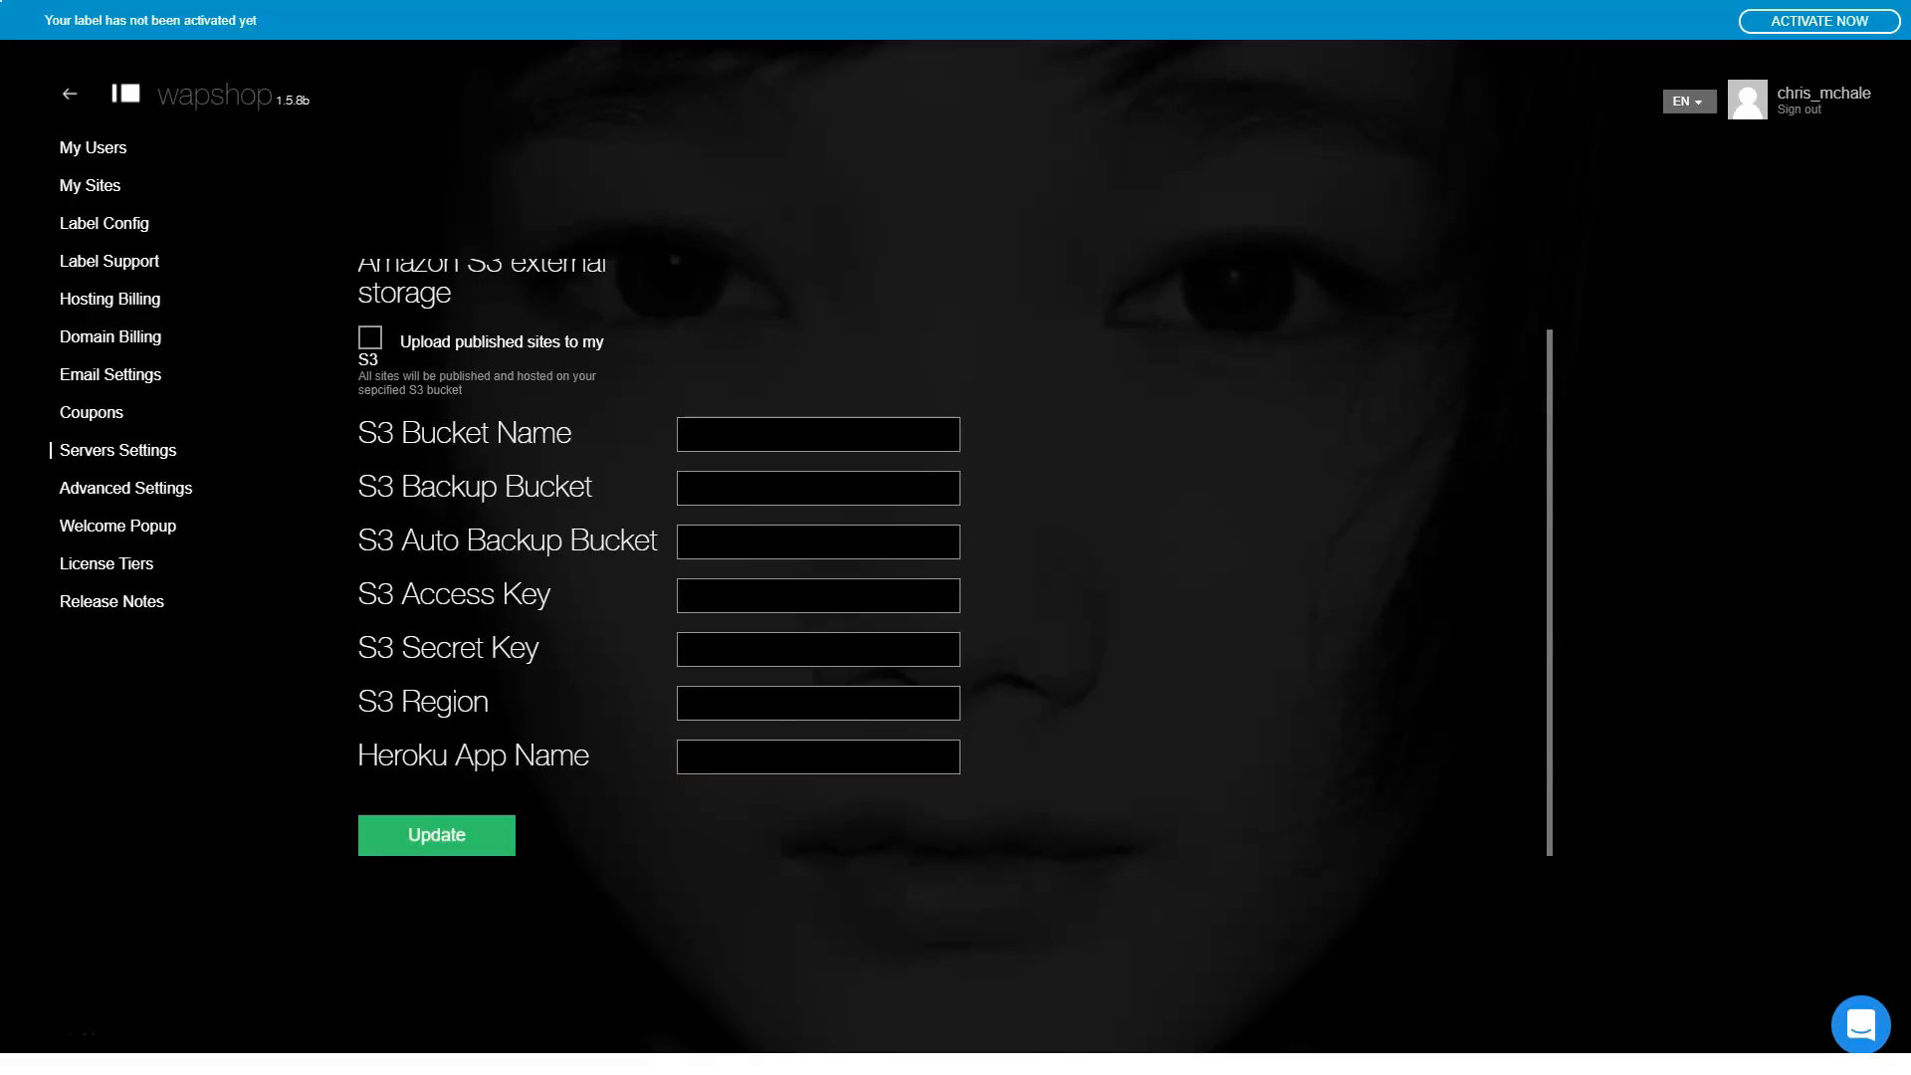
click(125, 488)
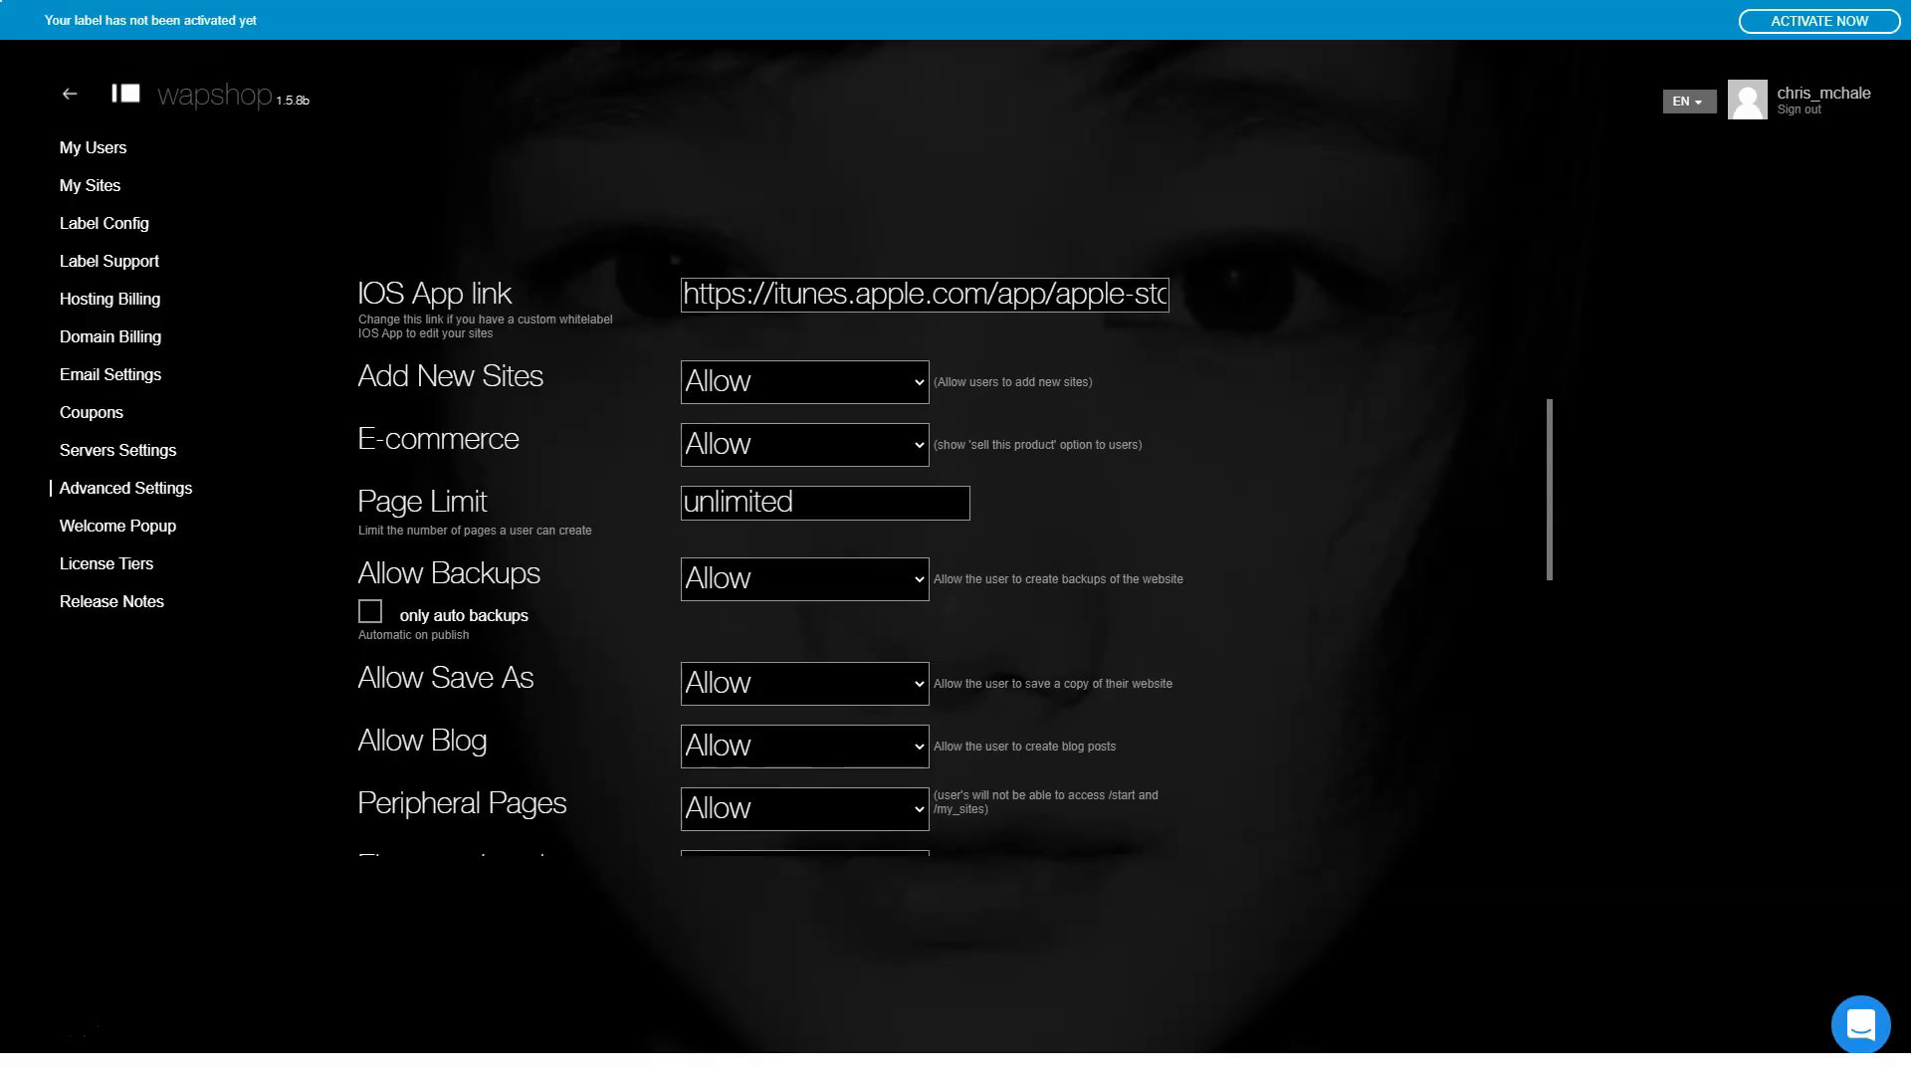
scroll(down, 3)
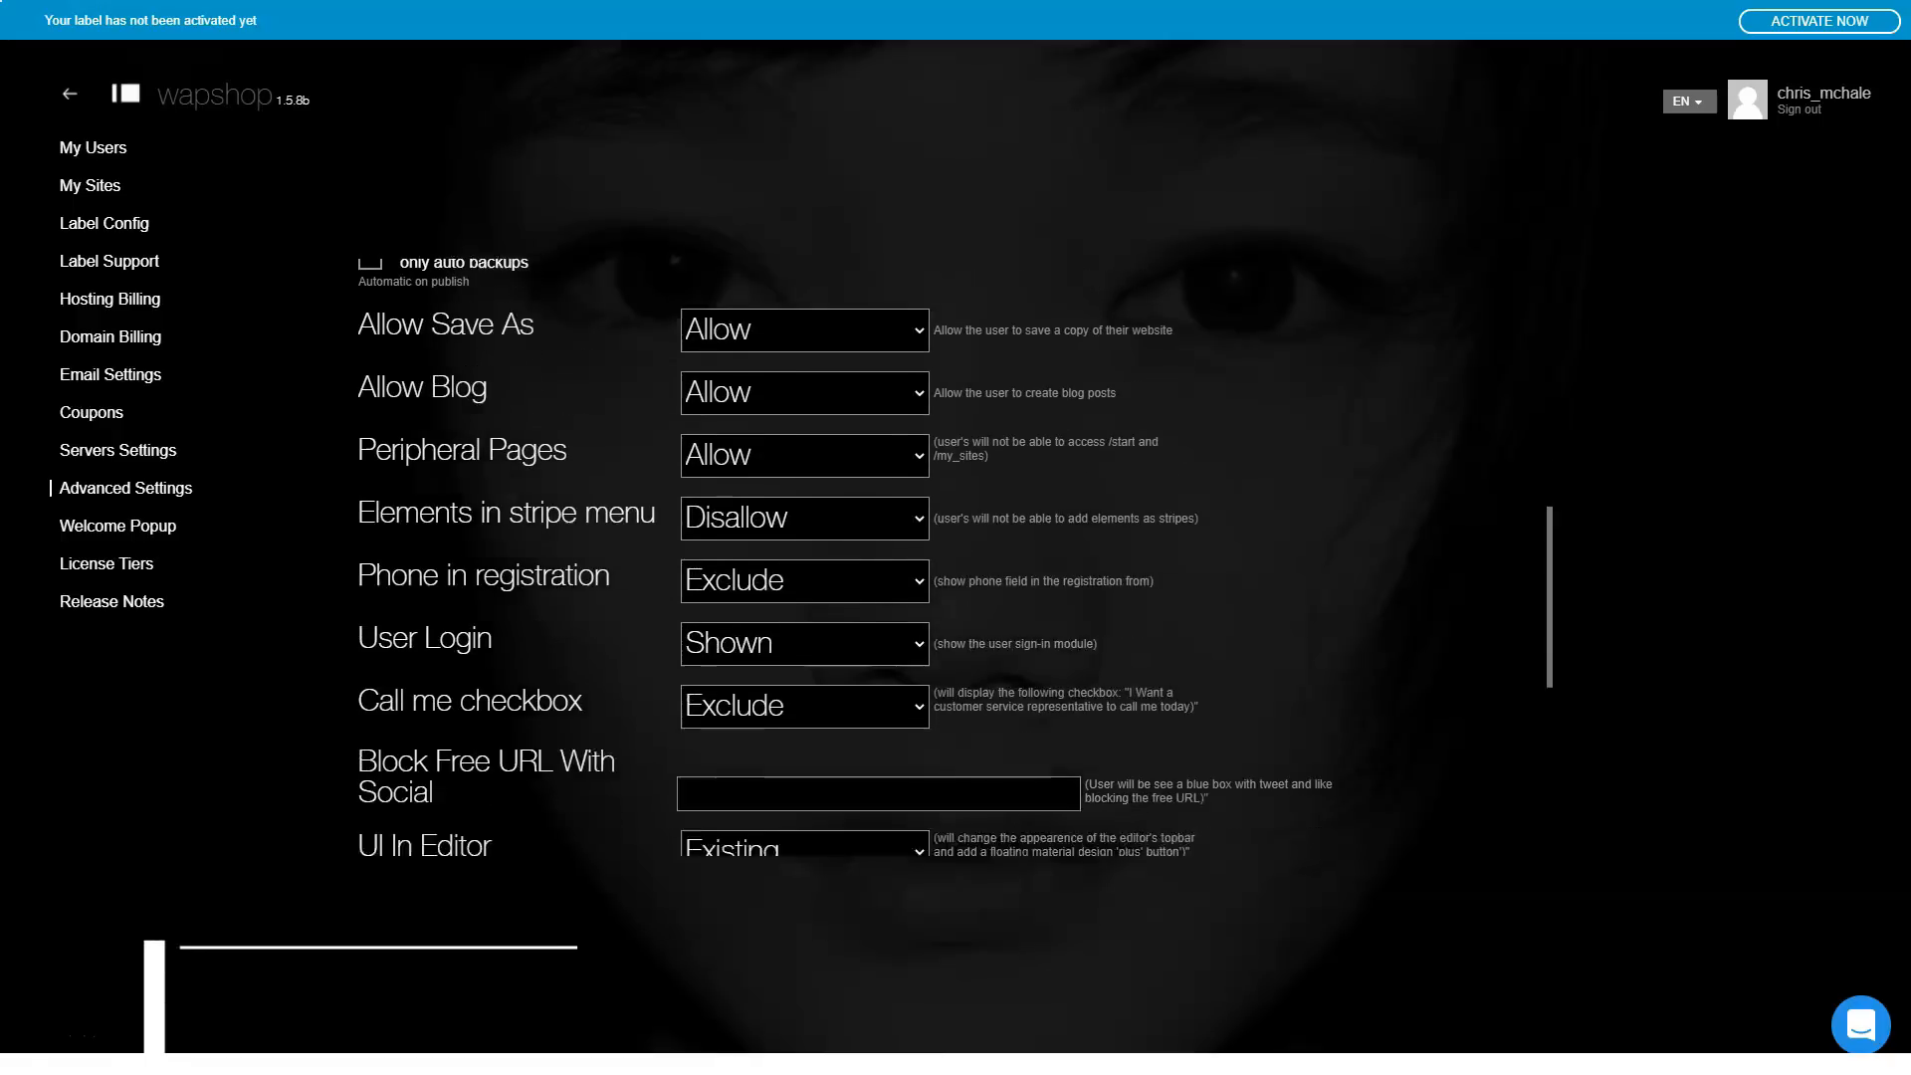
scroll(down, 3)
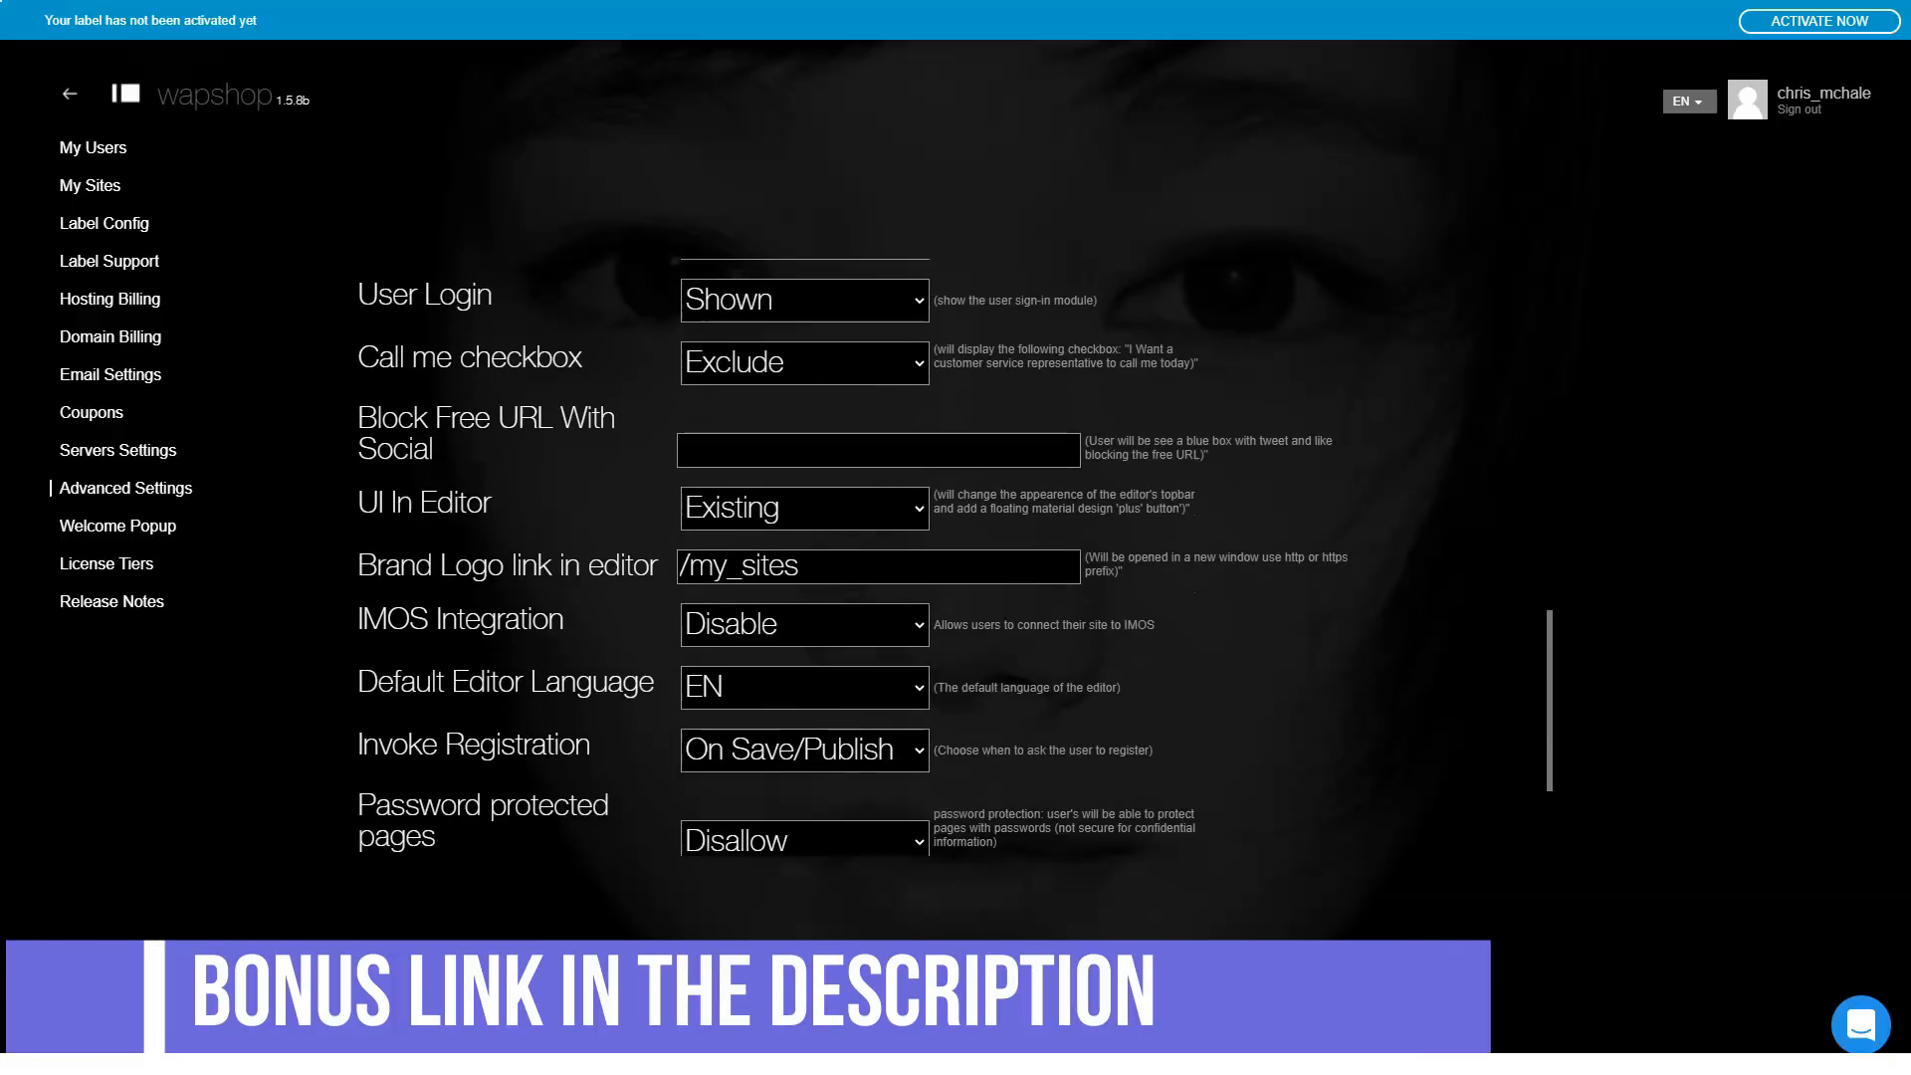
scroll(down, 3)
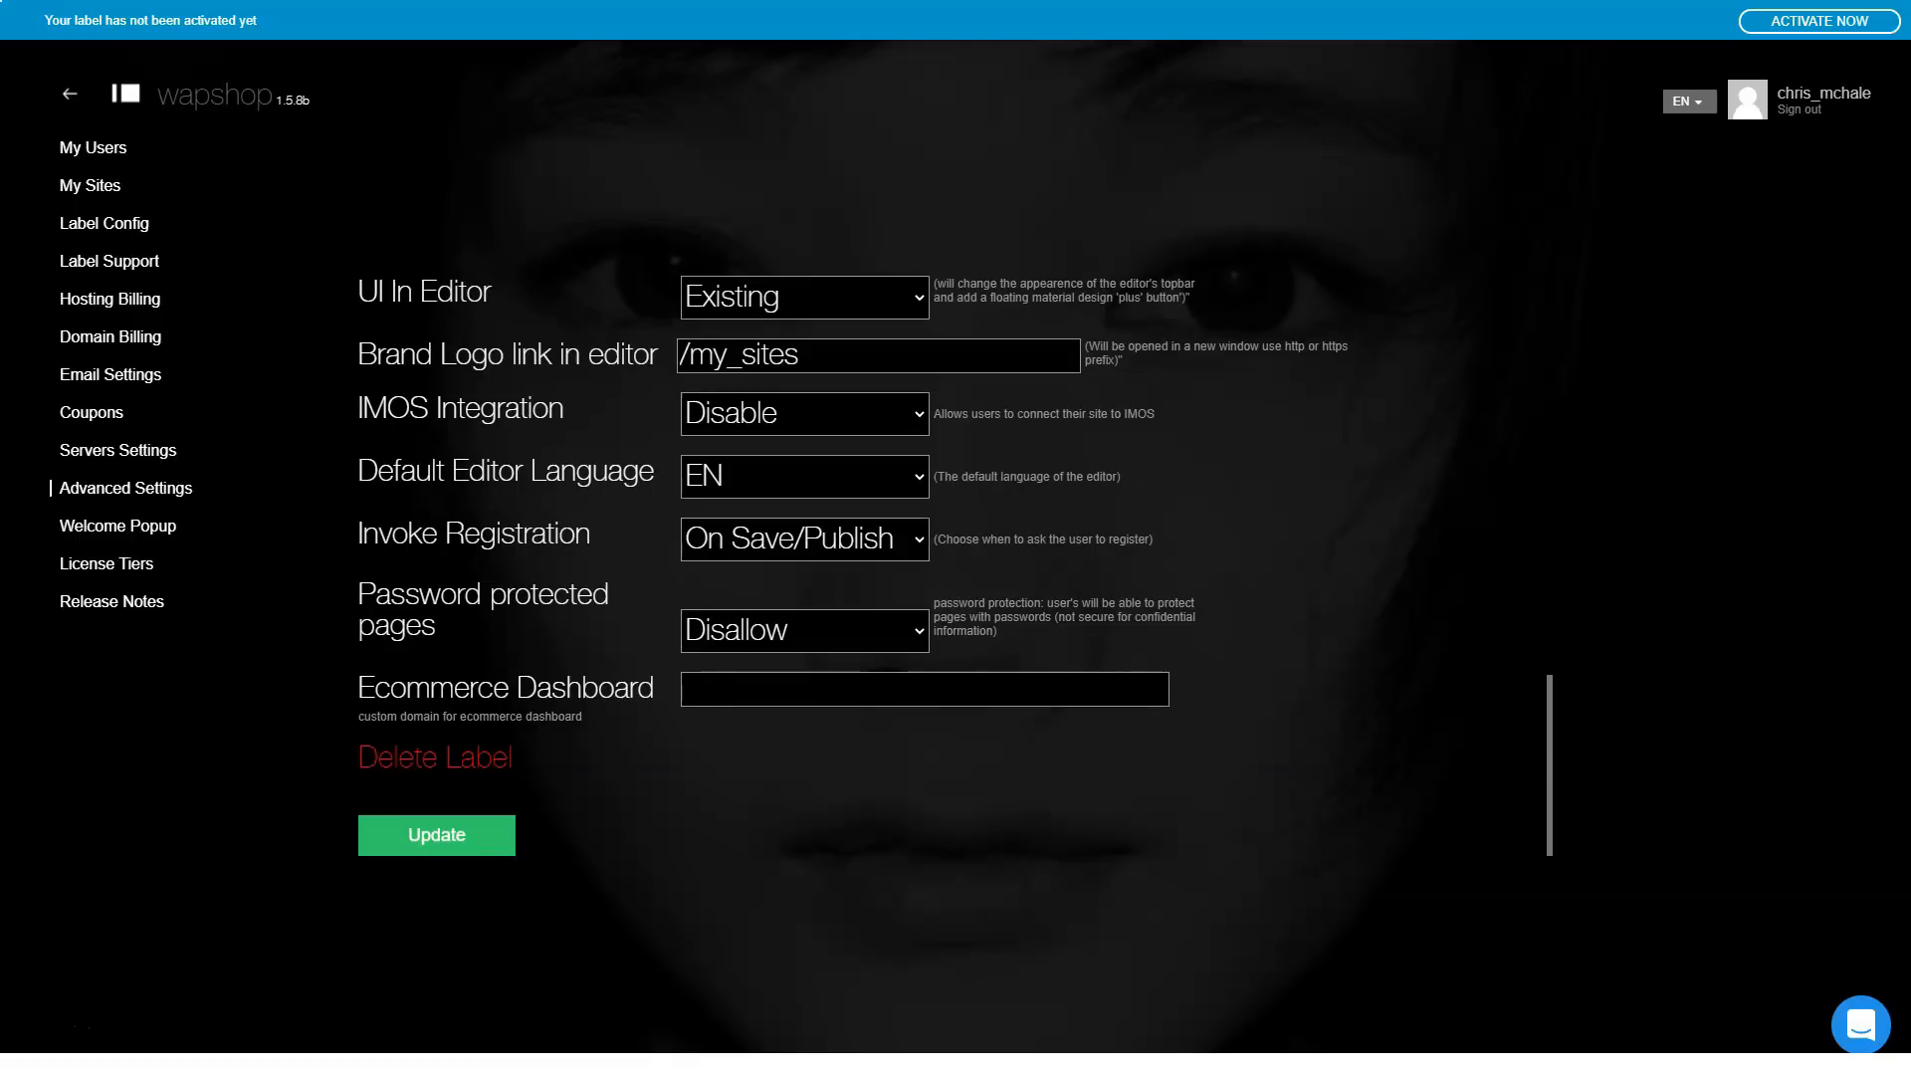
Step: Inspect the welcome popup's Ramona cafe text, then return to the wapshop home page
click(117, 526)
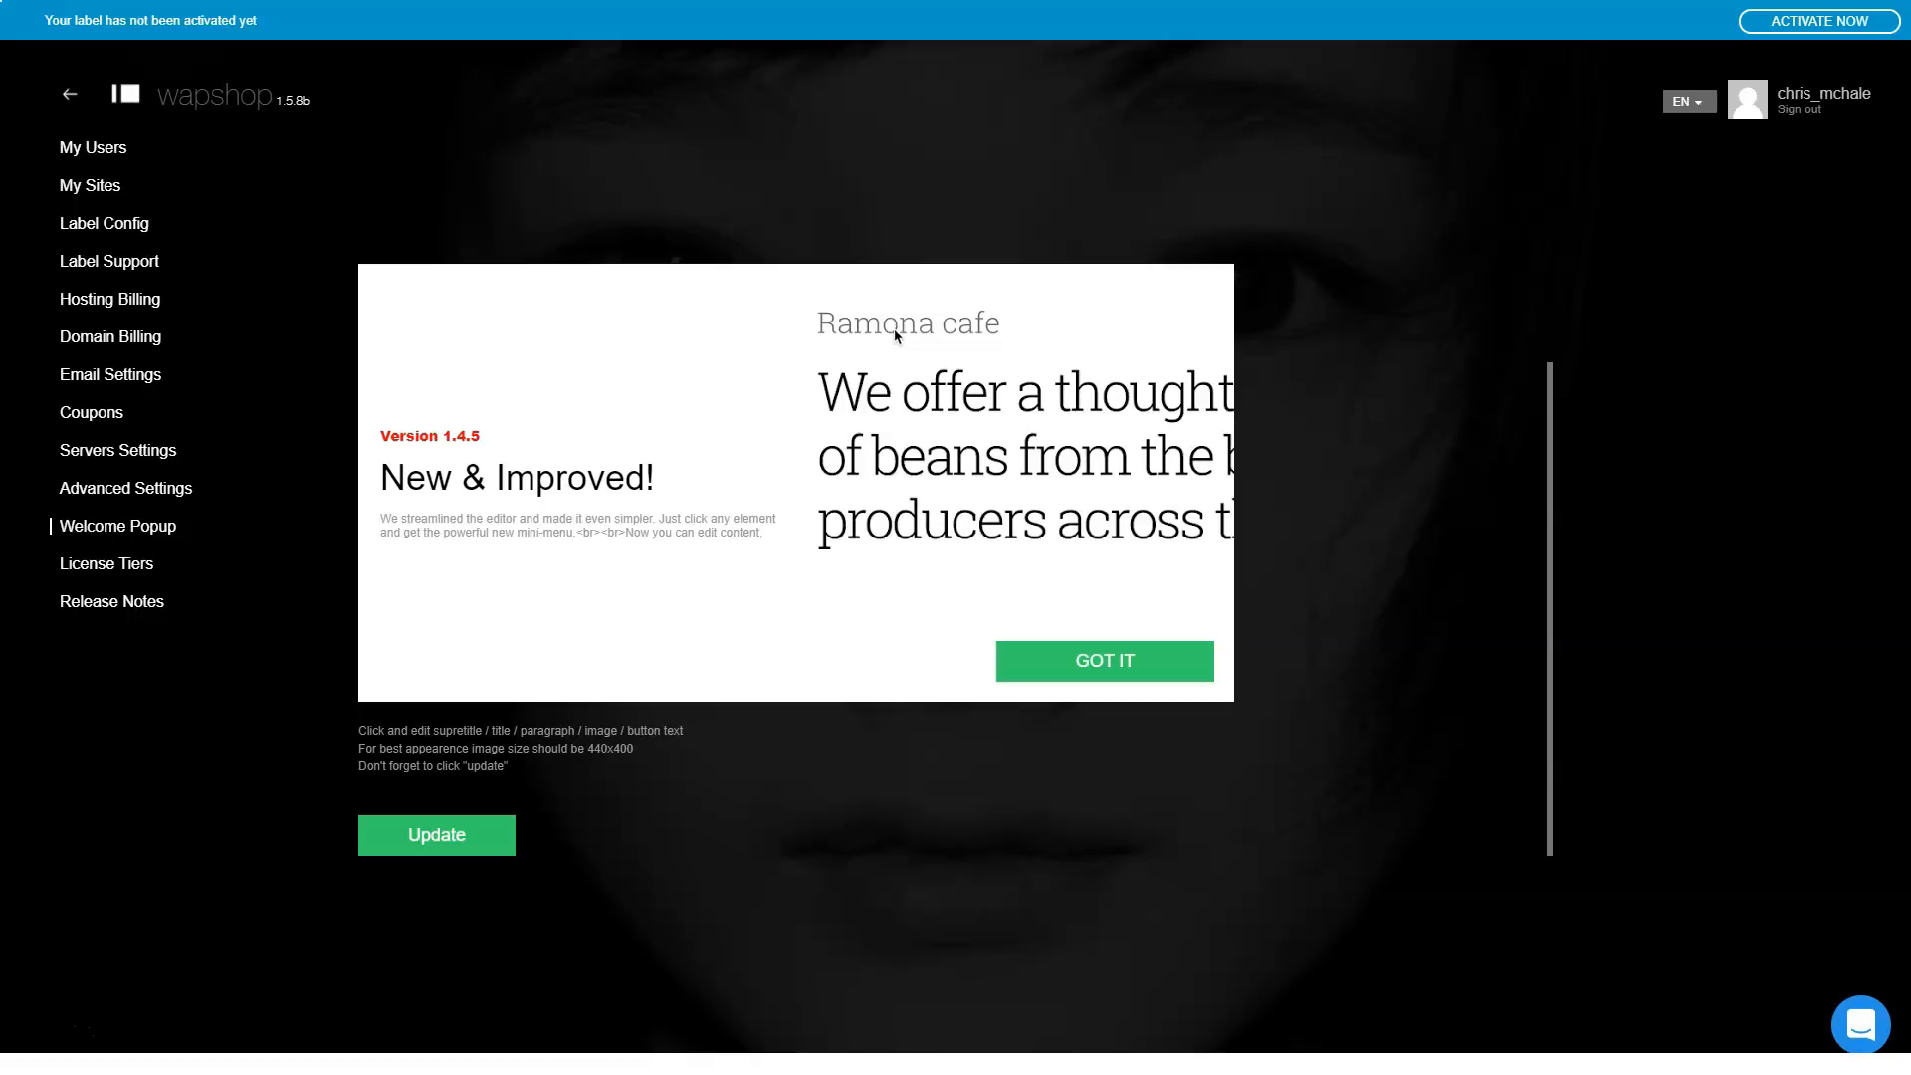
click(907, 323)
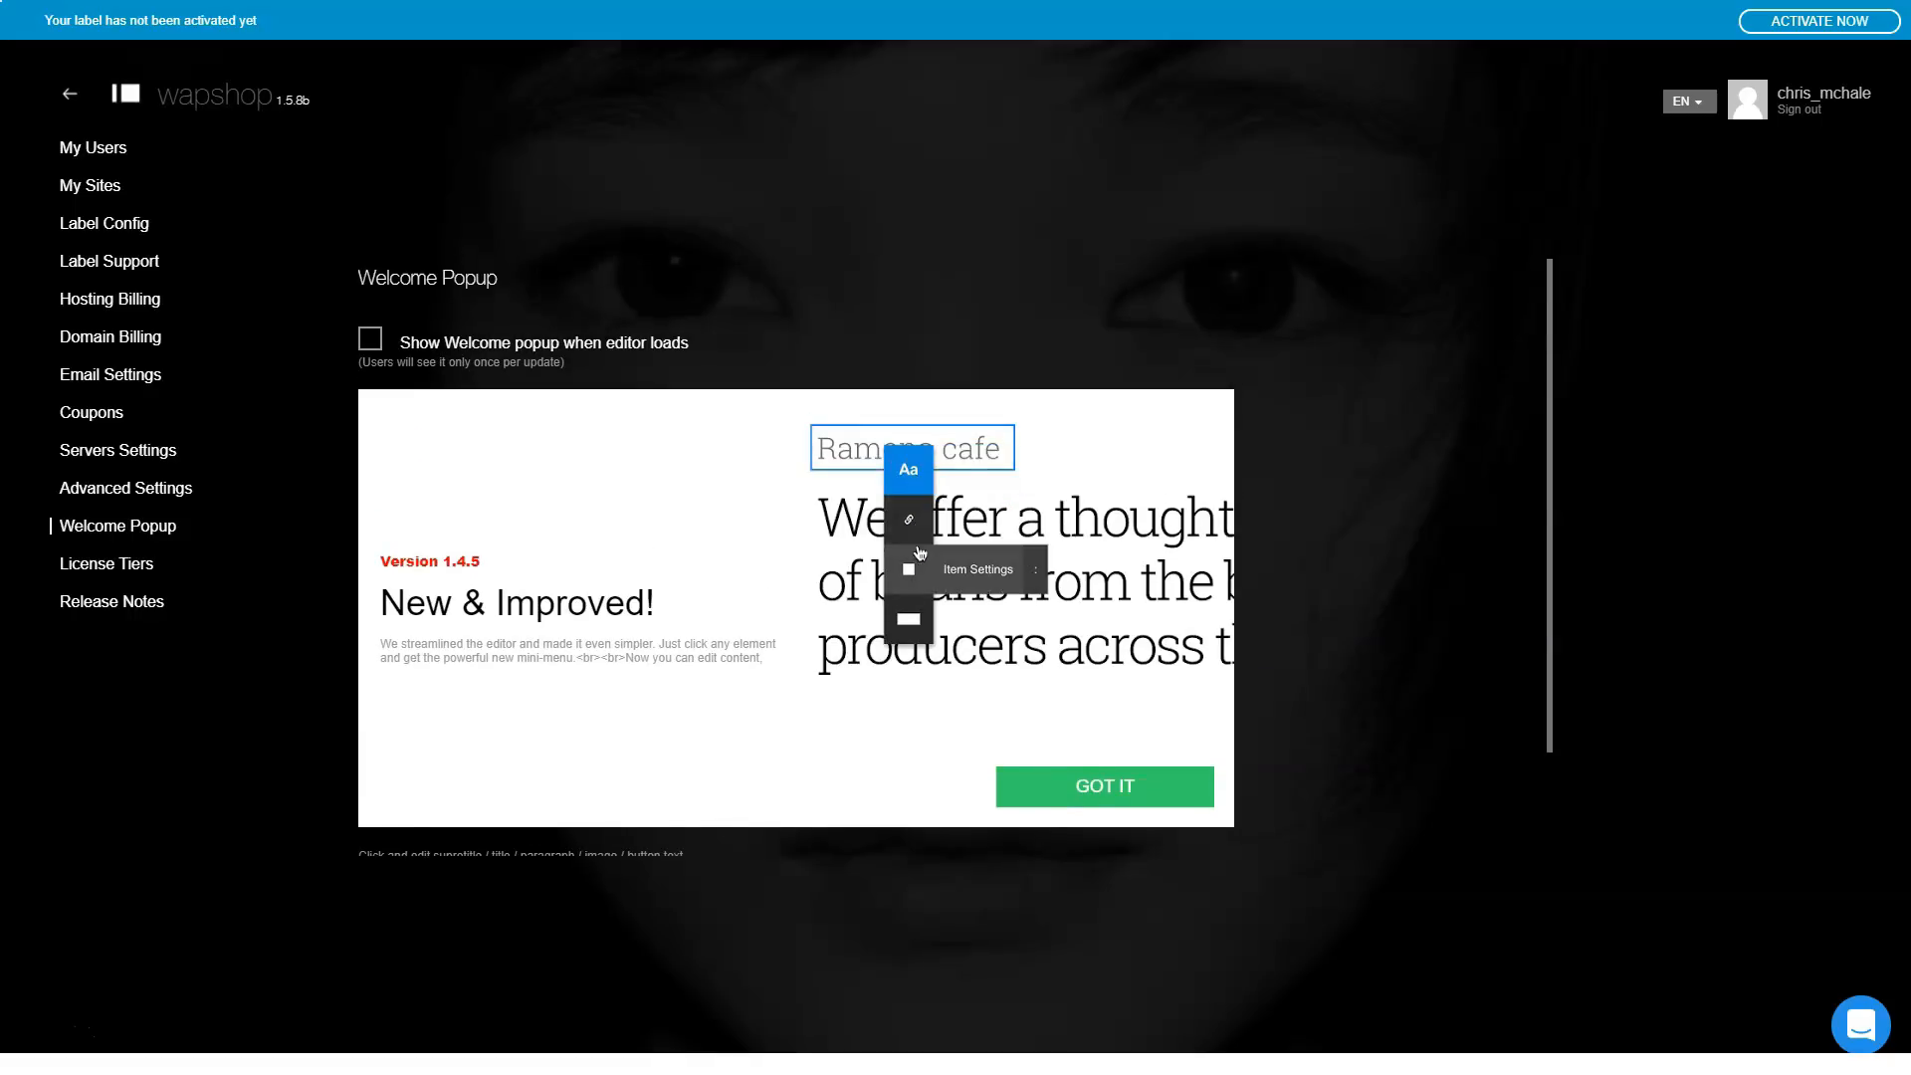
click(106, 564)
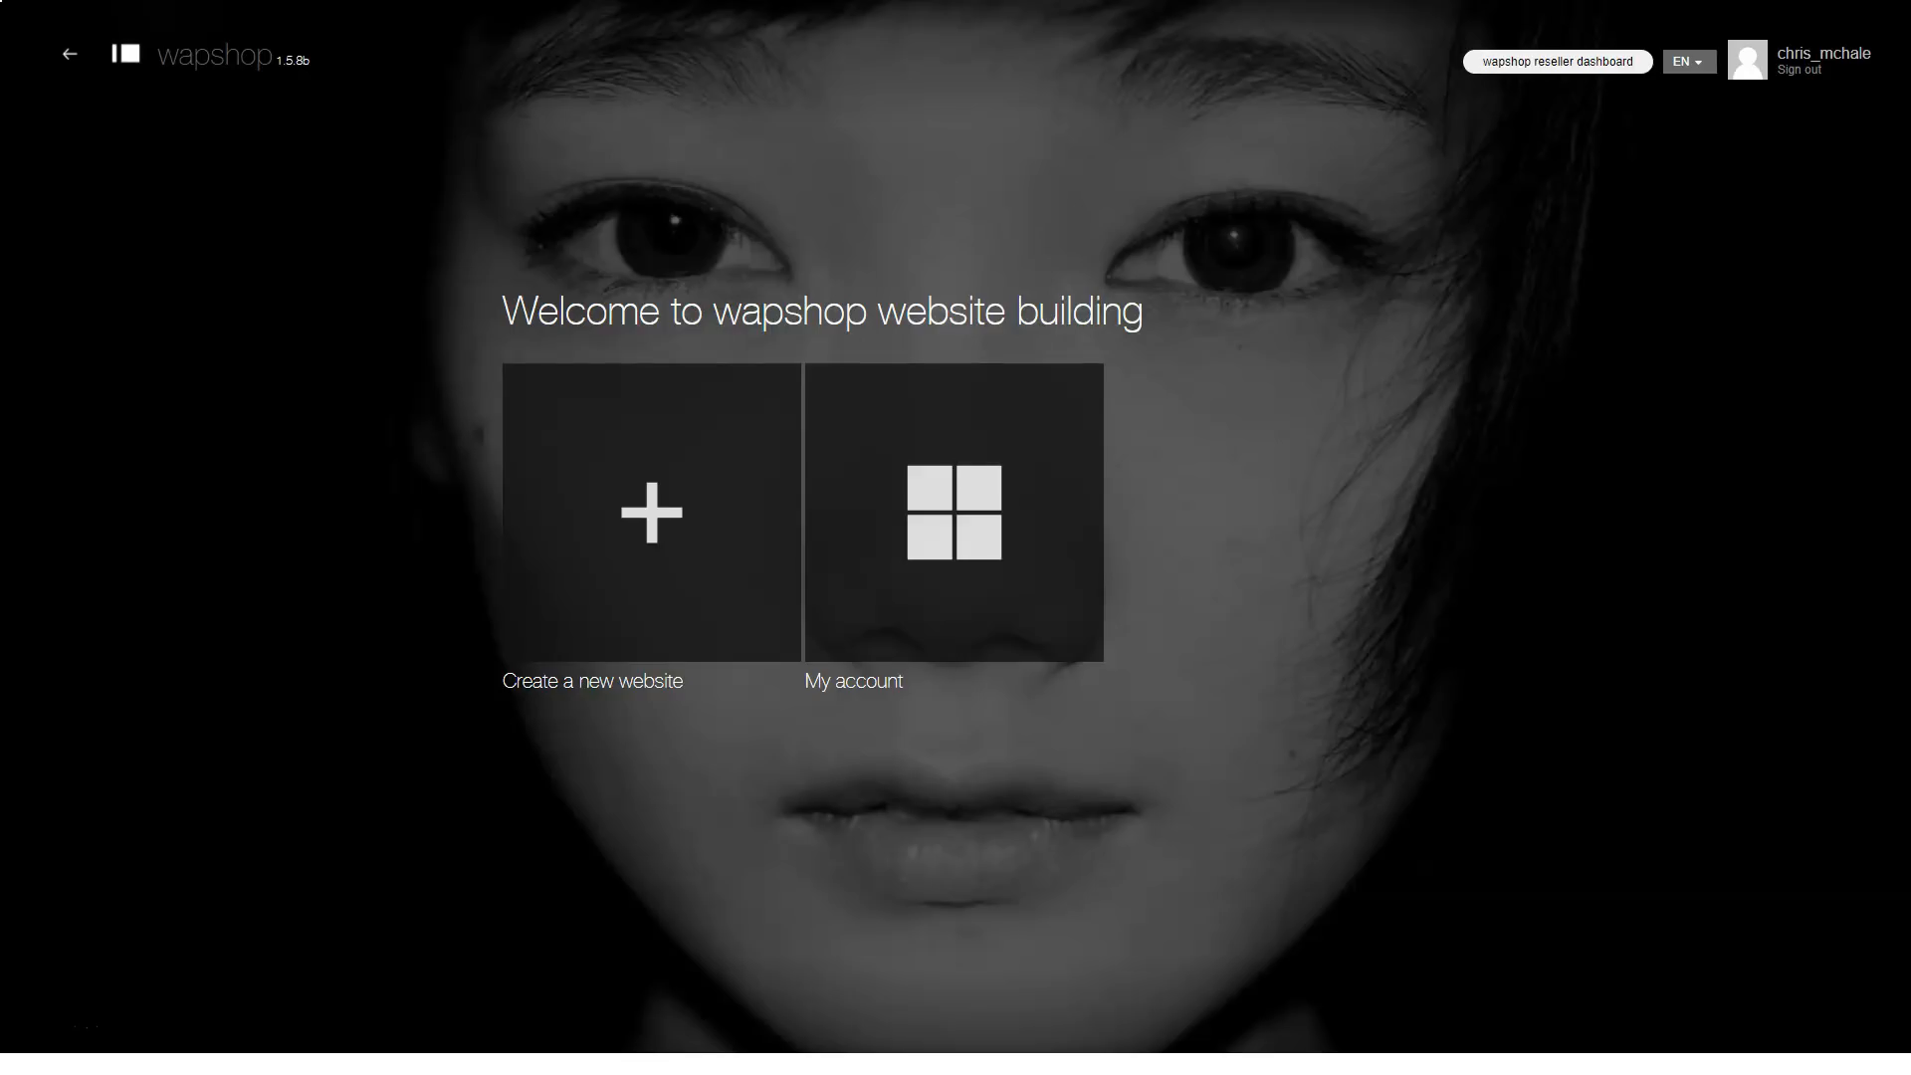
mouse_move(651, 515)
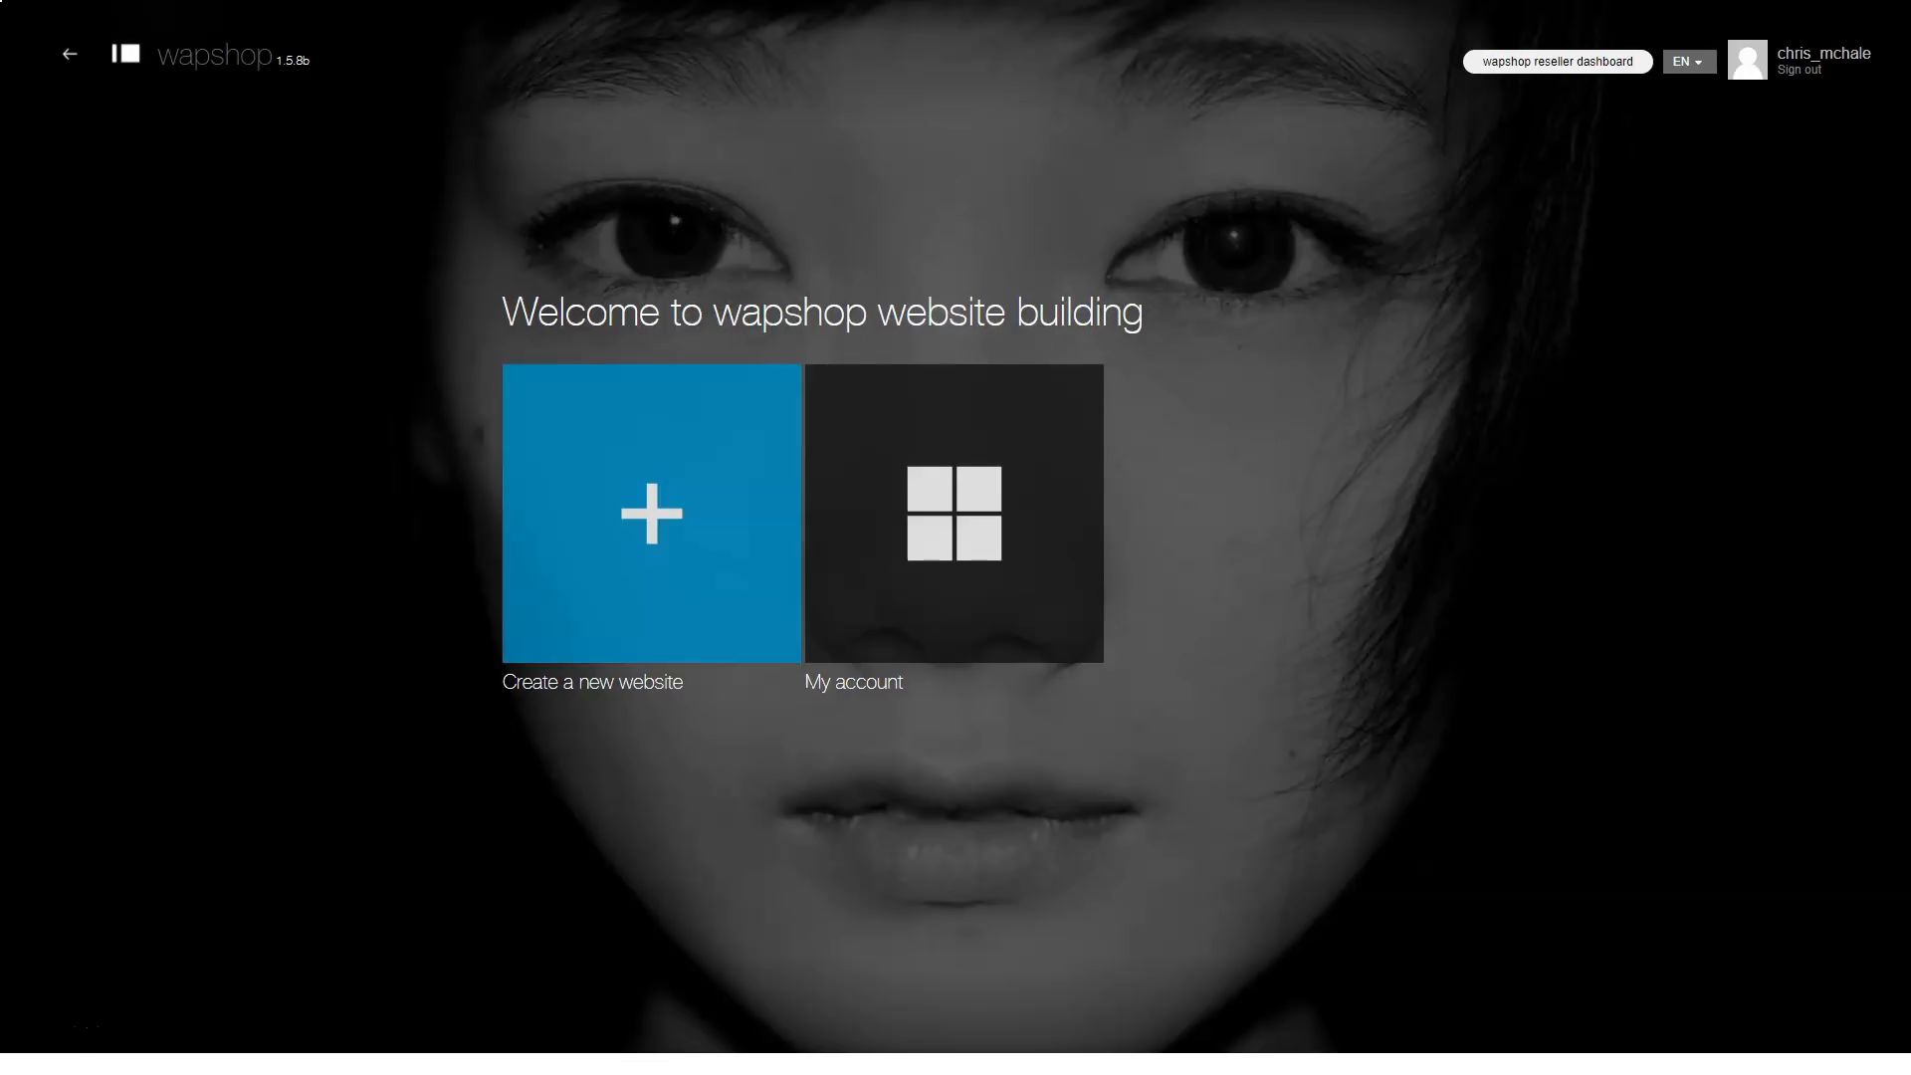
Step: Begin a new website and scroll down through the Favorites template gallery
click(649, 514)
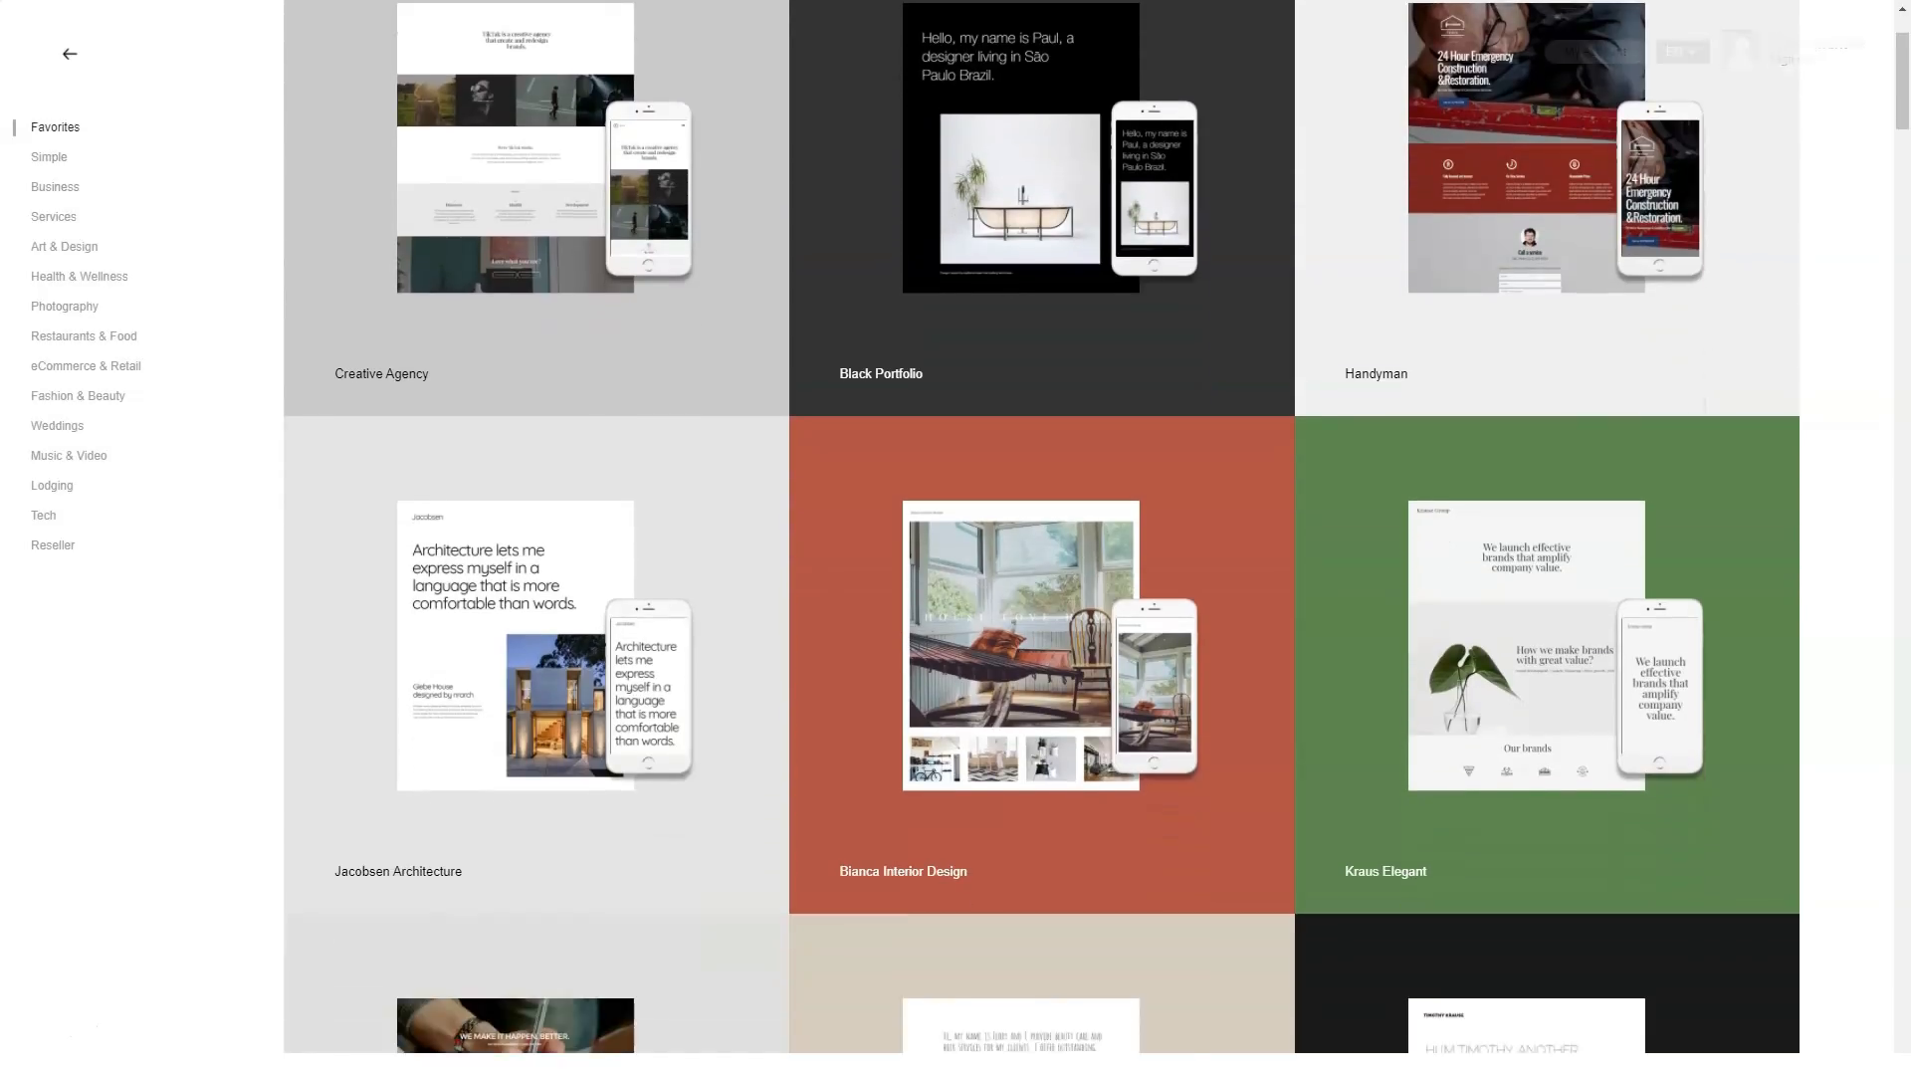
scroll(down, 3)
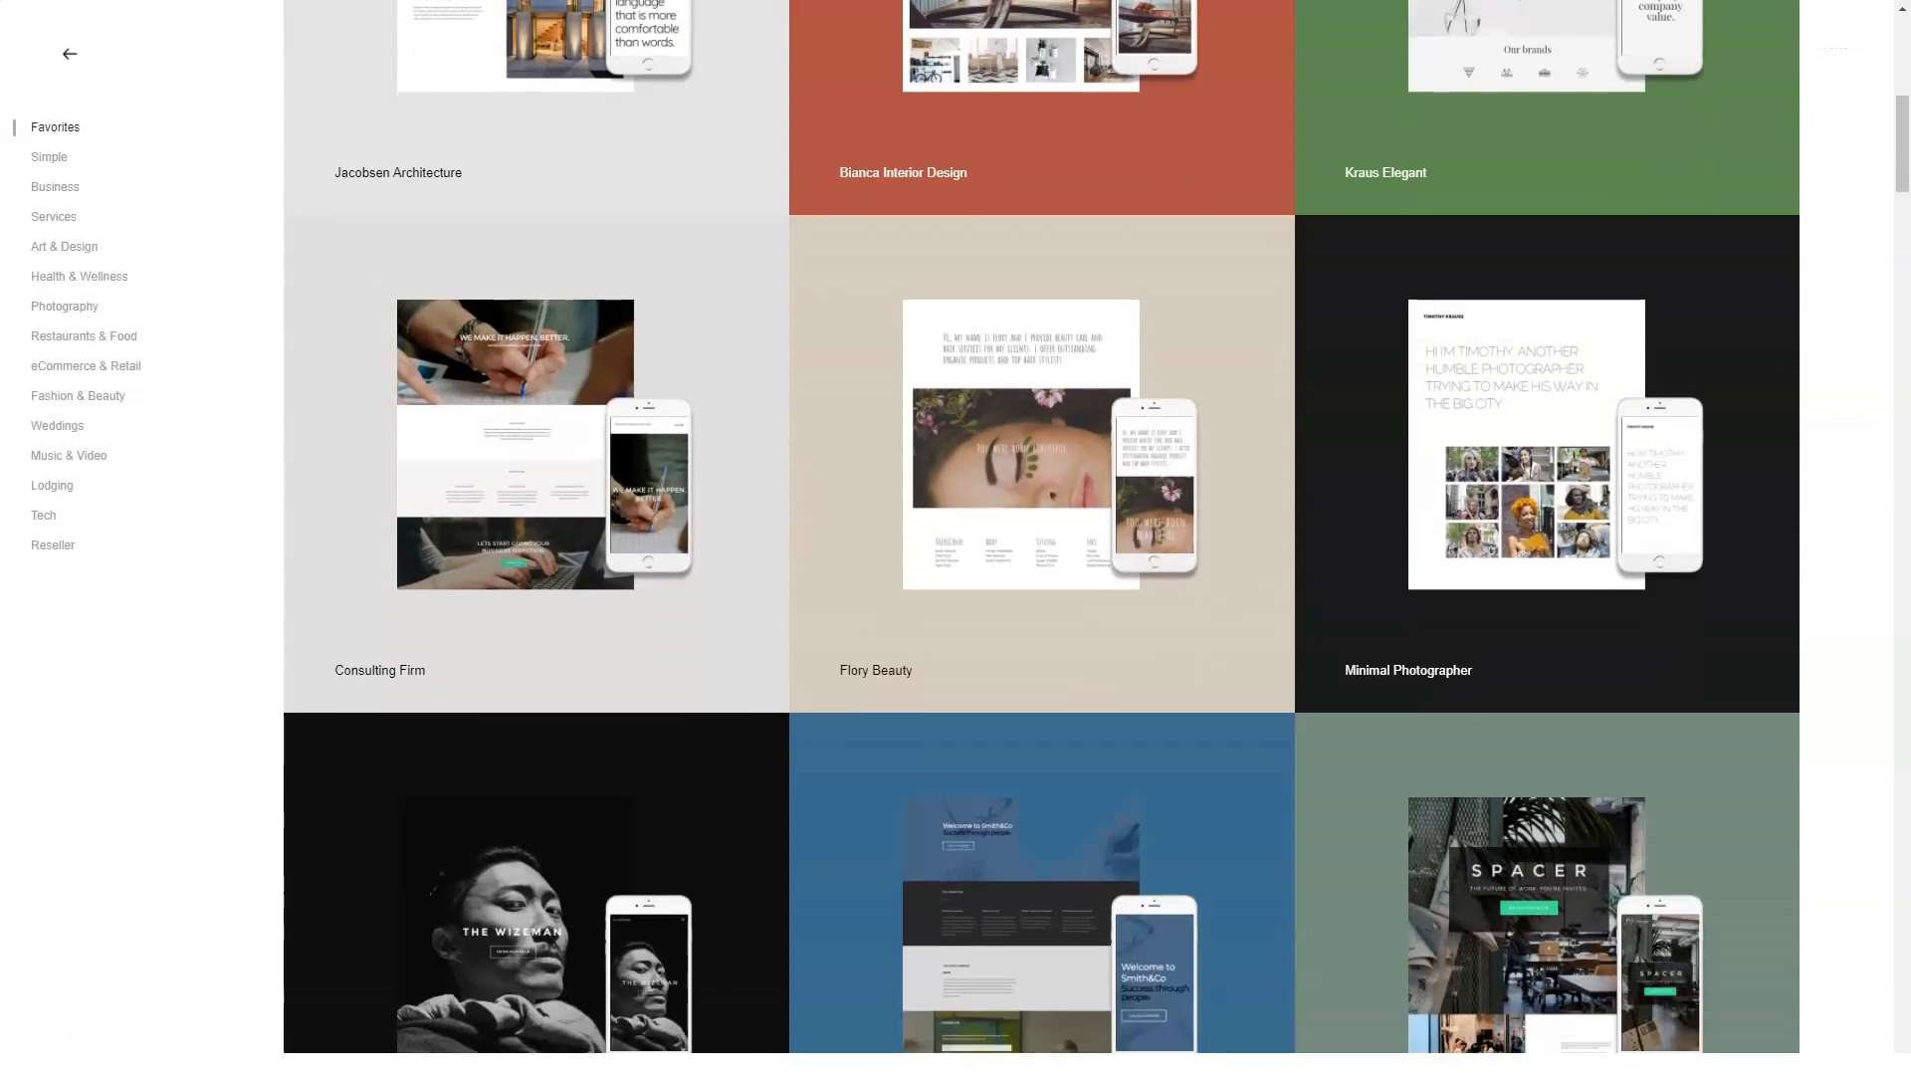
scroll(down, 3)
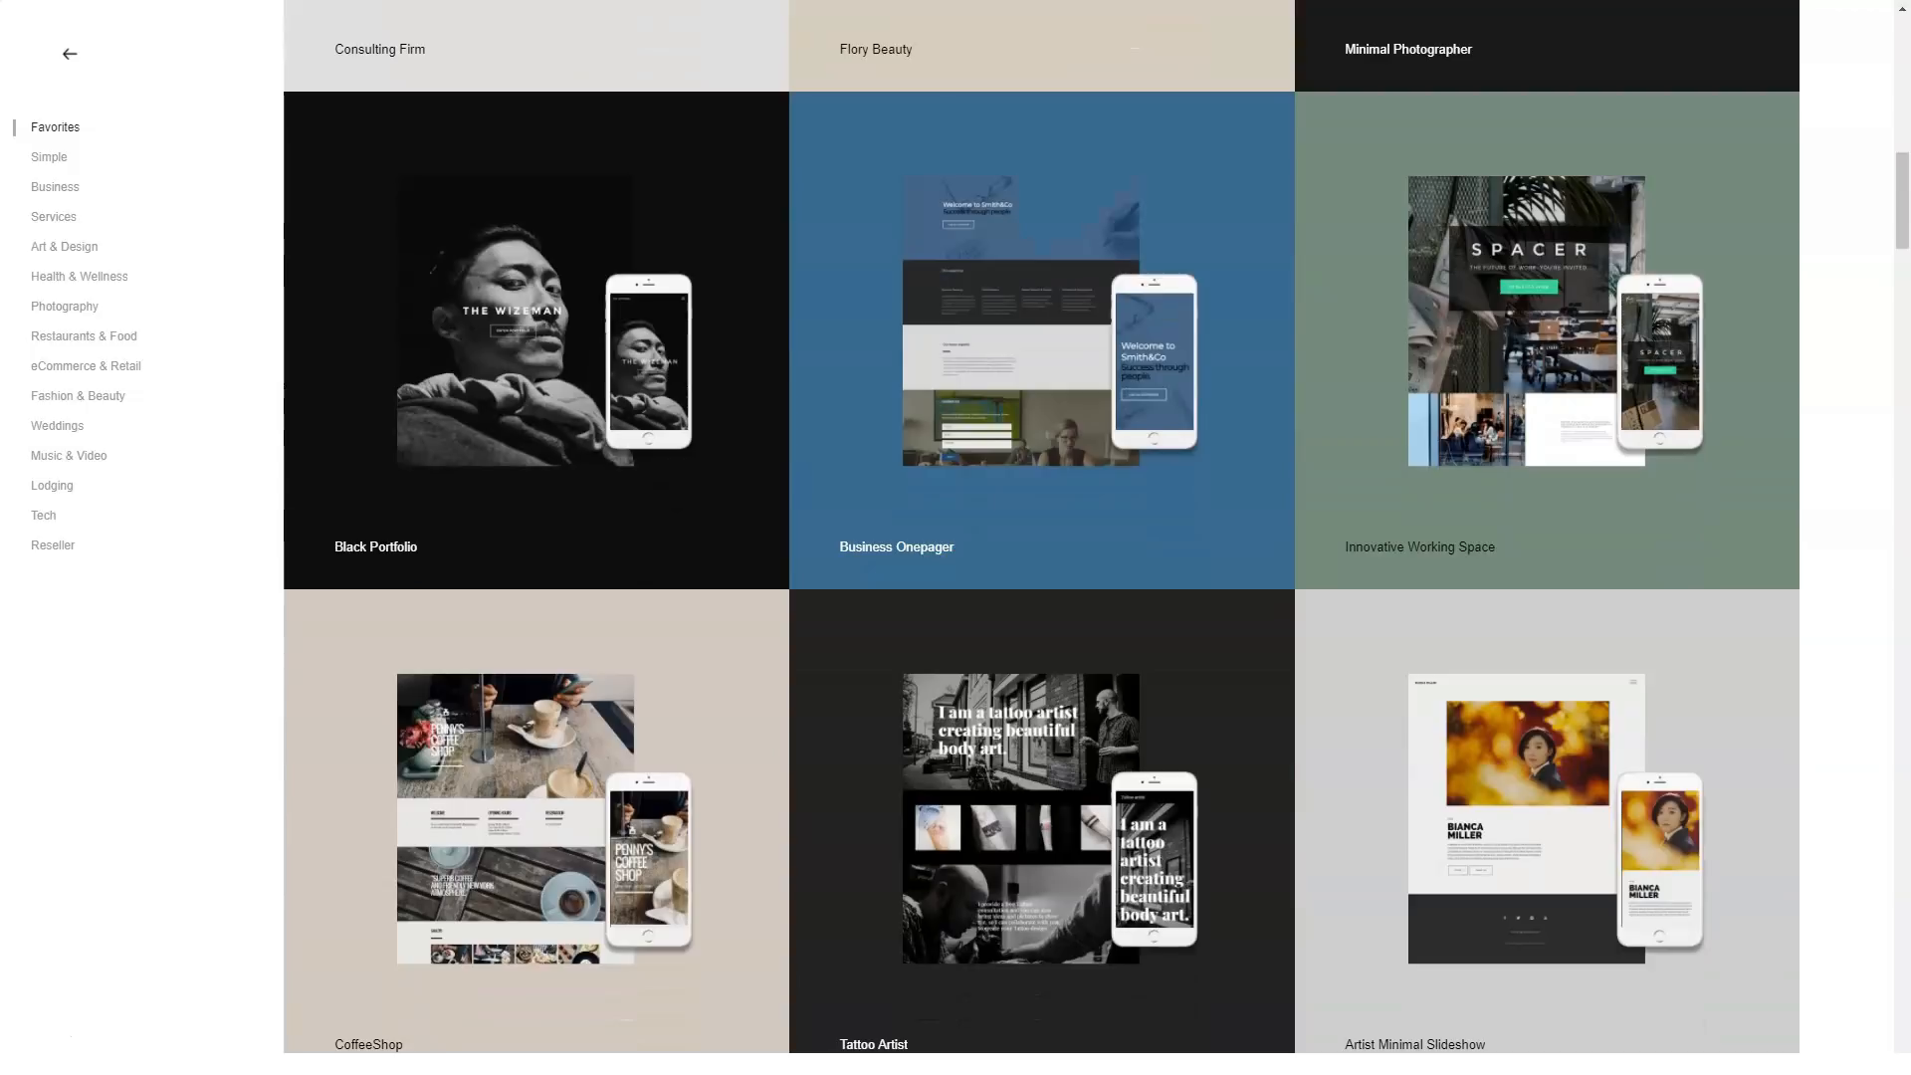
mouse_move(1540, 339)
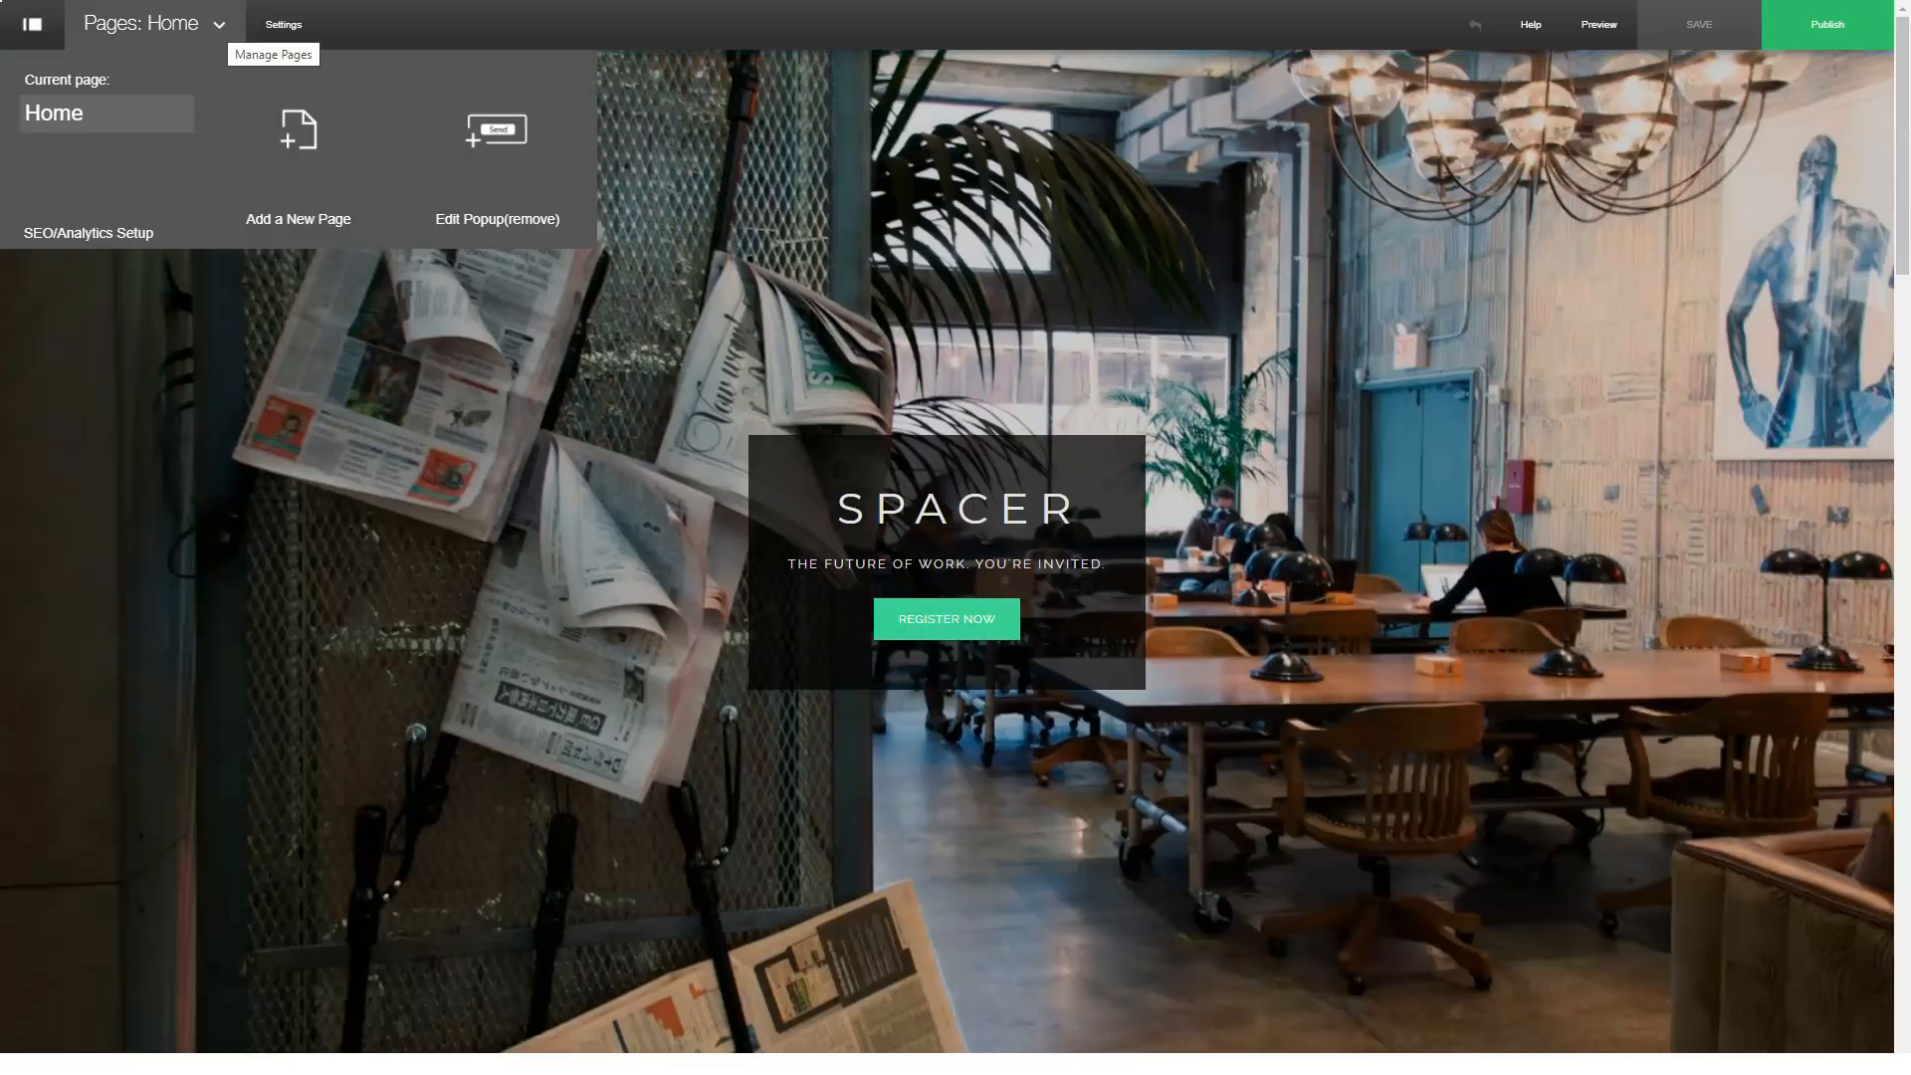
mouse_move(297, 149)
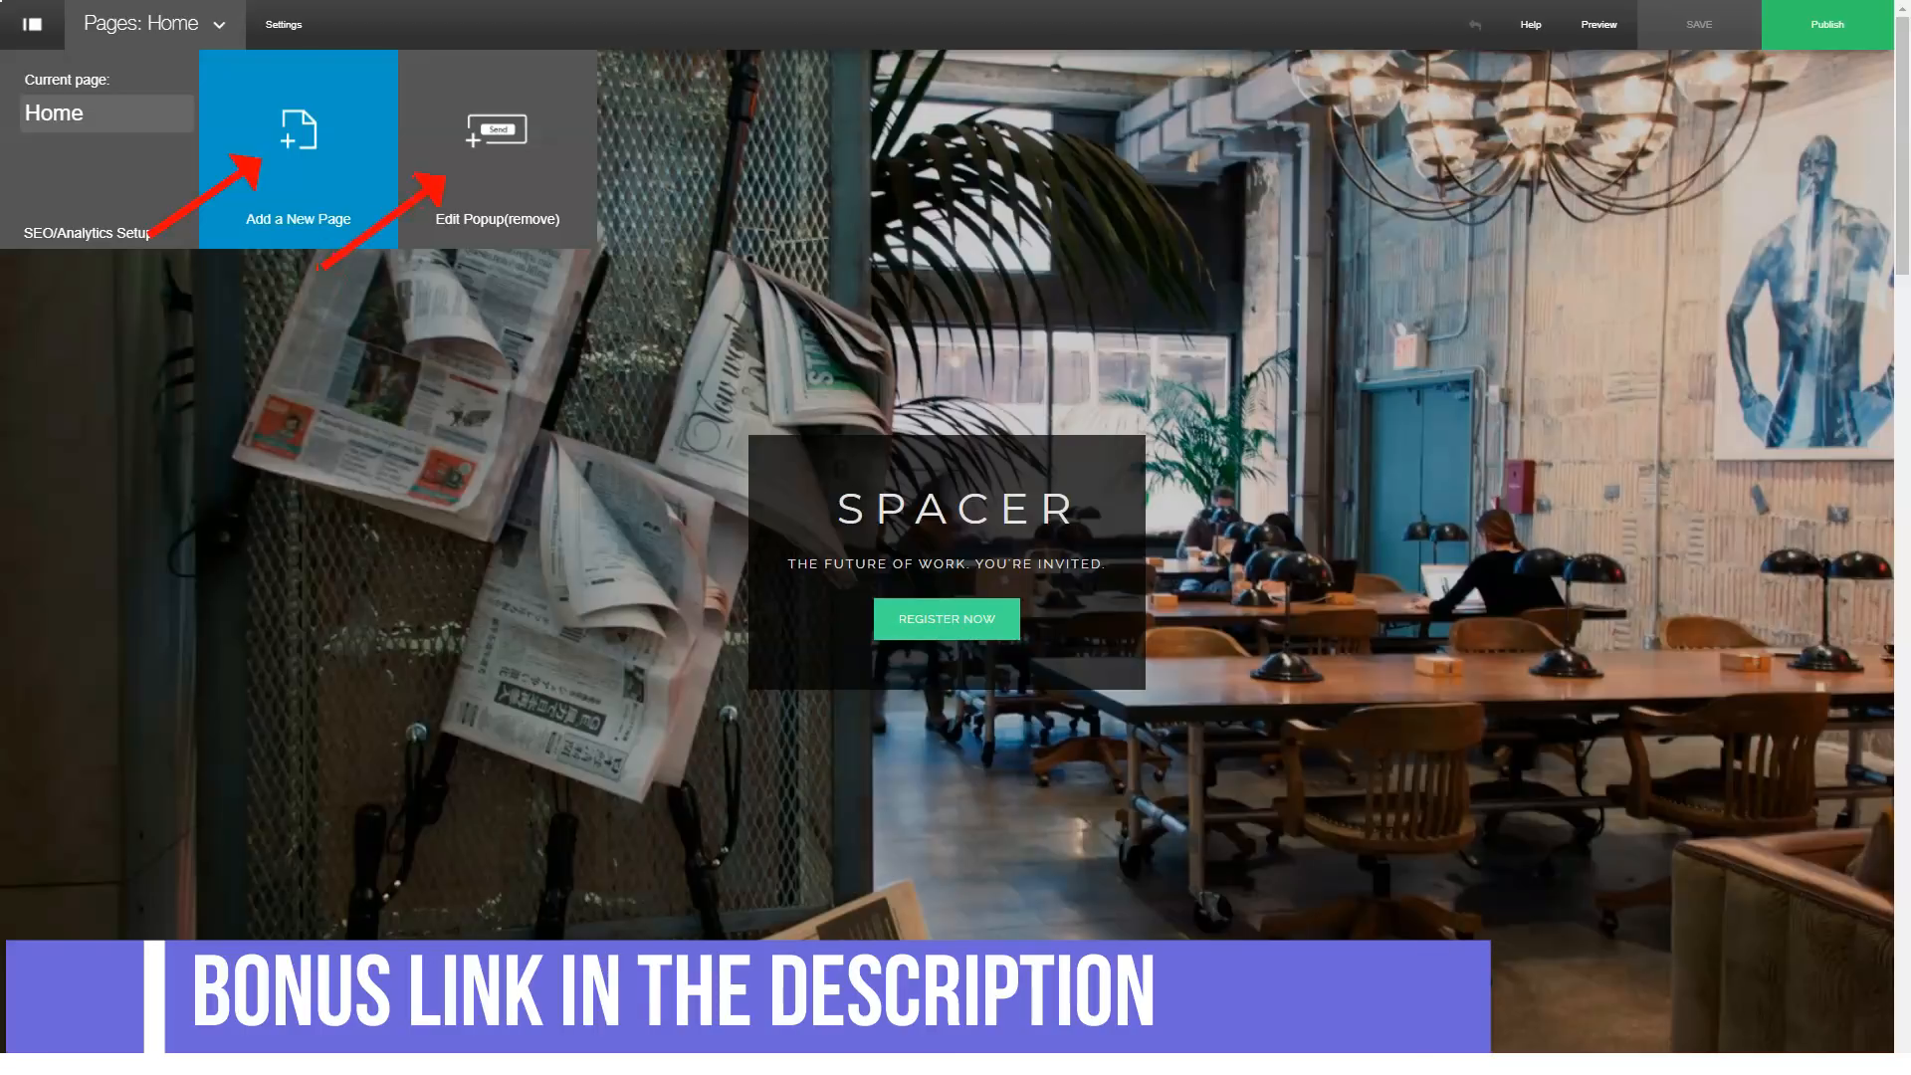
Step: Browse the Help and Preview menus, then open the hero slideshow's Slideshow settings
click(1530, 24)
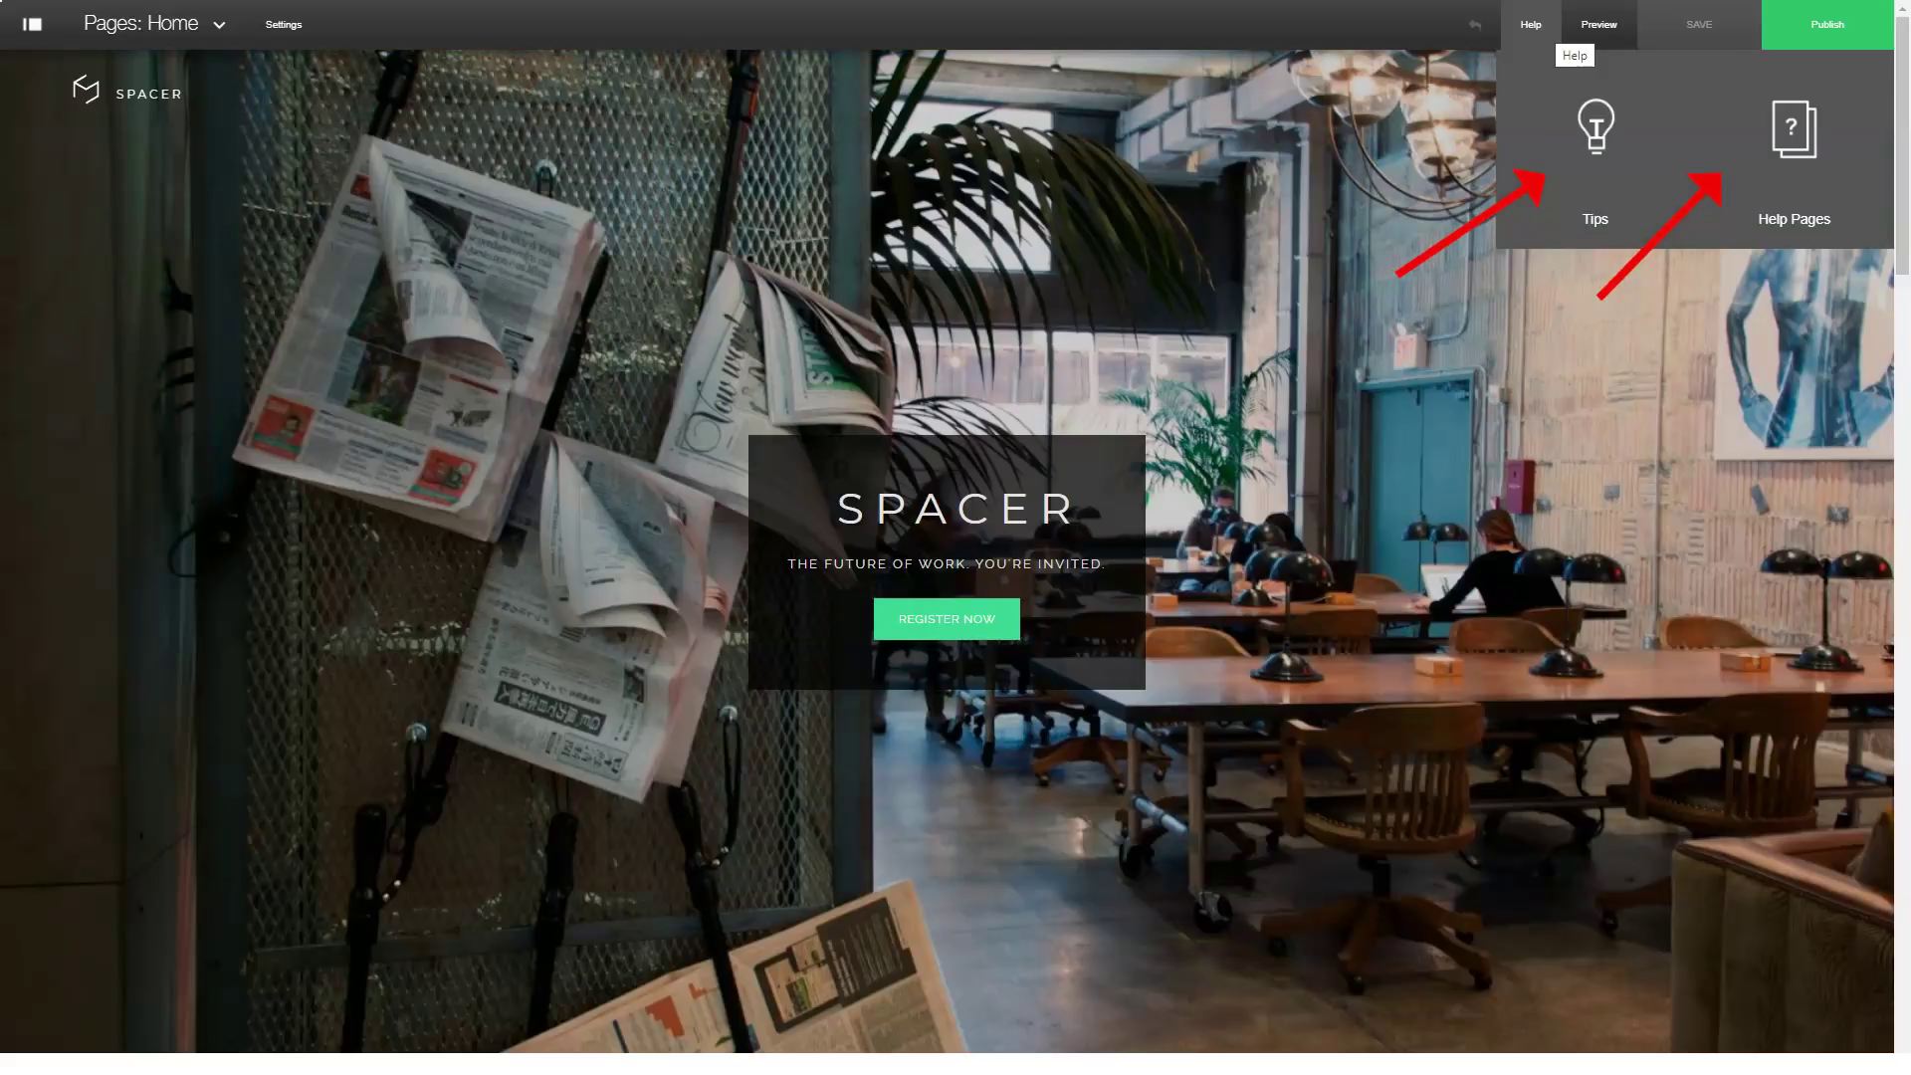
click(1599, 25)
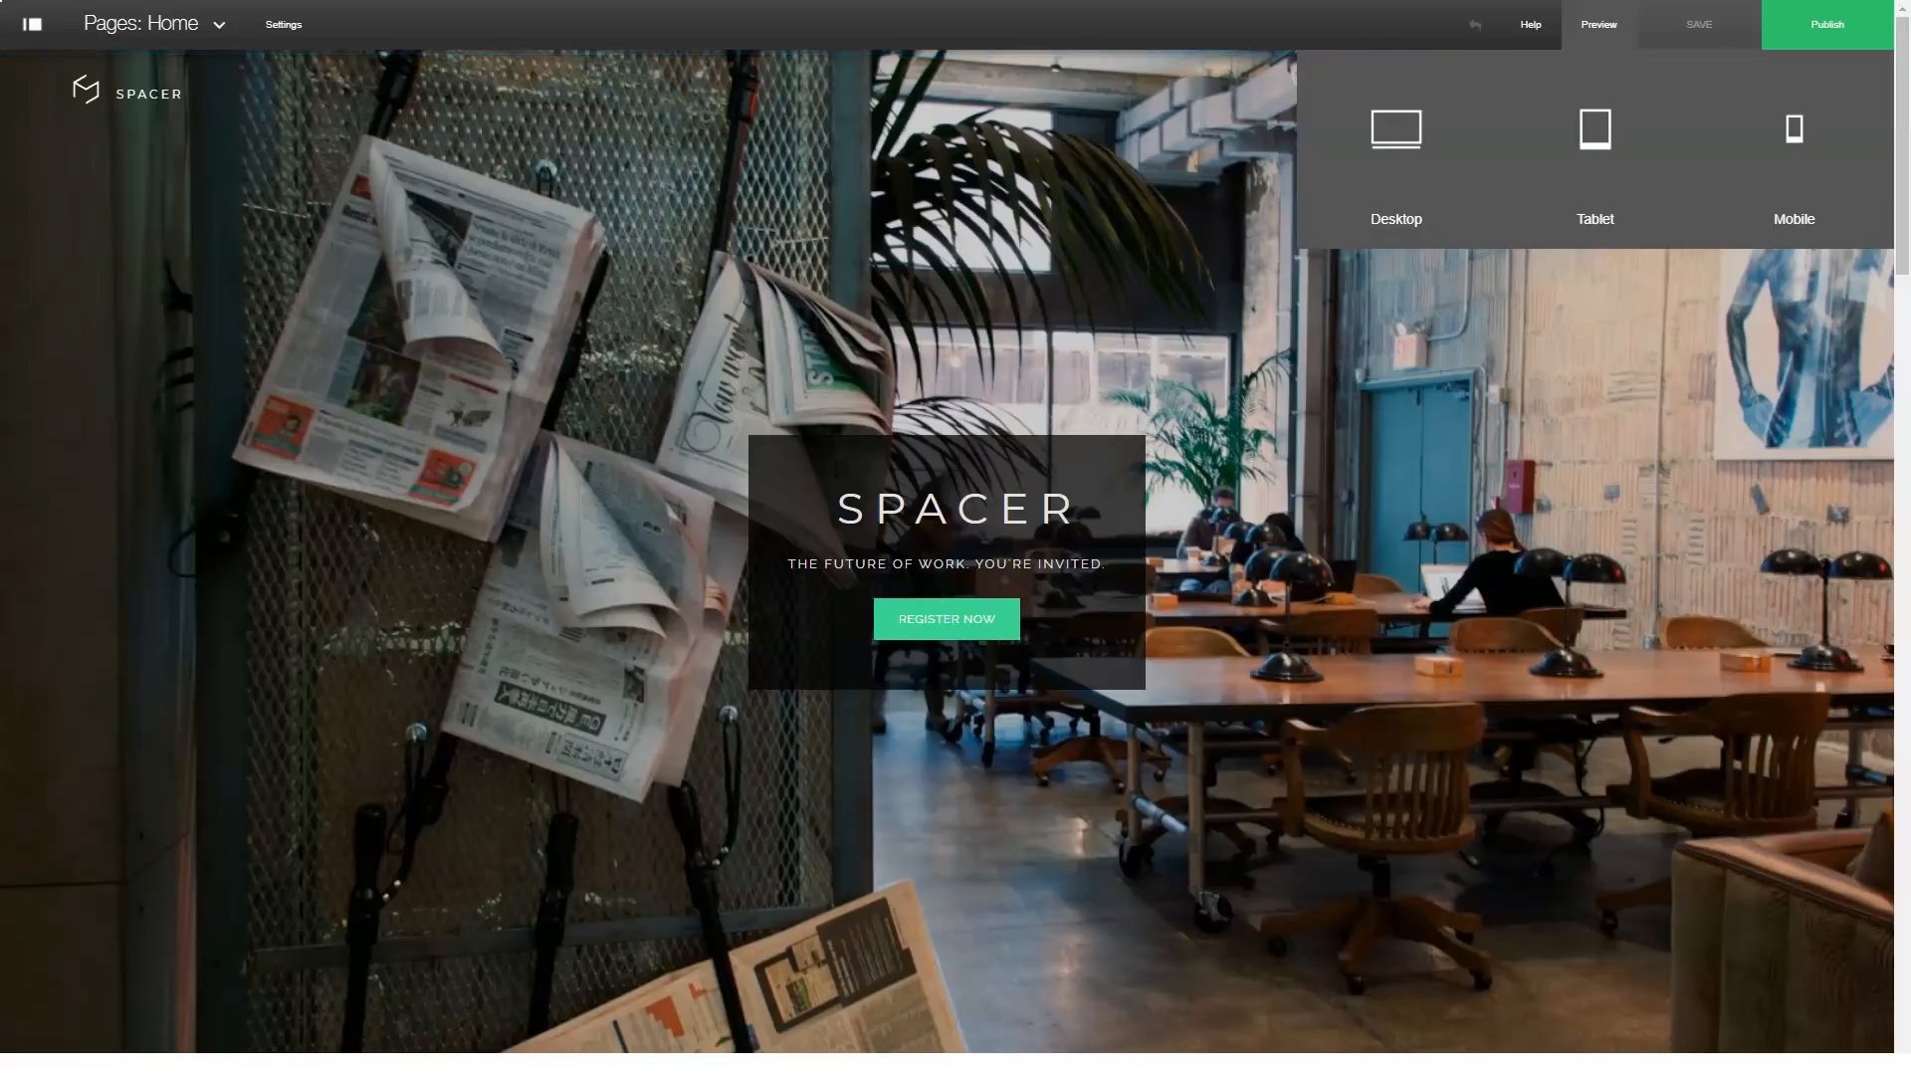
mouse_move(1599, 25)
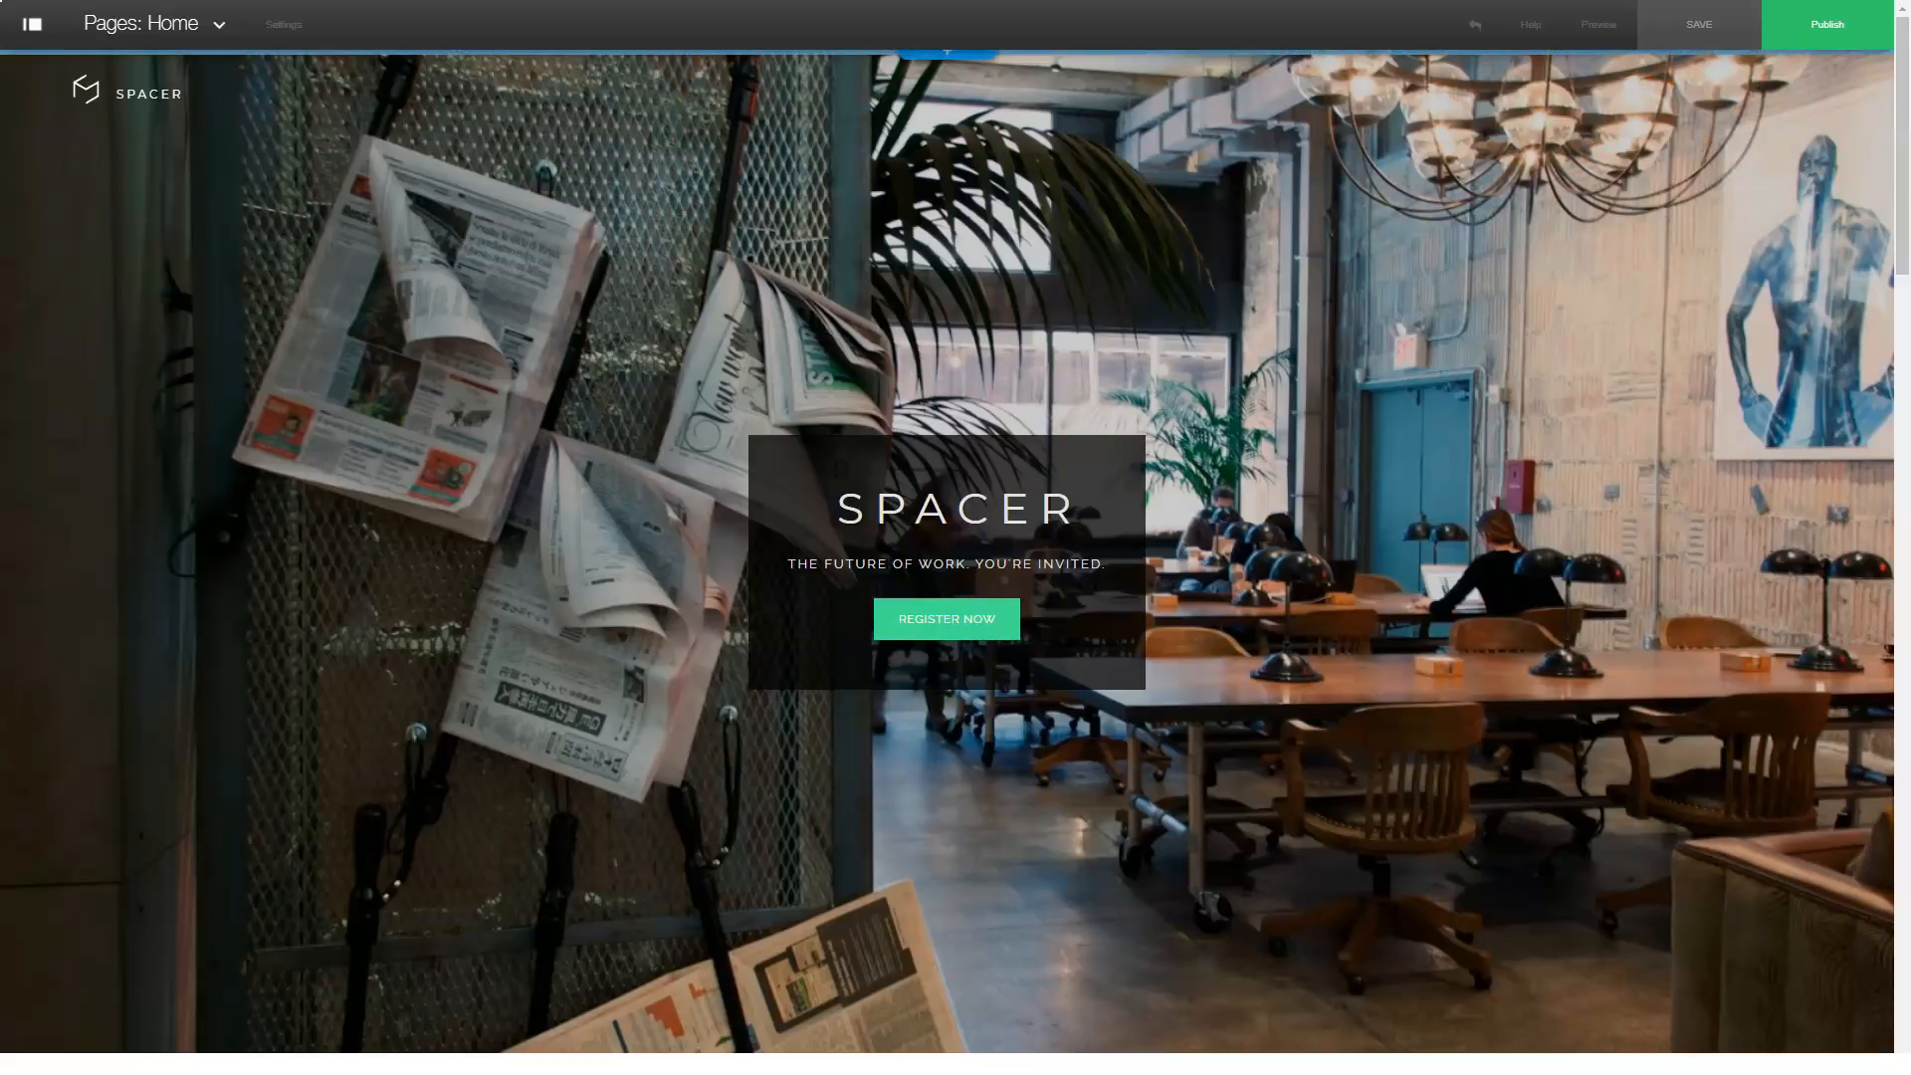
click(956, 507)
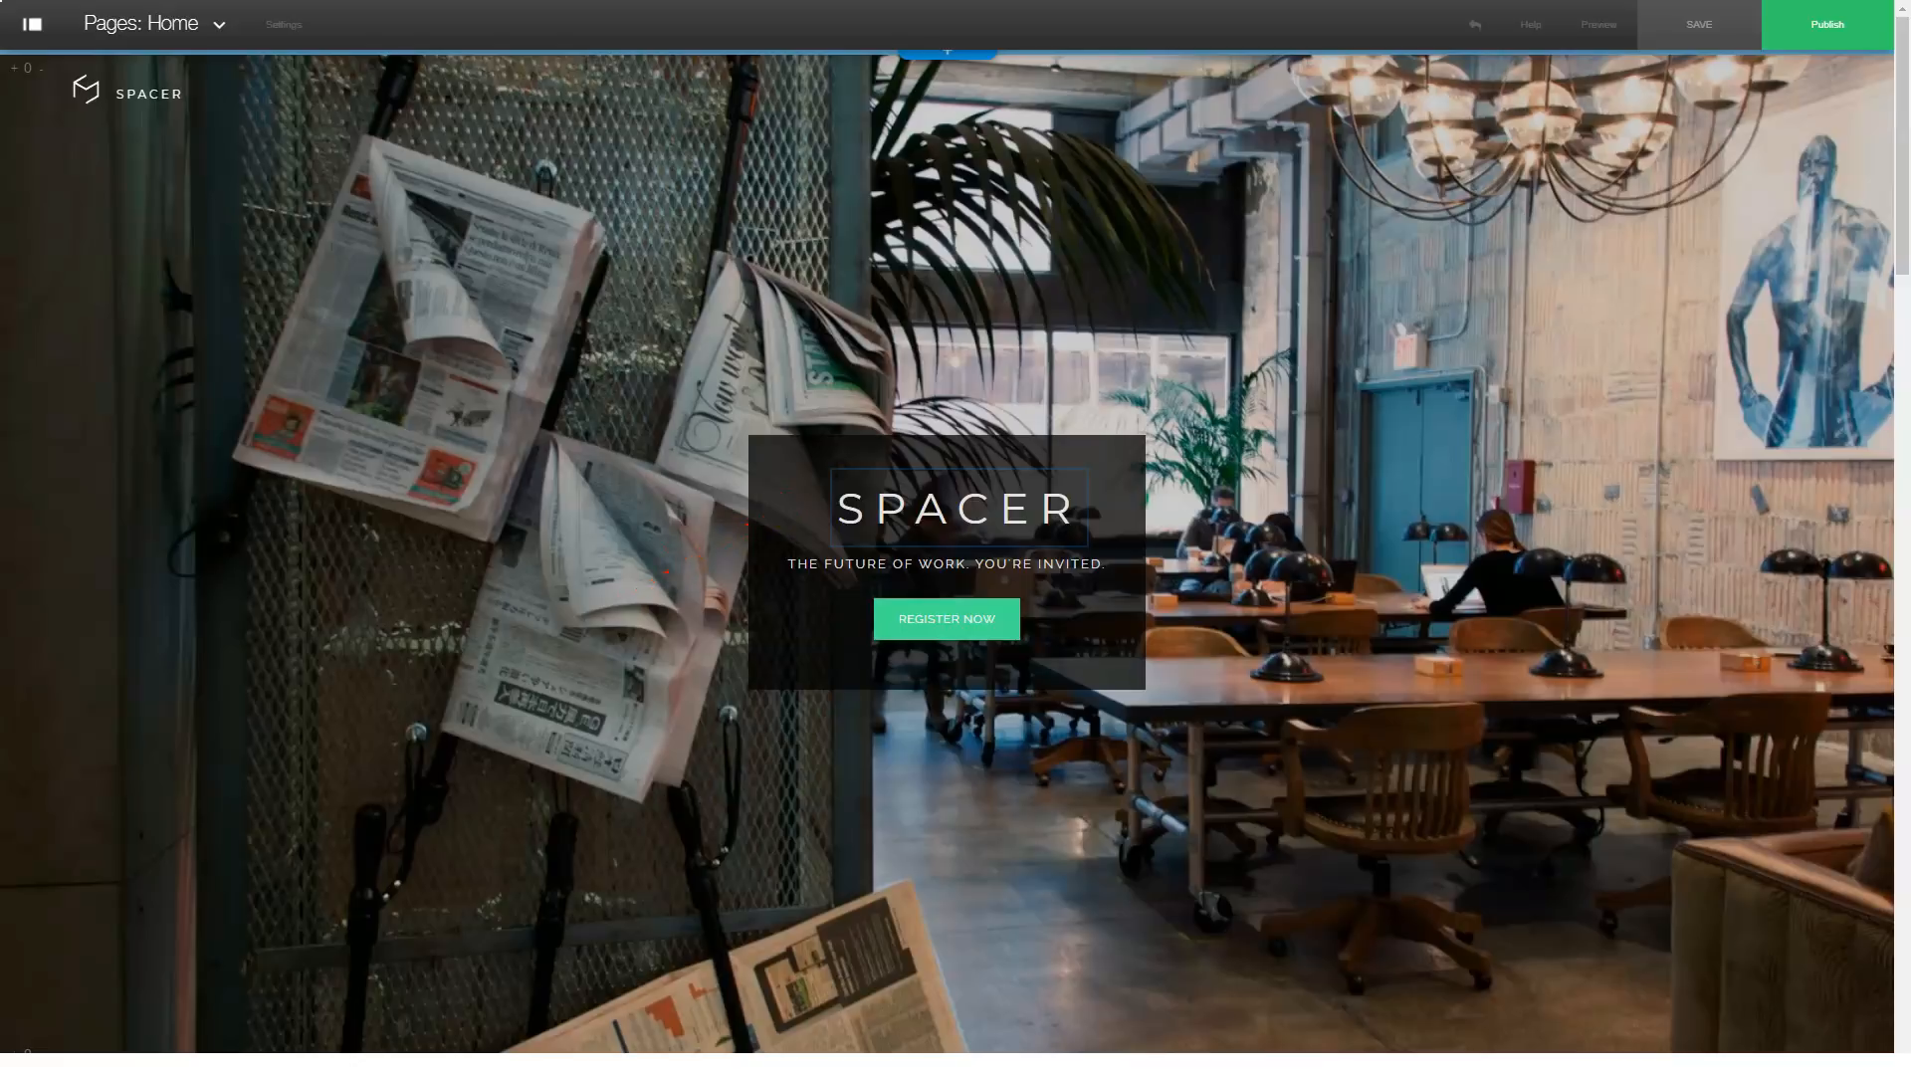
click(958, 508)
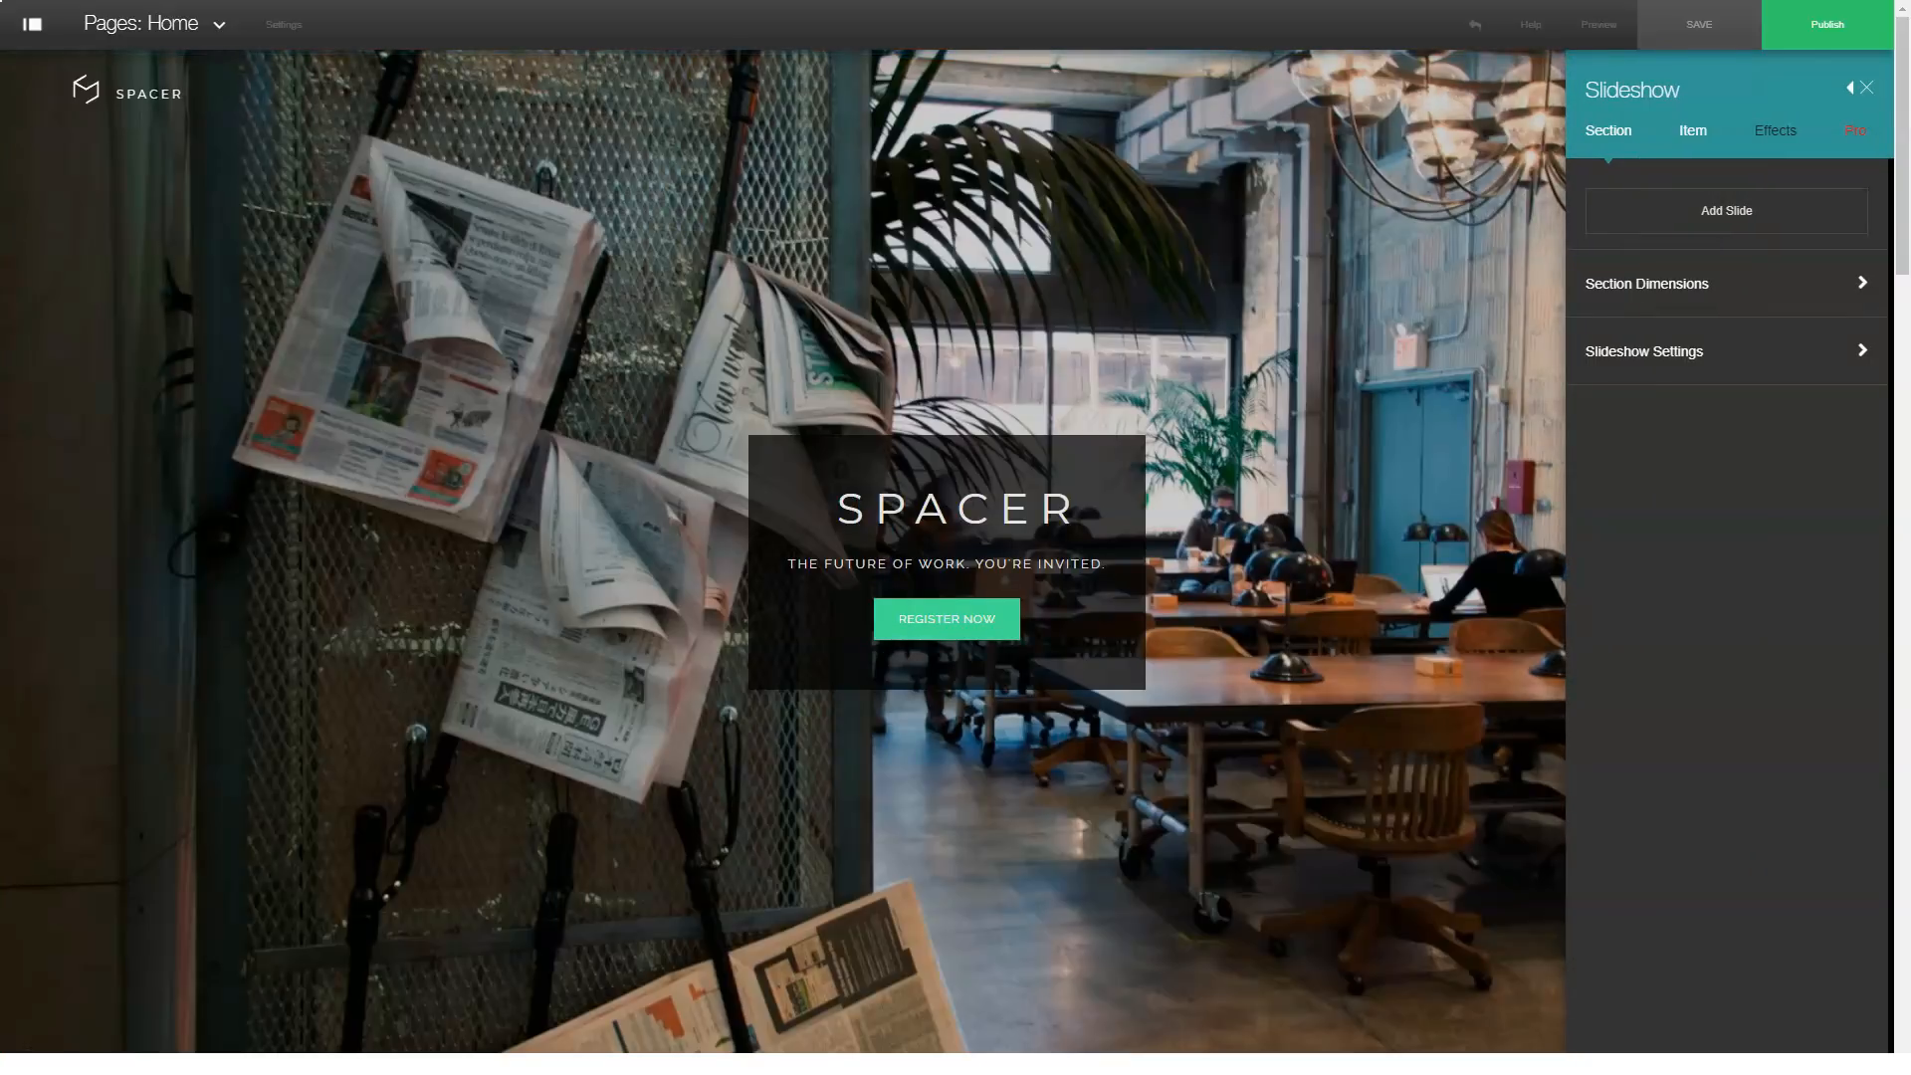
Step: Browse the slideshow's Item and Effects options and dismiss the premium feature notice
click(1692, 131)
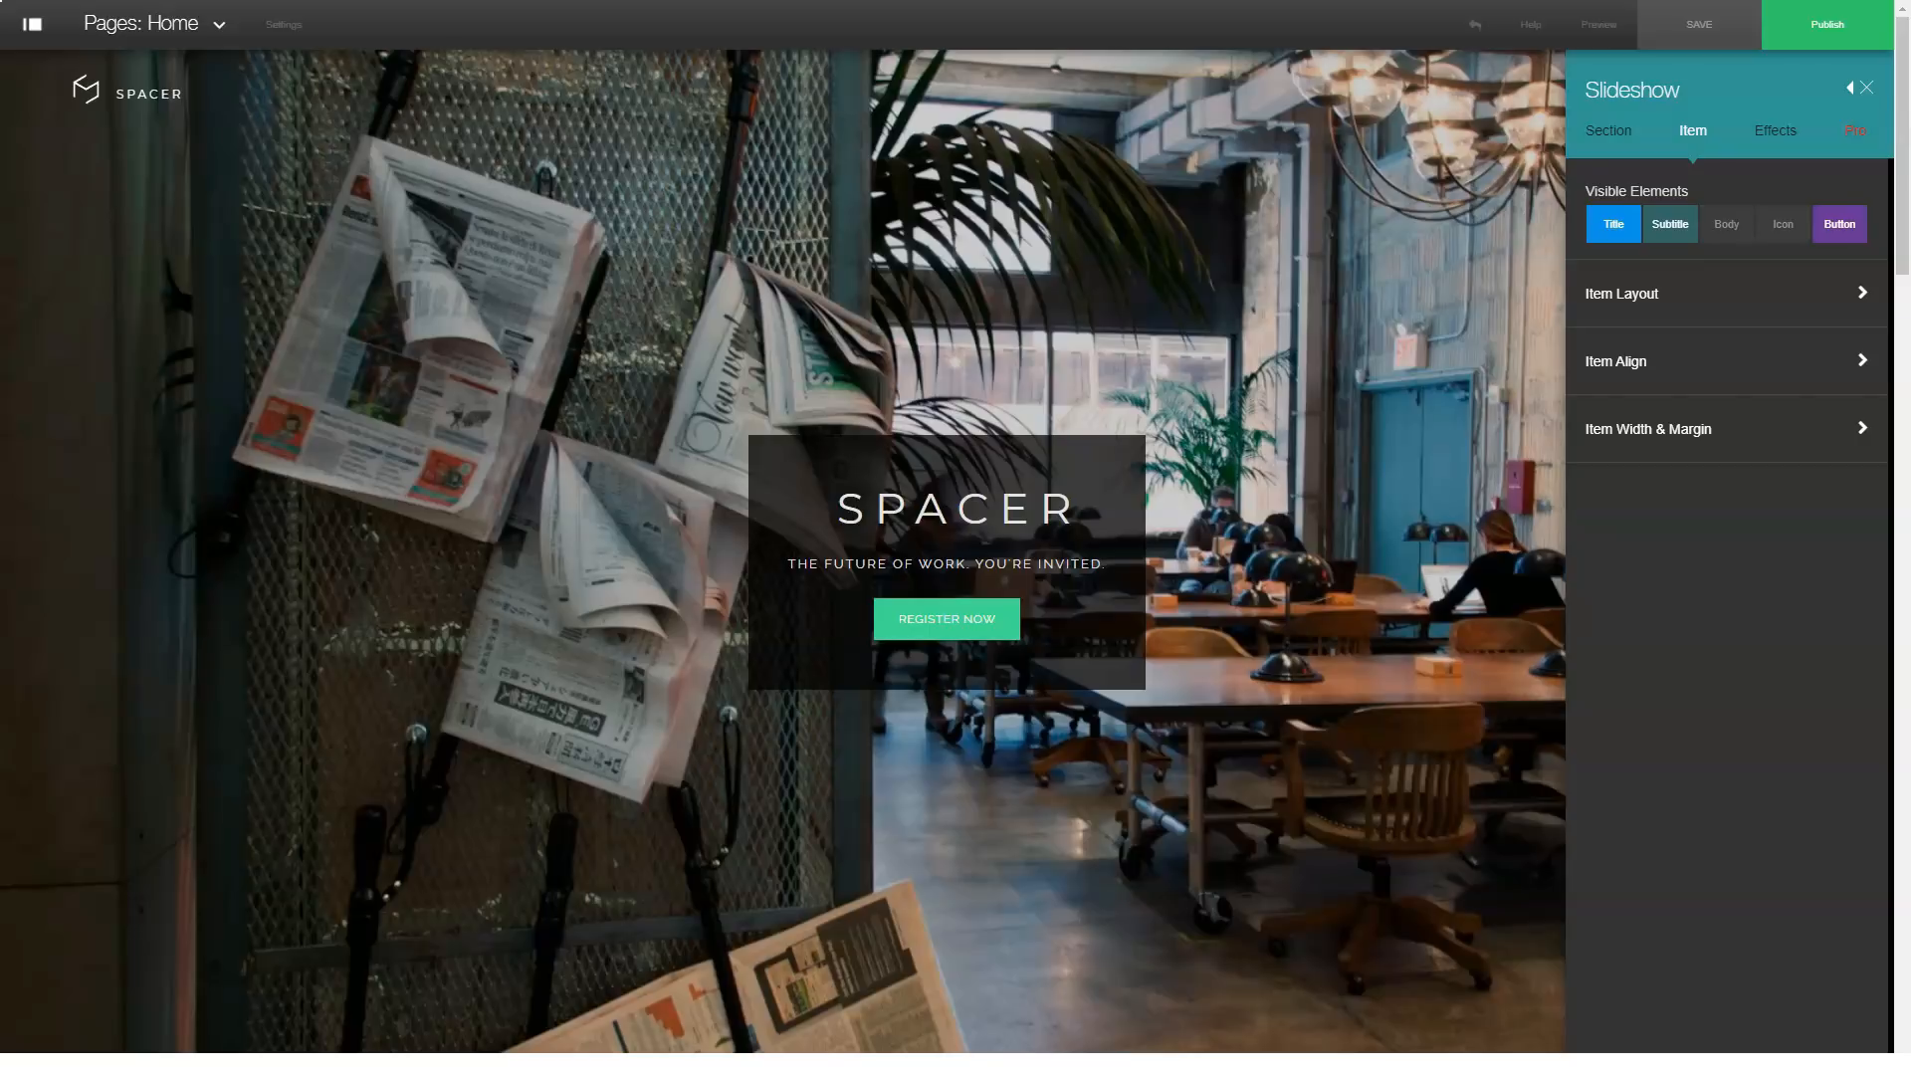
click(1775, 130)
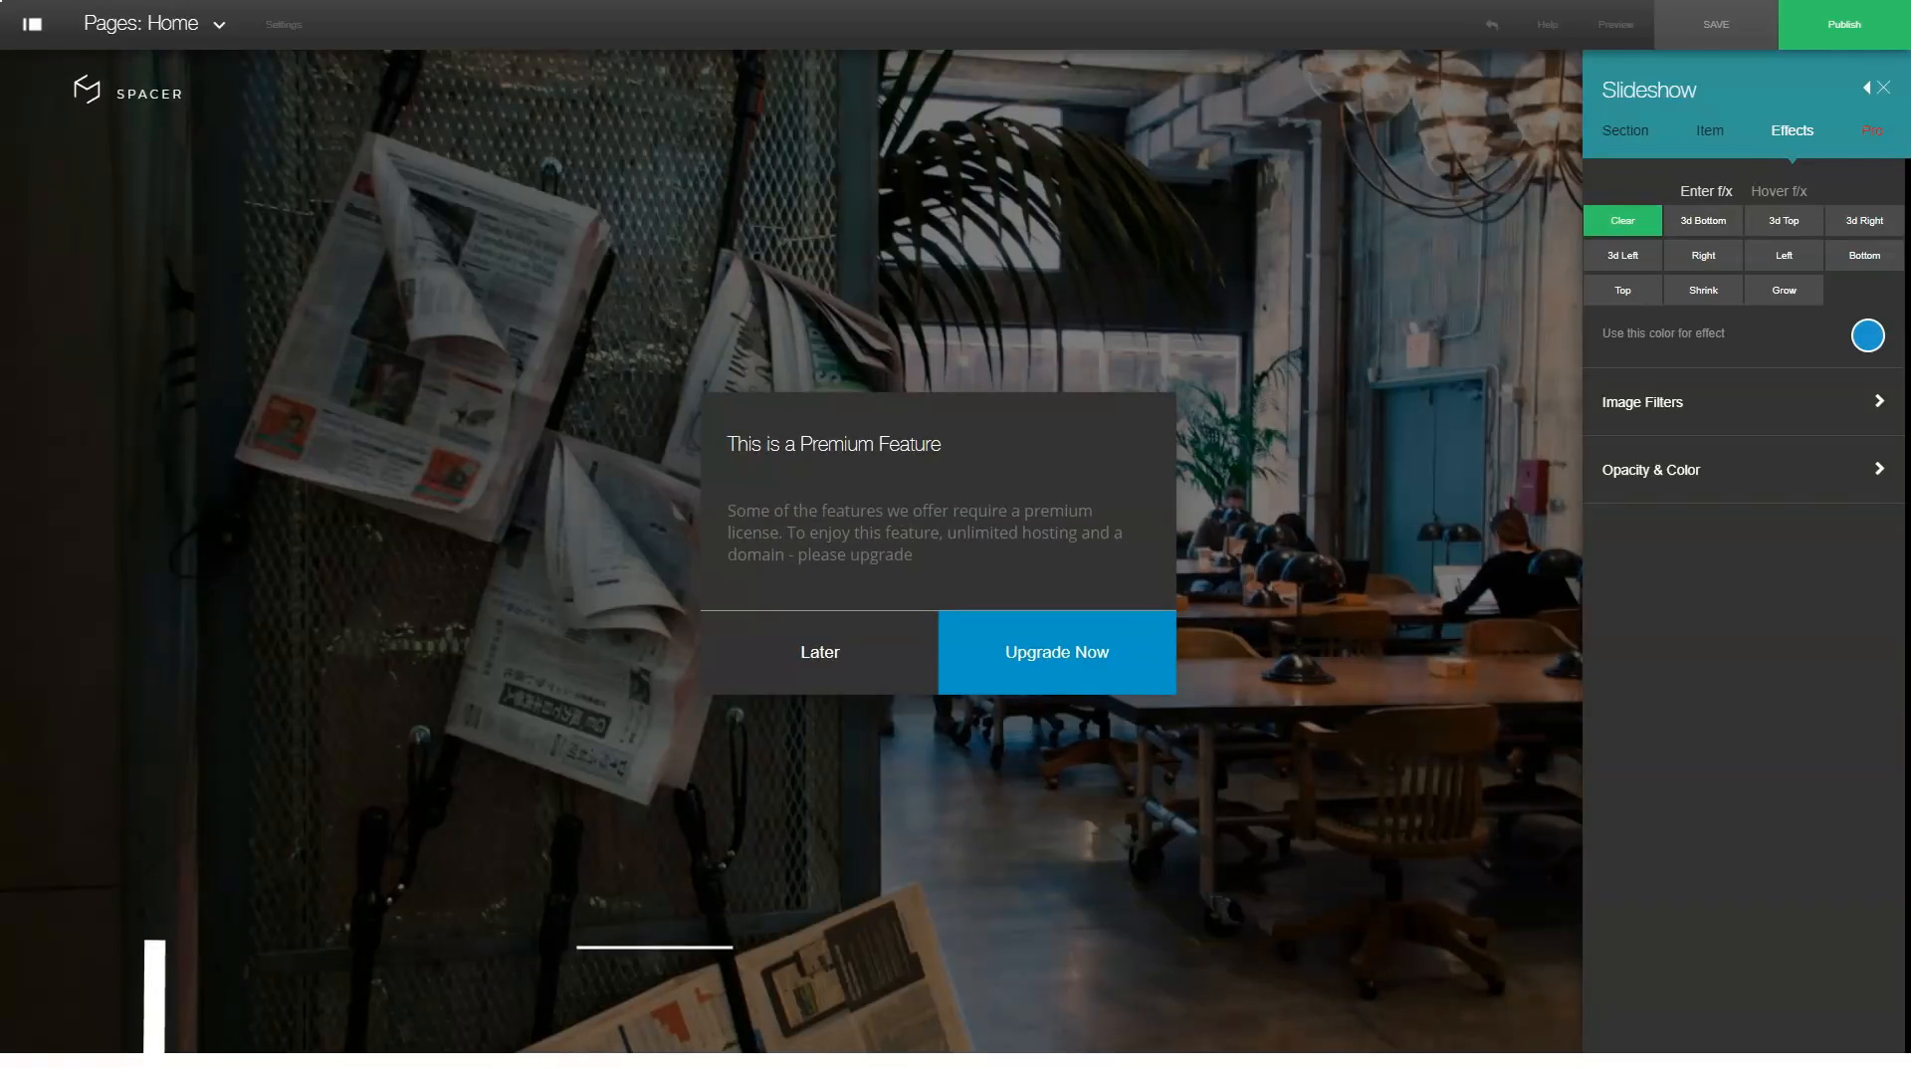
click(819, 652)
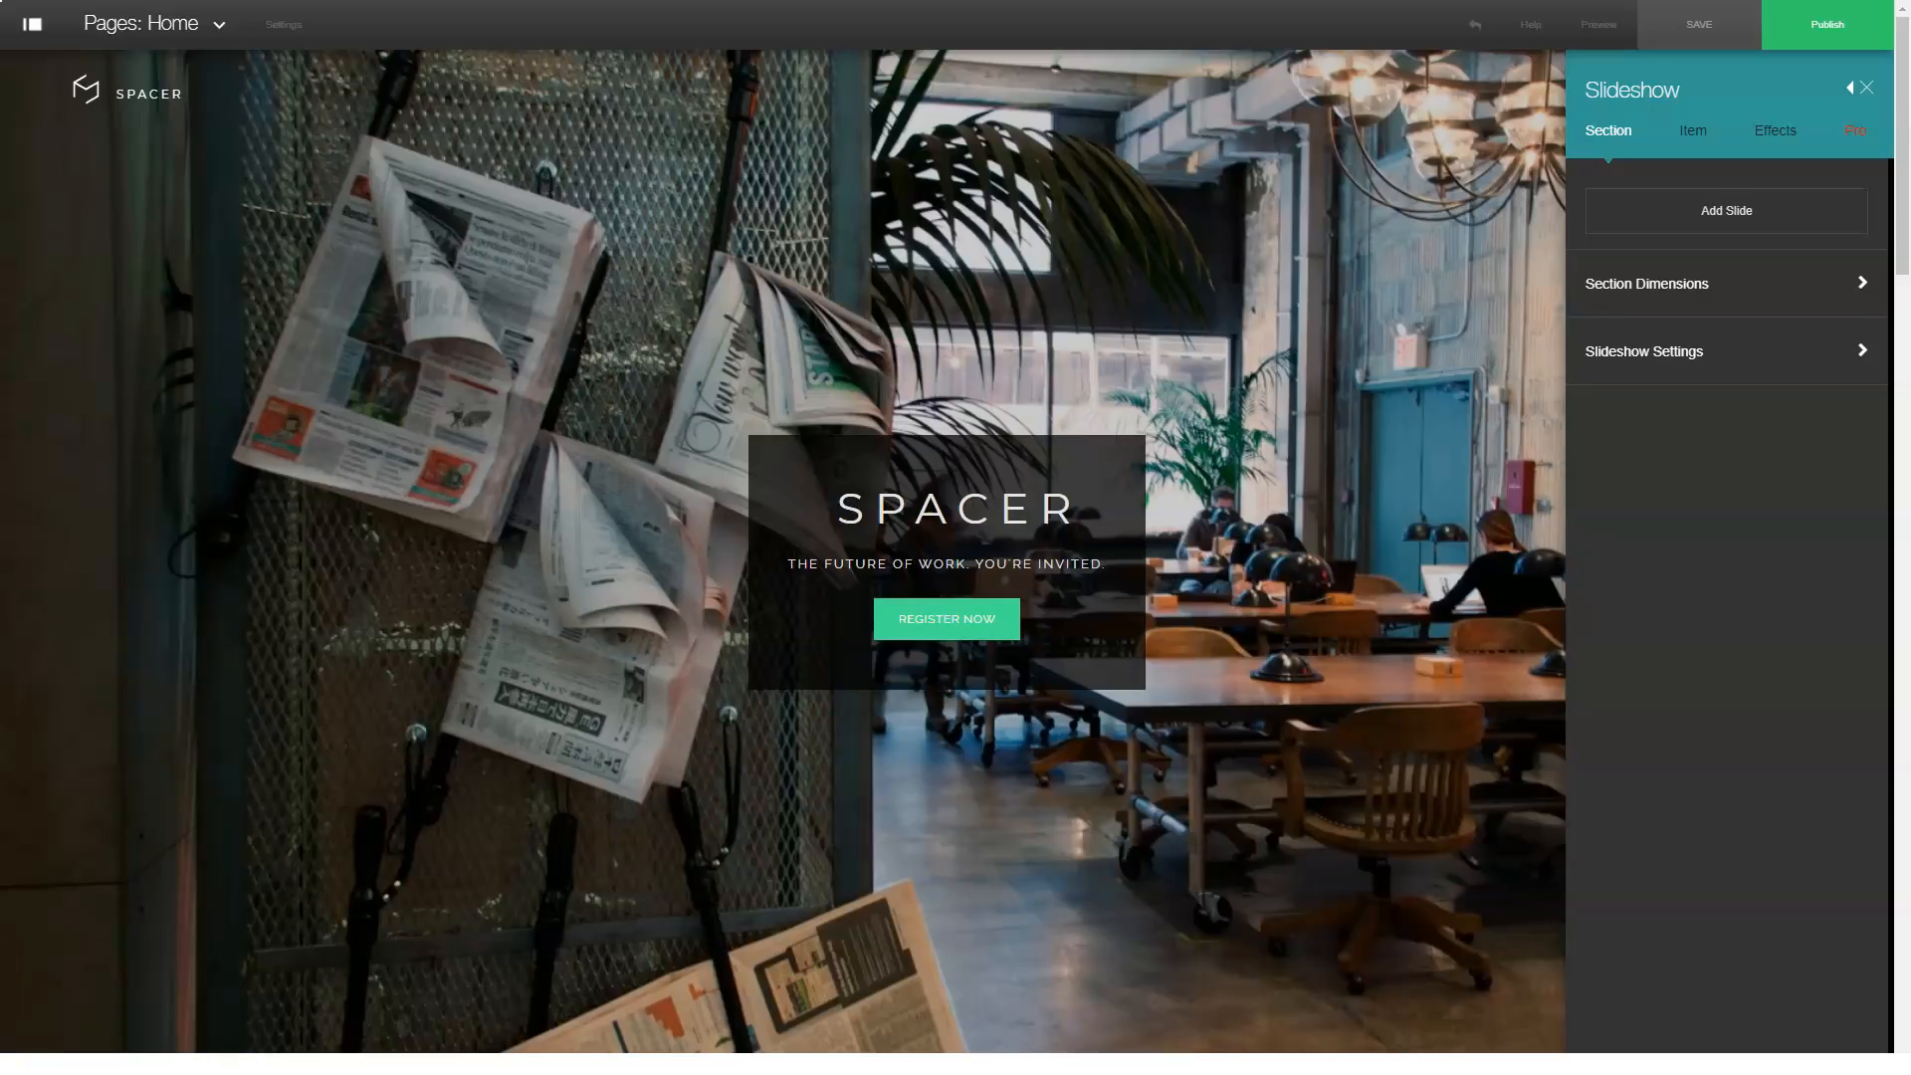
click(1865, 87)
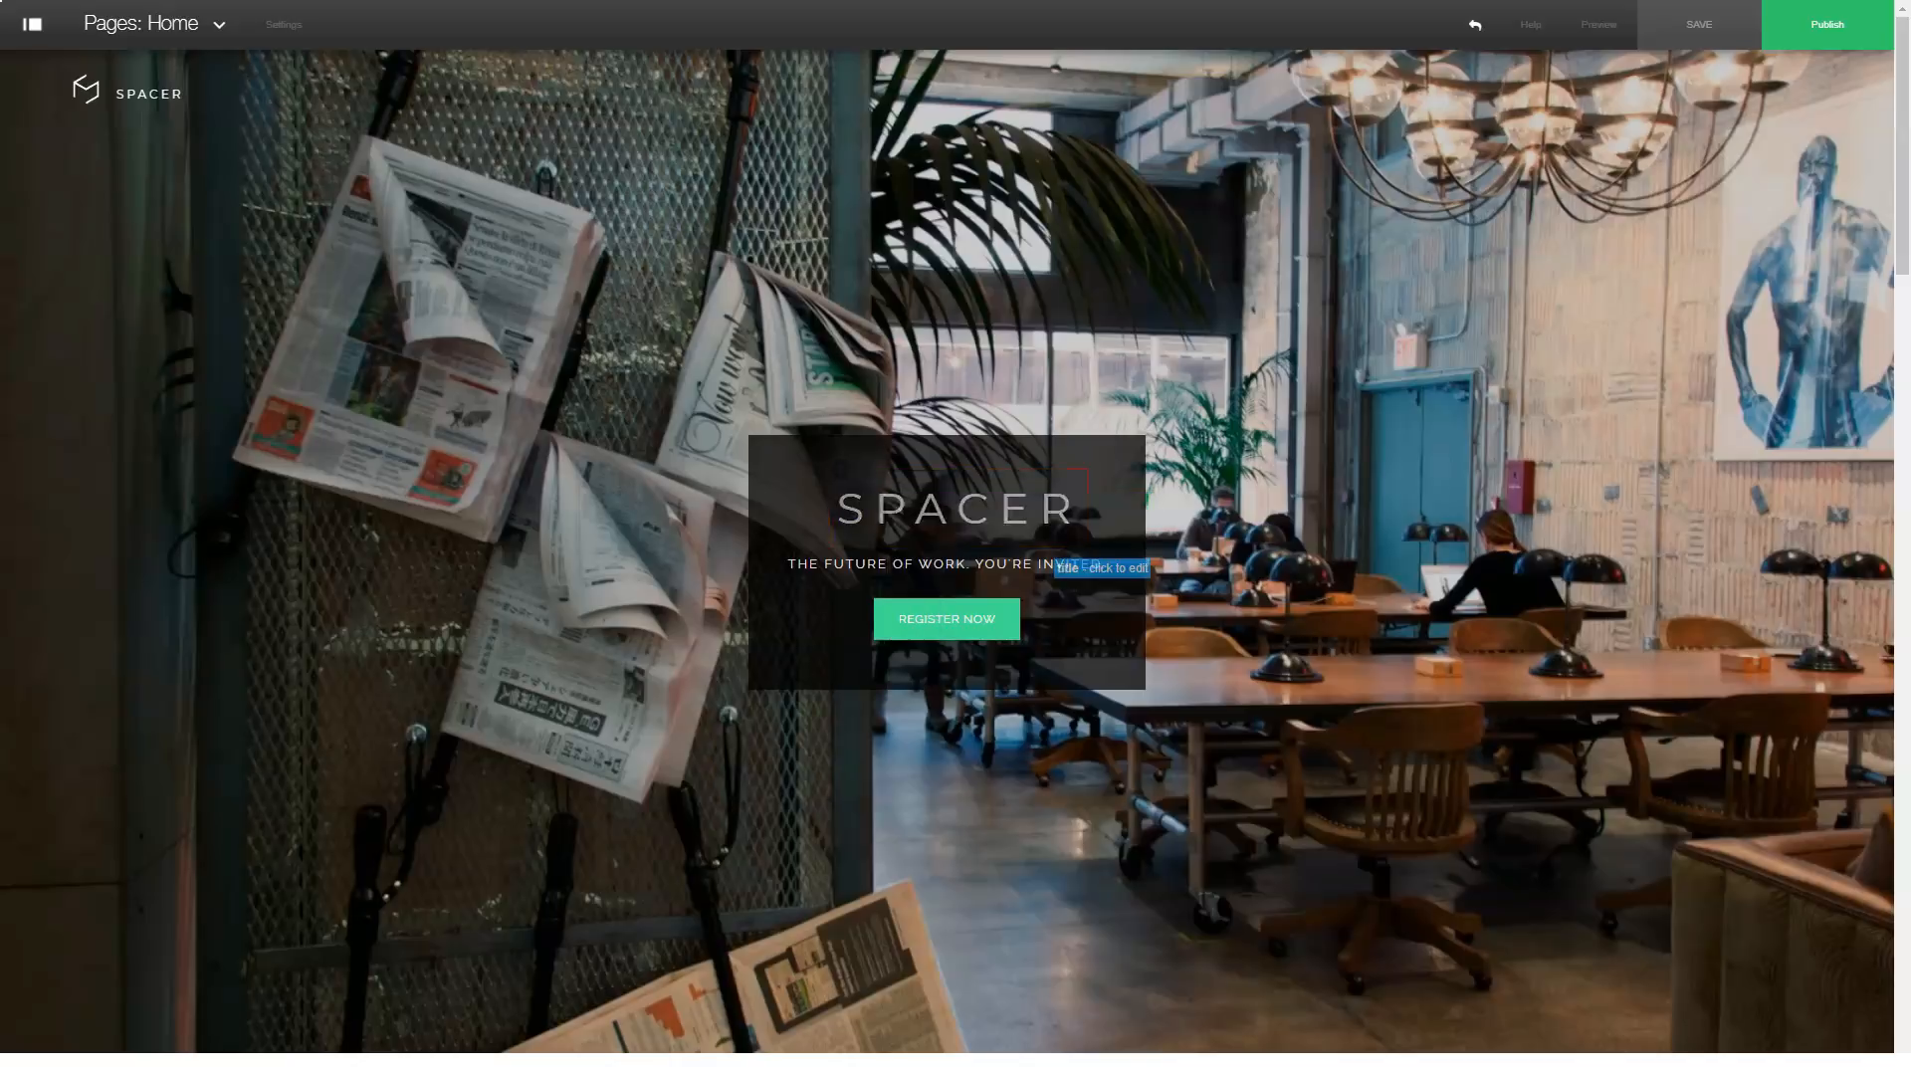
Step: Switch the slide to the centred full-background layout with center/middle item alignment
click(946, 564)
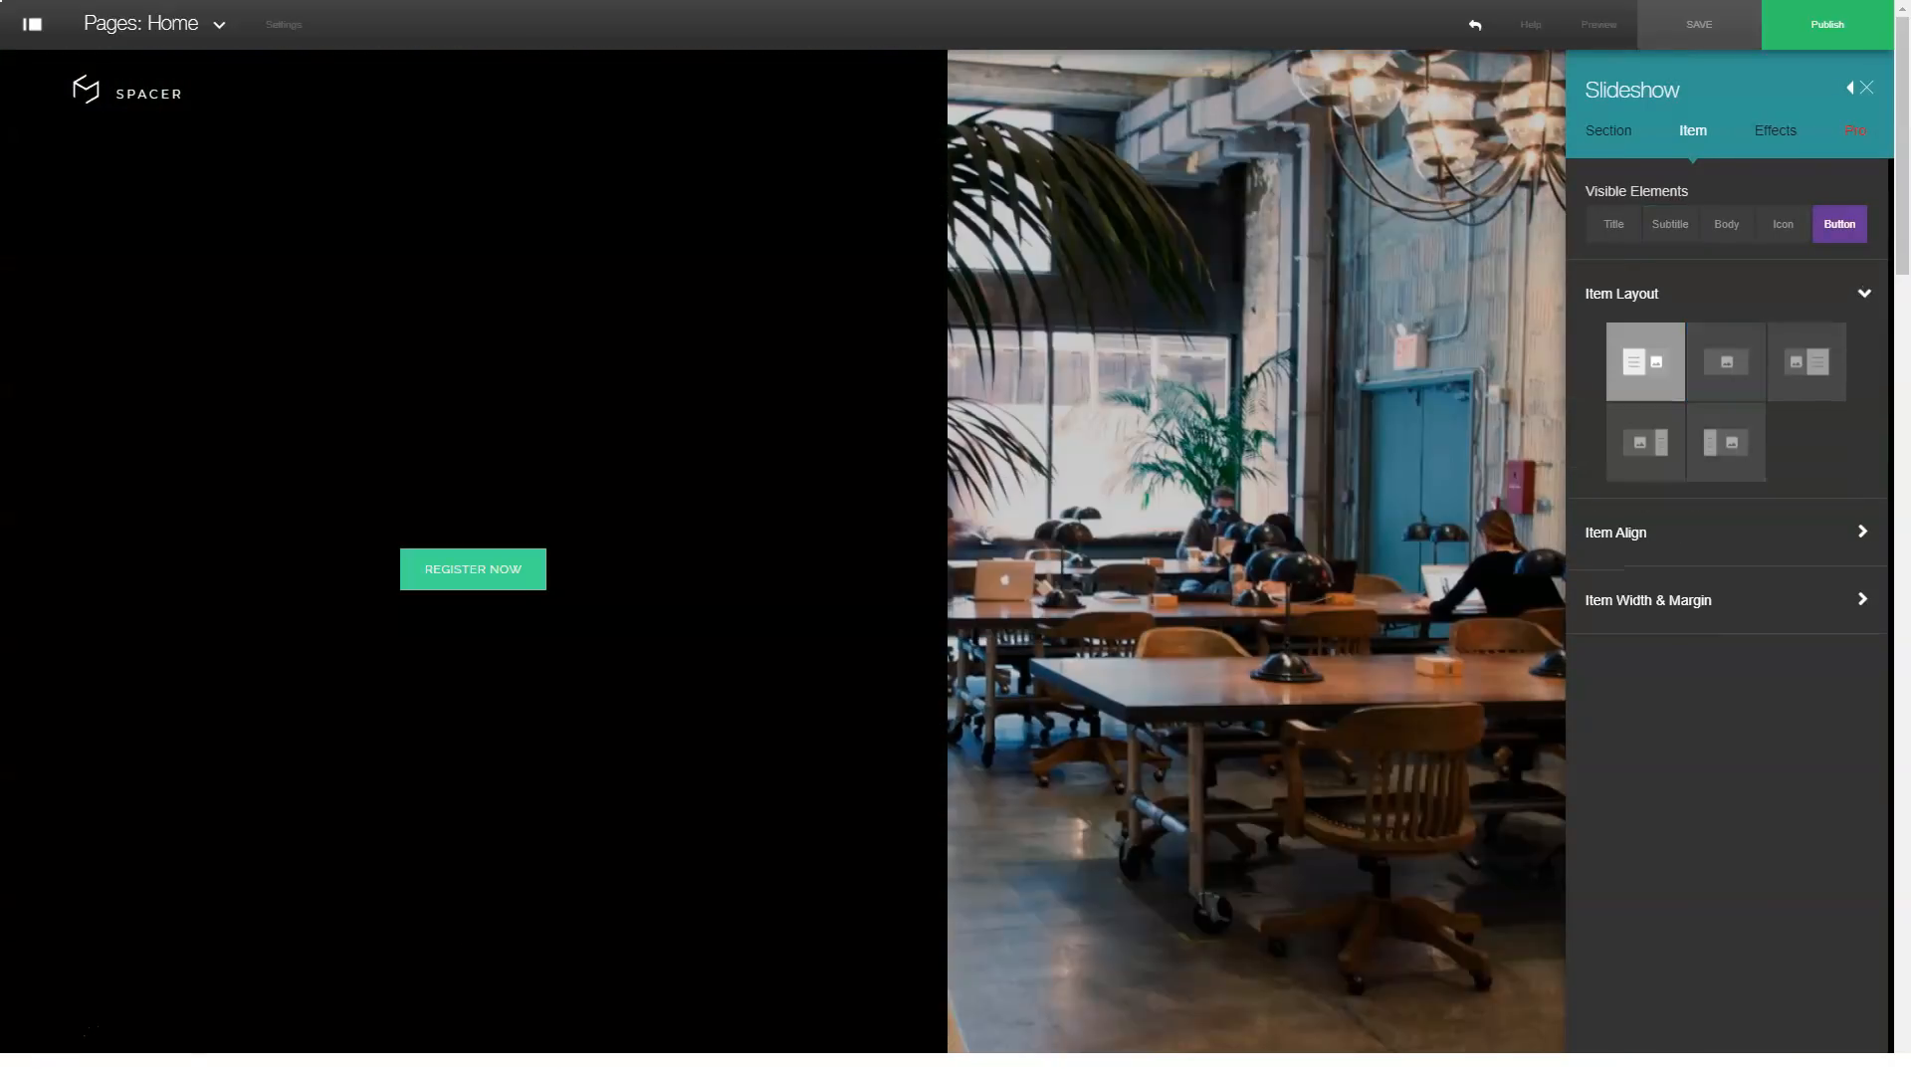
click(1807, 362)
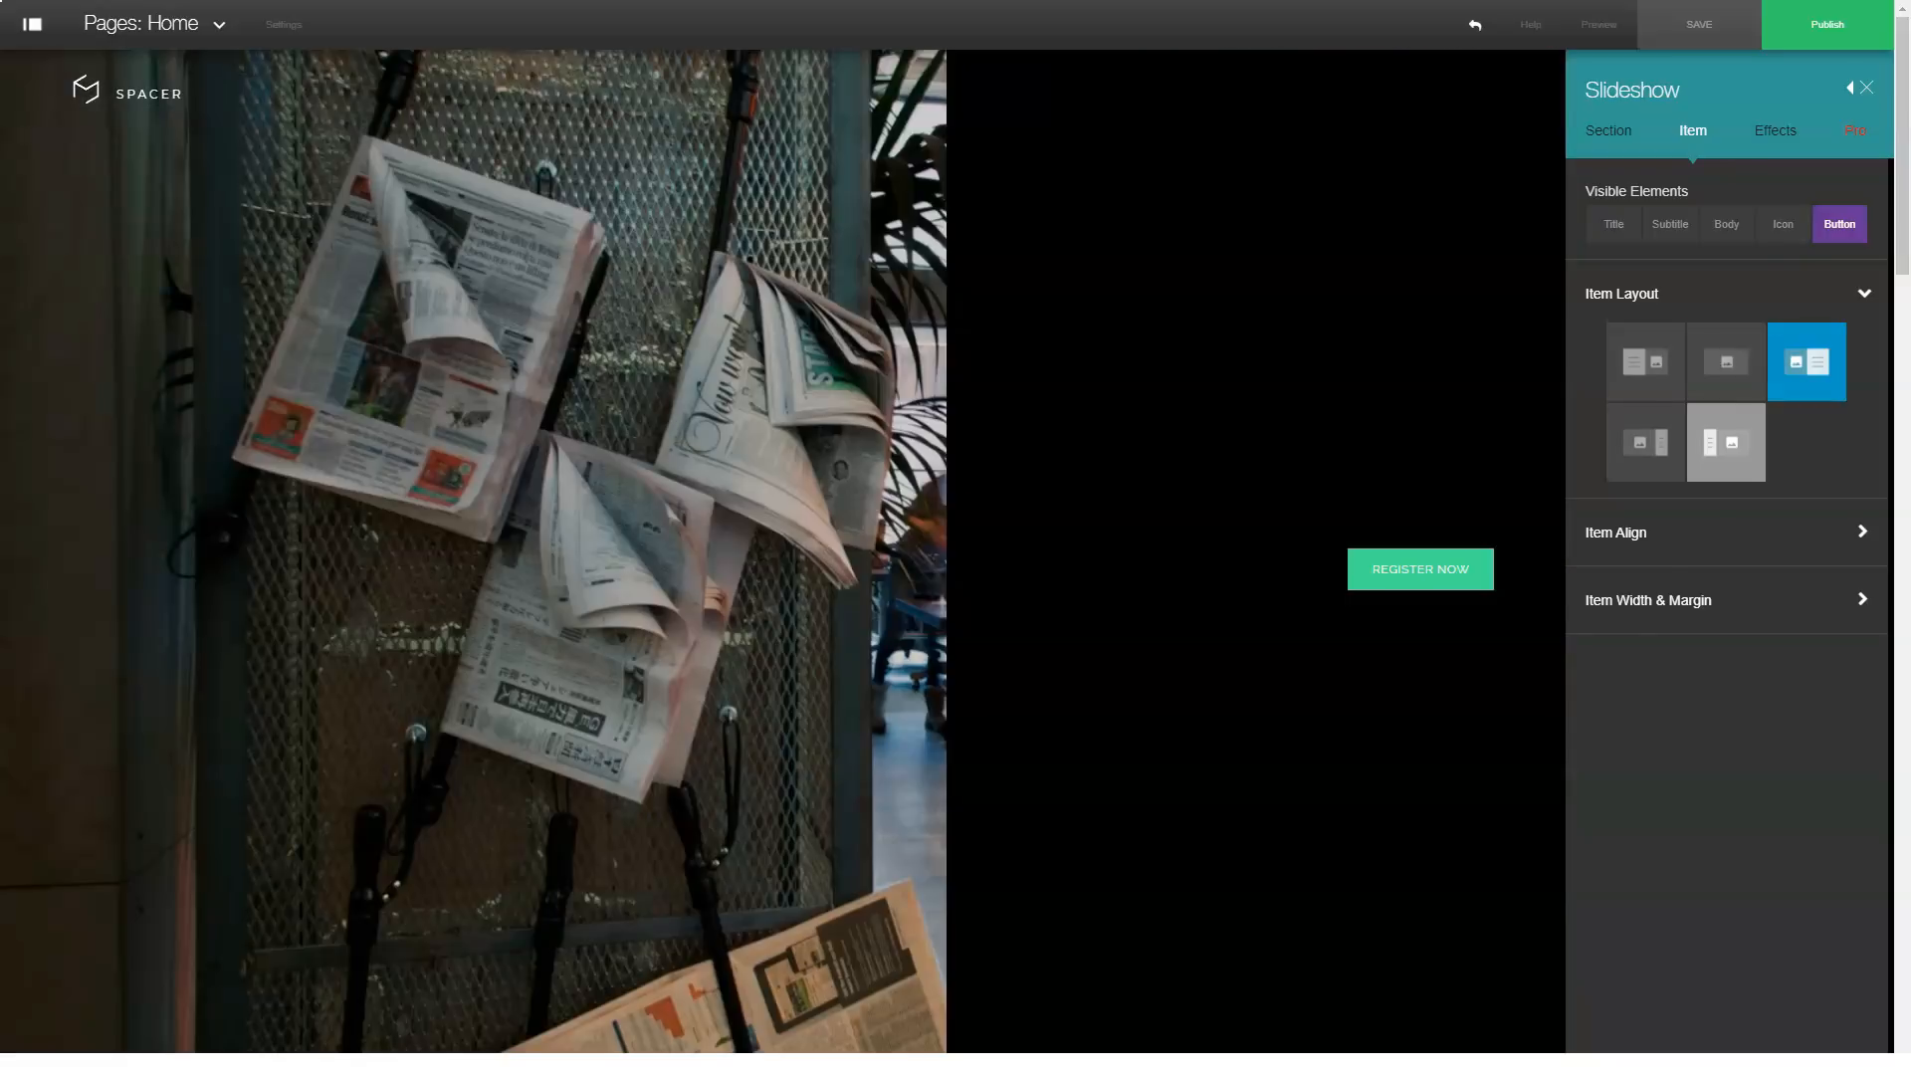
click(1645, 443)
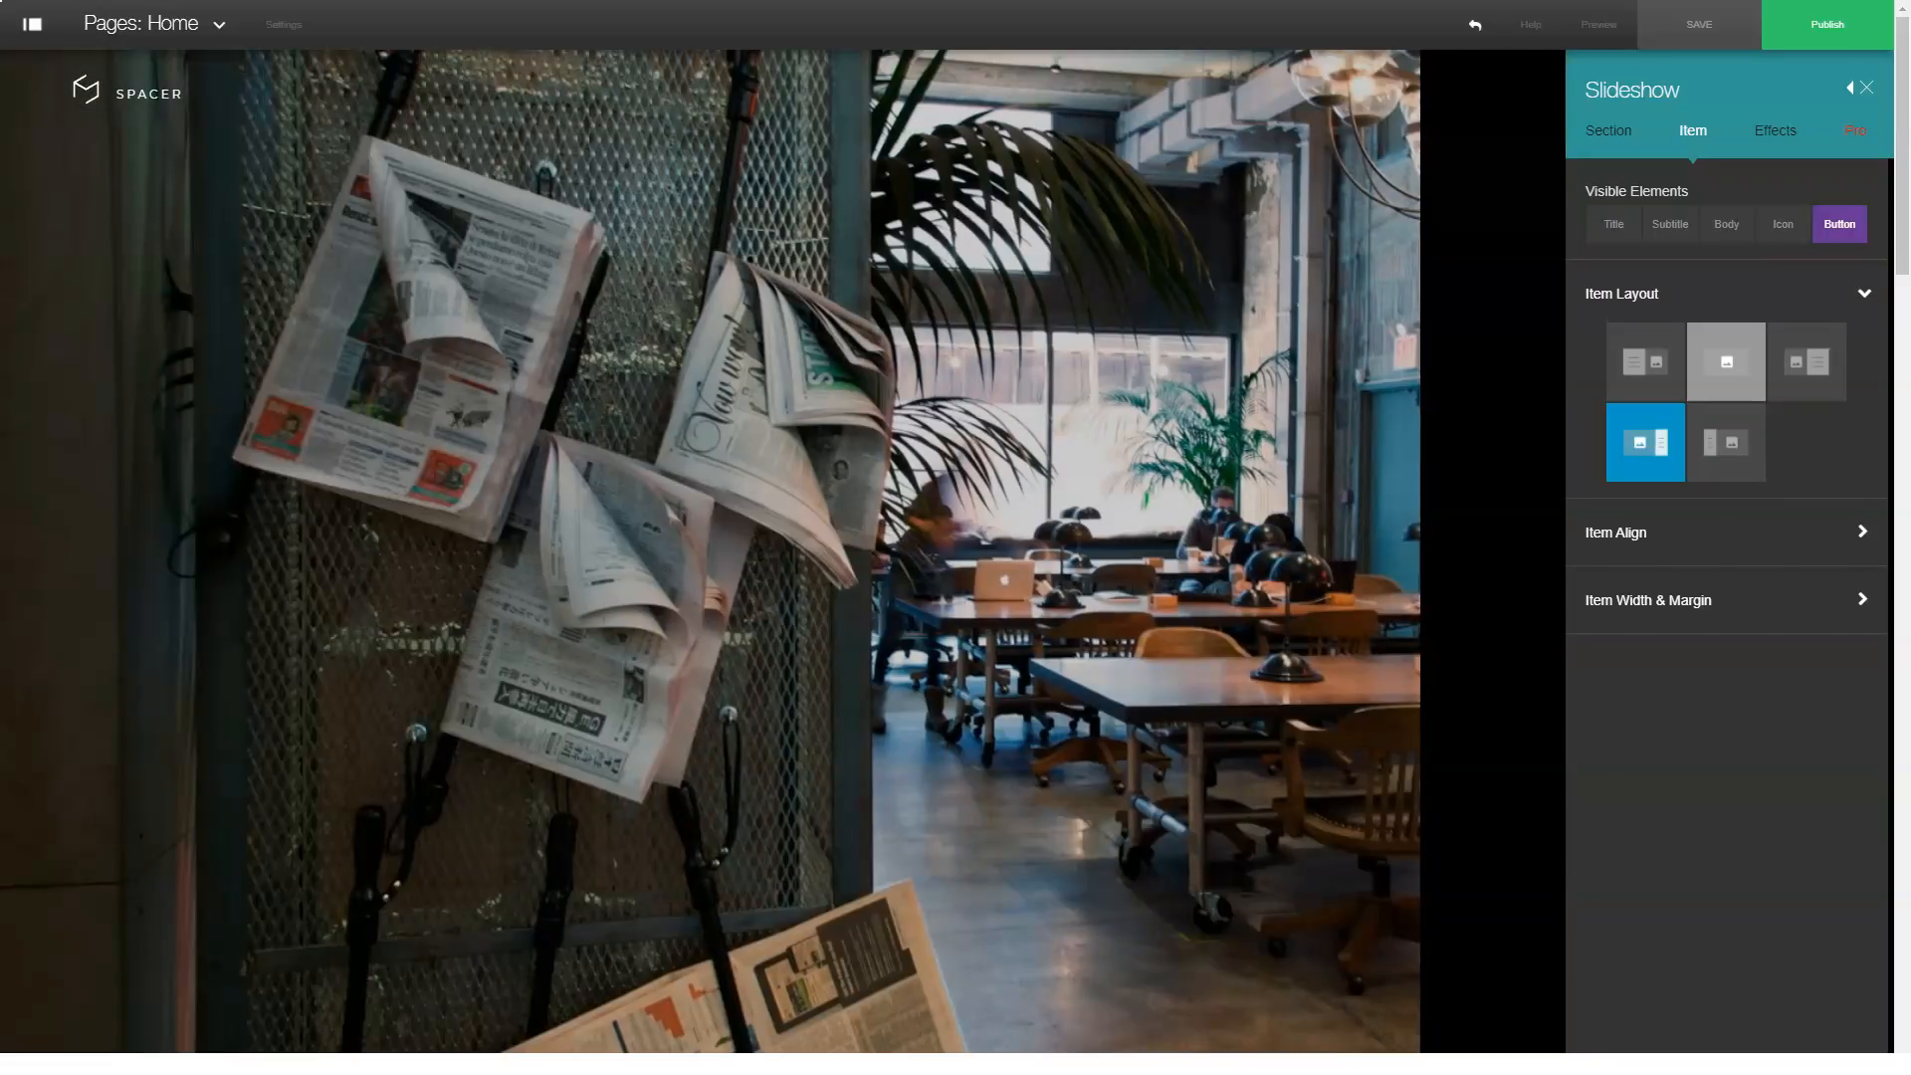
click(1726, 362)
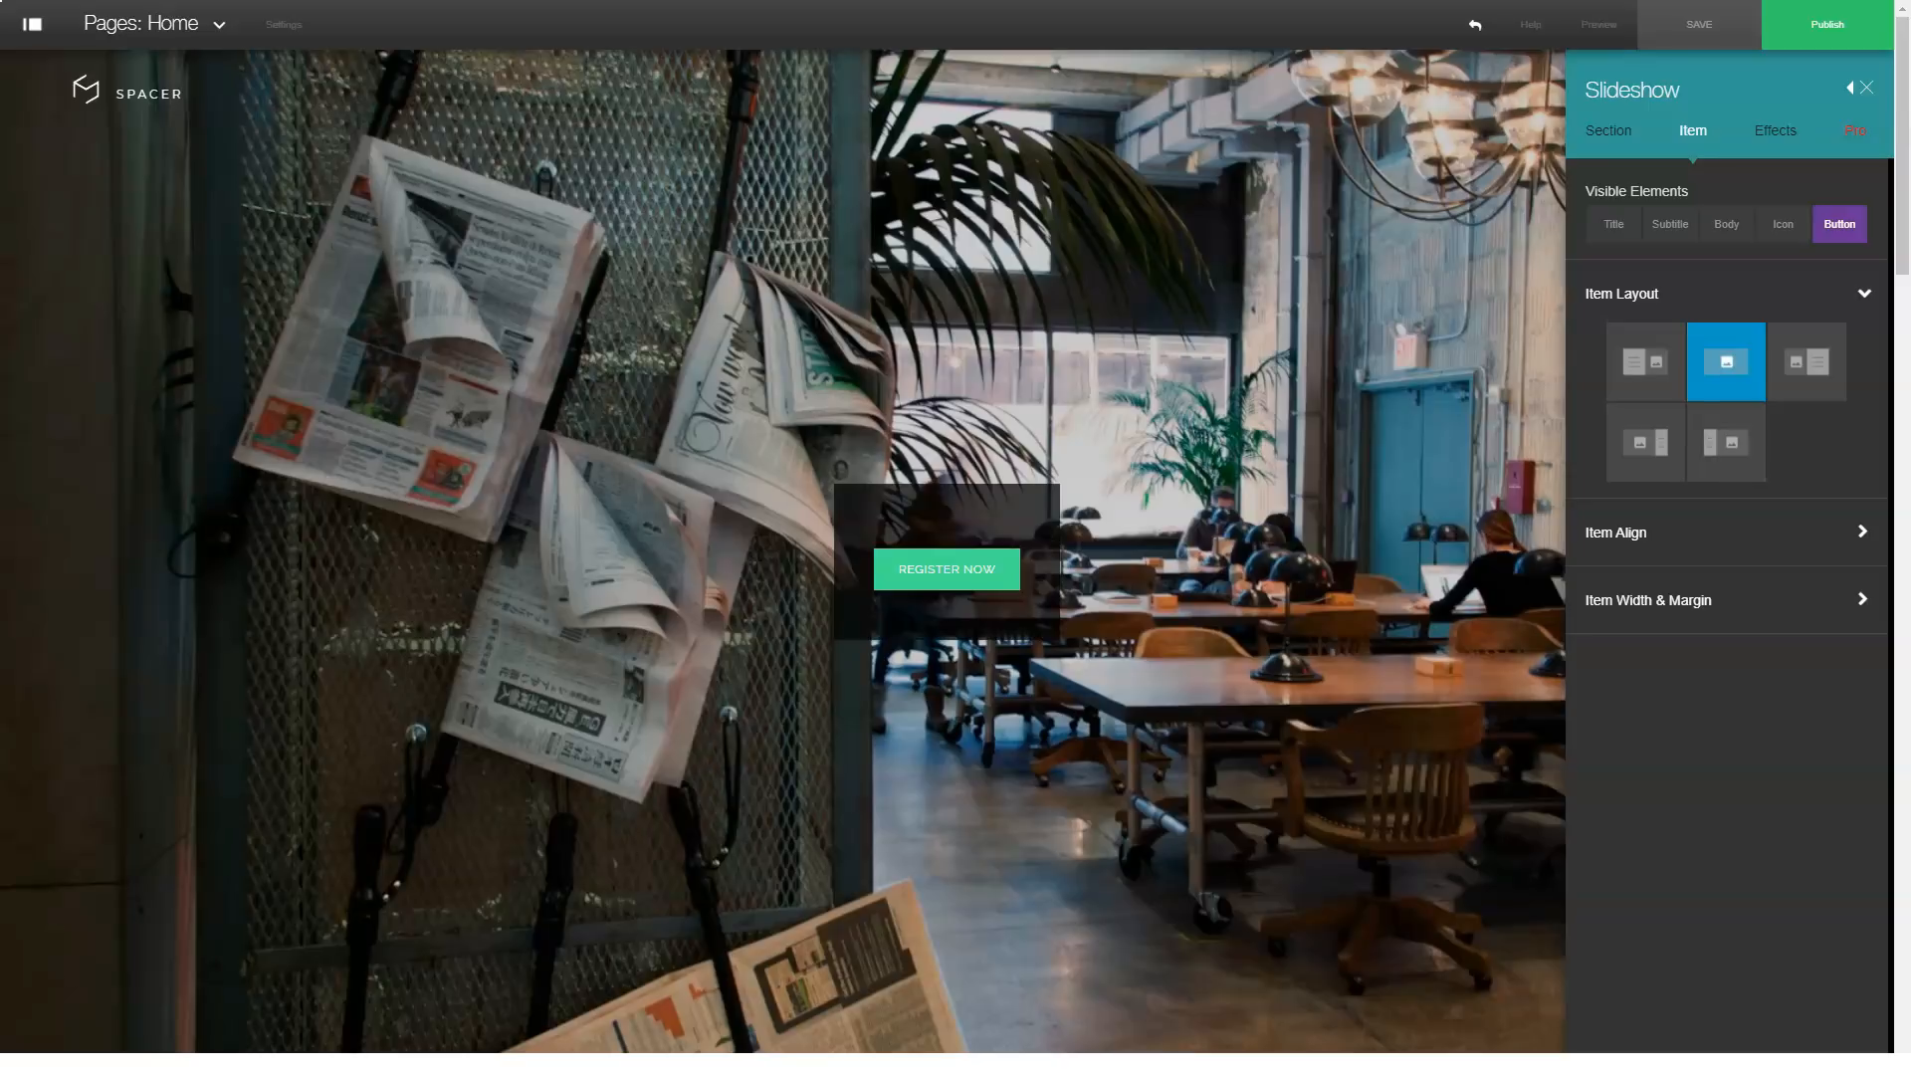
click(1727, 532)
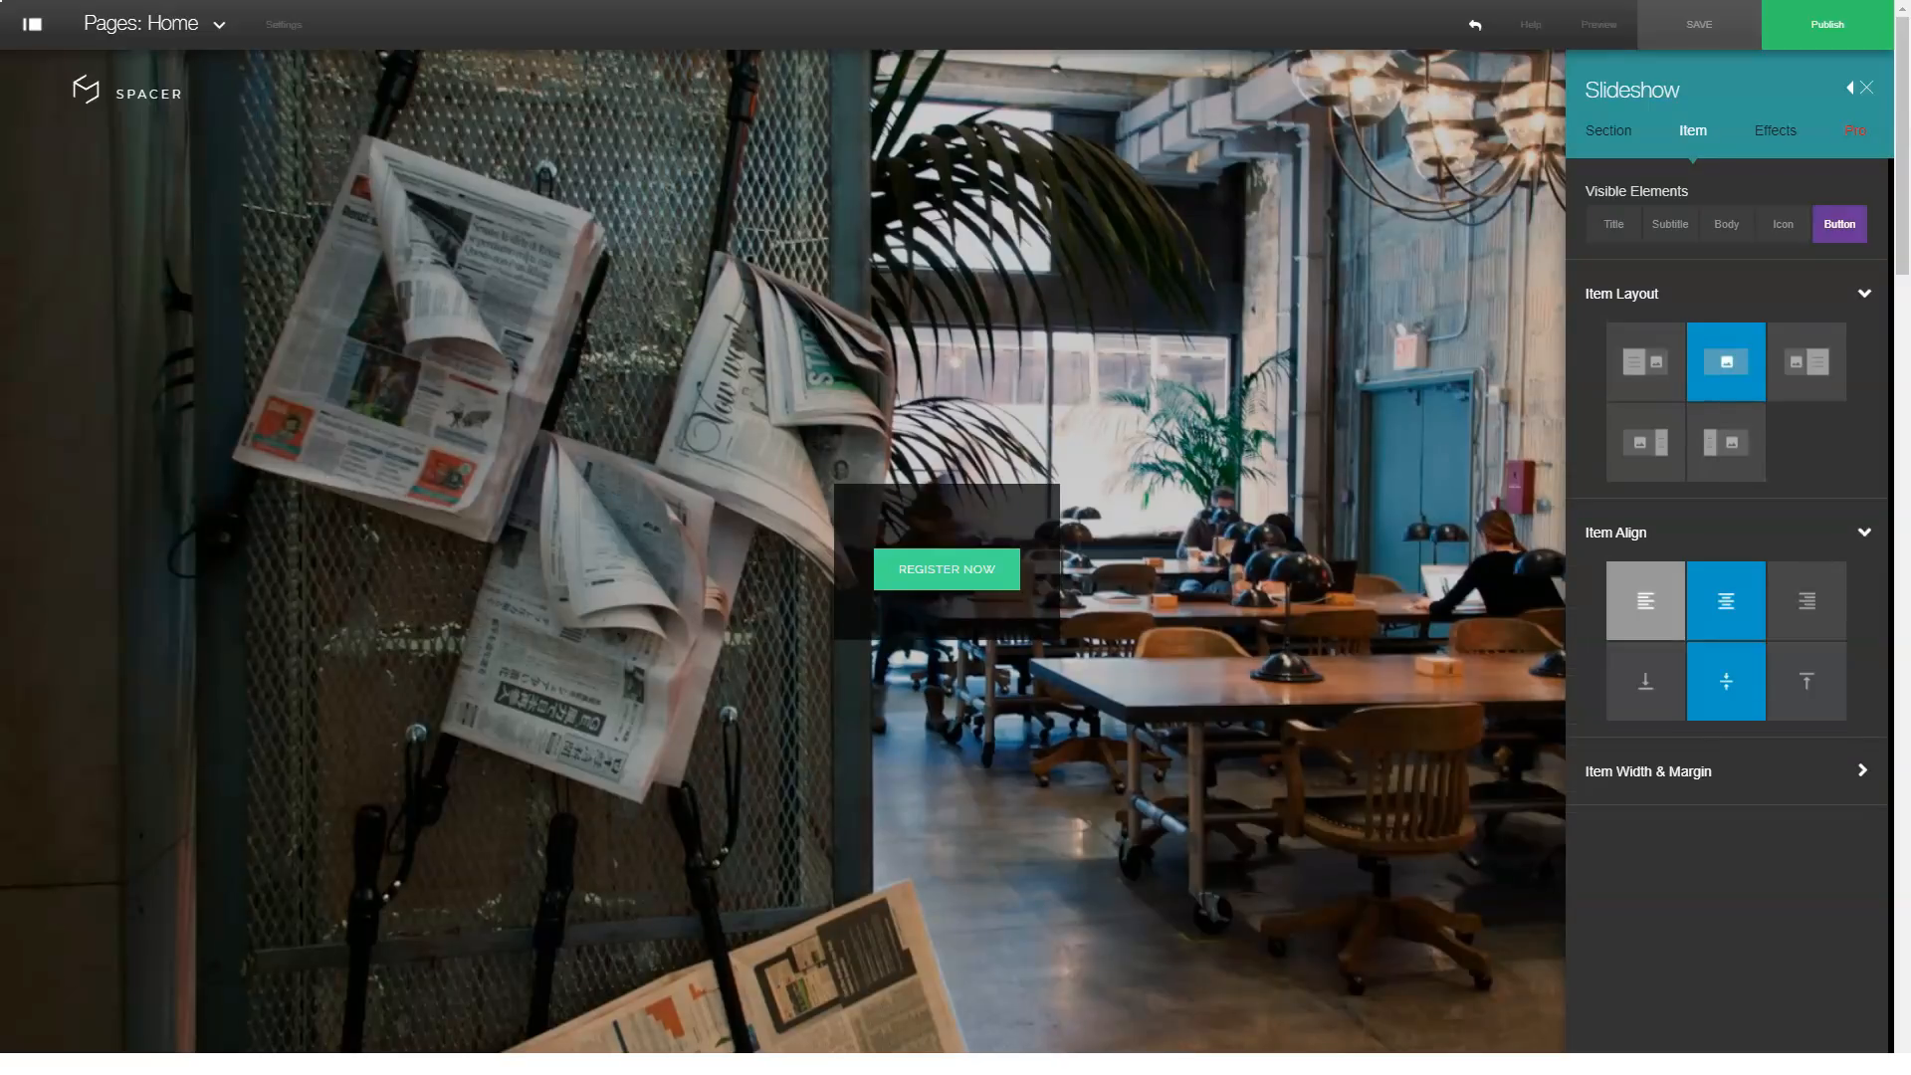
click(1806, 682)
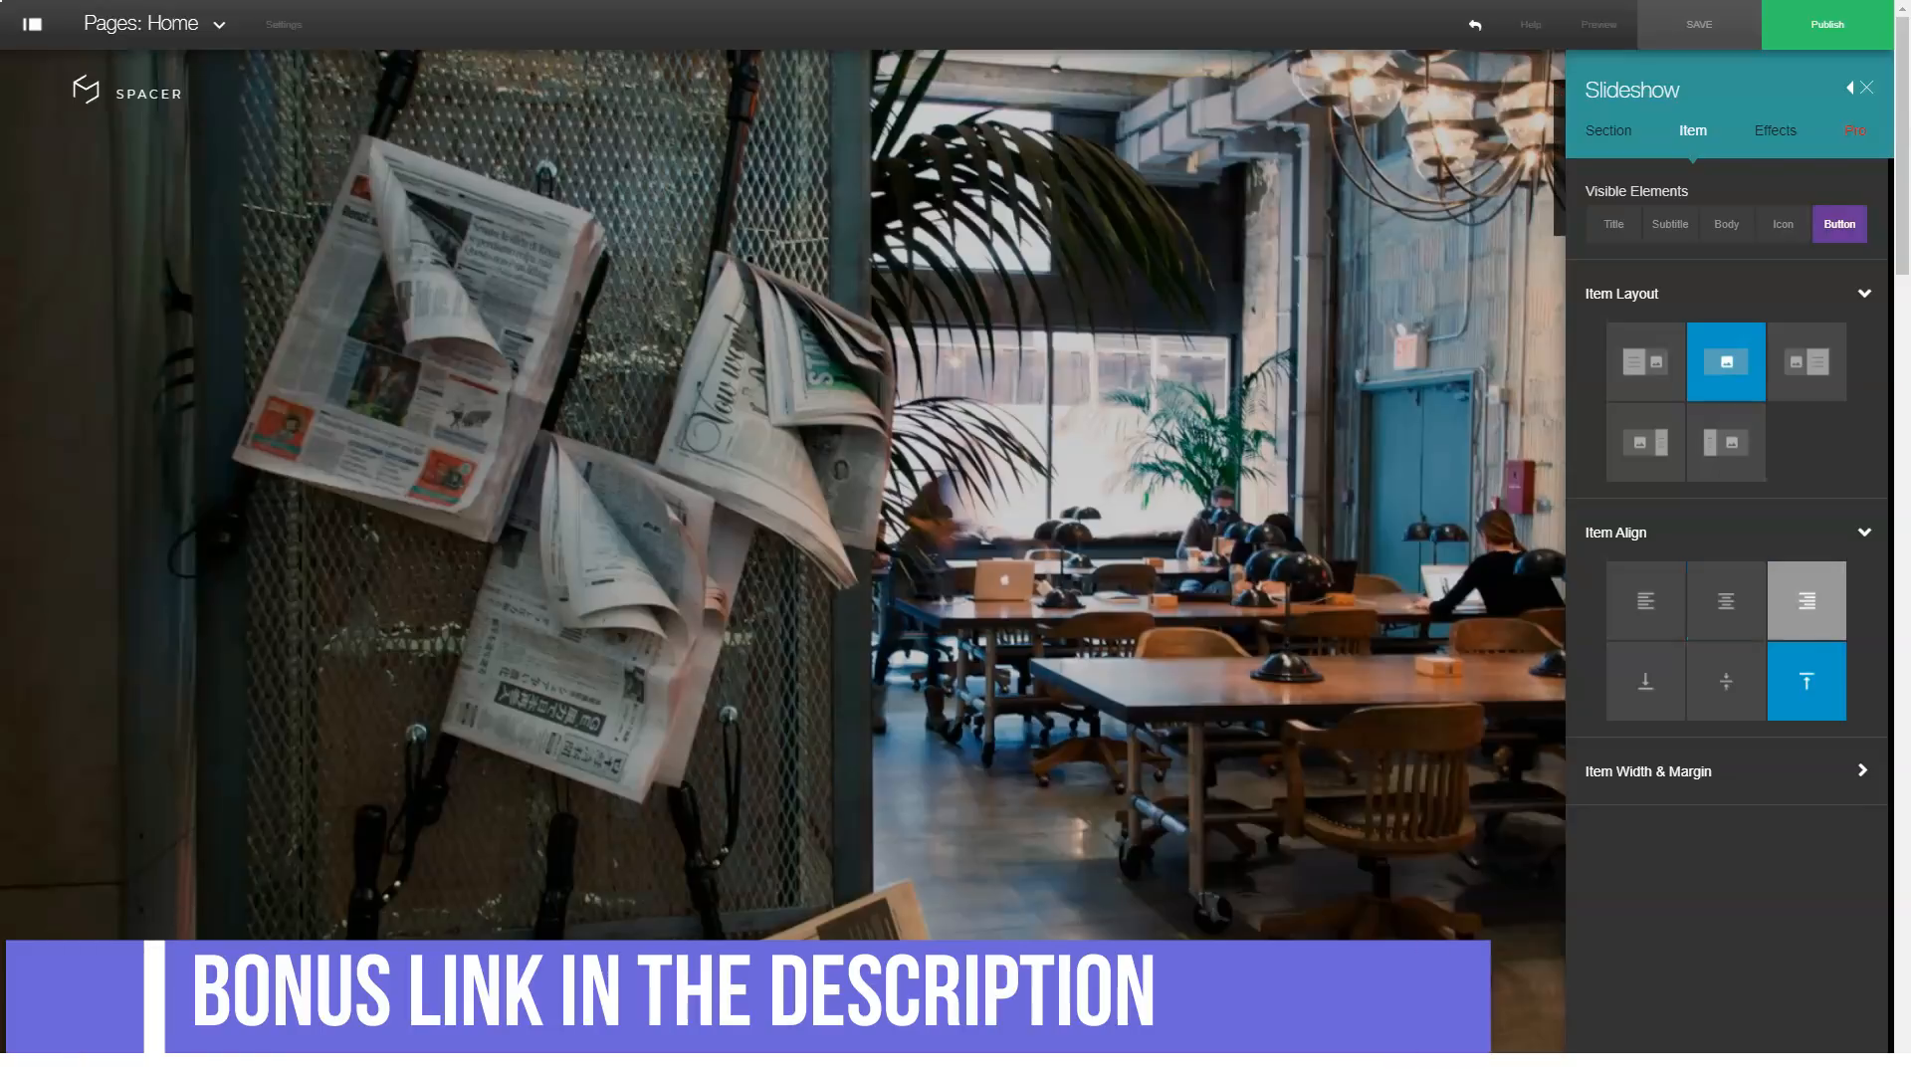
click(1644, 600)
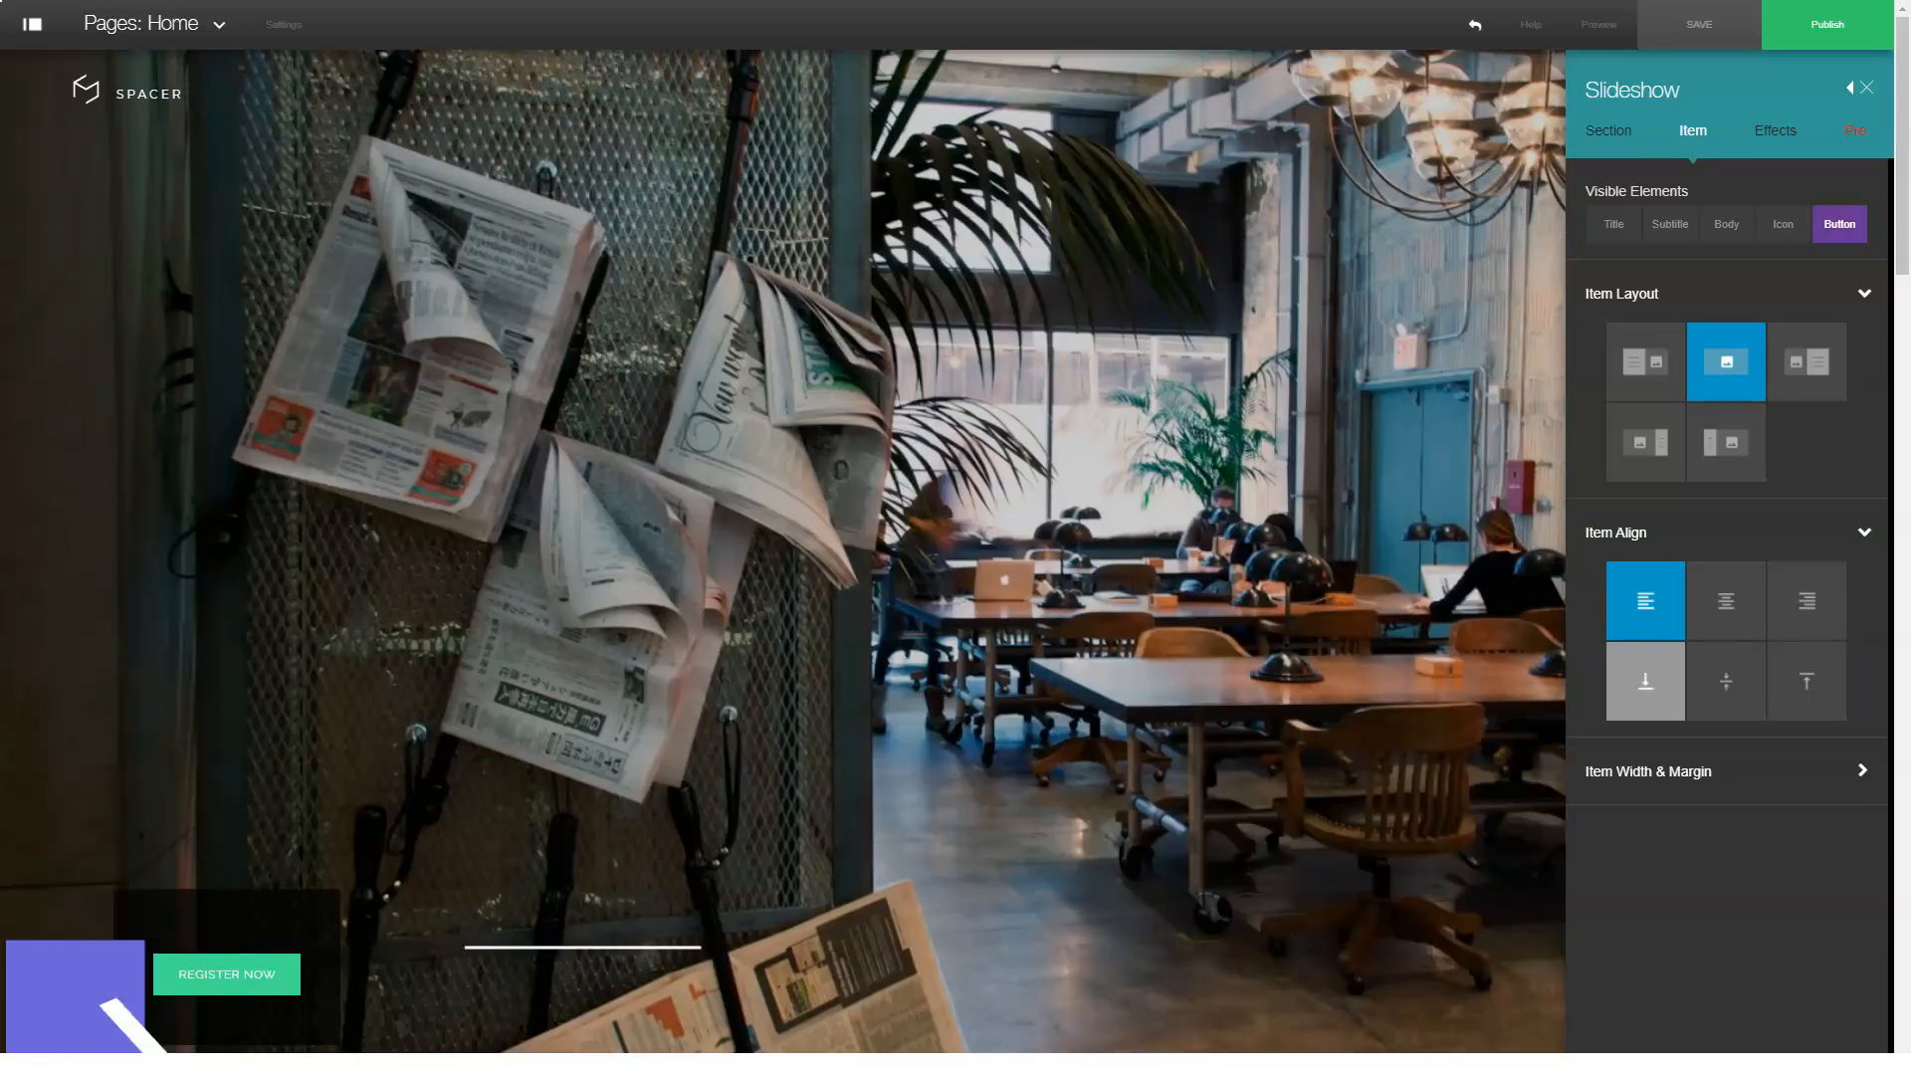
click(1726, 680)
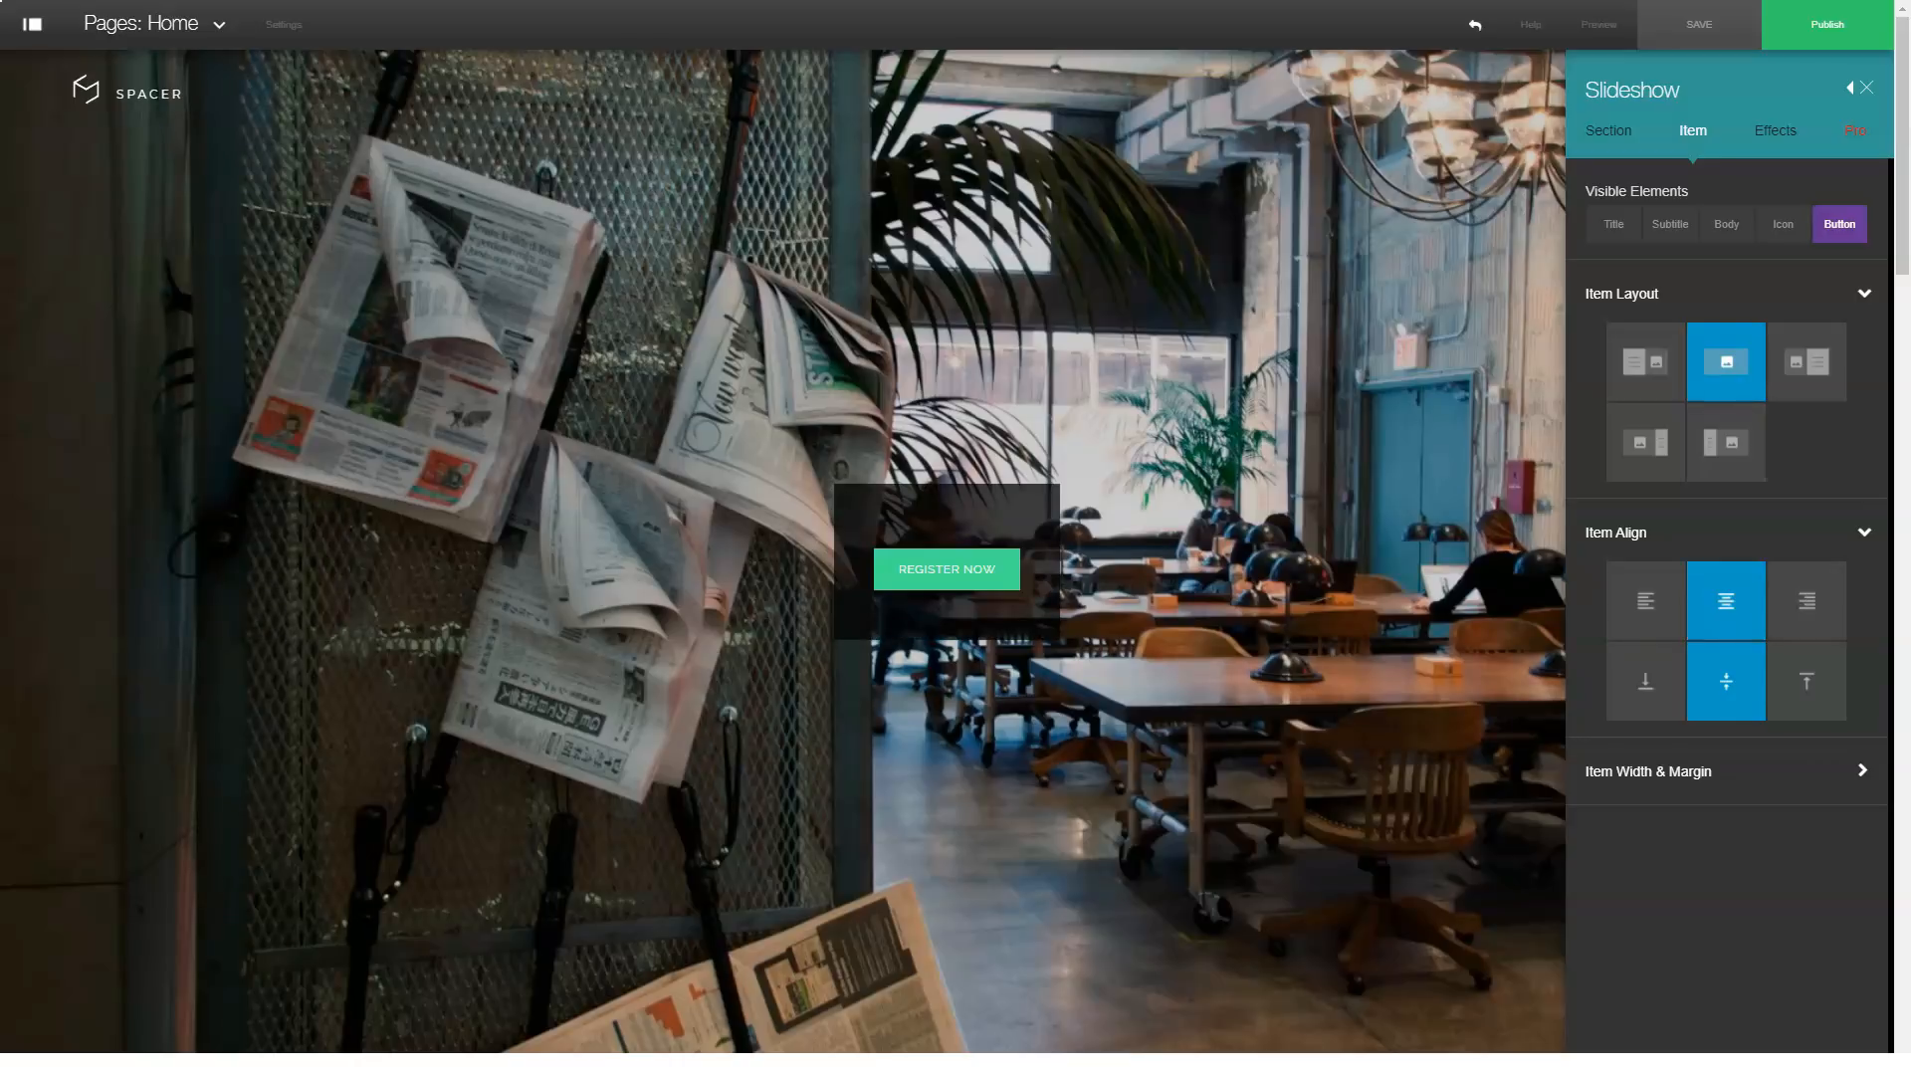
Step: Try the 3D bottom, top, right and left slideshow entrance effects
click(1775, 130)
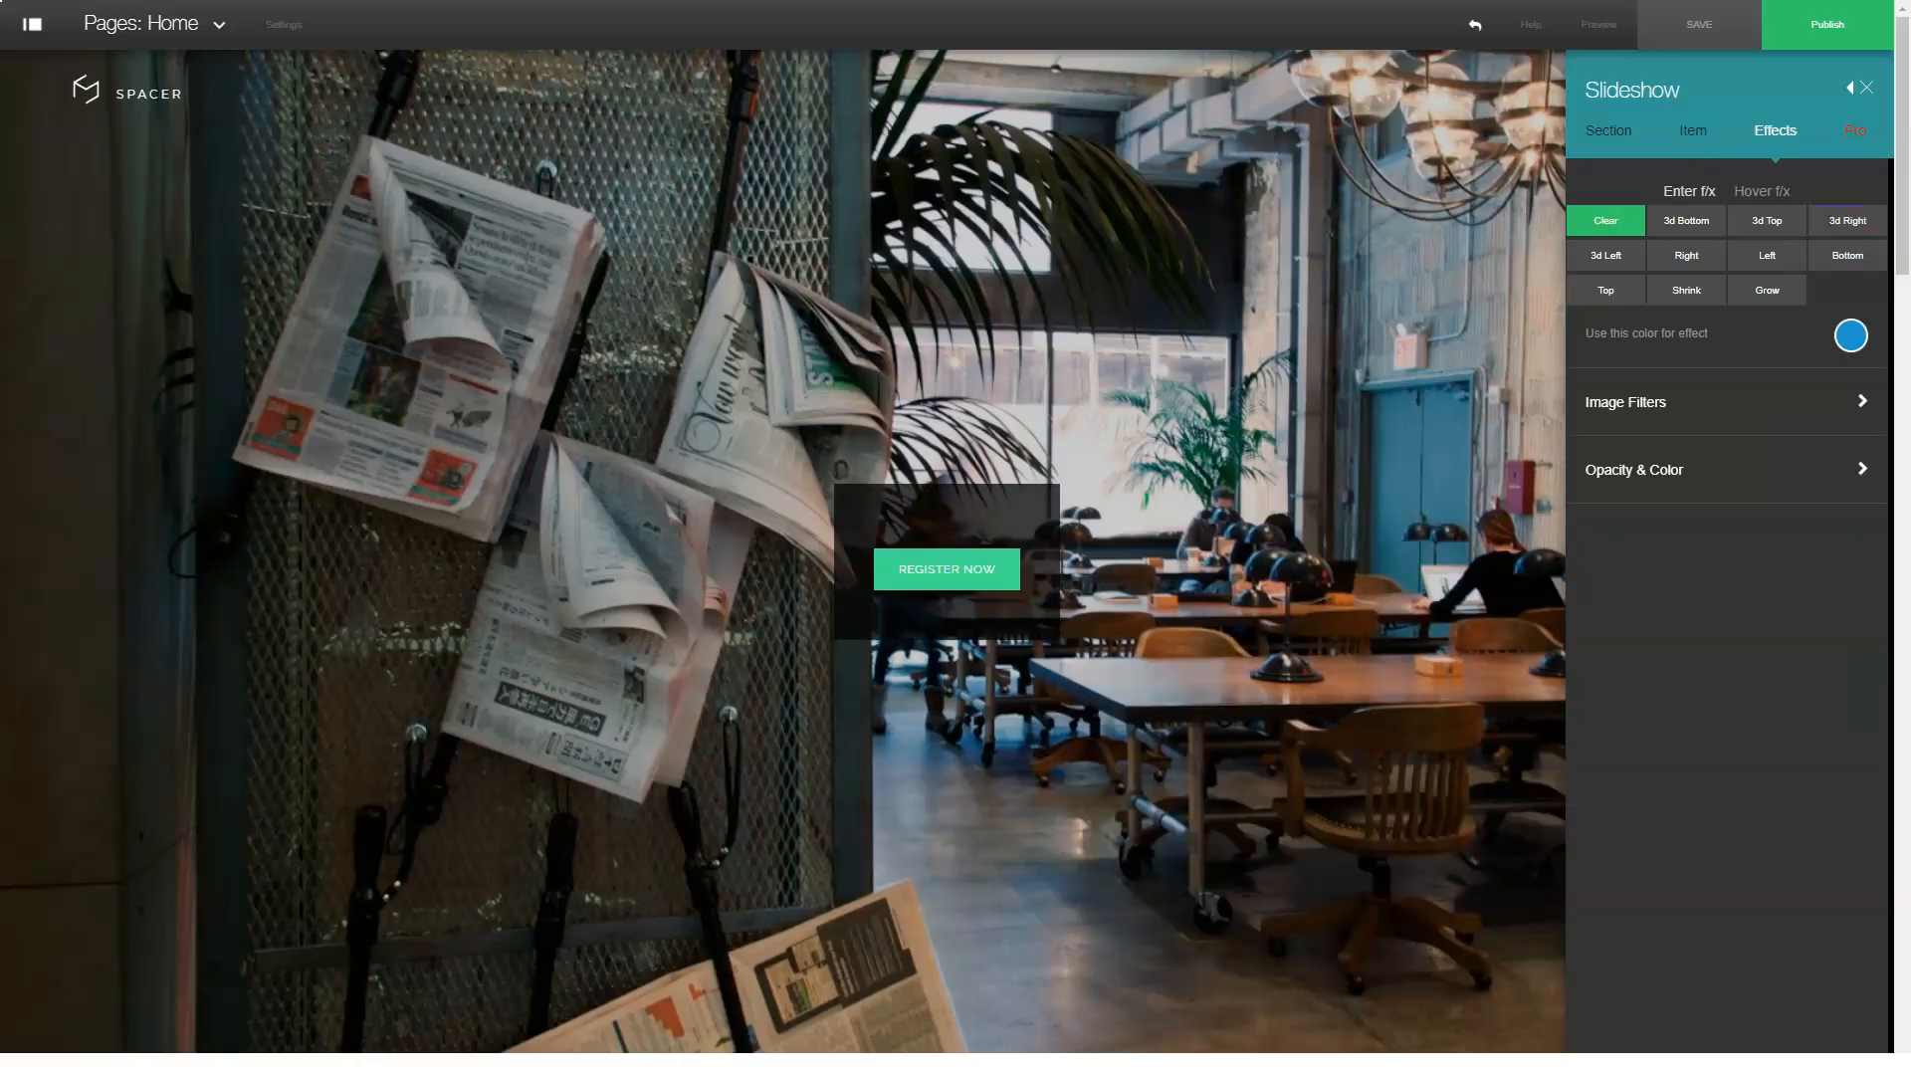
click(1686, 220)
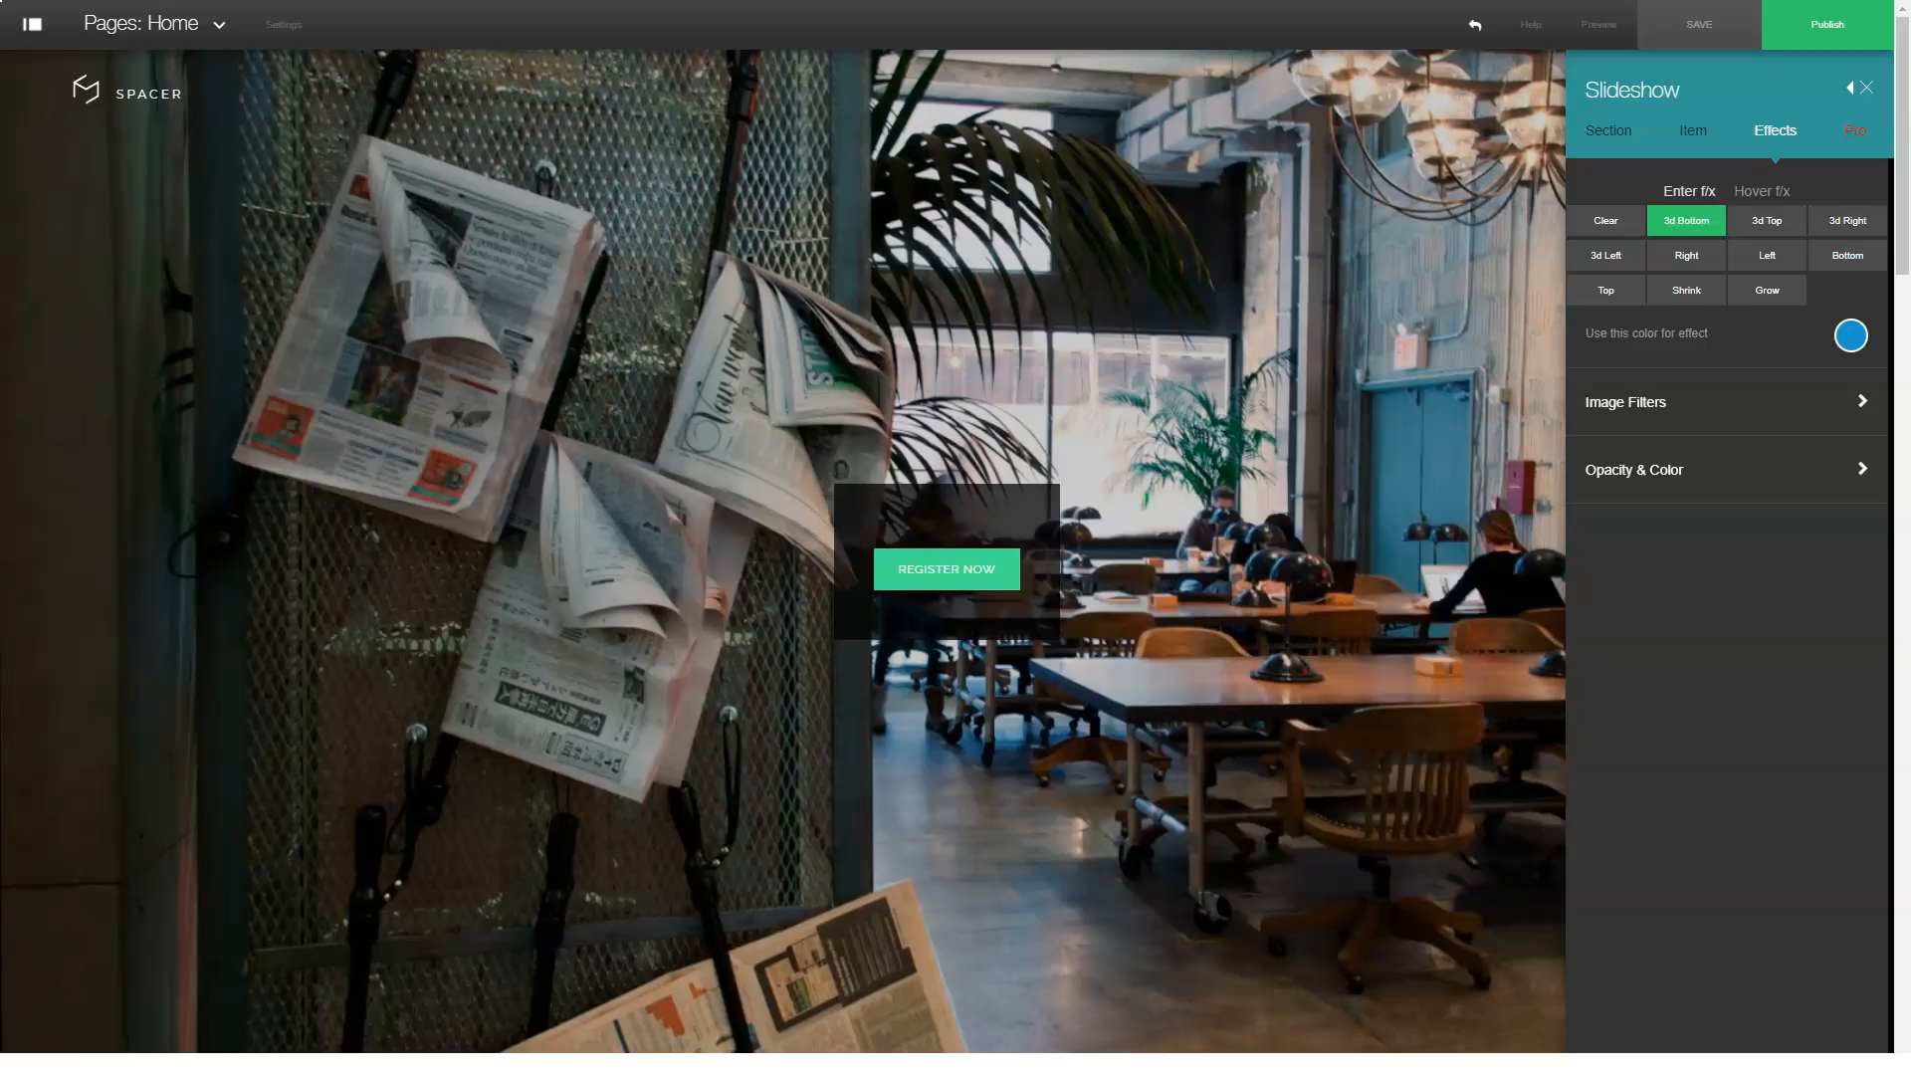
click(1766, 220)
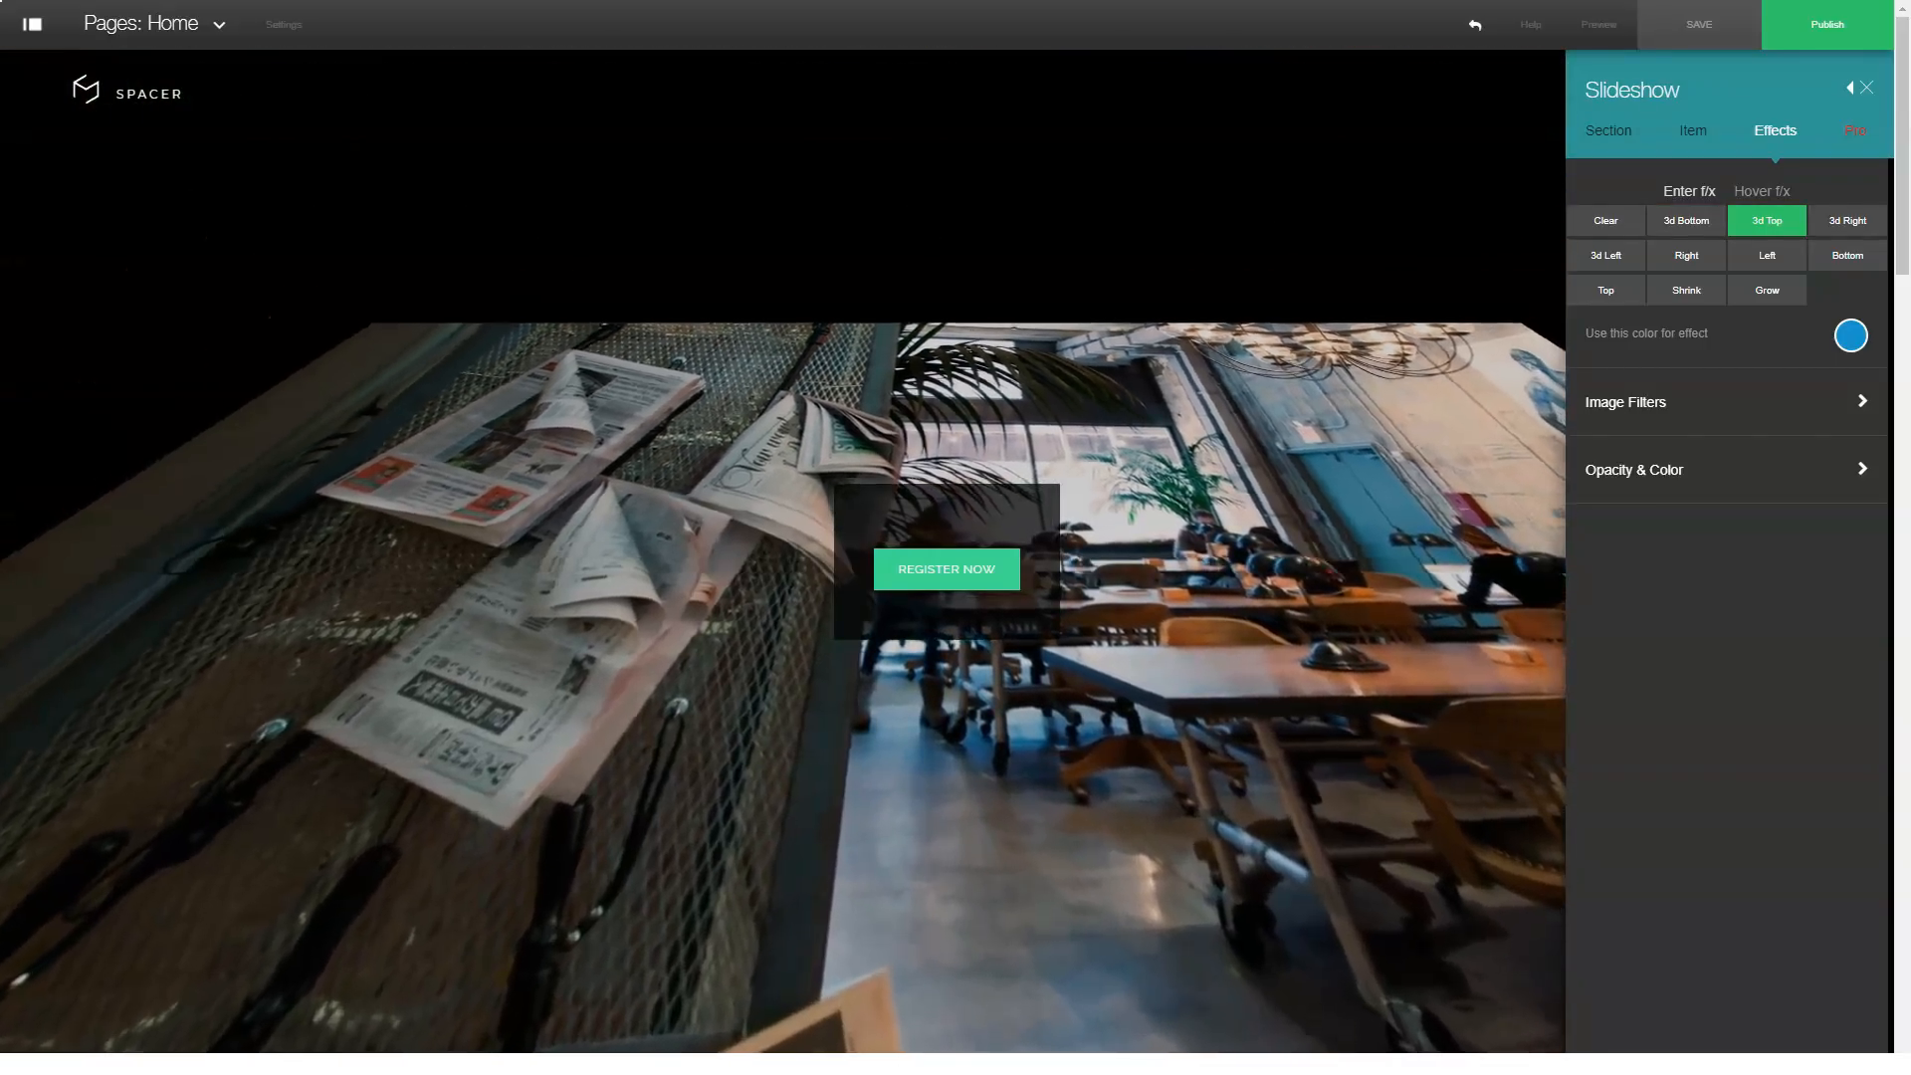
click(1847, 220)
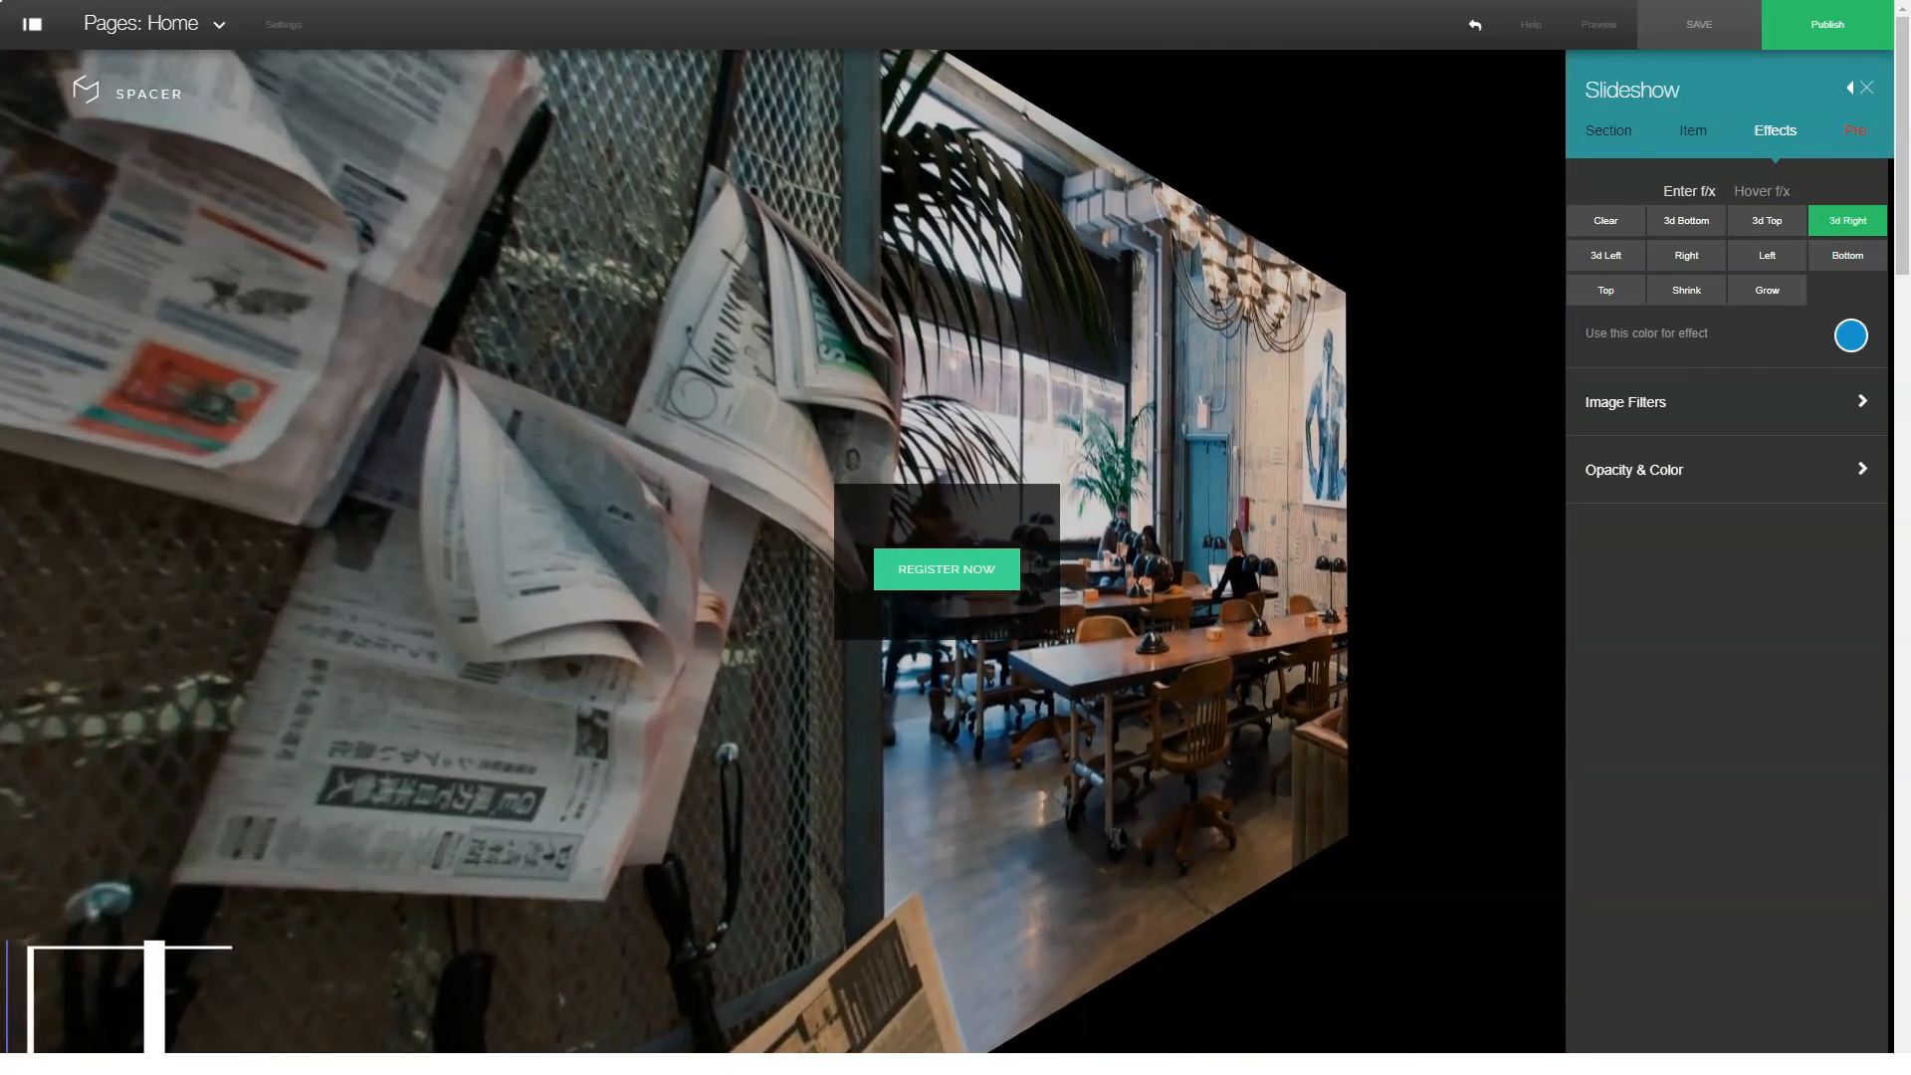
click(1605, 255)
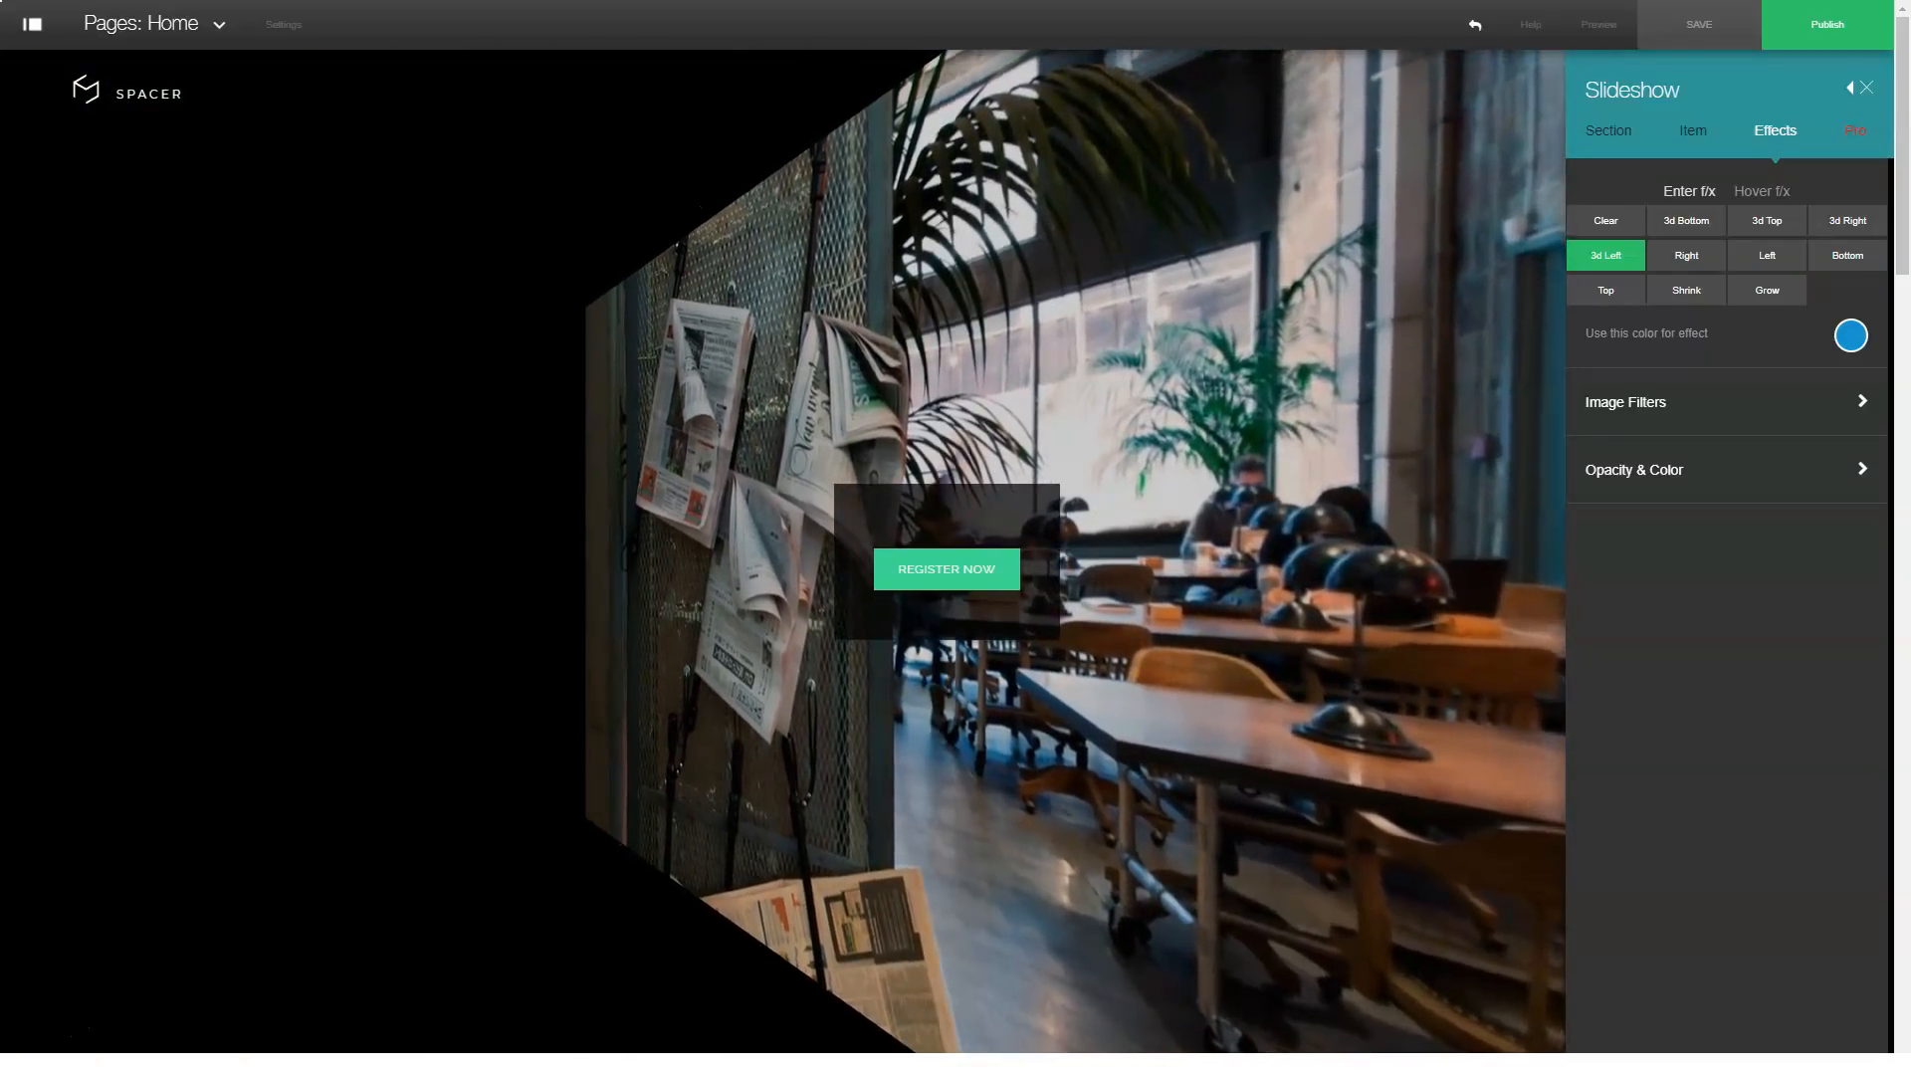
Step: Try directional and shrink effects, apply Grow, and raise image opacity to 1.0
click(1686, 255)
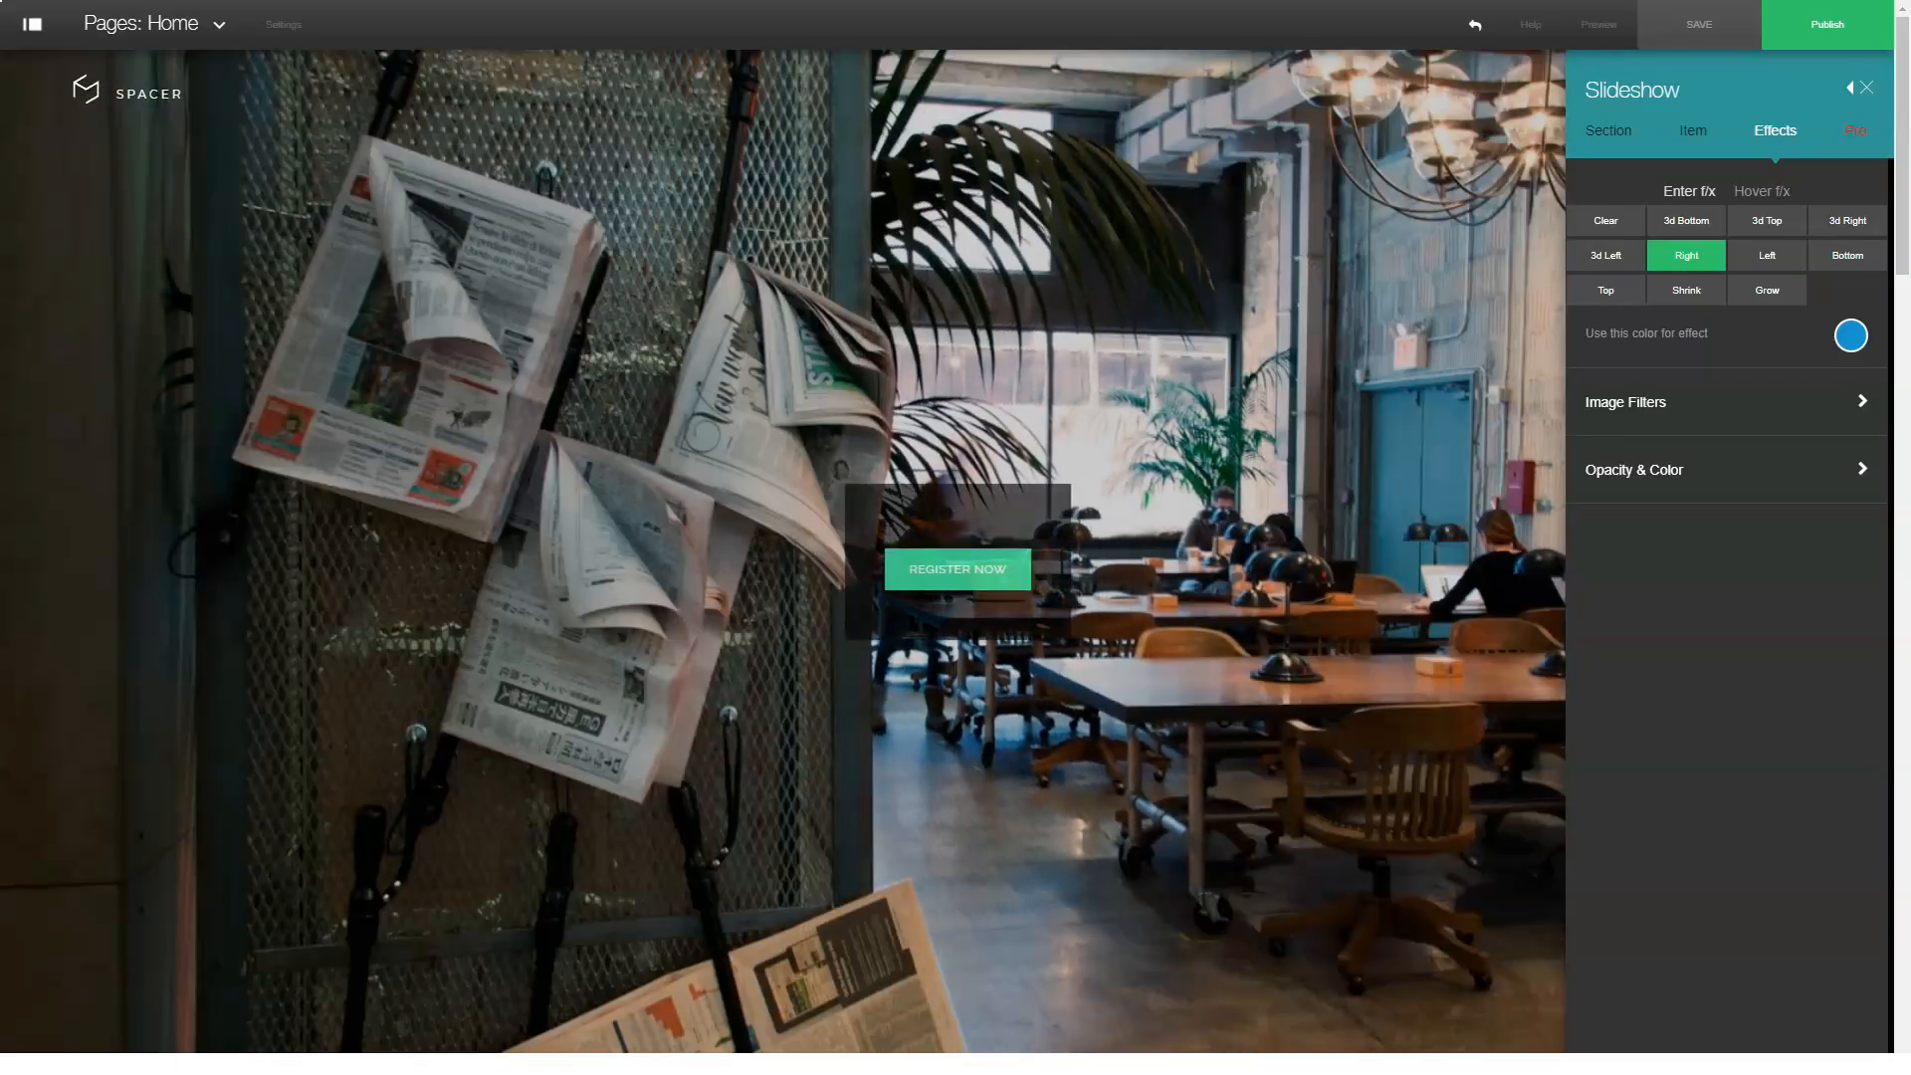
click(1765, 255)
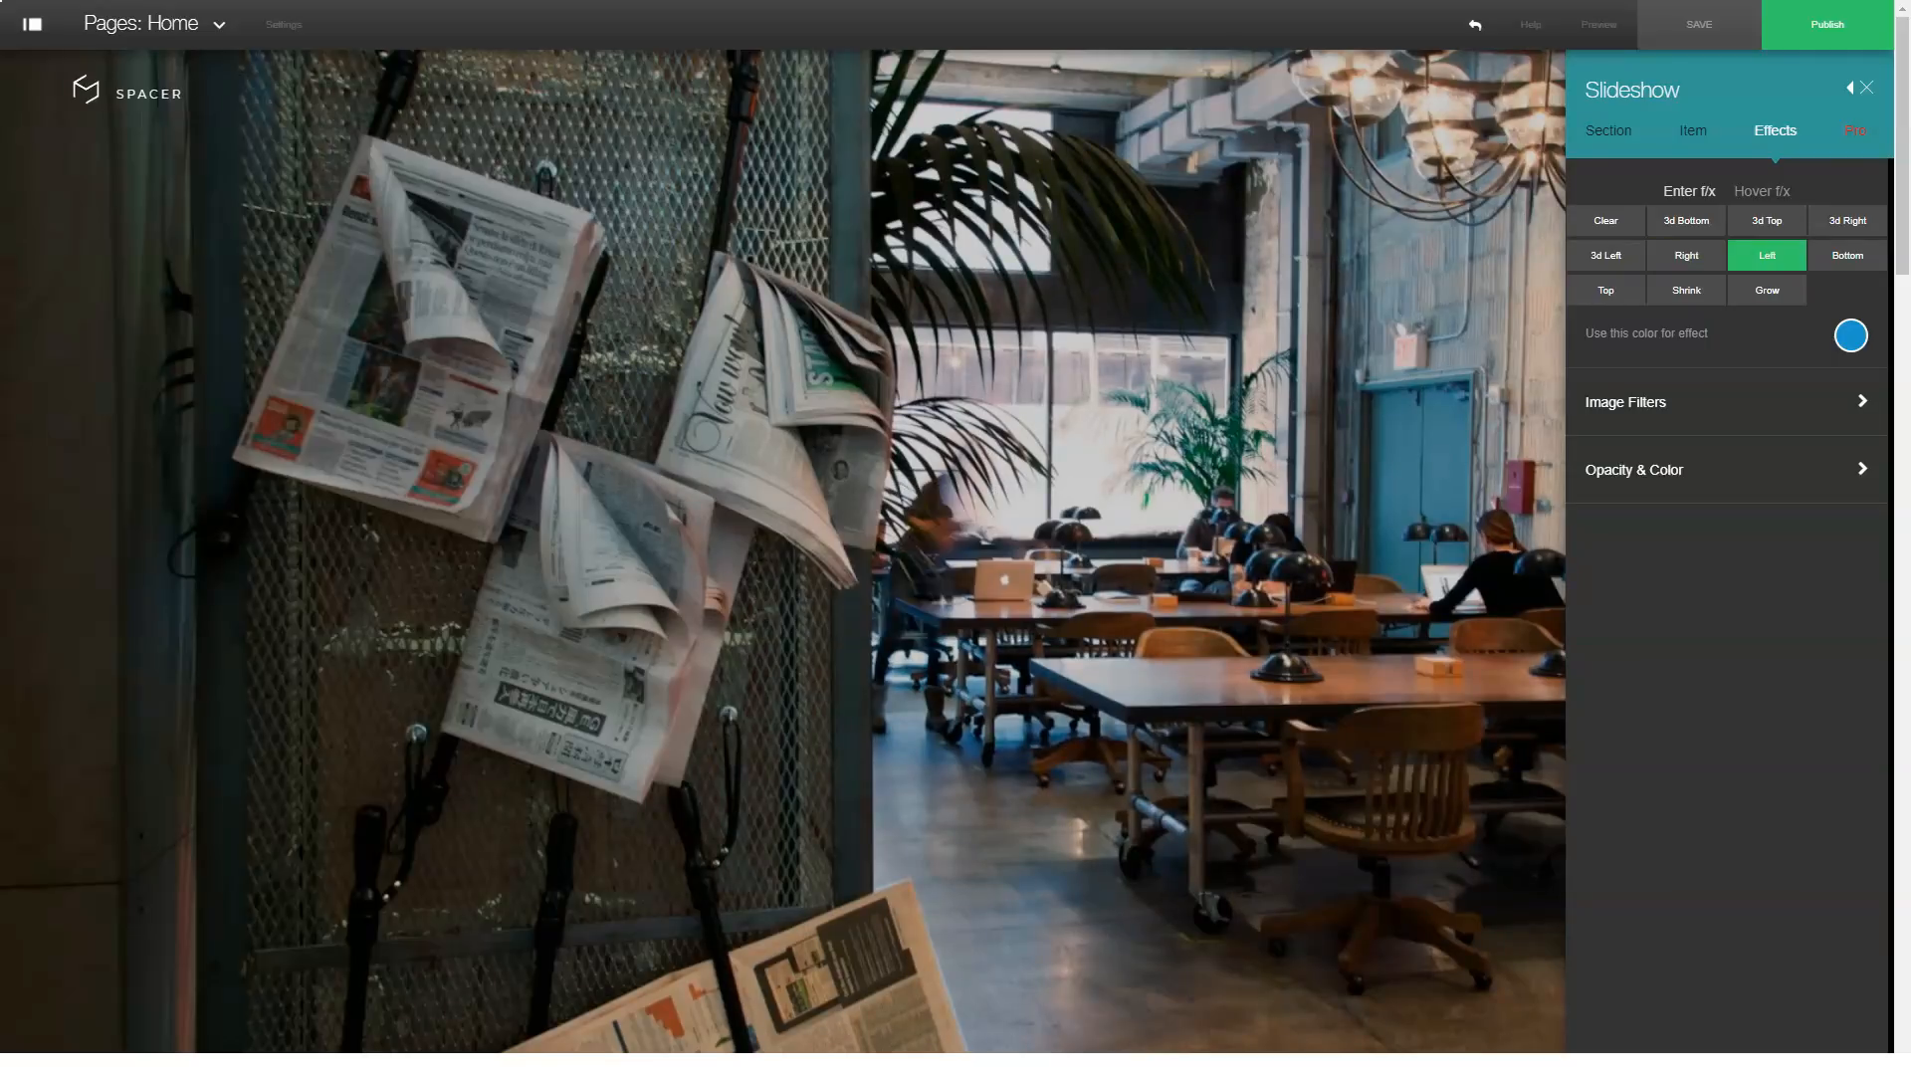
click(1847, 255)
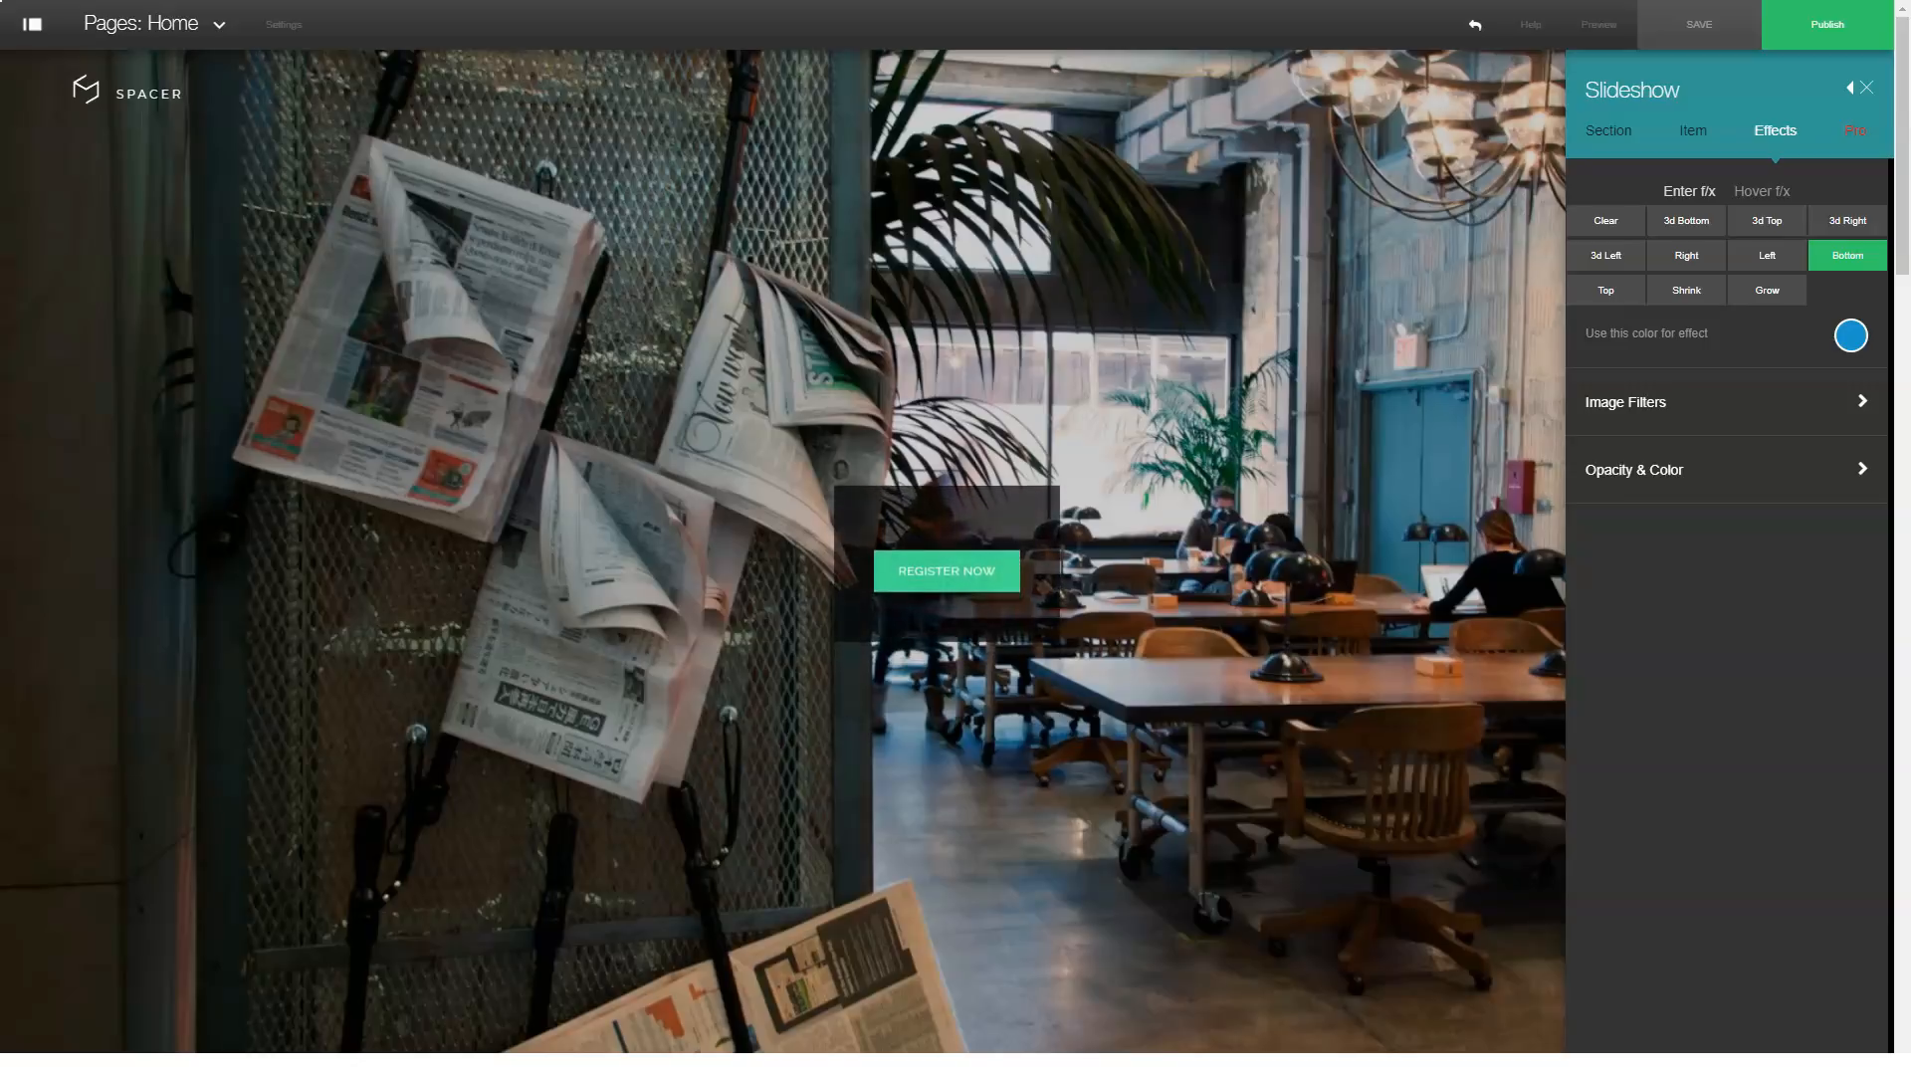
click(1605, 289)
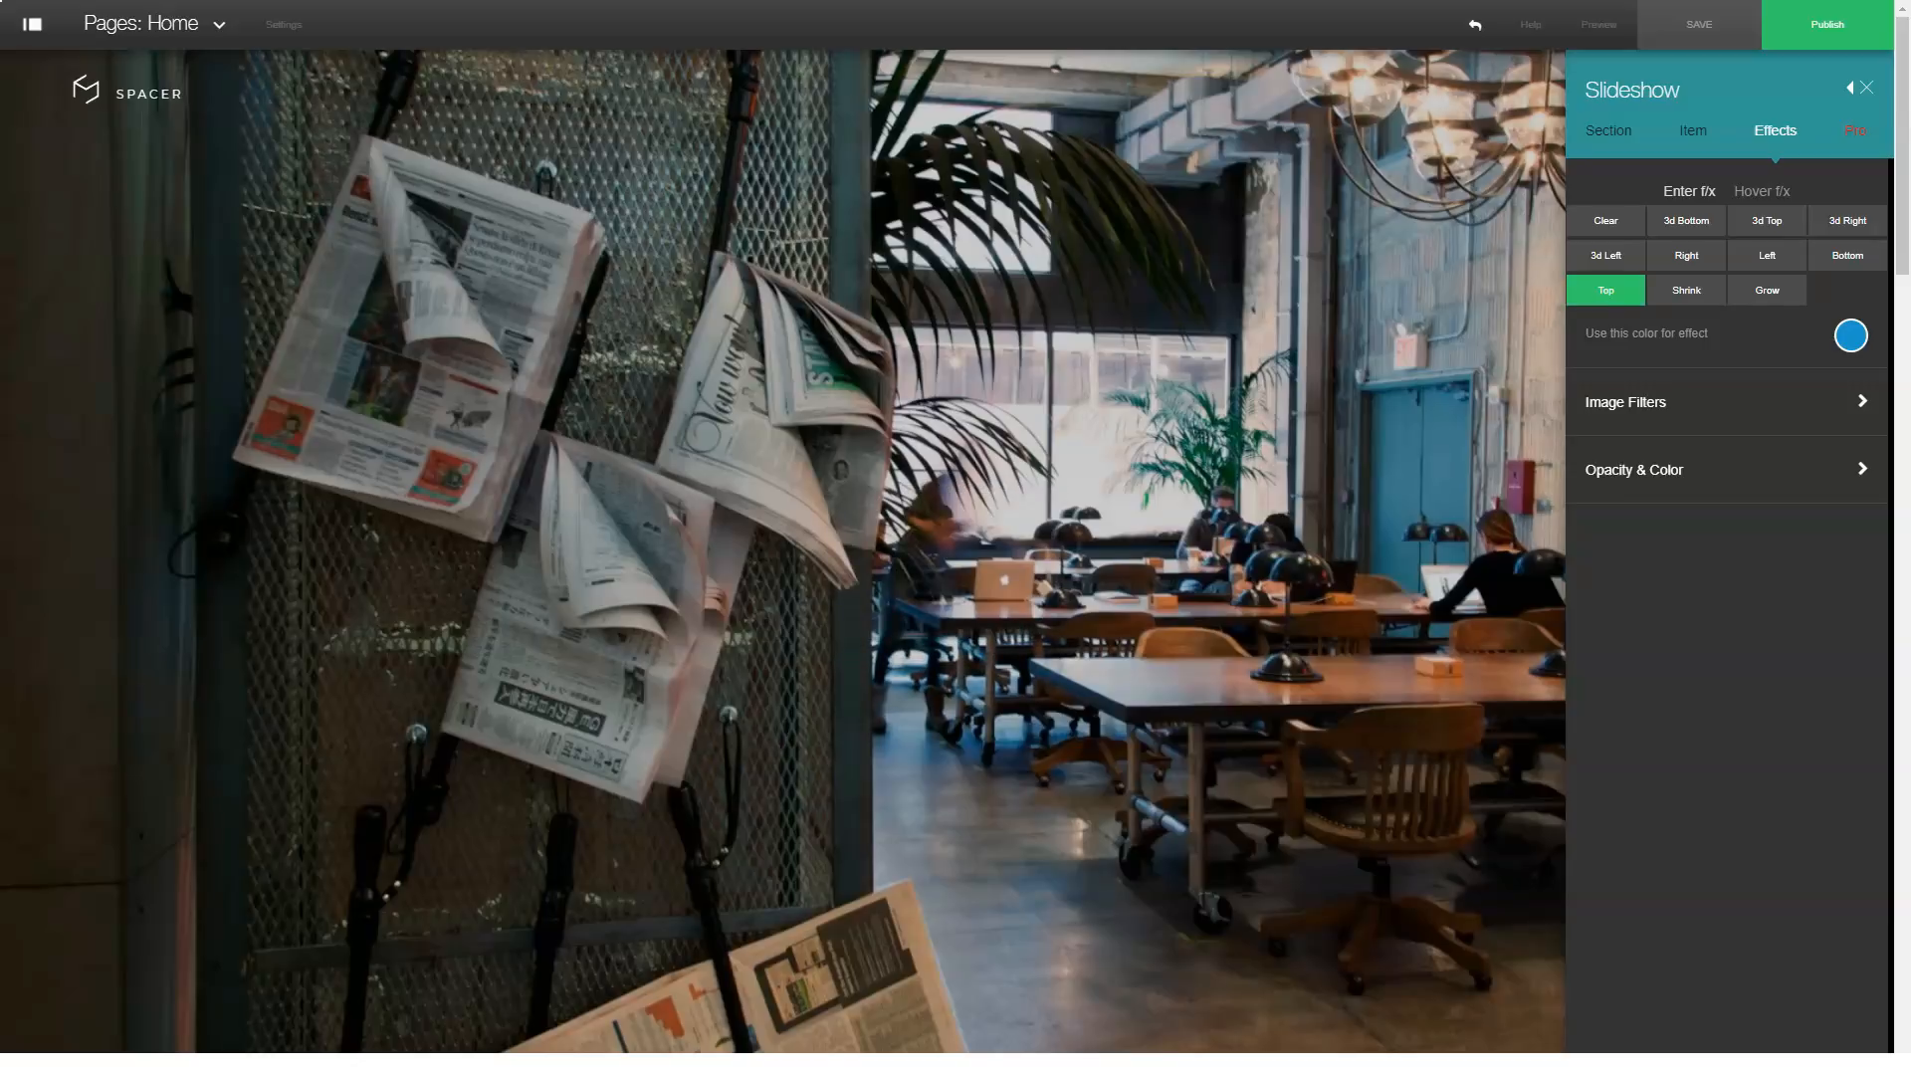
click(1686, 289)
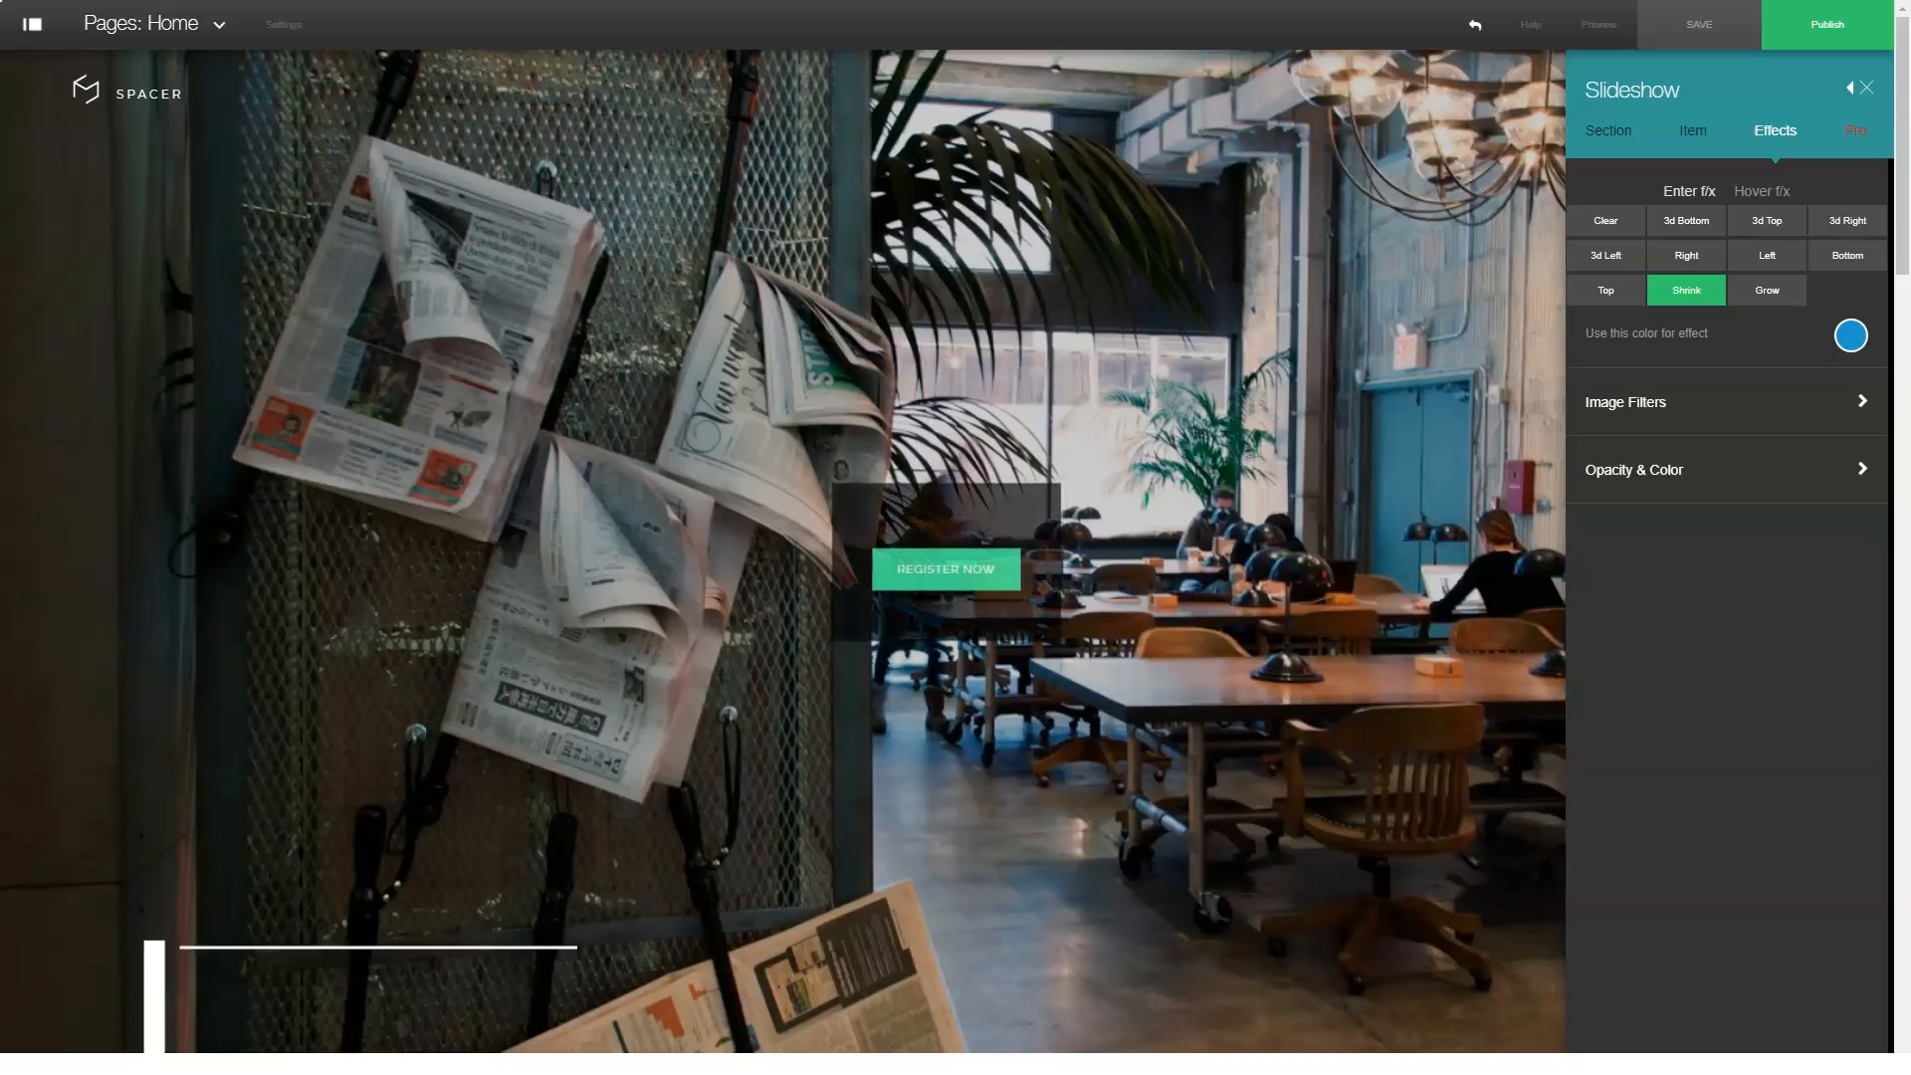
click(1765, 289)
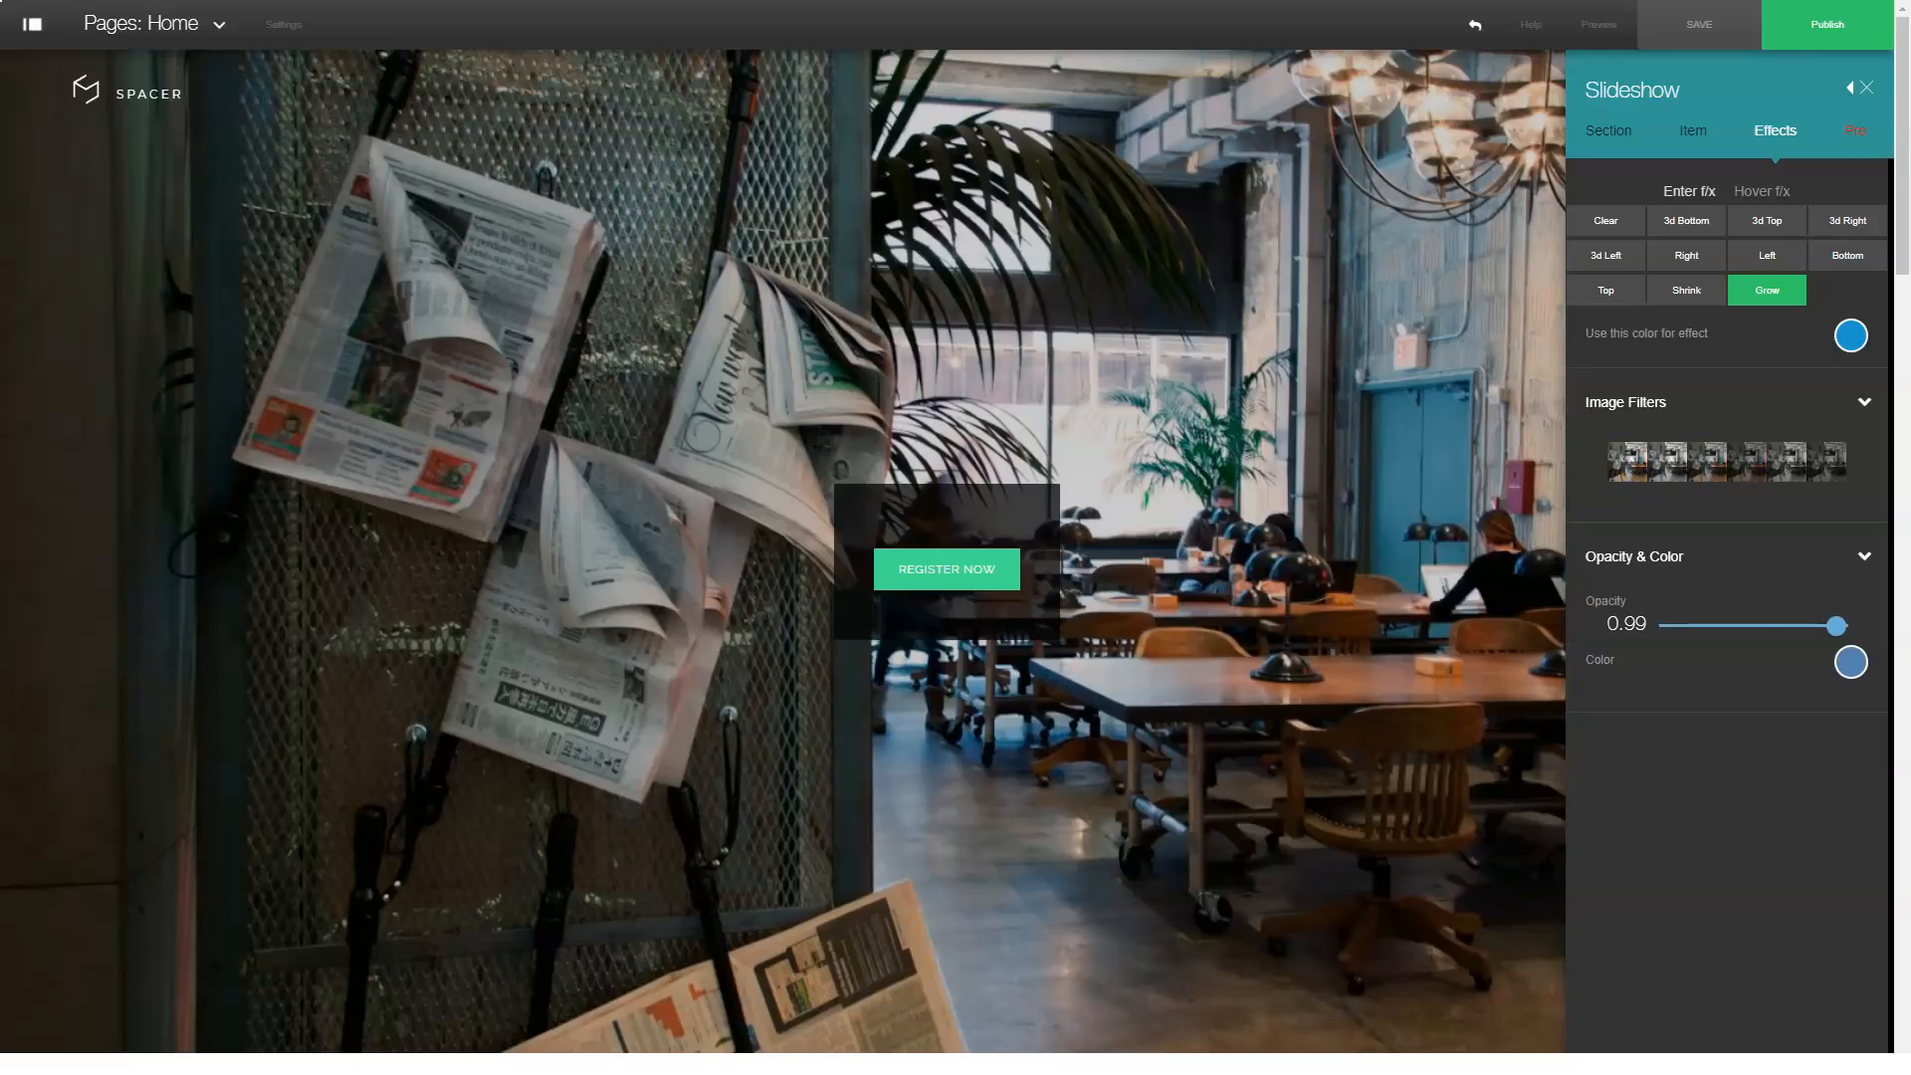
drag(1835, 625, 1840, 625)
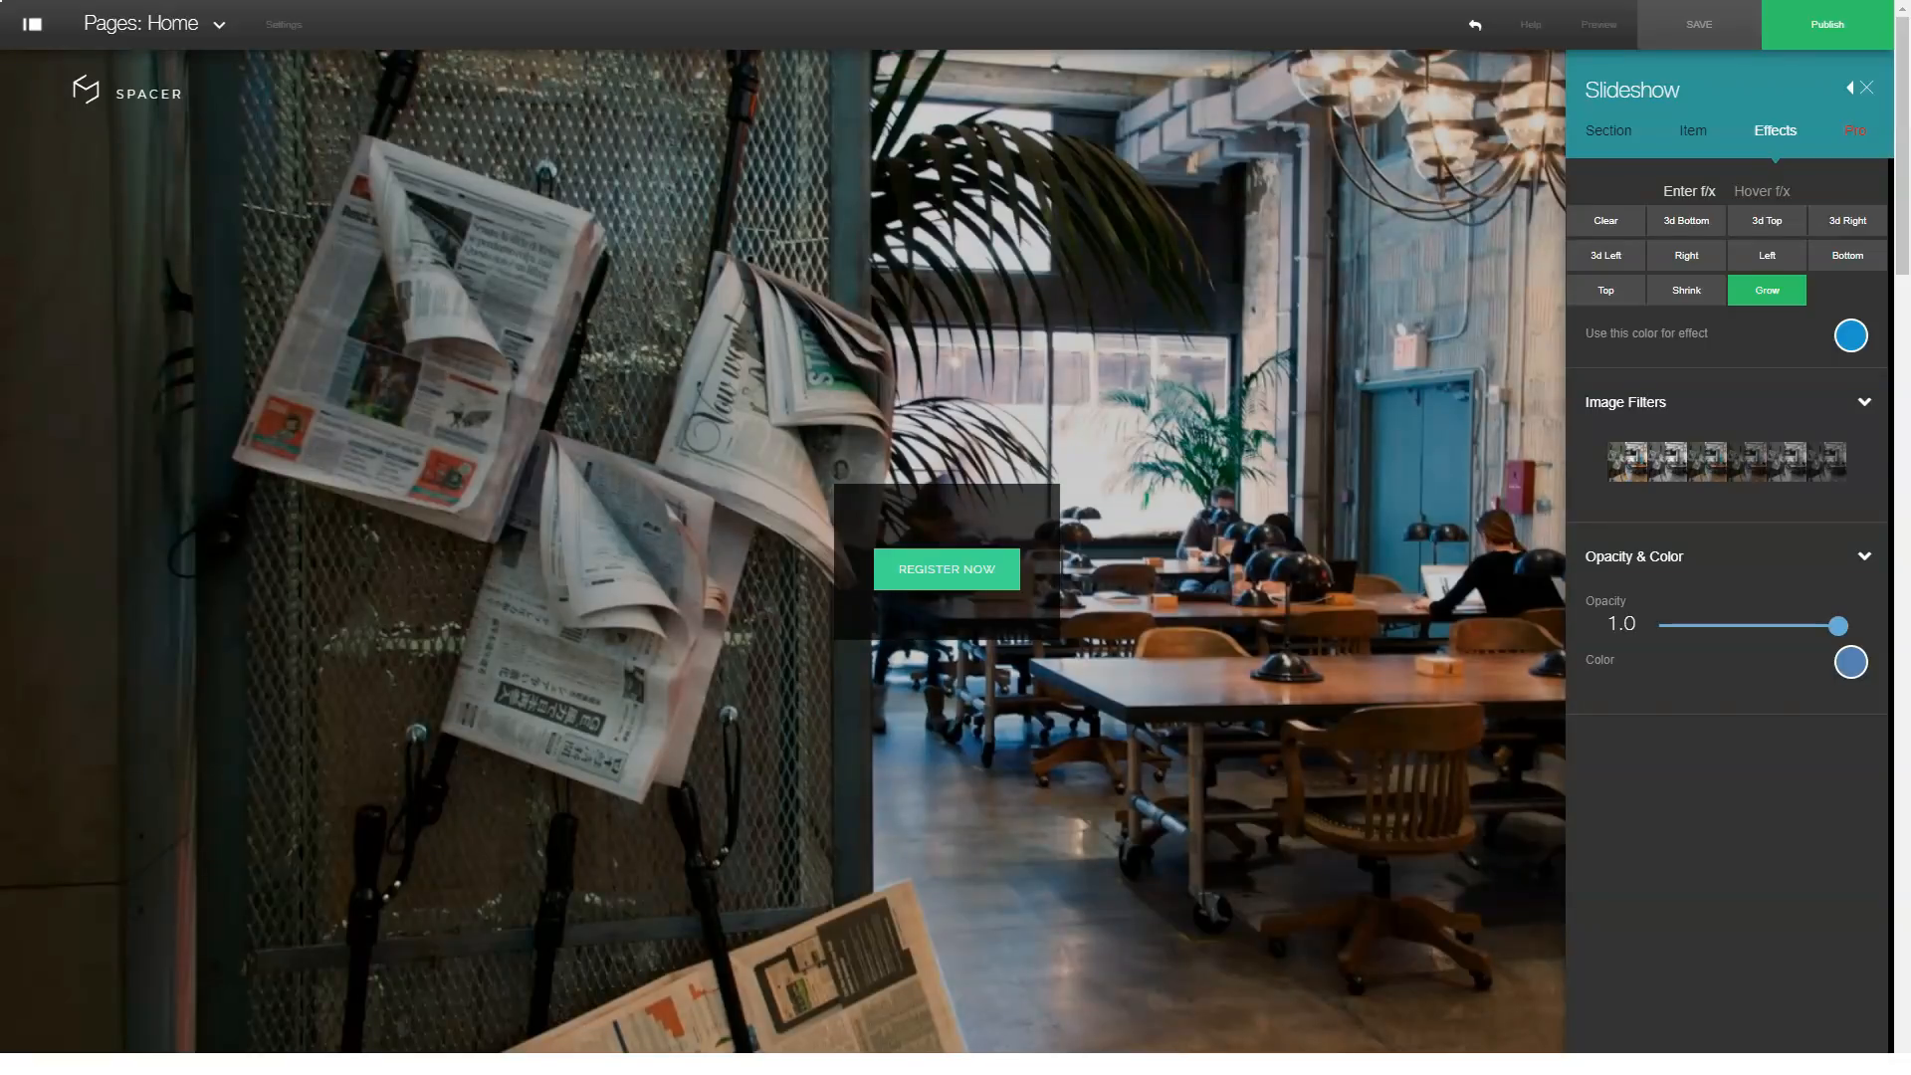
Step: Close the Slideshow panel and scroll down to the intro text section
click(1868, 87)
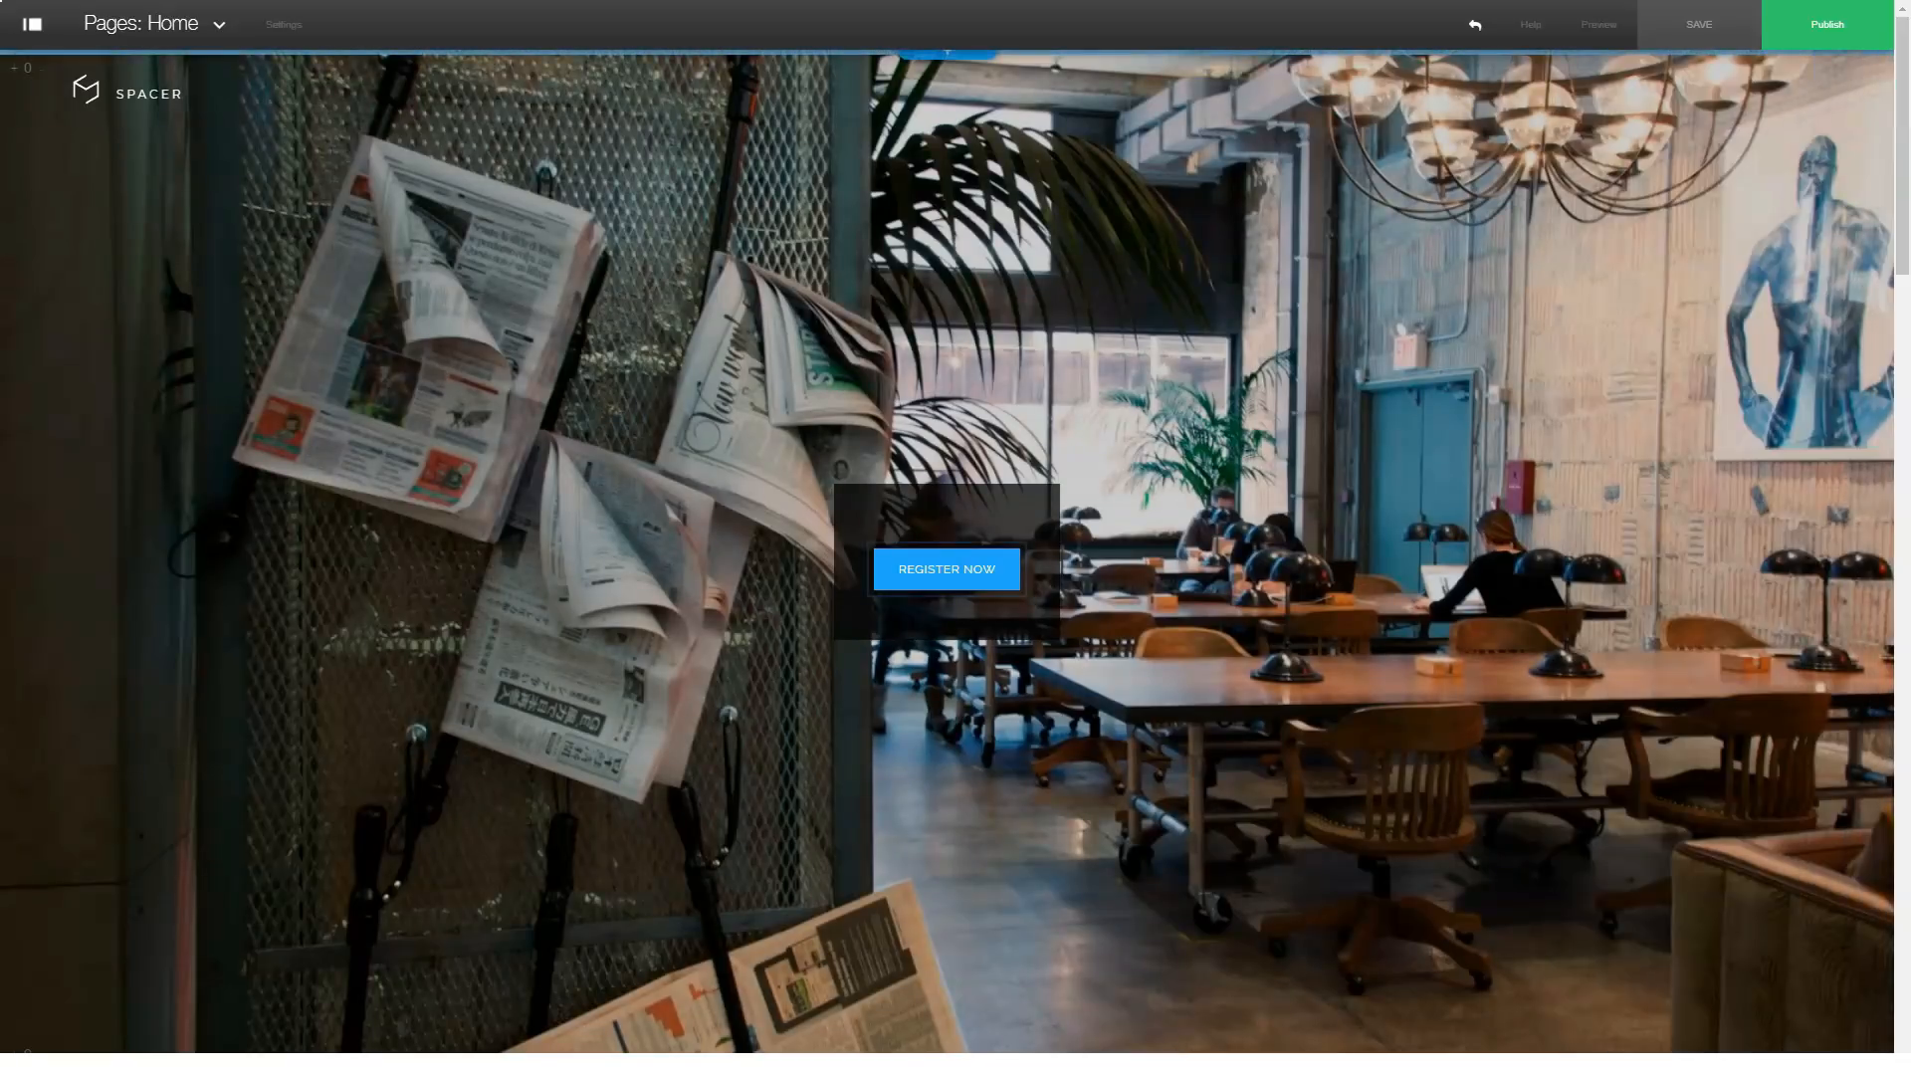
click(947, 569)
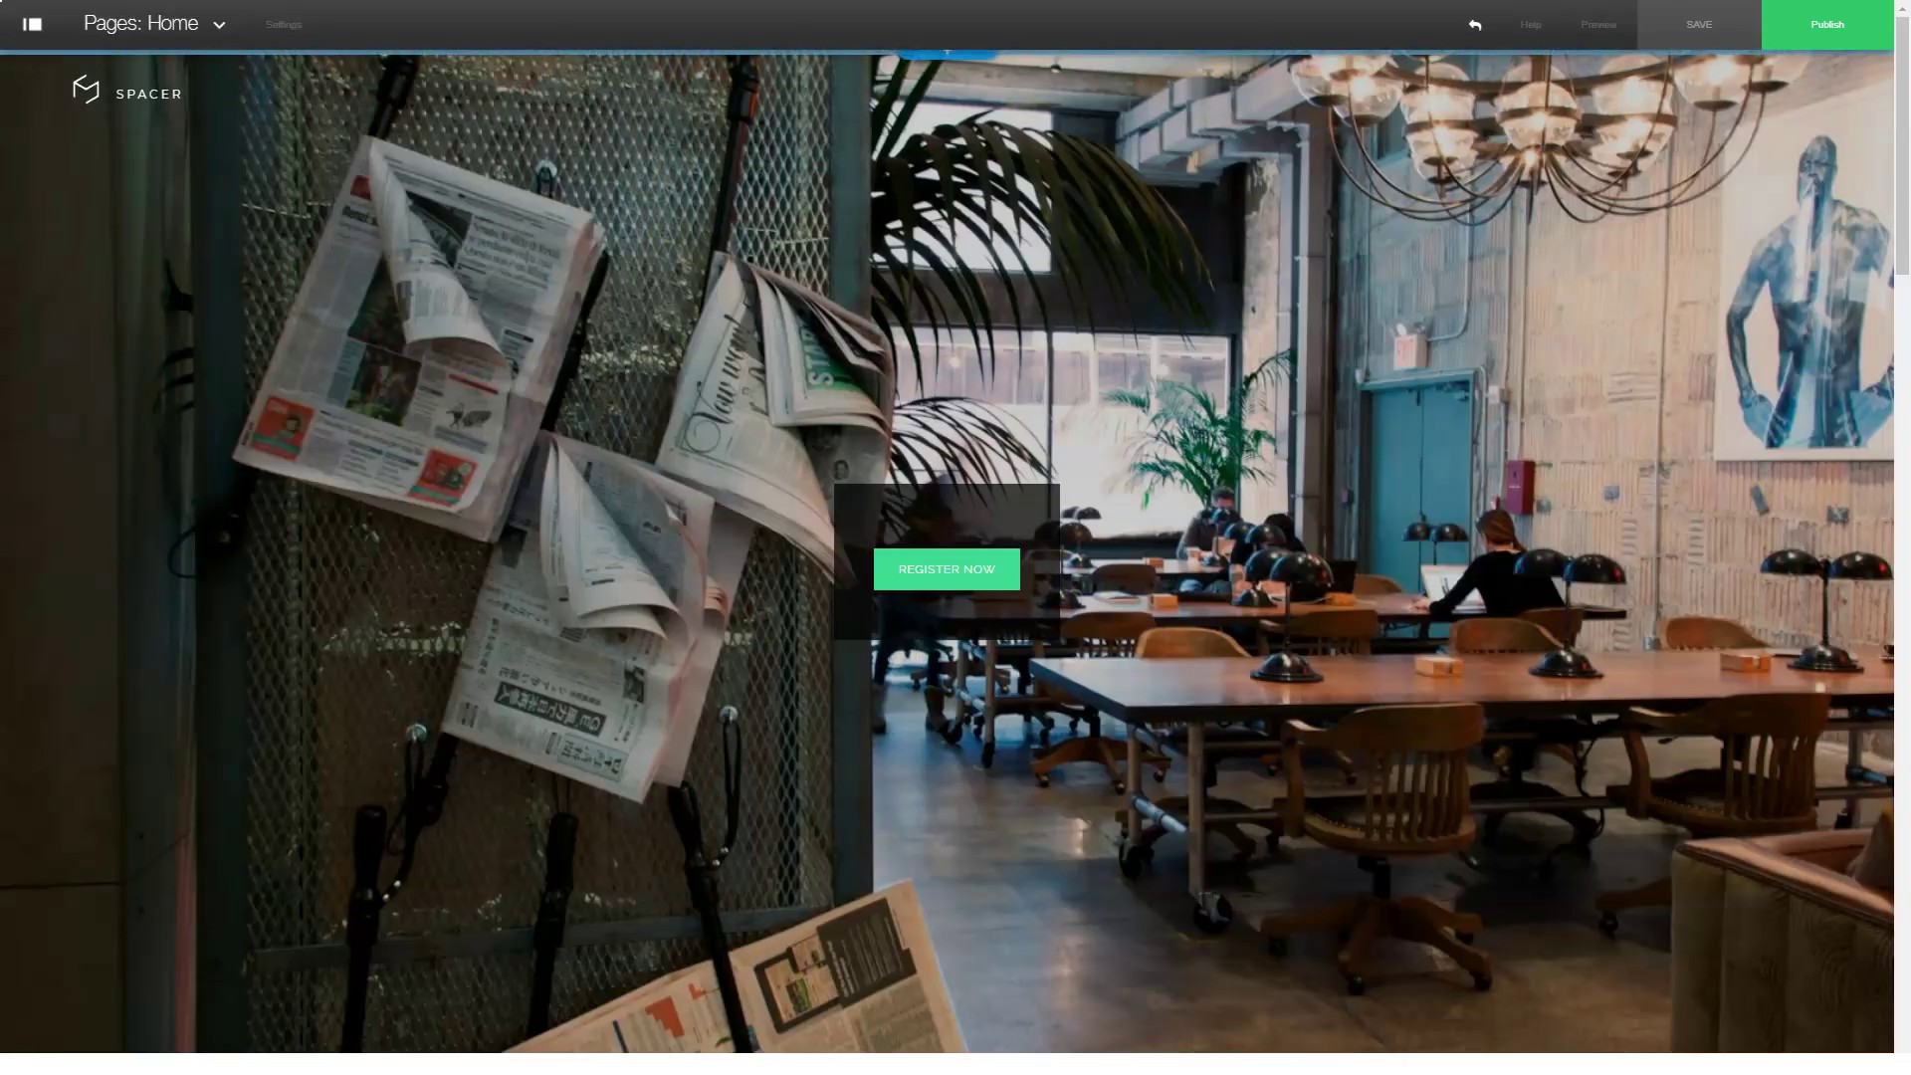
scroll(down, 3)
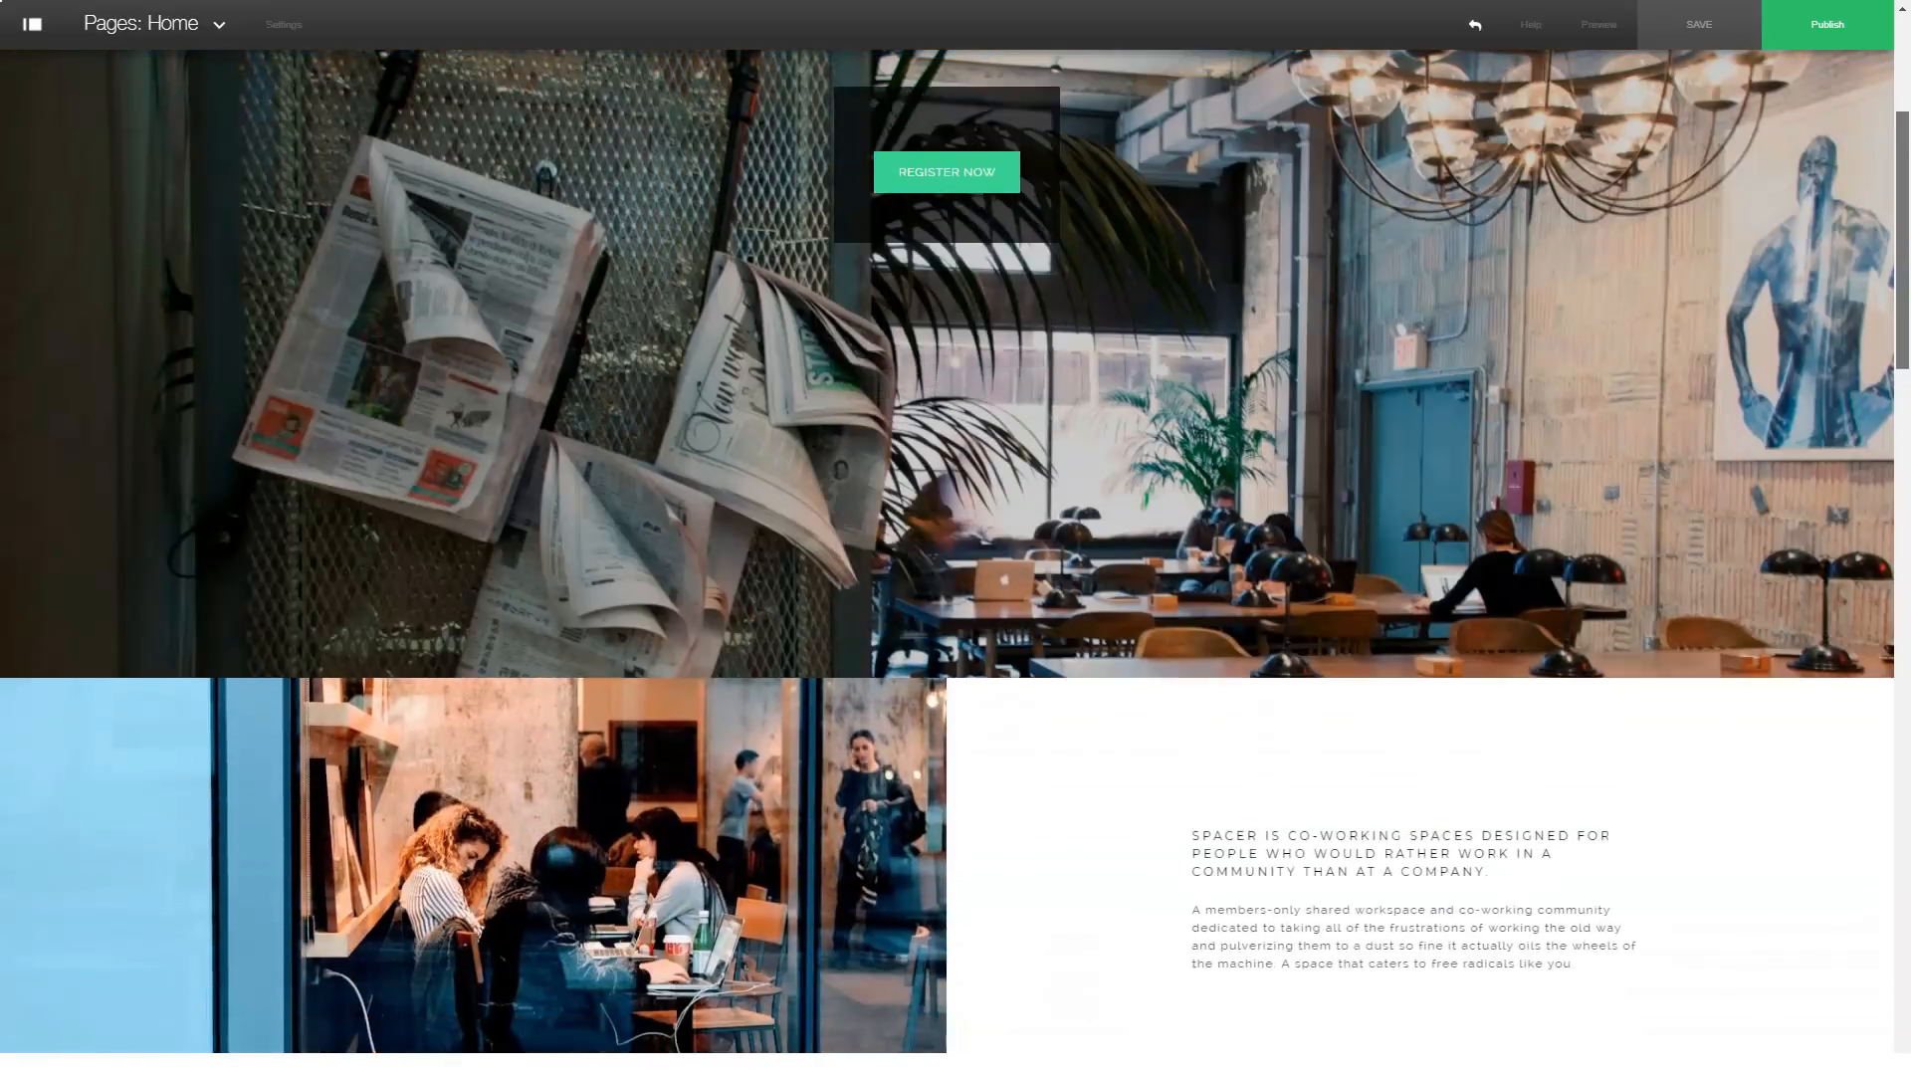
scroll(down, 3)
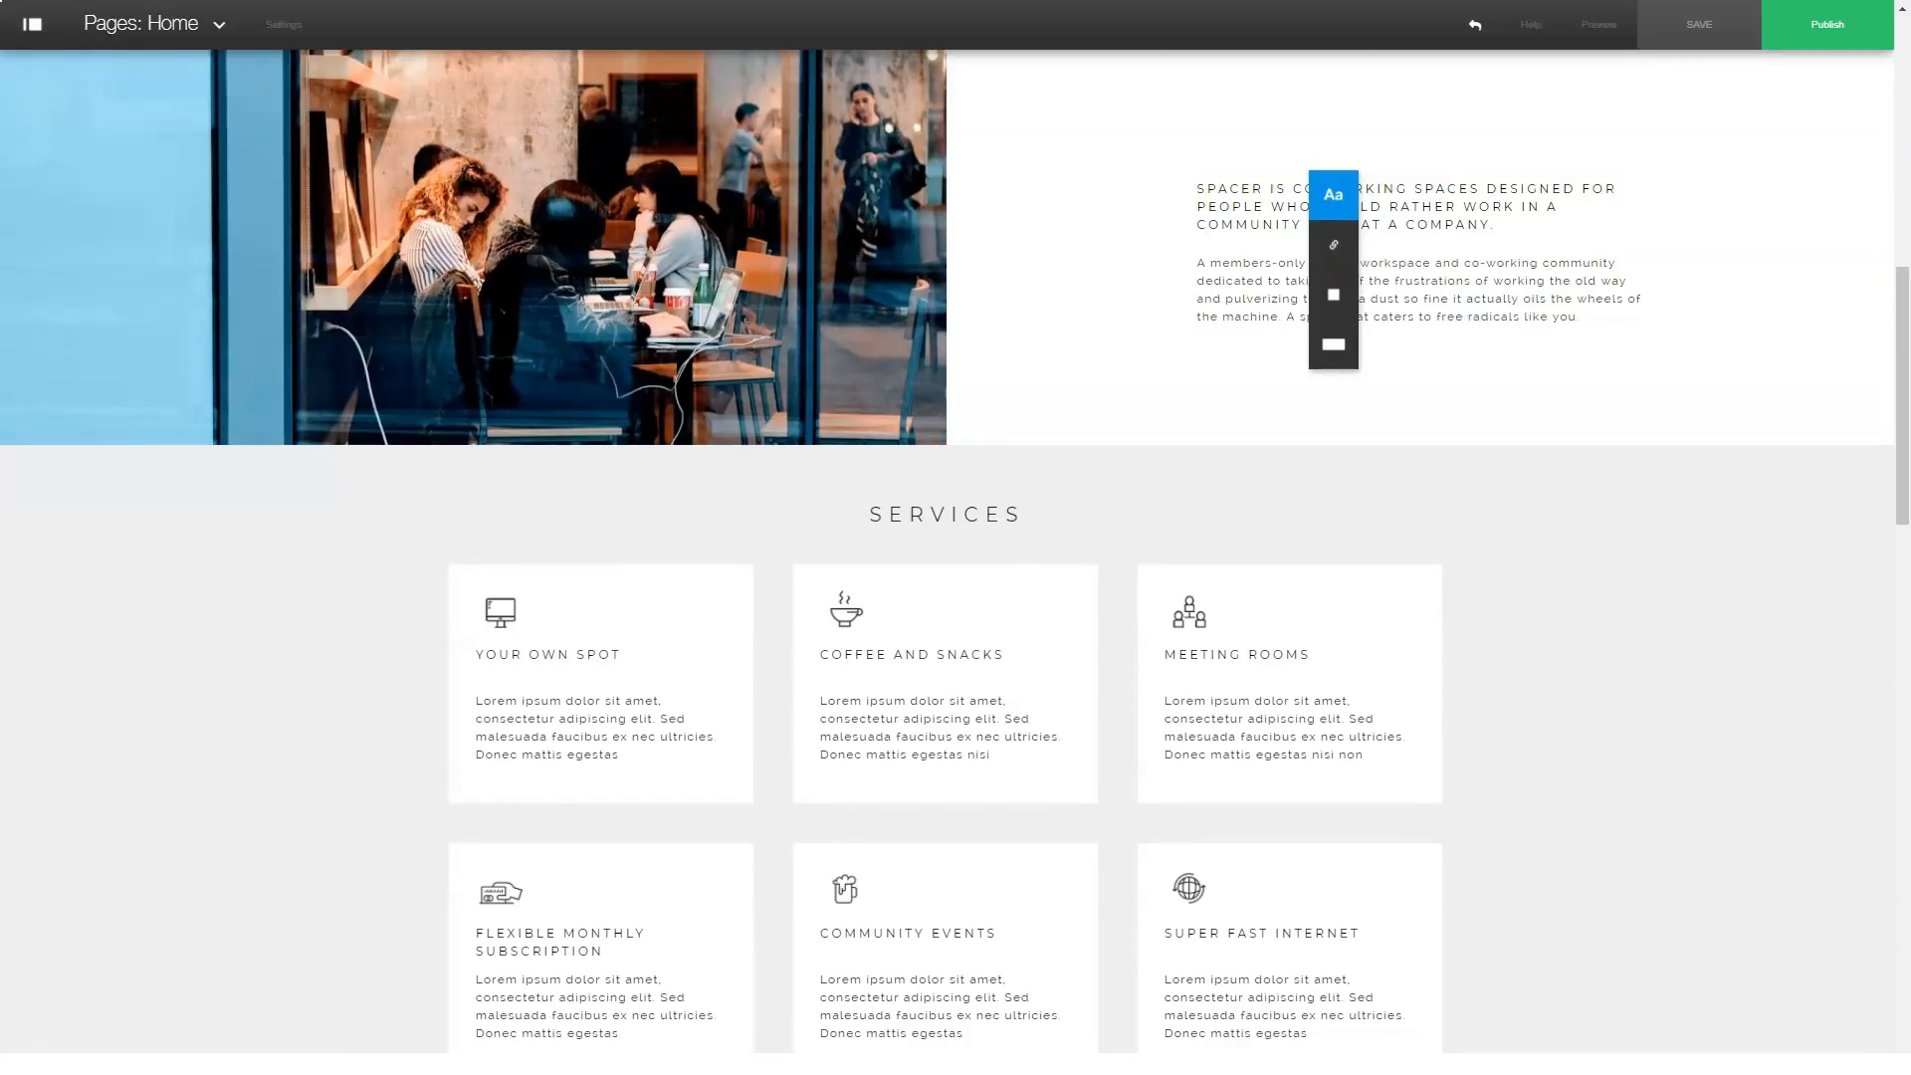
Step: Replace the co-working headline with HELLO and check its colour and size options
click(1333, 193)
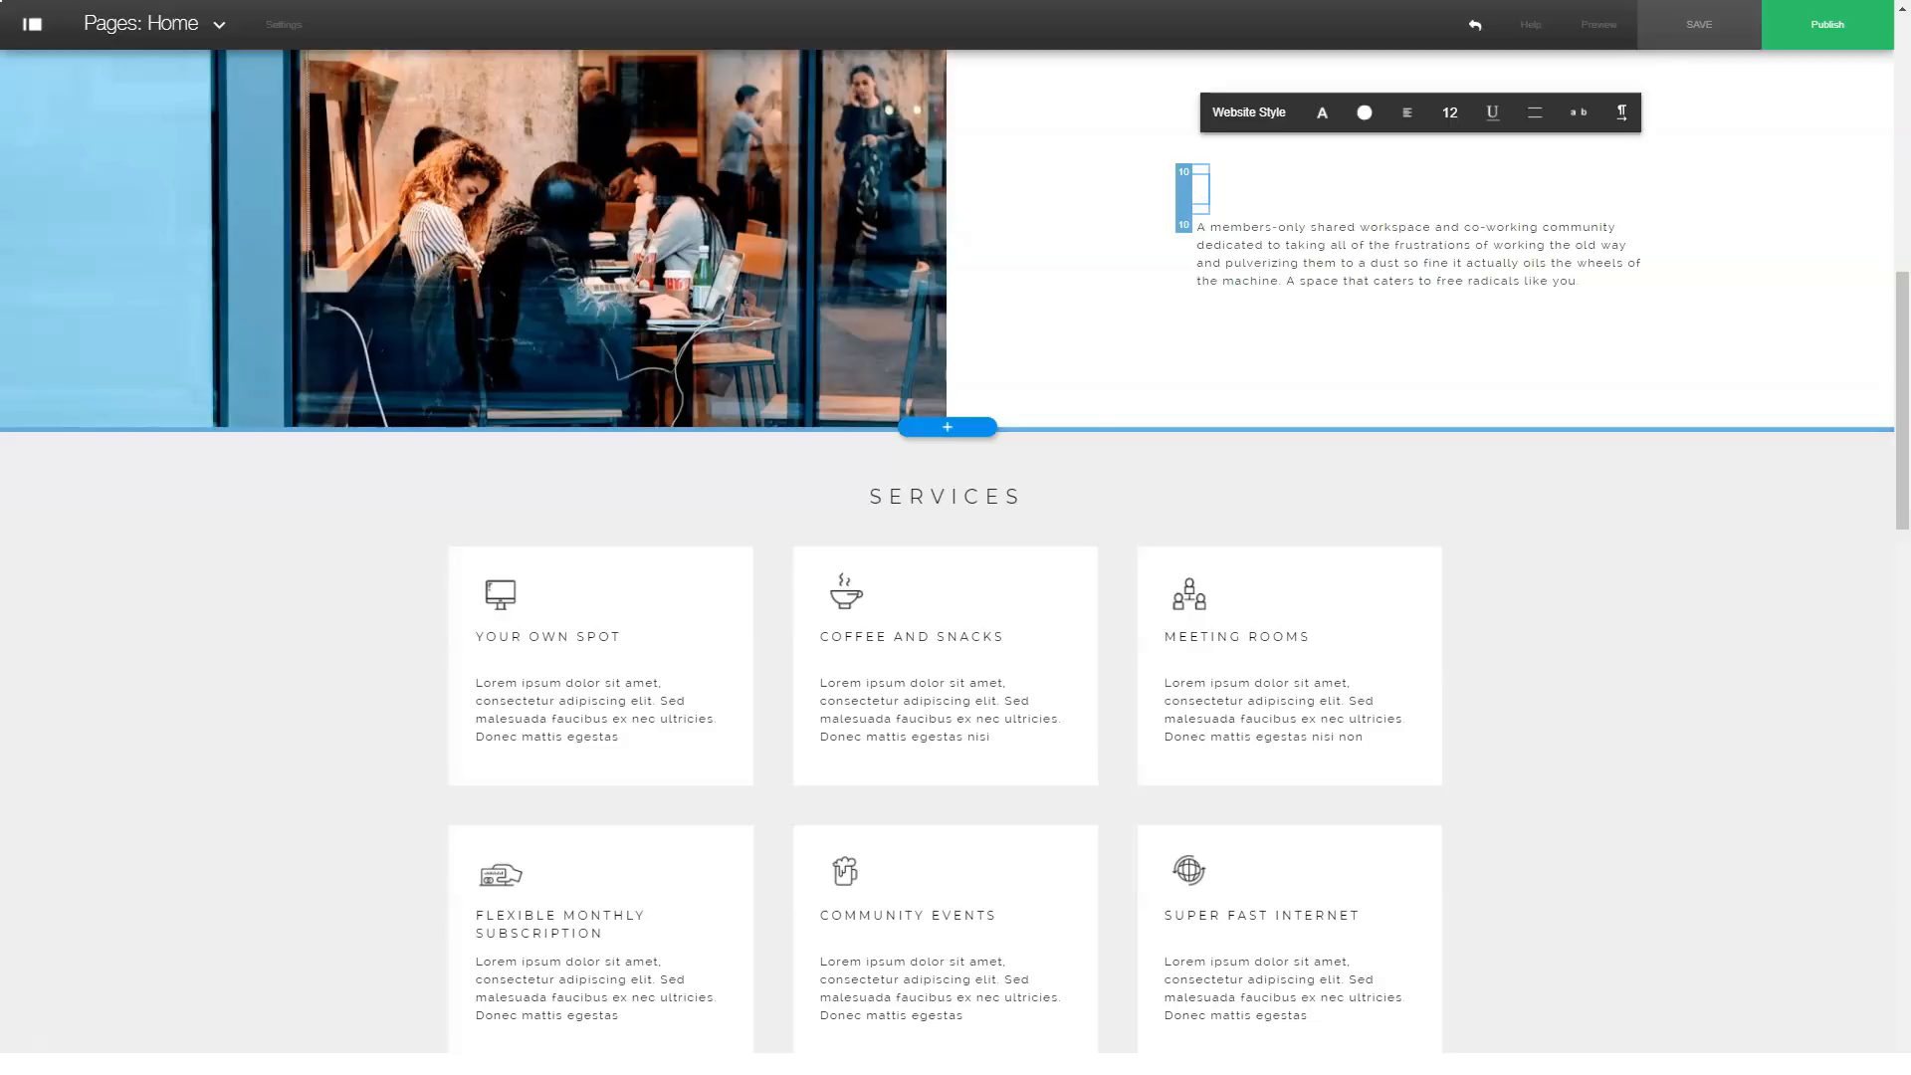
text(H)
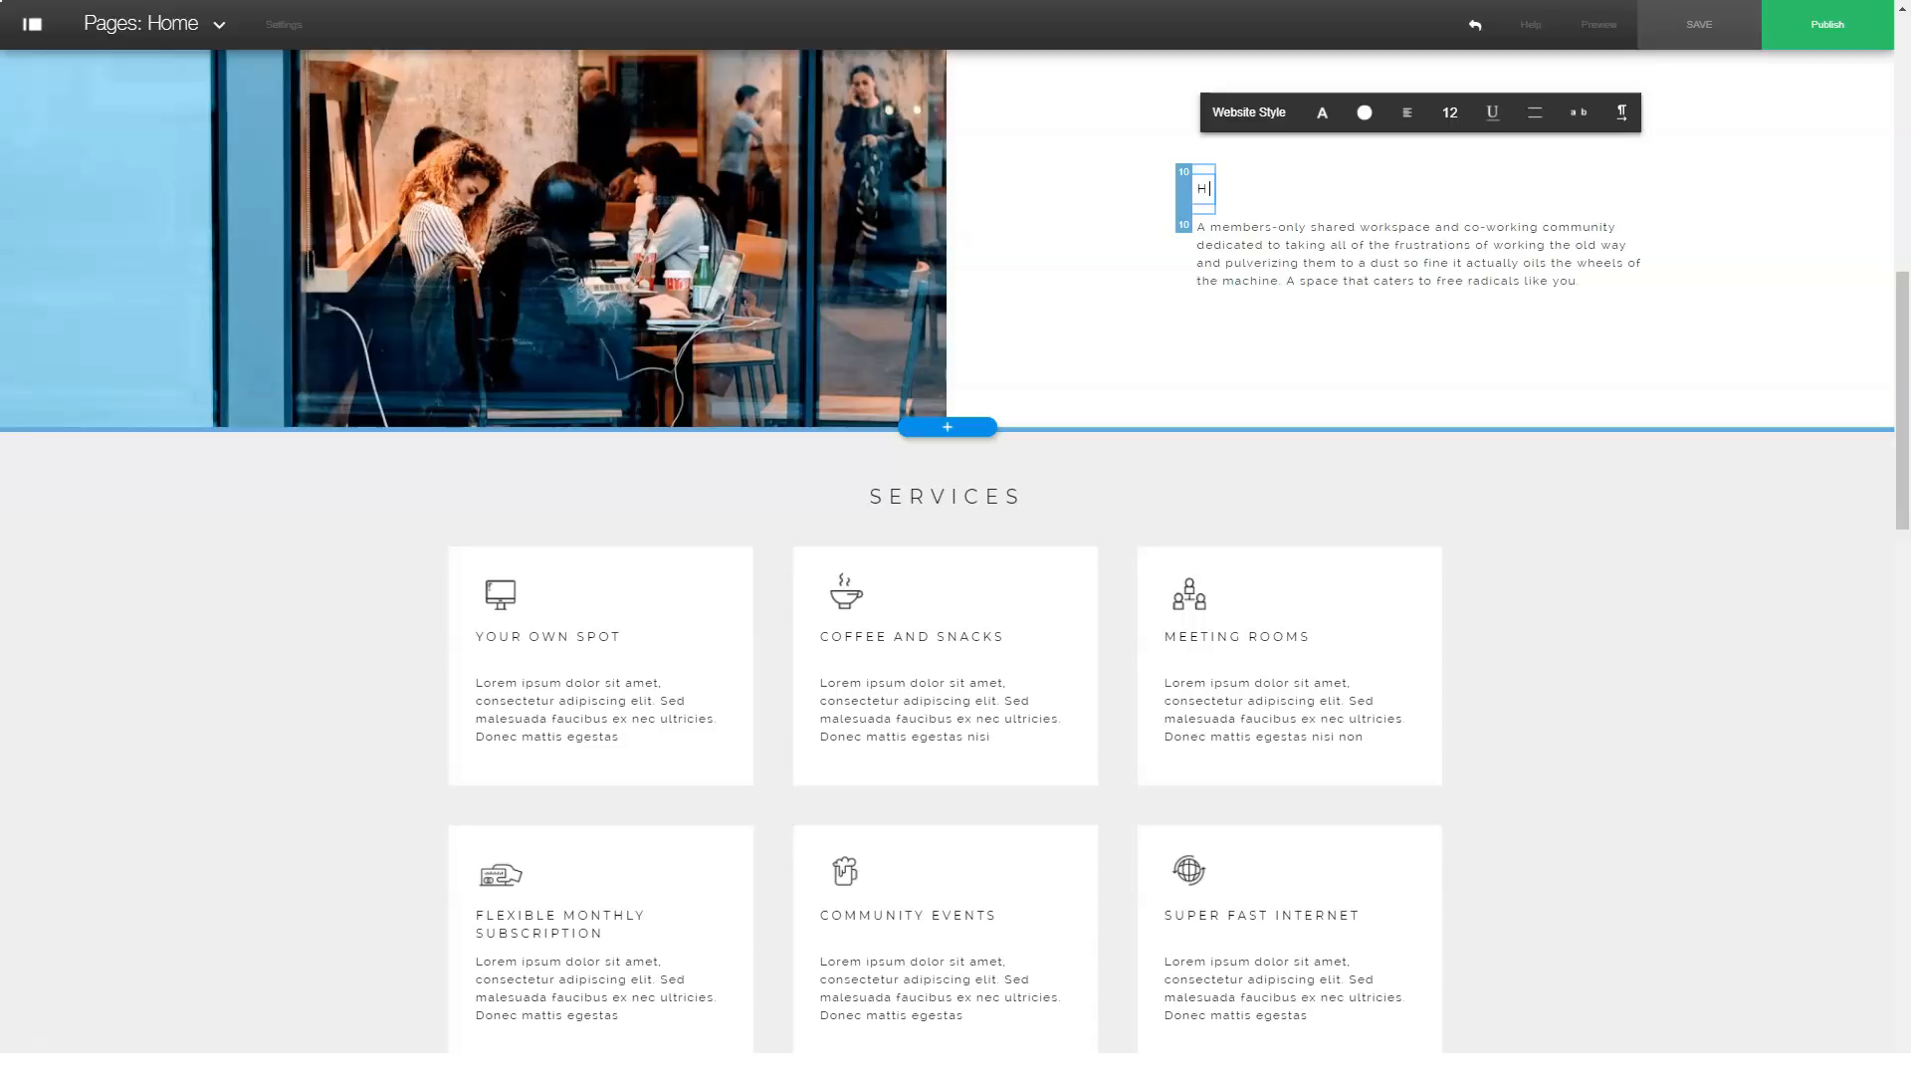
text(HELLO)
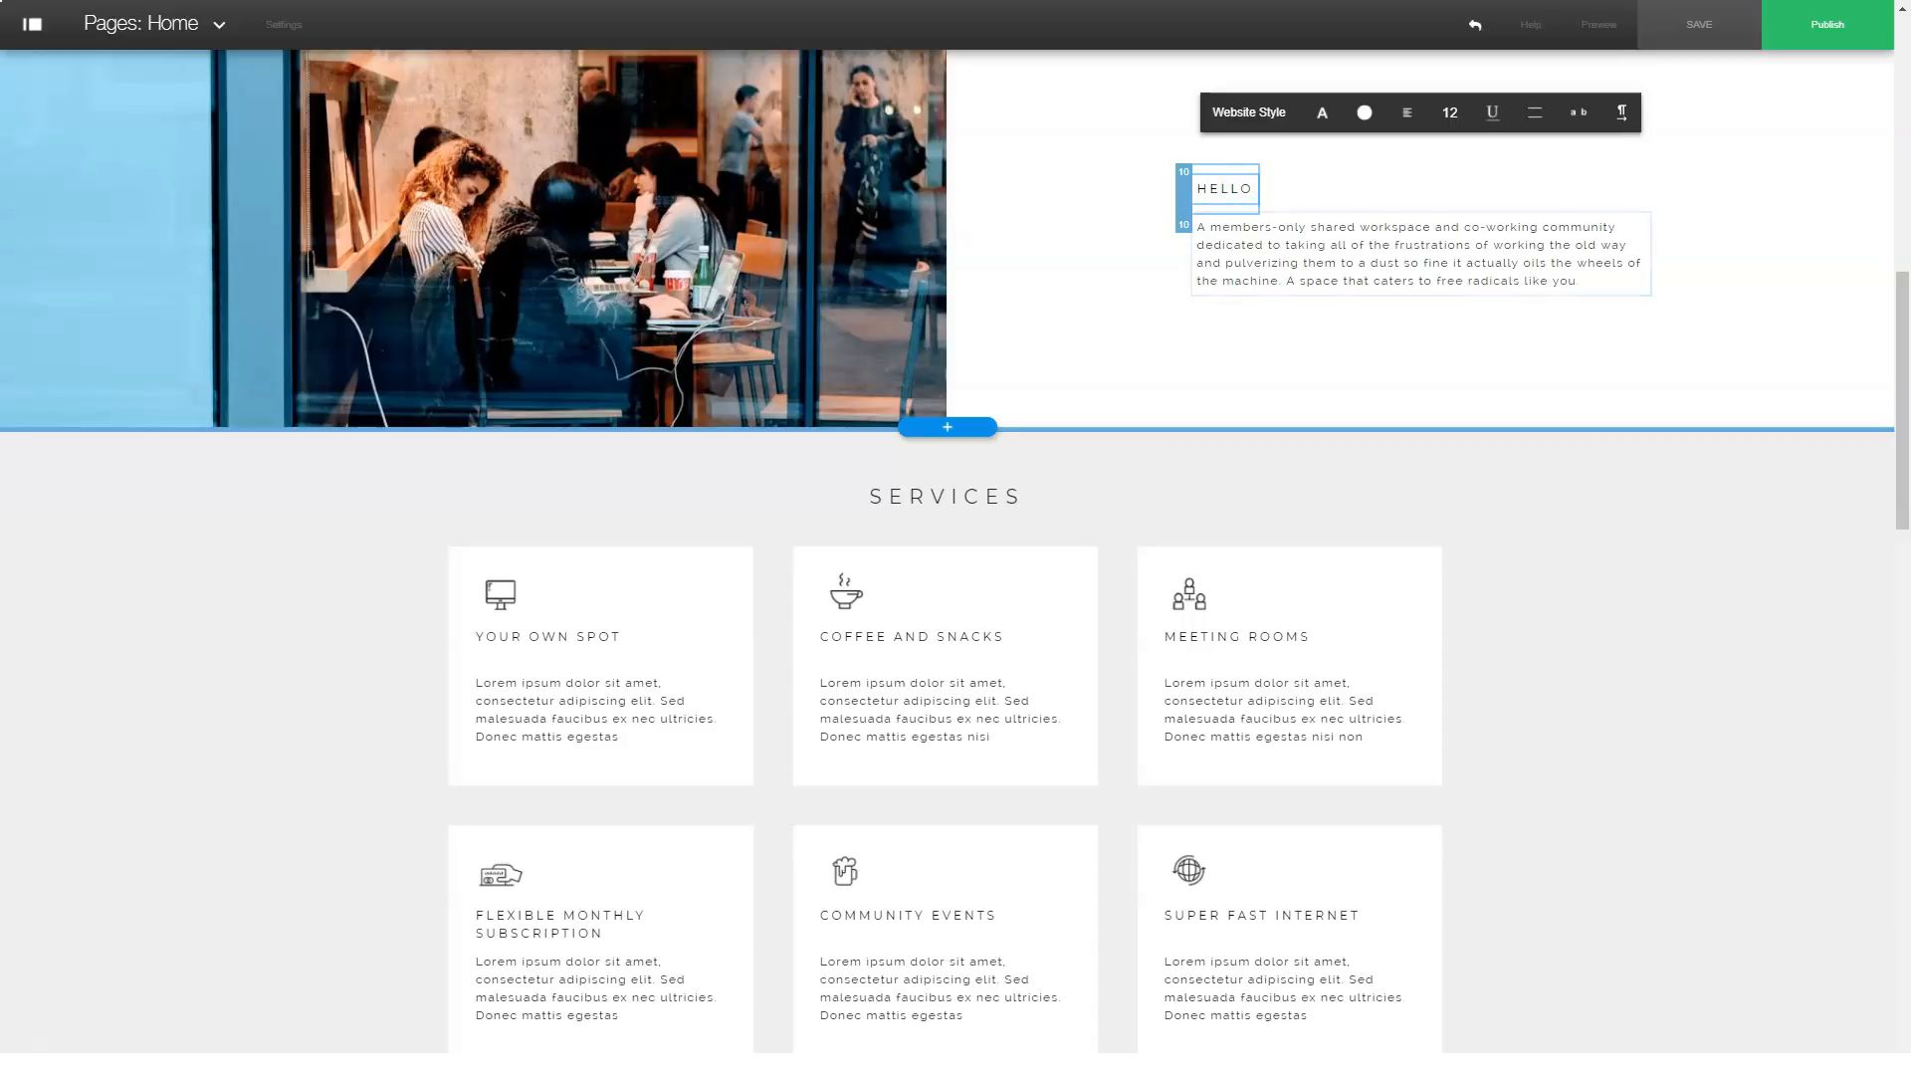
click(1364, 111)
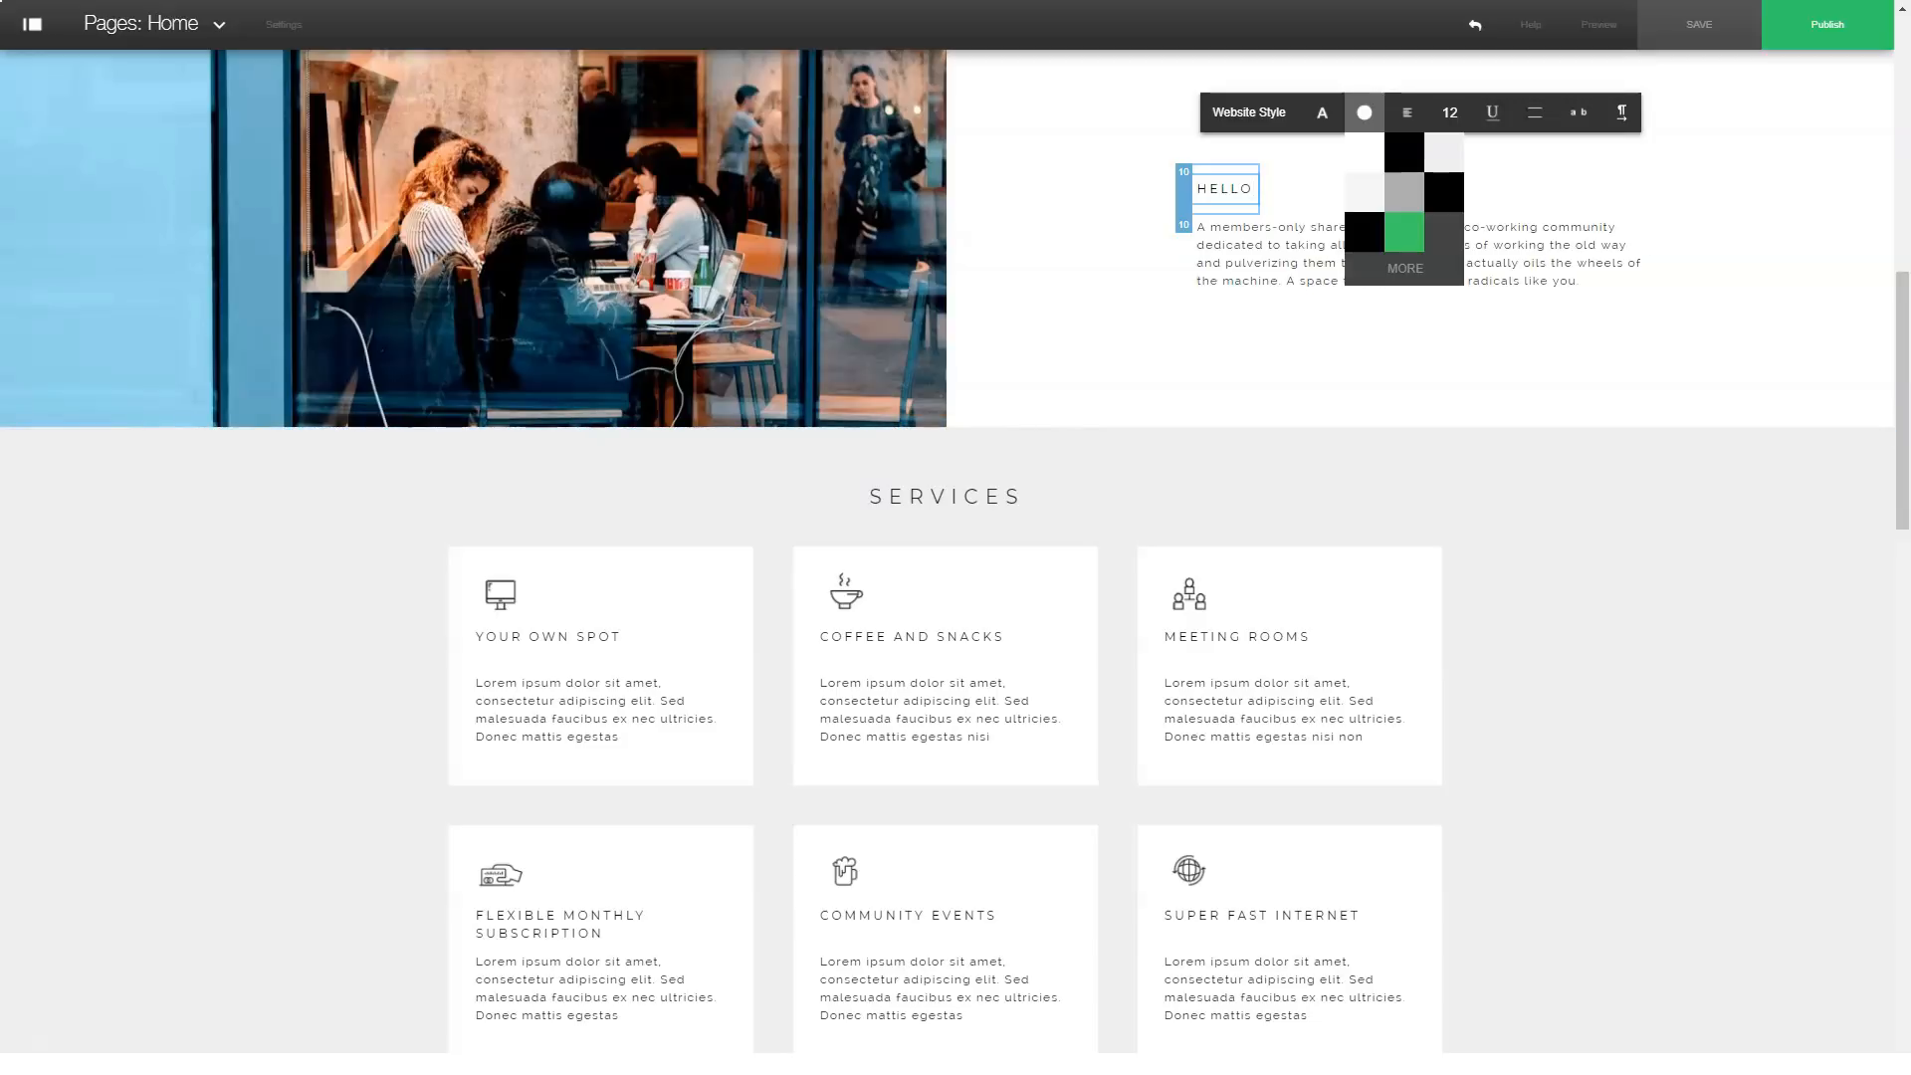
click(1450, 112)
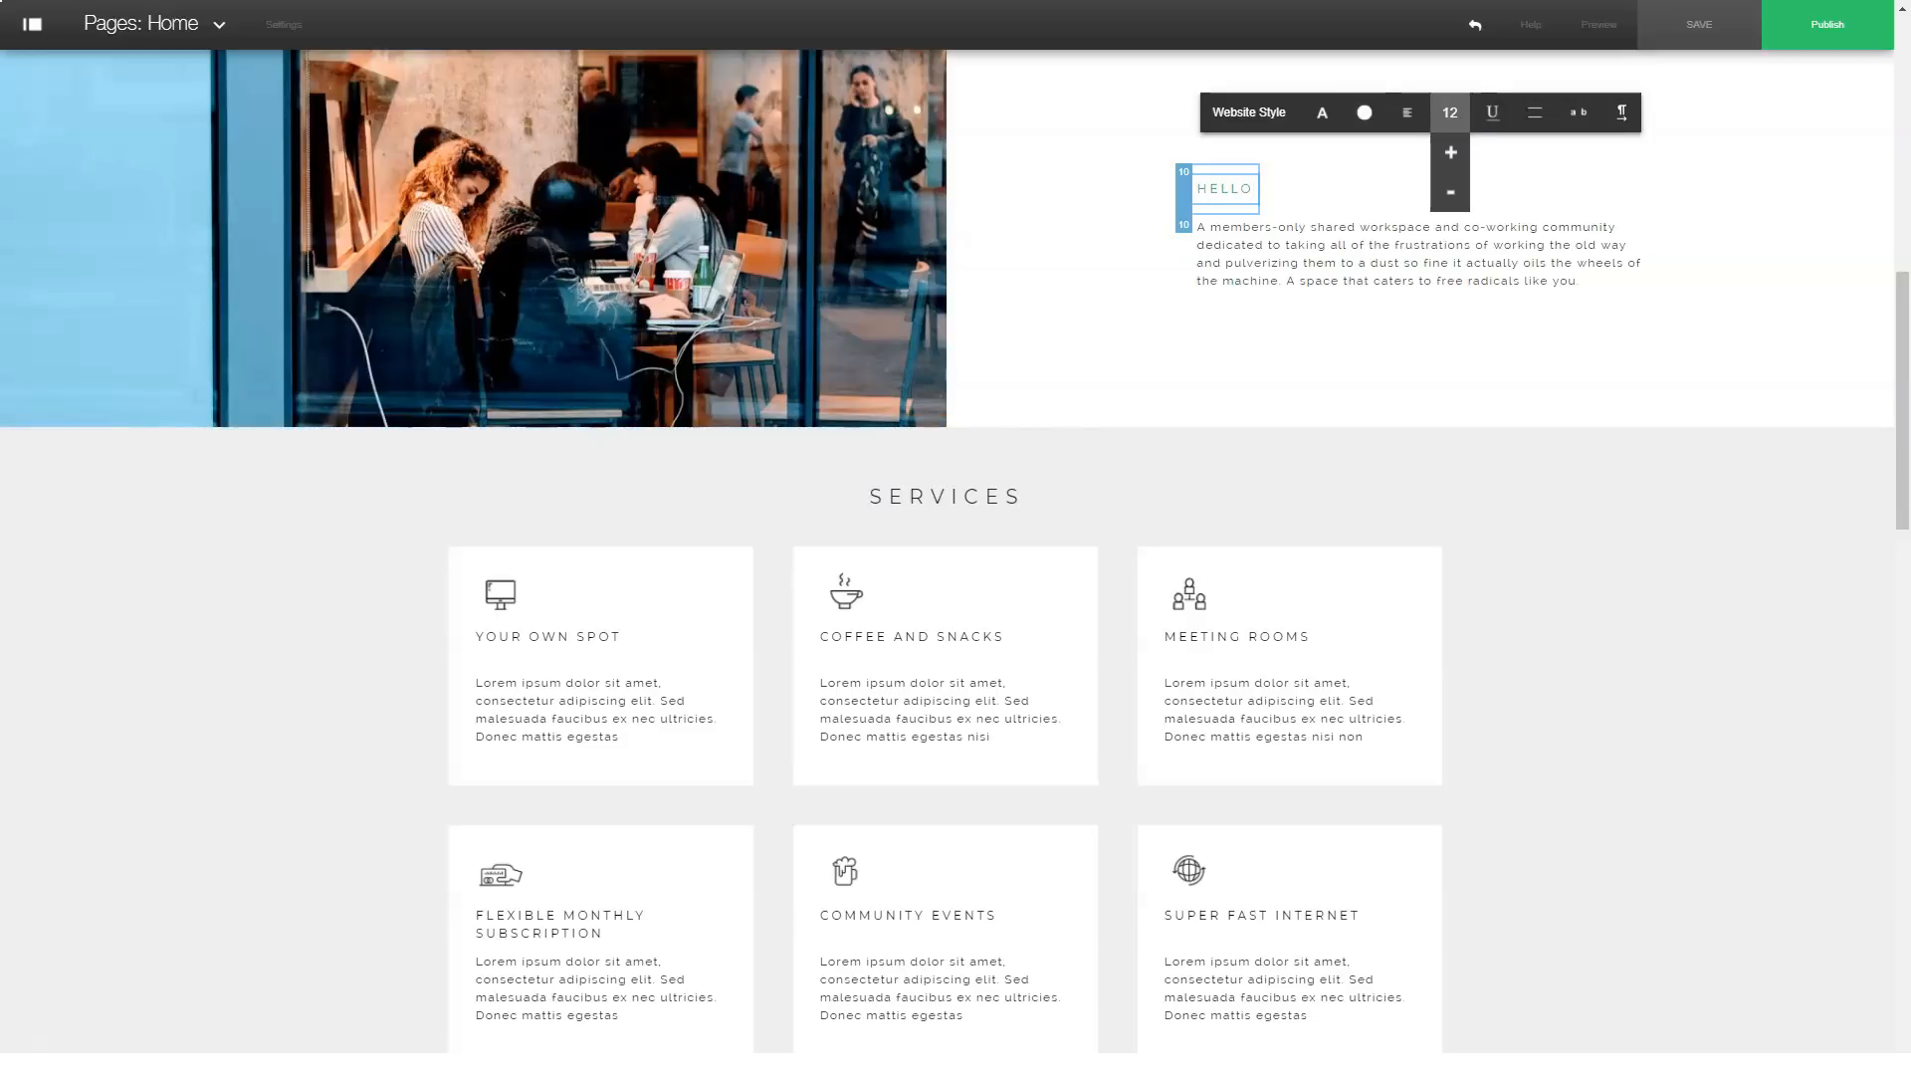
click(1449, 153)
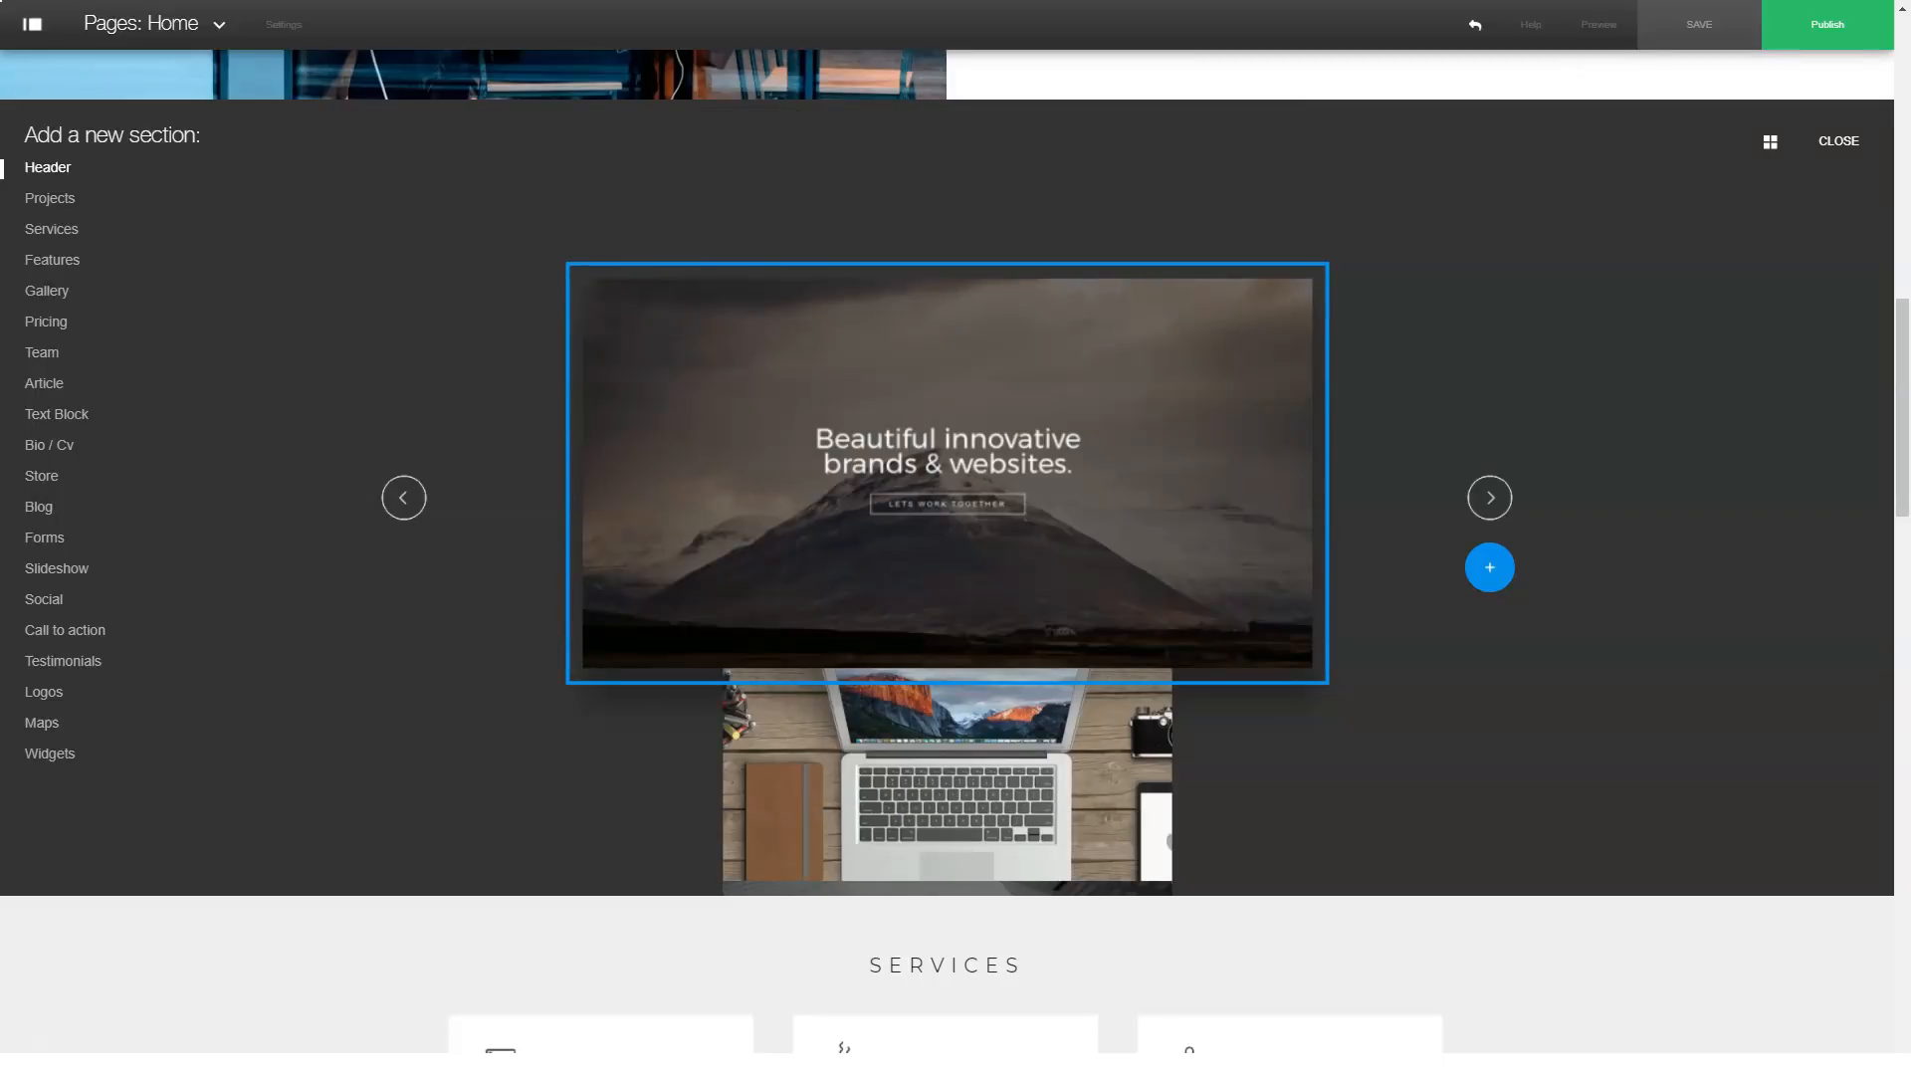
Step: Insert the Pandora Group skyscraper header design and choose its website-style option
click(1490, 498)
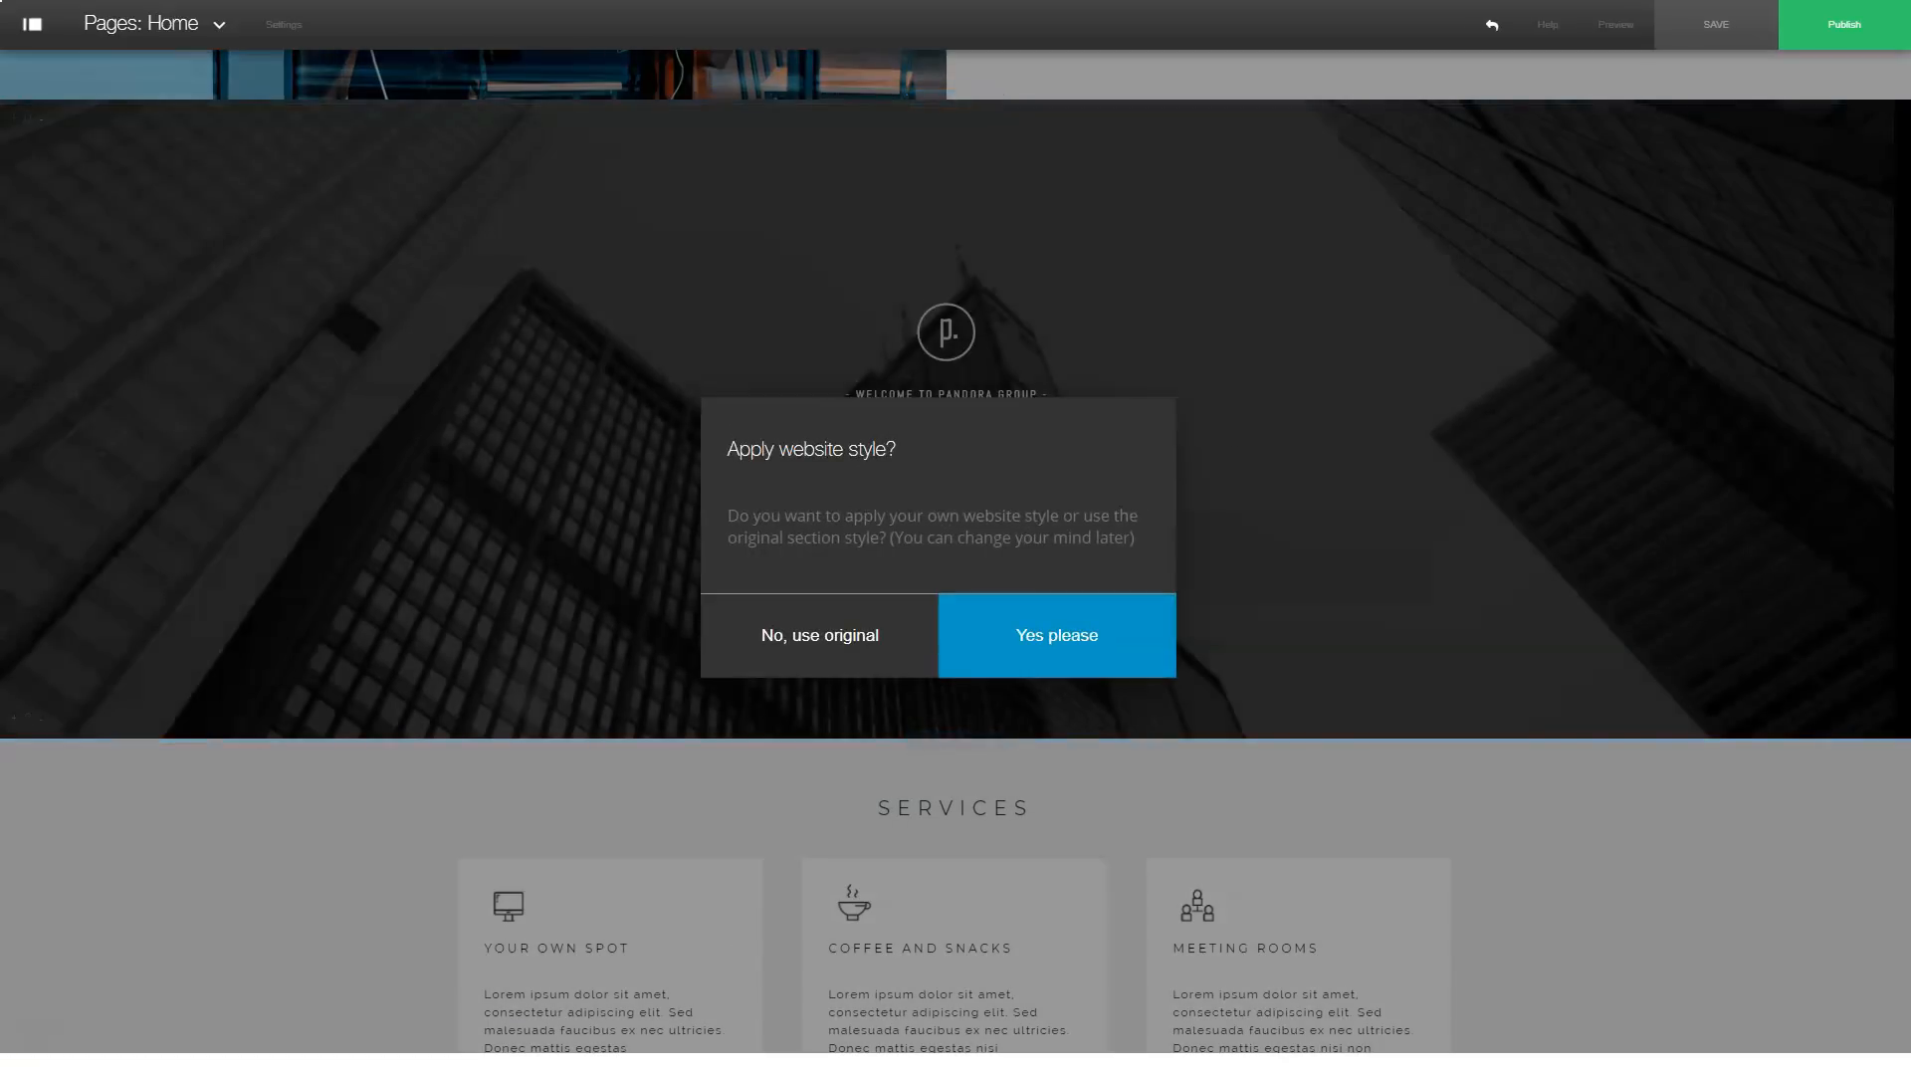
click(1056, 635)
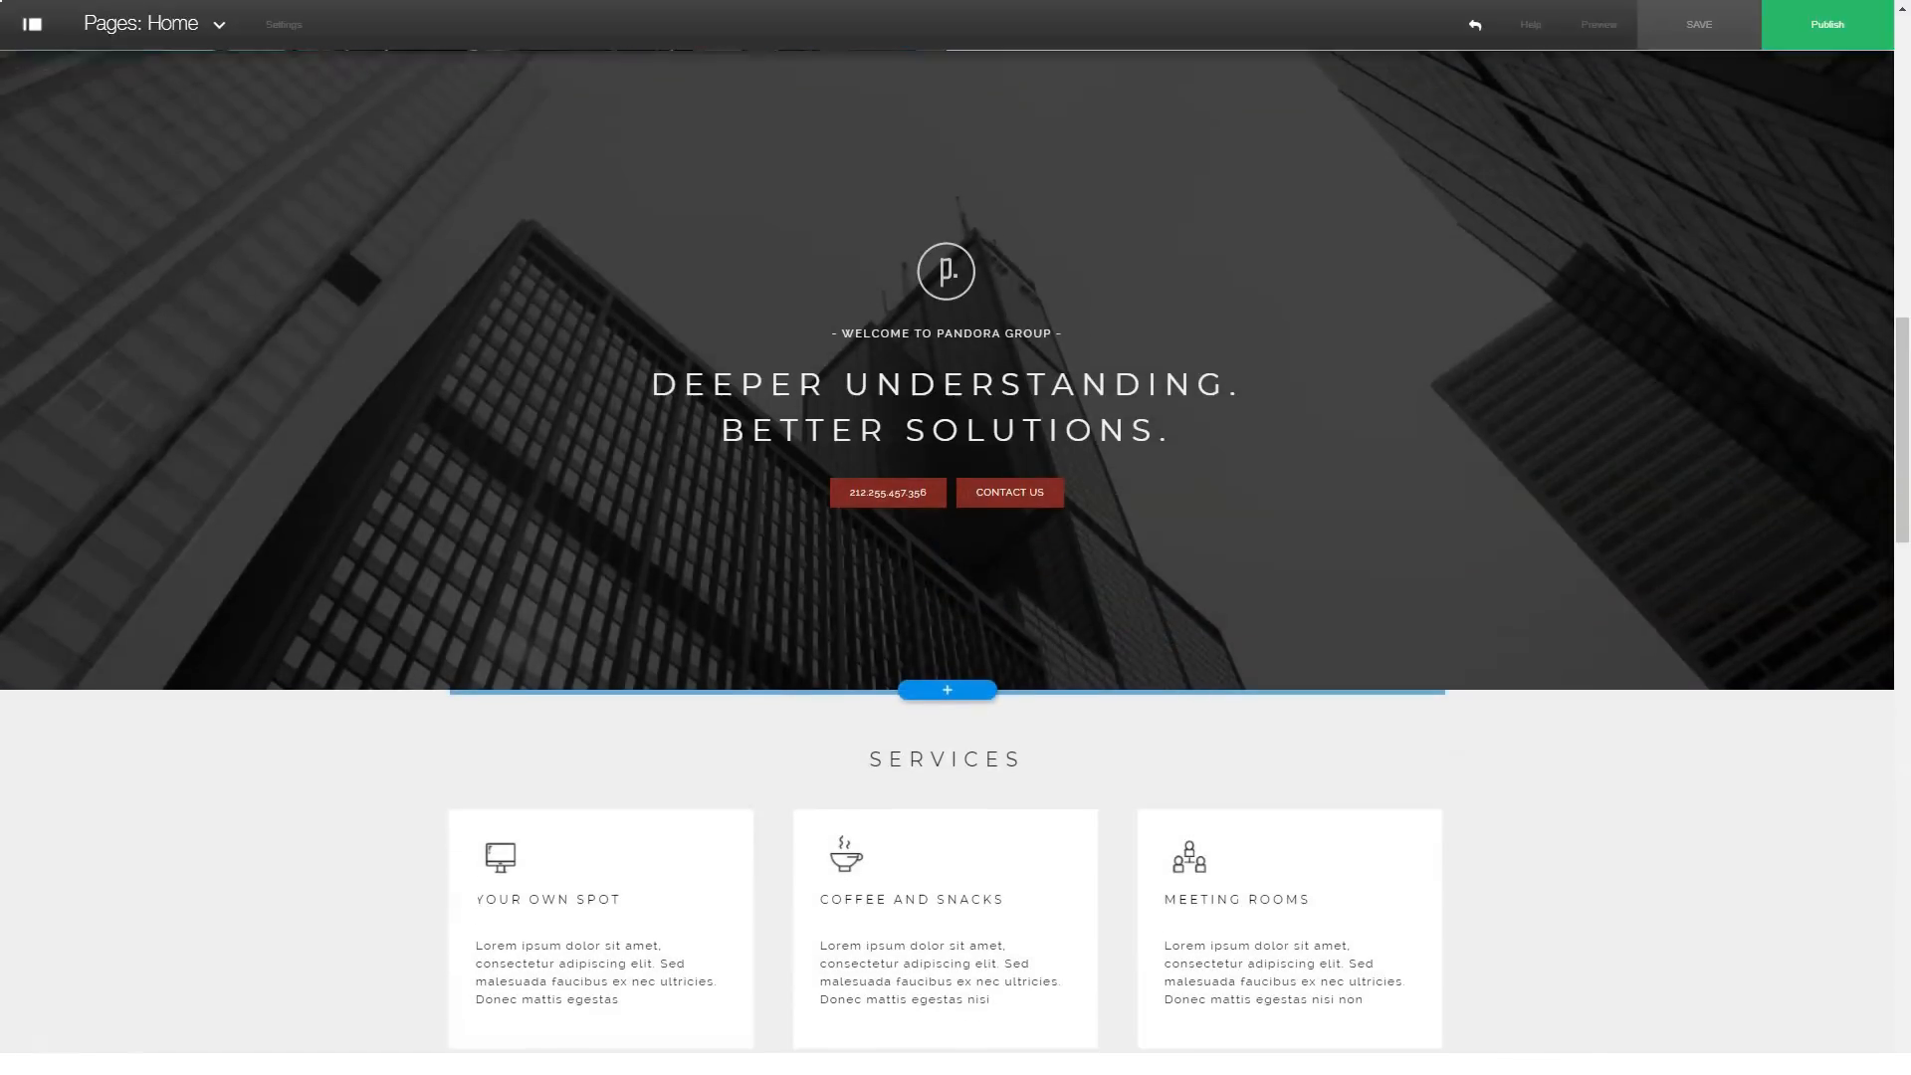
Step: Scroll down through all sections of the edited Home page
scroll(down, 3)
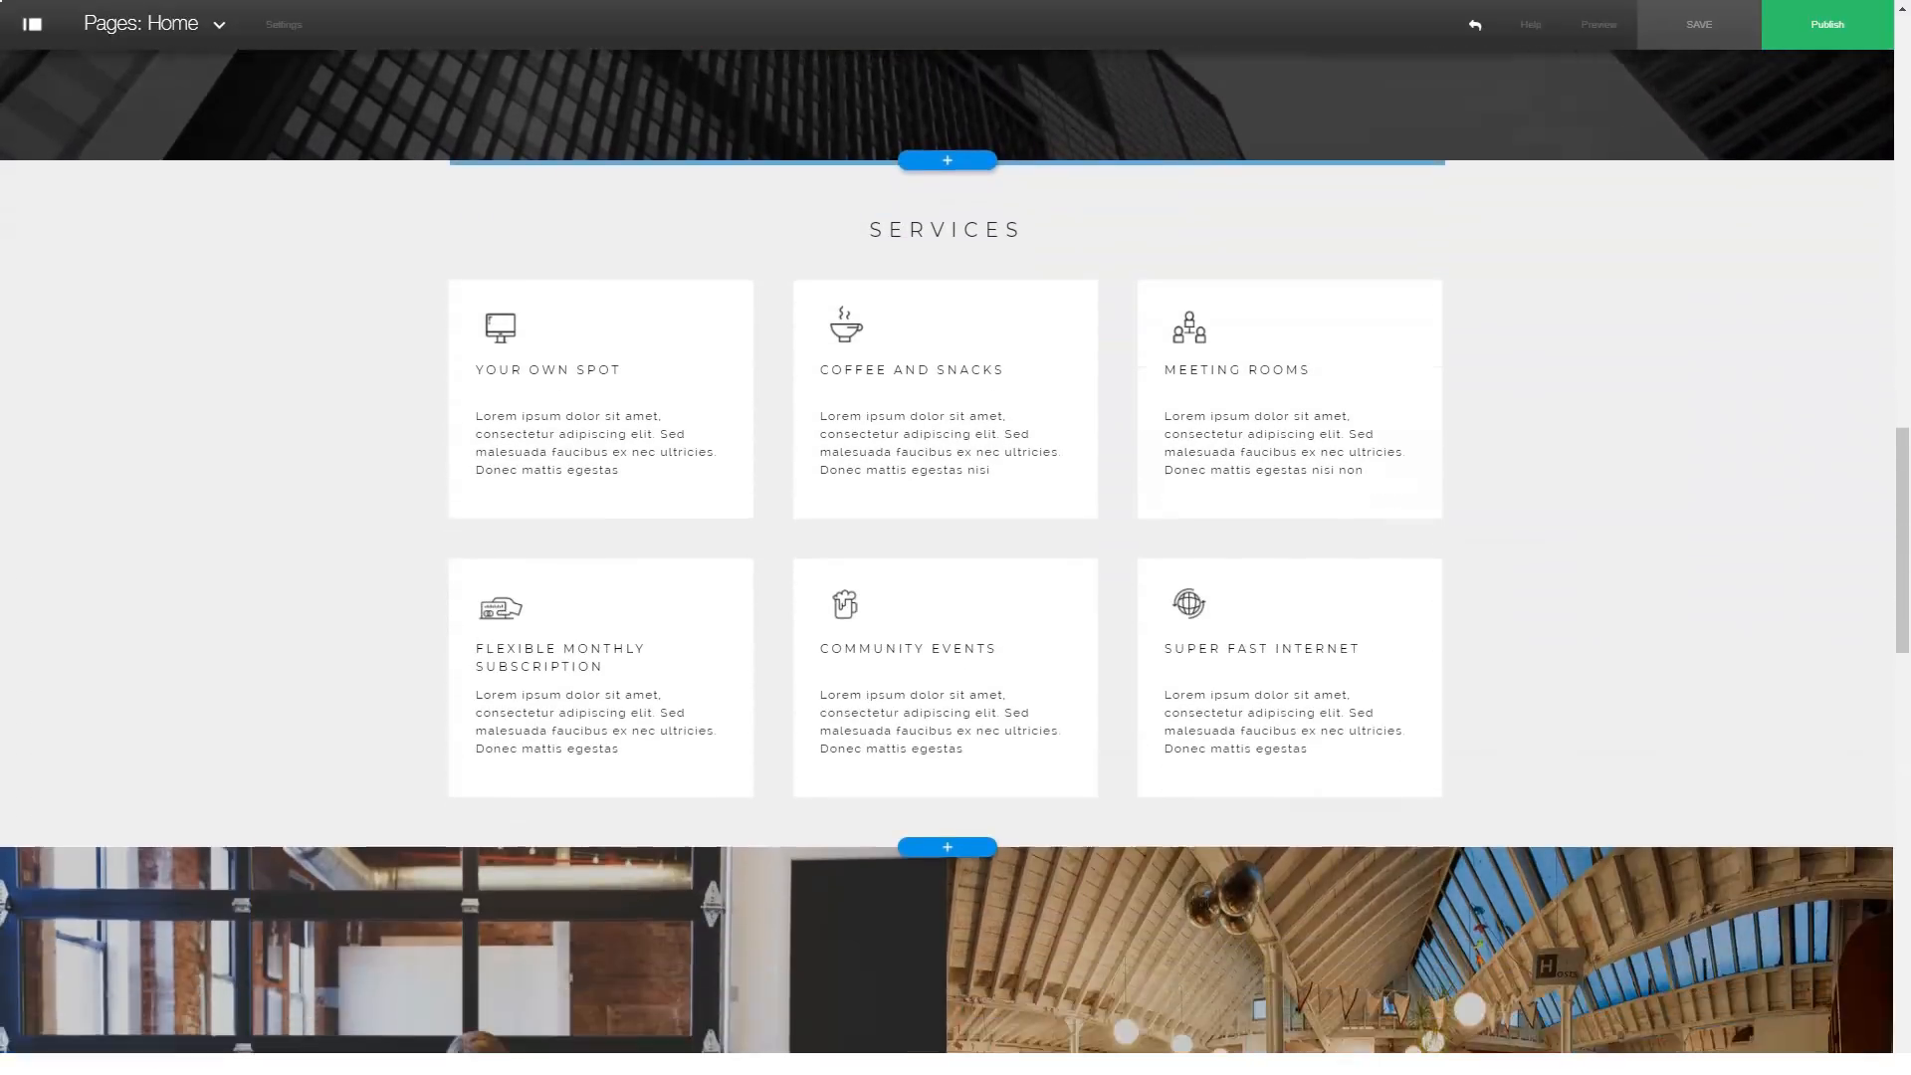
scroll(down, 3)
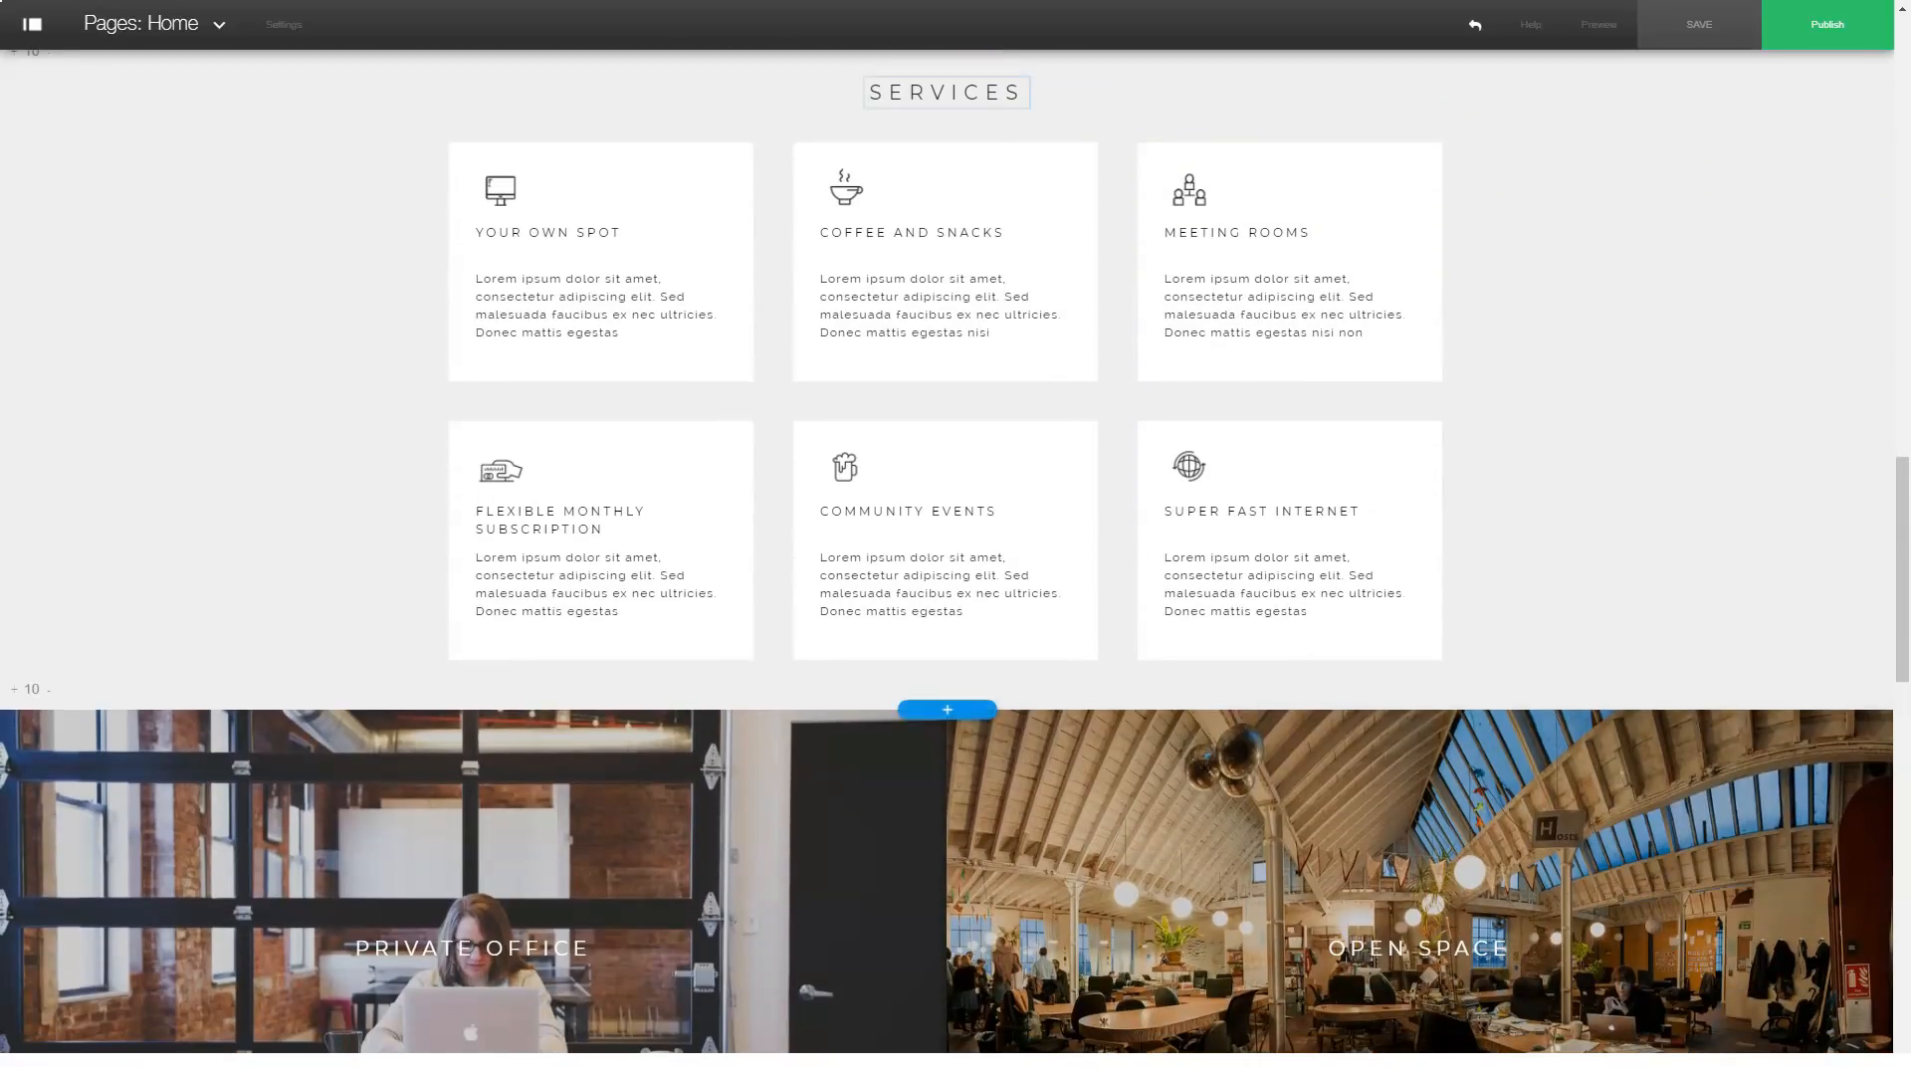
scroll(down, 3)
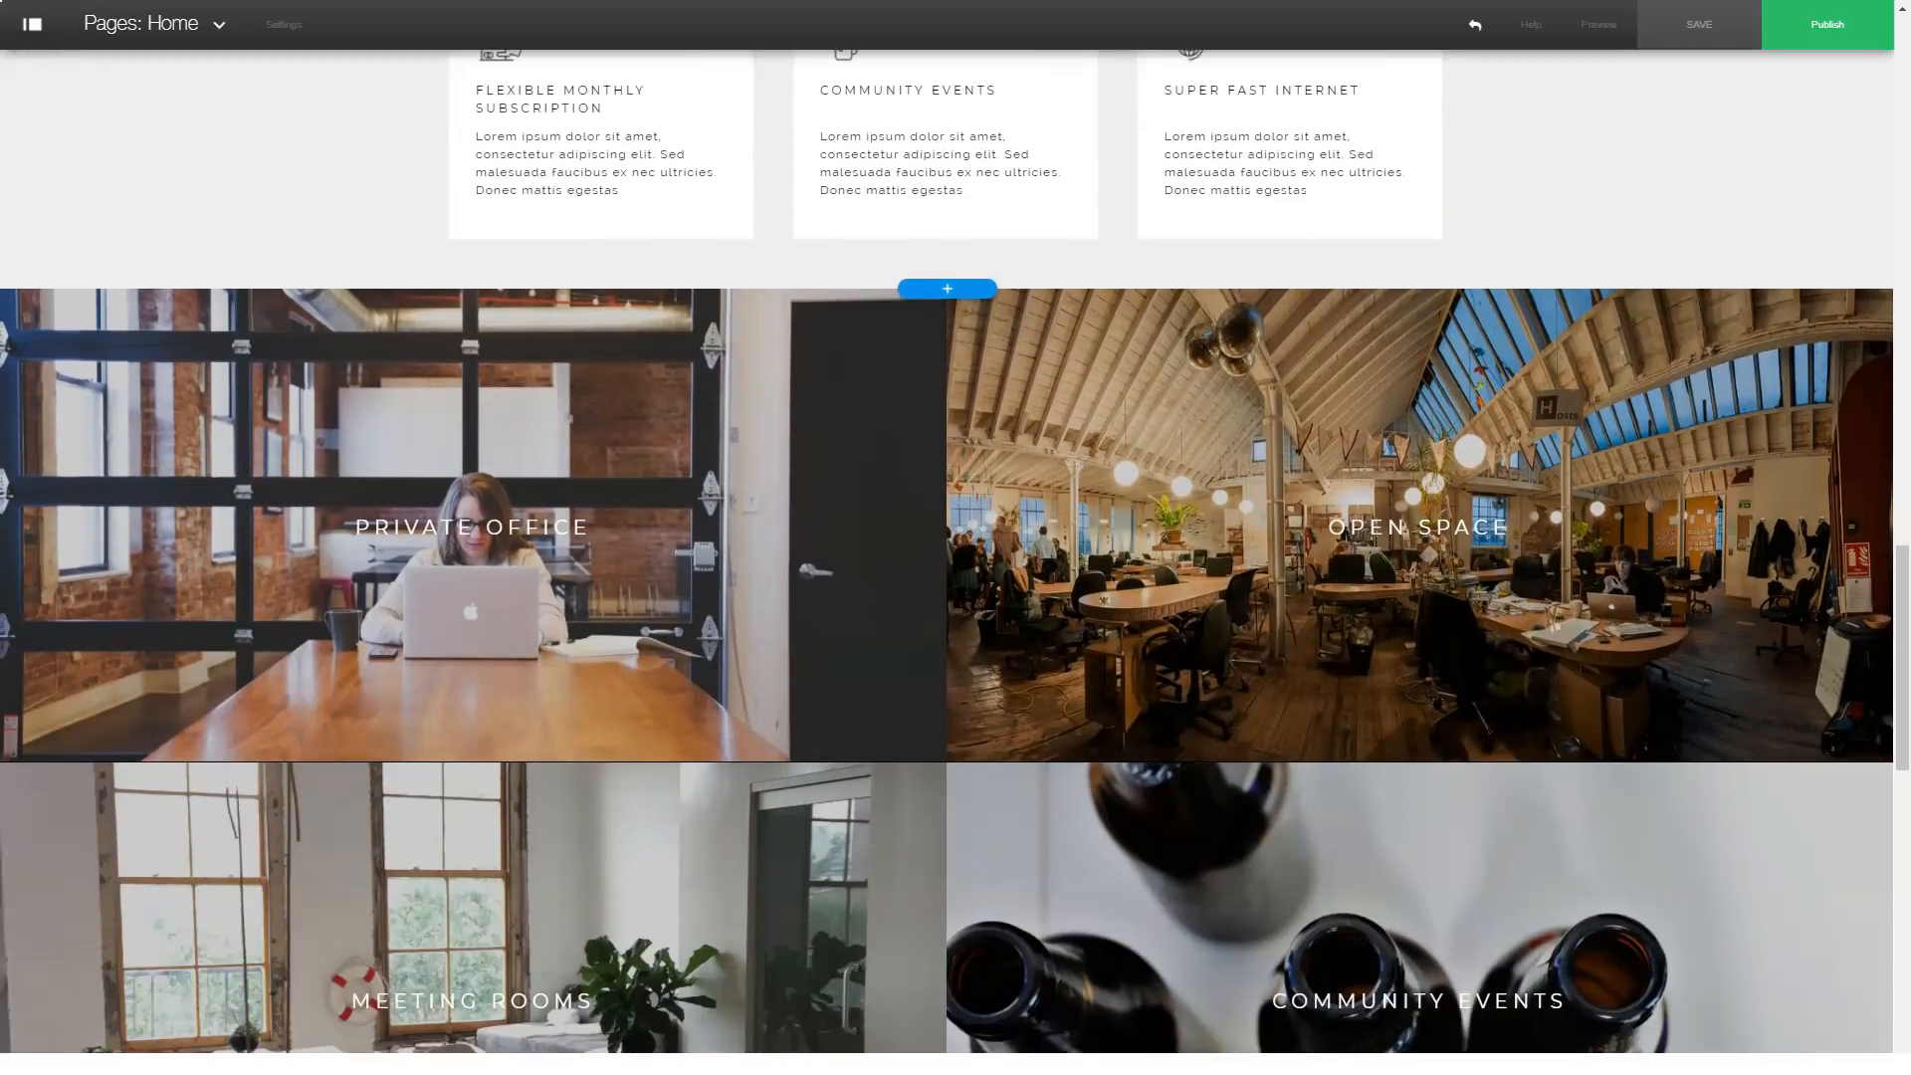
scroll(down, 3)
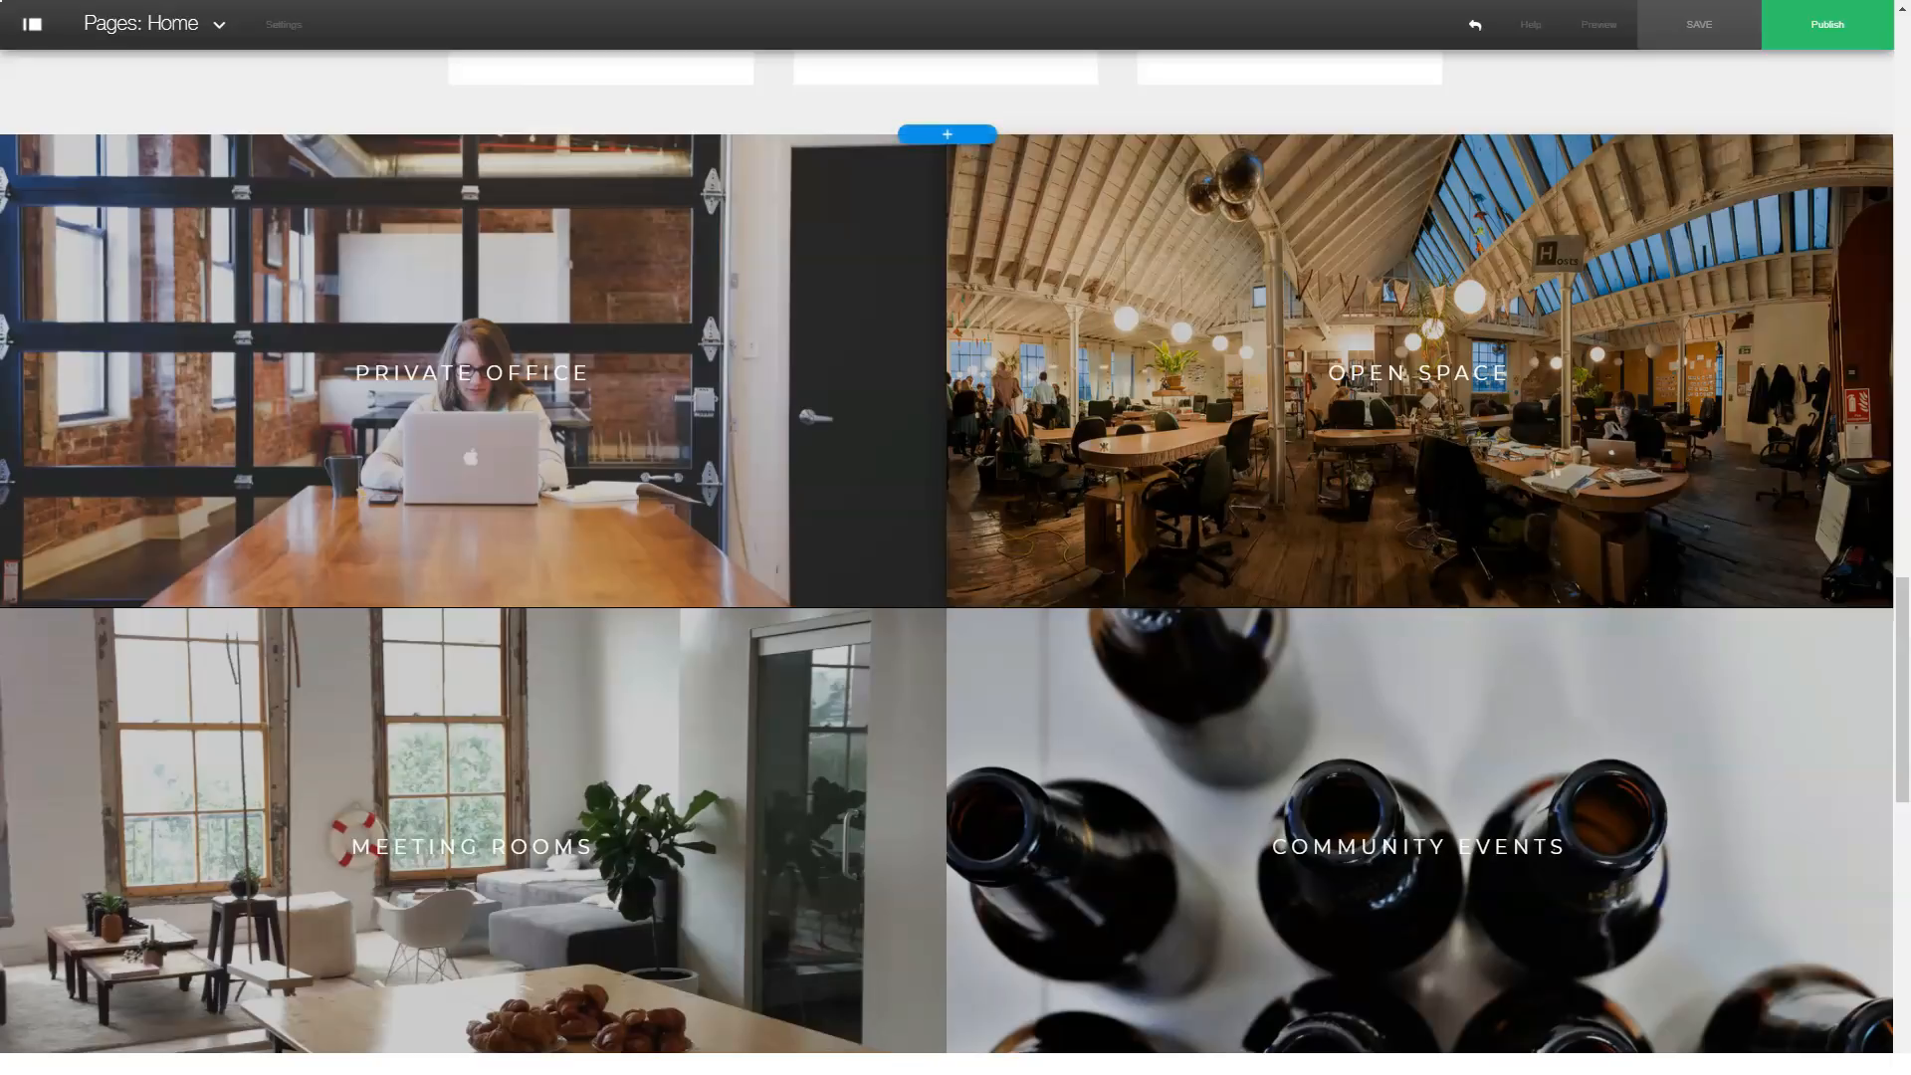
scroll(down, 3)
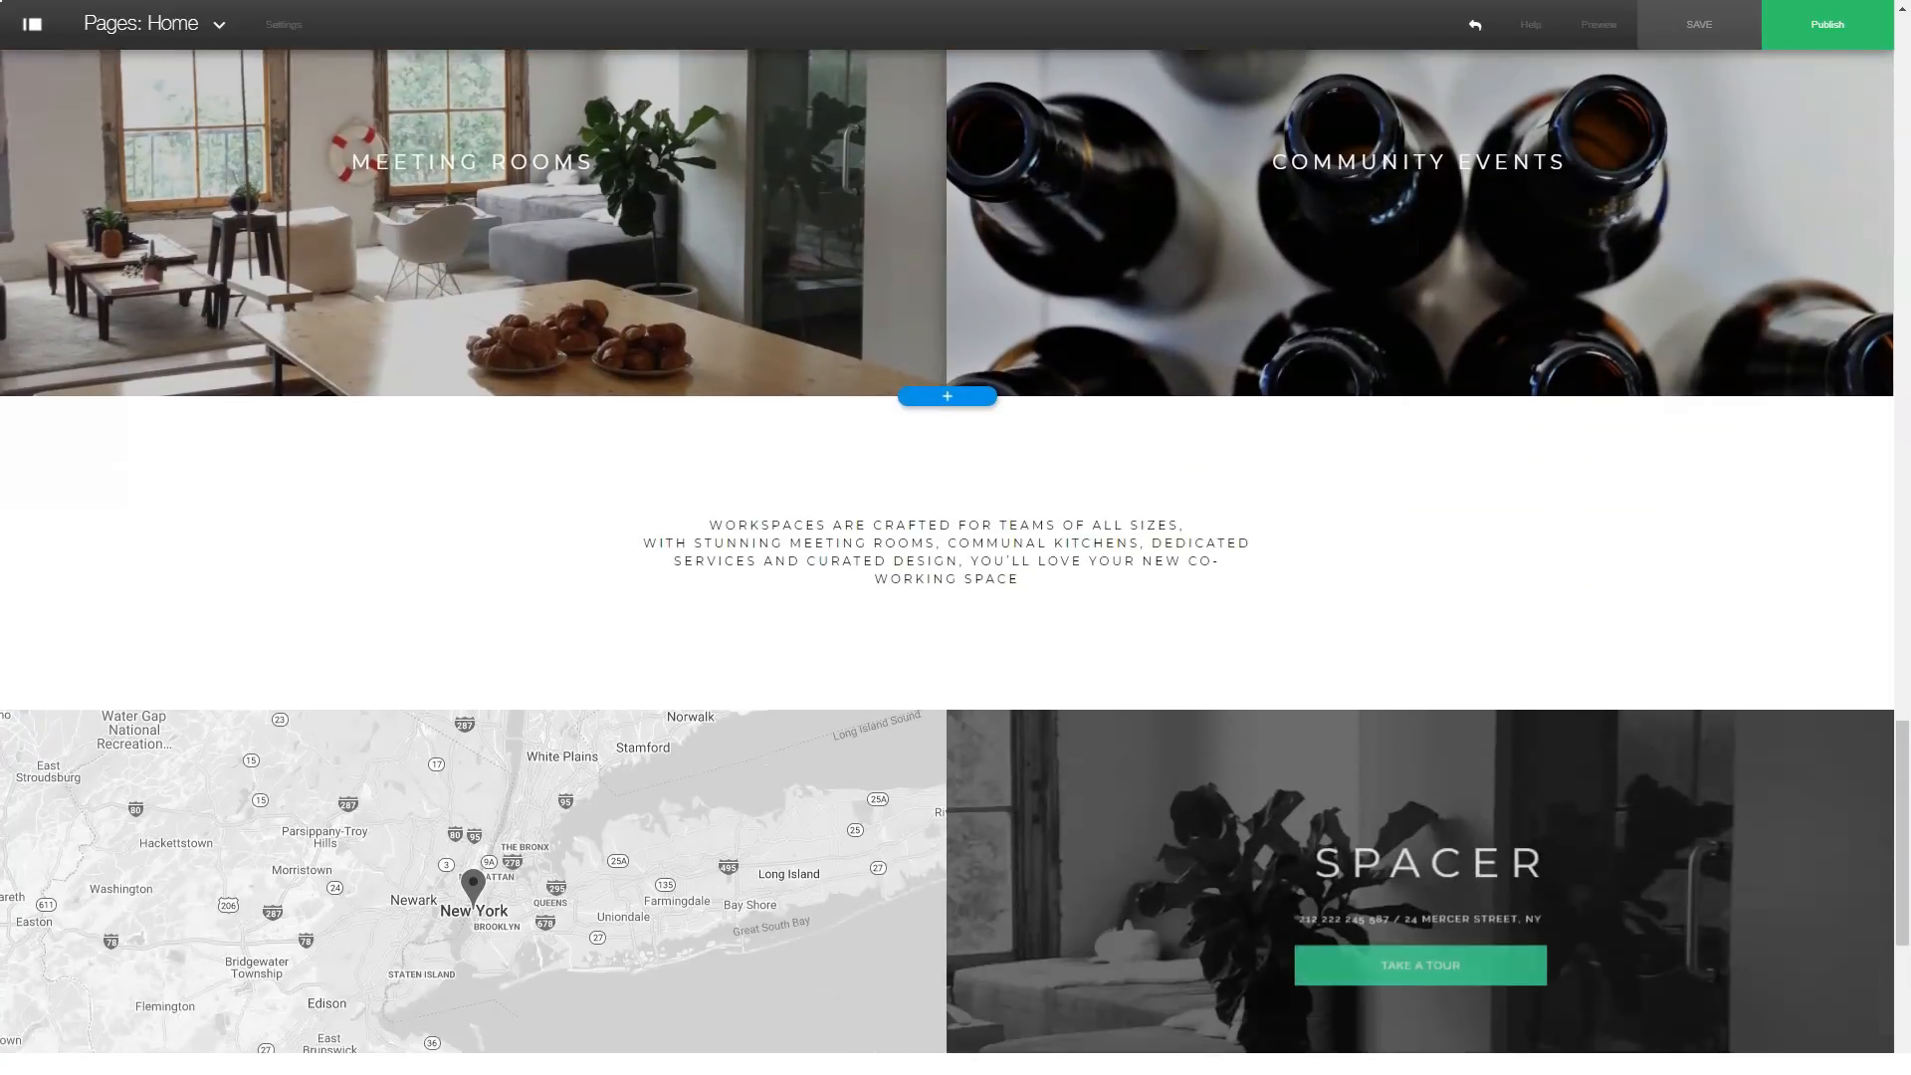
scroll(down, 3)
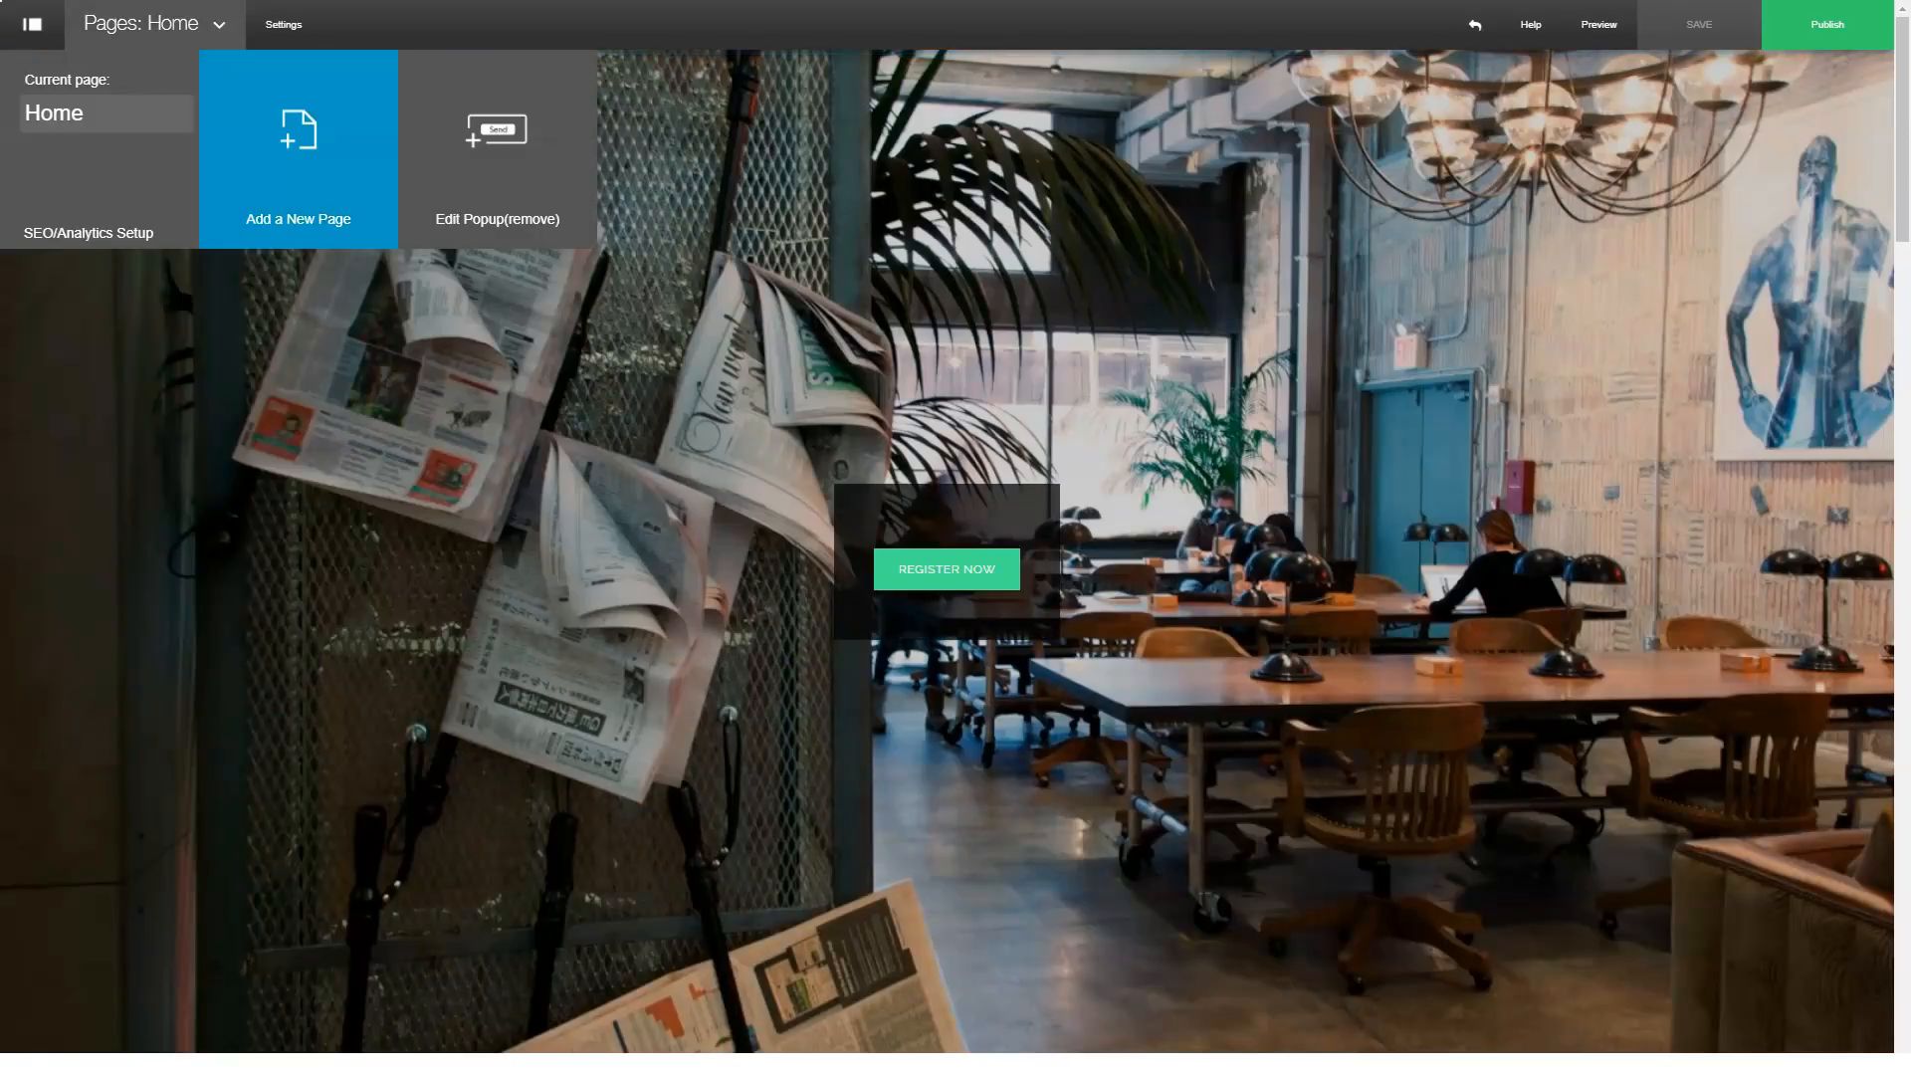
Step: Add a page named Pricing from the Pricing template and scroll its price cards
click(297, 147)
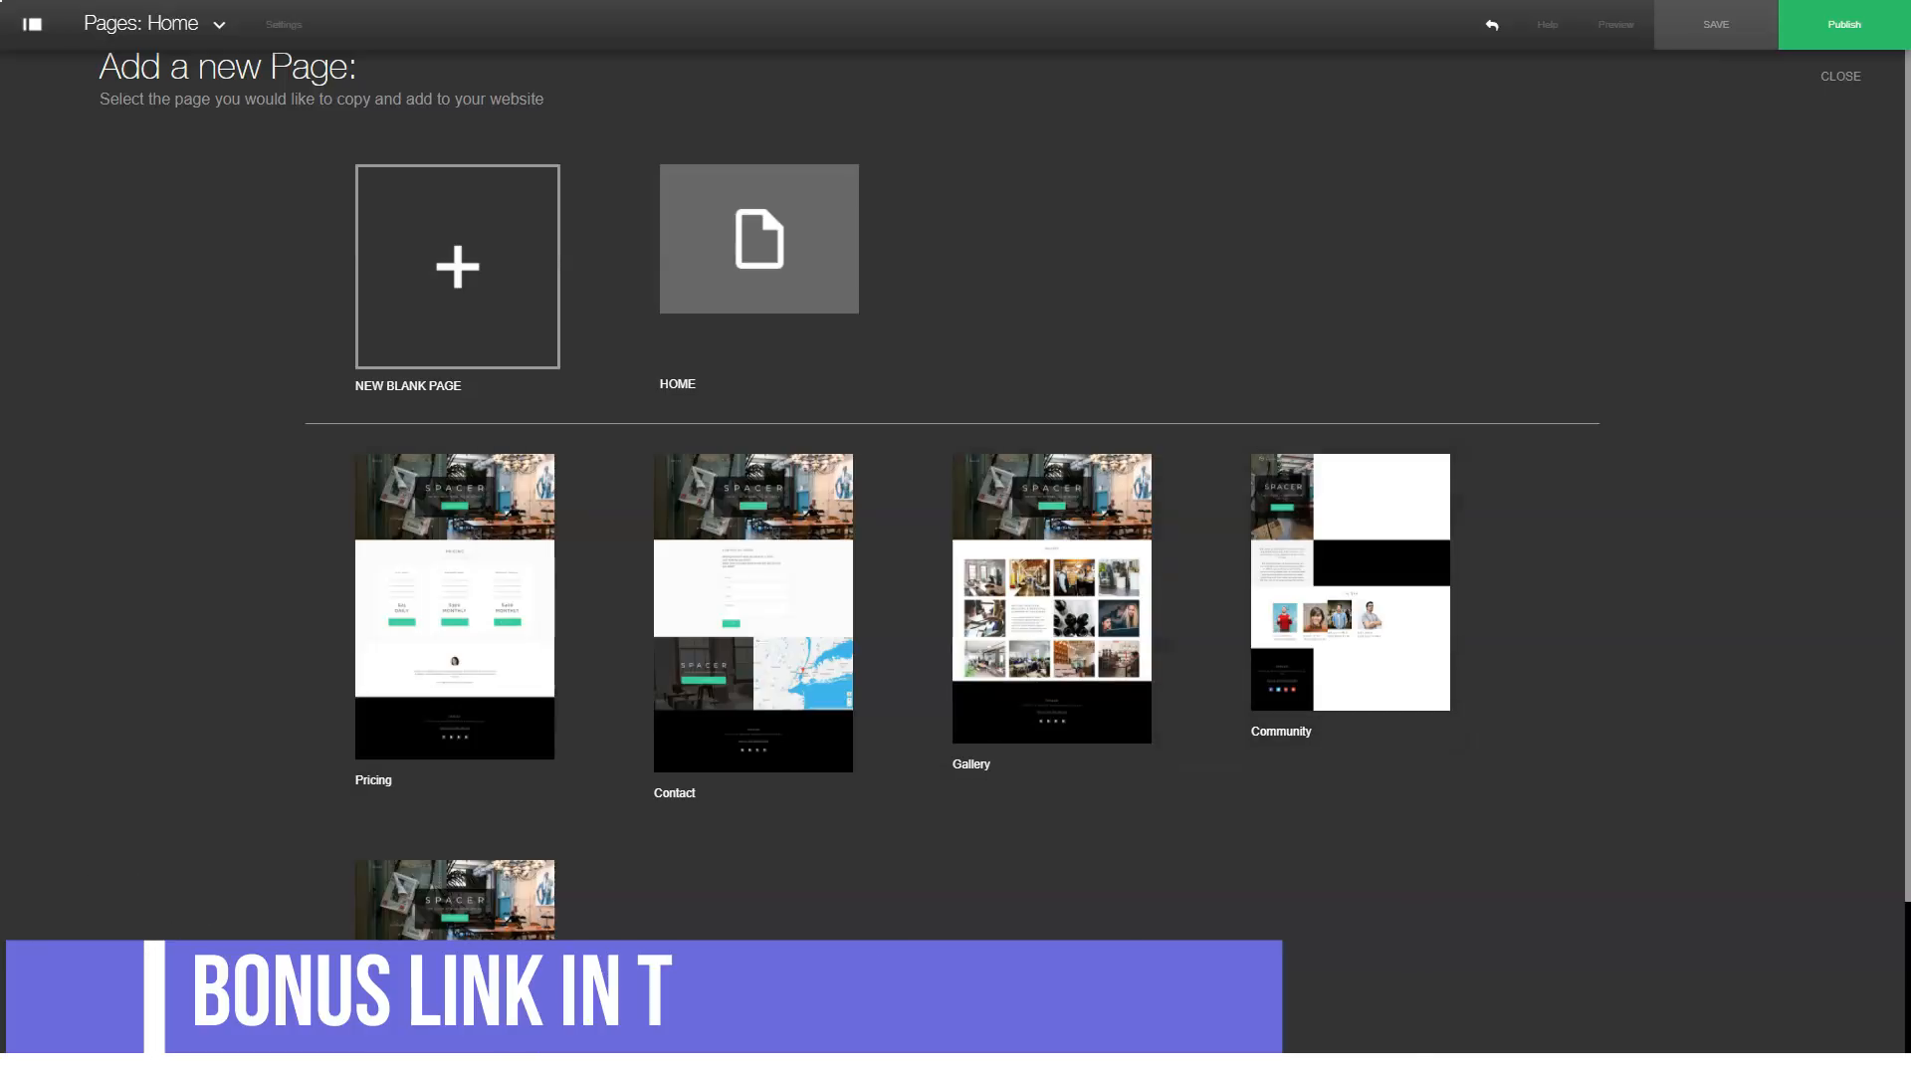
click(454, 607)
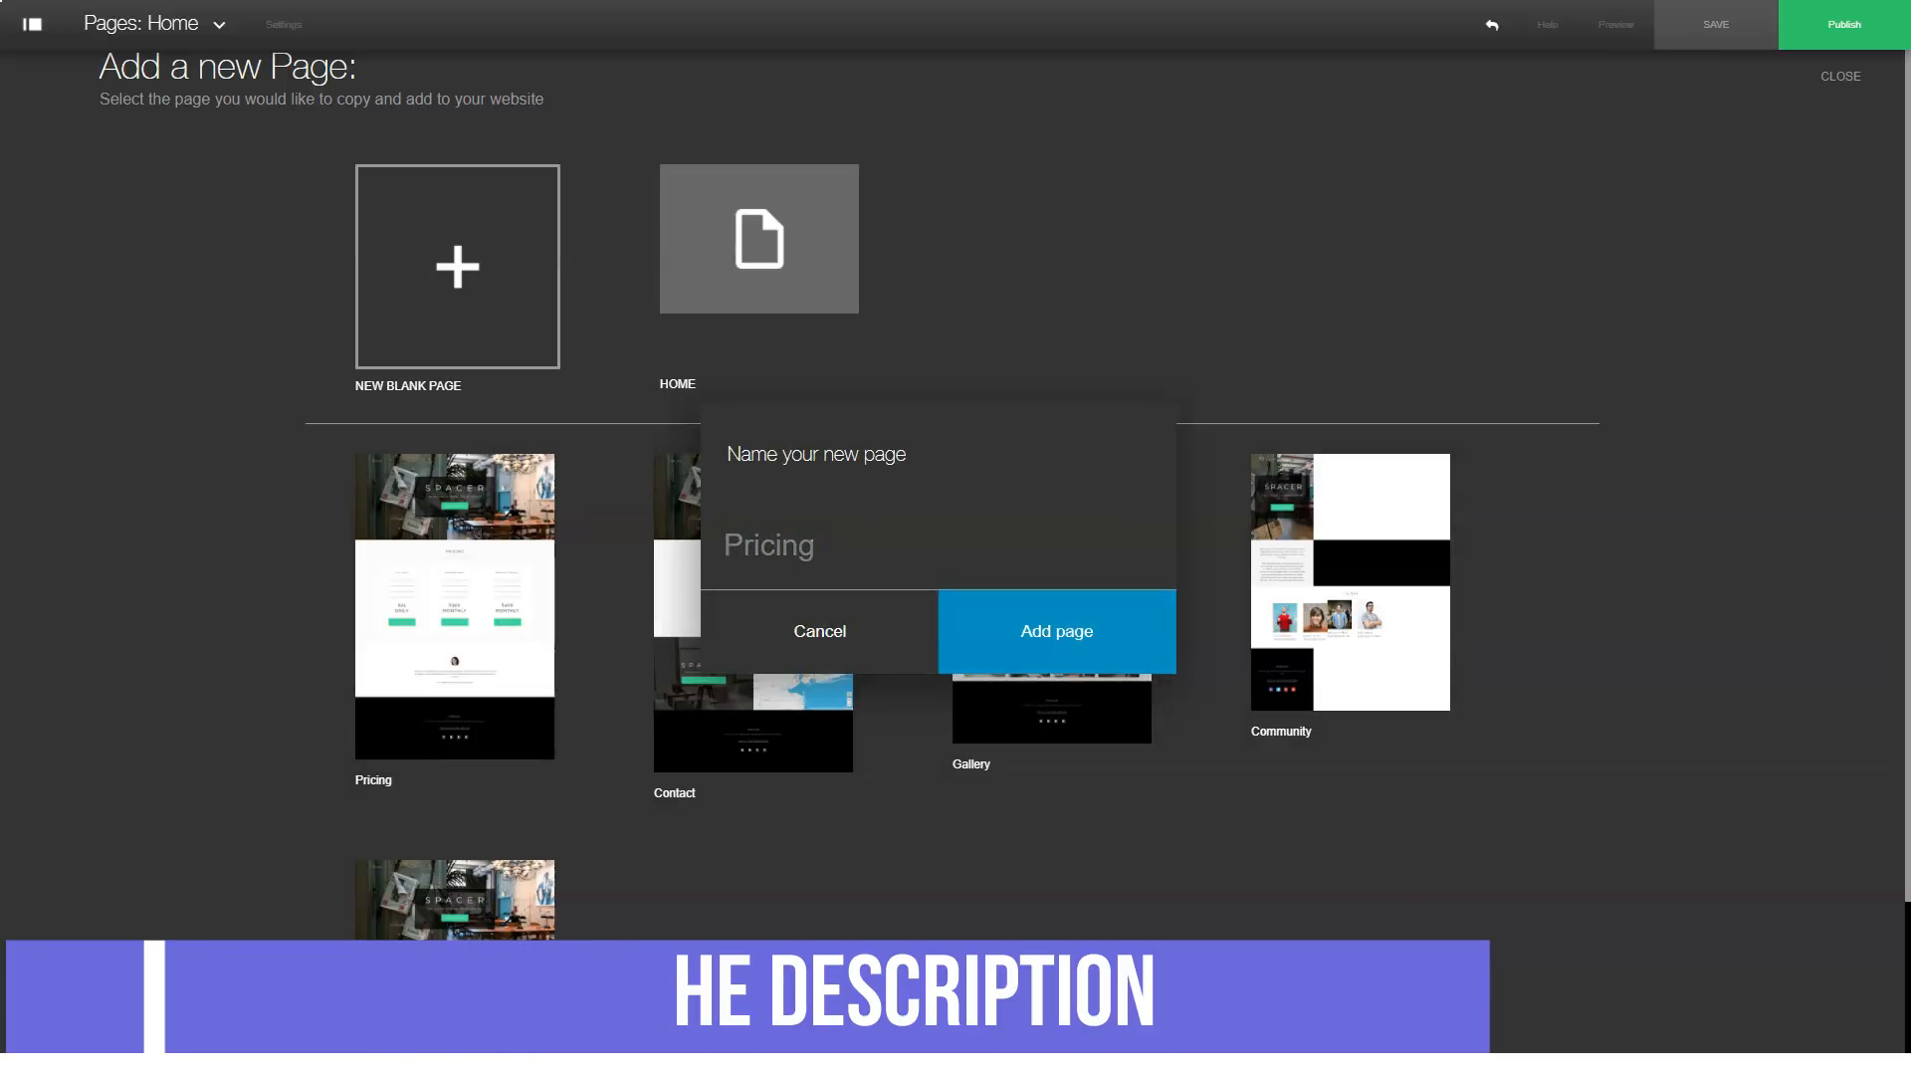
click(1056, 632)
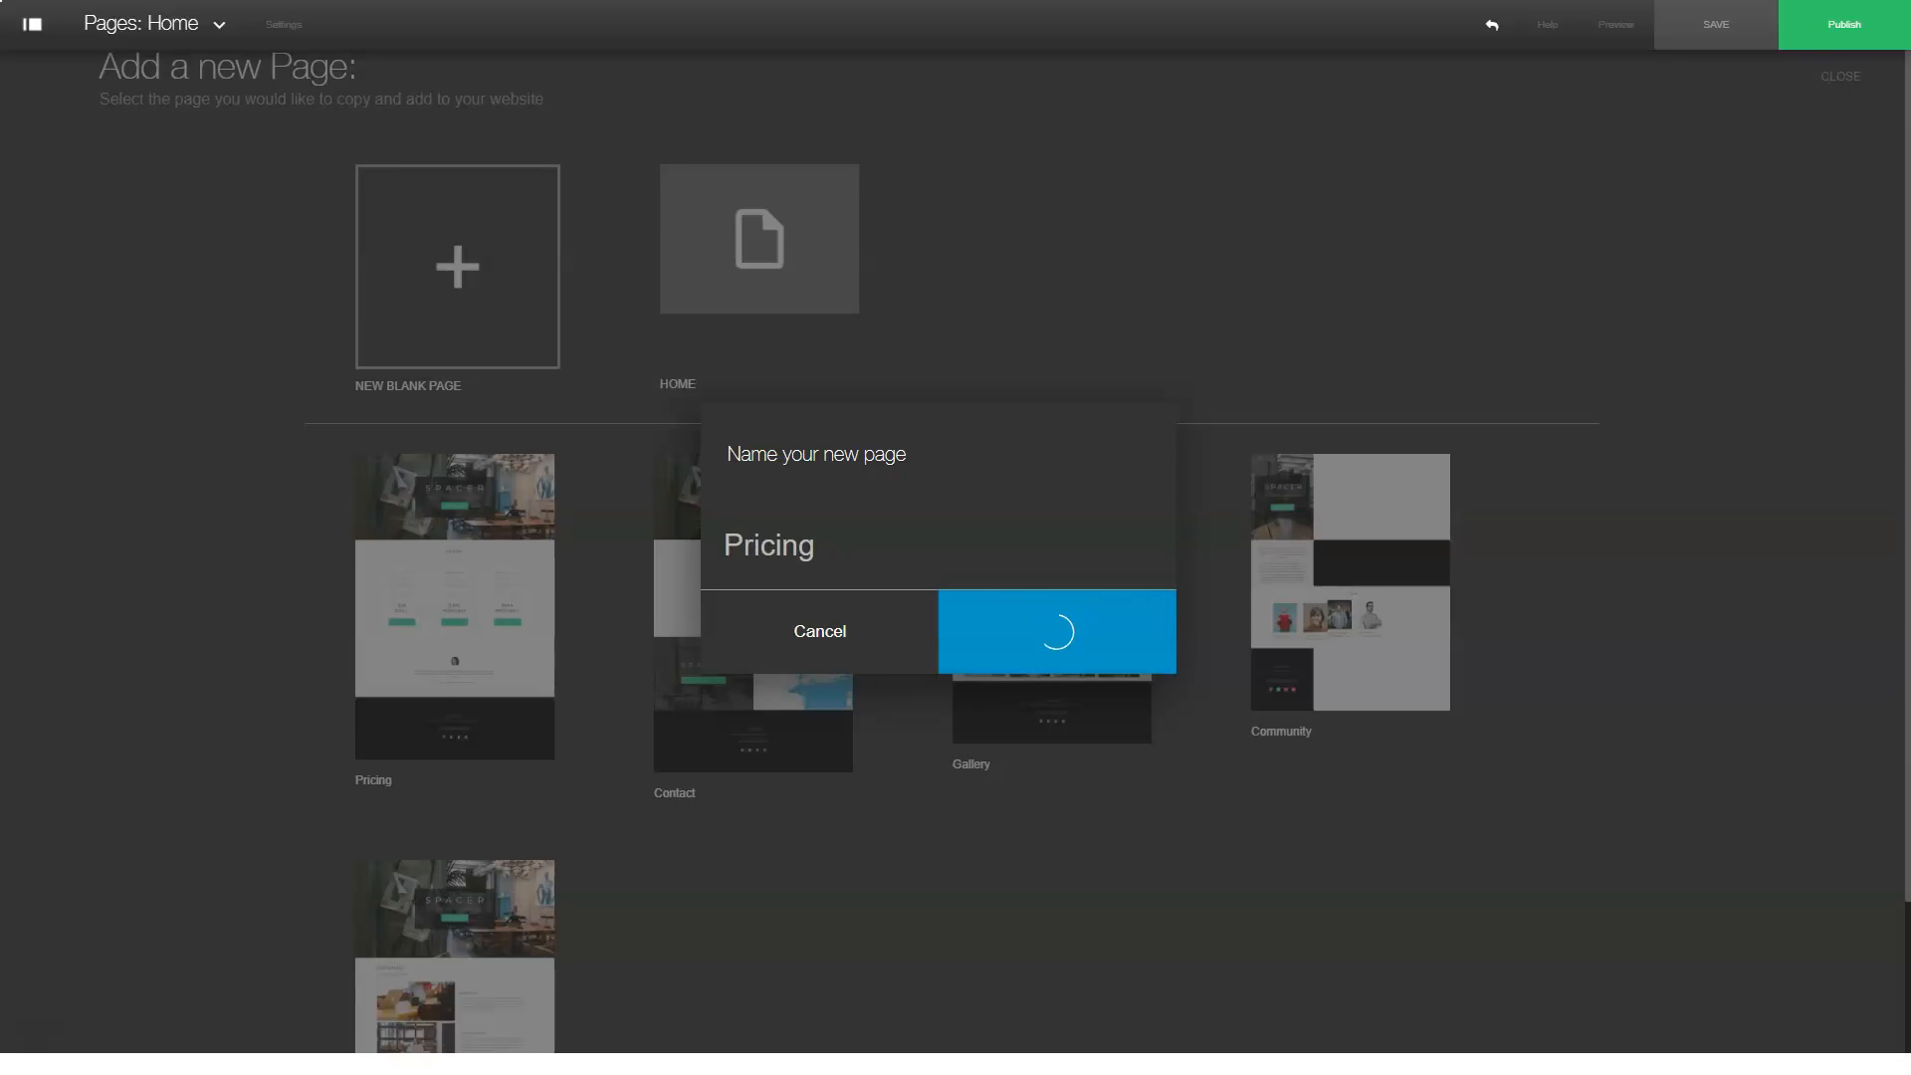
click(1057, 631)
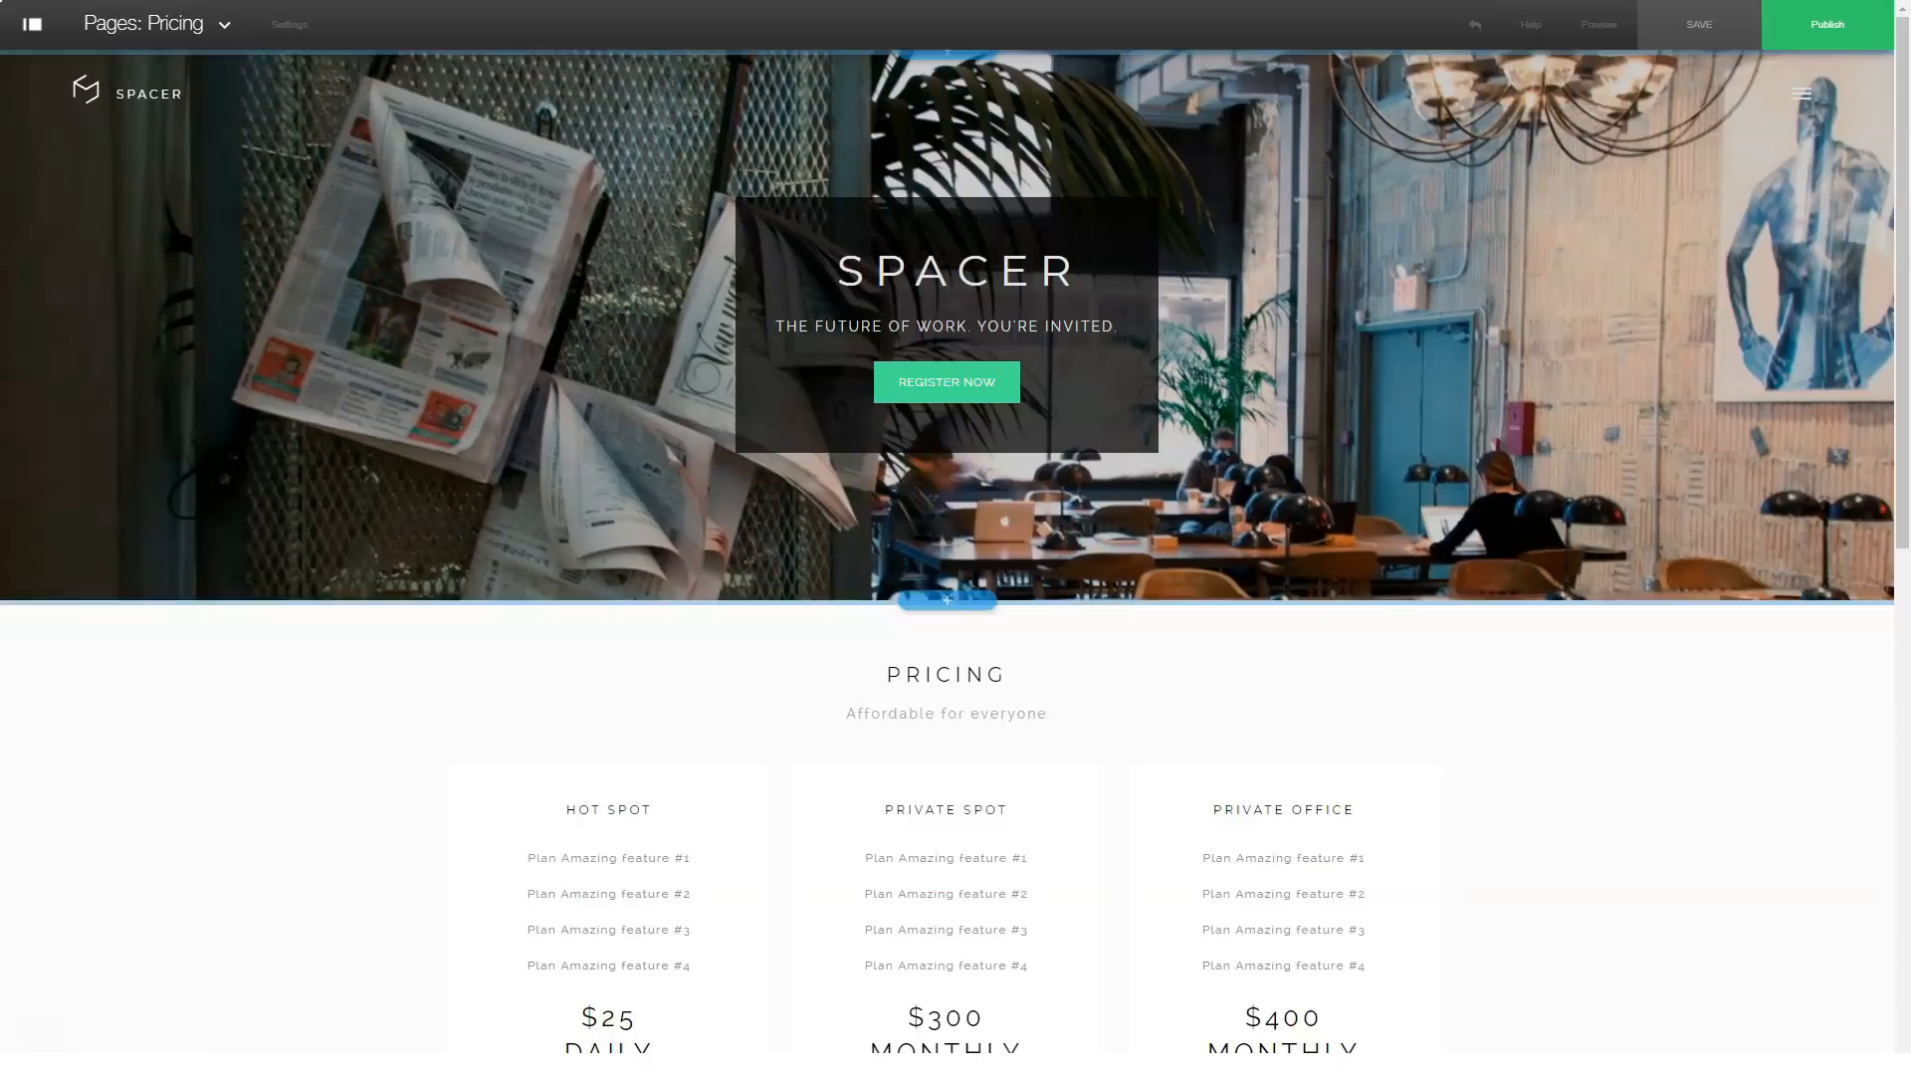
scroll(down, 3)
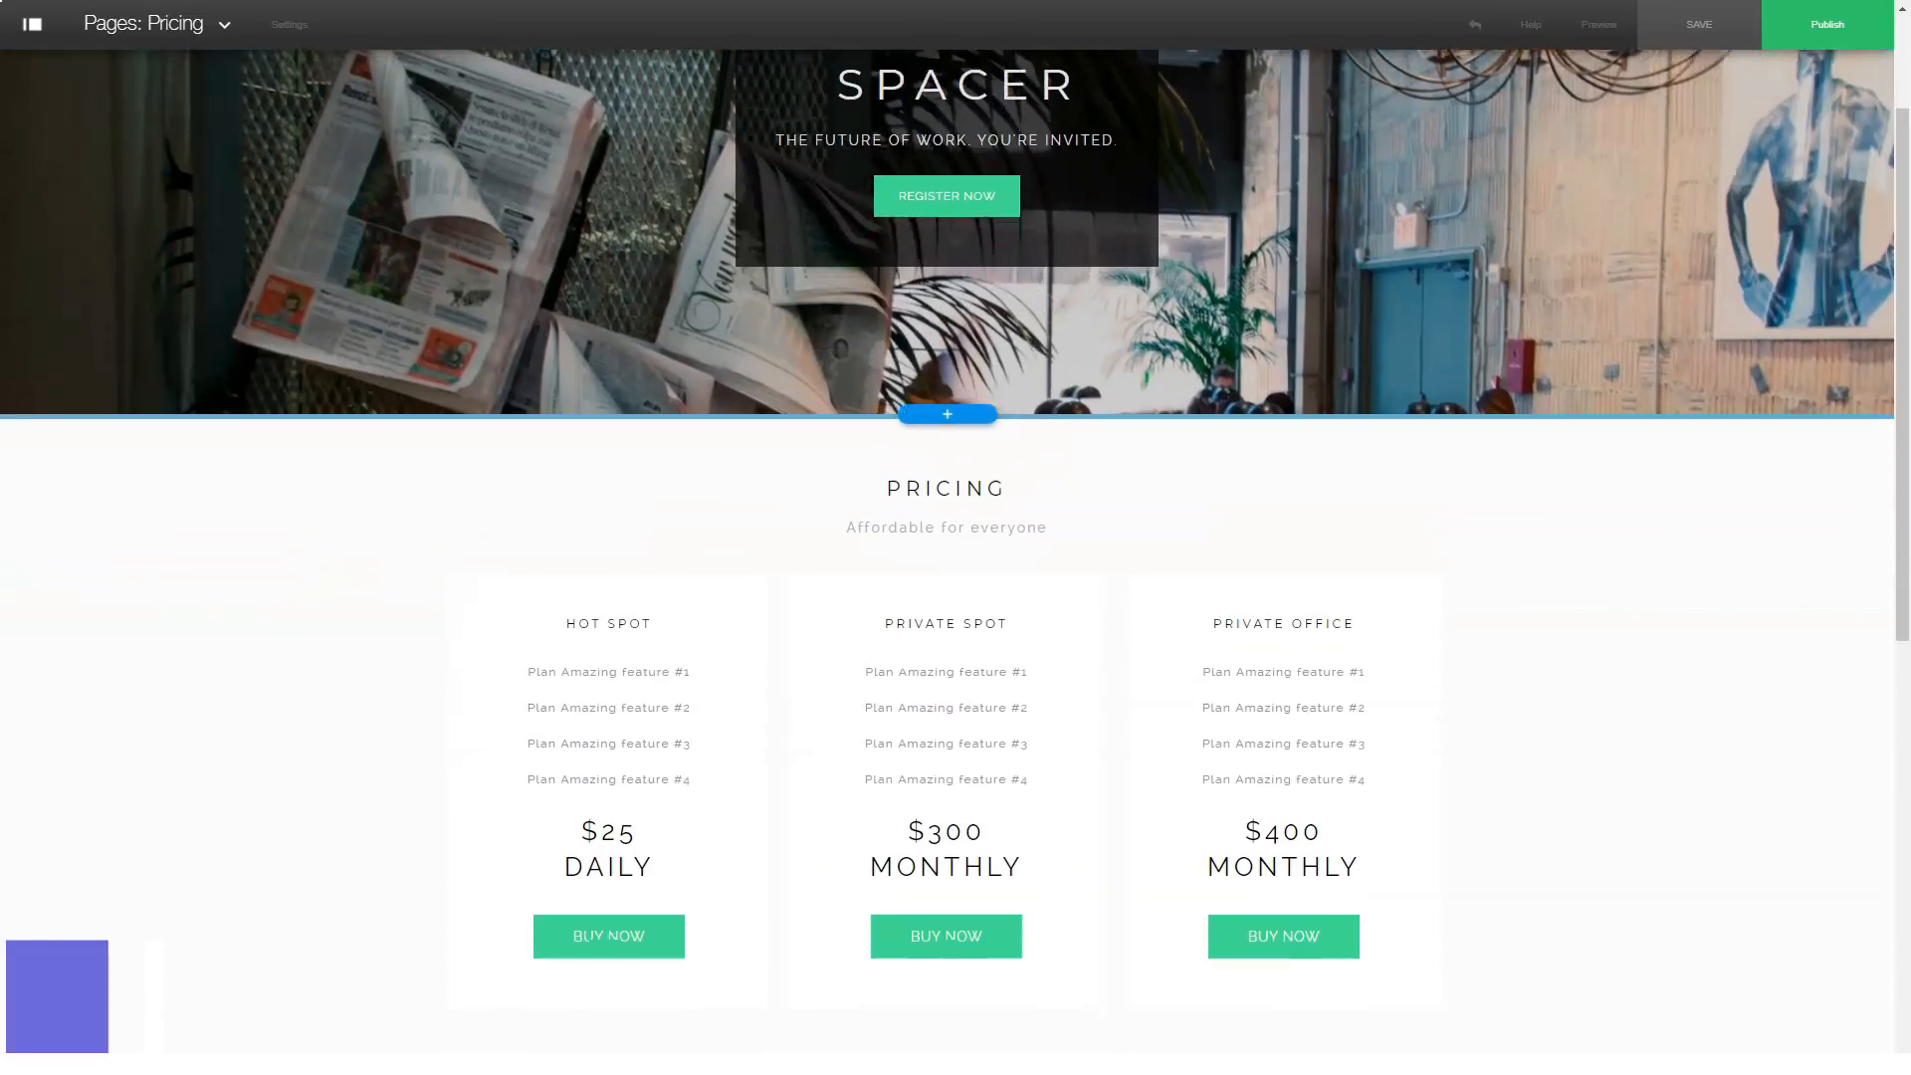
scroll(down, 3)
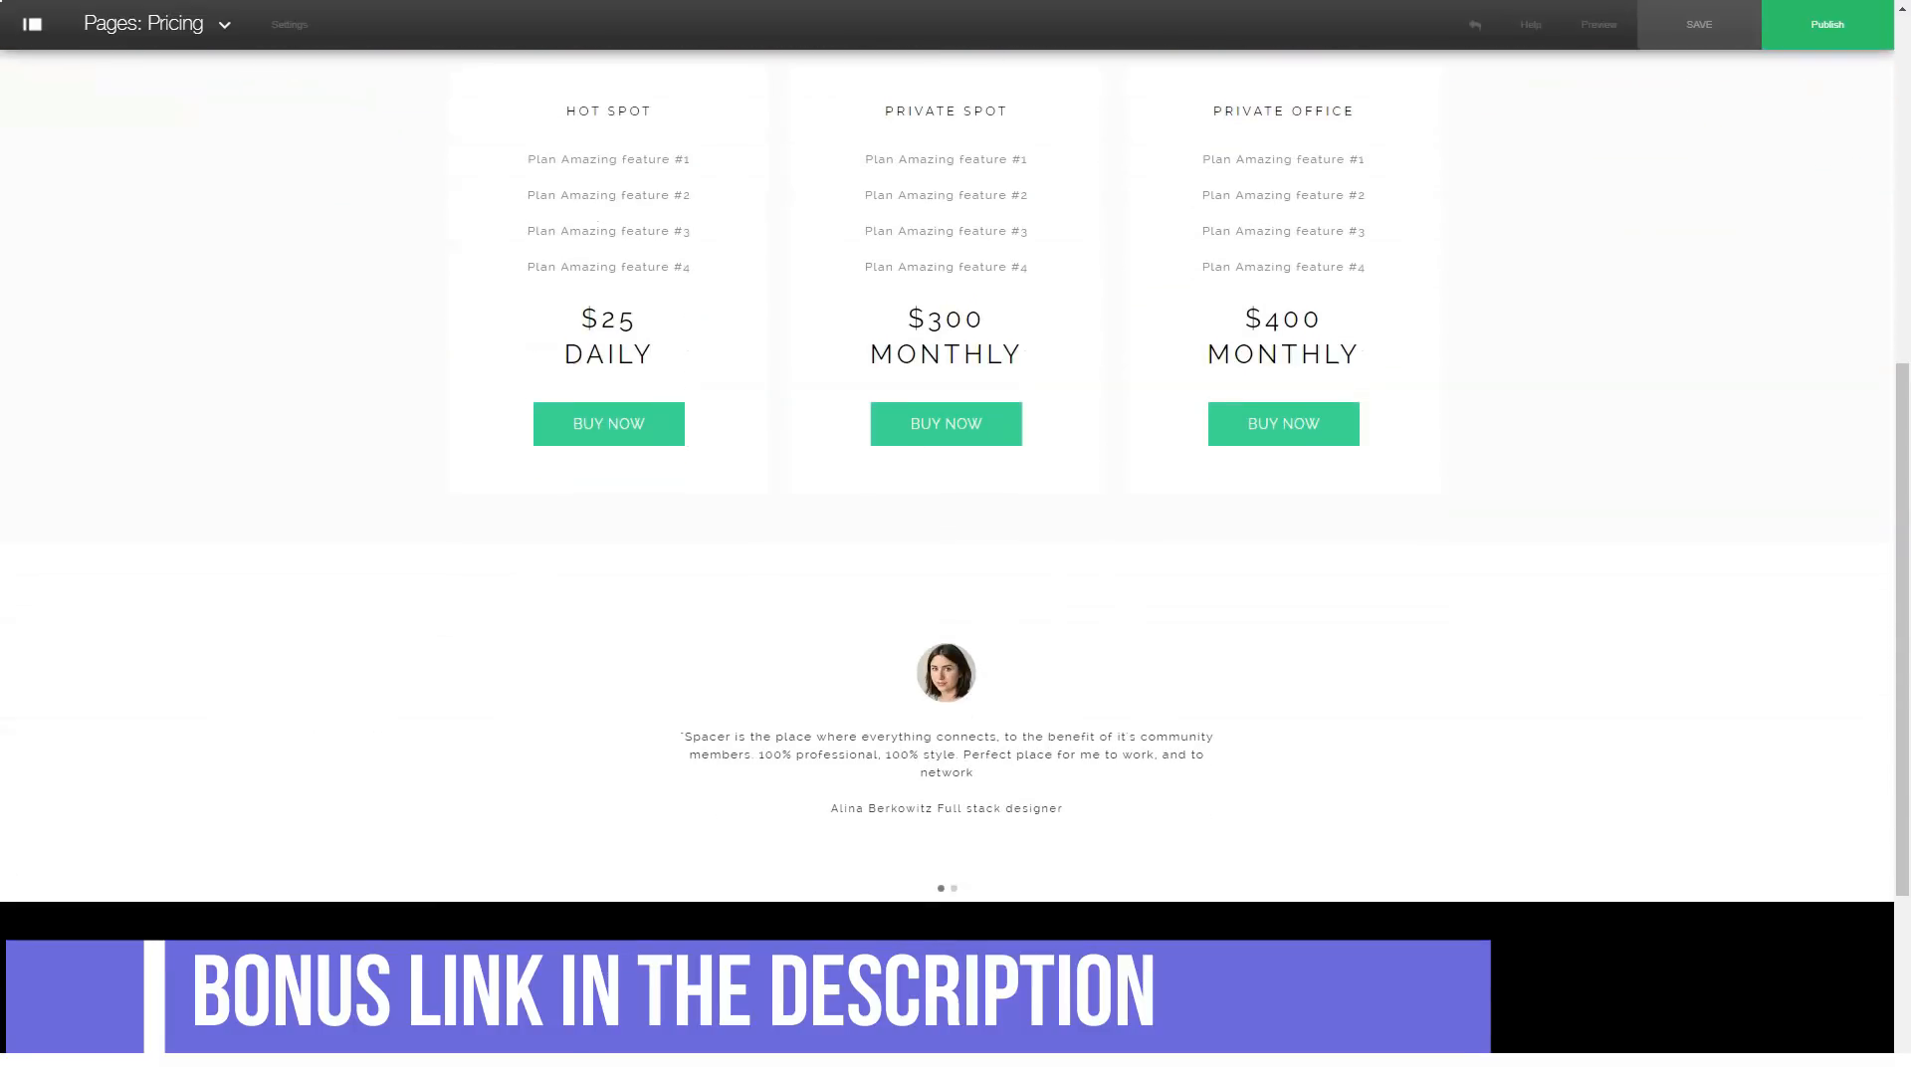